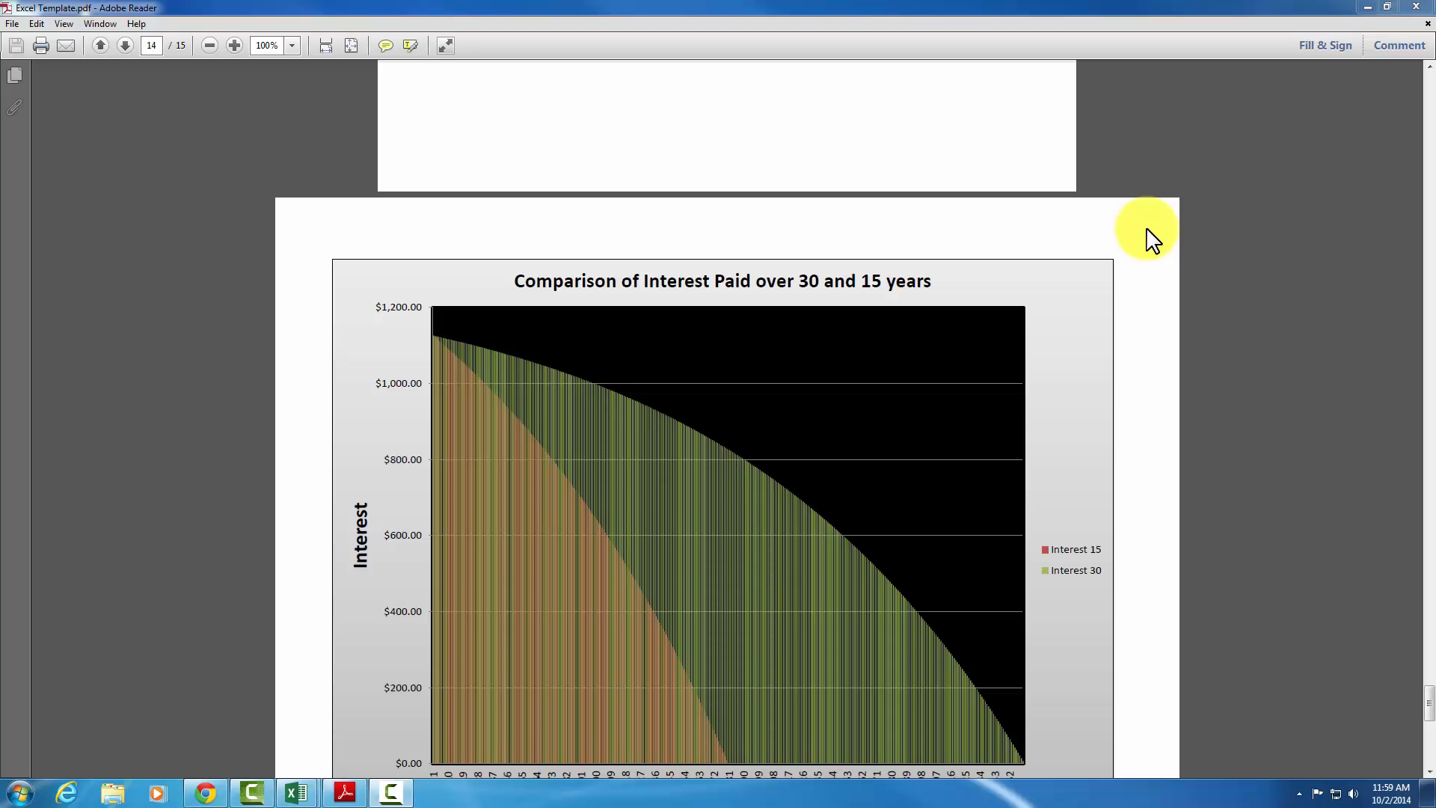
mouse_move(1218, 233)
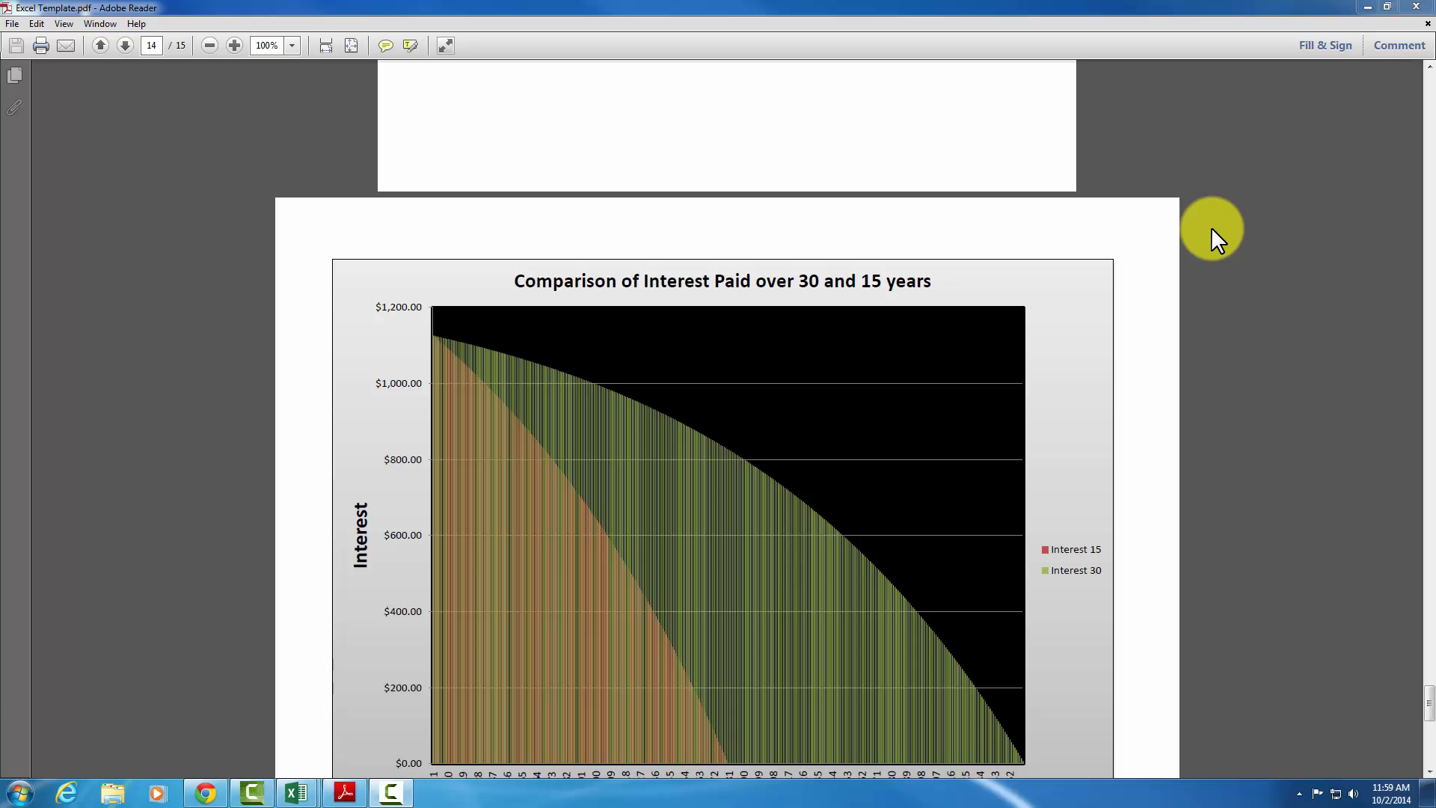
mouse_move(979, 270)
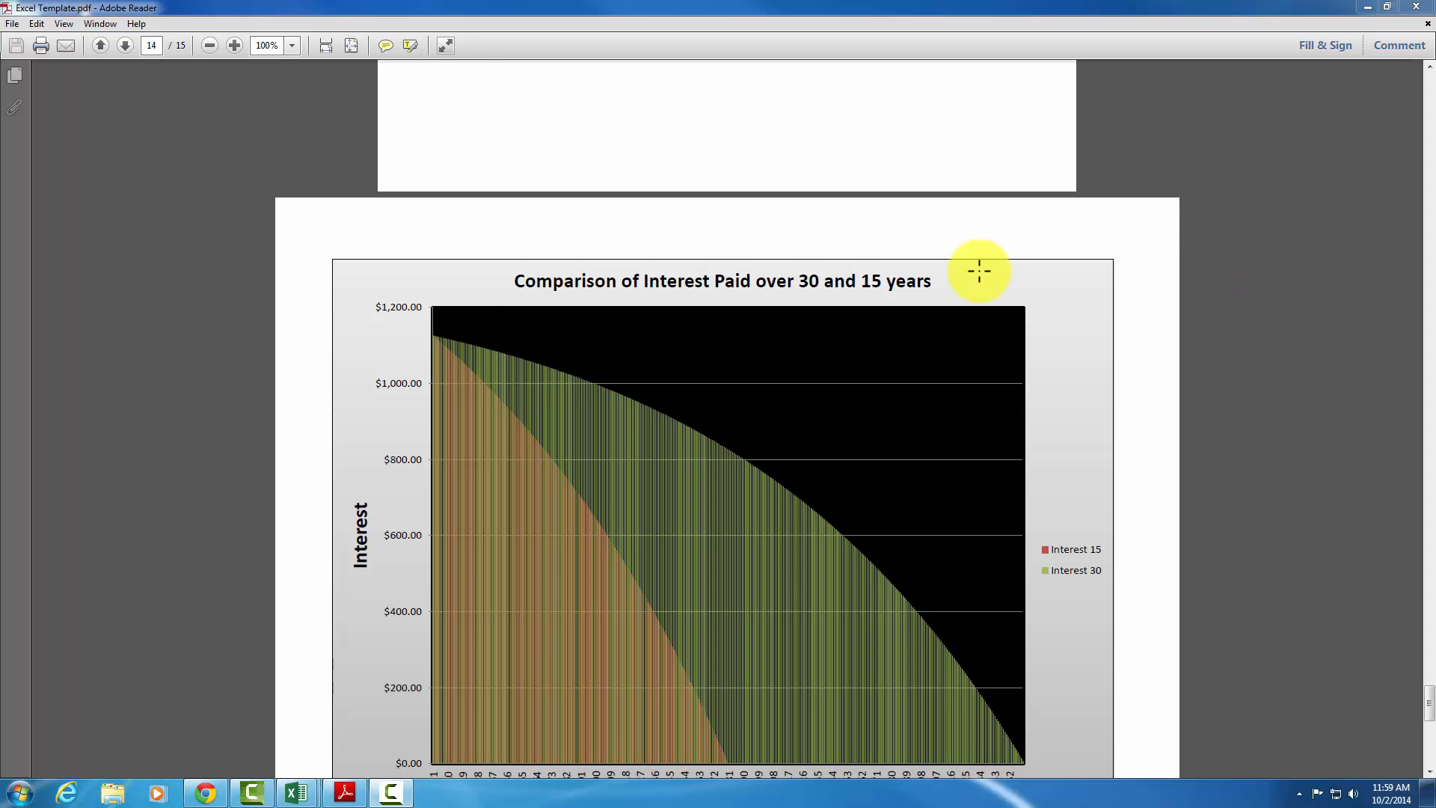
mouse_move(541, 271)
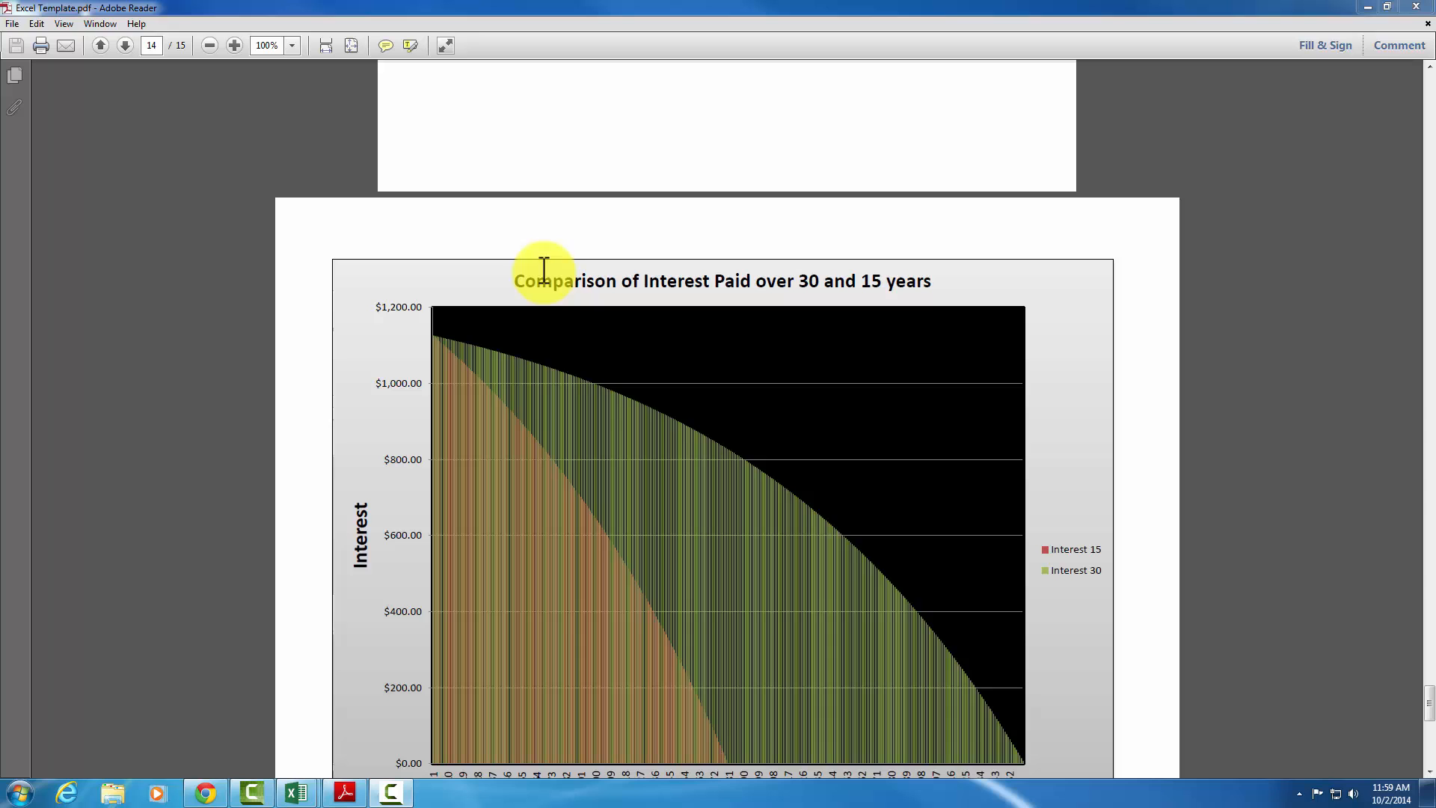
mouse_move(695, 283)
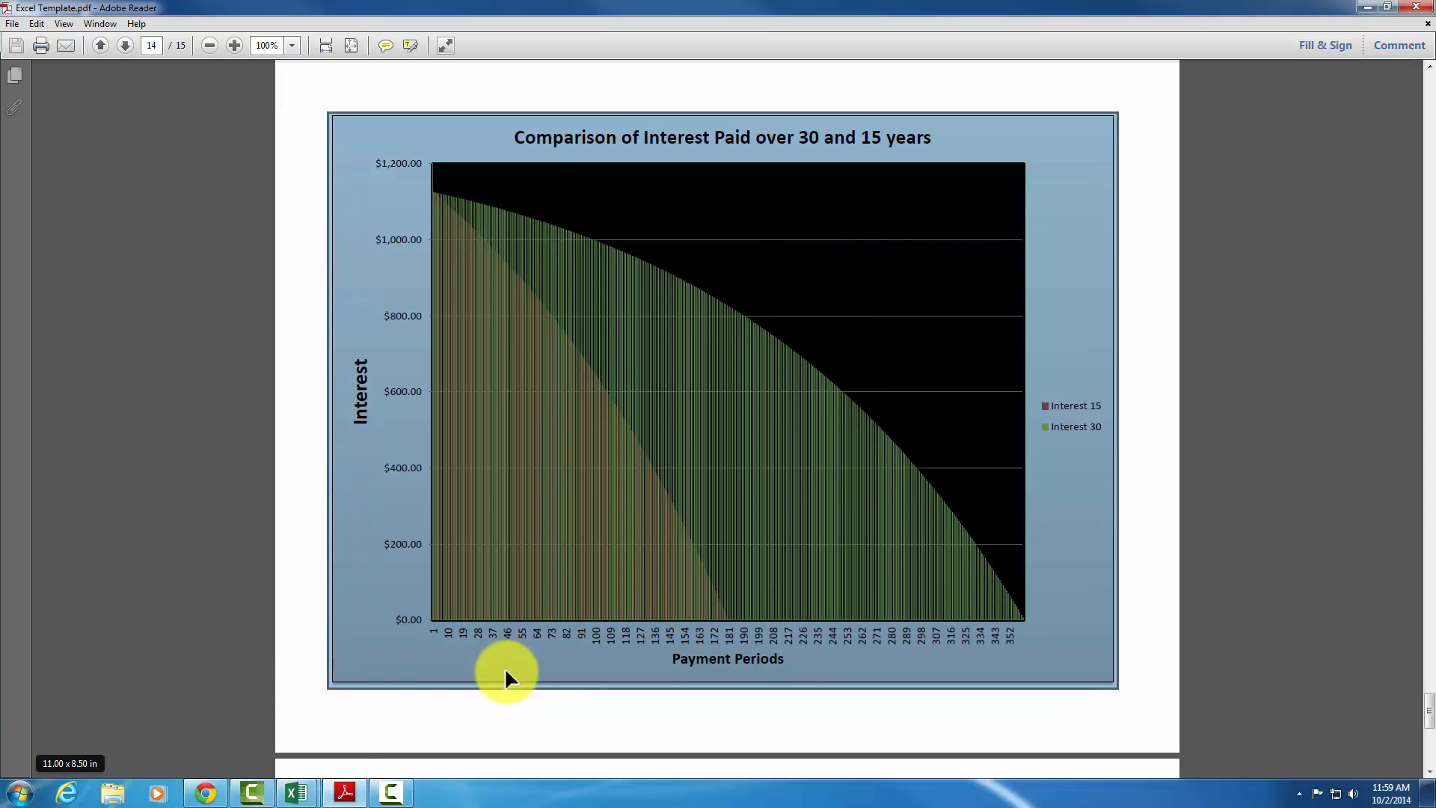
Scroll the PDF from page 14 down to page 15's Interest and Principal chart
scroll(down, 3)
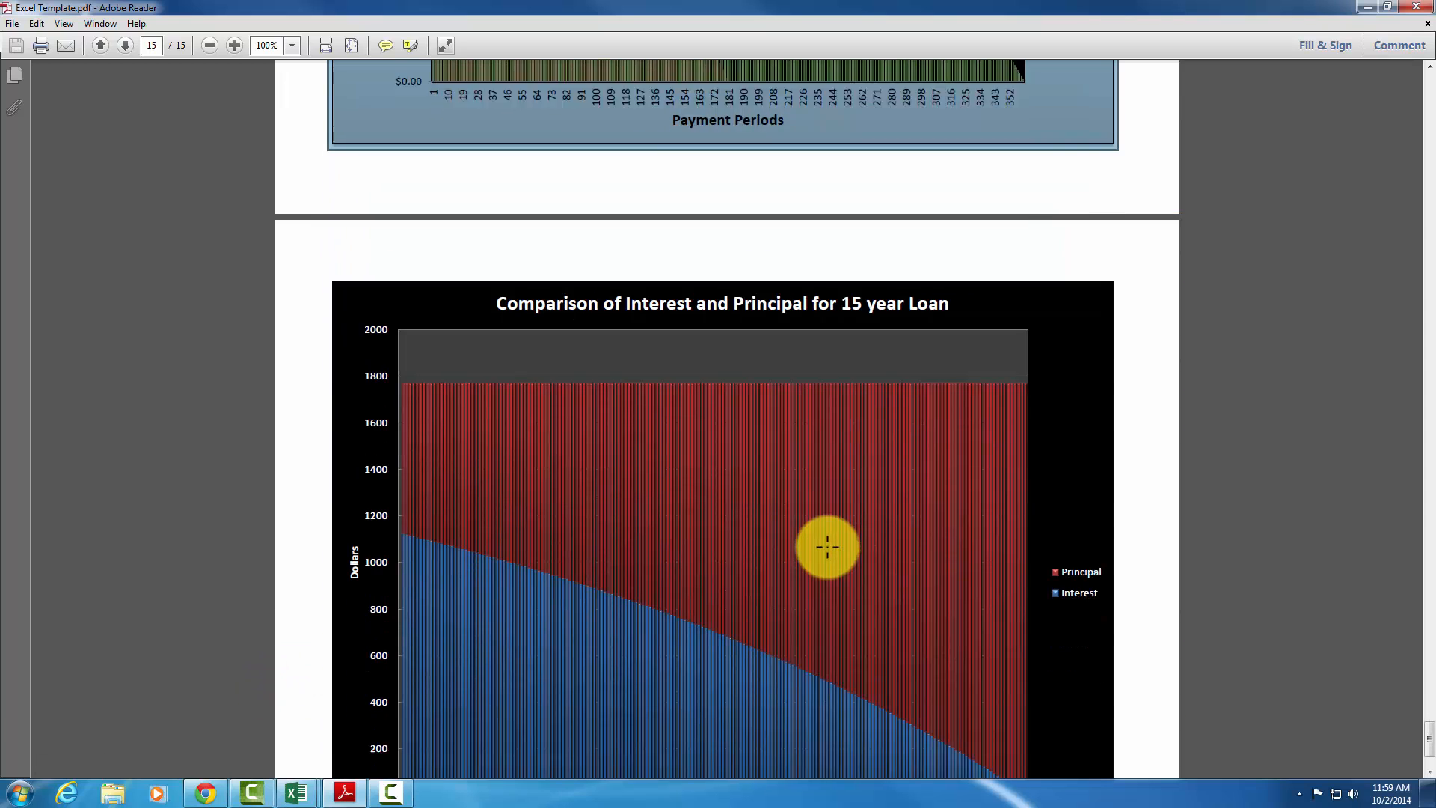
scroll(down, 3)
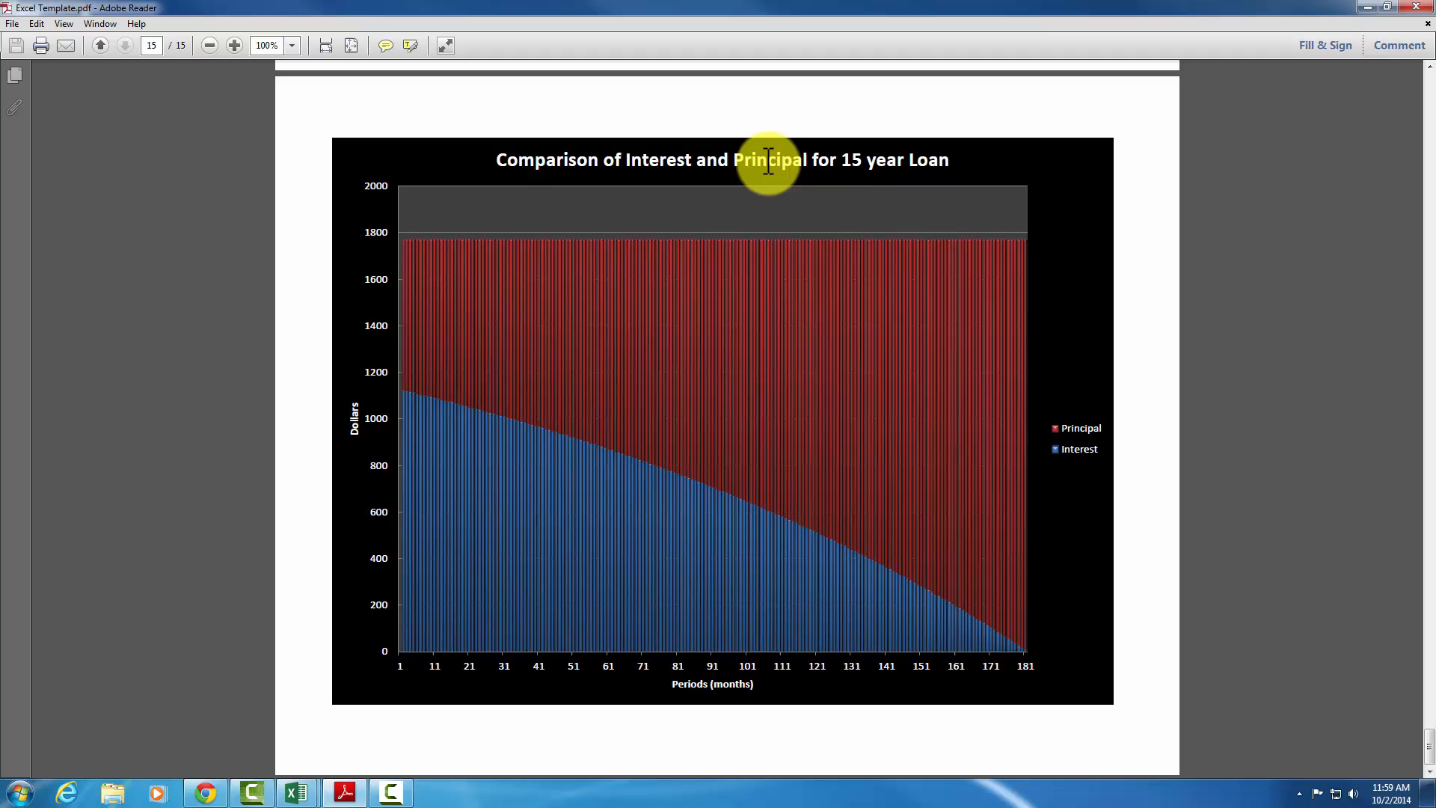
mouse_move(911, 305)
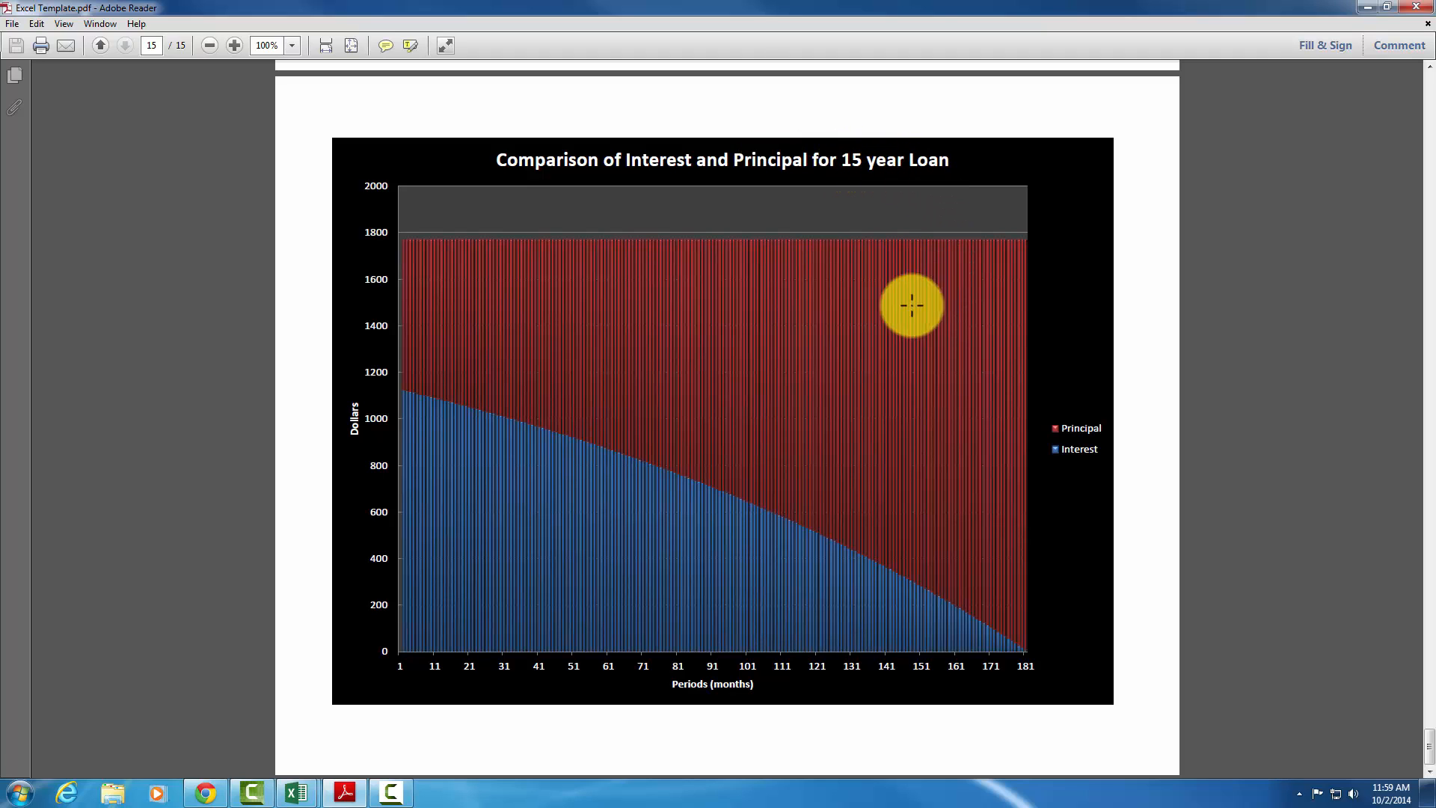
mouse_move(422, 259)
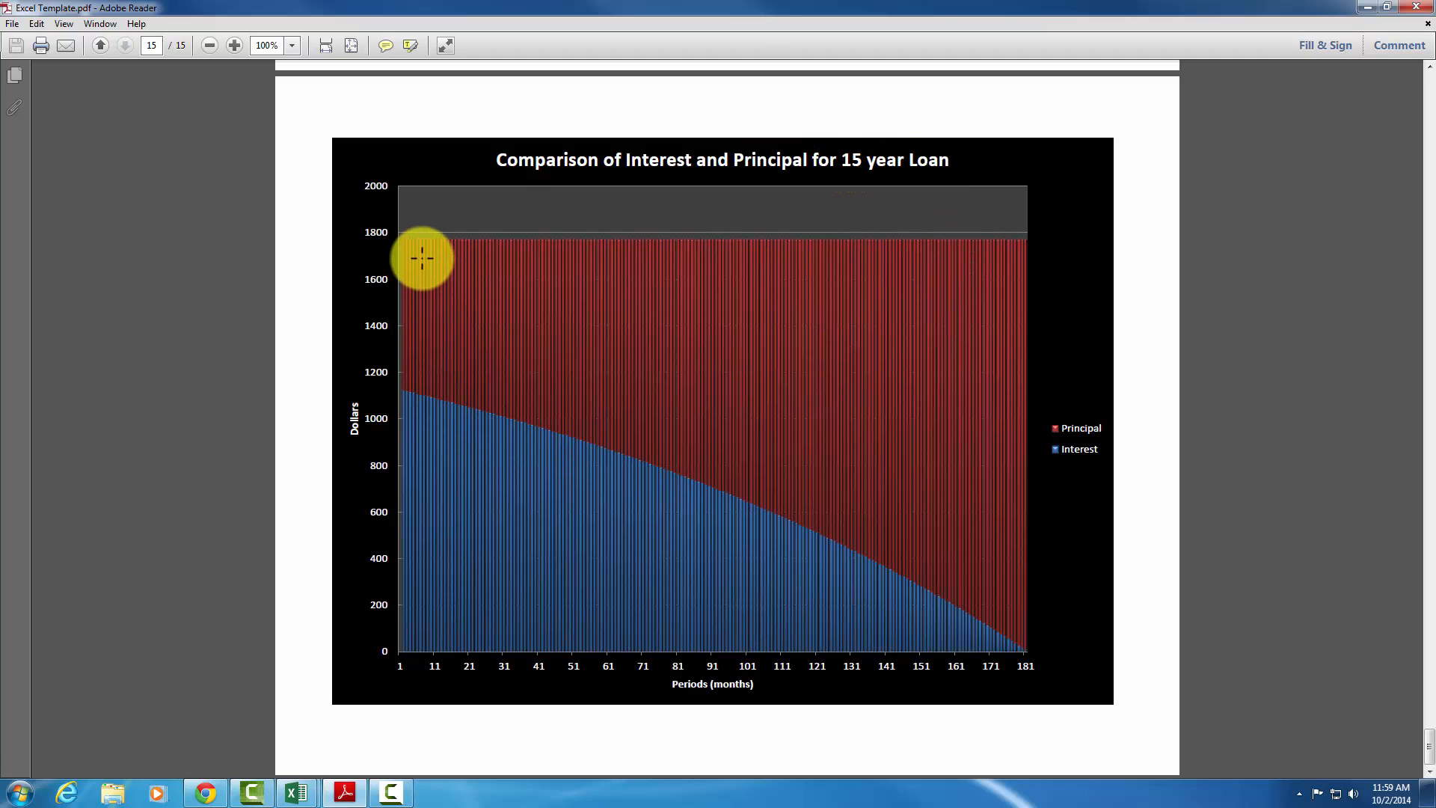
mouse_move(961, 336)
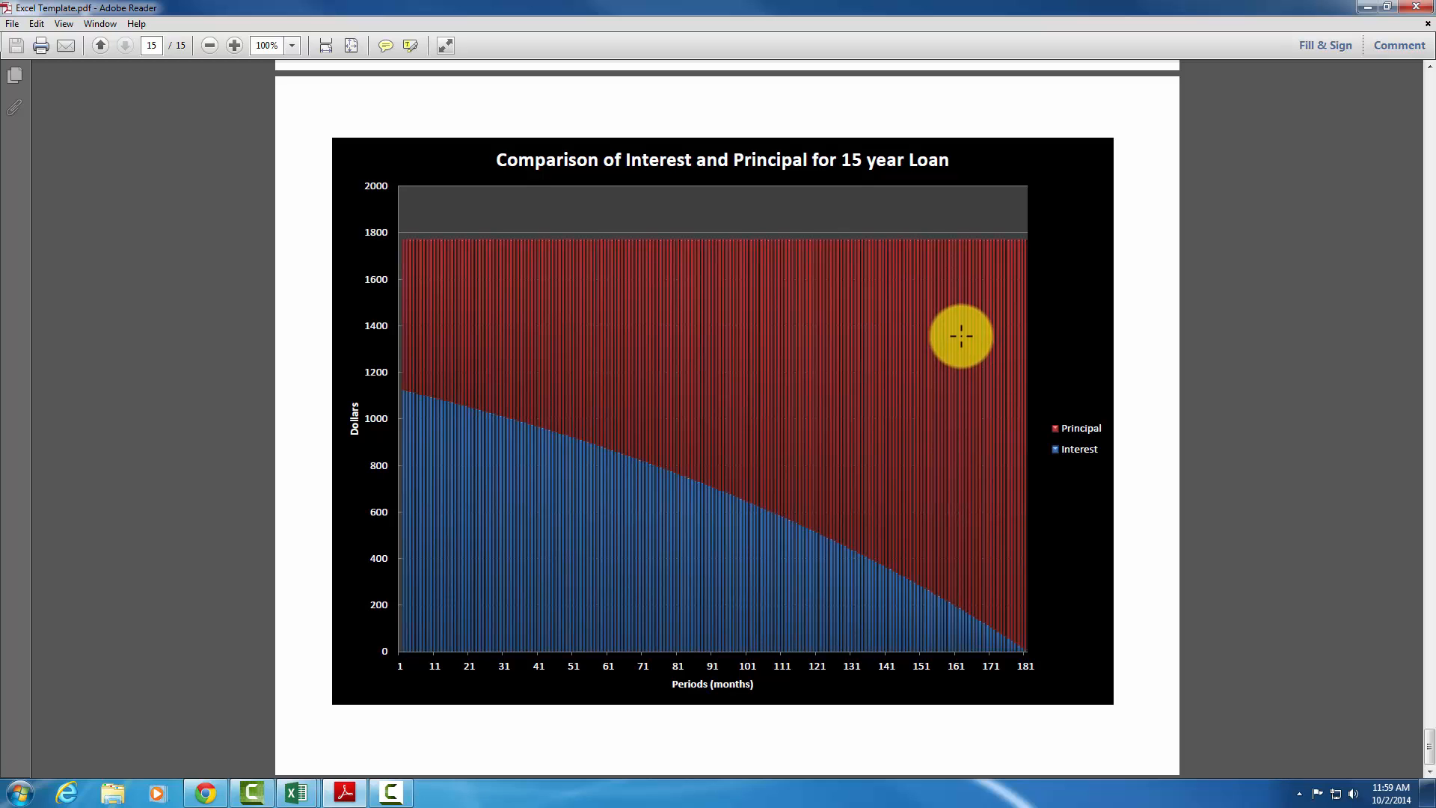
mouse_move(431, 715)
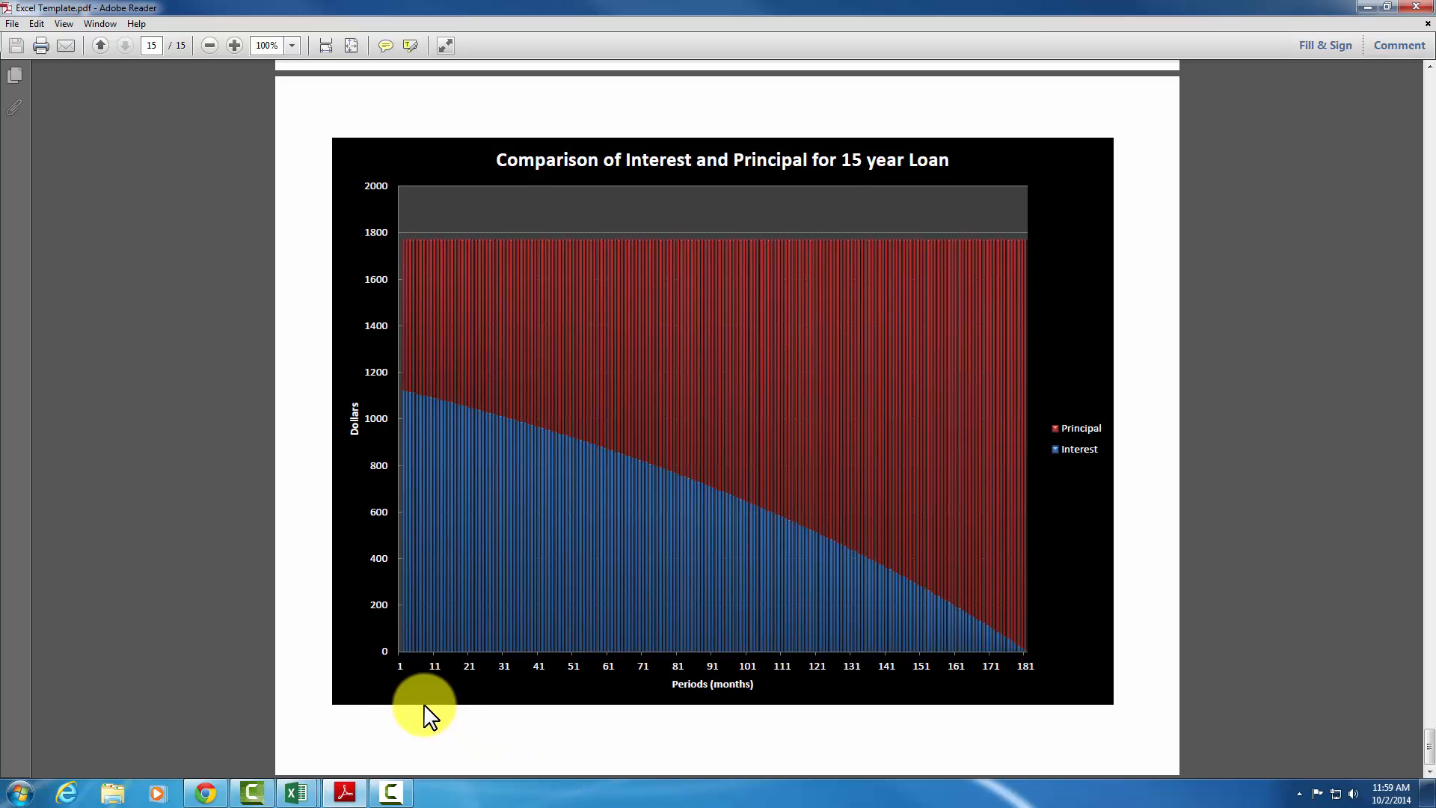
mouse_move(743, 669)
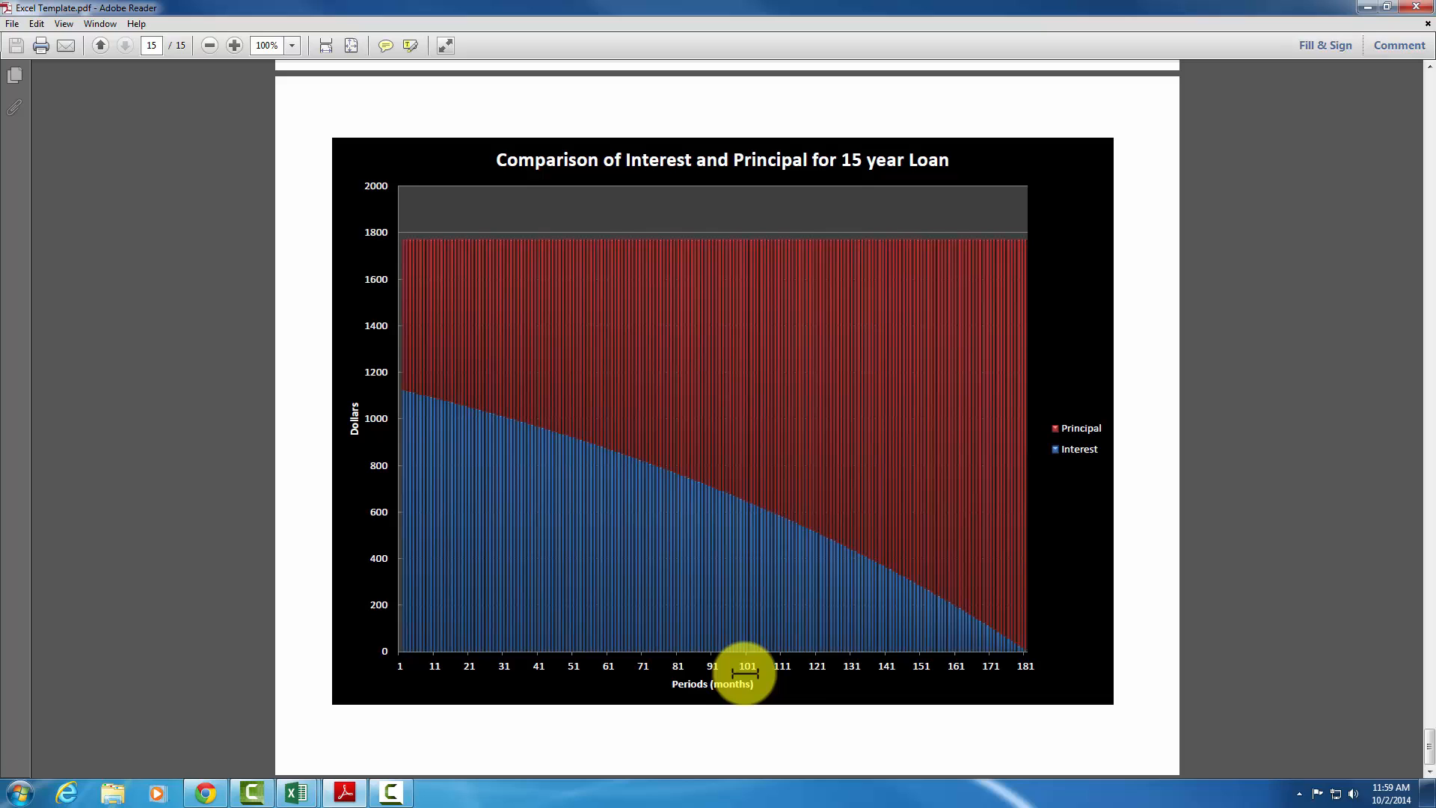
mouse_move(604, 685)
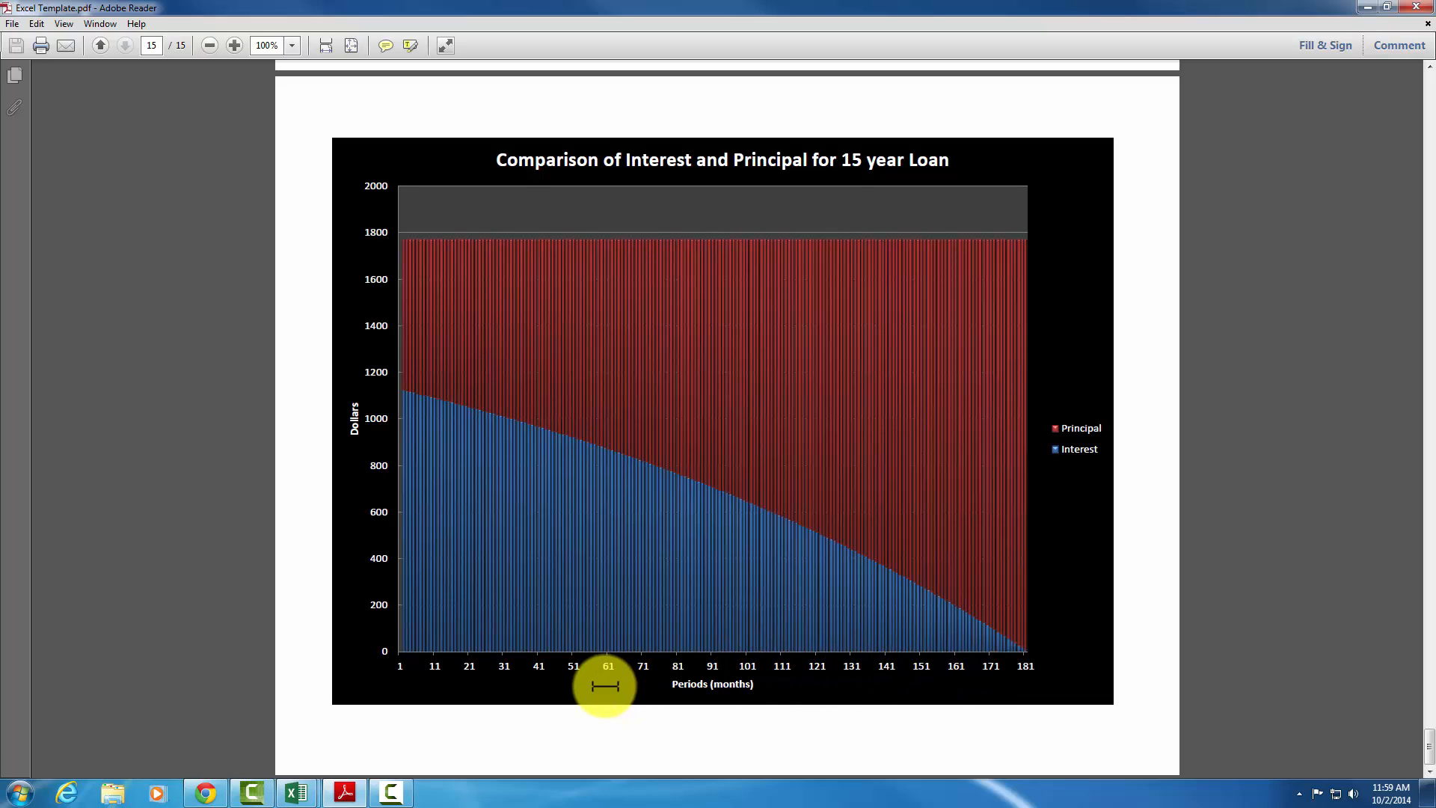
mouse_move(376, 639)
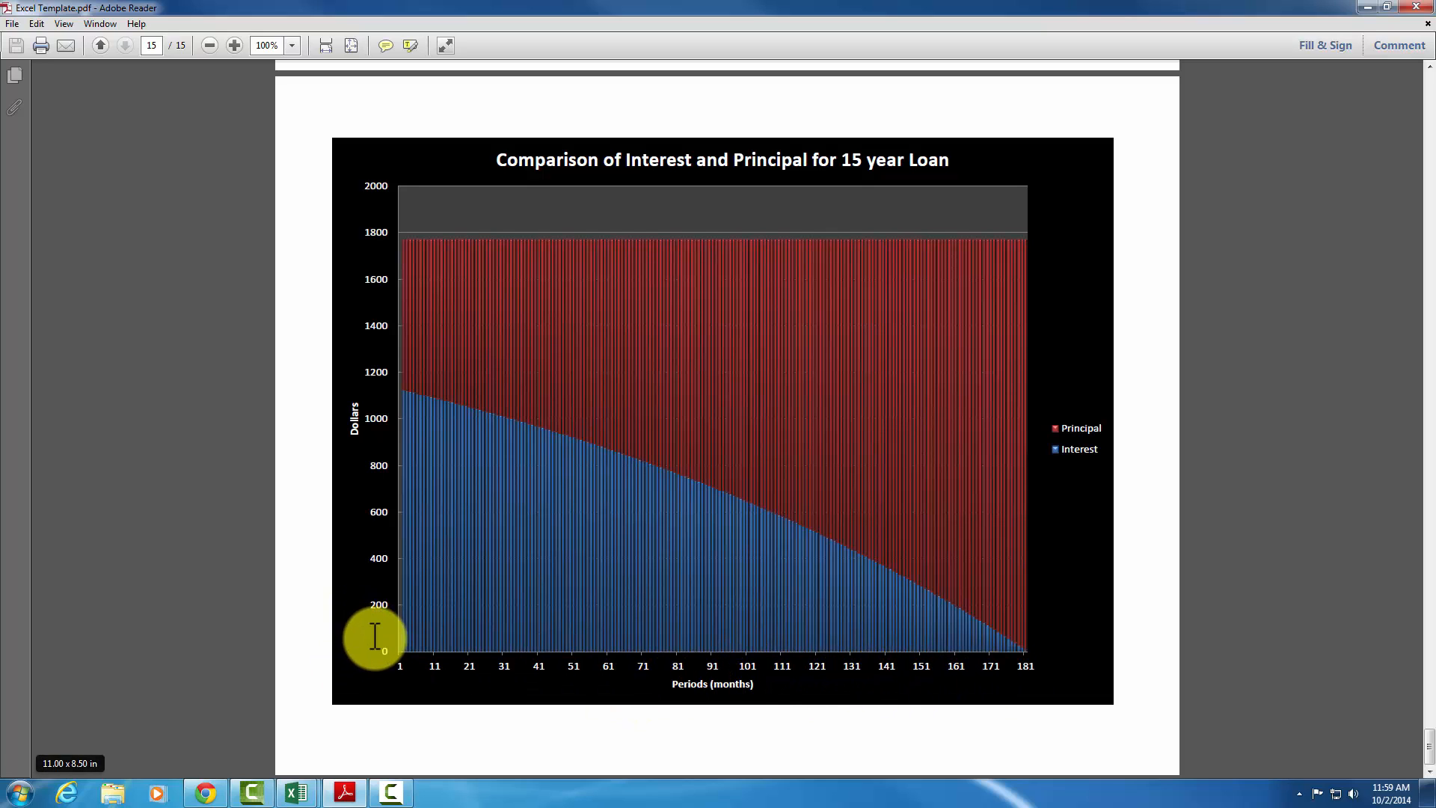
mouse_move(373, 568)
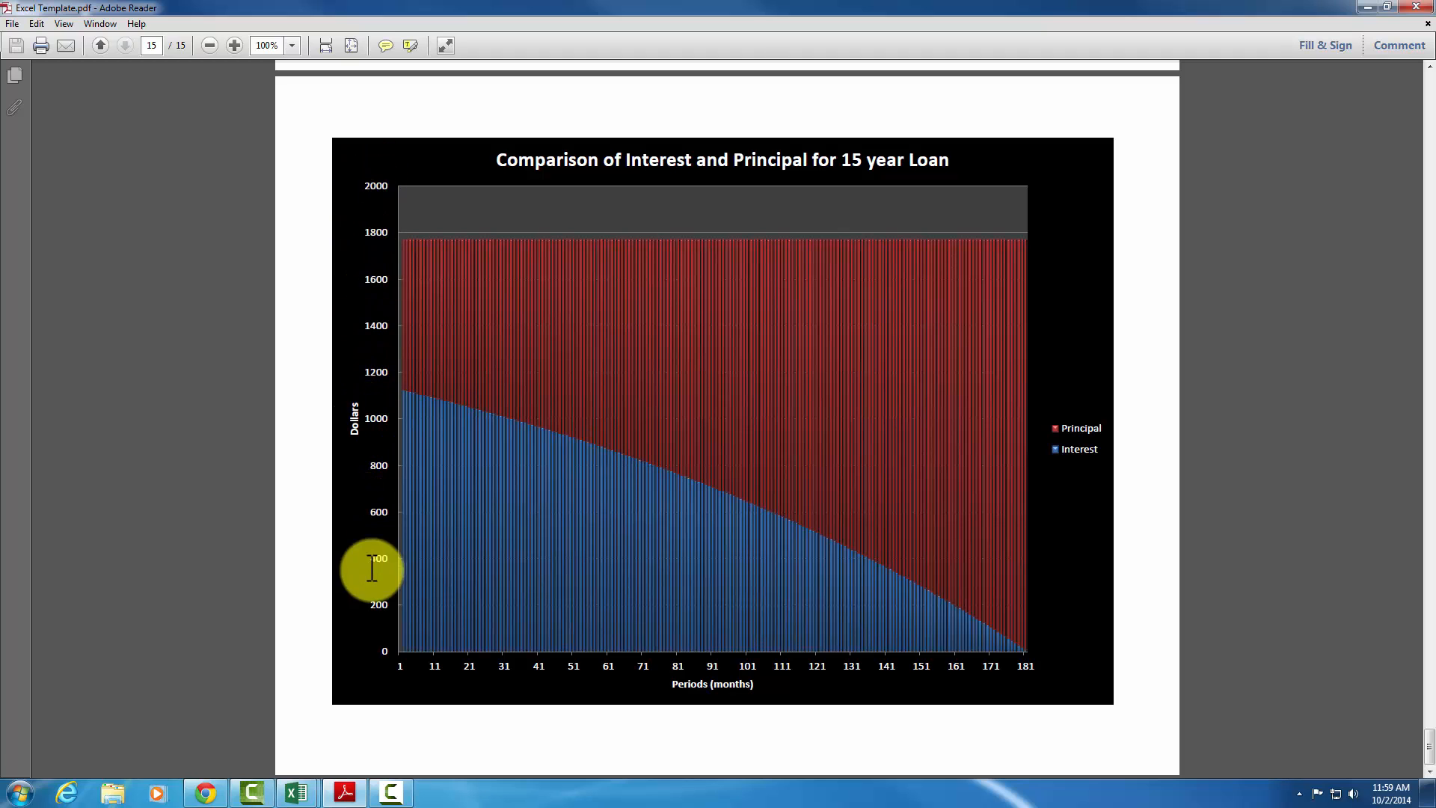
mouse_move(1062, 507)
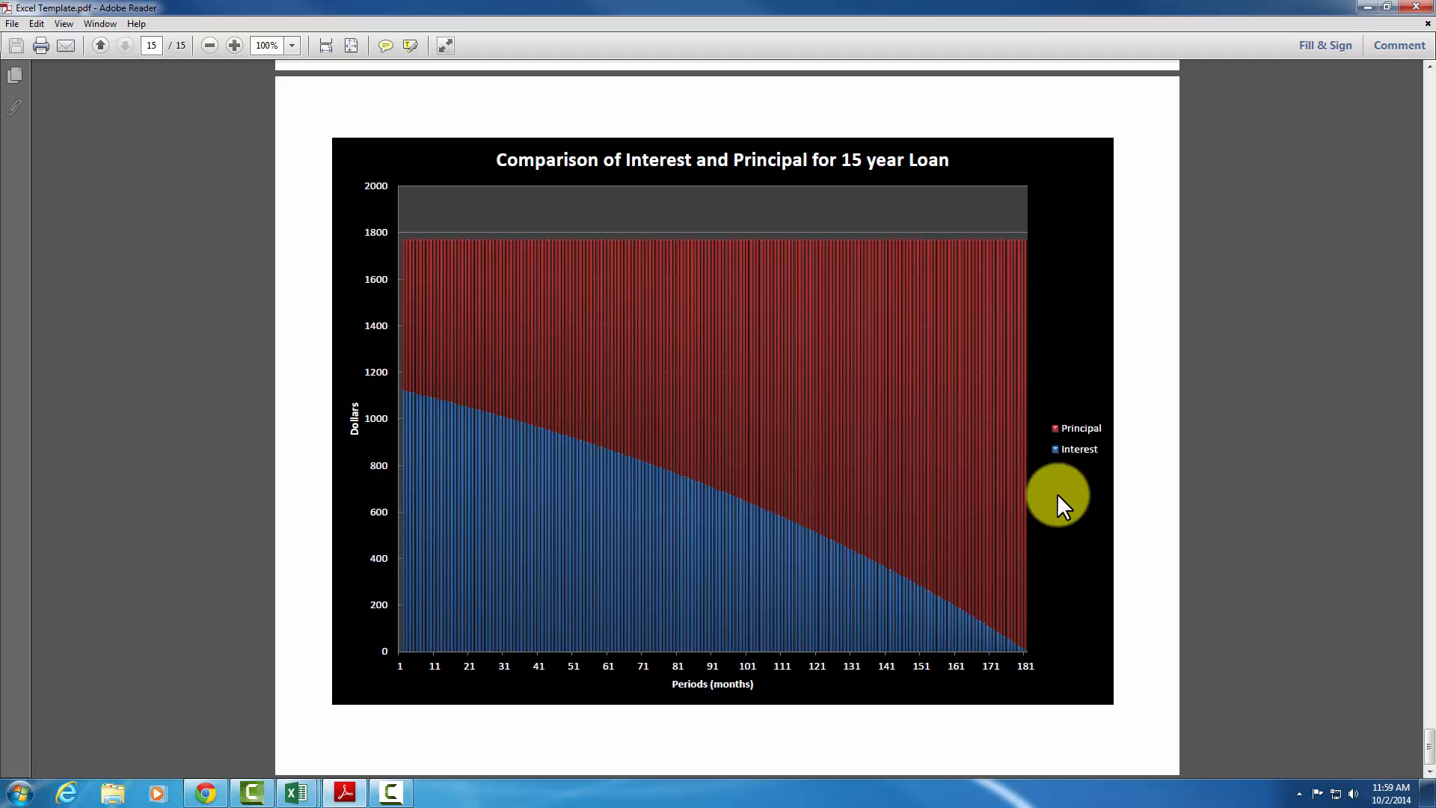
mouse_move(936, 604)
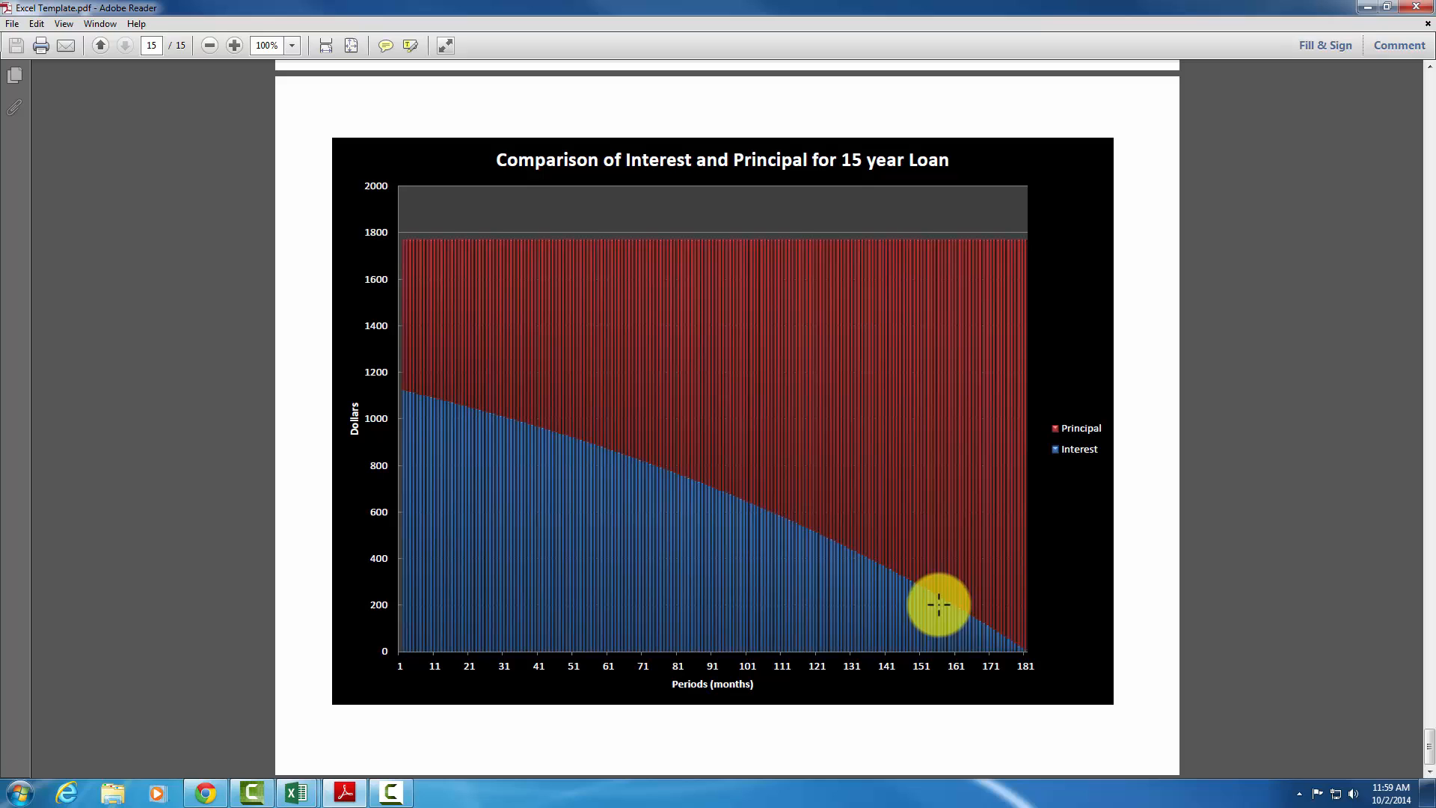
mouse_move(1005, 246)
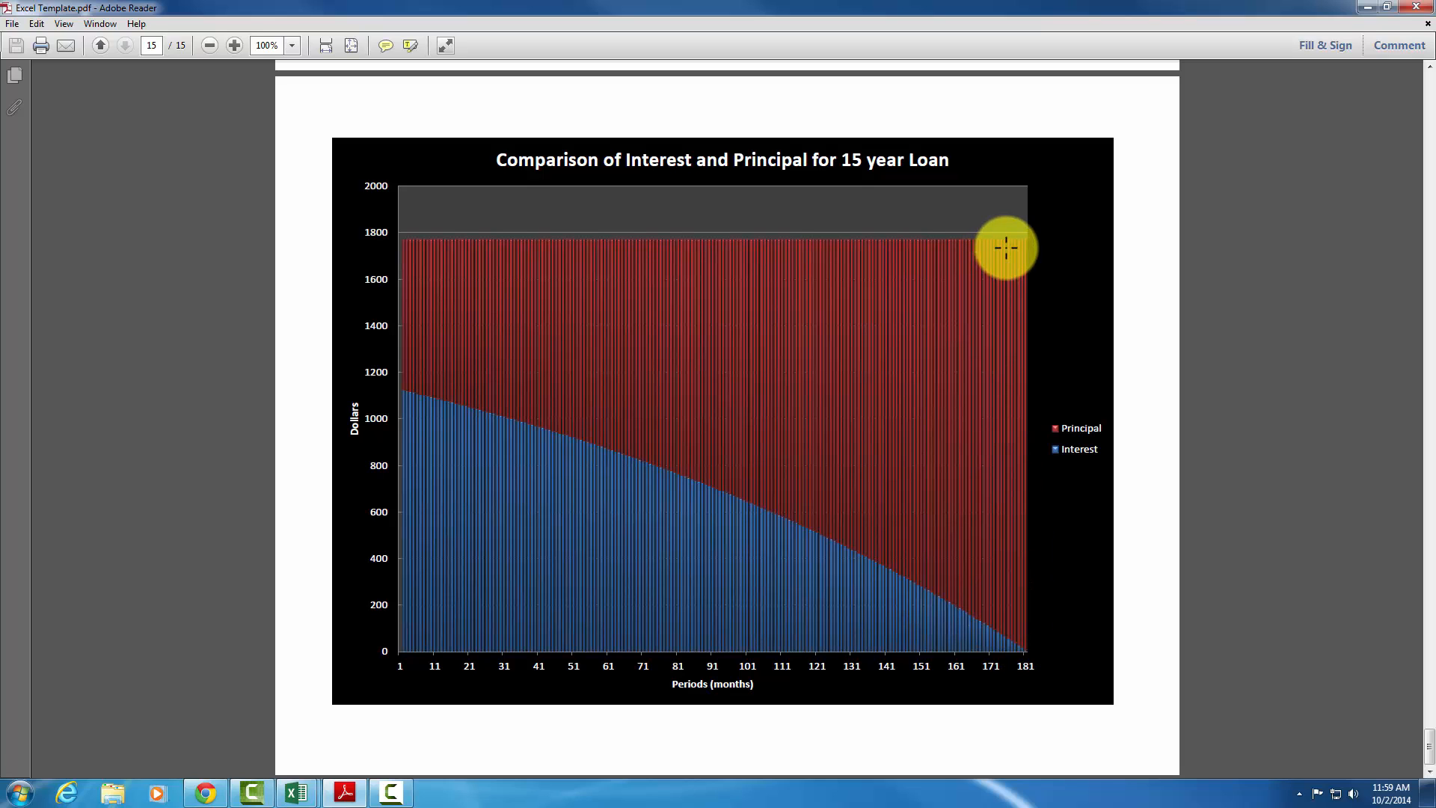
mouse_move(1017, 302)
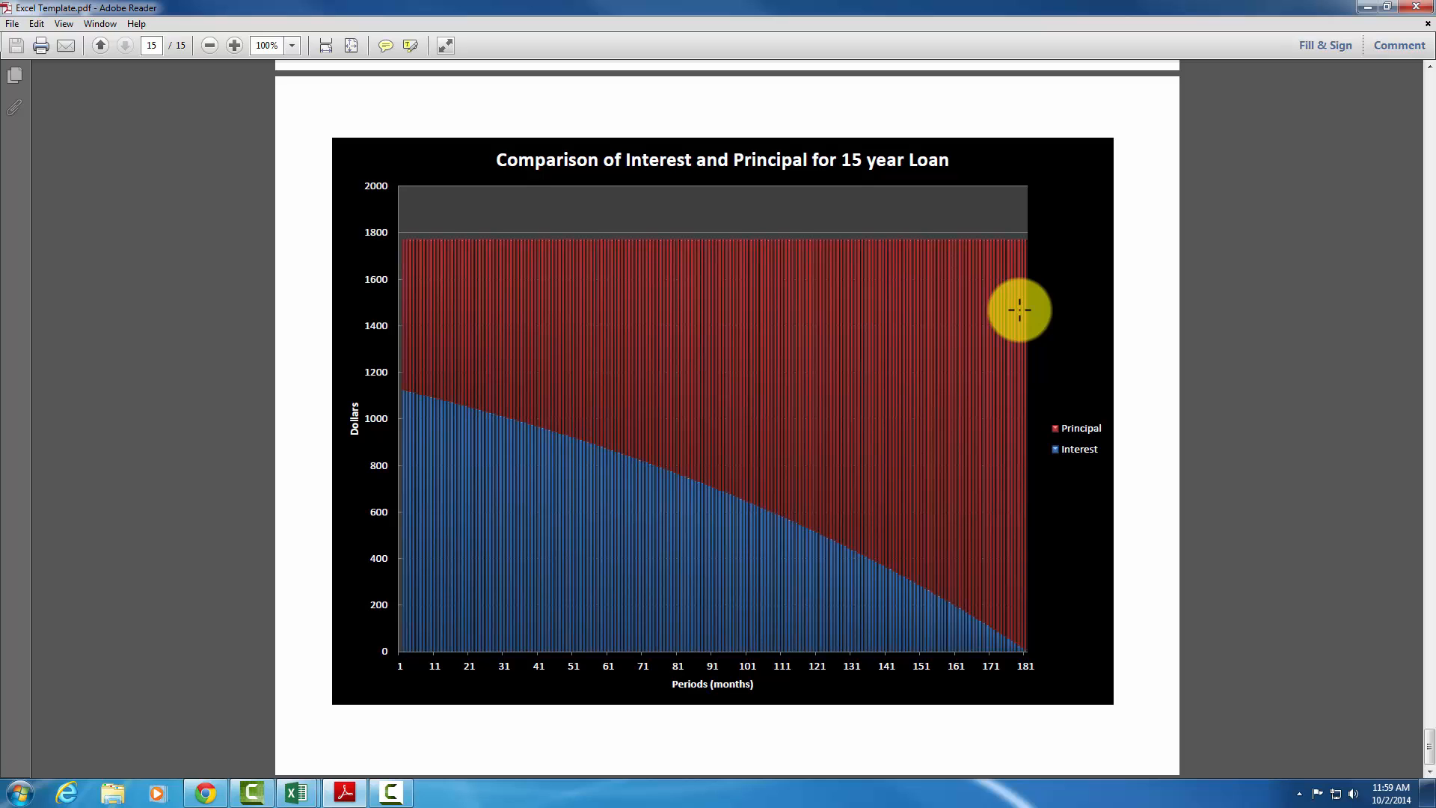
mouse_move(669, 503)
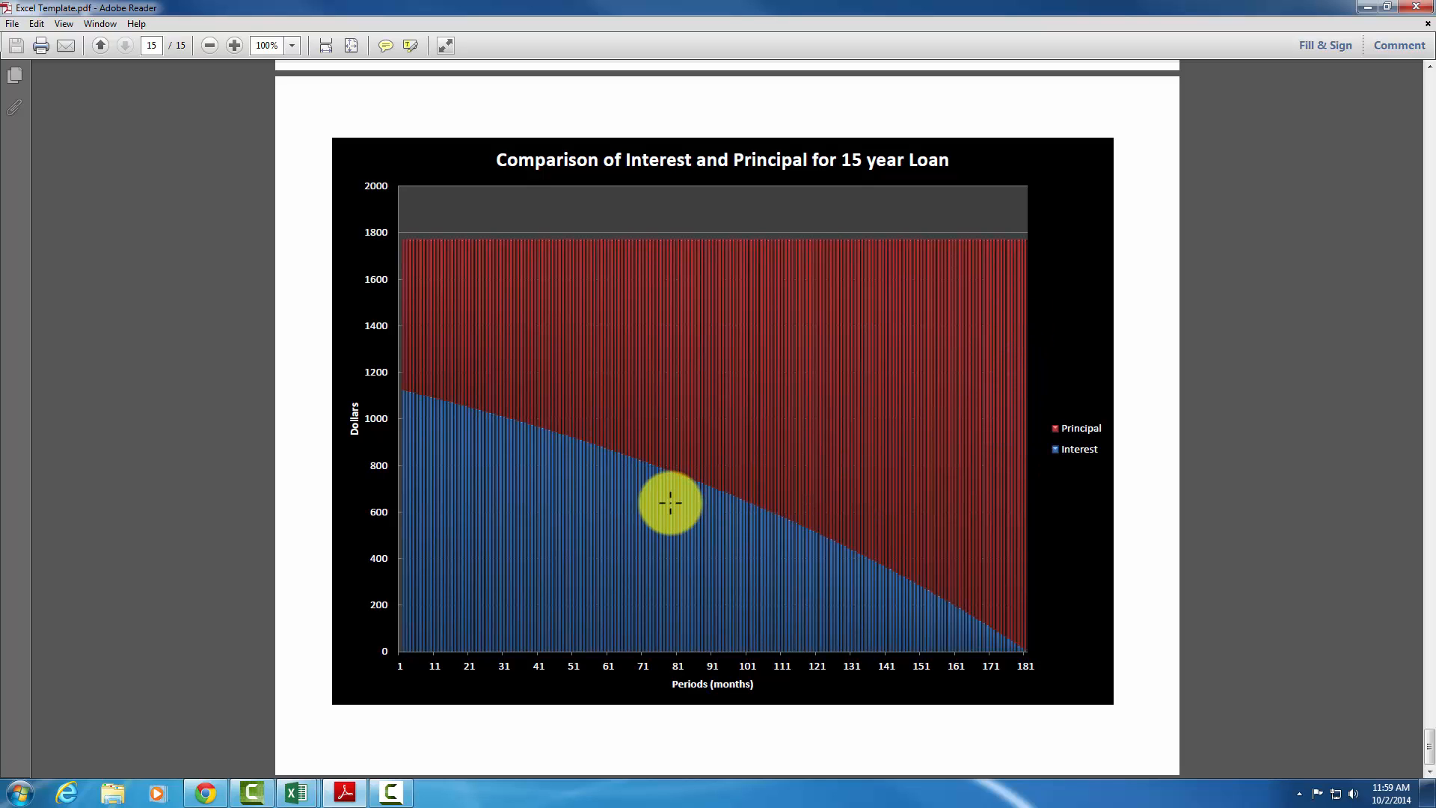
mouse_move(549, 459)
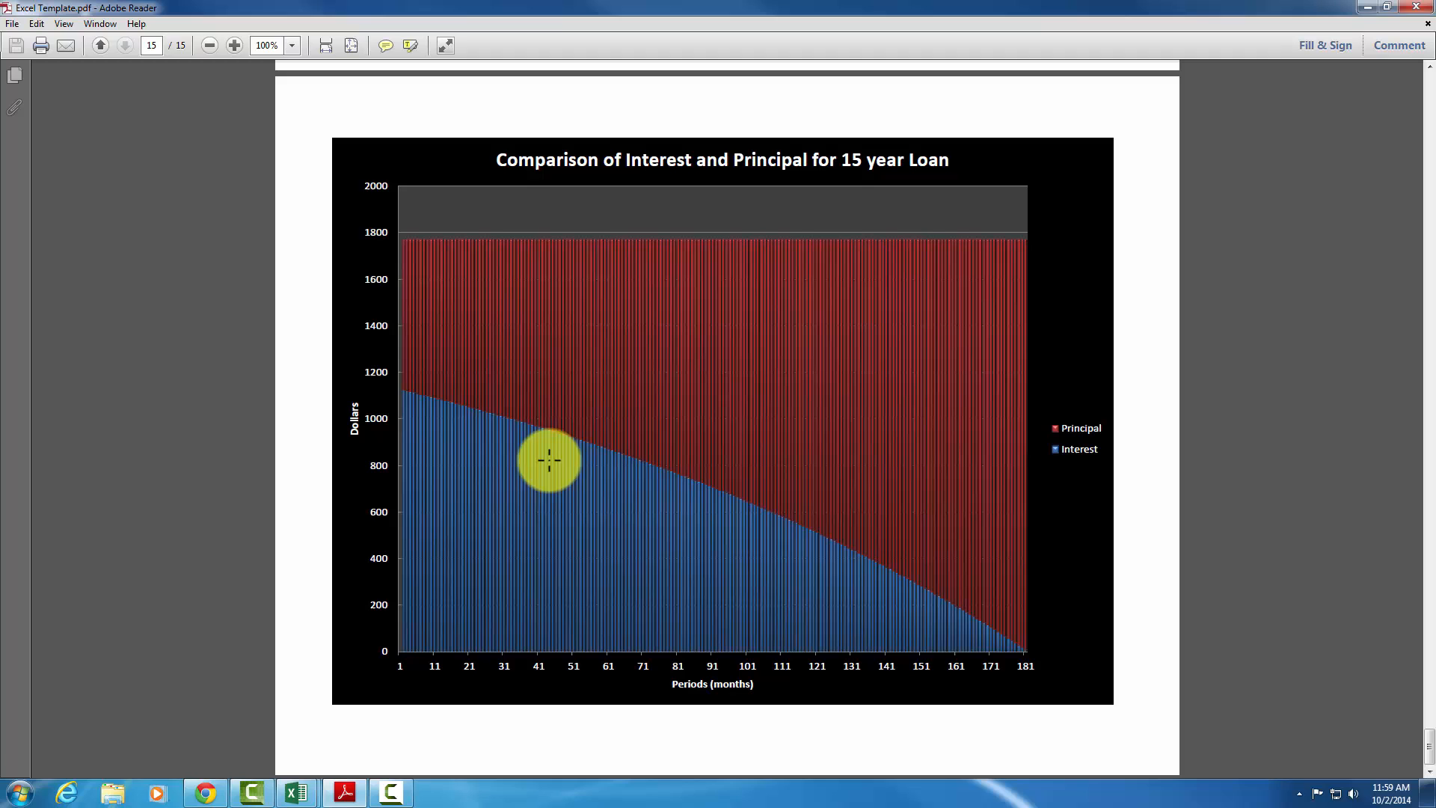
mouse_move(409, 395)
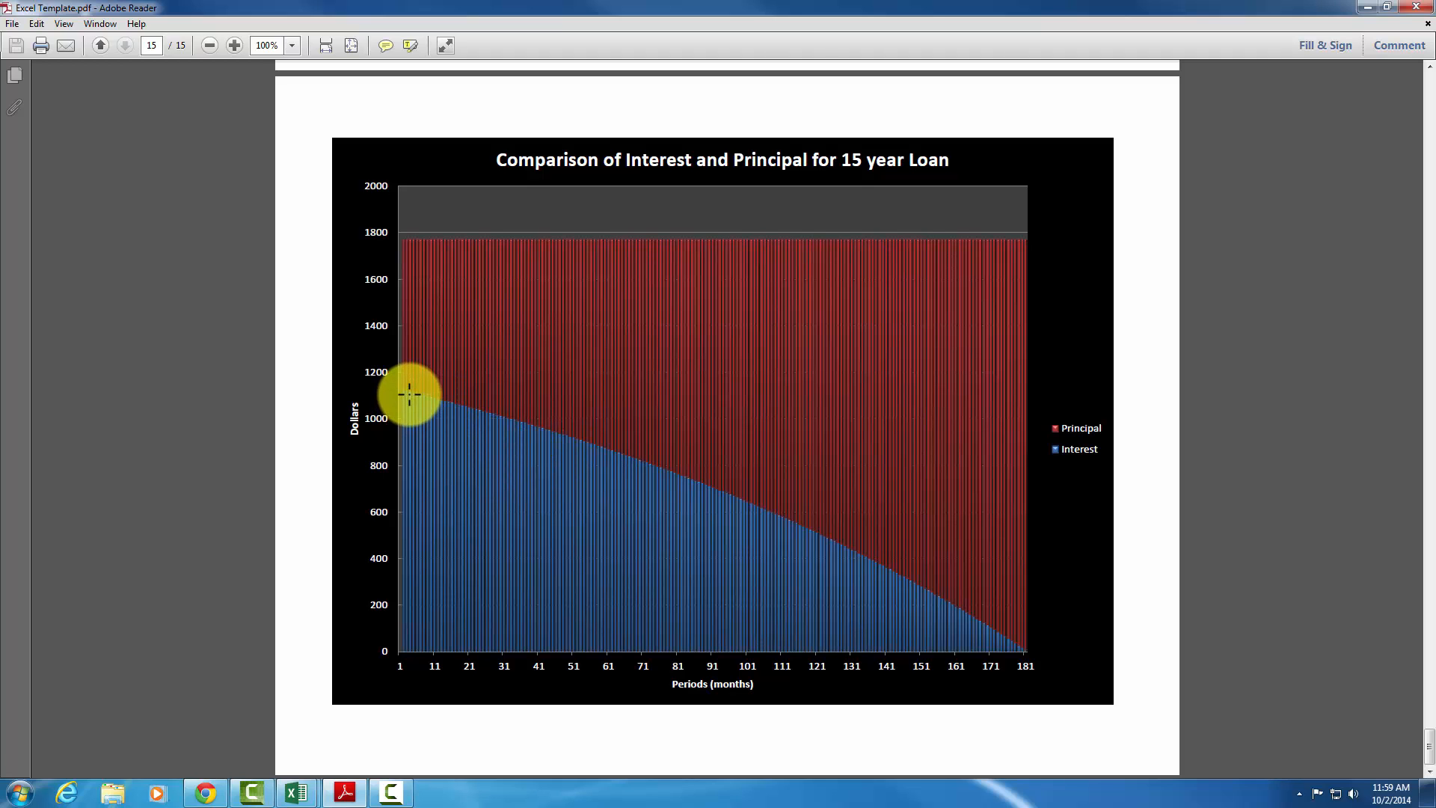
mouse_move(396, 652)
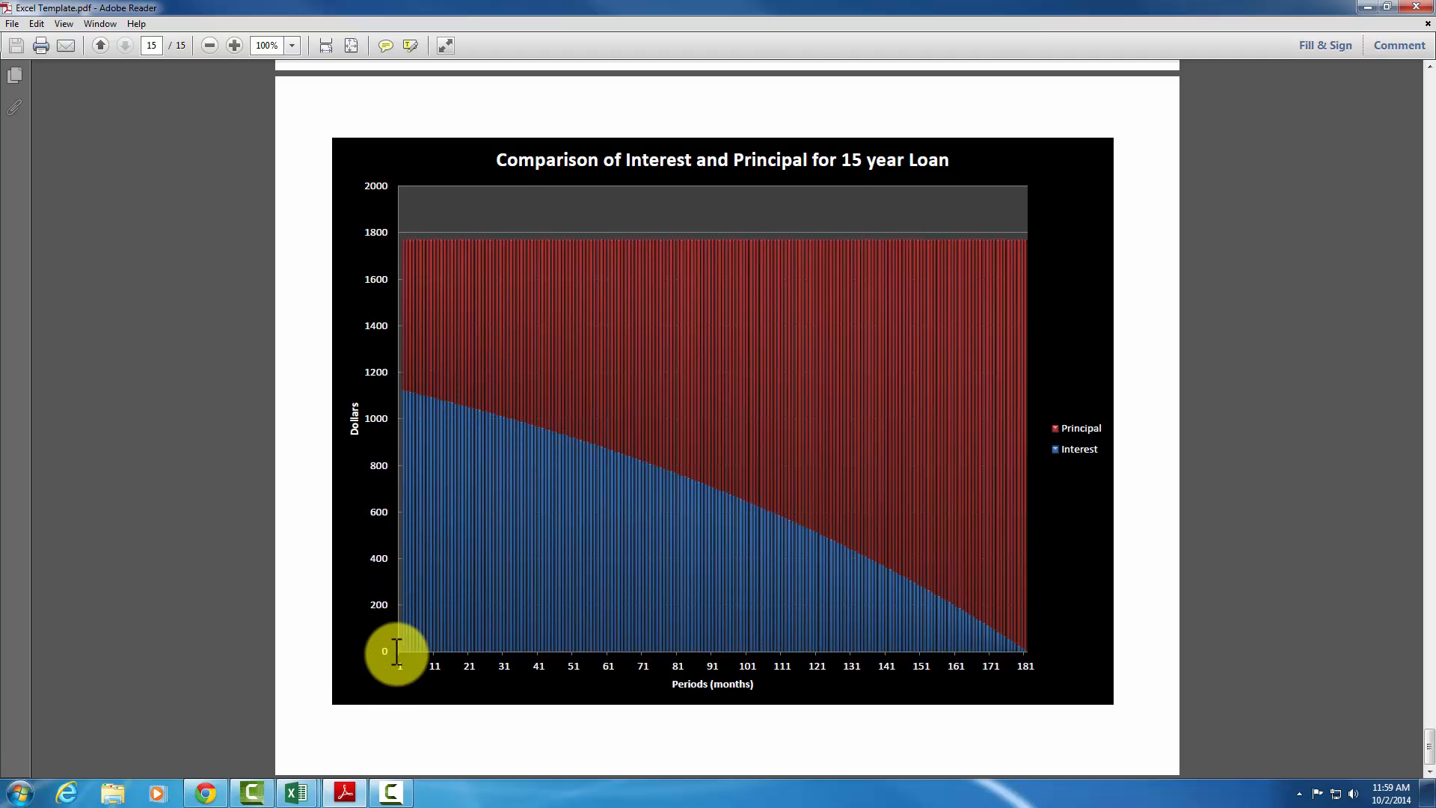
mouse_move(1080, 449)
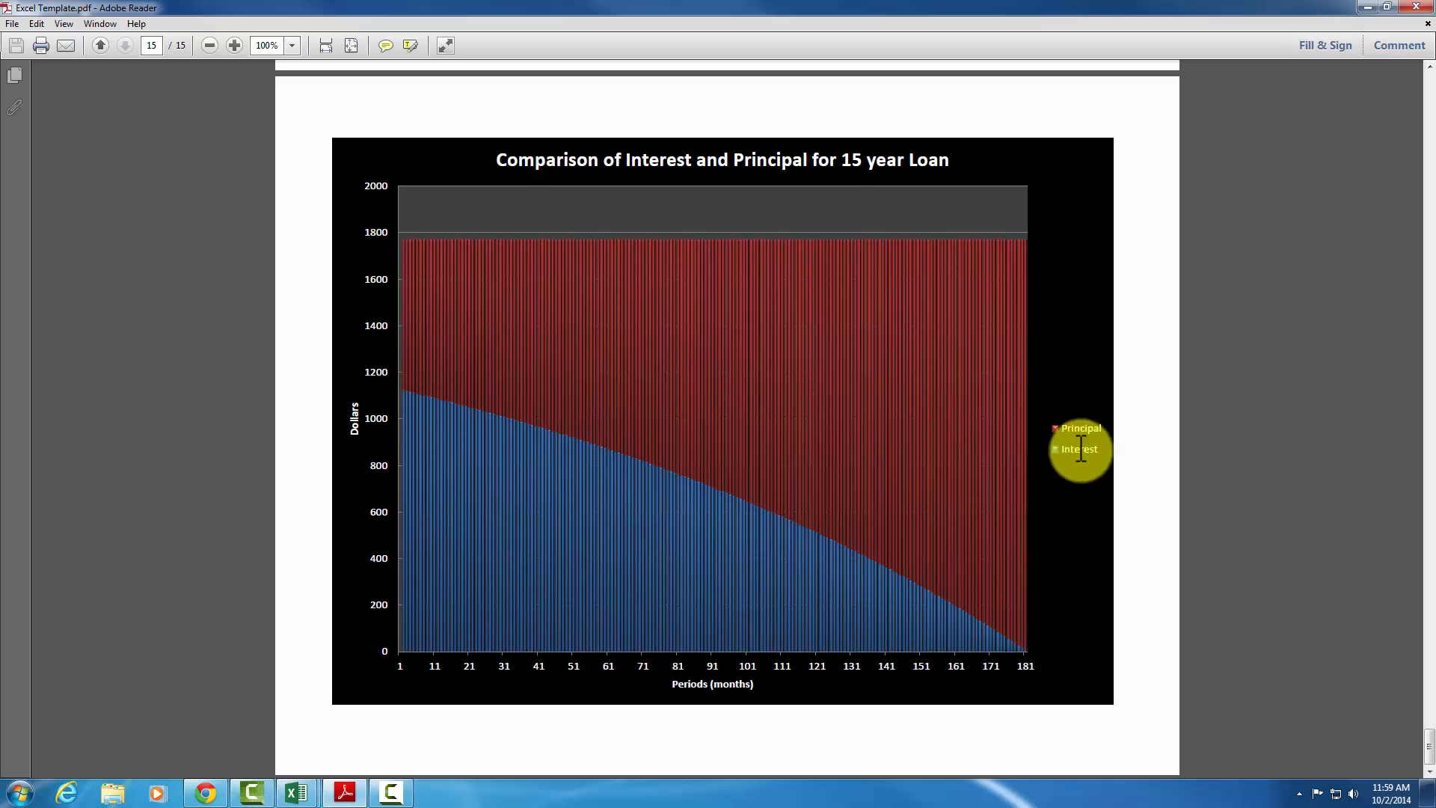
mouse_move(407, 383)
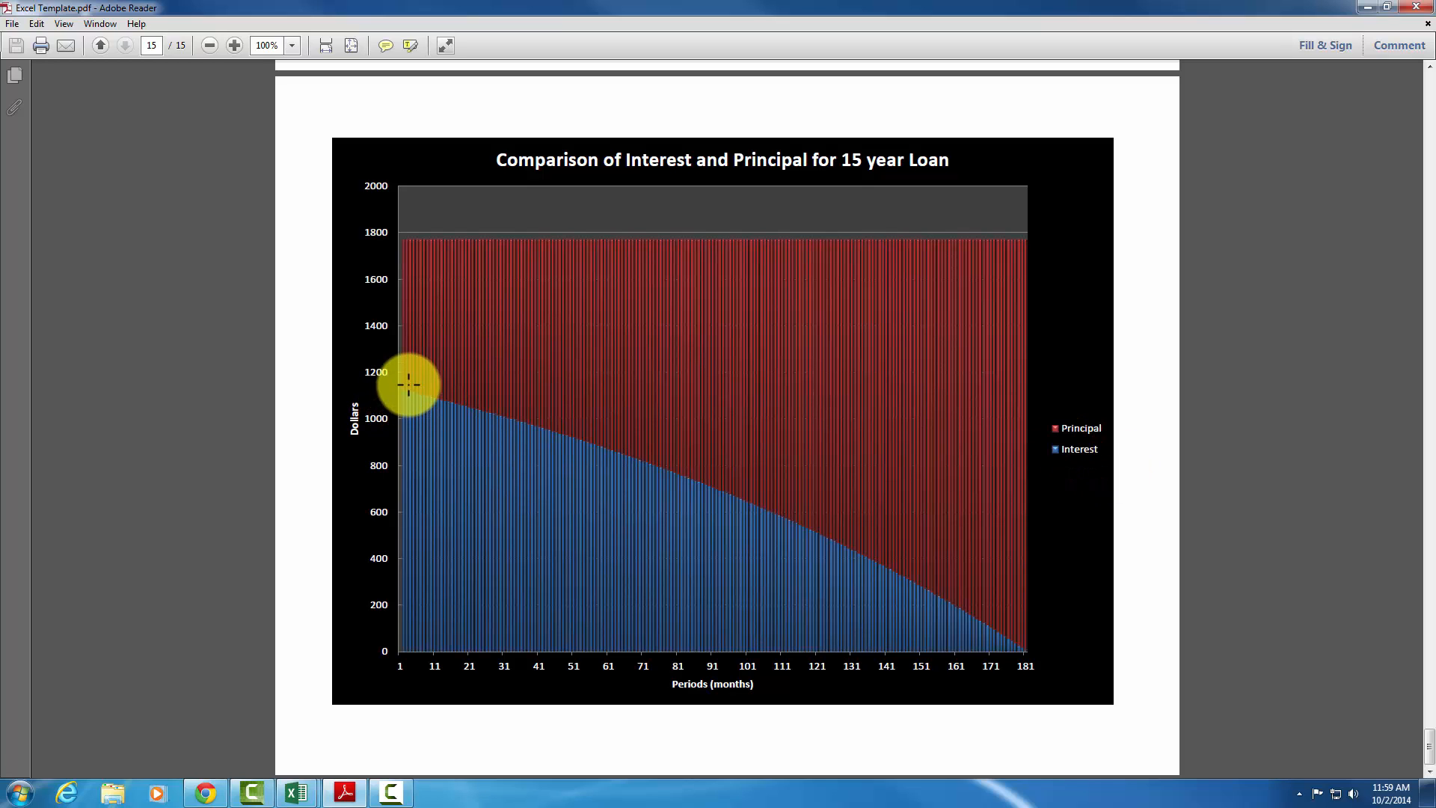
mouse_move(431, 397)
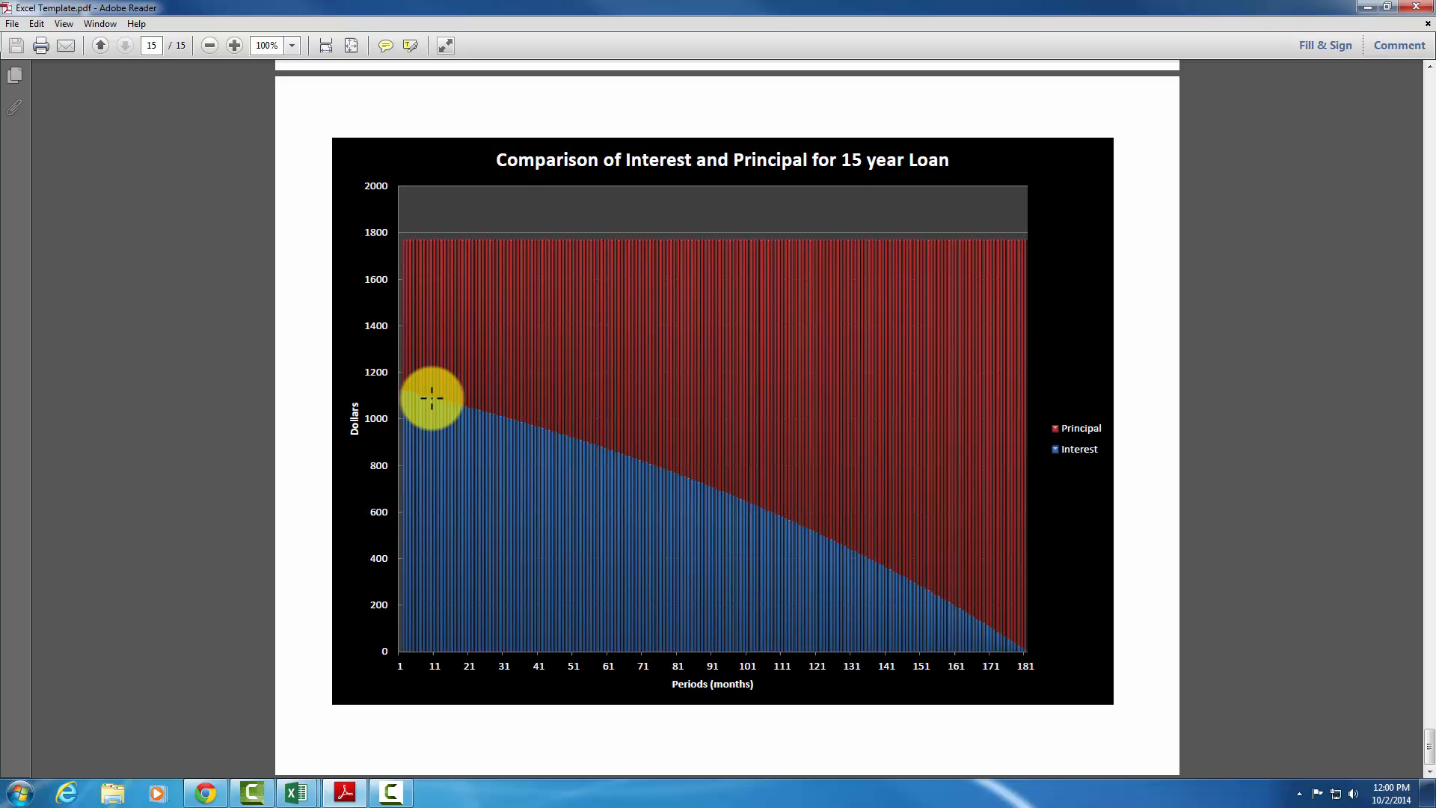
mouse_move(695, 498)
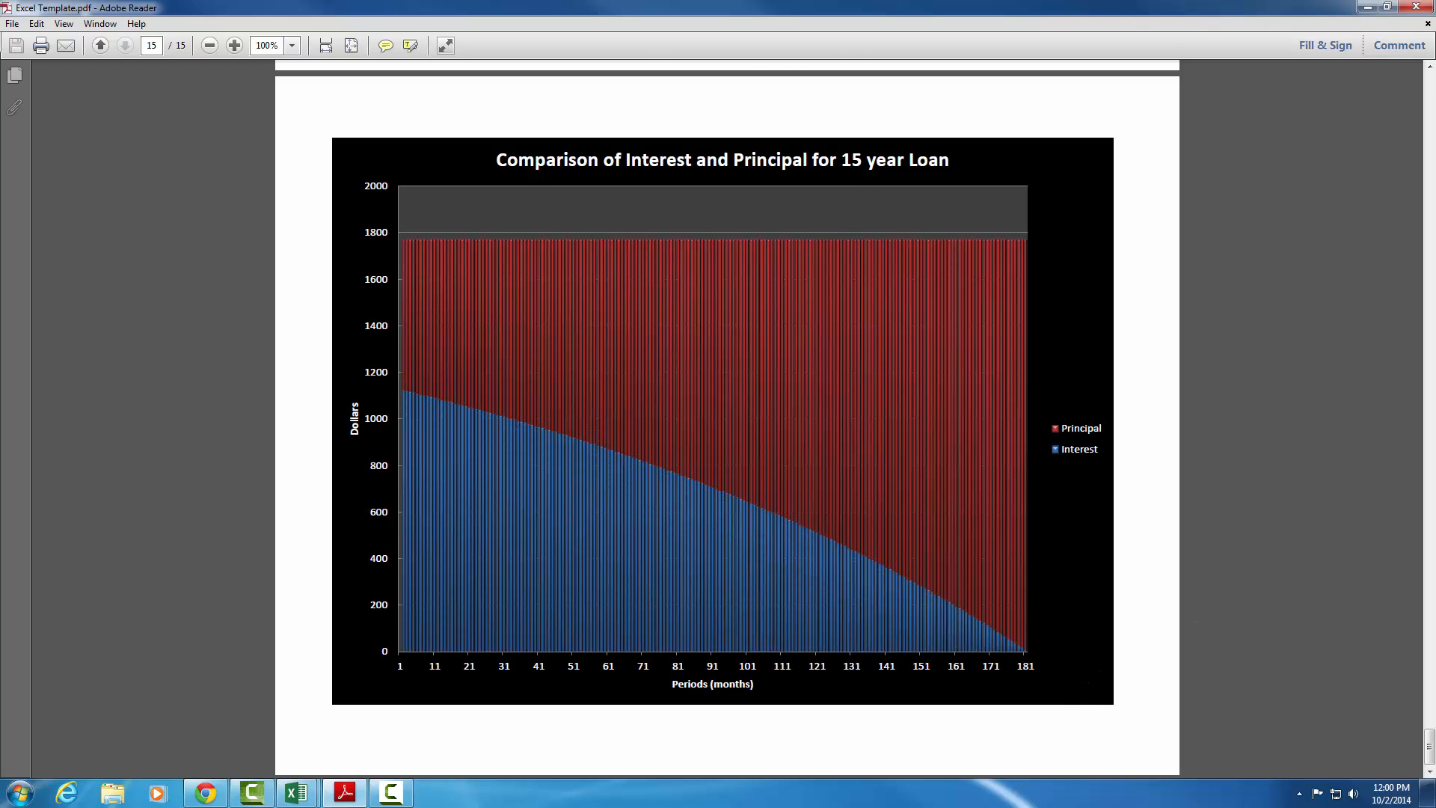
Select the Interest and Principal columns C1:D182 on the Loan 15 sheet
click(294, 791)
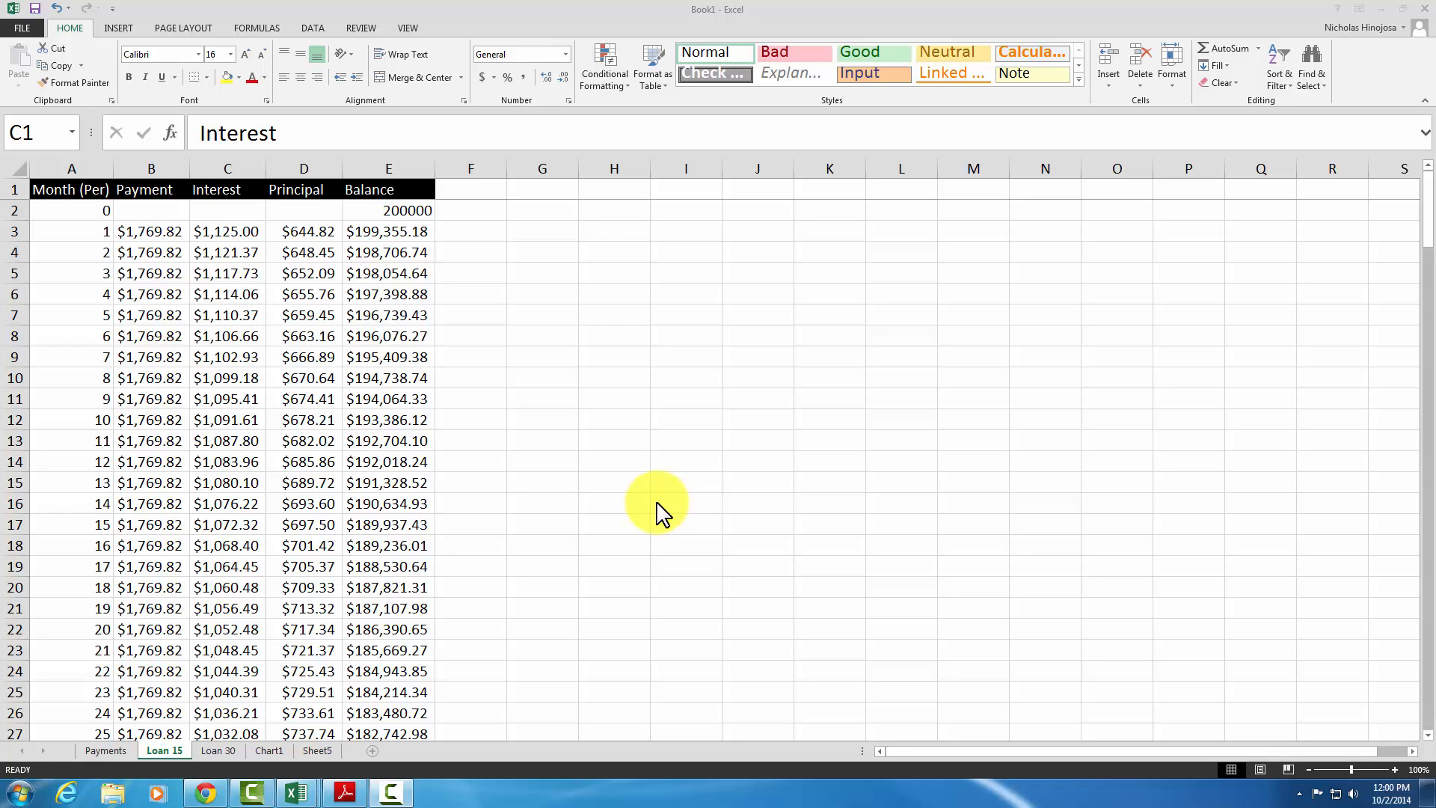
mouse_move(190, 199)
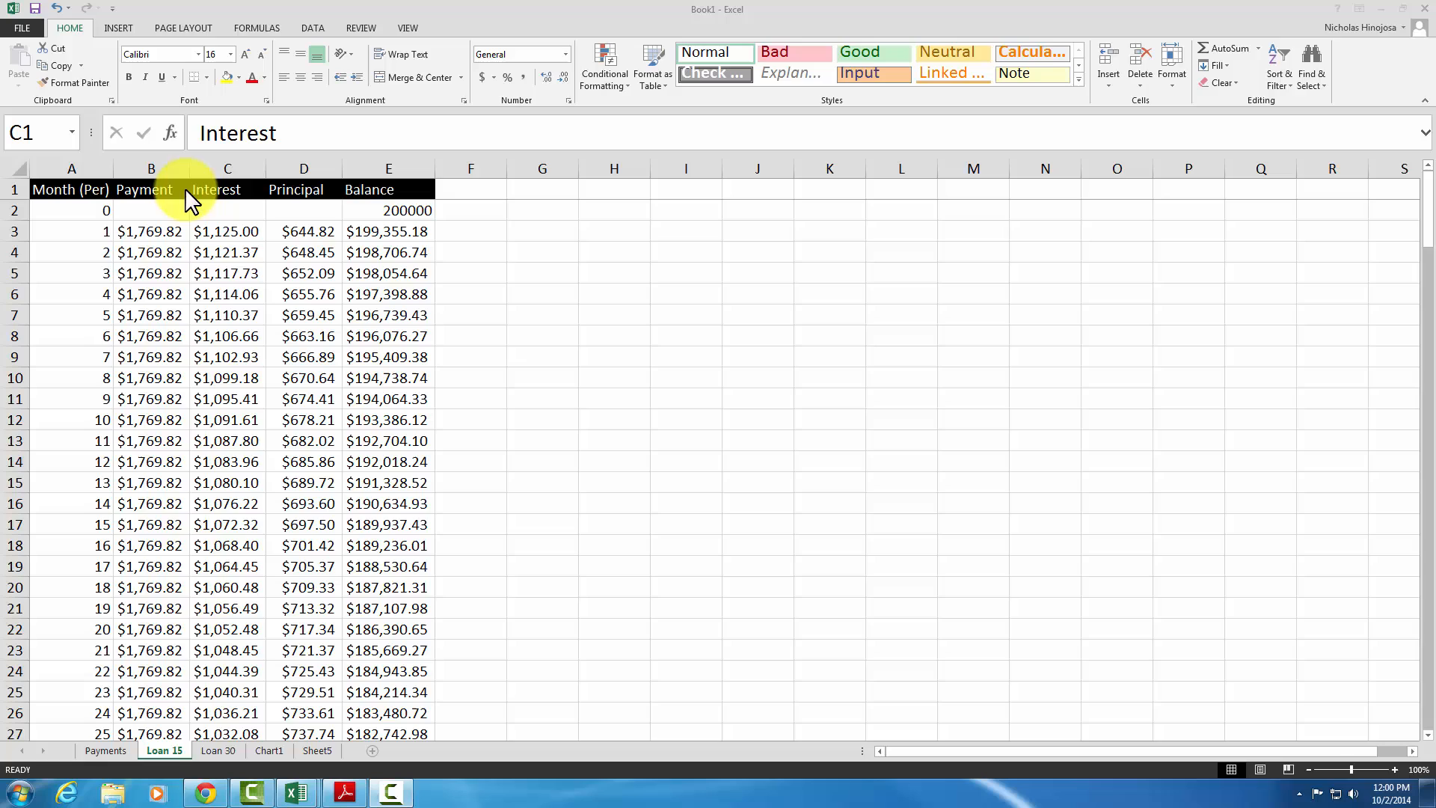
mouse_move(227, 194)
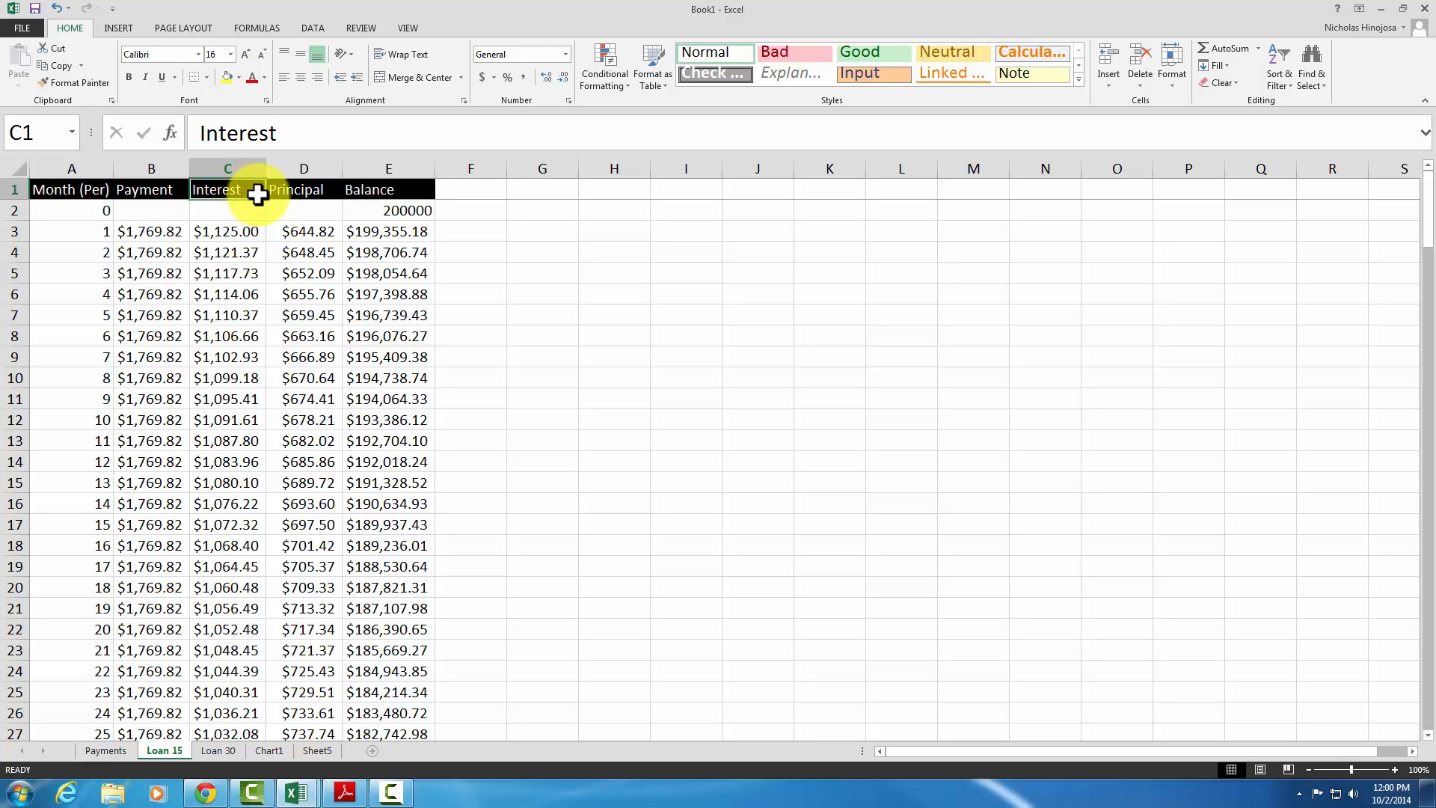
drag(228, 190, 303, 230)
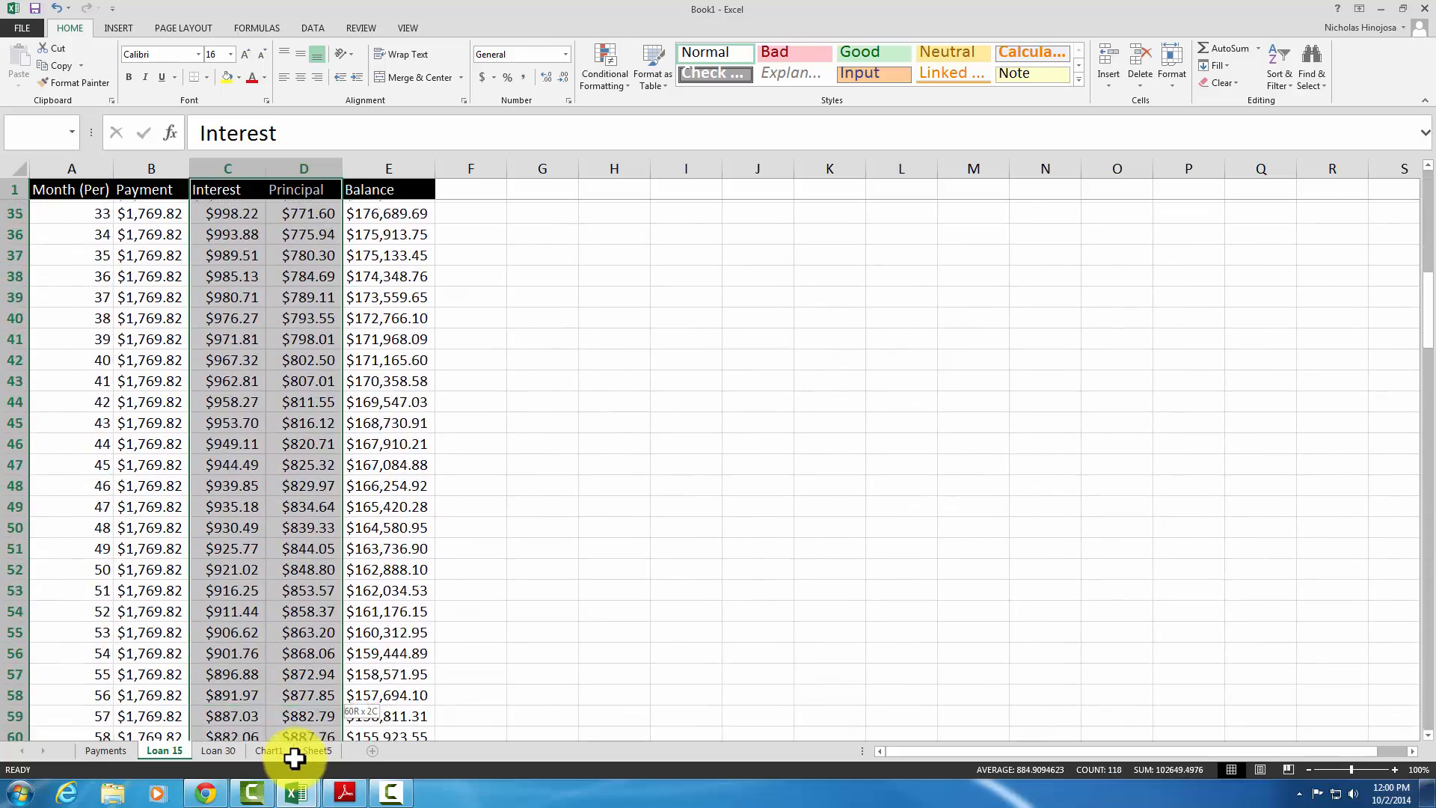
scroll(down, 3)
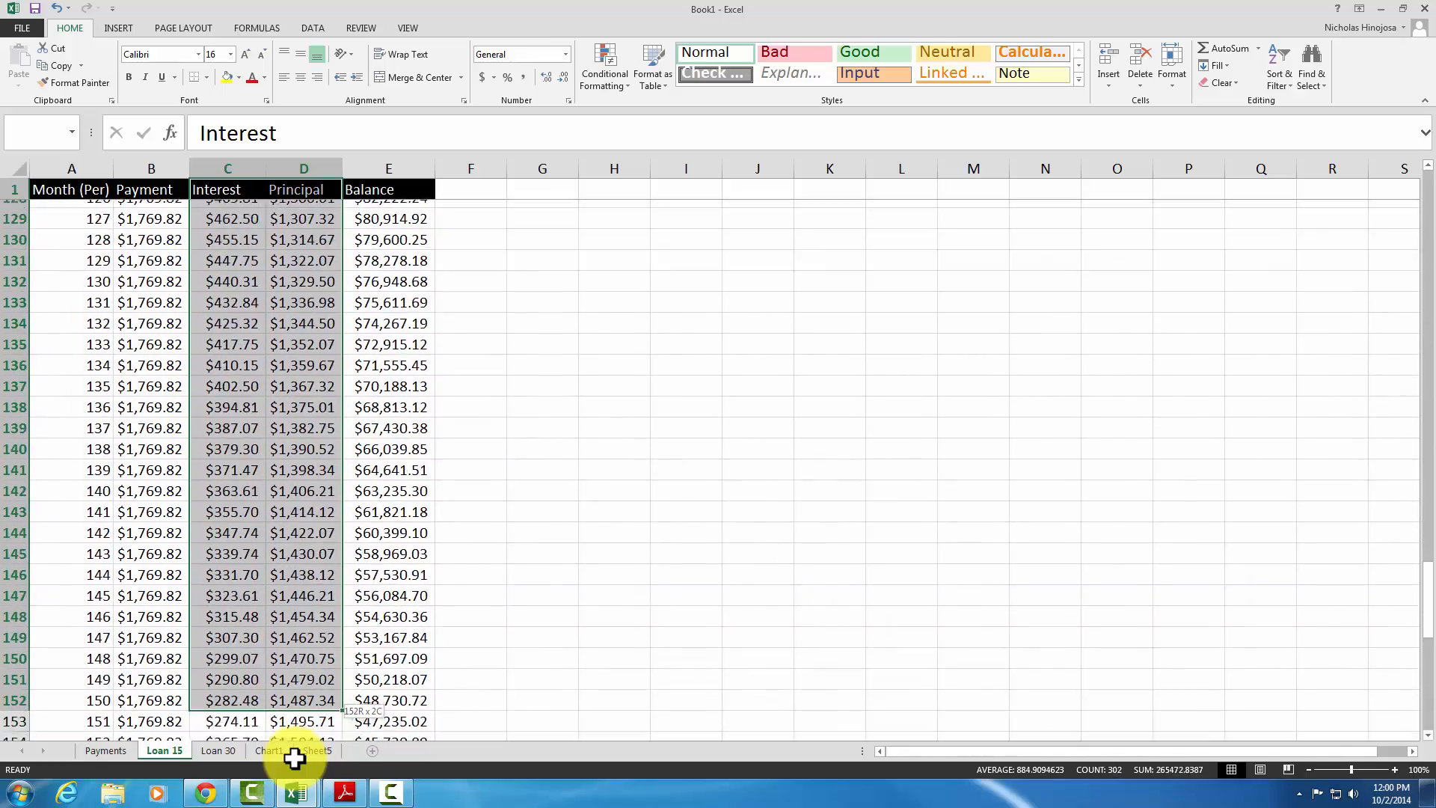
scroll(down, 3)
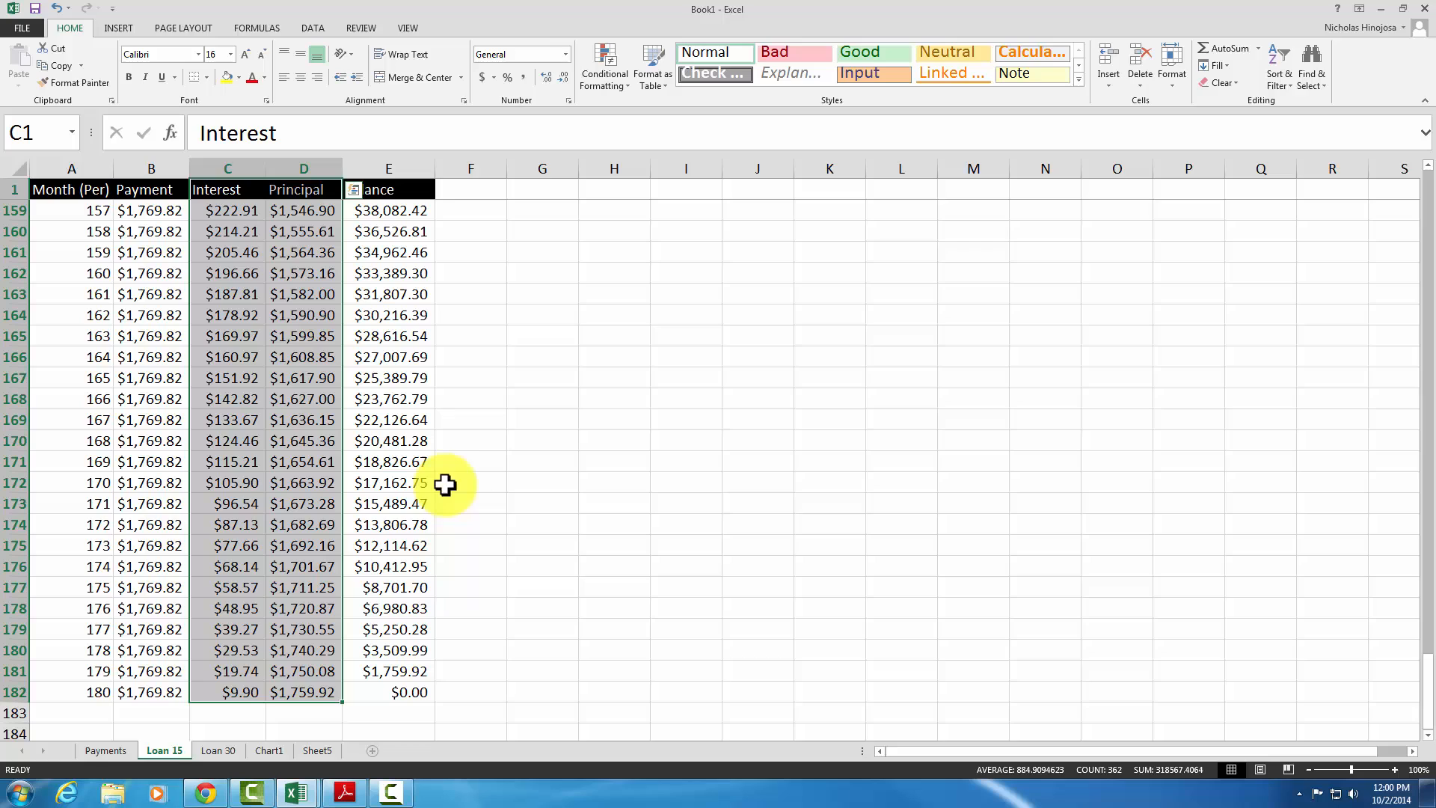
mouse_move(682, 244)
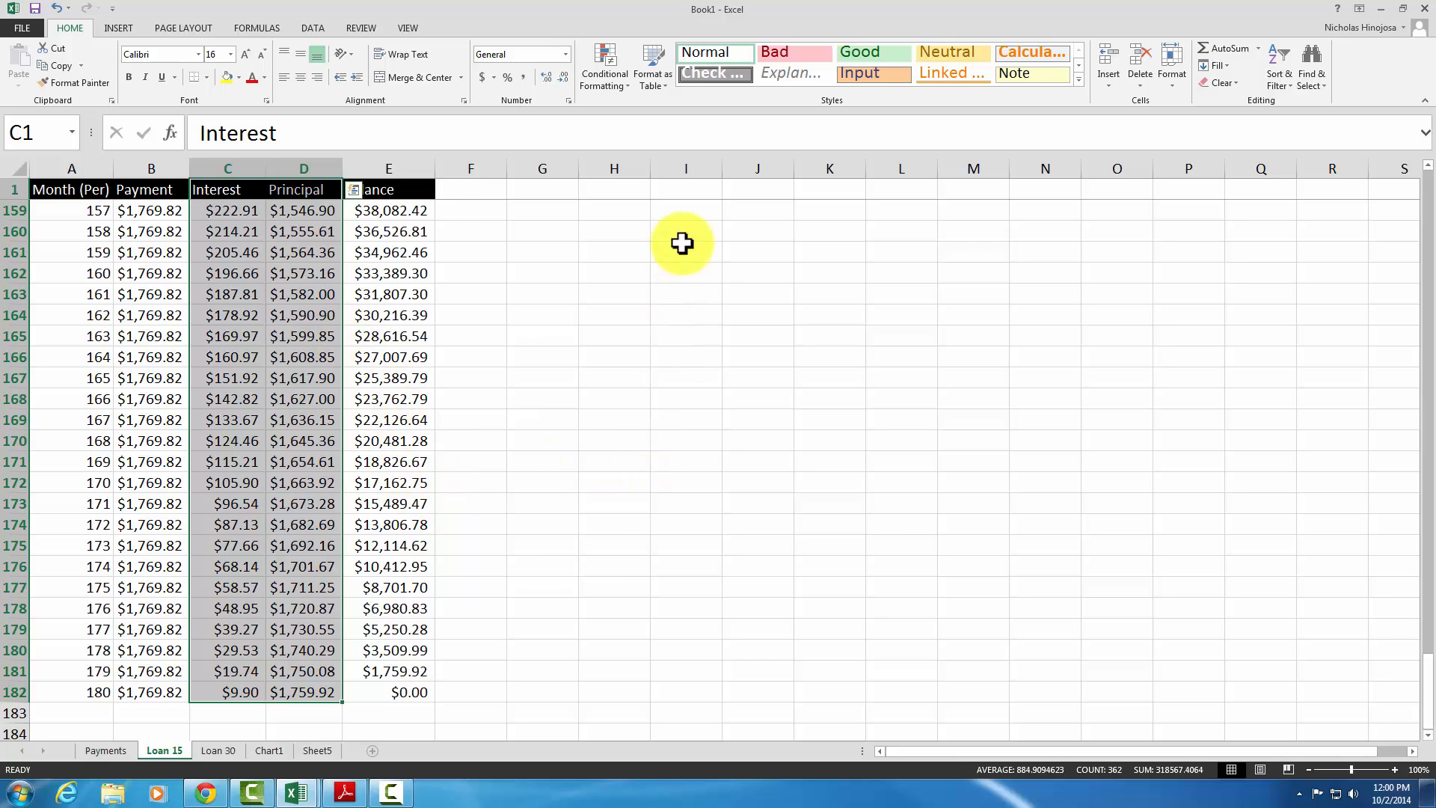
mouse_move(118, 27)
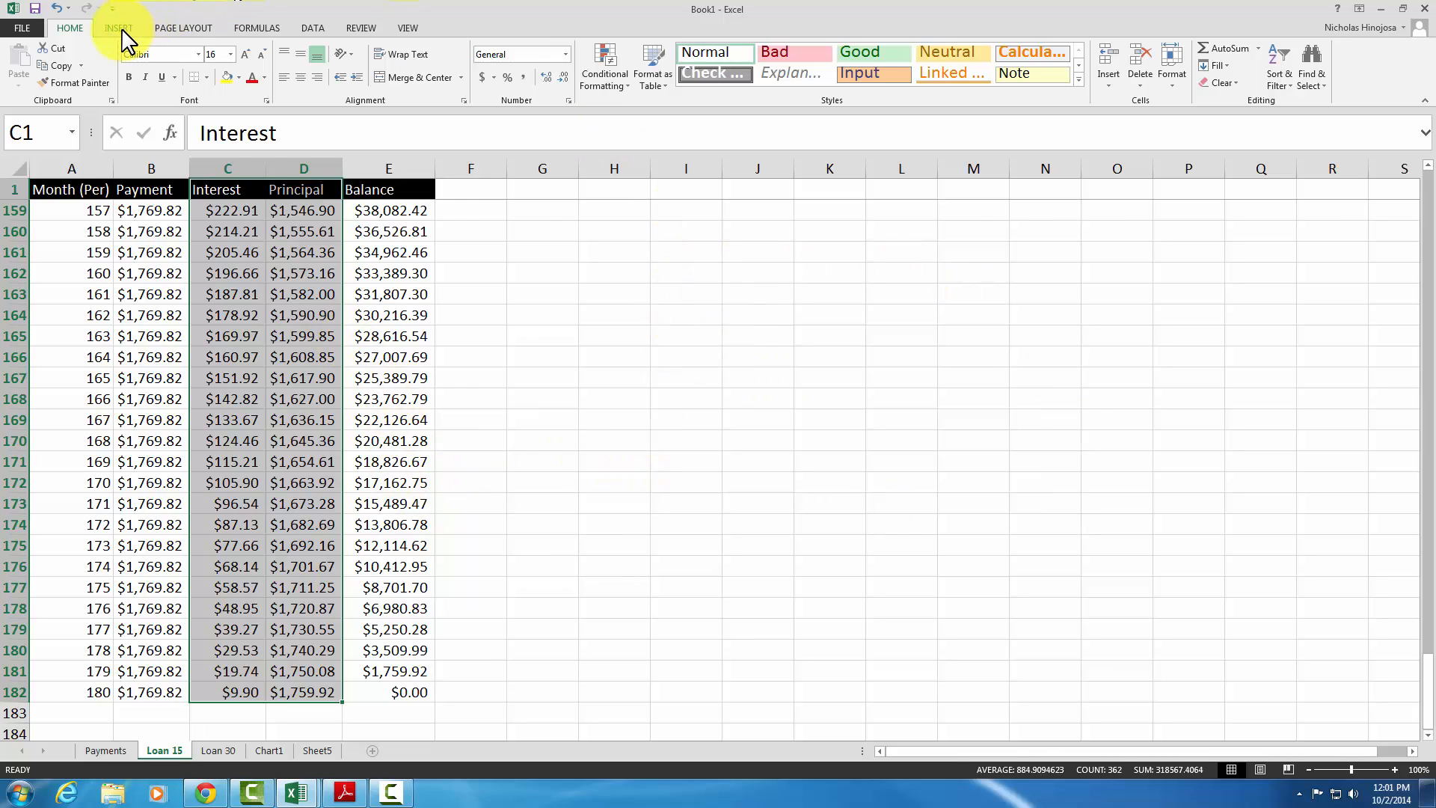
Insert a 2-D stacked column chart of the selection and place it beside the loan table
click(116, 27)
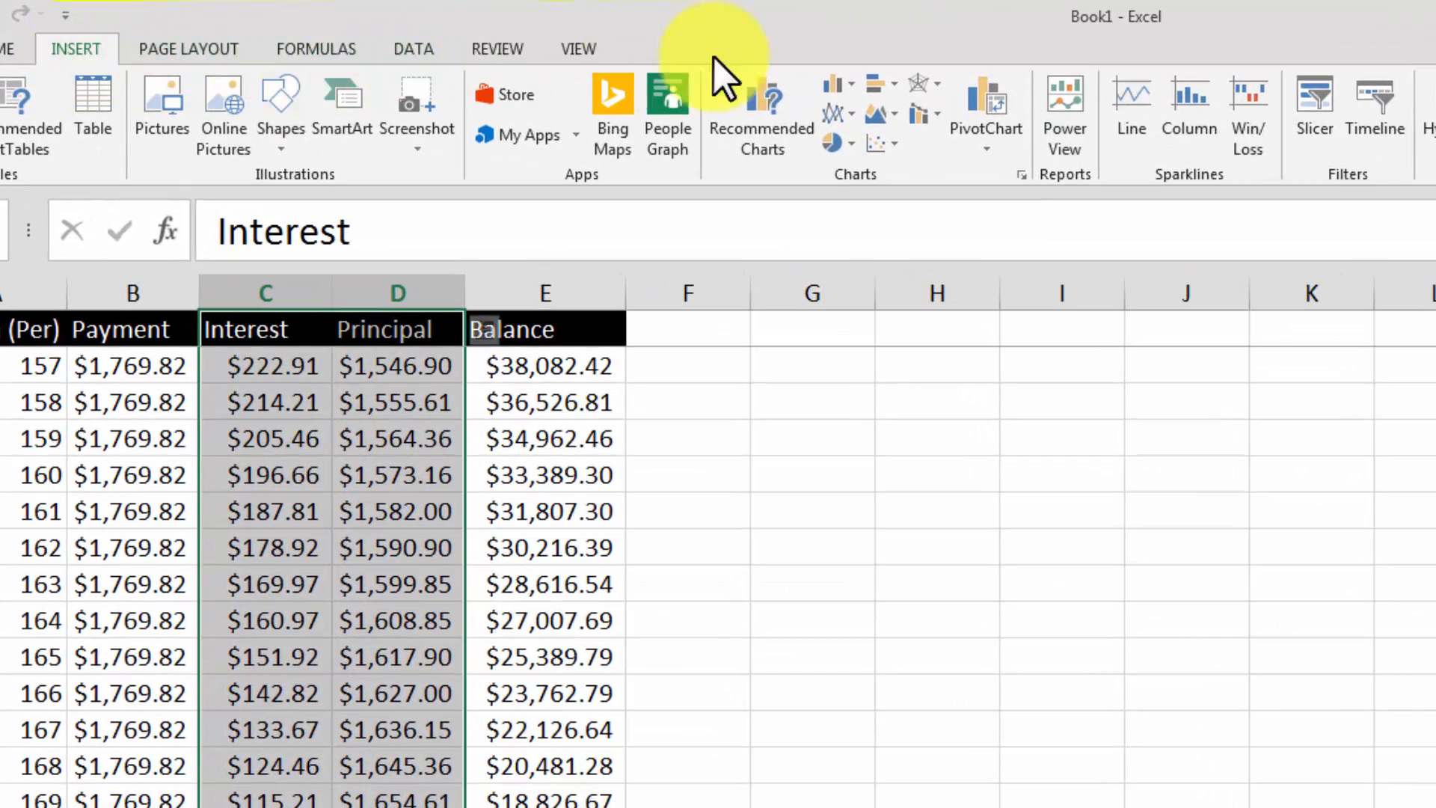
mouse_move(924, 207)
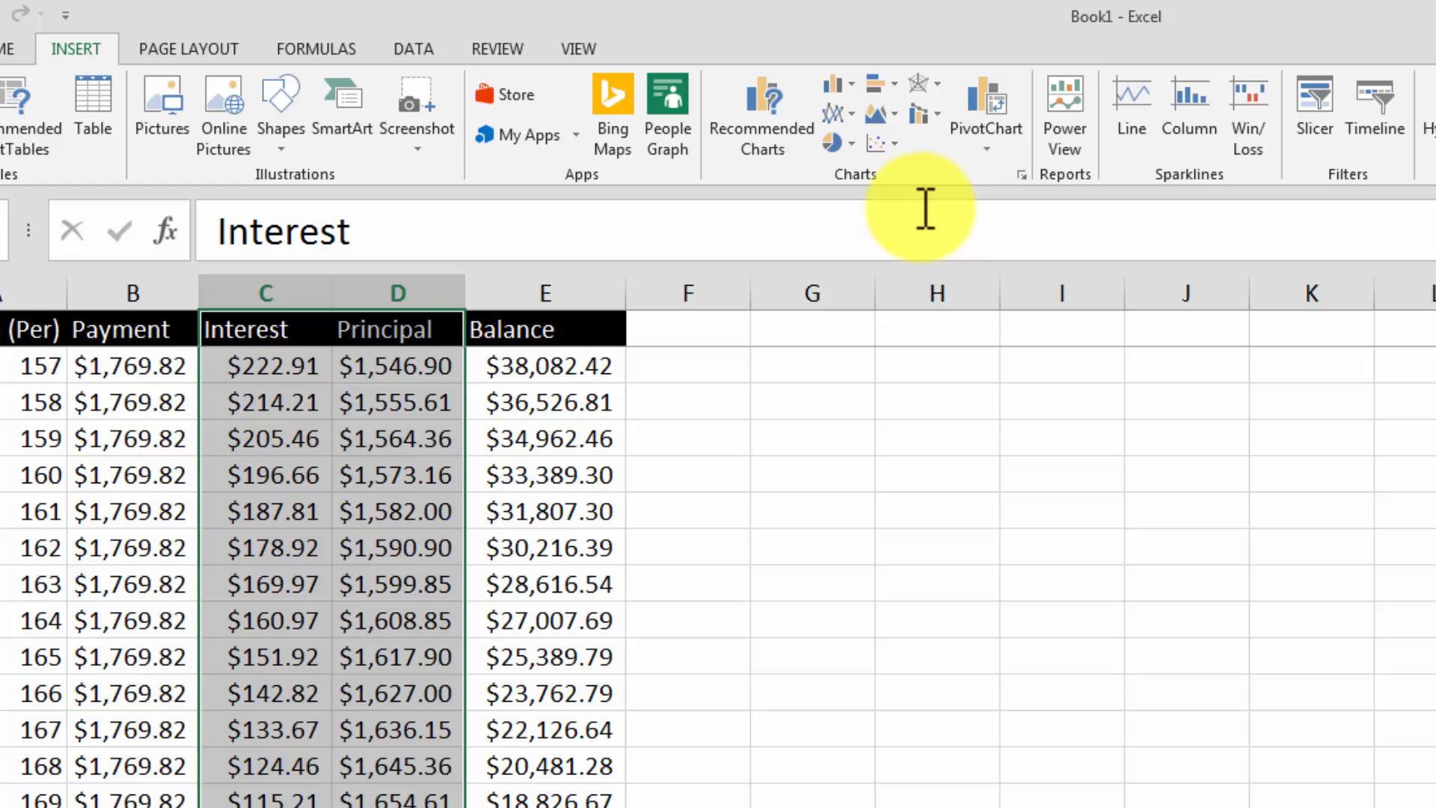
mouse_move(923, 209)
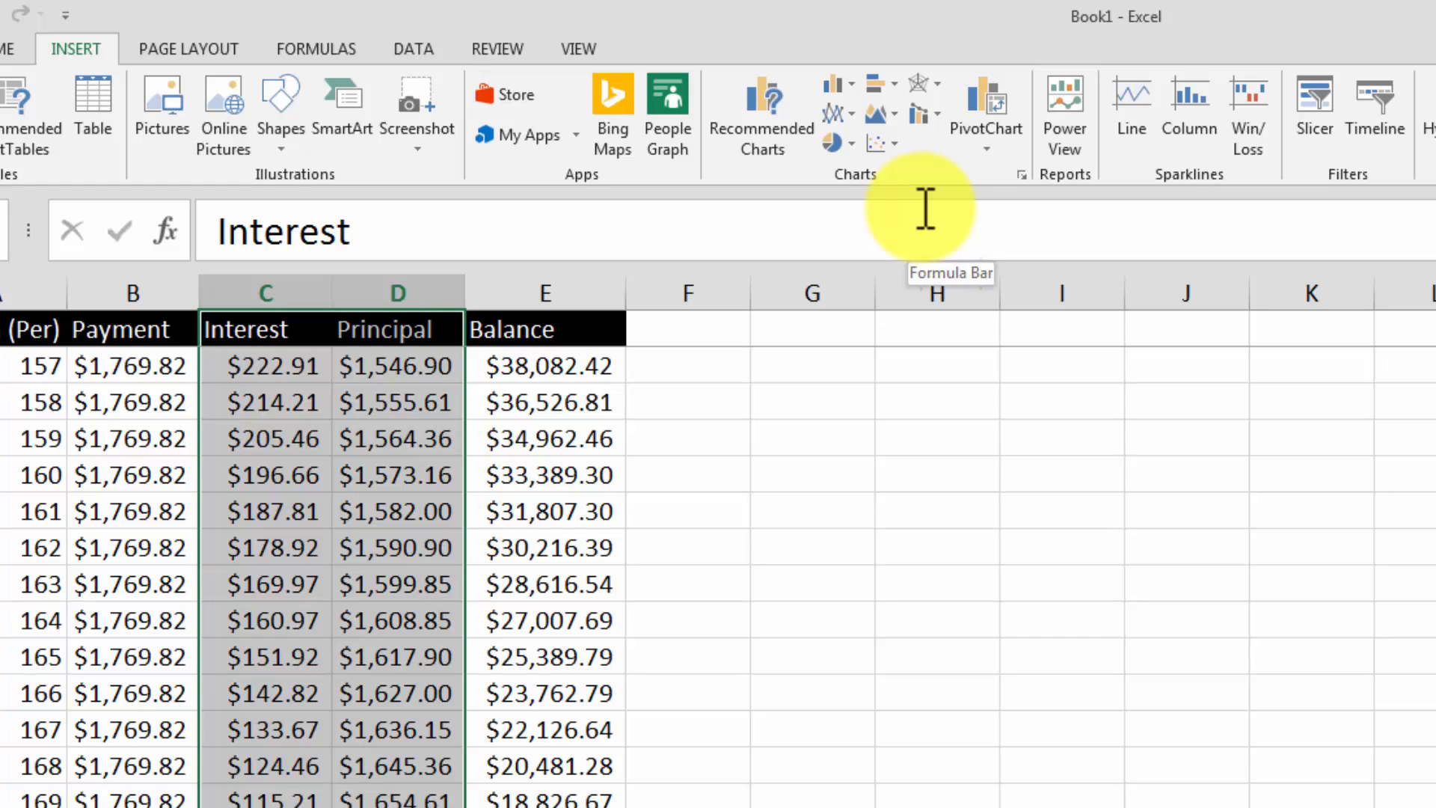
mouse_move(761, 109)
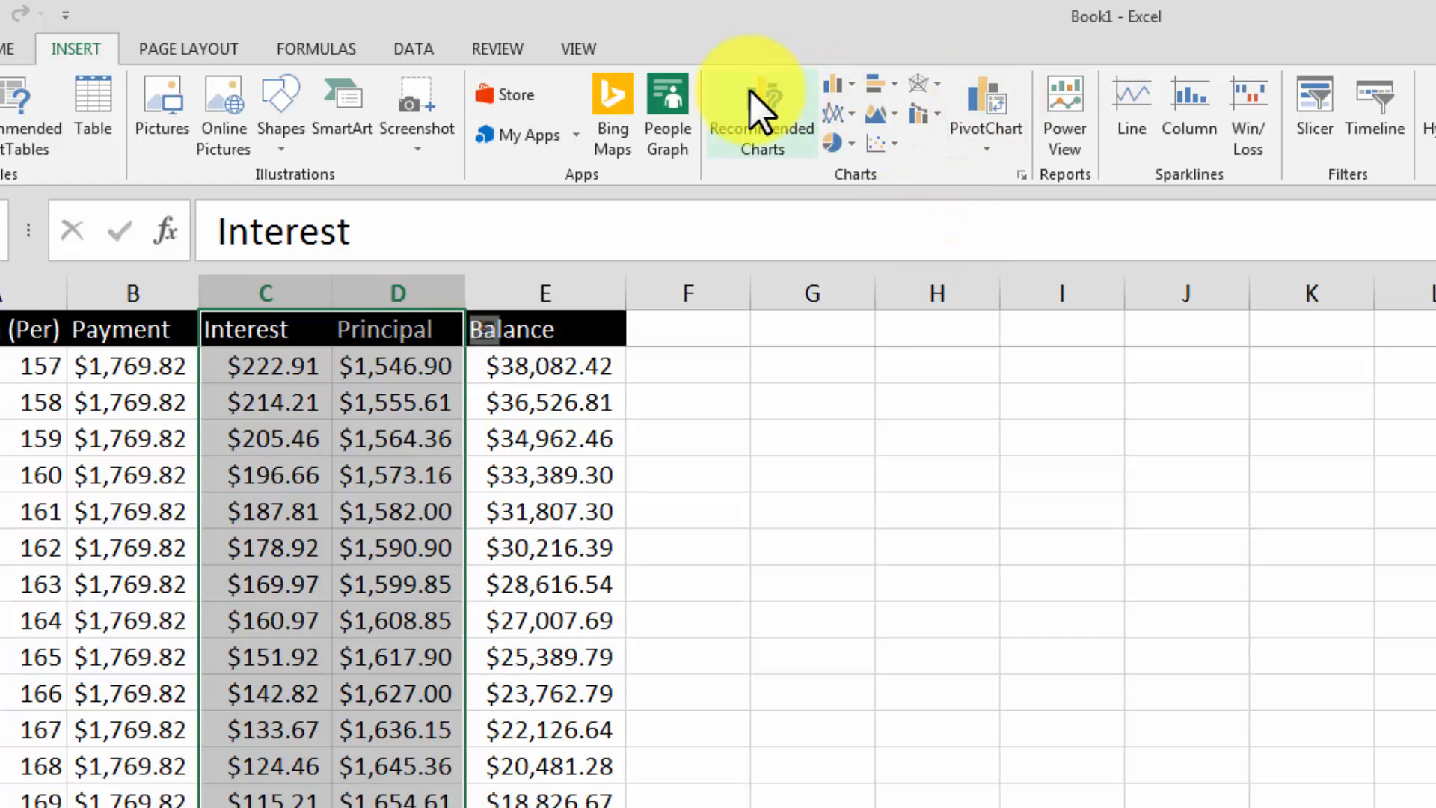
mouse_move(856, 87)
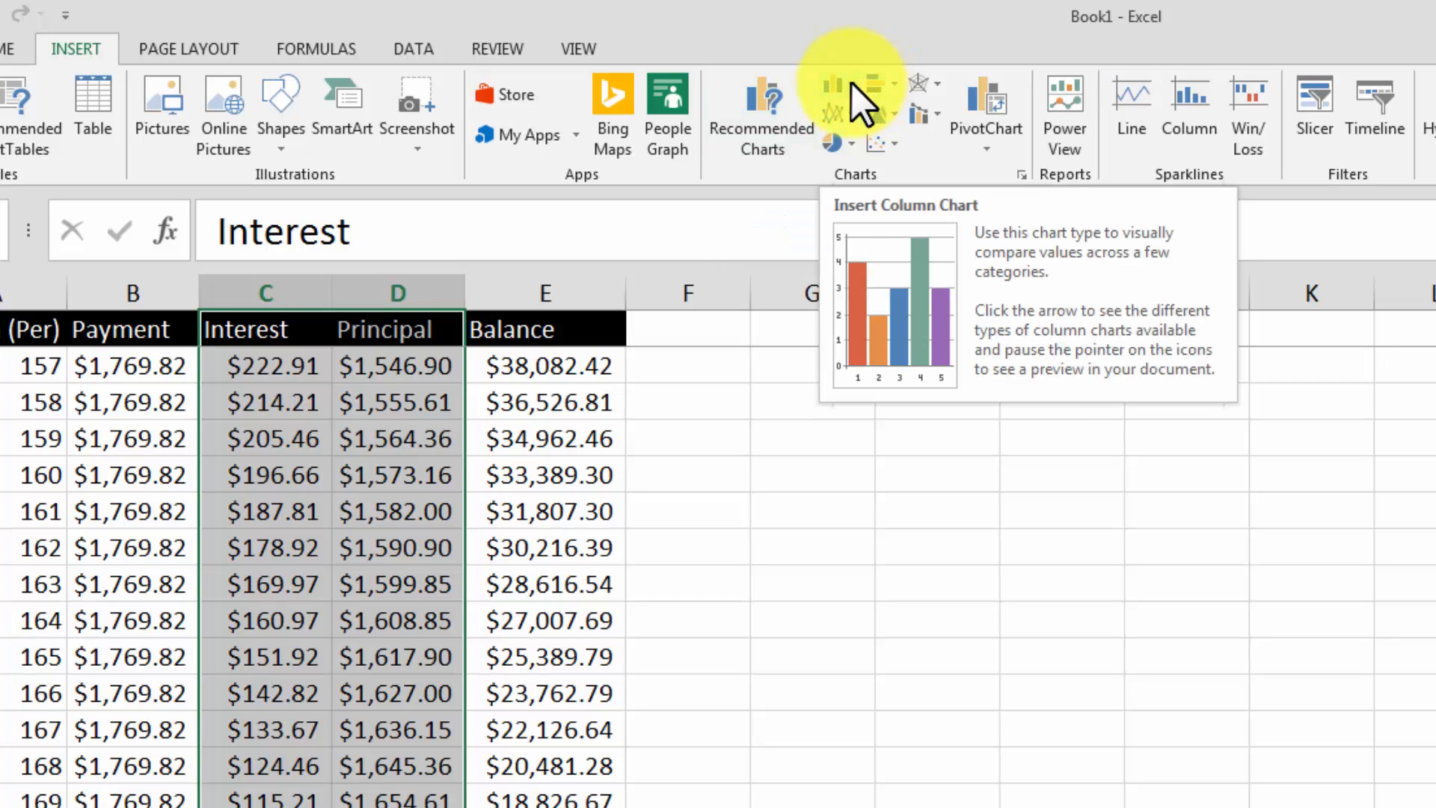
click(833, 82)
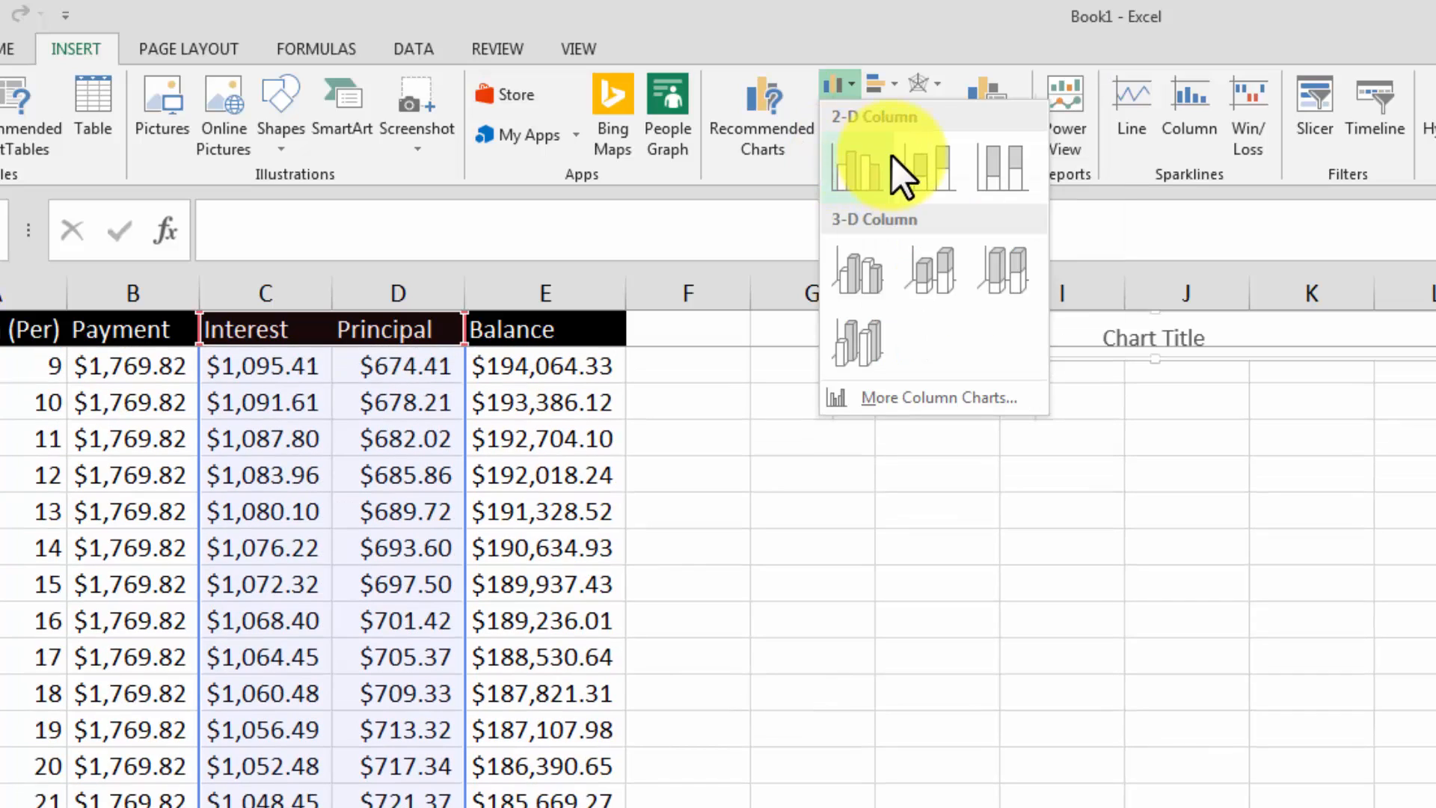
mouse_move(929, 165)
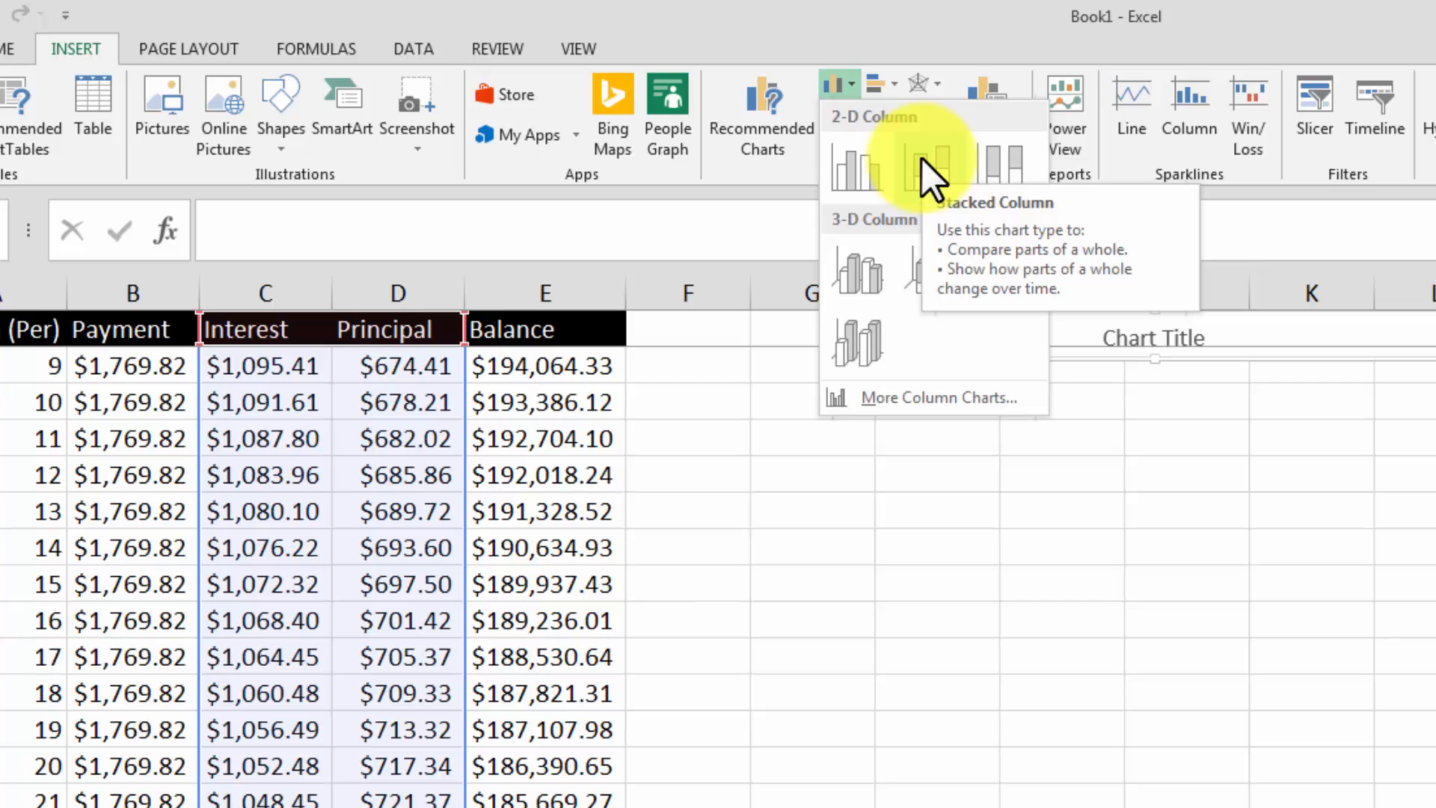
click(927, 165)
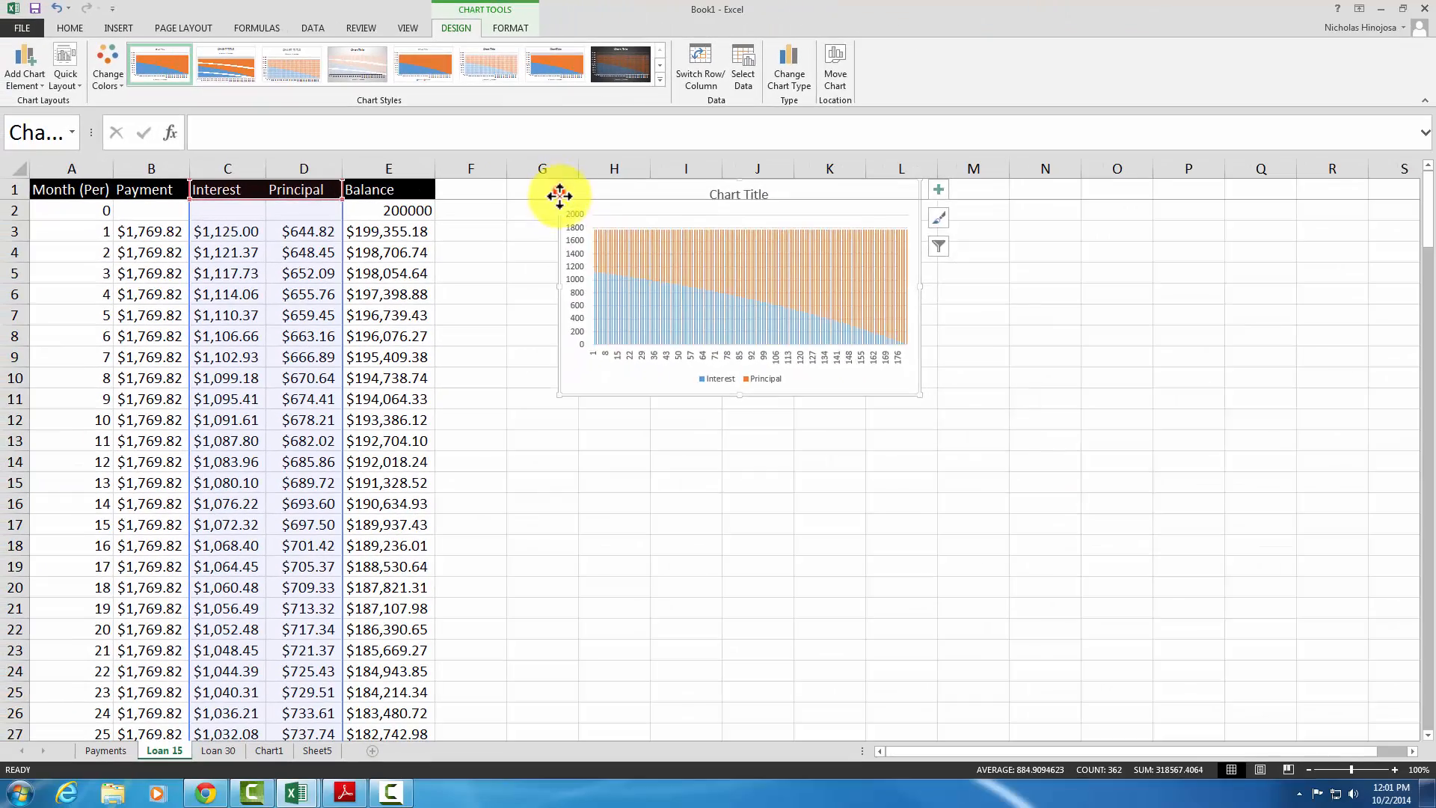
drag(560, 194, 509, 229)
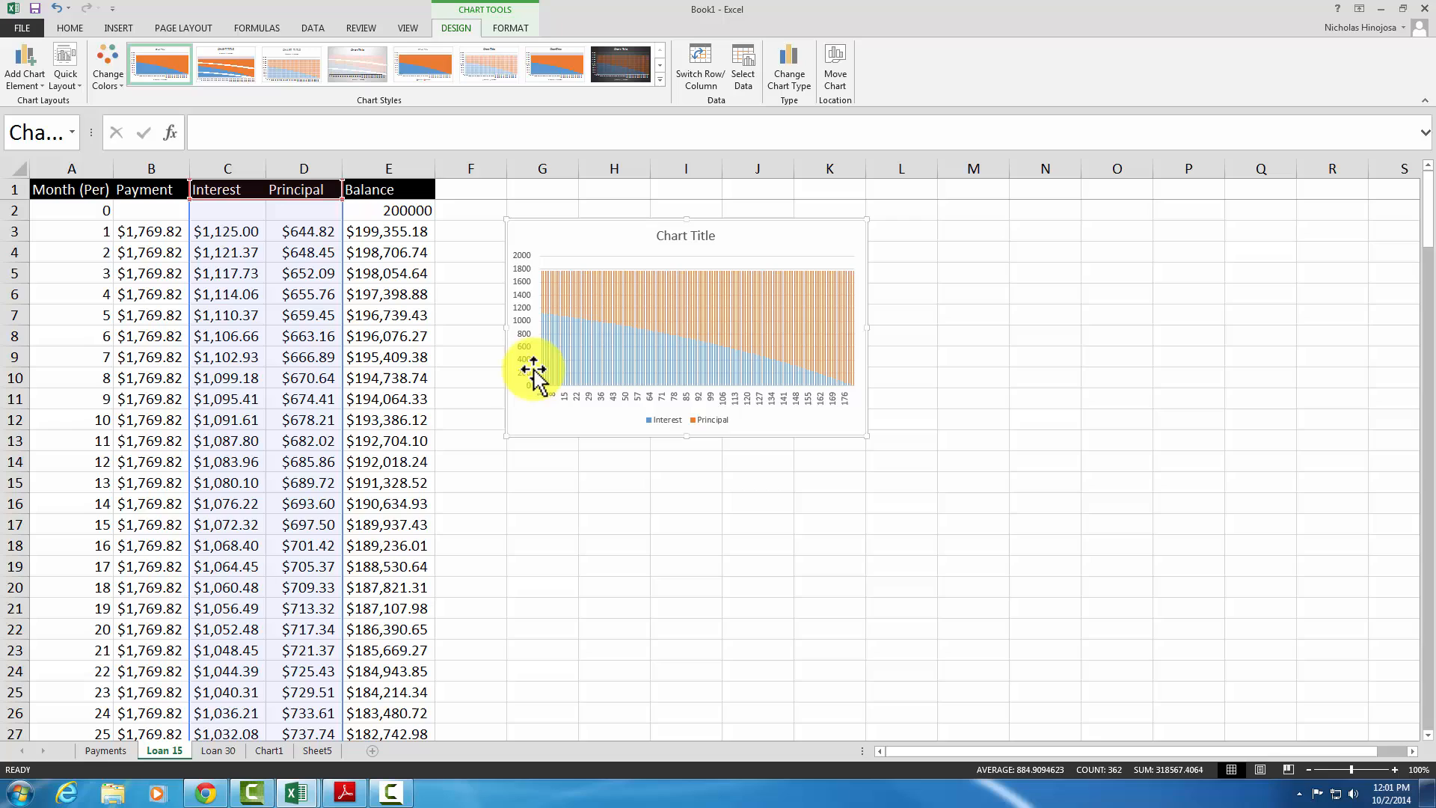
mouse_move(660, 431)
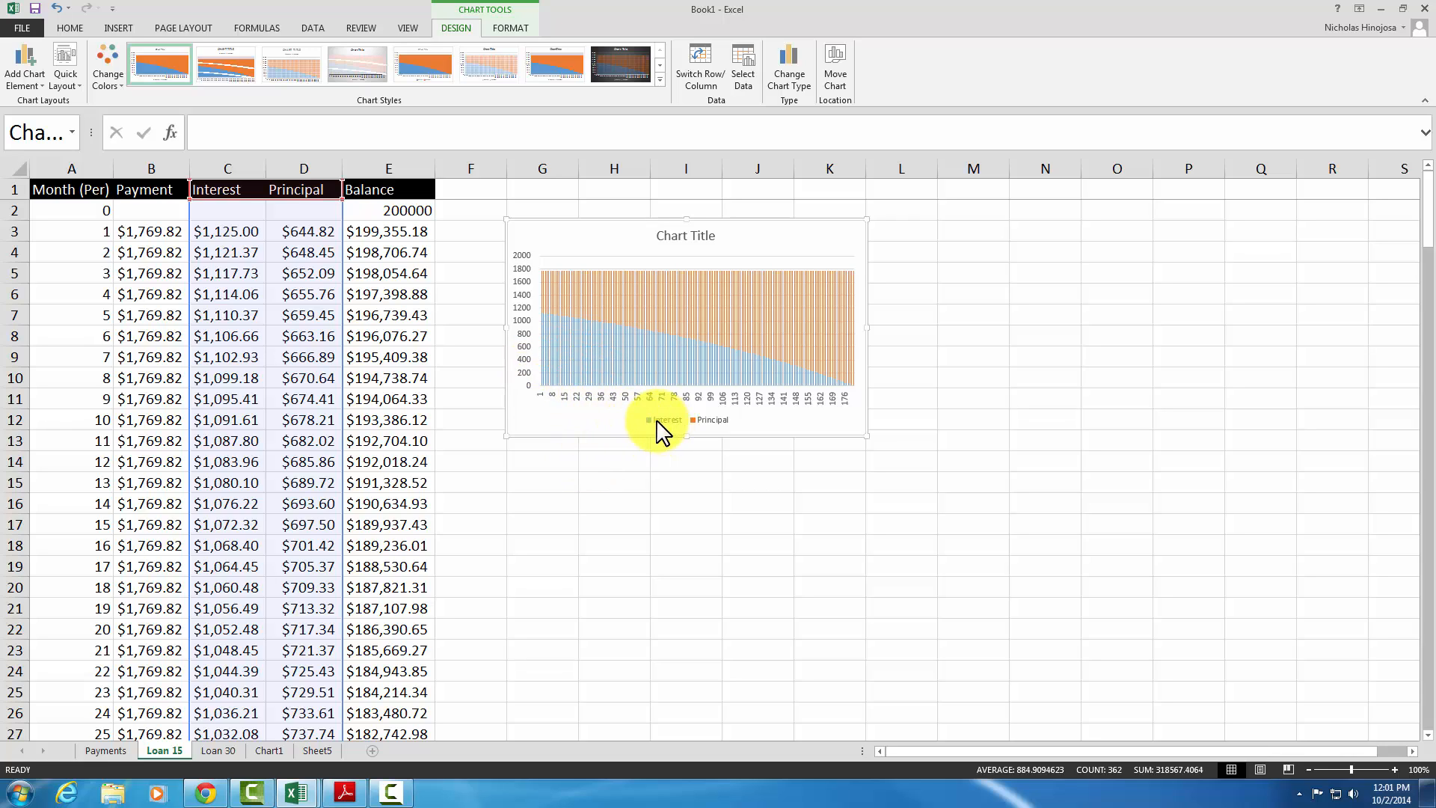
mouse_move(866, 434)
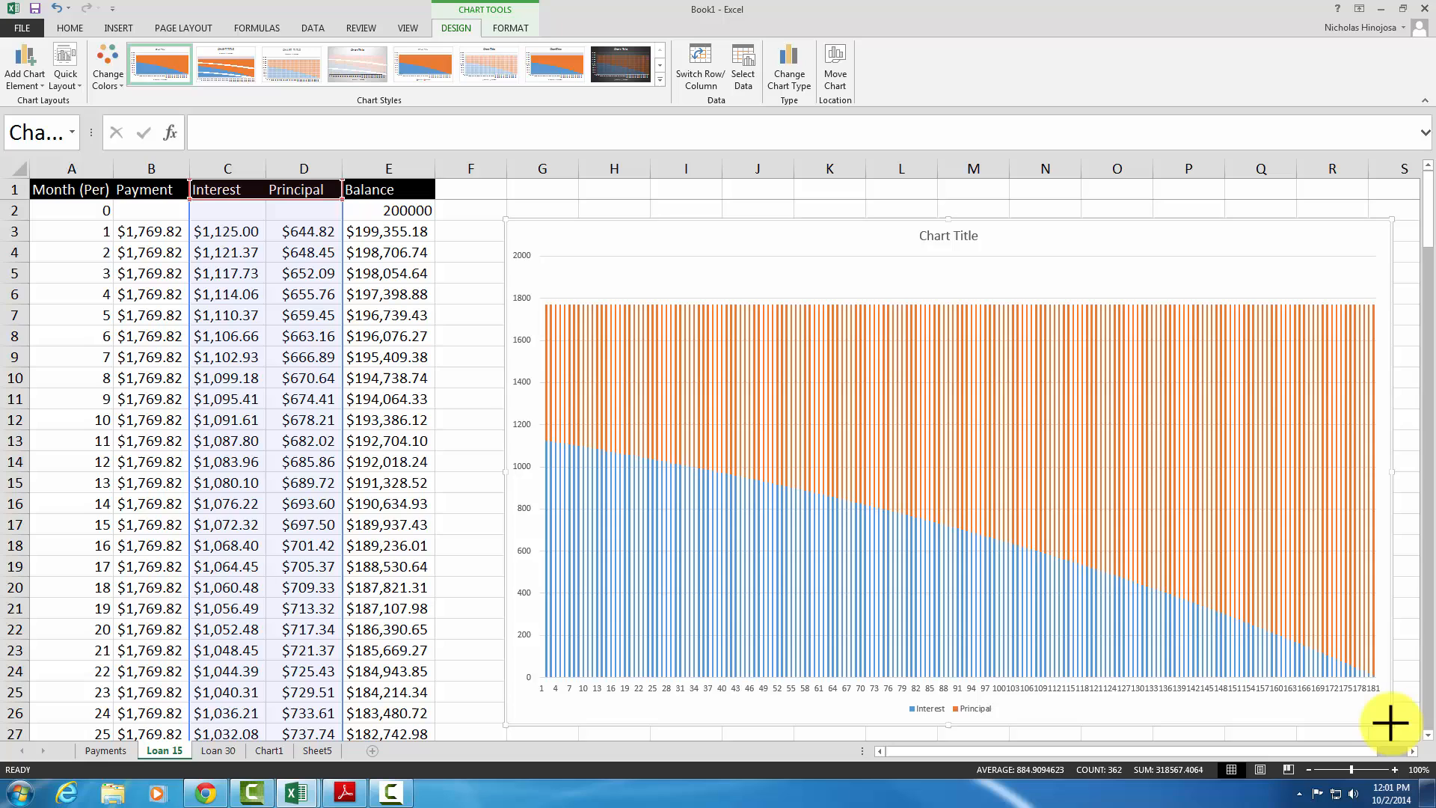
mouse_move(586, 518)
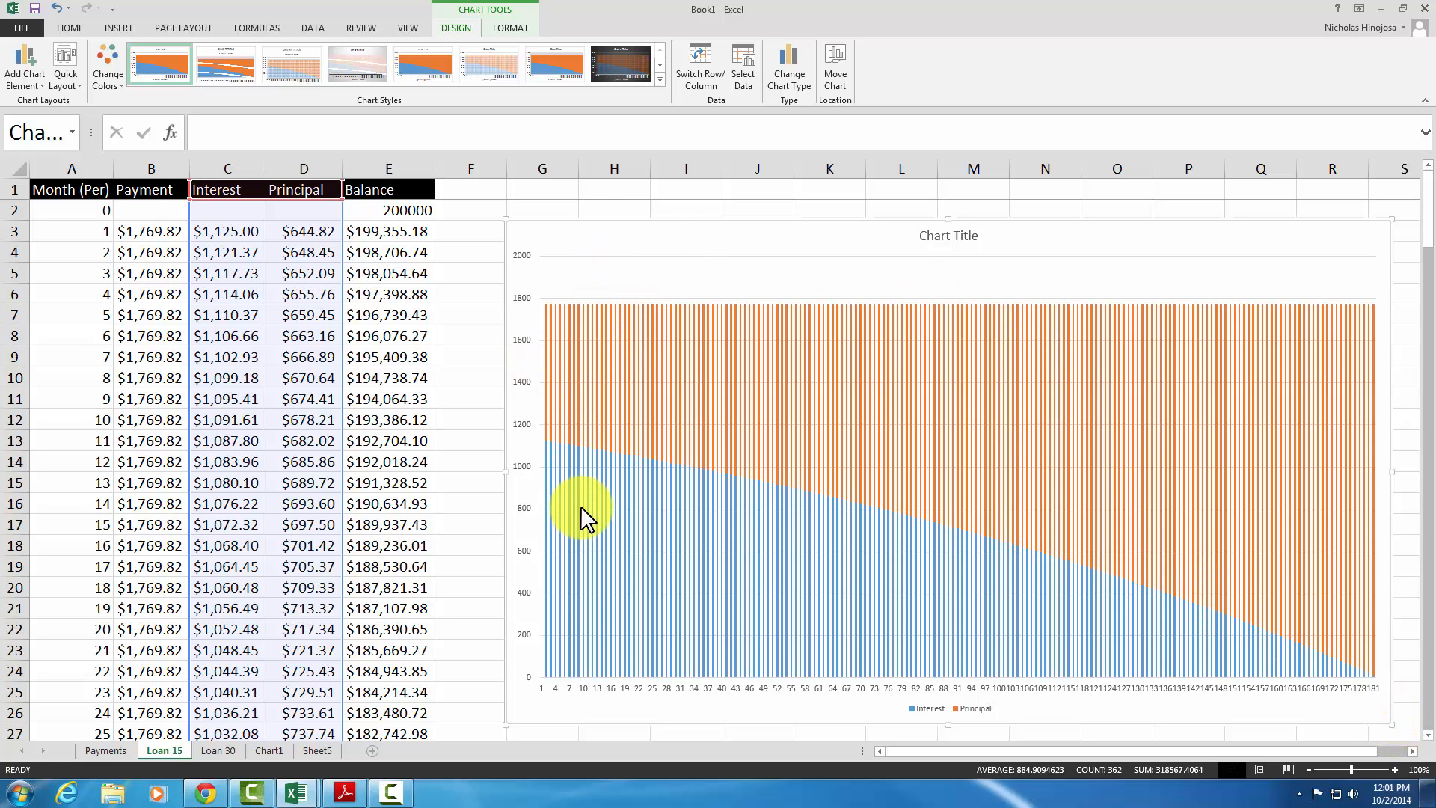
mouse_move(444, 100)
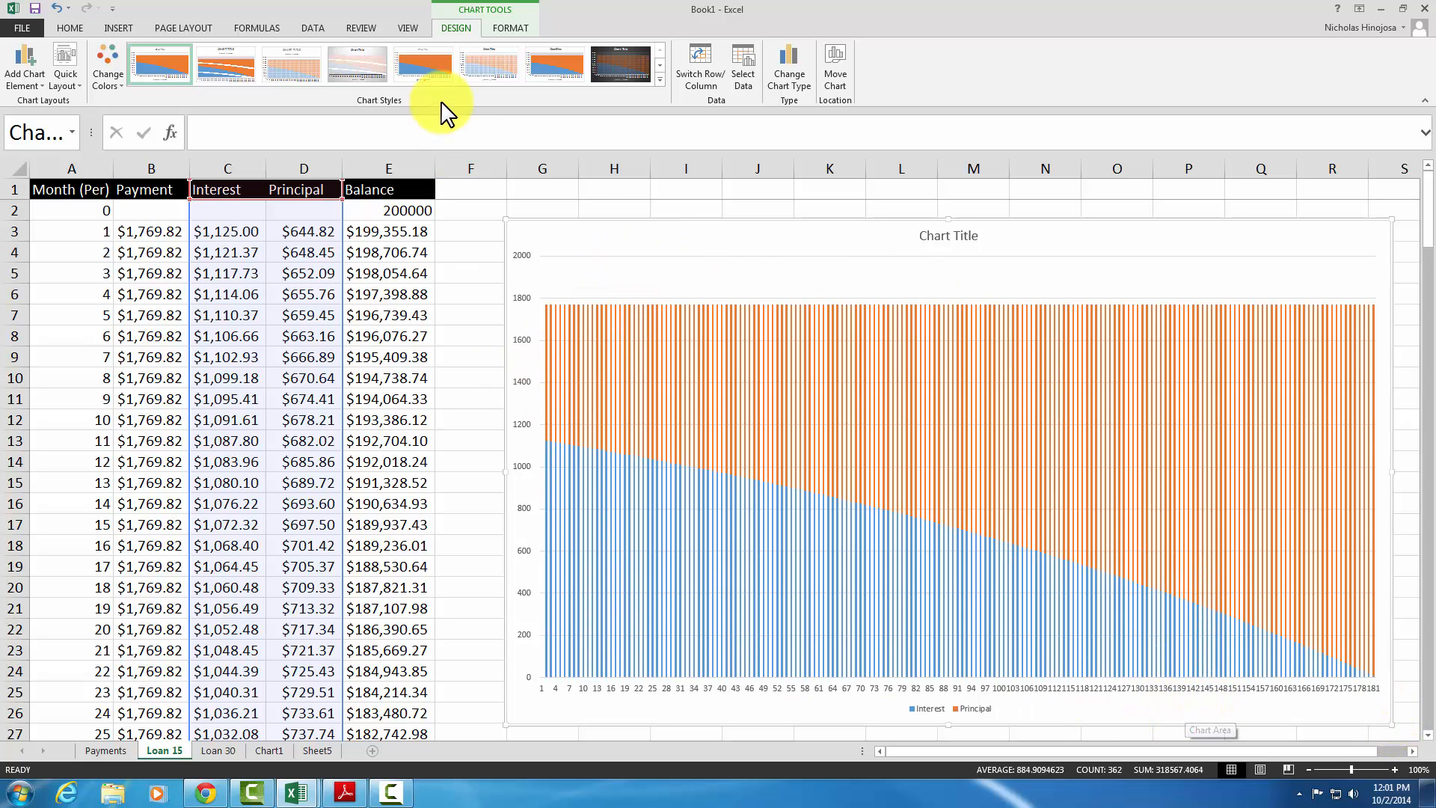
mouse_move(474, 190)
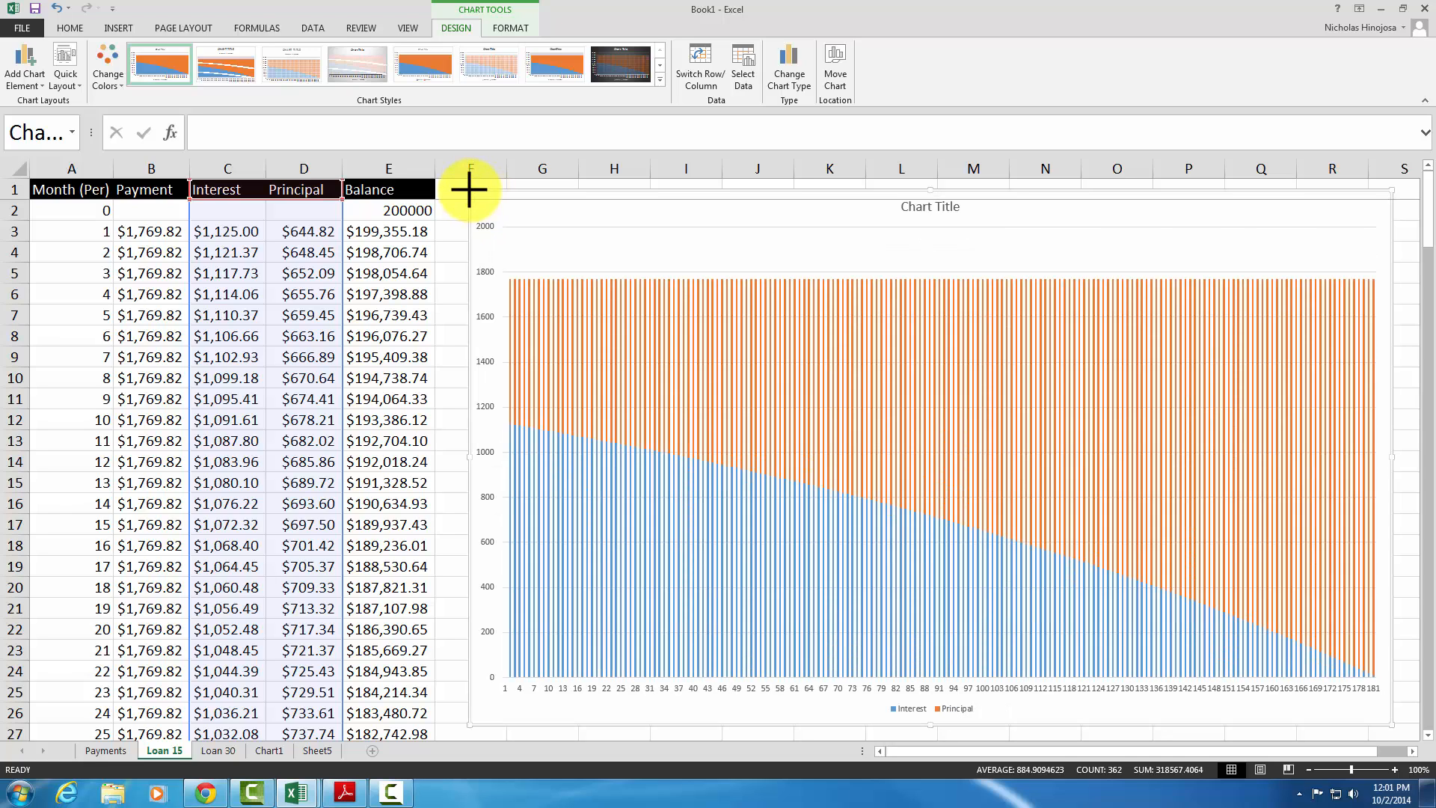
mouse_move(703, 226)
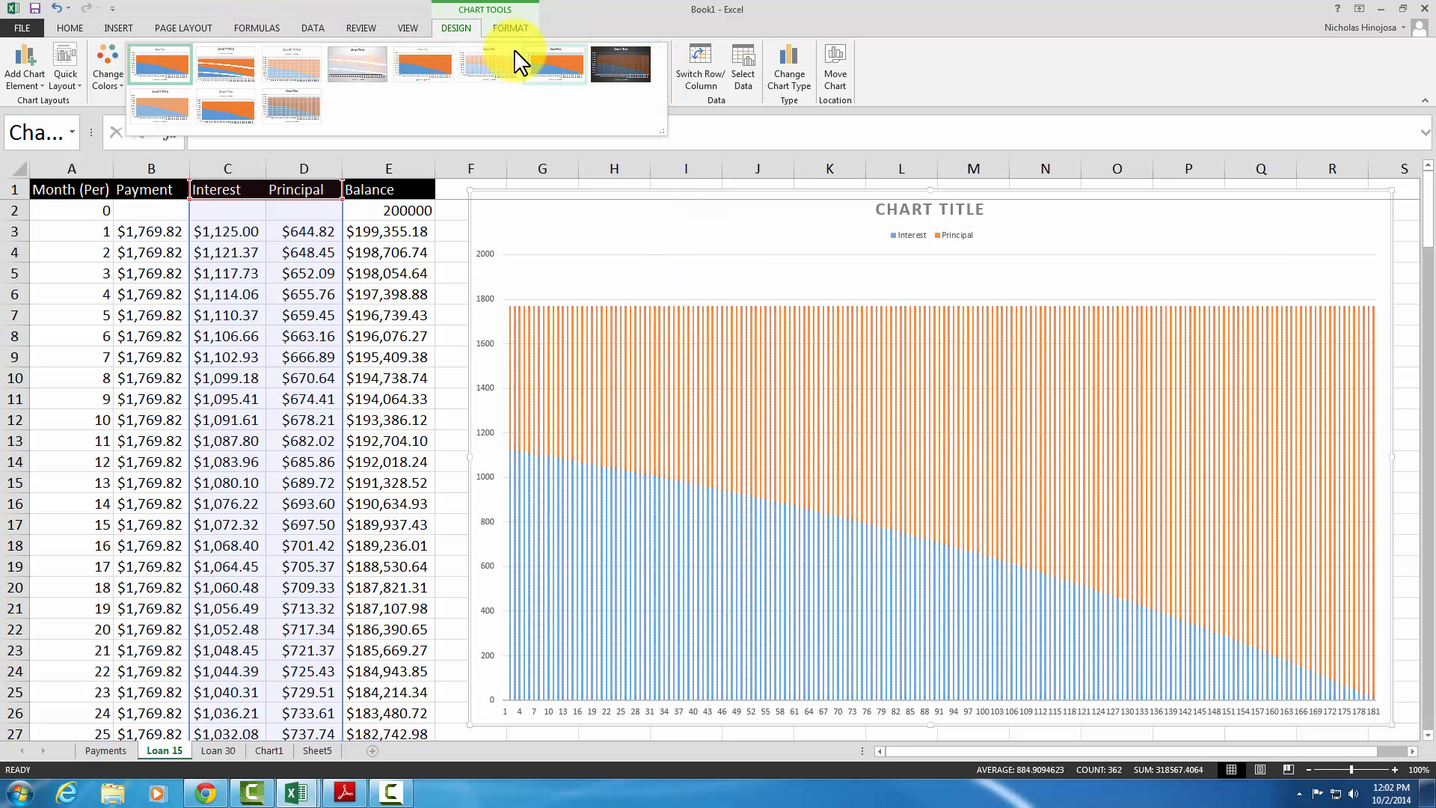
Apply the last dark style from the Chart Styles gallery to the chart
click(622, 64)
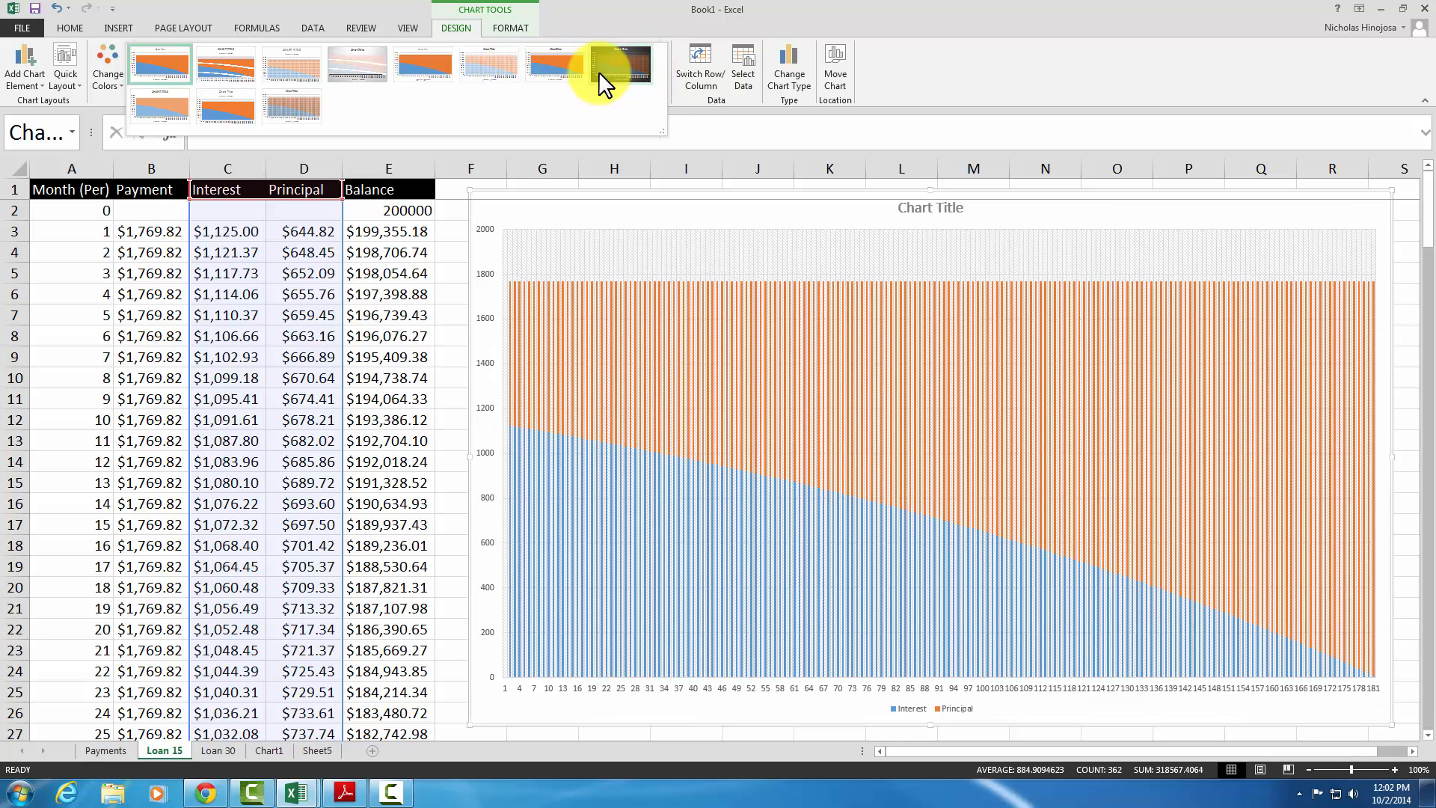
click(622, 64)
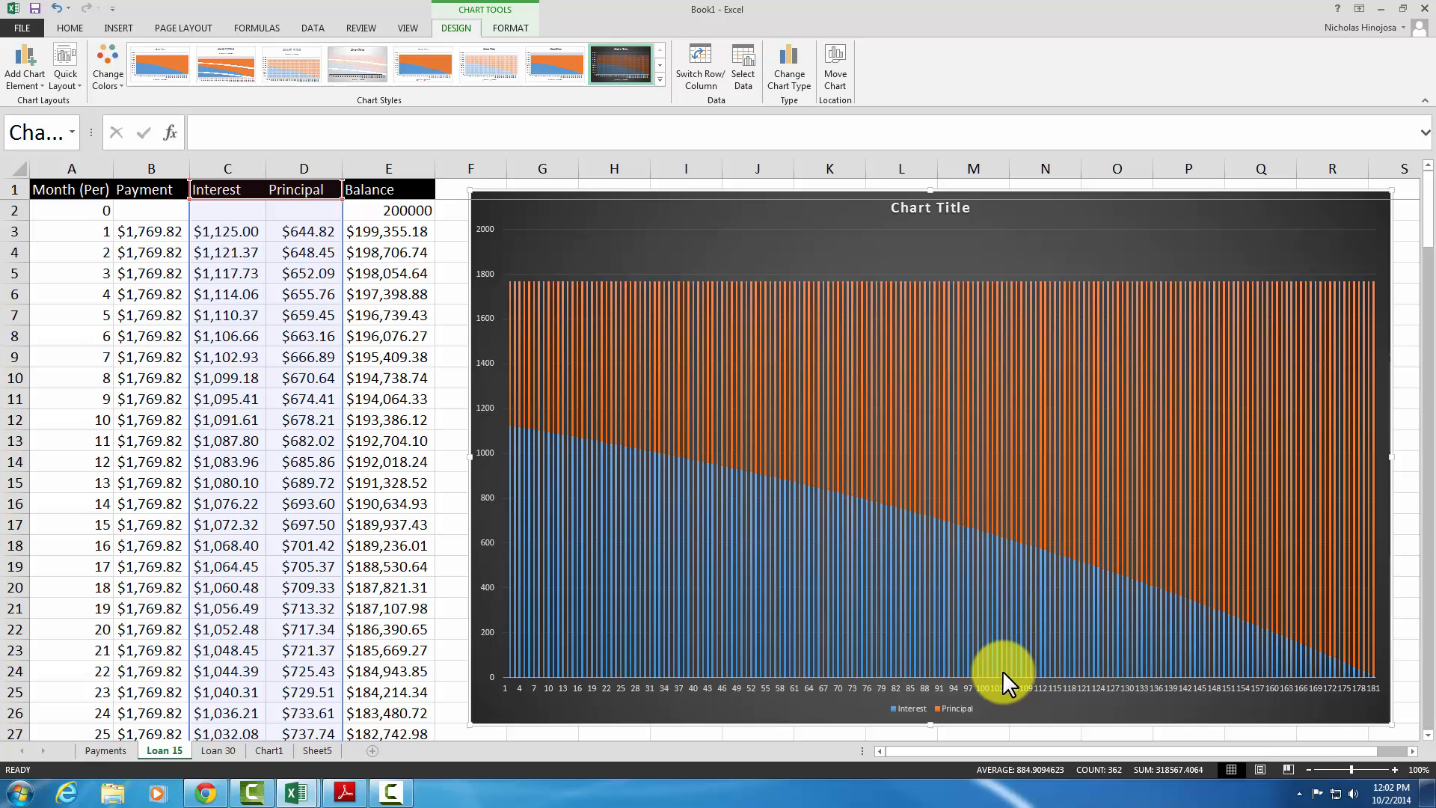
mouse_move(513, 700)
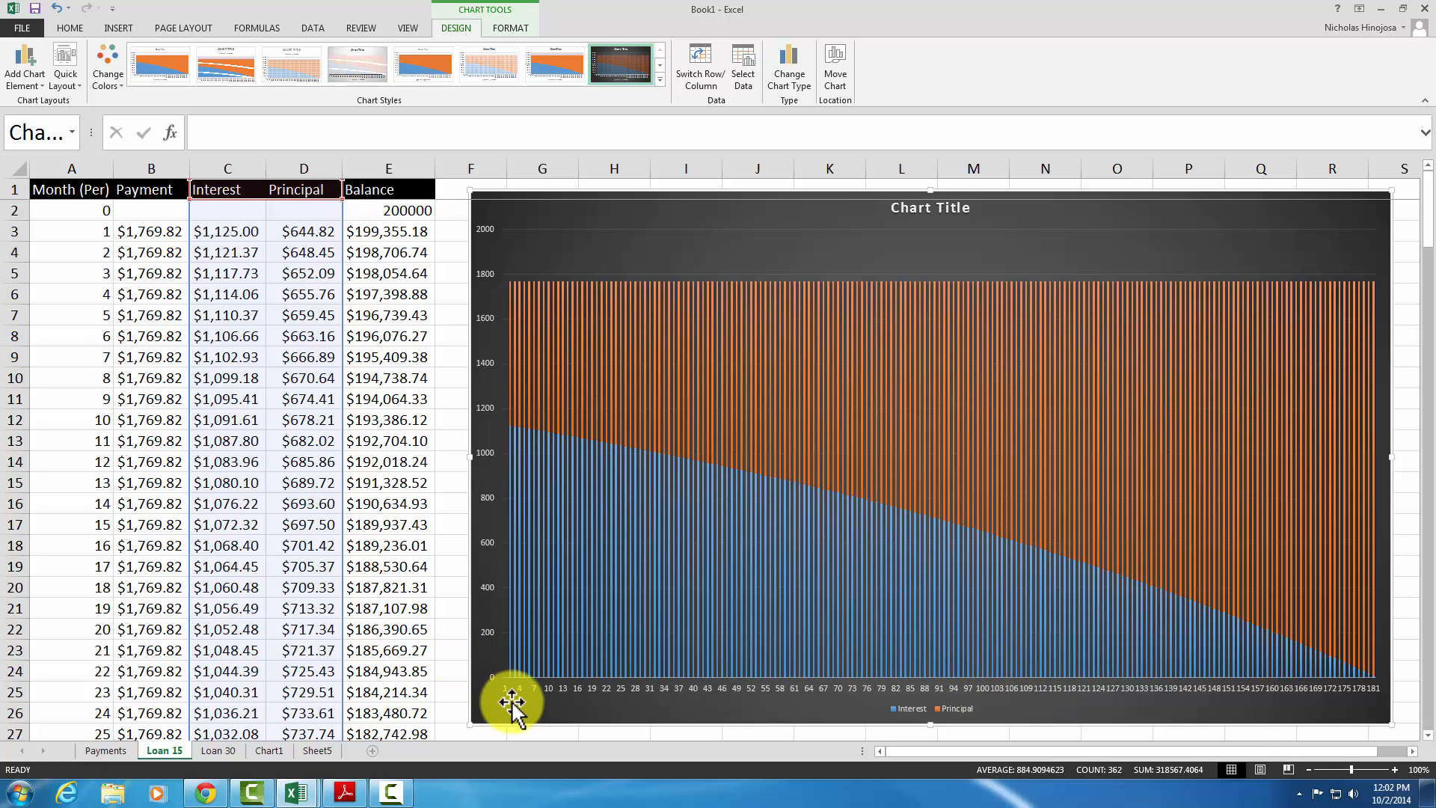
mouse_move(509, 699)
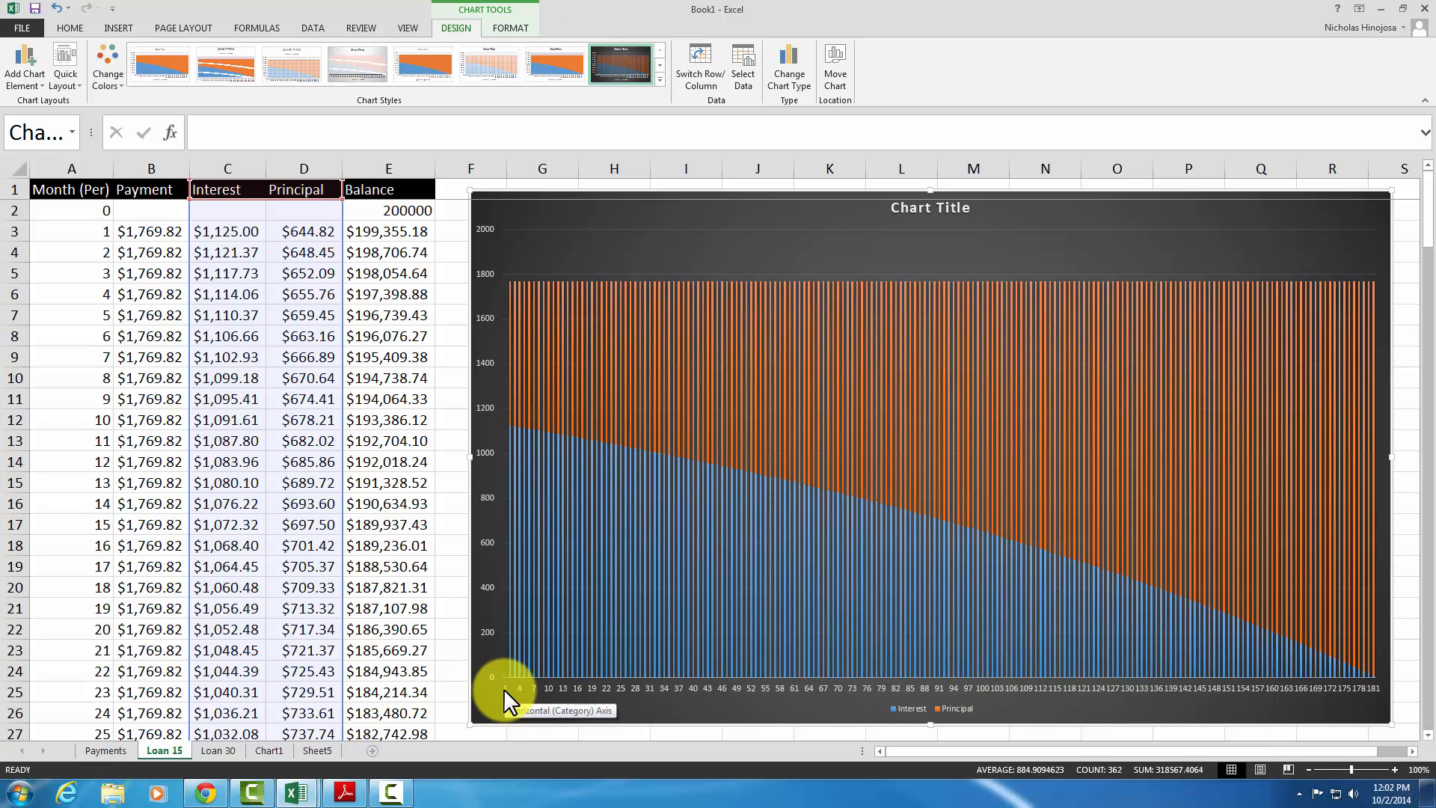
mouse_move(939, 724)
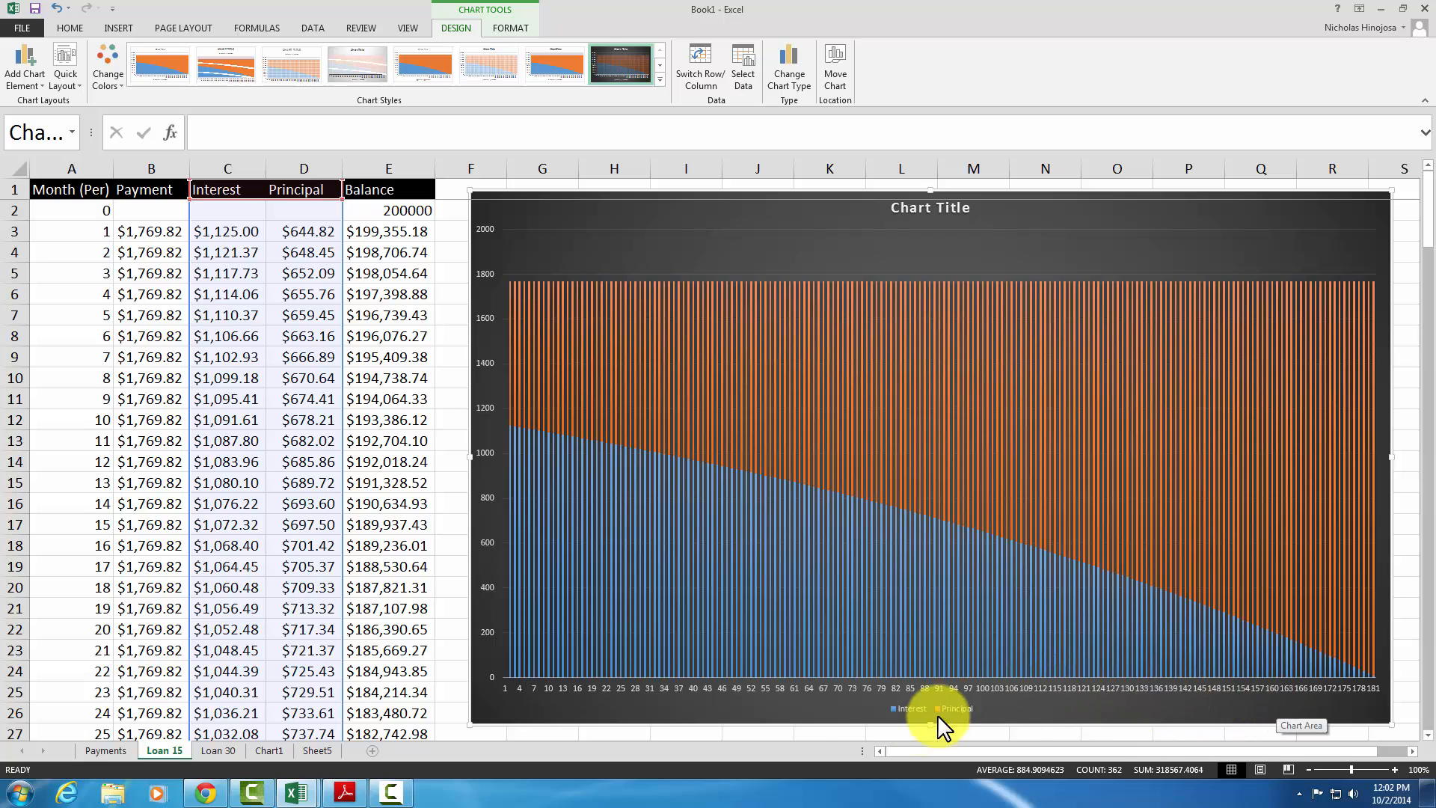
mouse_move(998, 698)
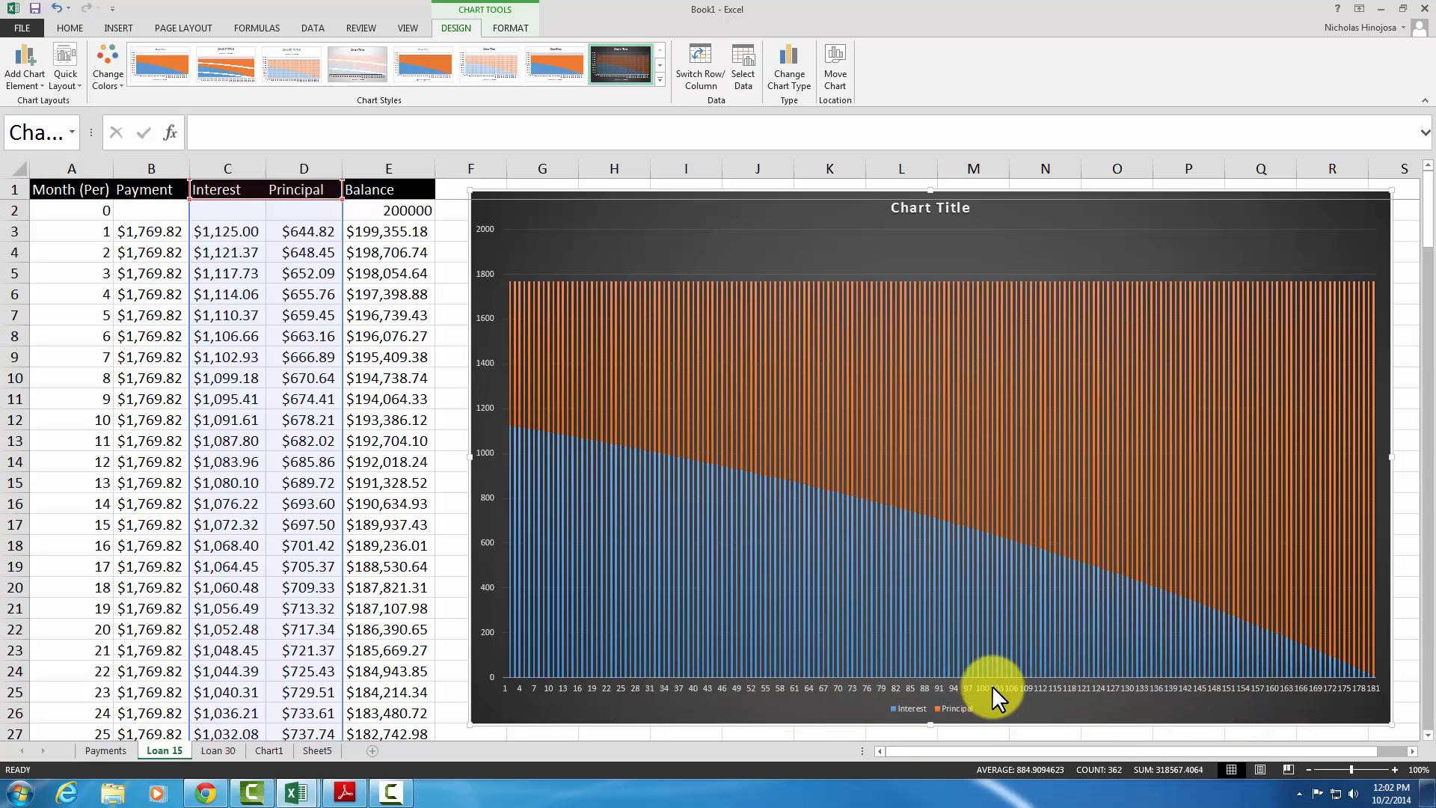
mouse_move(1351, 700)
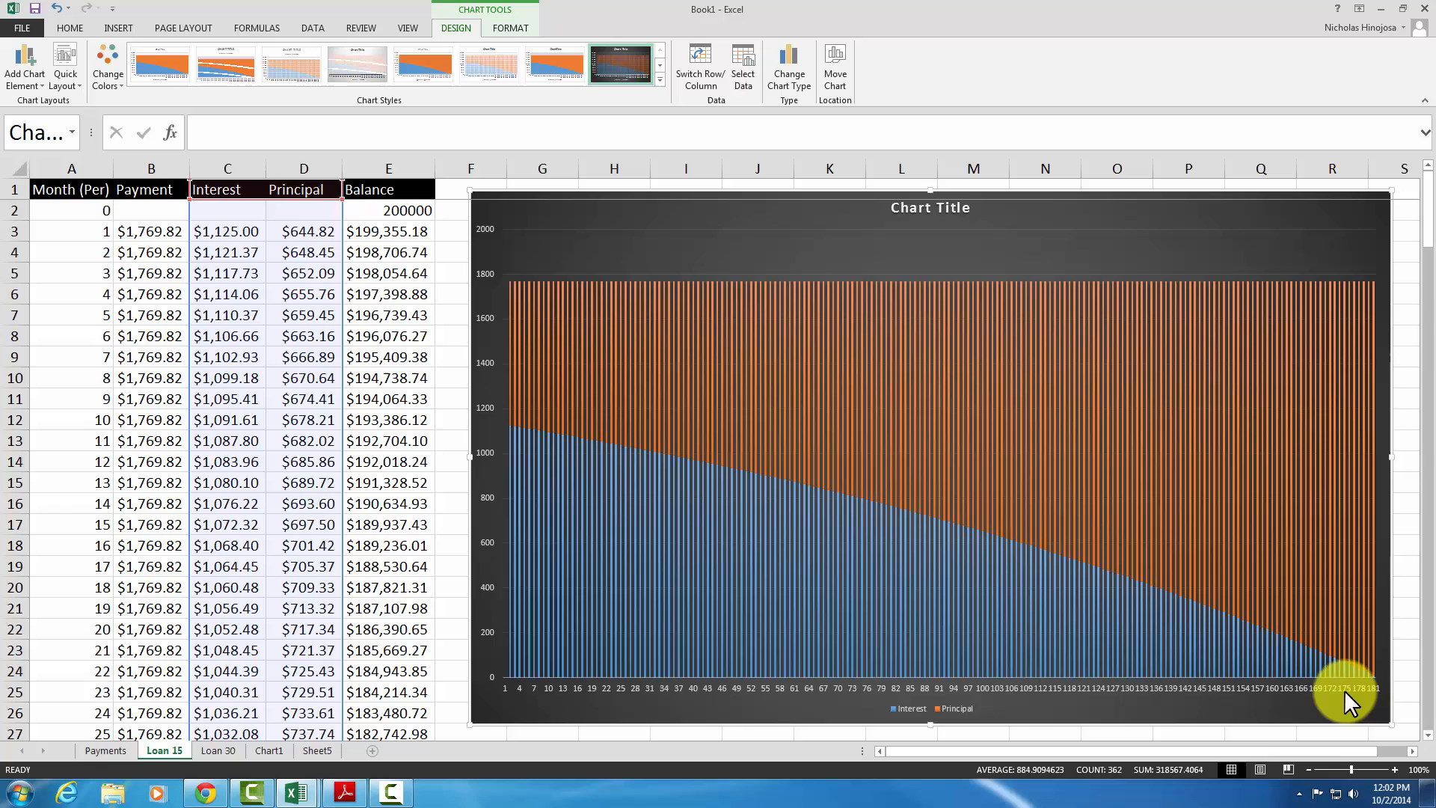
mouse_move(1226, 695)
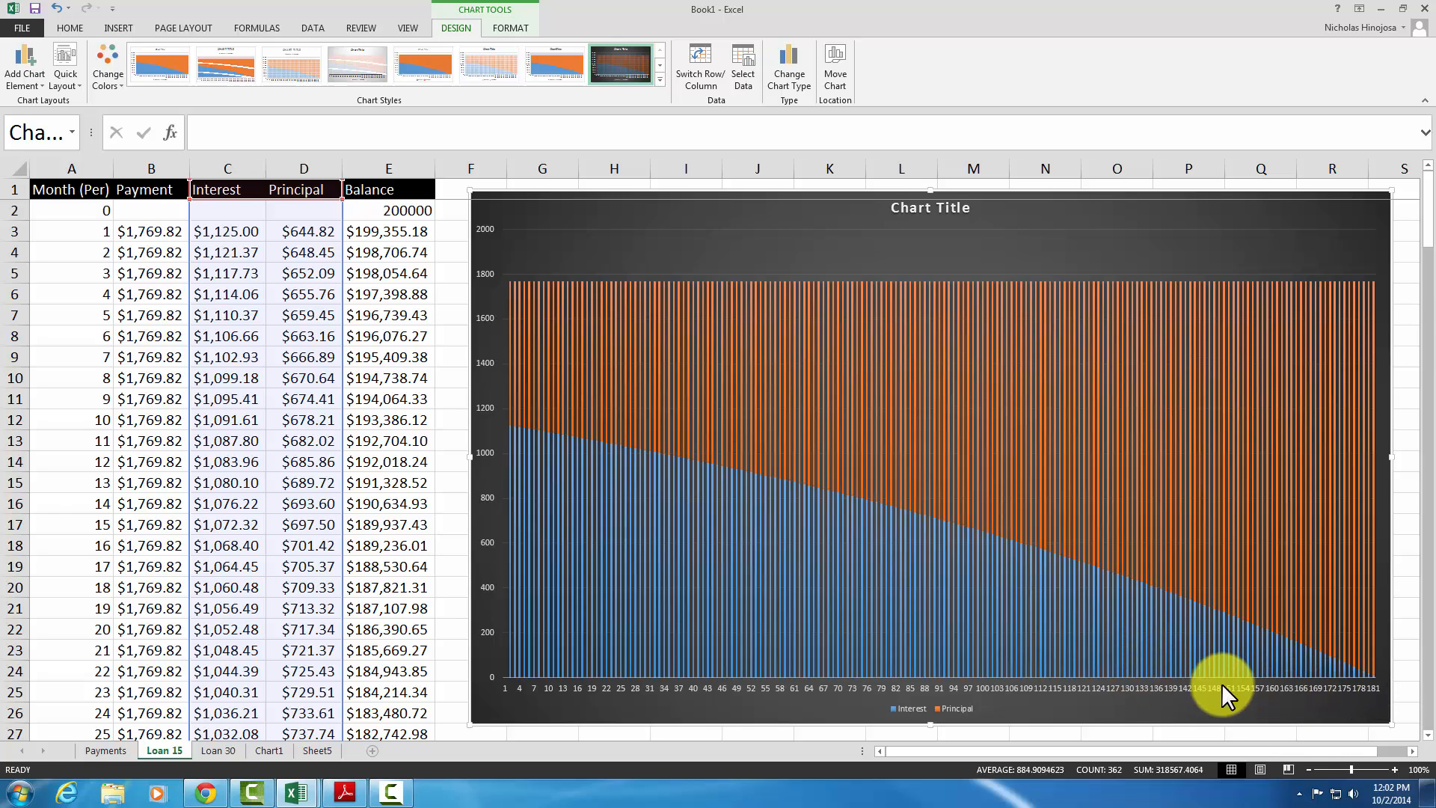
mouse_move(1268, 696)
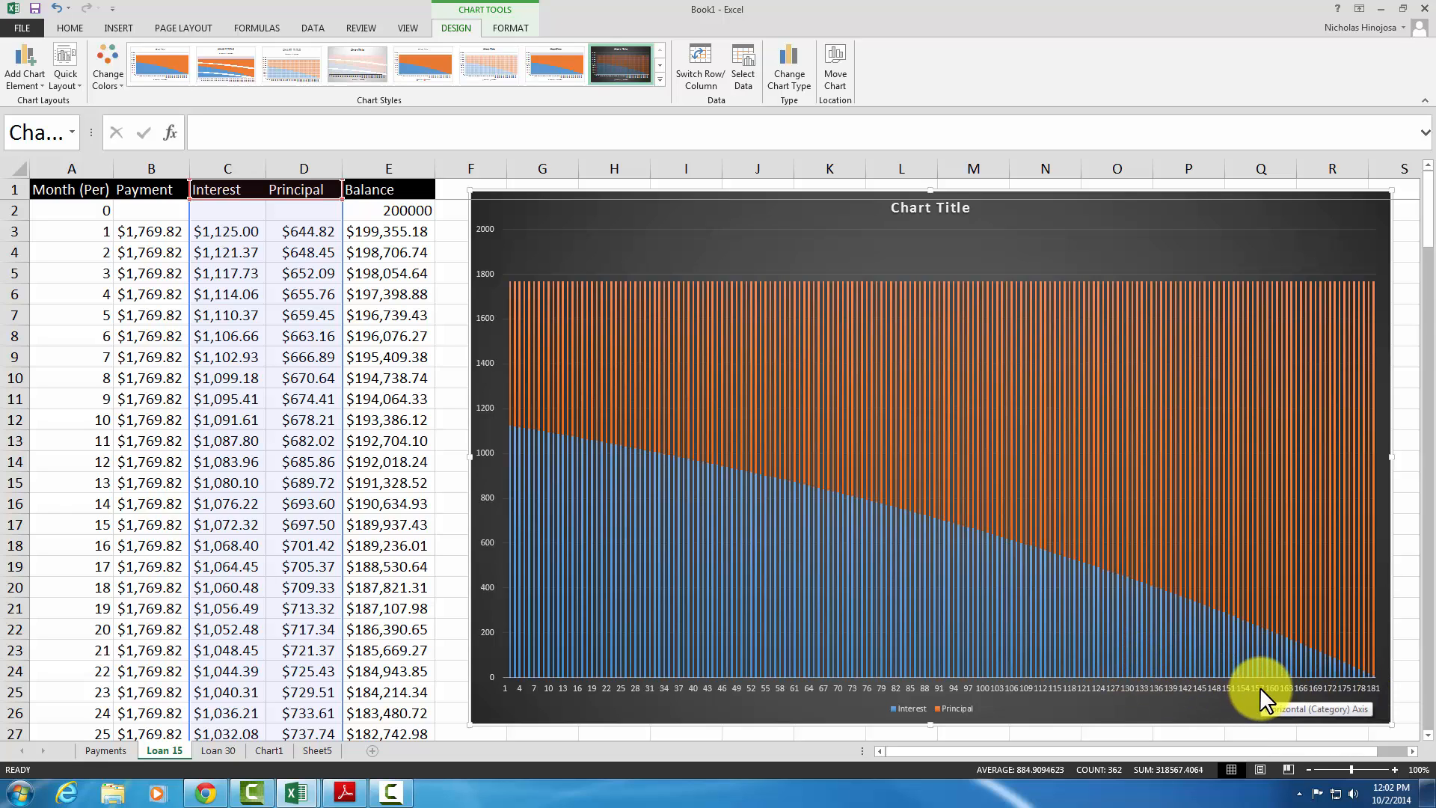
mouse_move(1050, 513)
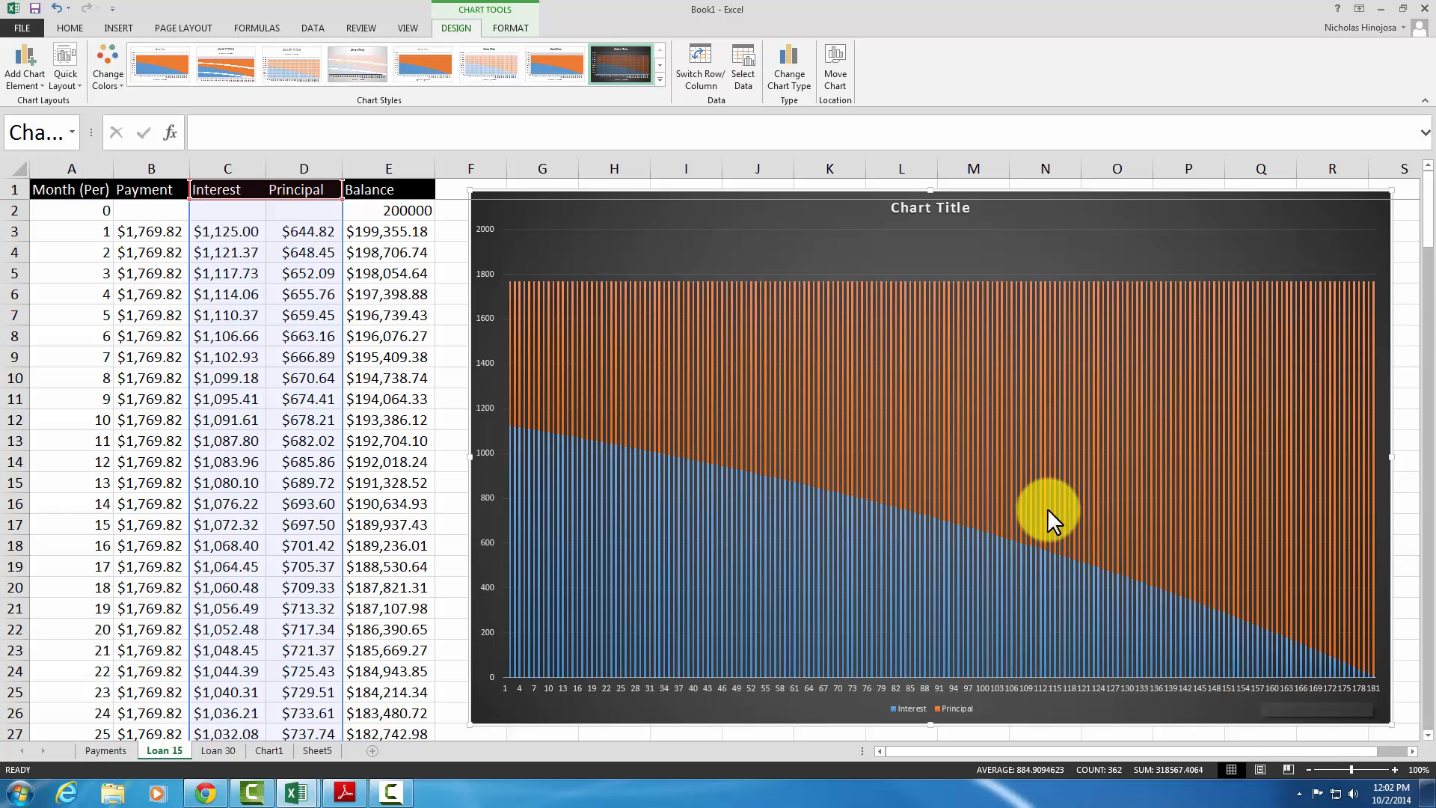
mouse_move(1049, 495)
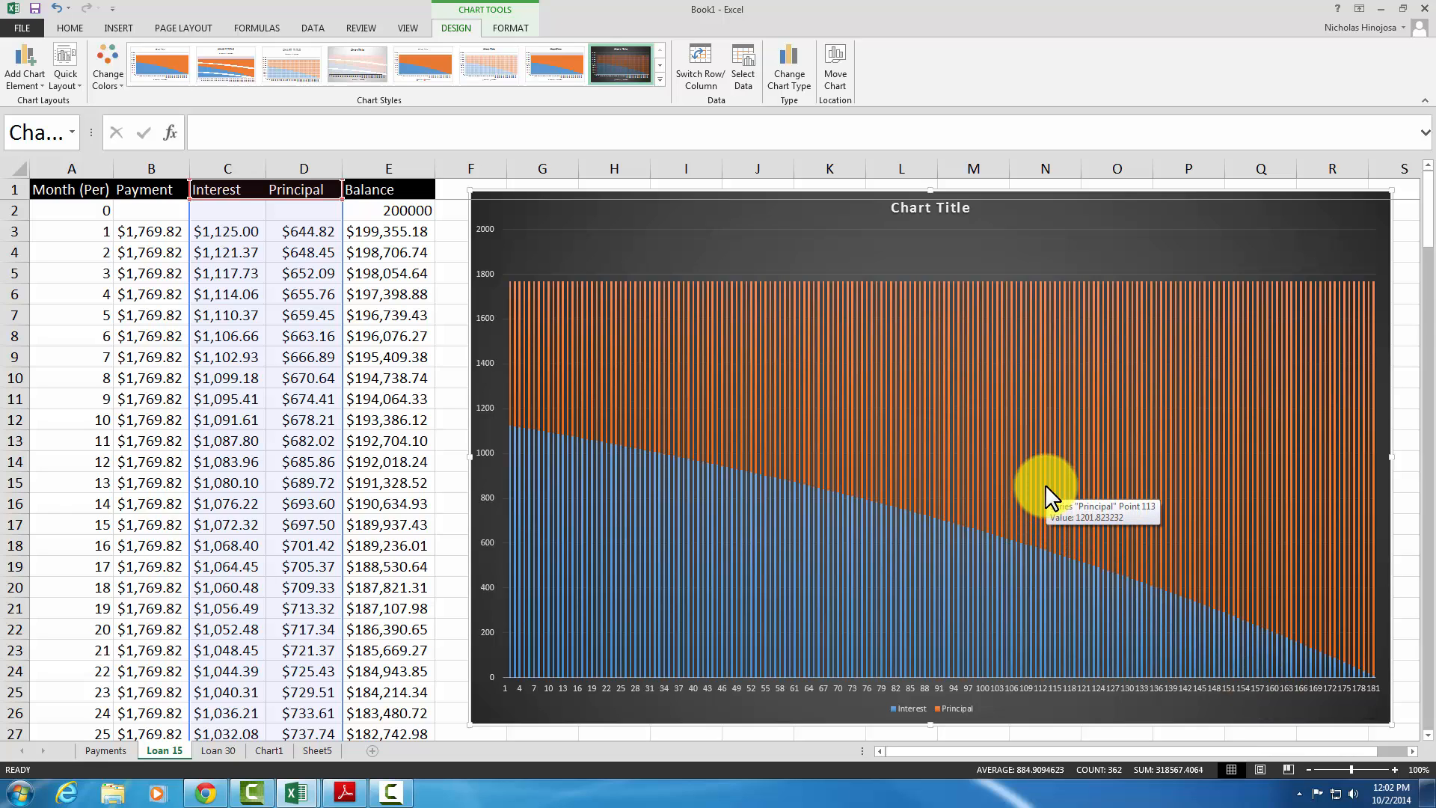
mouse_move(626, 236)
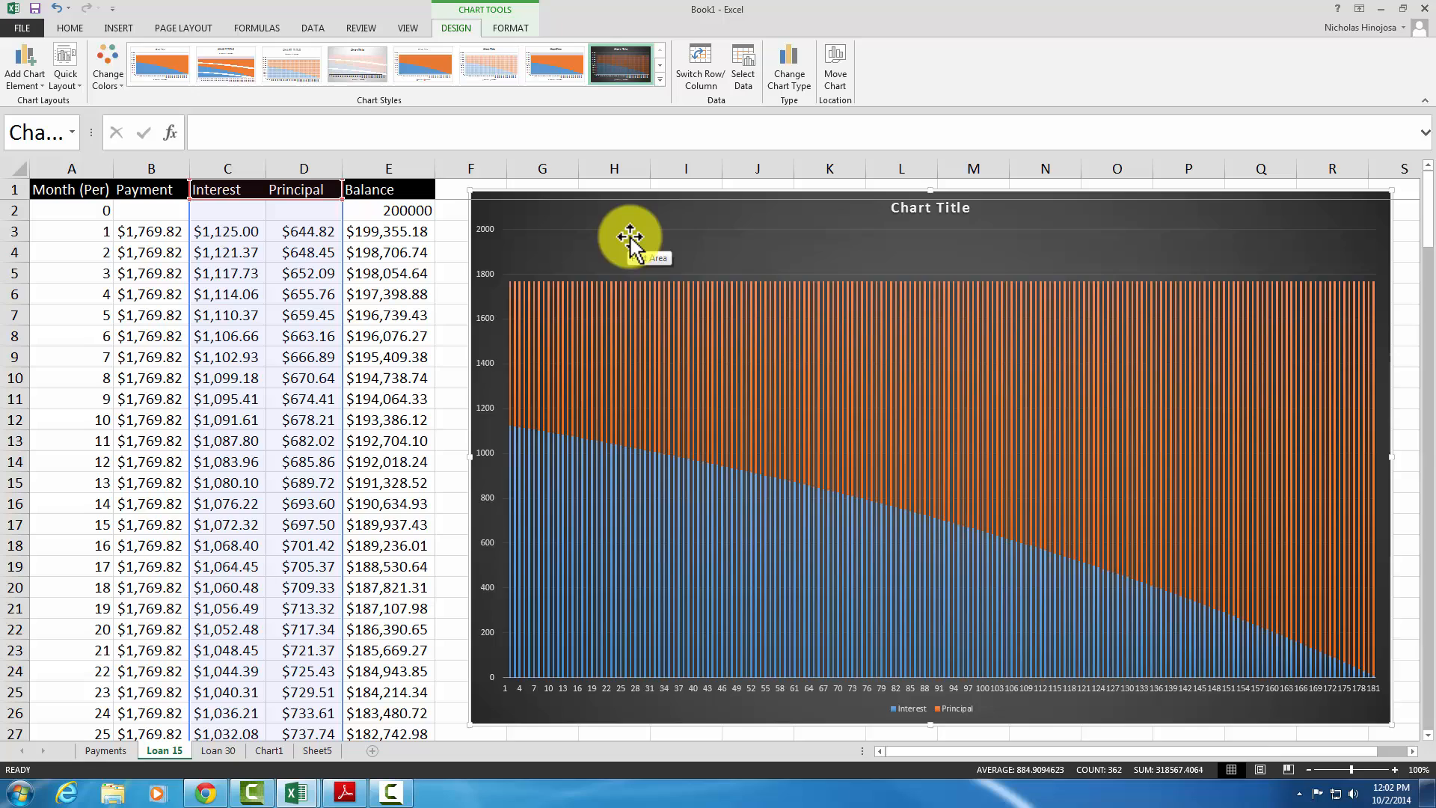
right_click(630, 236)
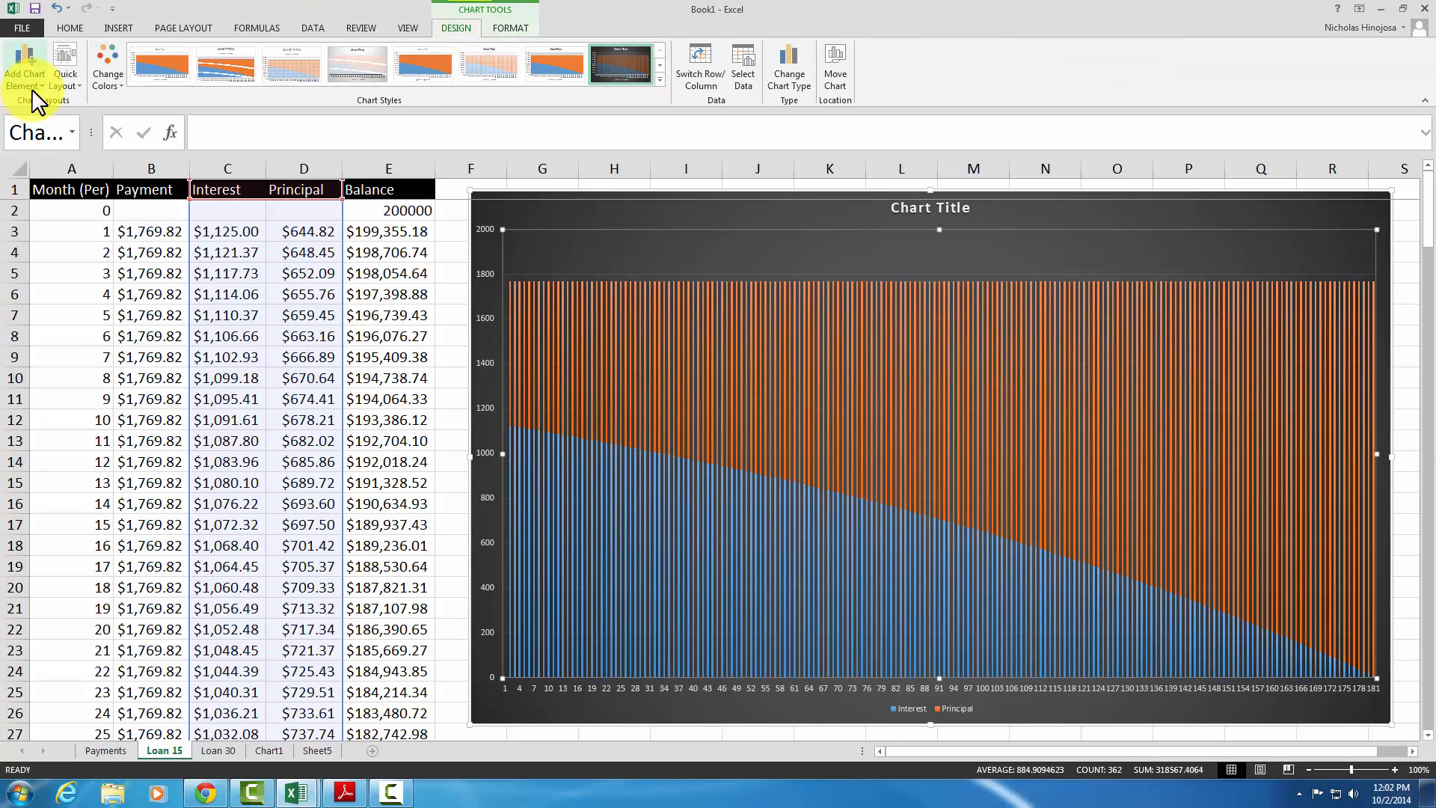
mouse_move(835, 68)
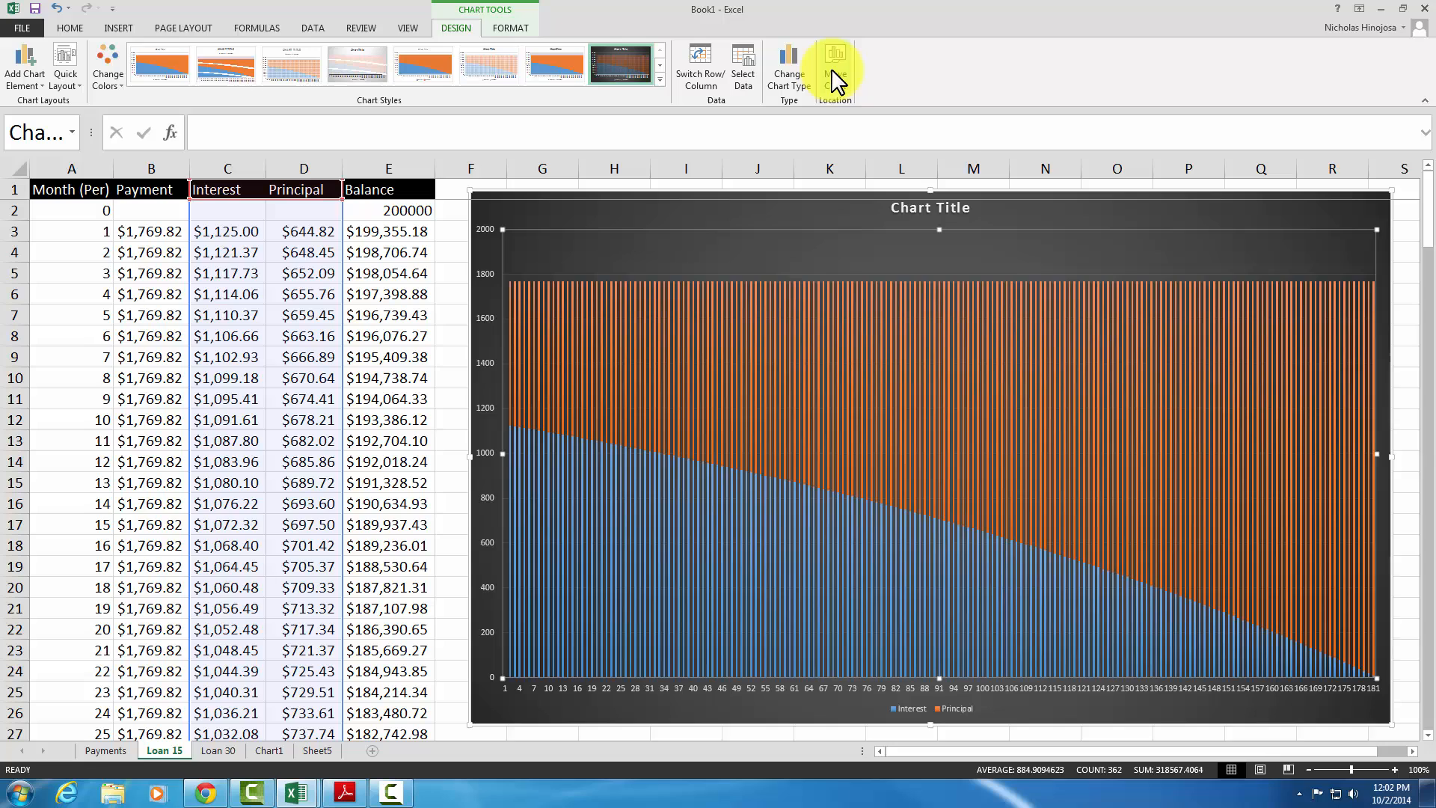
mouse_move(834, 69)
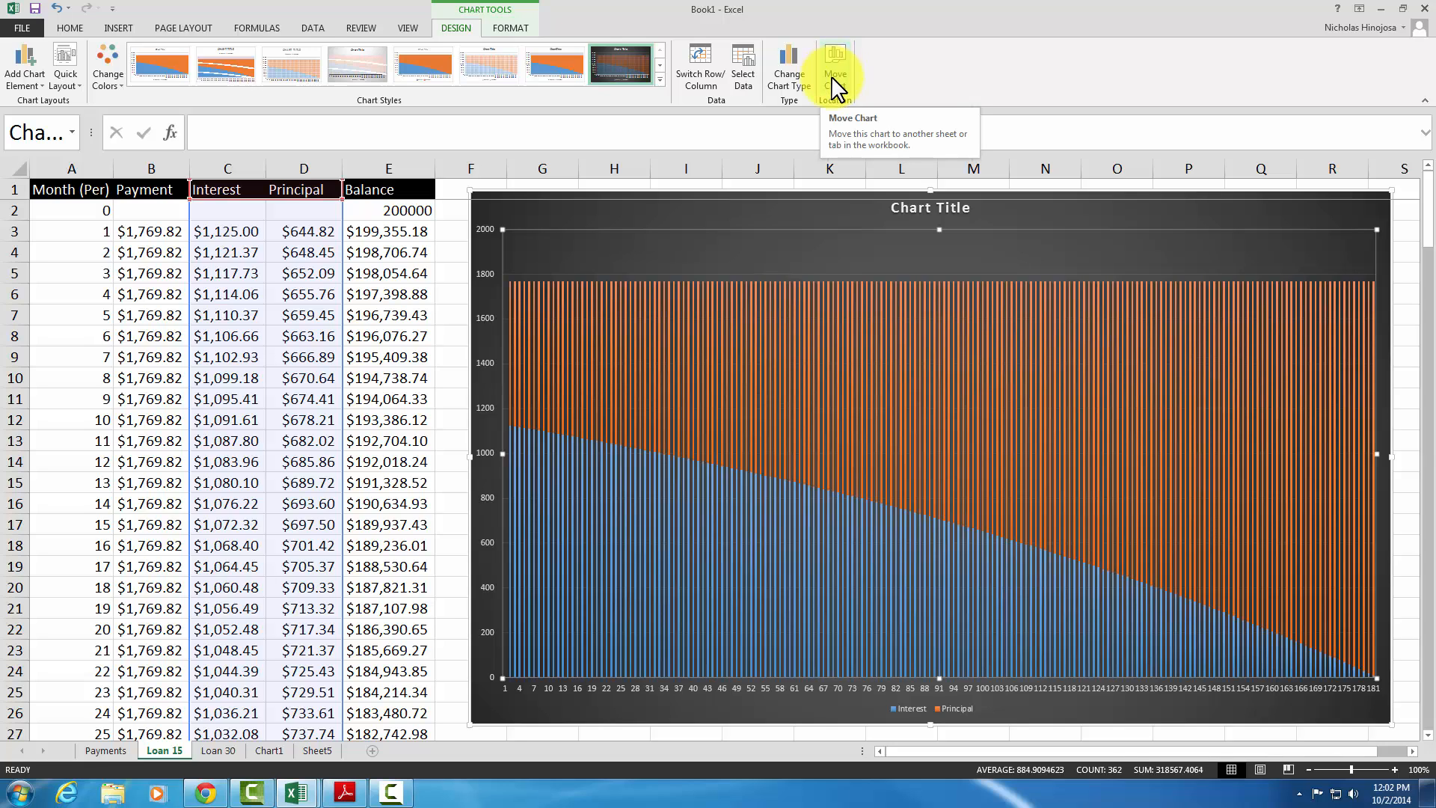
mouse_move(846, 80)
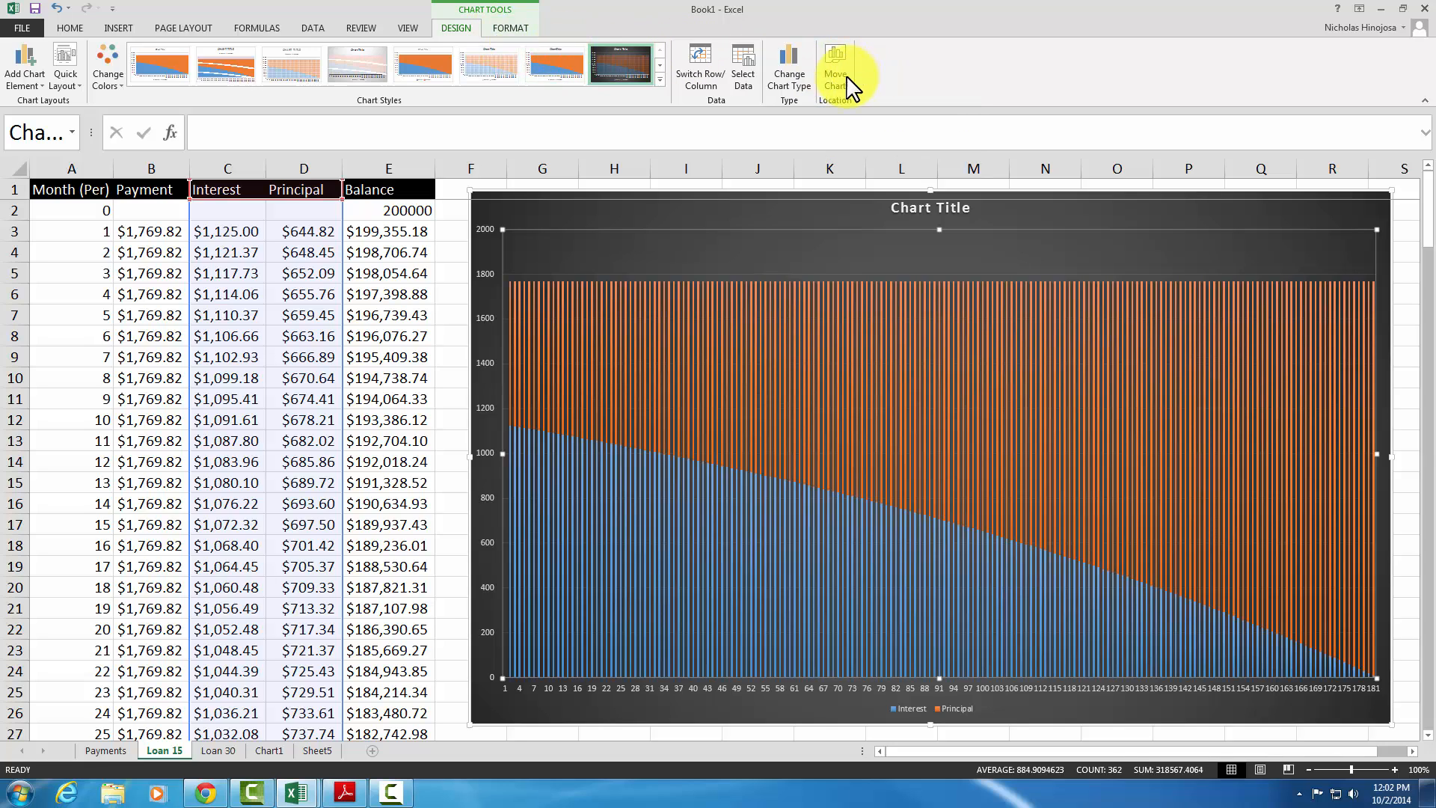
Move the chart to a new sheet named Chart2 via Move Chart
click(834, 69)
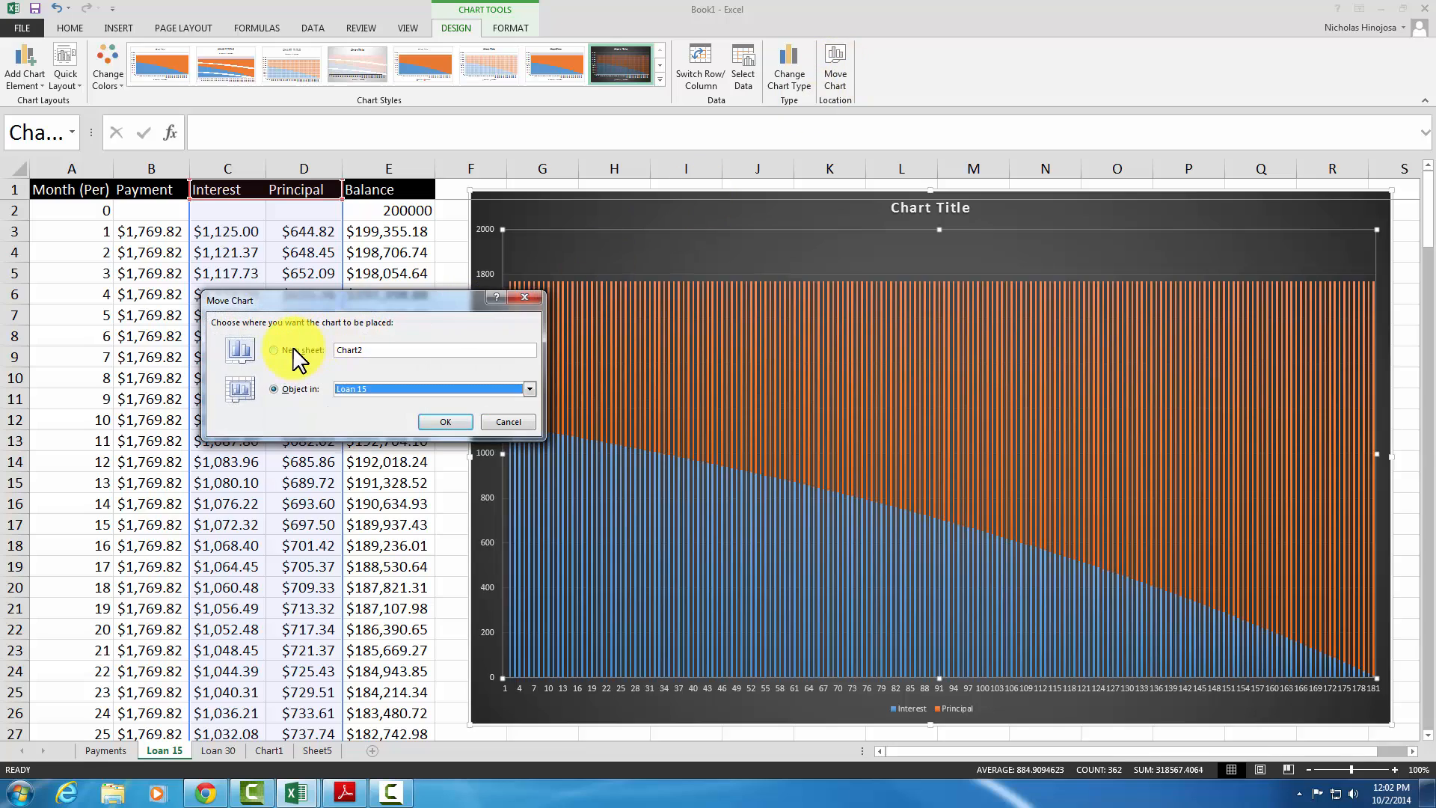
click(272, 350)
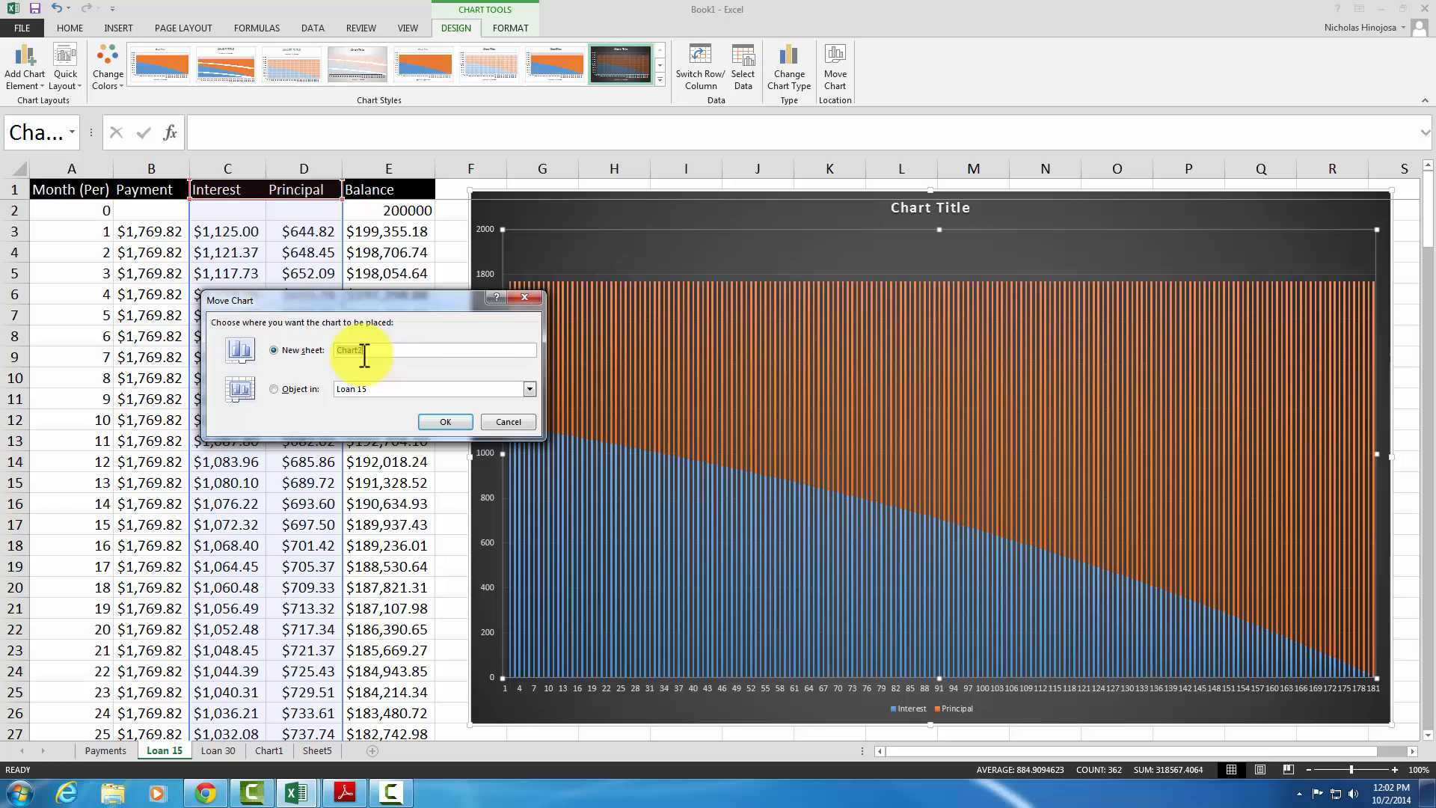
text(Chart2)
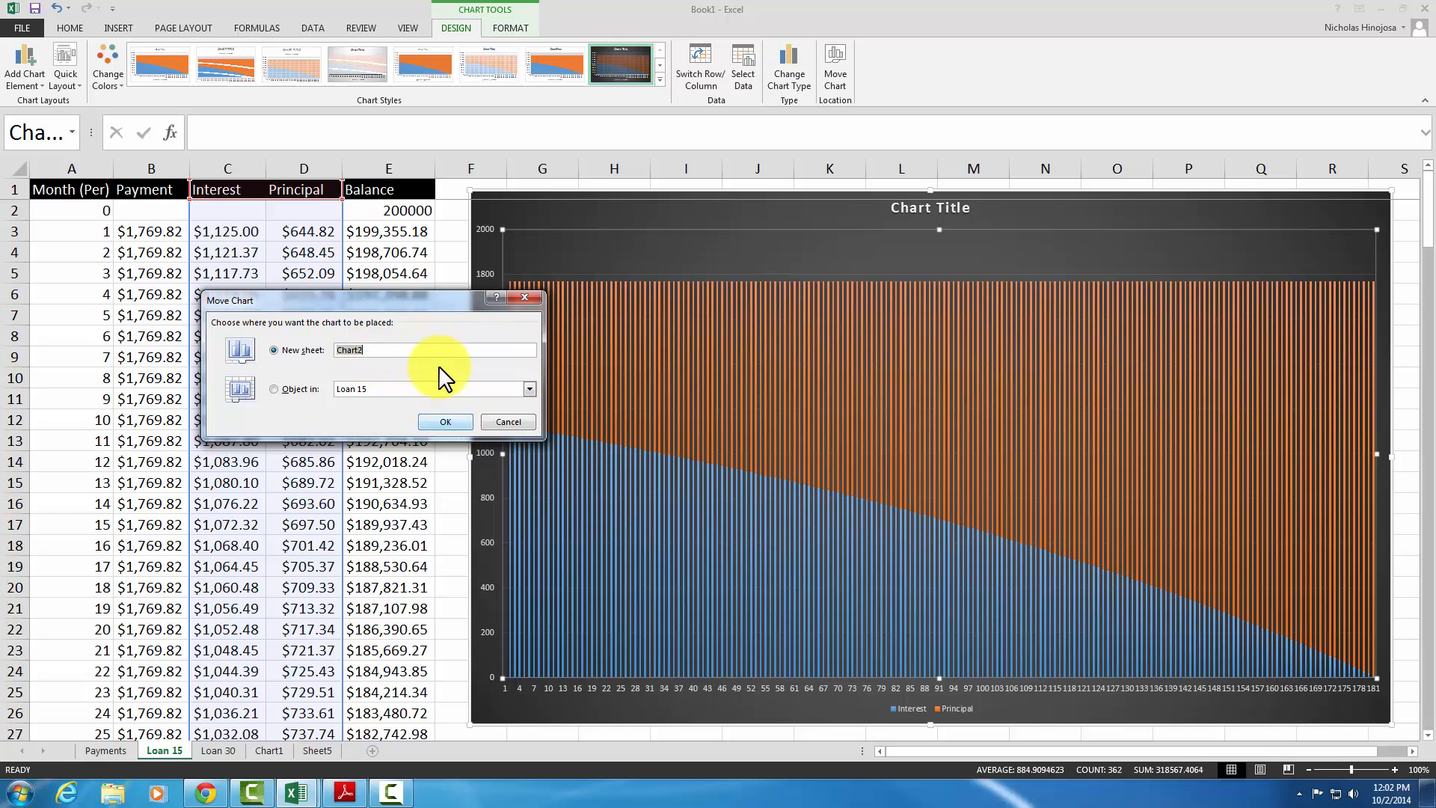
mouse_move(384, 353)
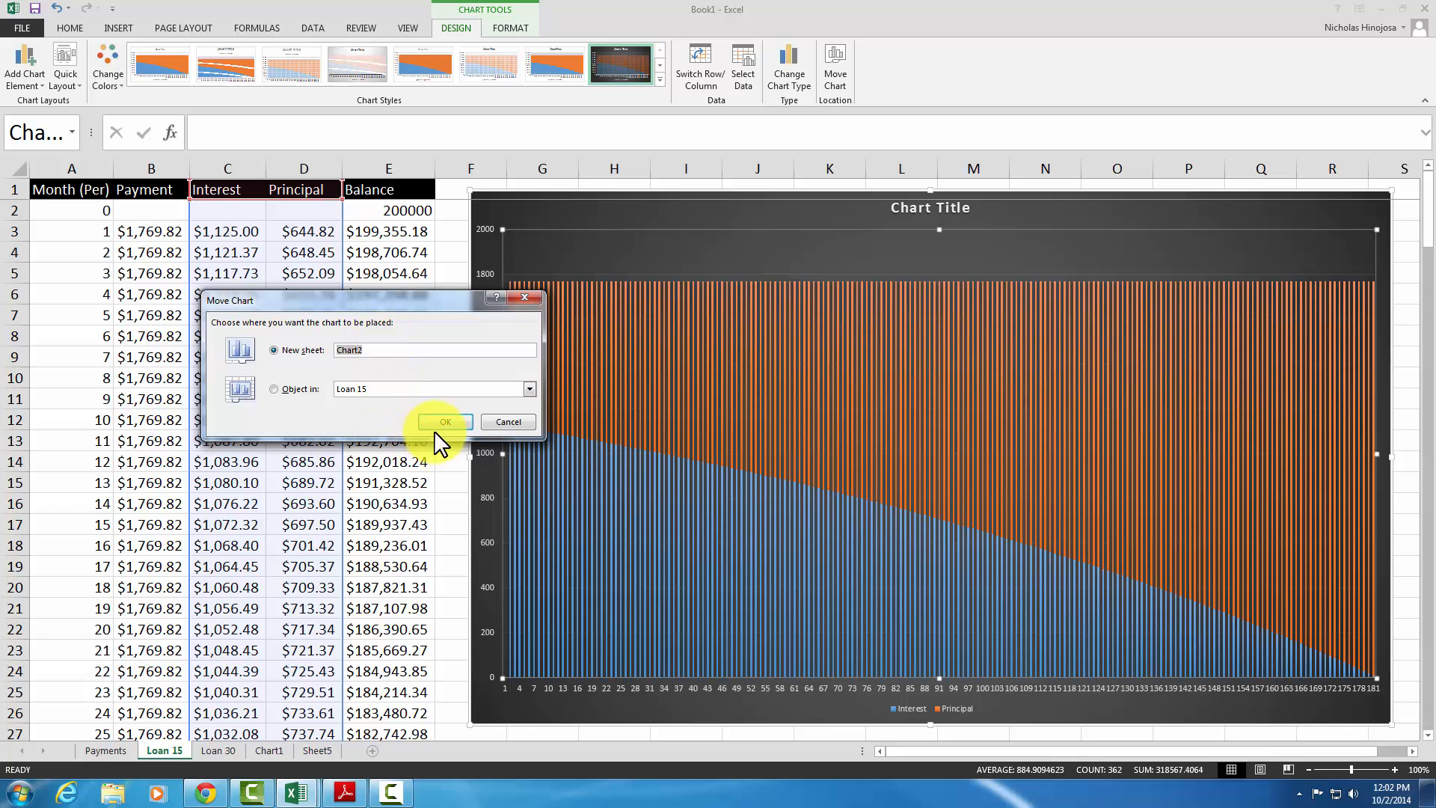
mouse_move(407, 376)
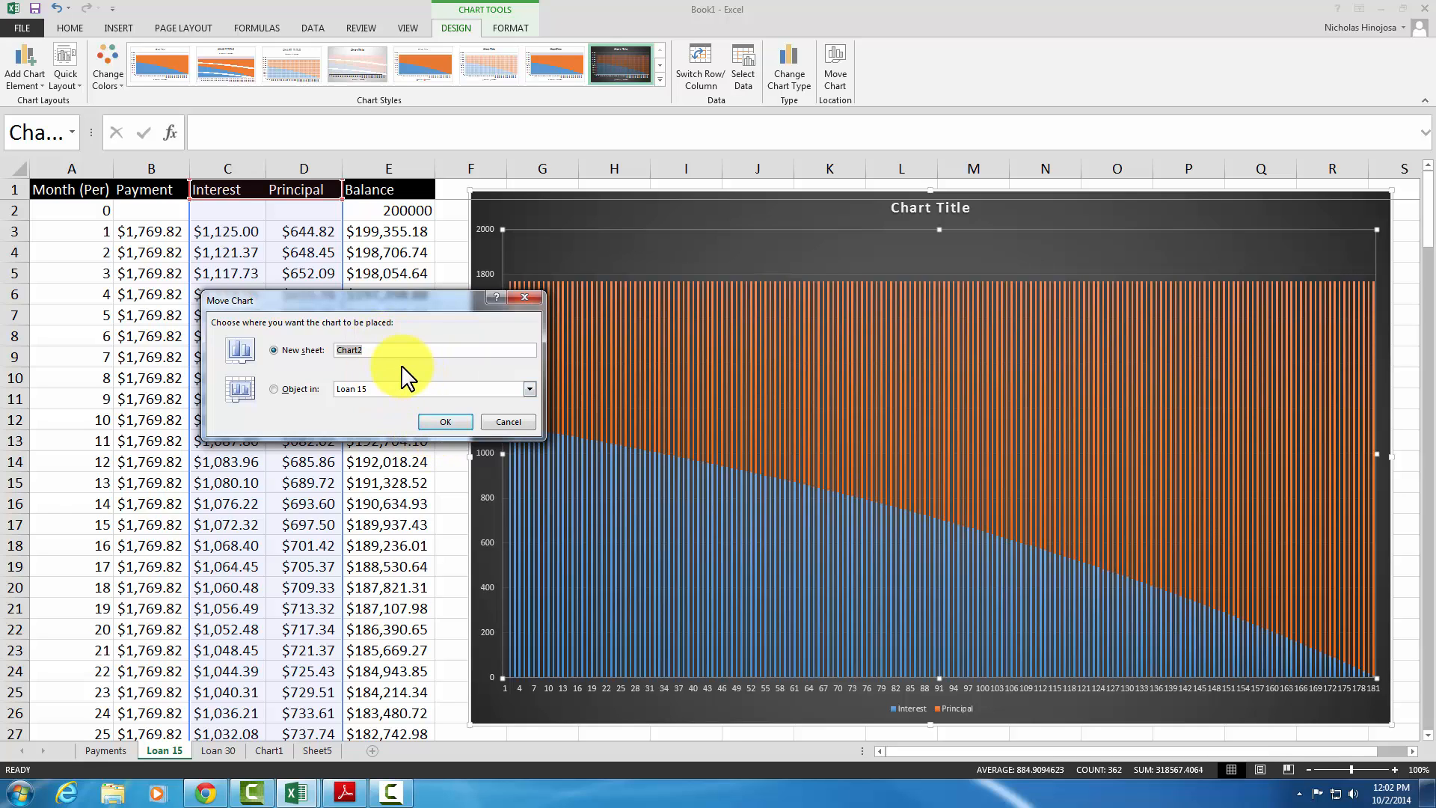
mouse_move(446, 421)
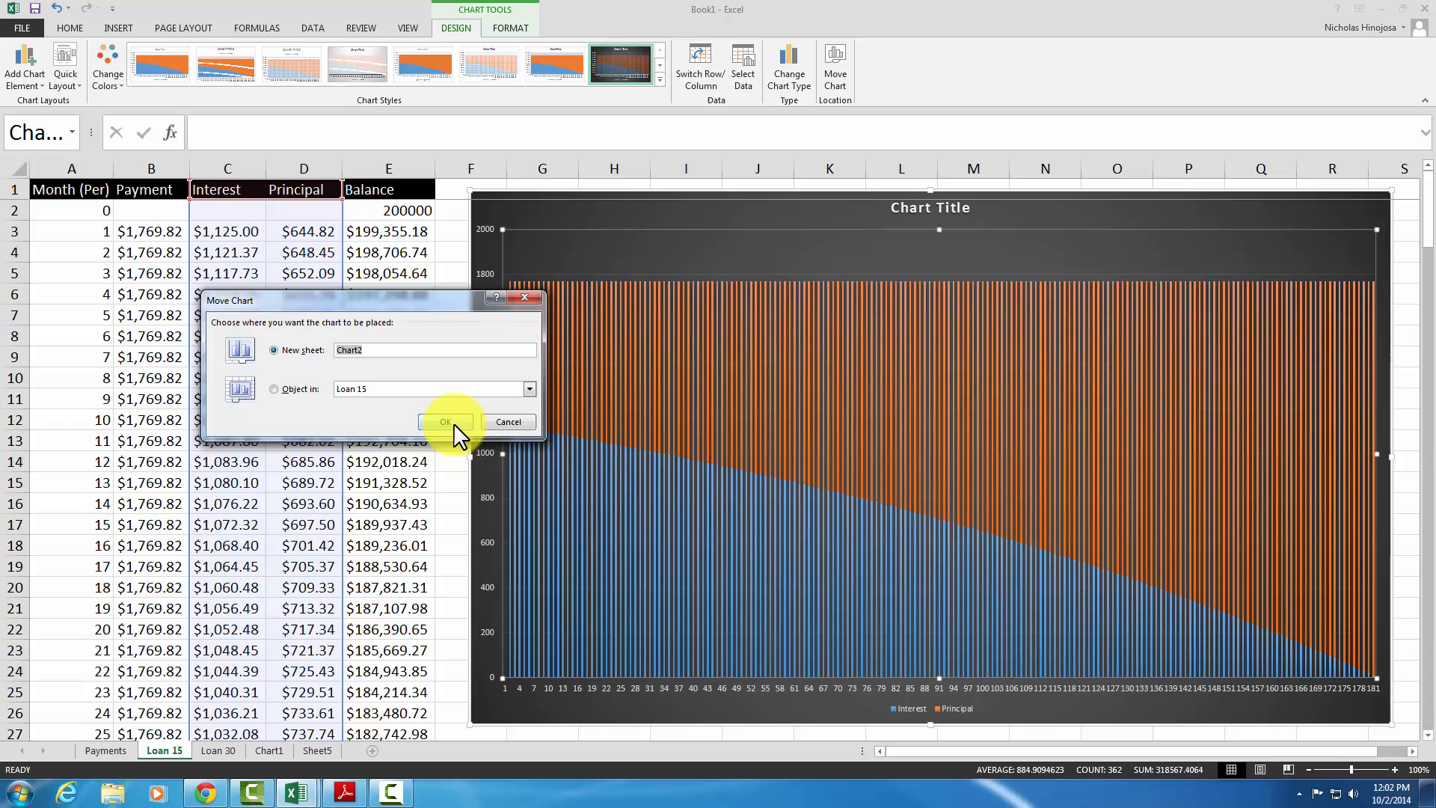
click(446, 422)
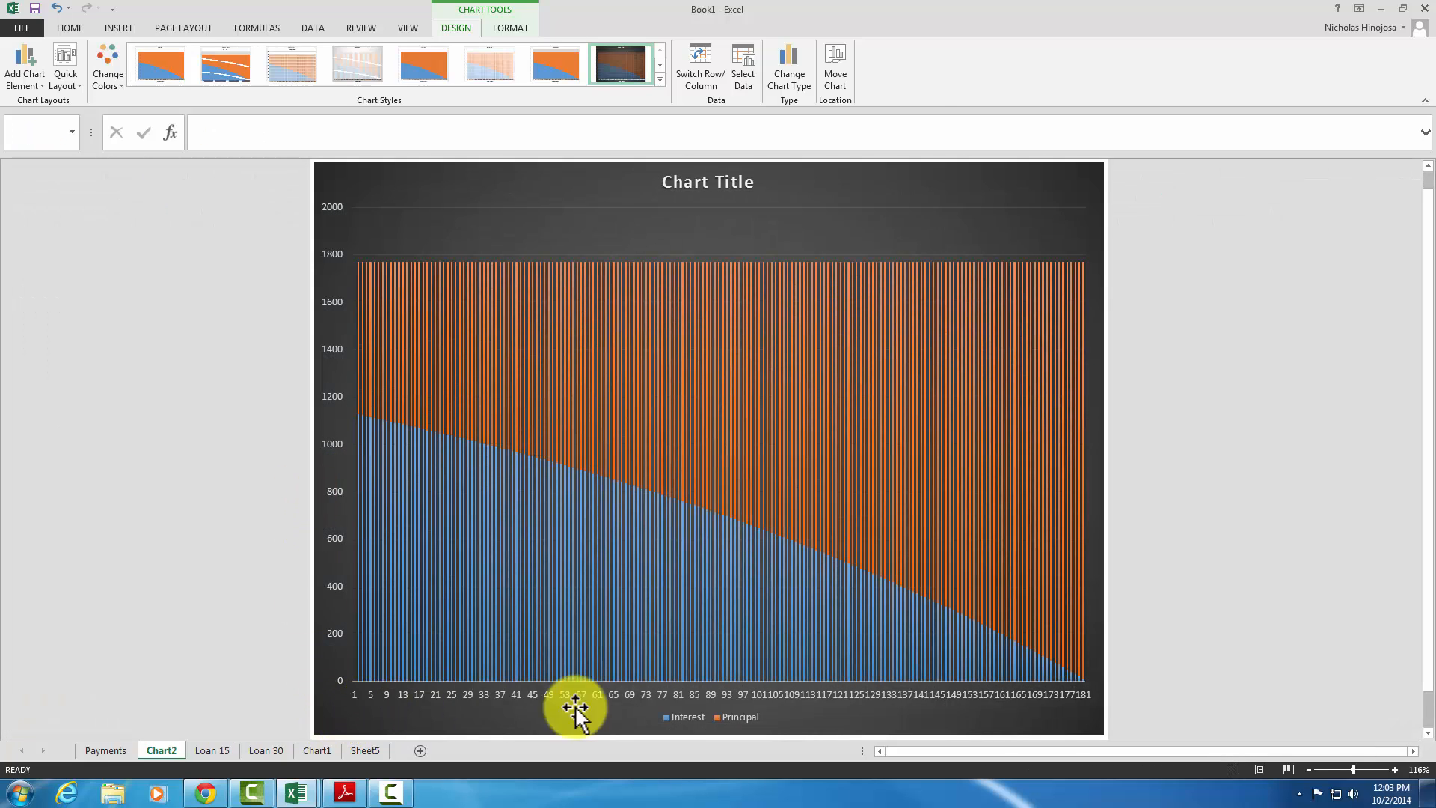
mouse_move(778, 709)
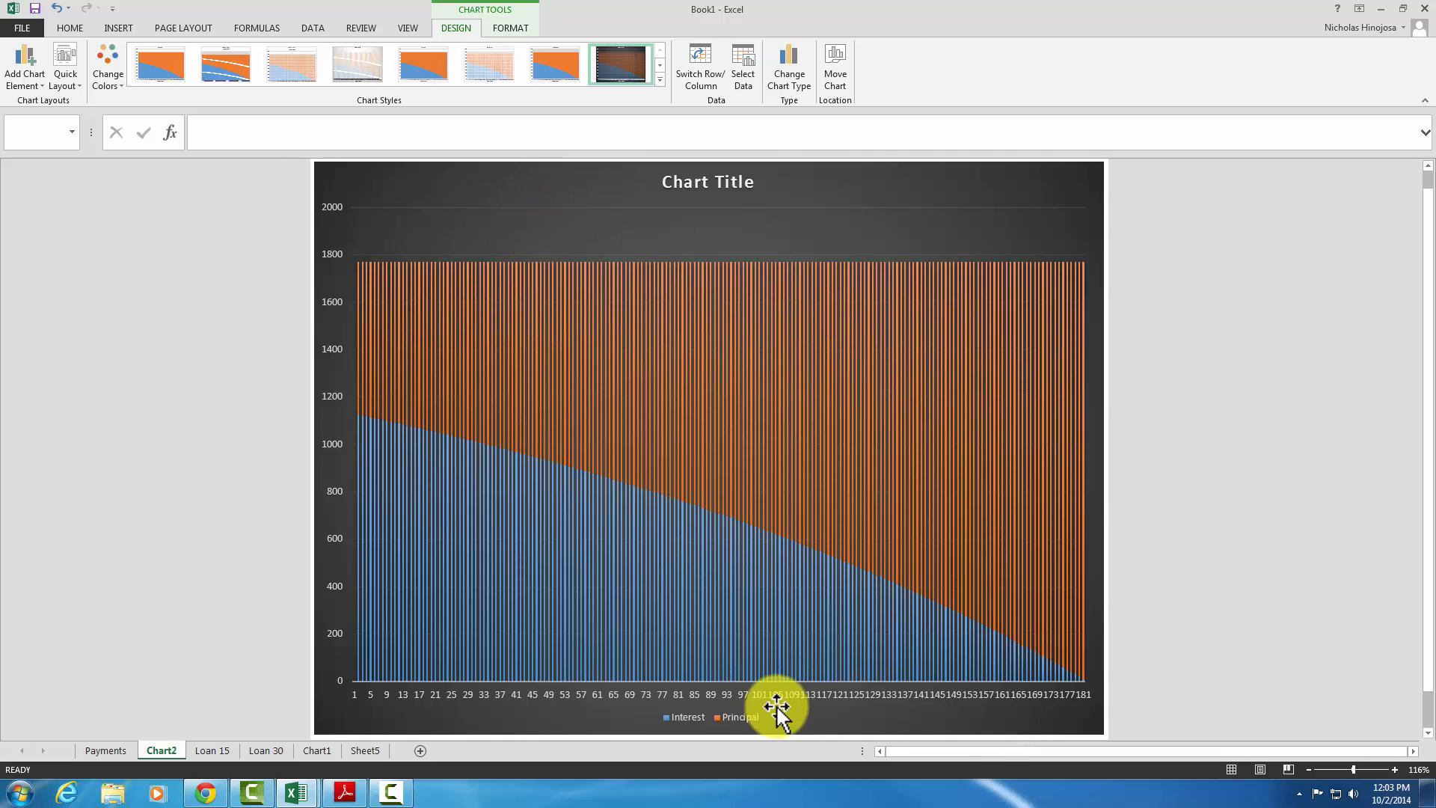
mouse_move(820, 715)
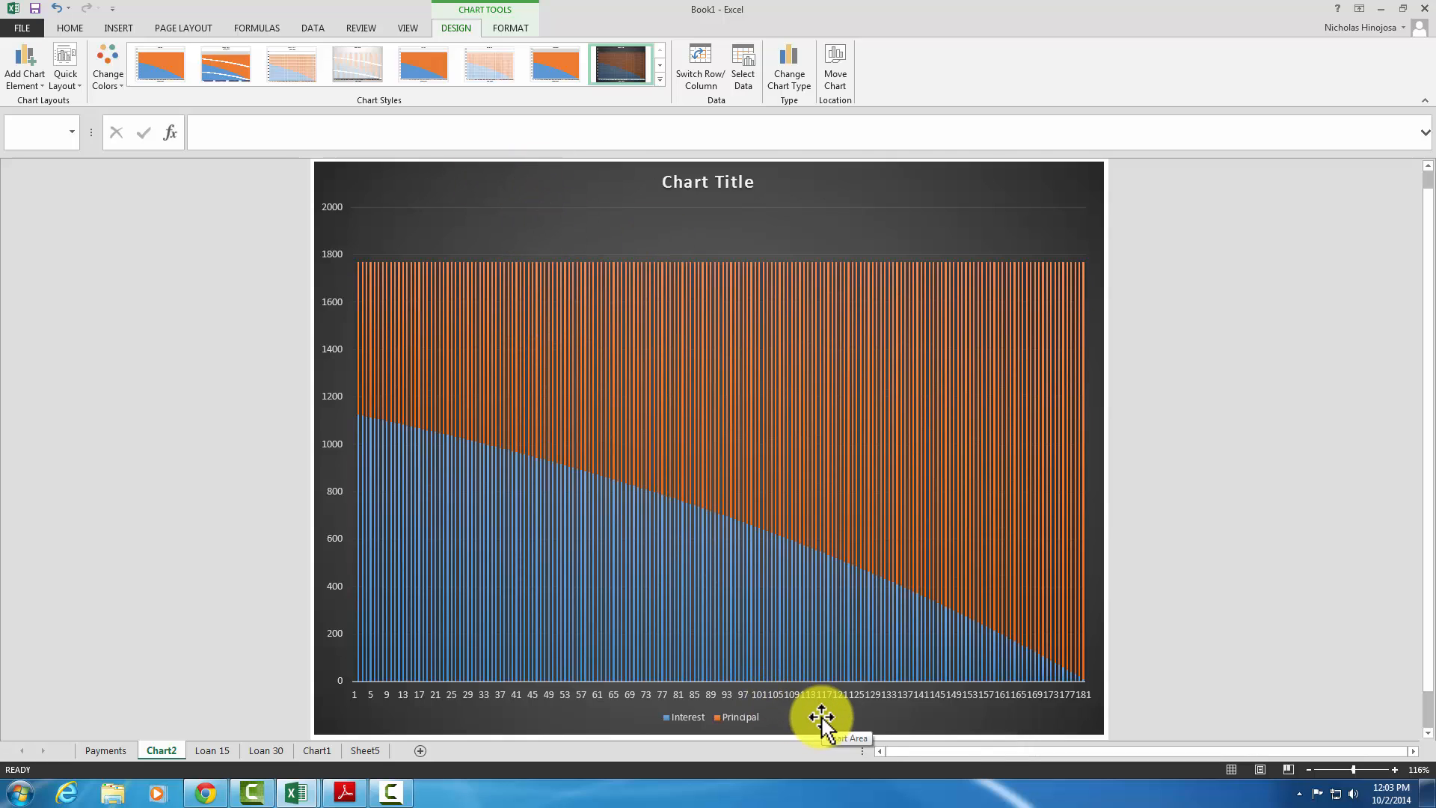
mouse_move(367, 693)
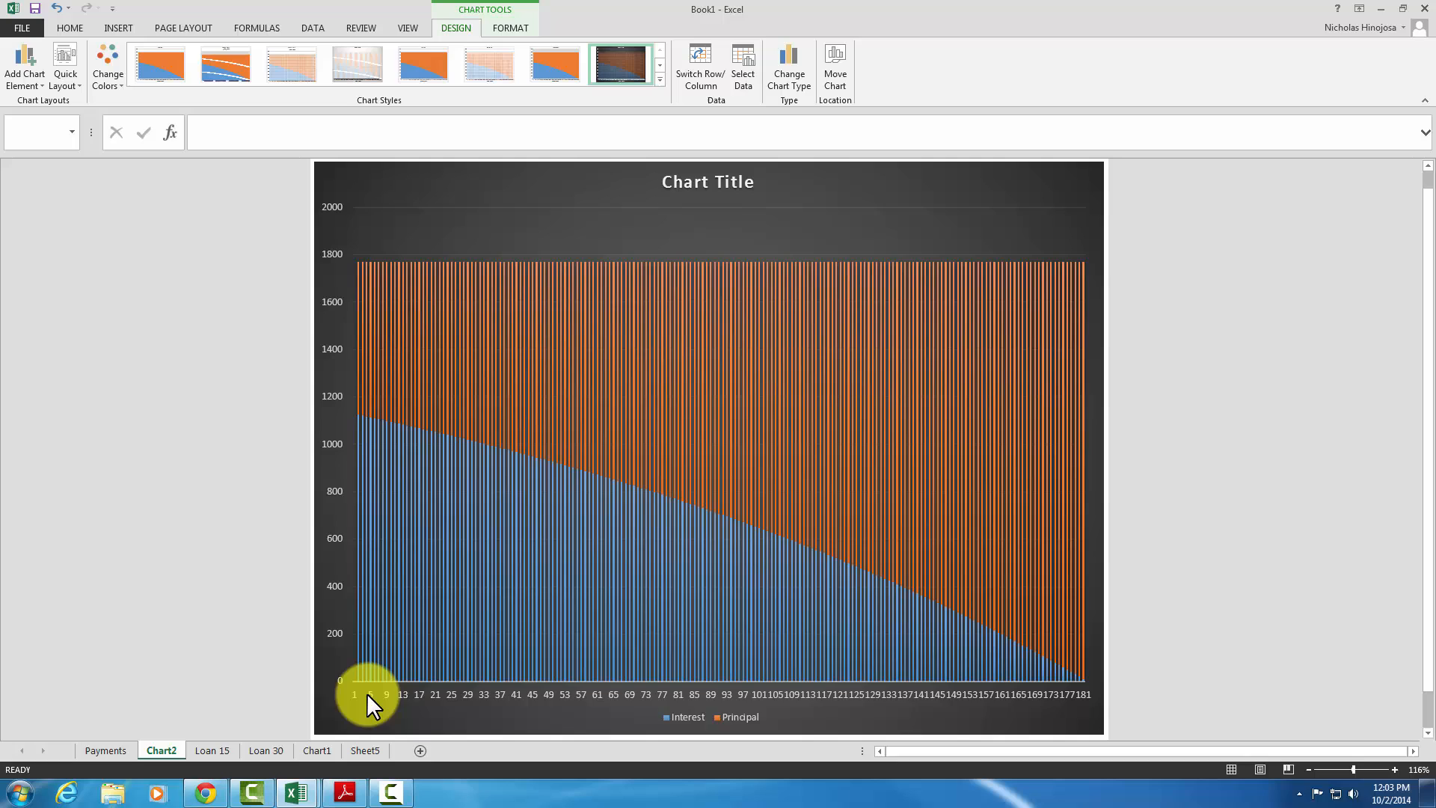
mouse_move(600, 704)
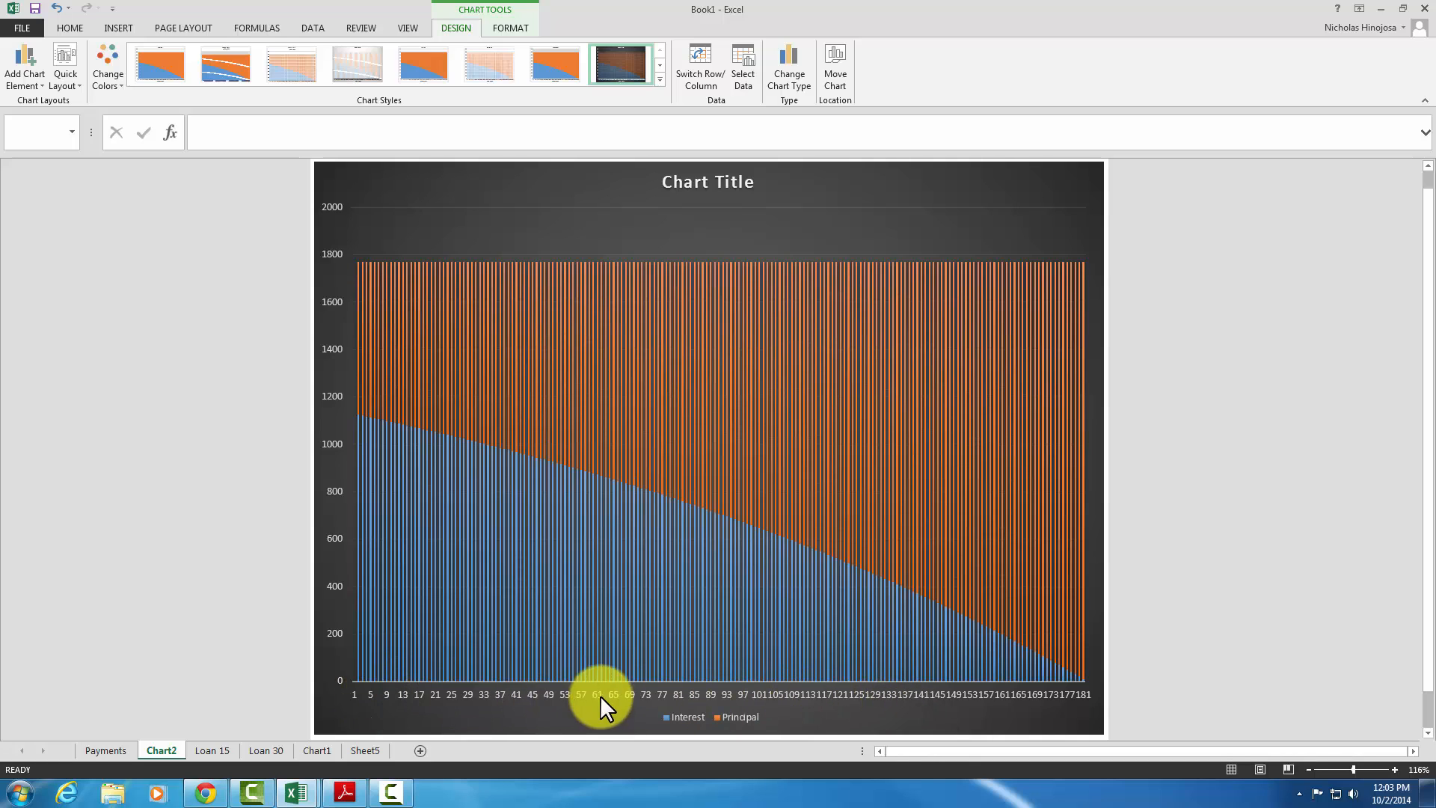
mouse_move(1071, 709)
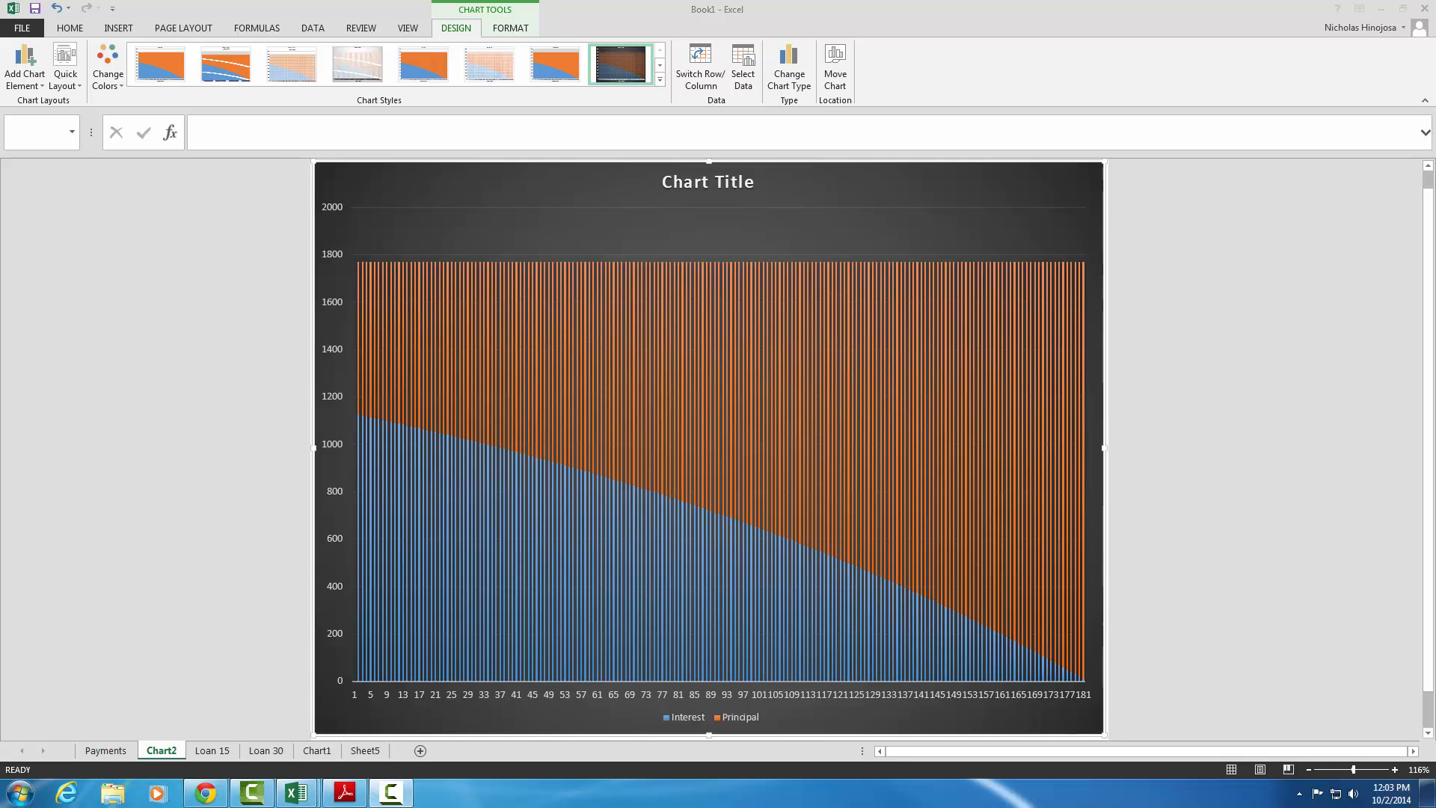
click(68, 27)
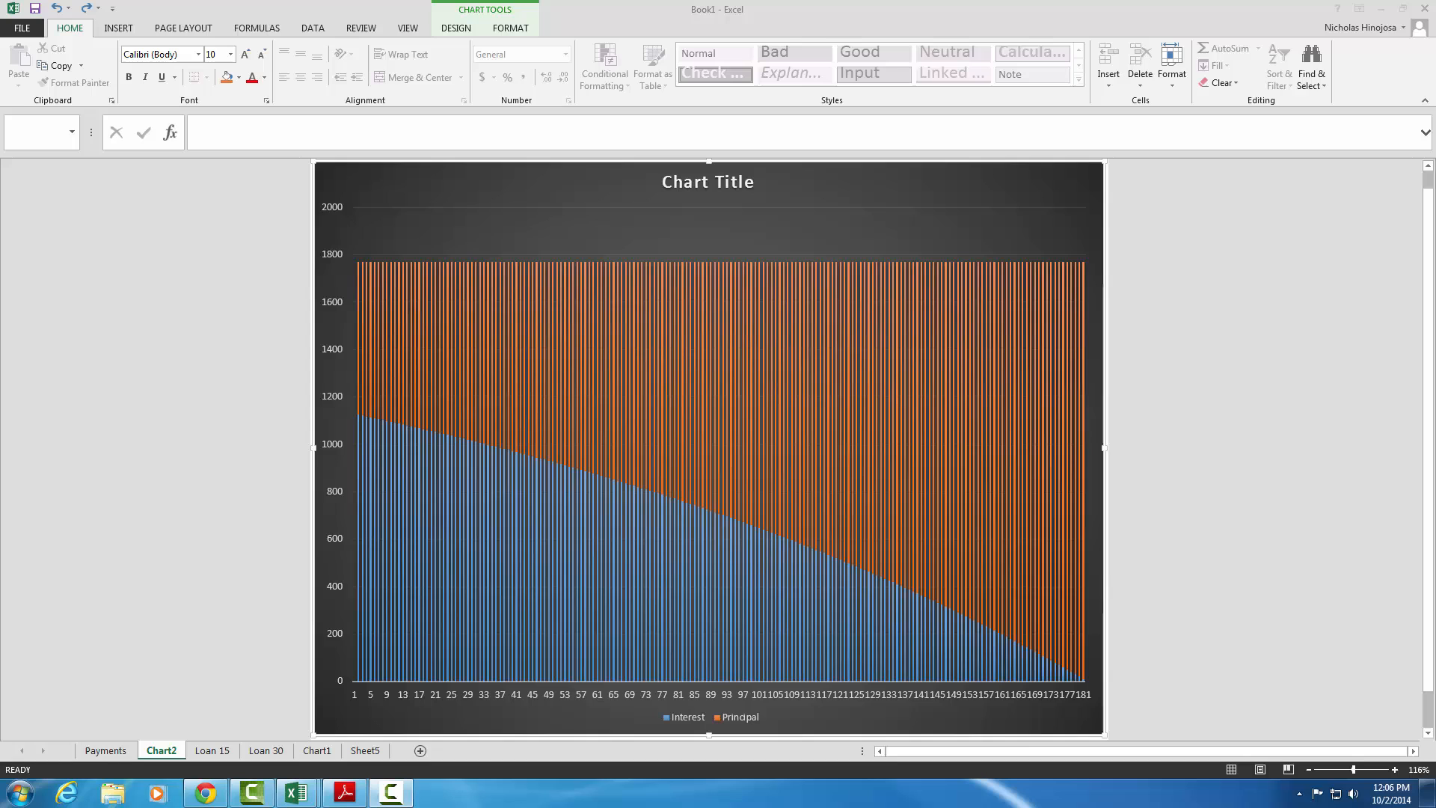
mouse_move(956, 742)
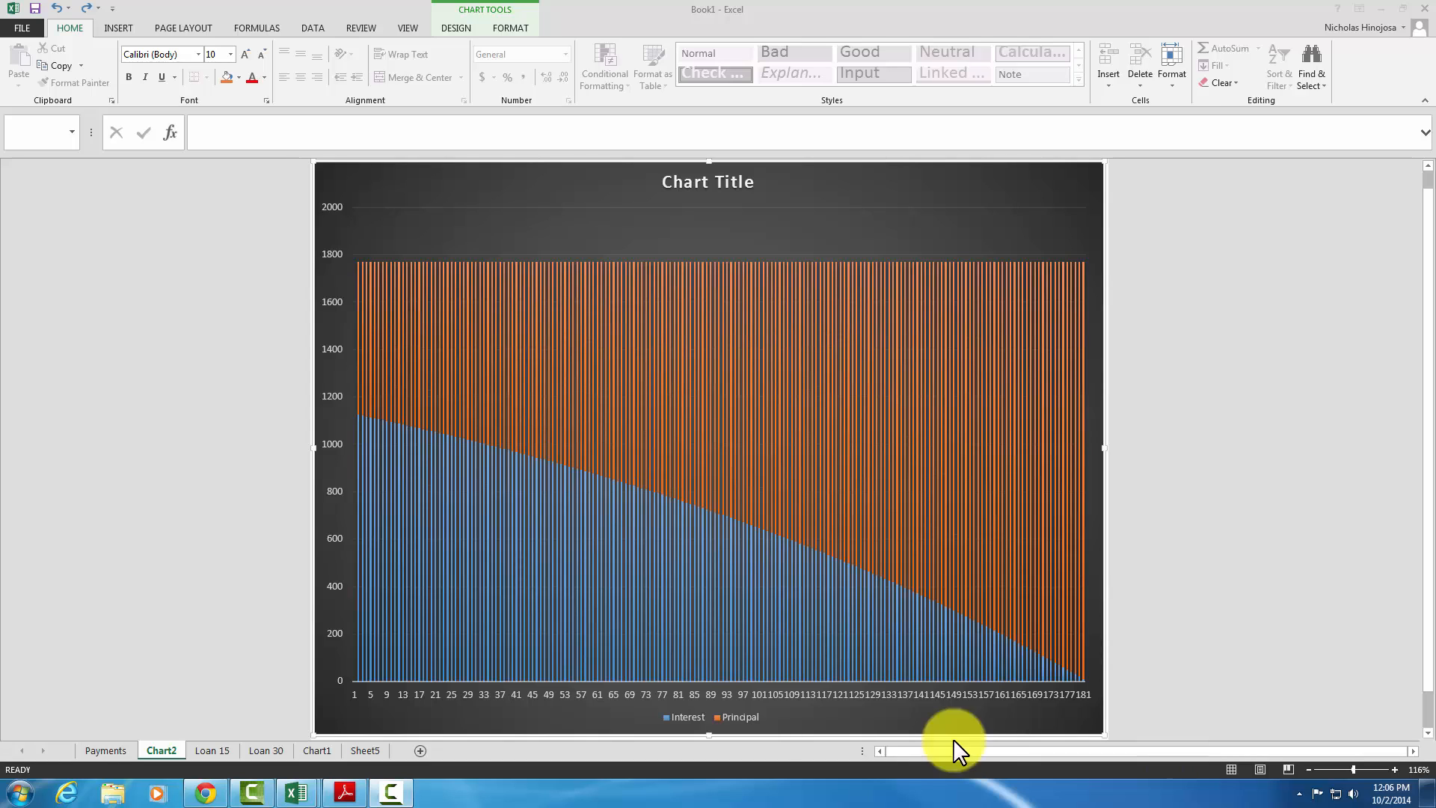
mouse_move(875, 700)
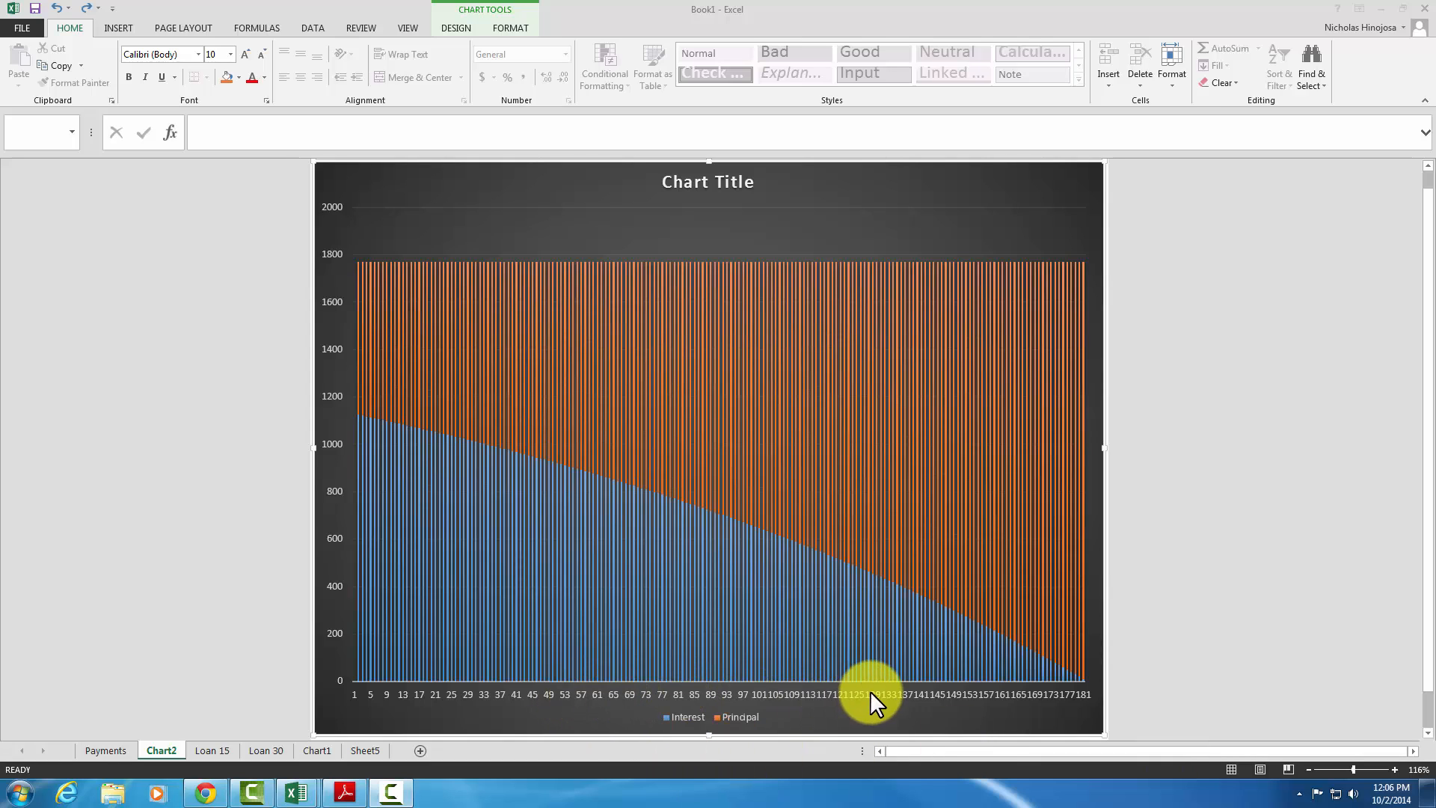
click(870, 692)
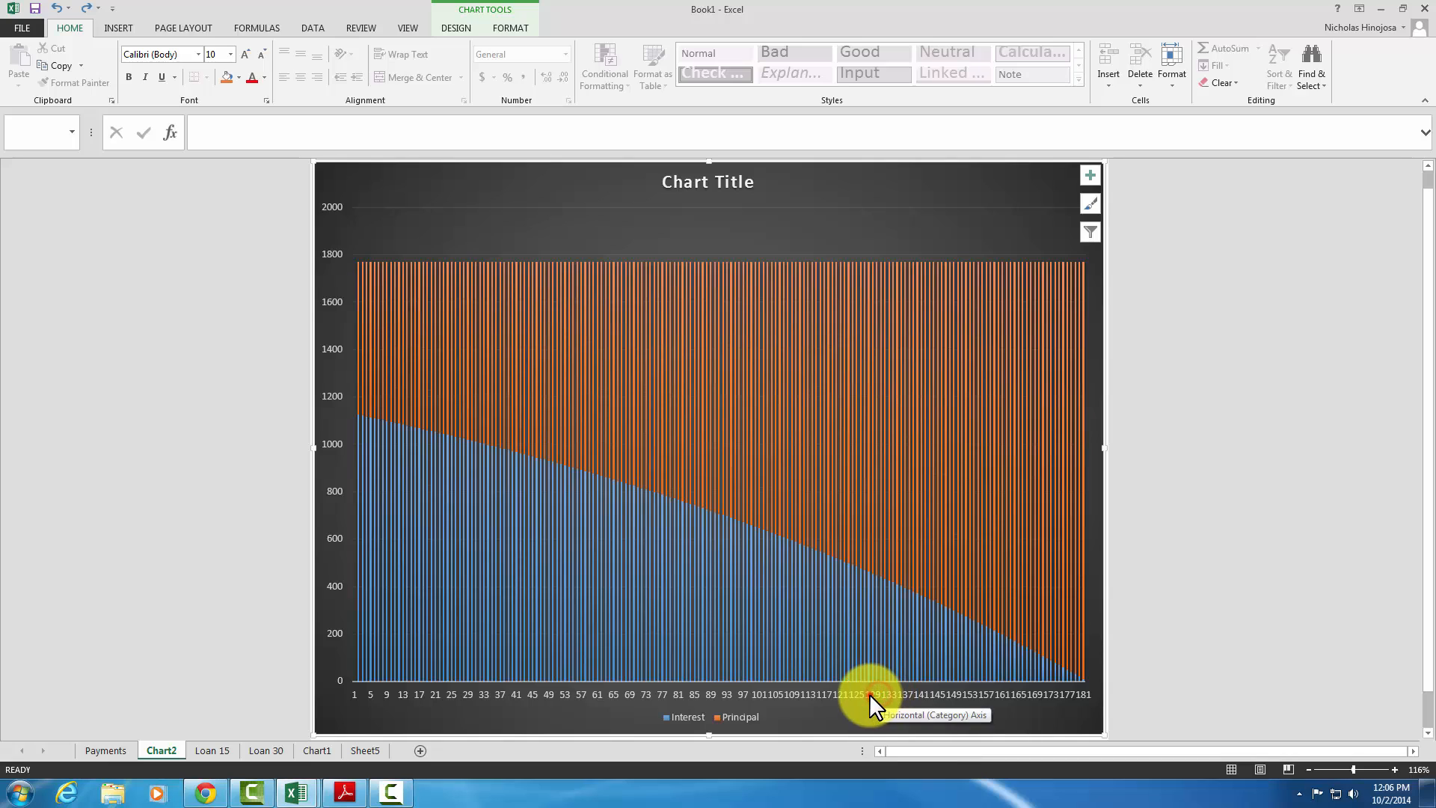
click(870, 693)
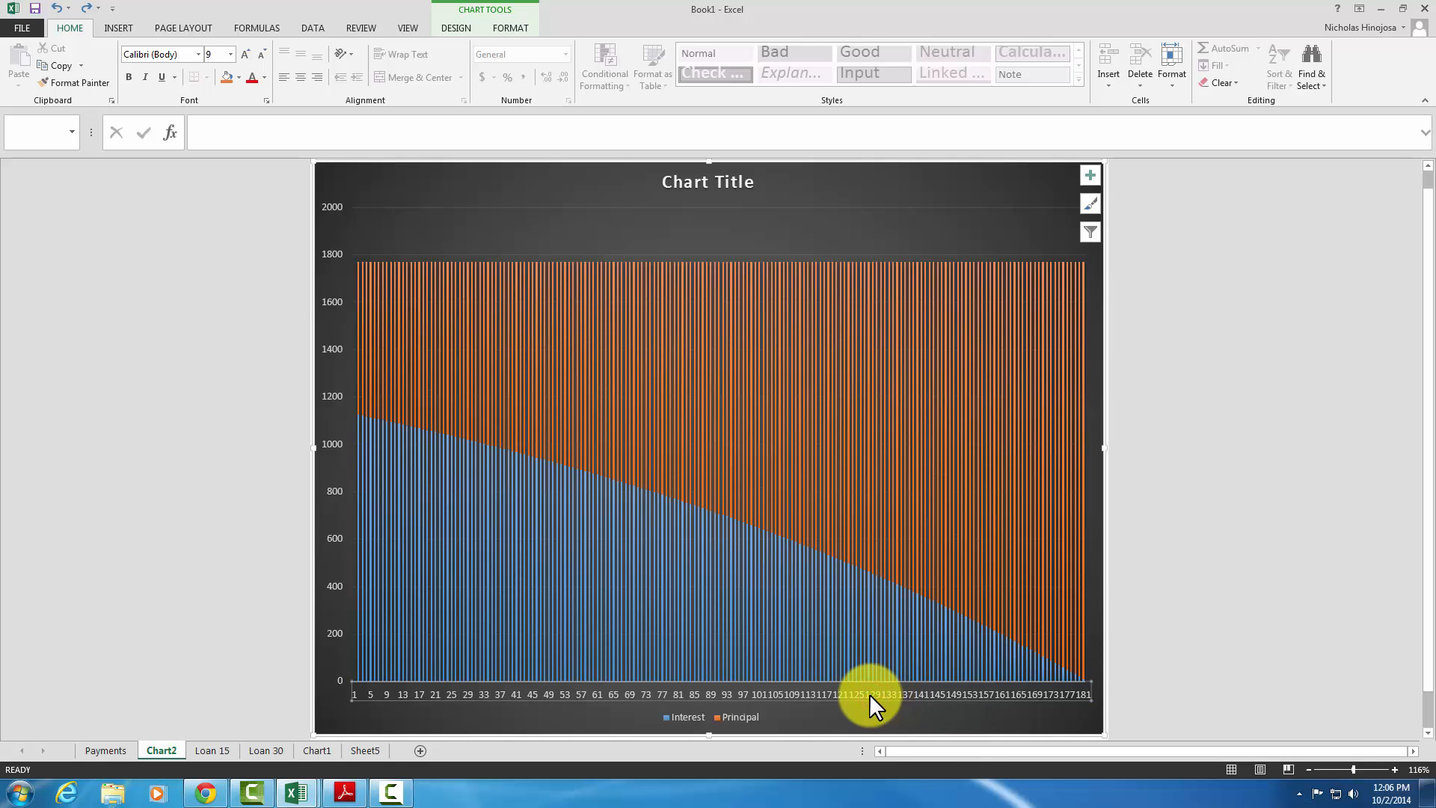
Bring up Format Axis for the horizontal axis and expand its Tick Marks settings
right_click(870, 693)
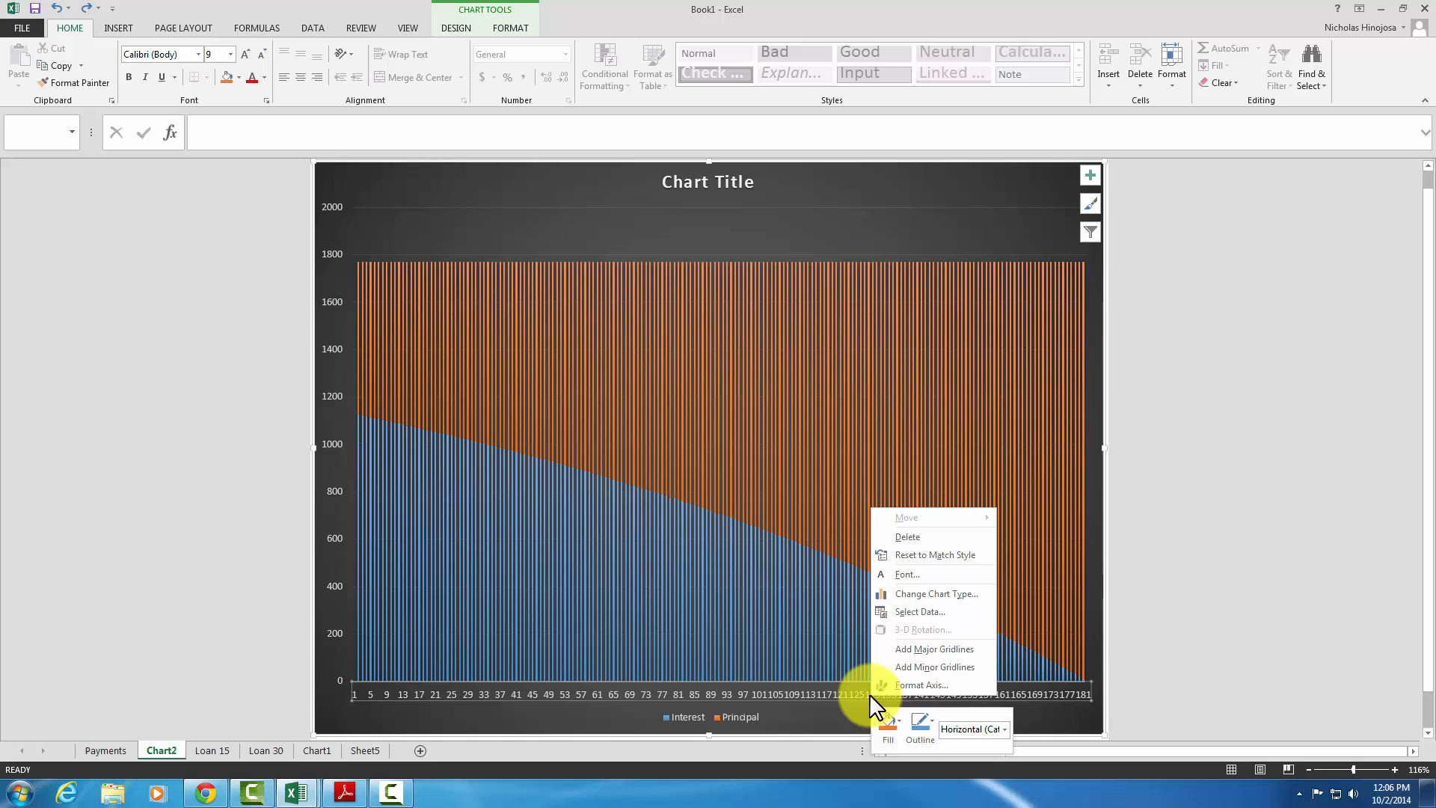
click(922, 684)
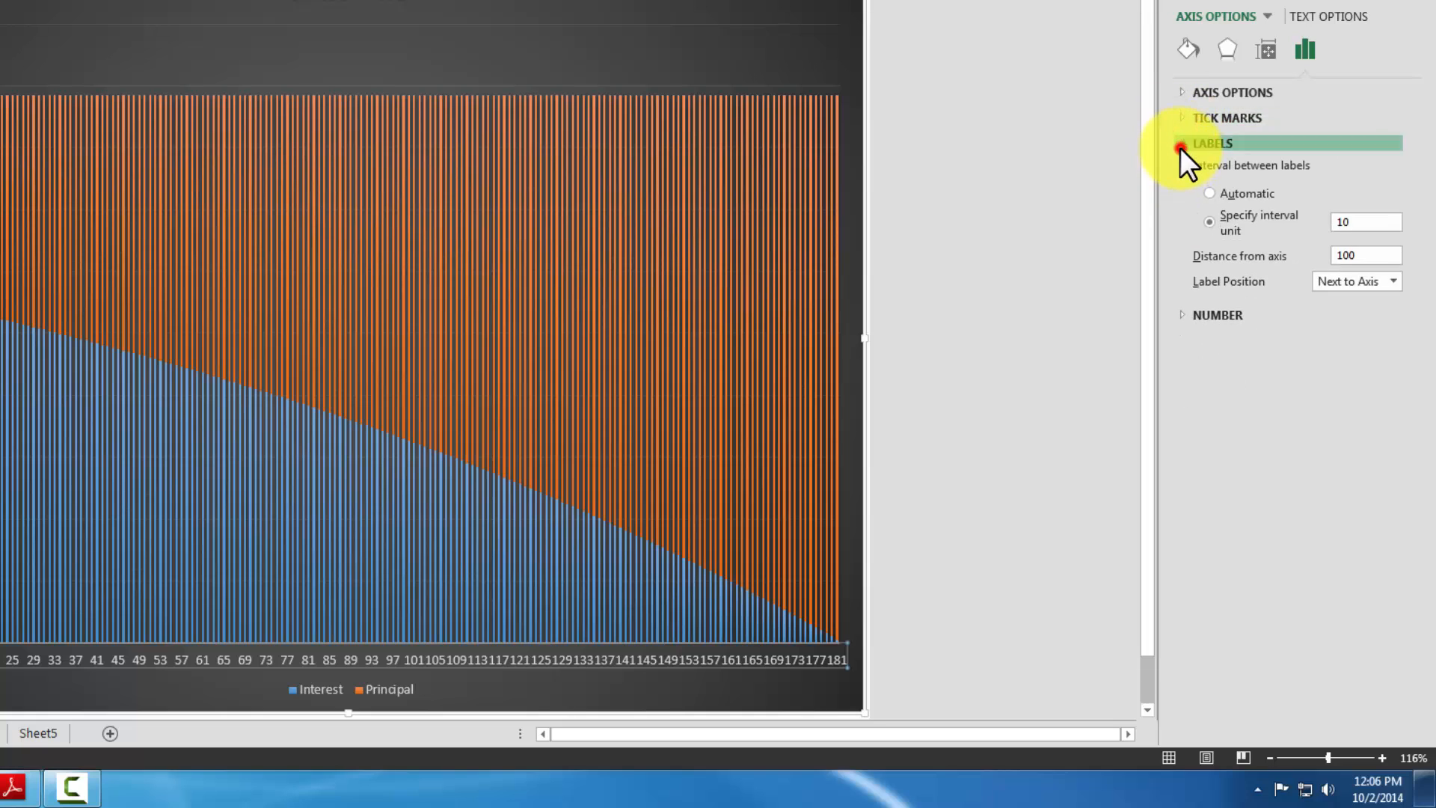
click(1212, 144)
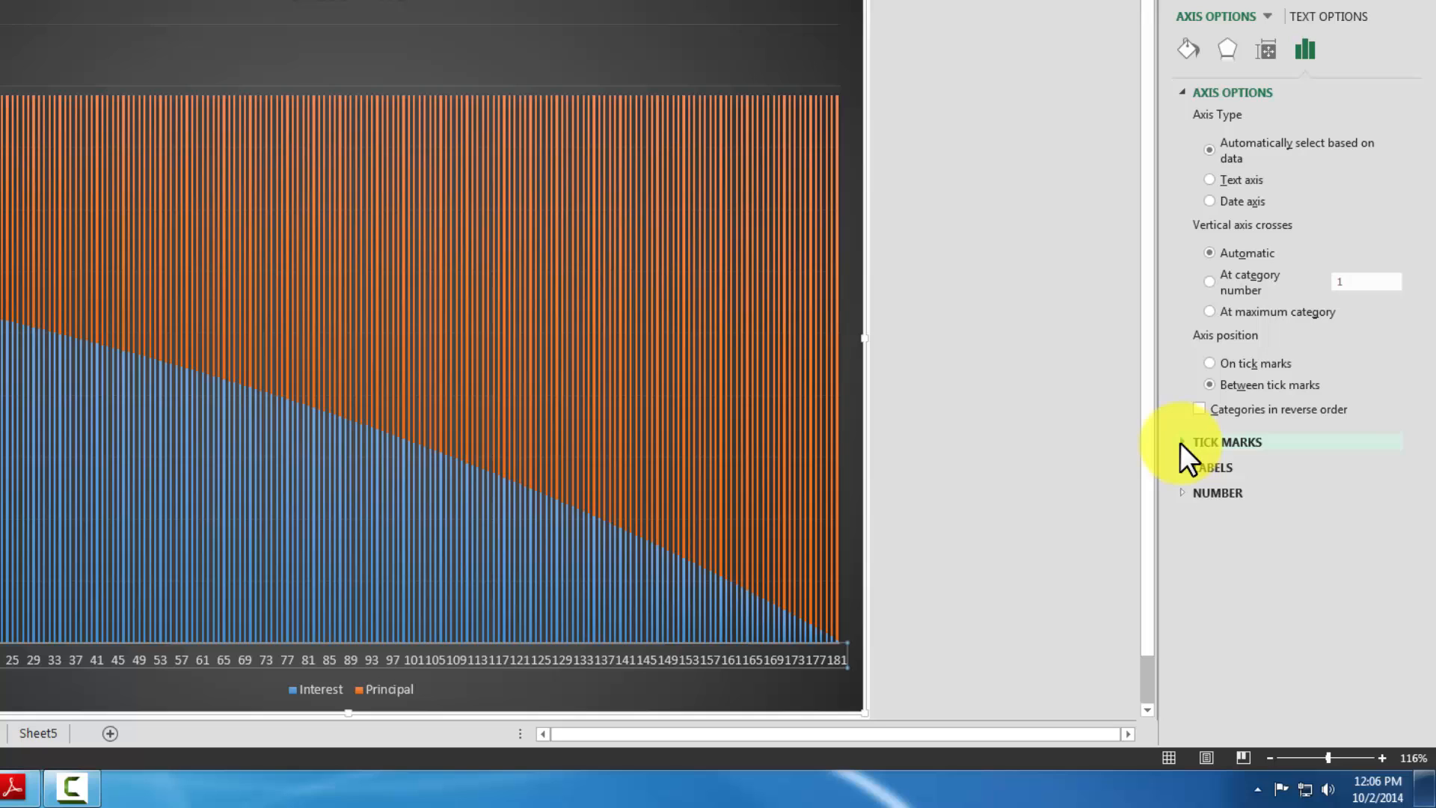
click(1226, 443)
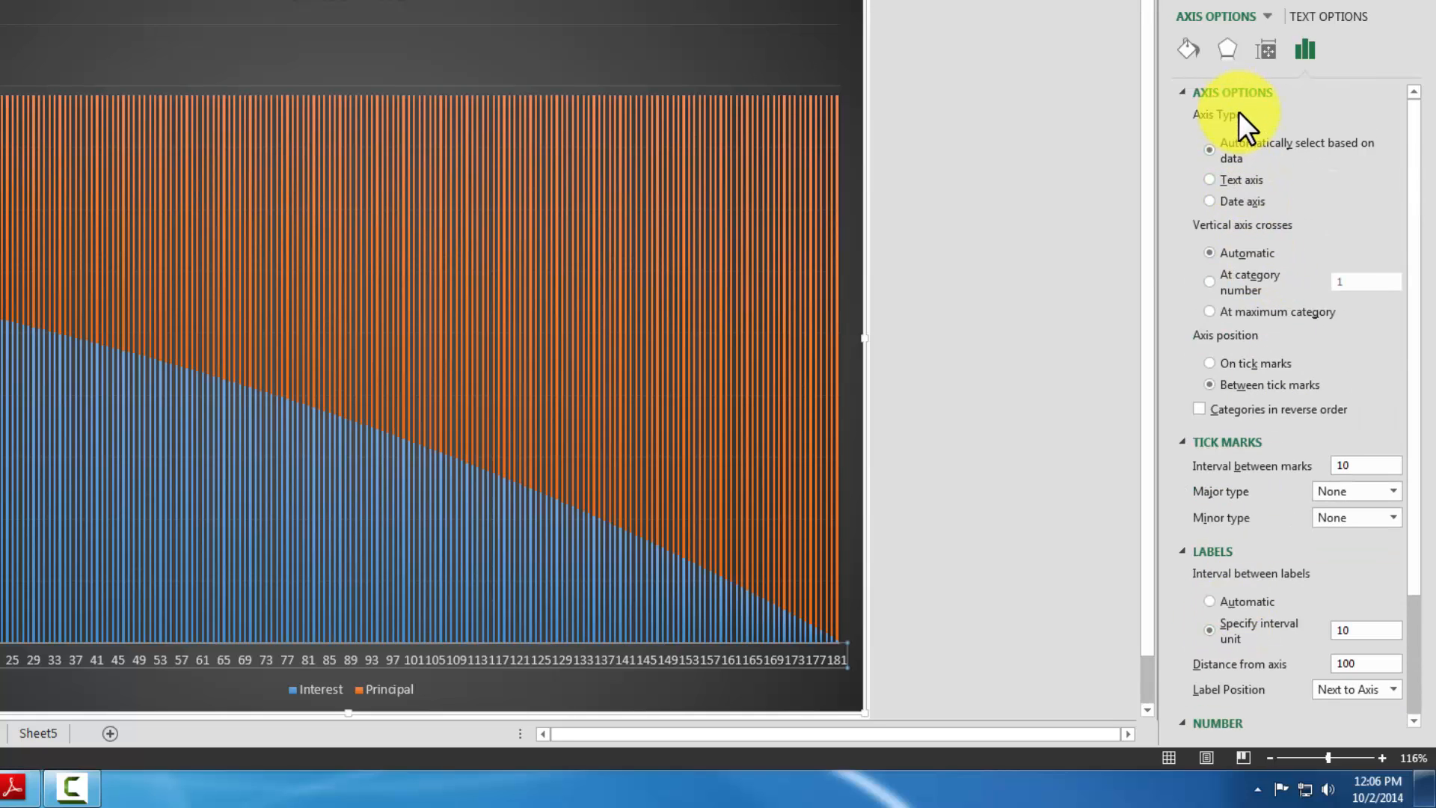
mouse_move(1227, 440)
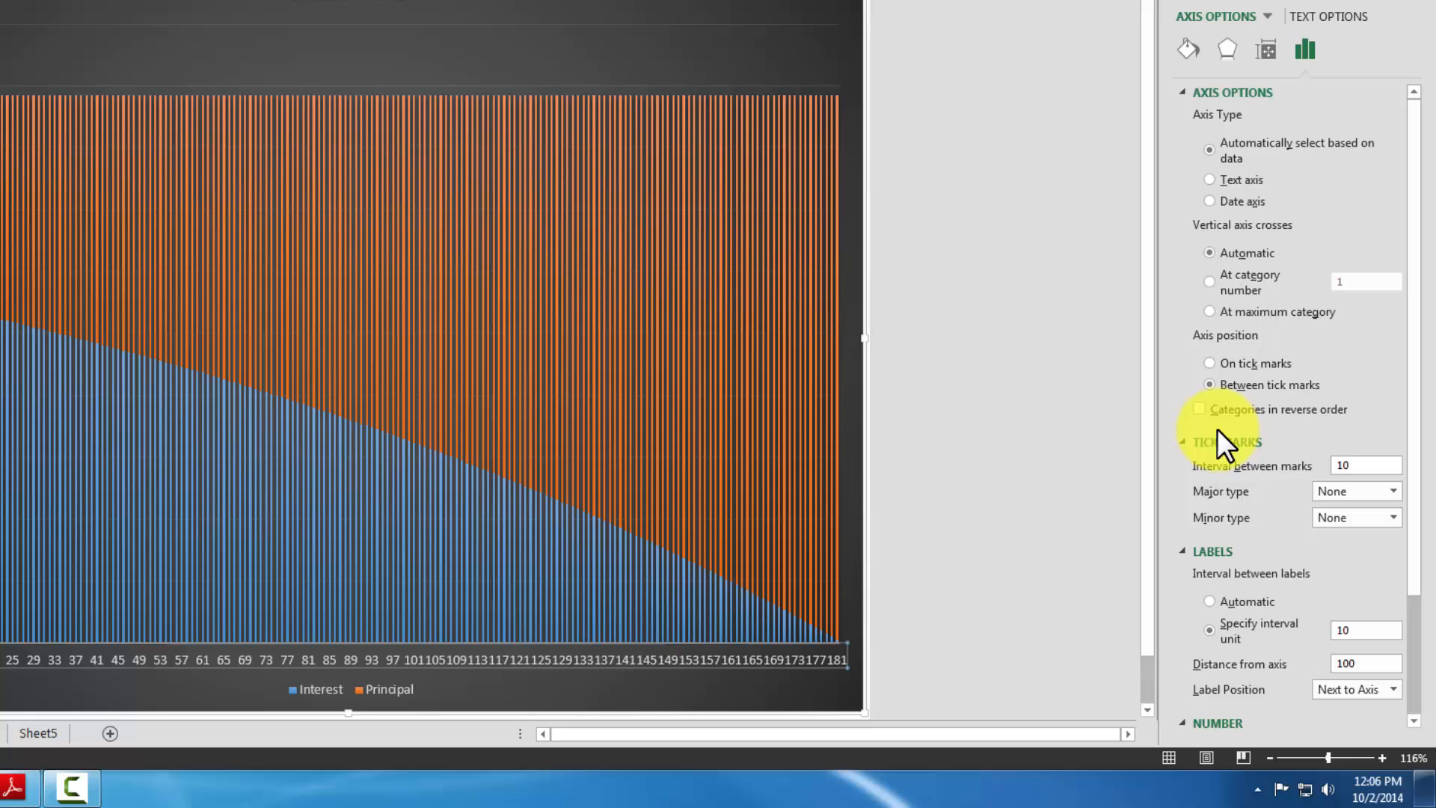
mouse_move(1363, 465)
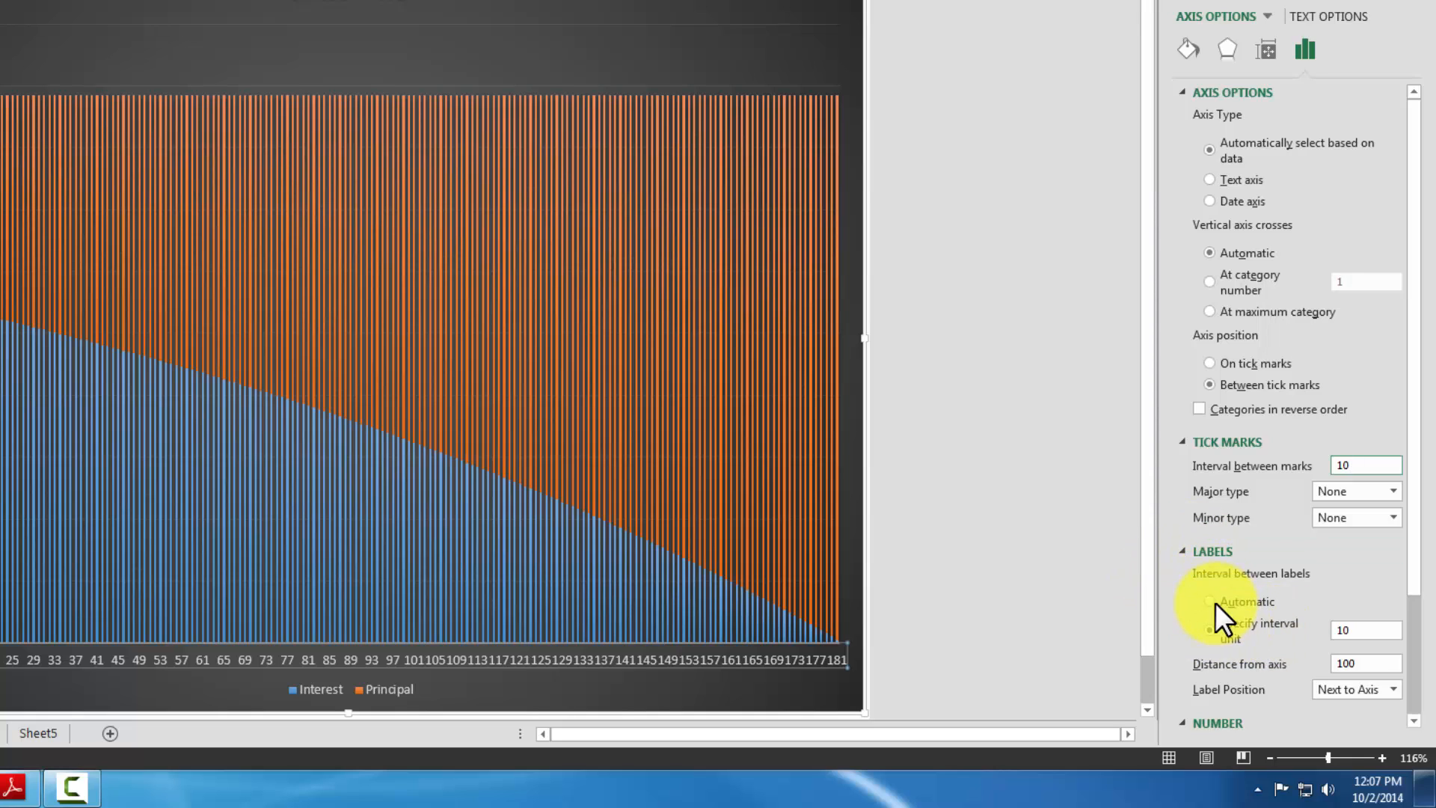
Set the horizontal axis labels to a specified interval unit of 10
click(1210, 601)
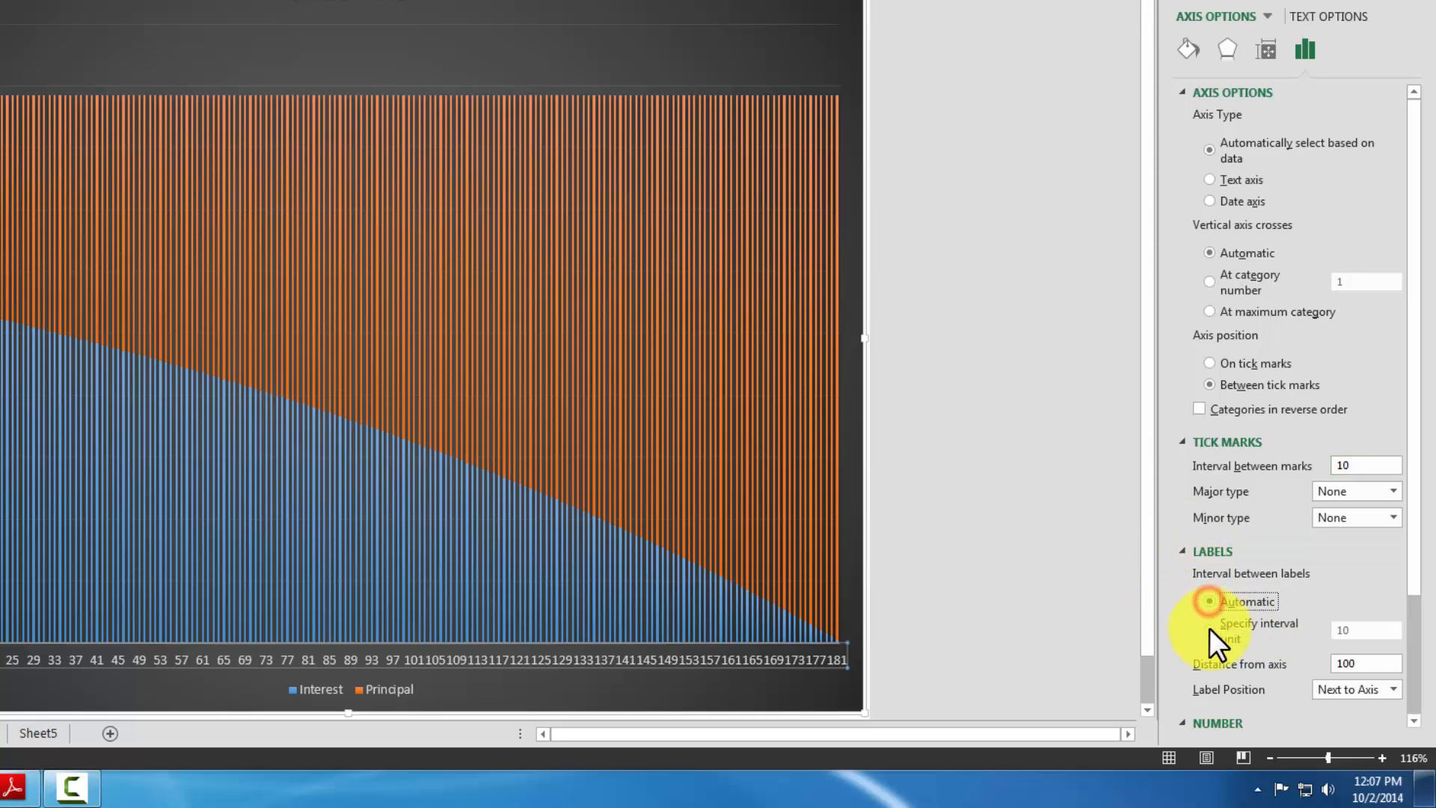
click(1208, 630)
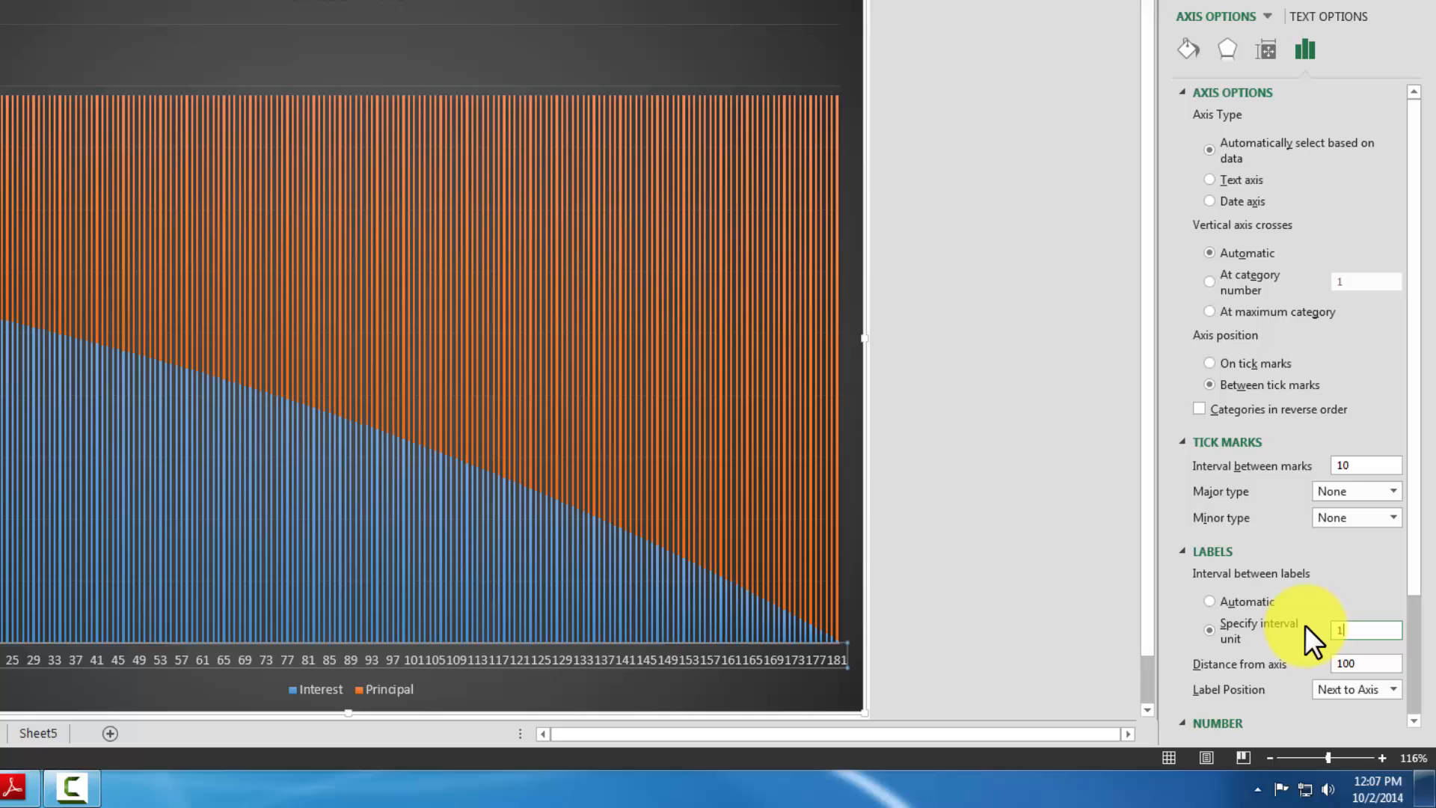
text(10)
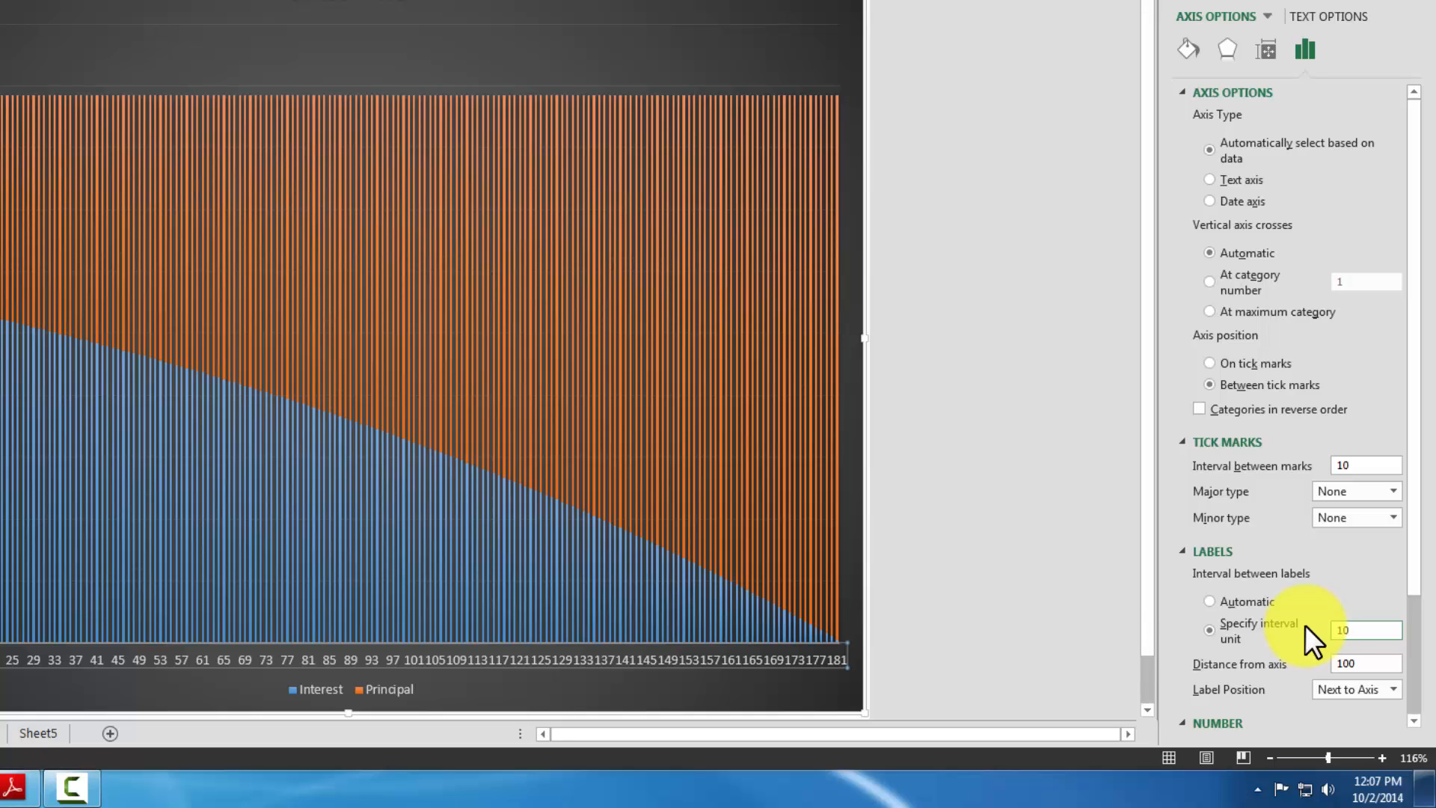
mouse_move(1359, 261)
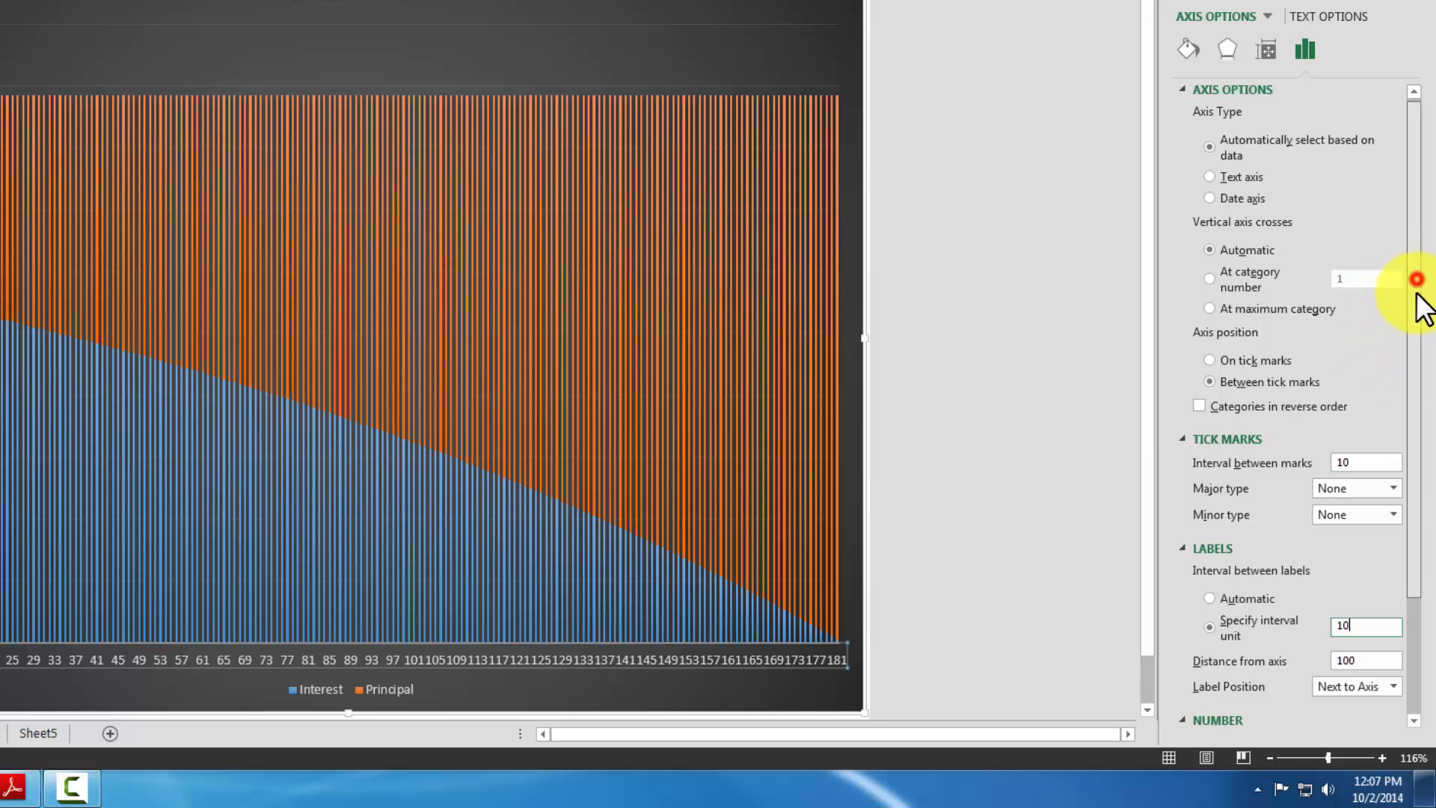
scroll(down, 3)
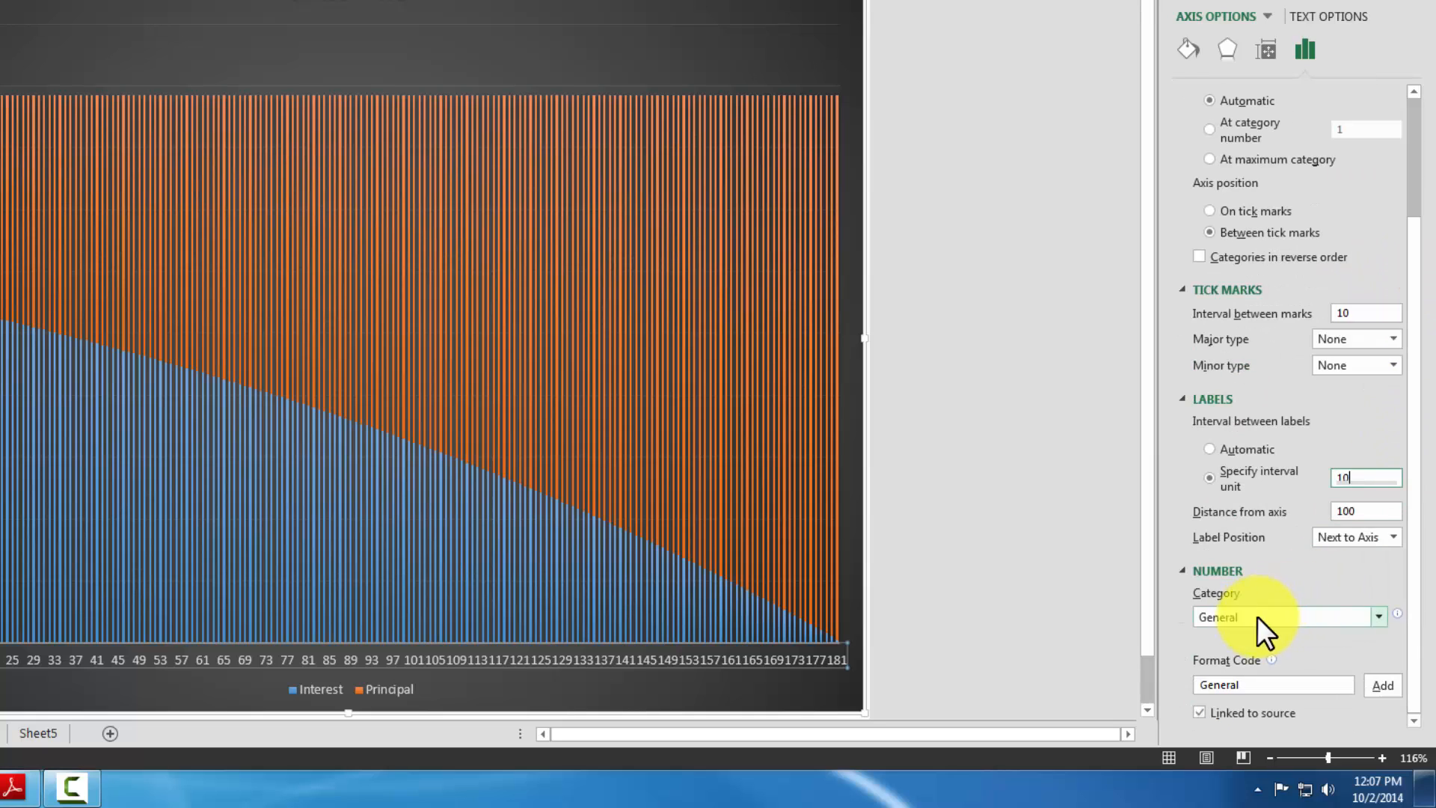
mouse_move(1319, 637)
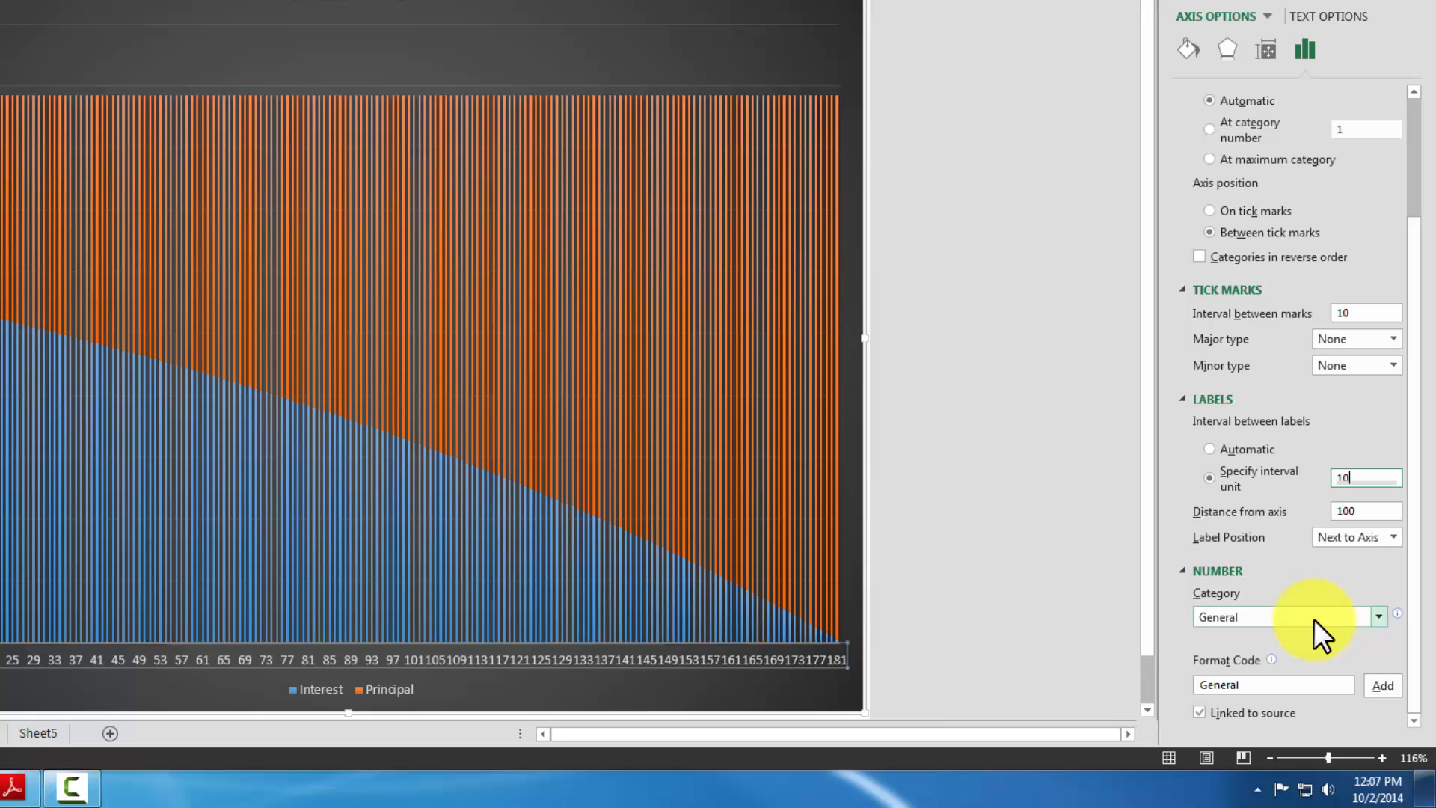
mouse_move(782, 664)
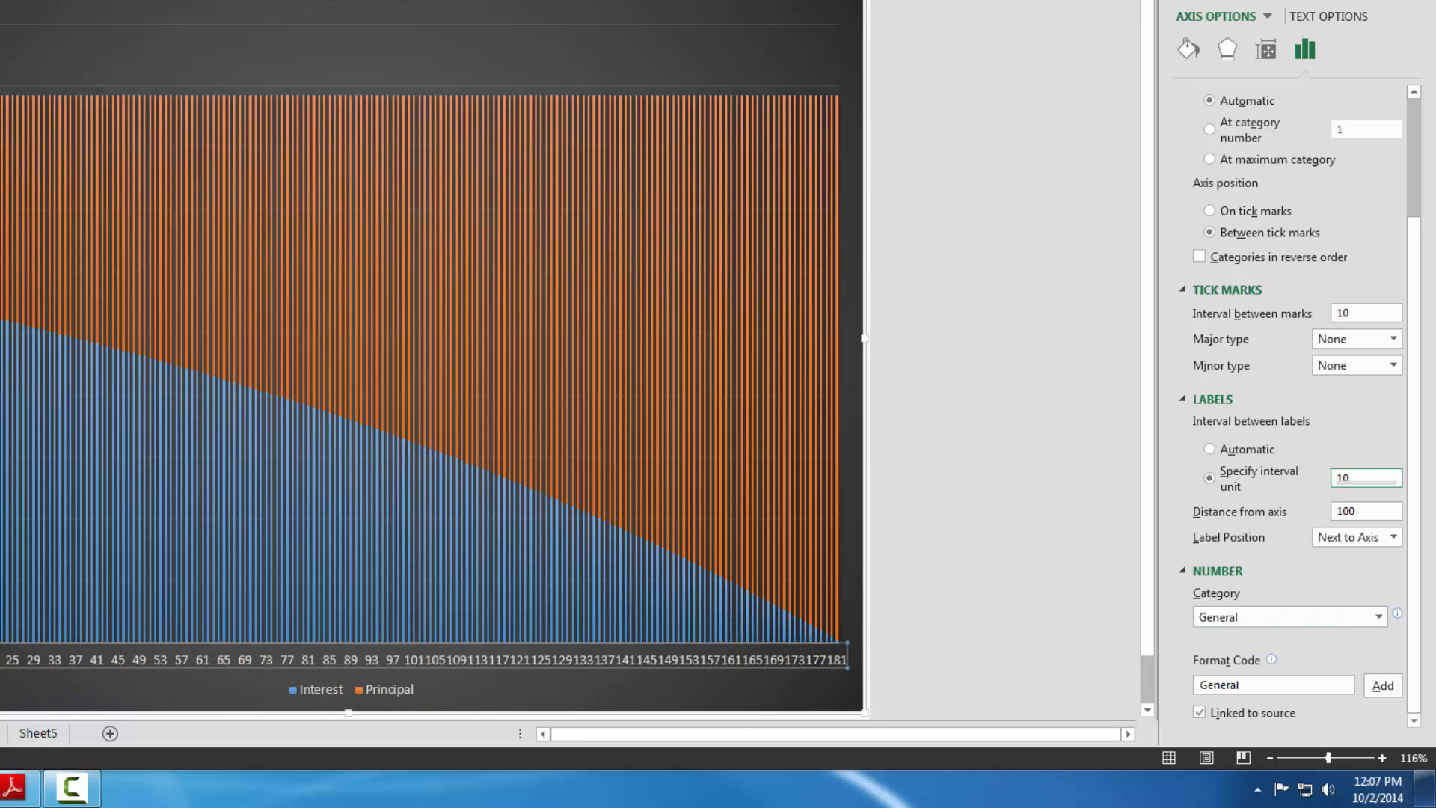
mouse_move(1304, 49)
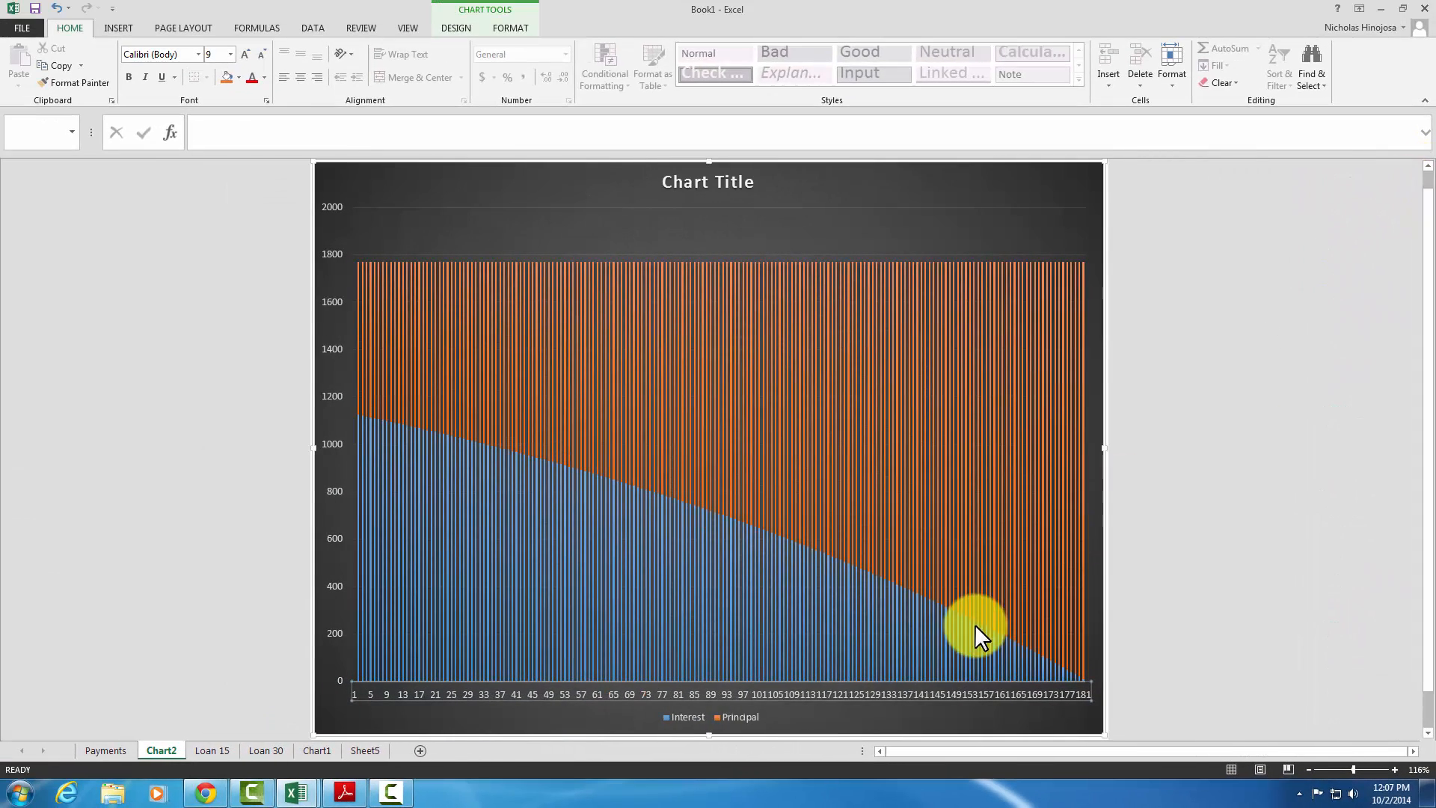
mouse_move(862, 709)
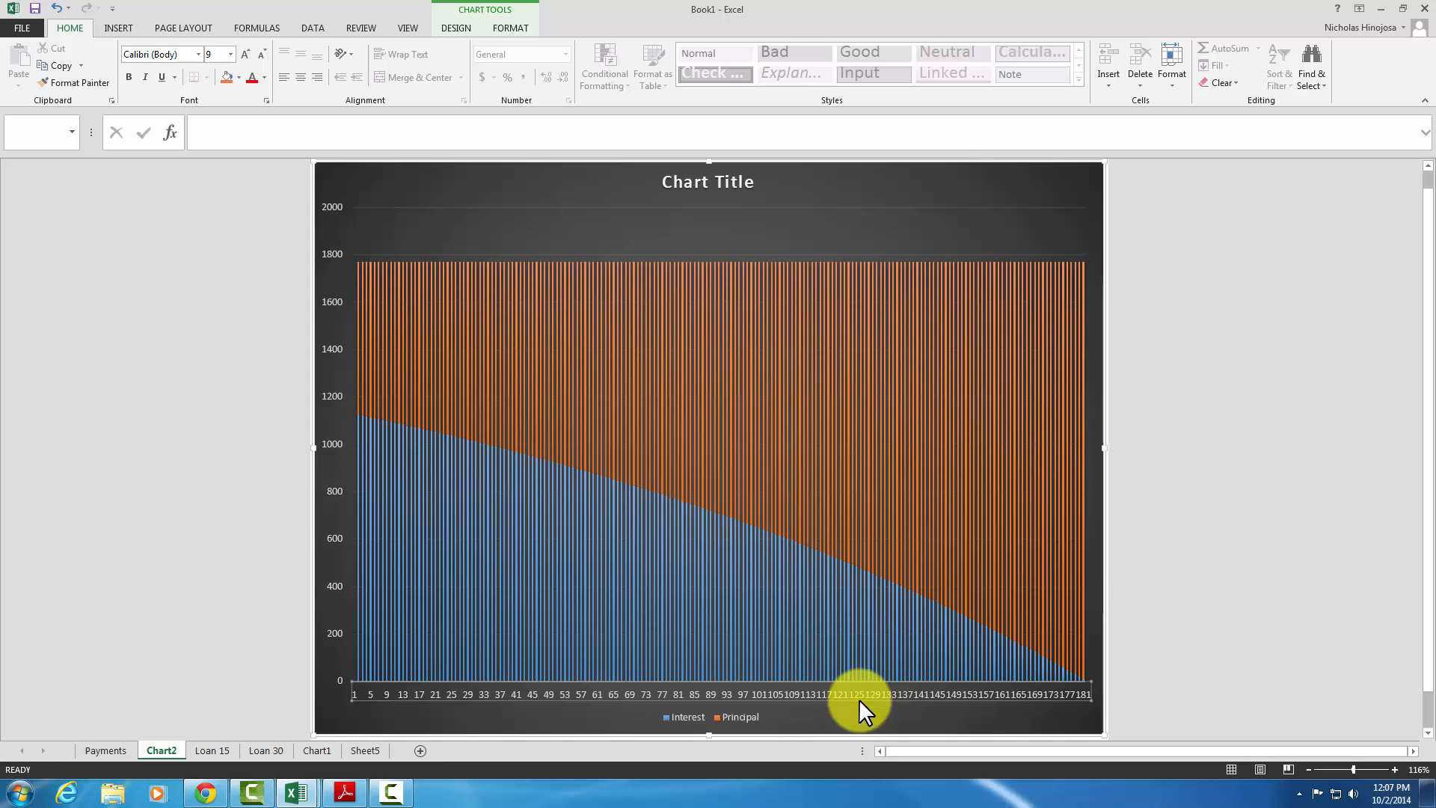
mouse_move(1099, 637)
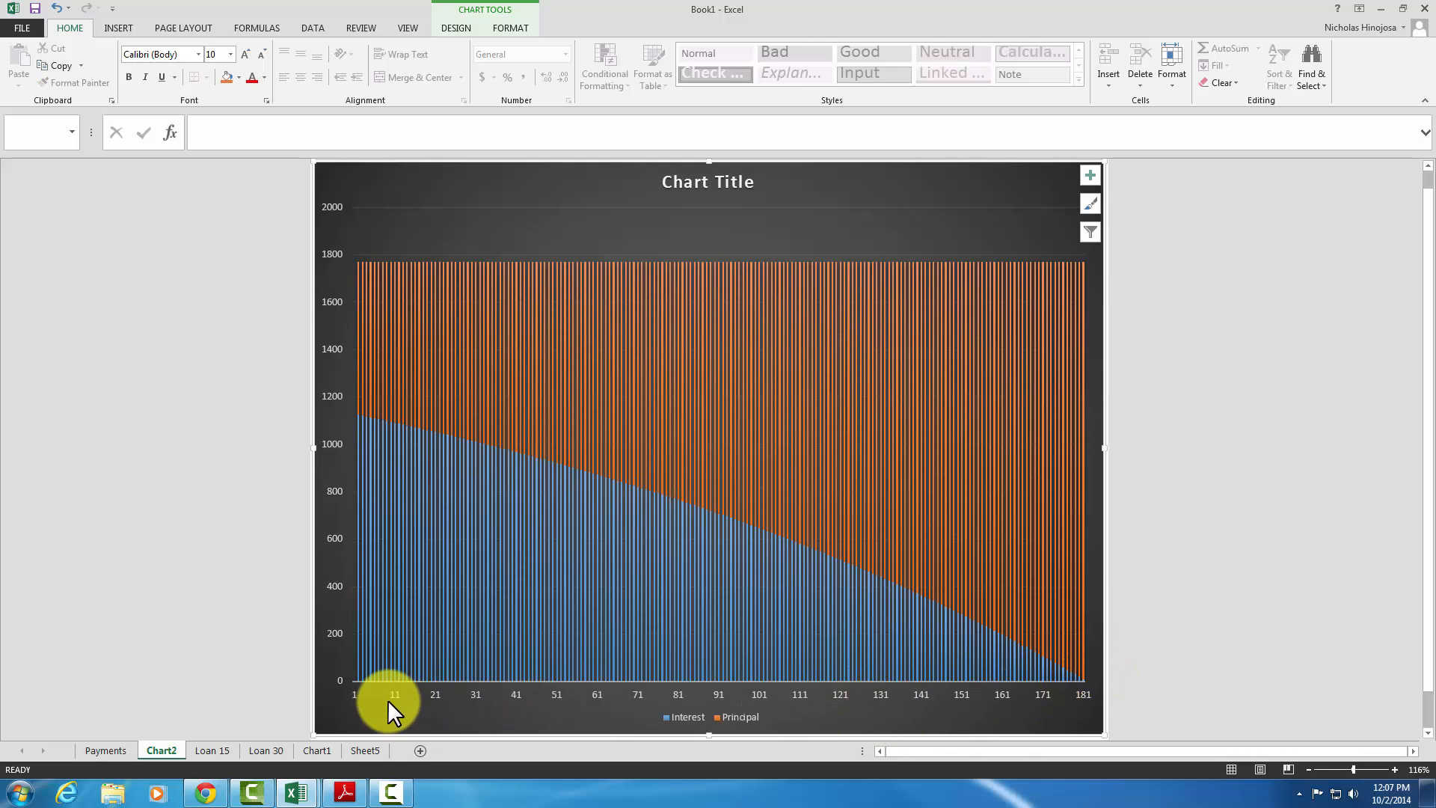
mouse_move(1190, 709)
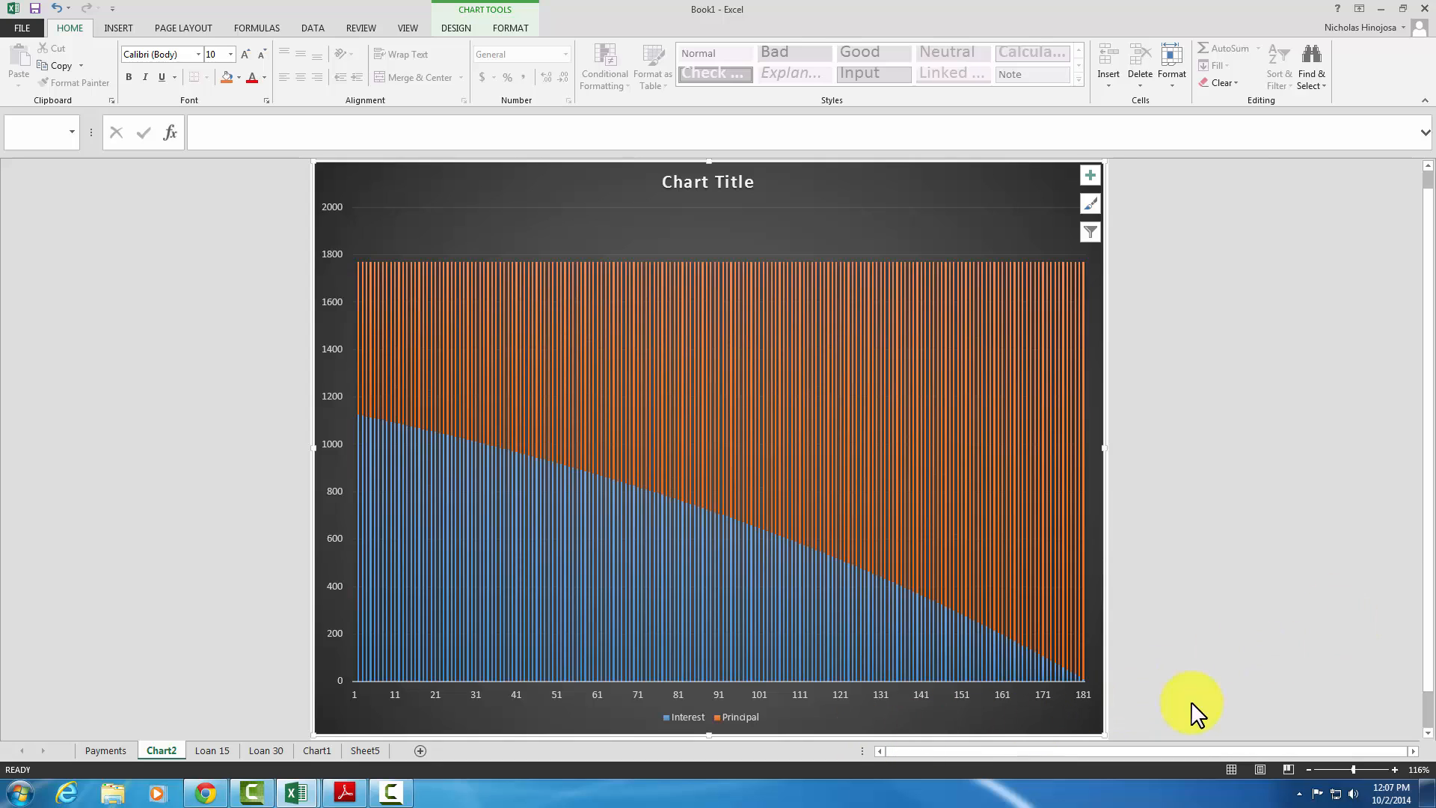
mouse_move(1198, 631)
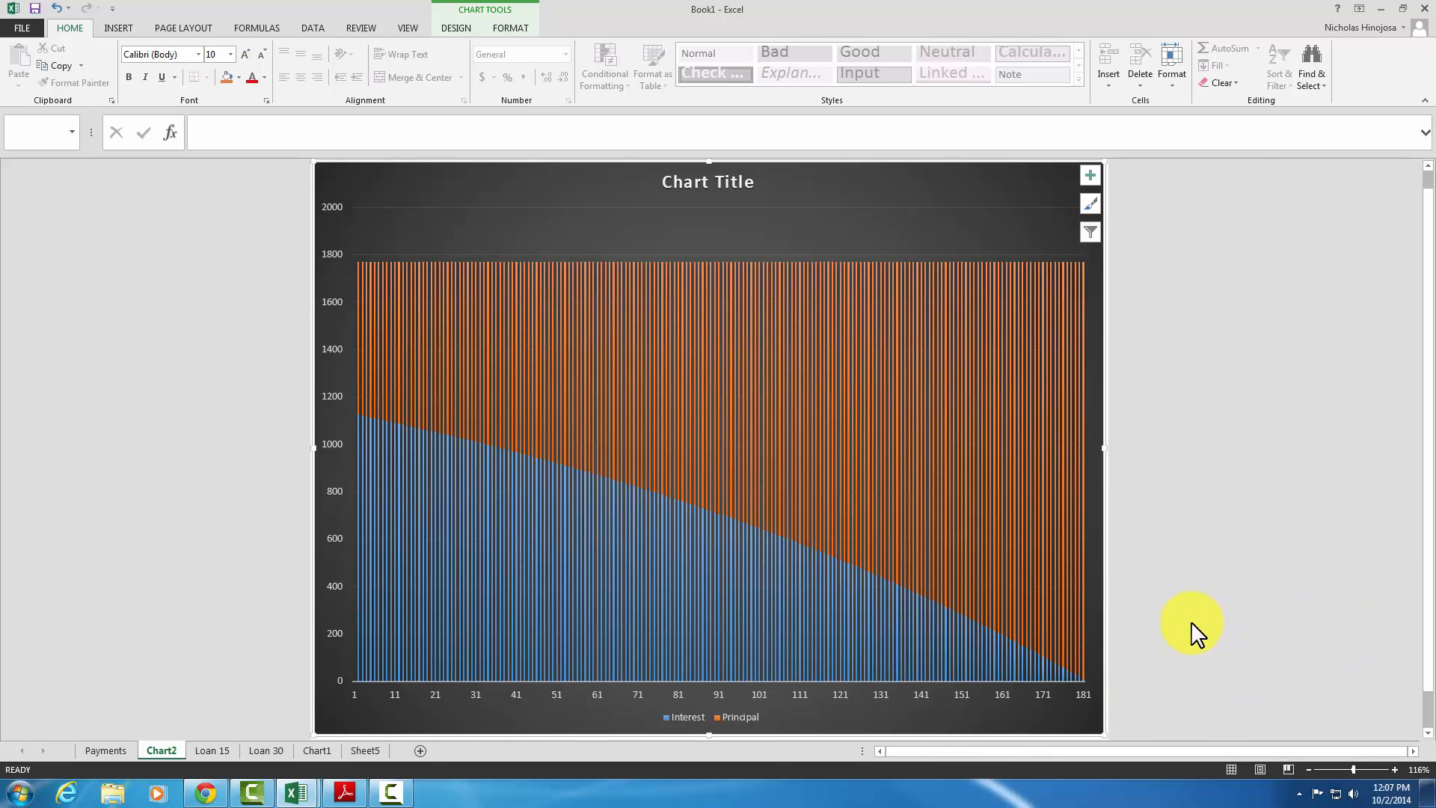
mouse_move(356, 707)
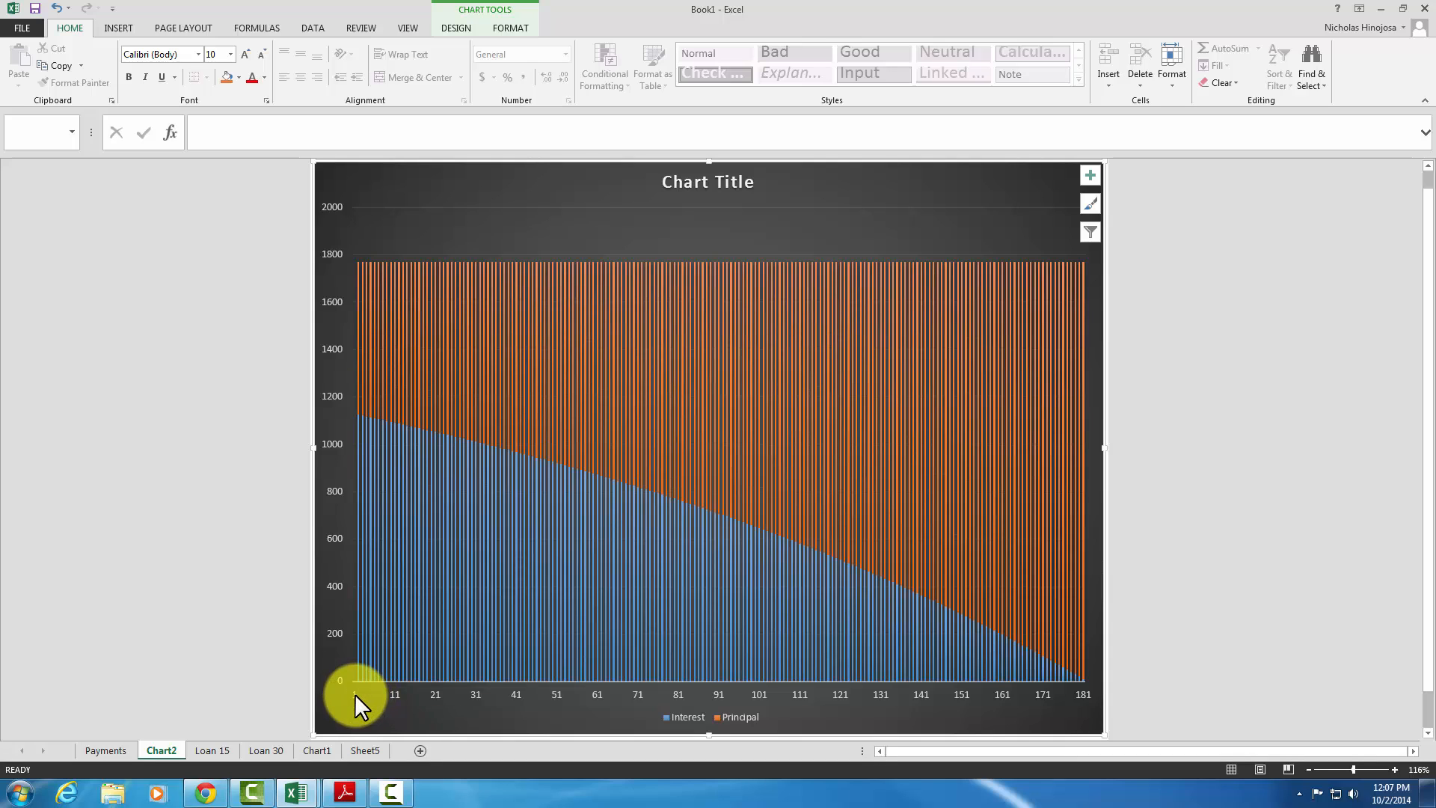
mouse_move(915, 703)
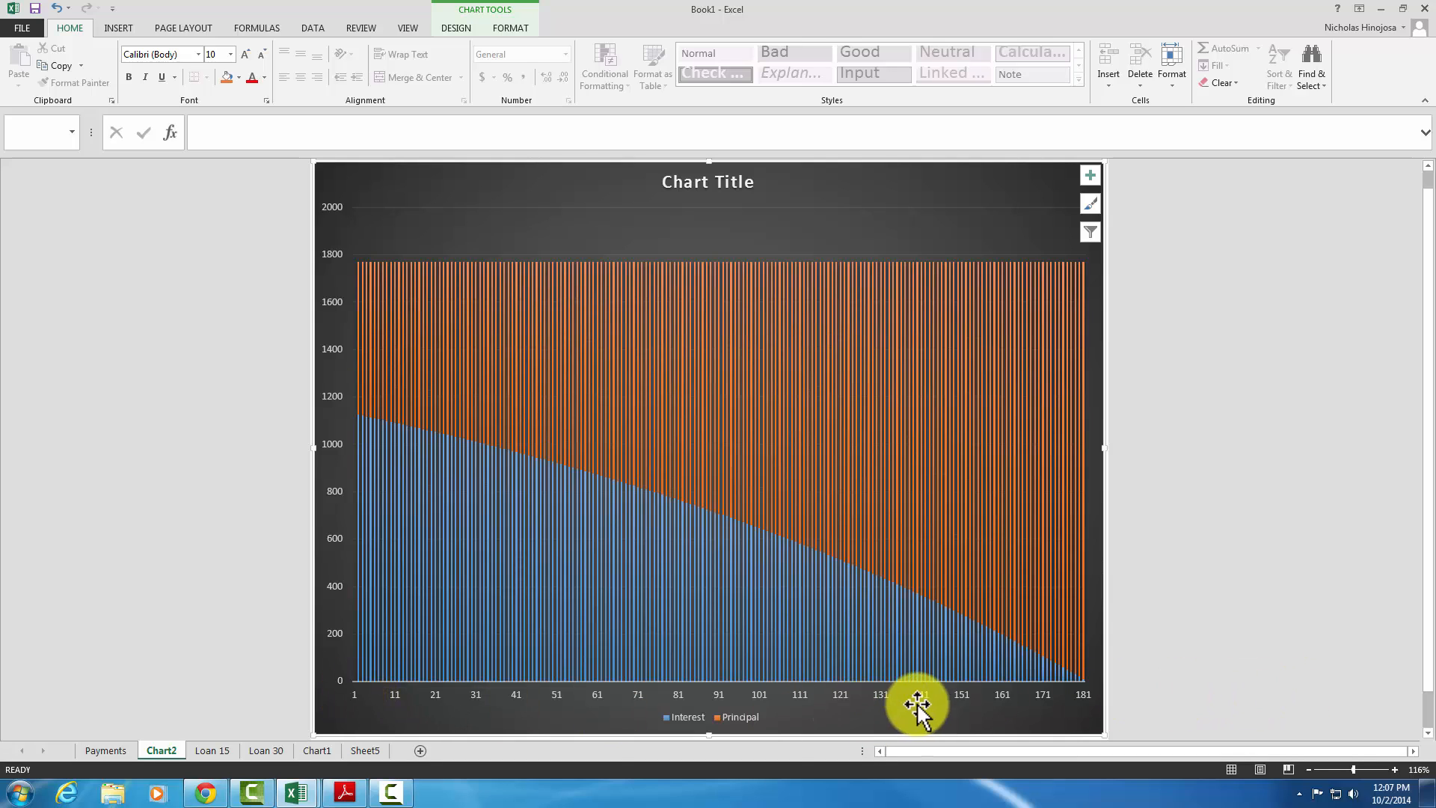
mouse_move(87, 324)
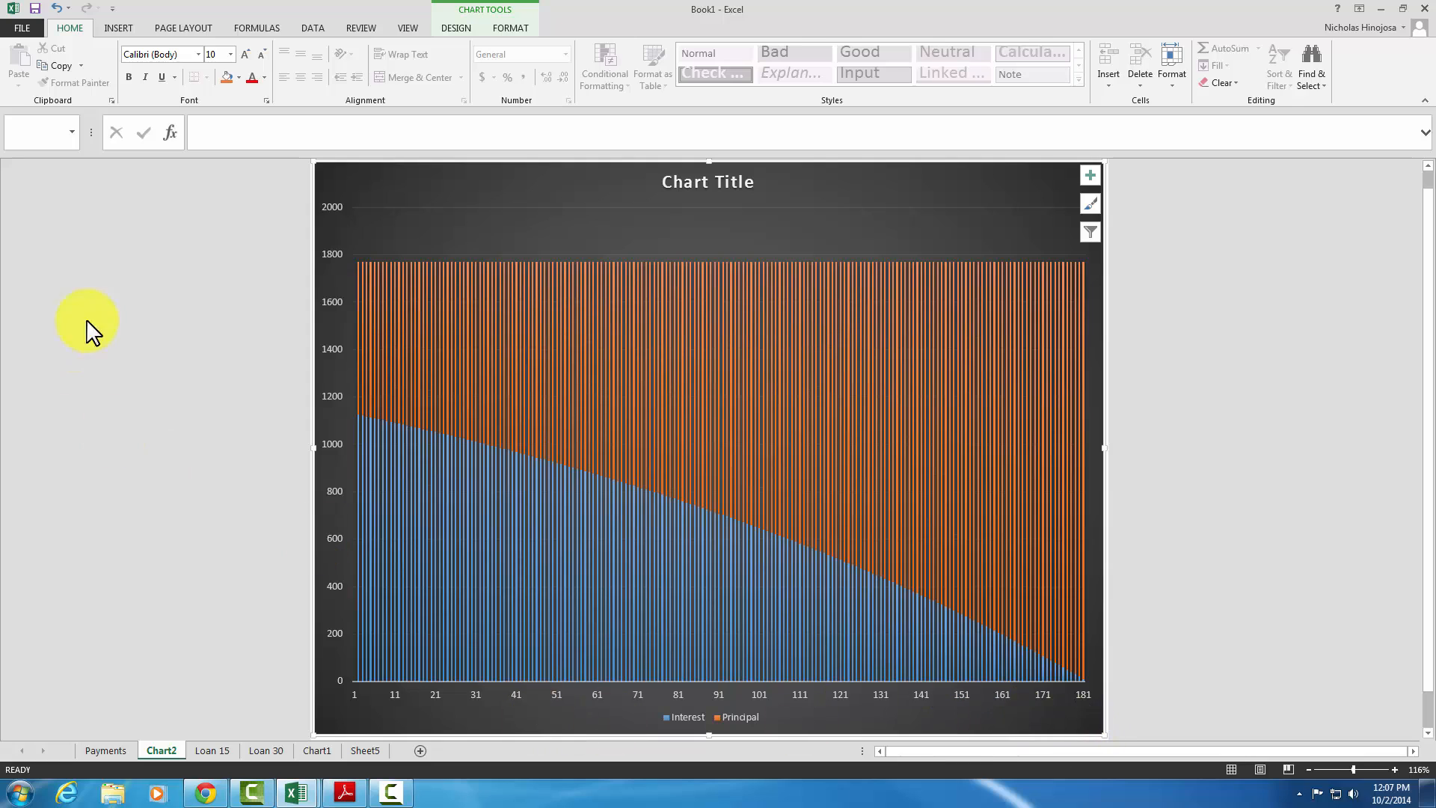
mouse_move(332, 622)
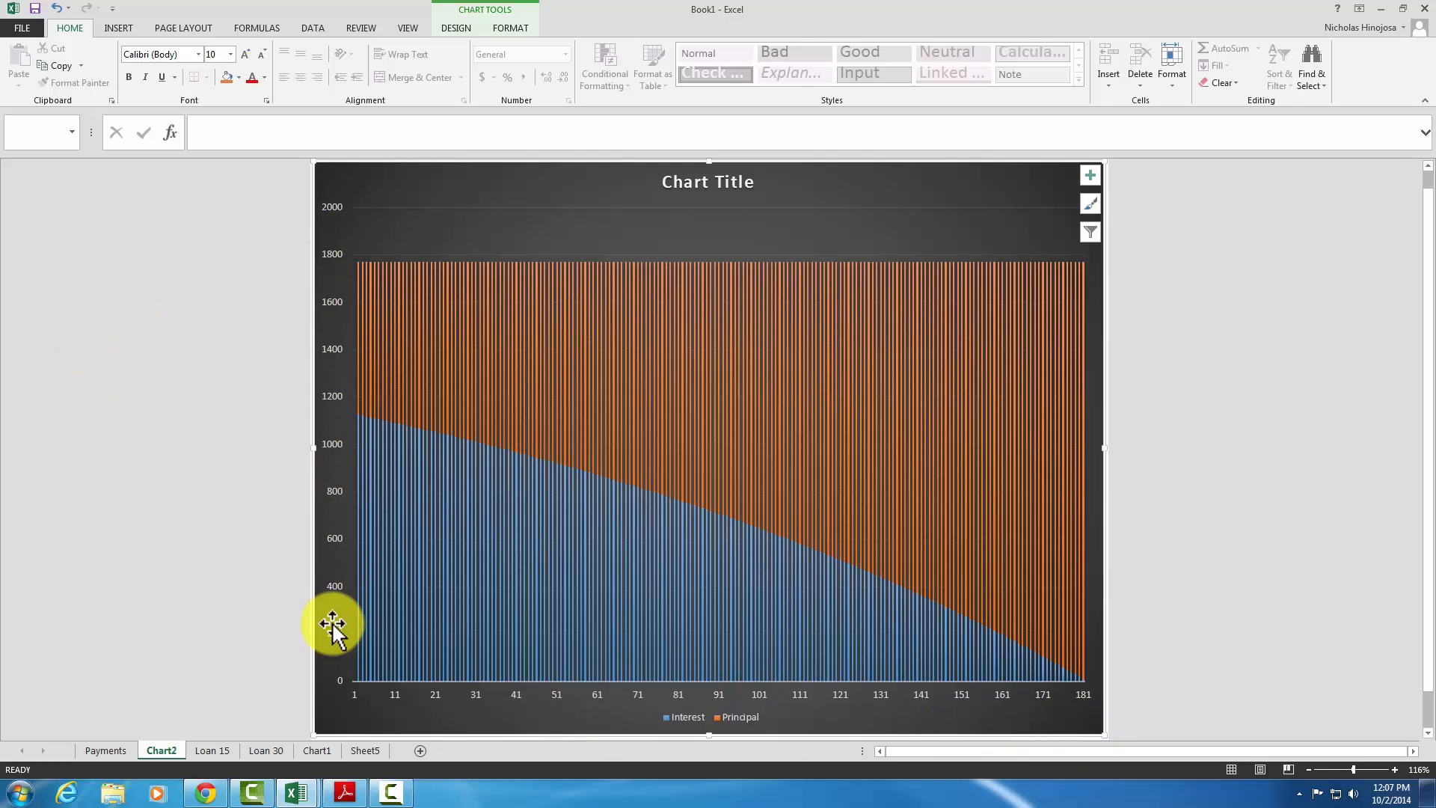
mouse_move(357, 661)
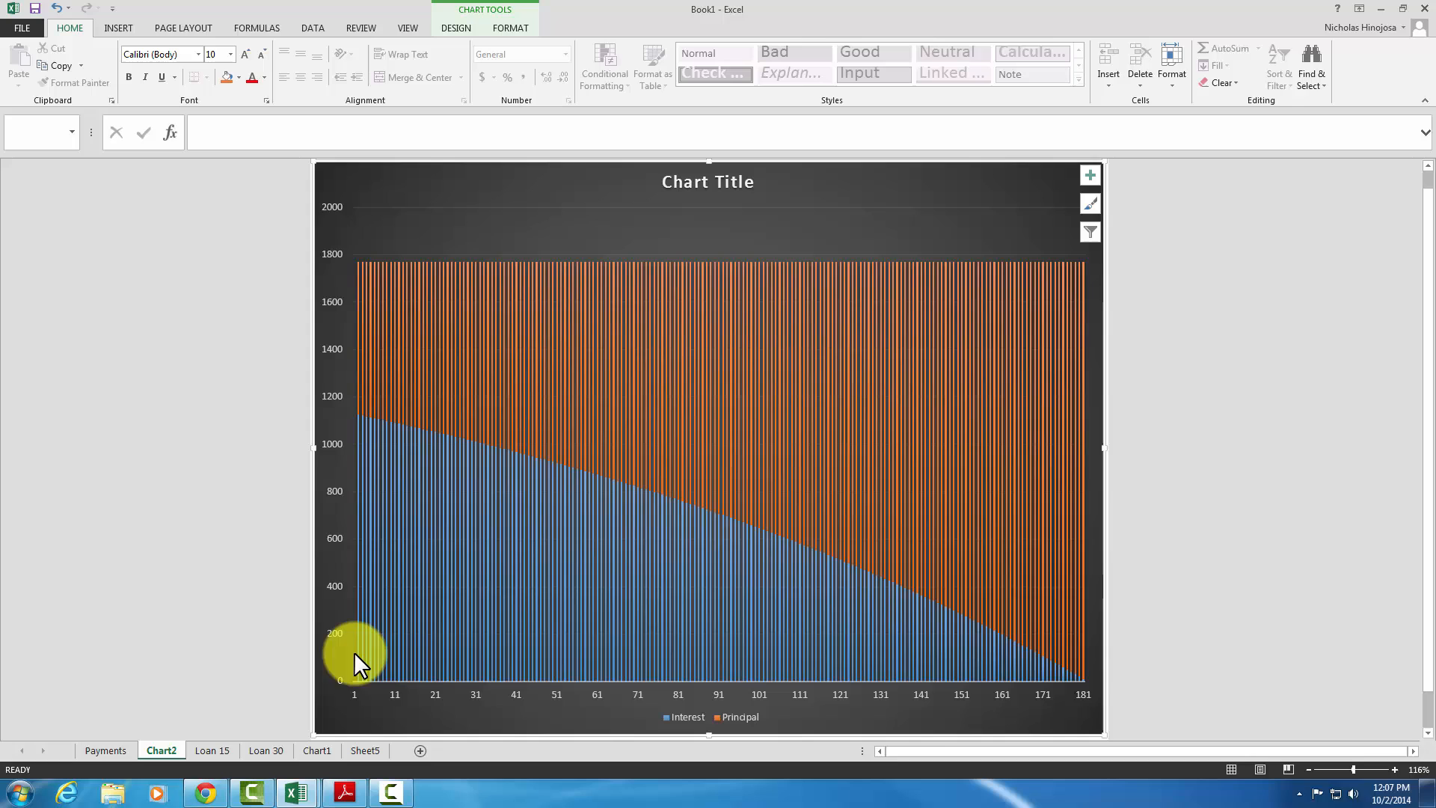
mouse_move(344, 315)
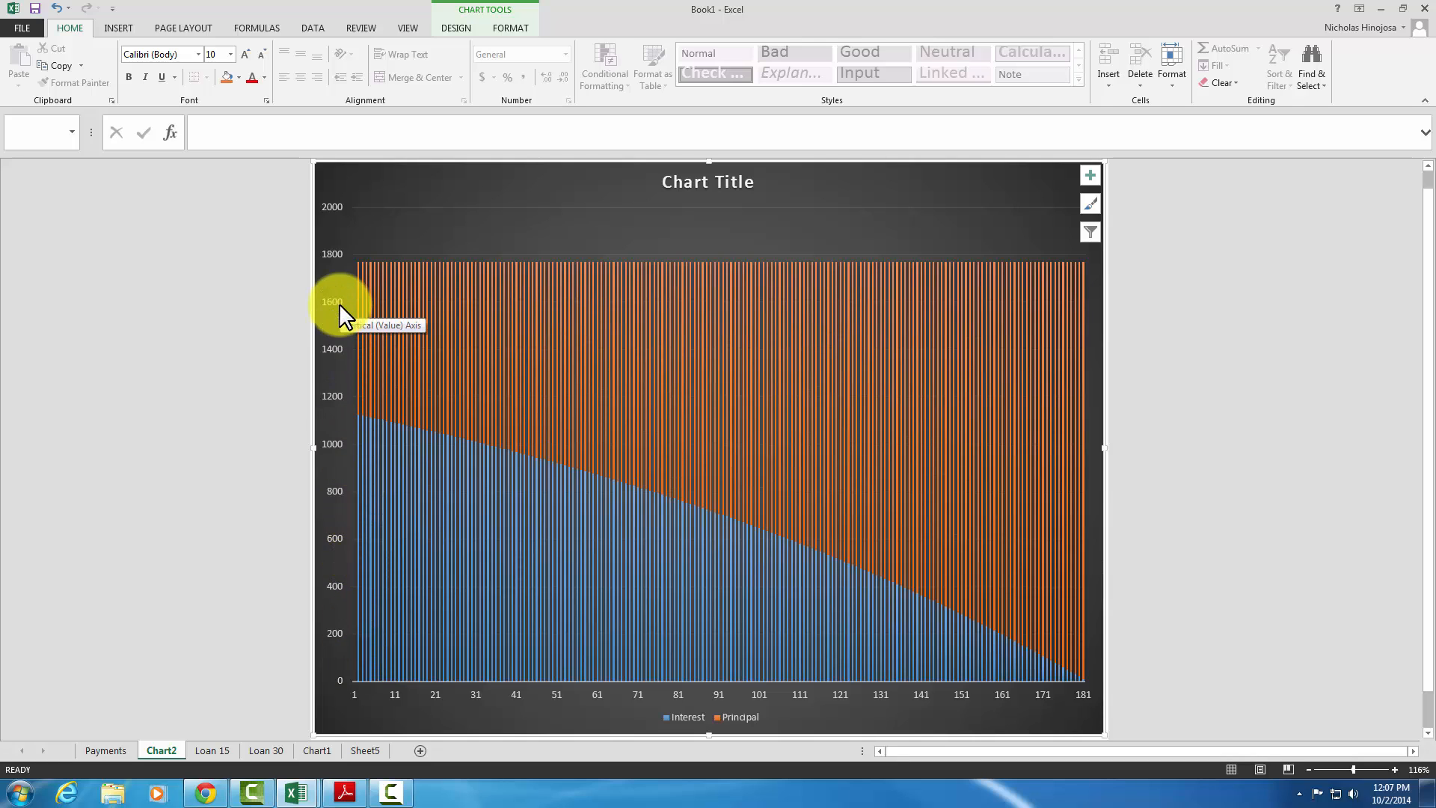
mouse_move(341, 267)
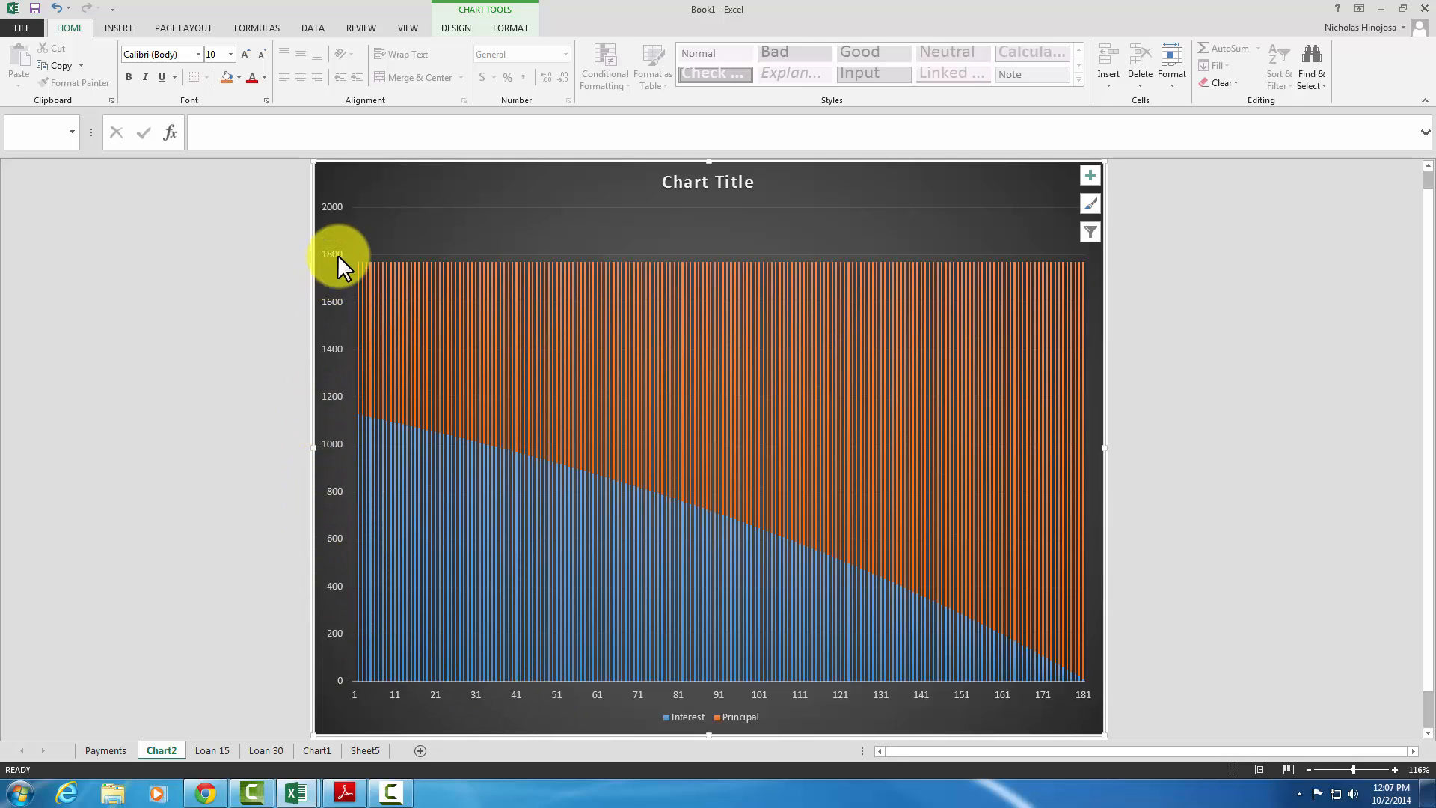
mouse_move(484, 22)
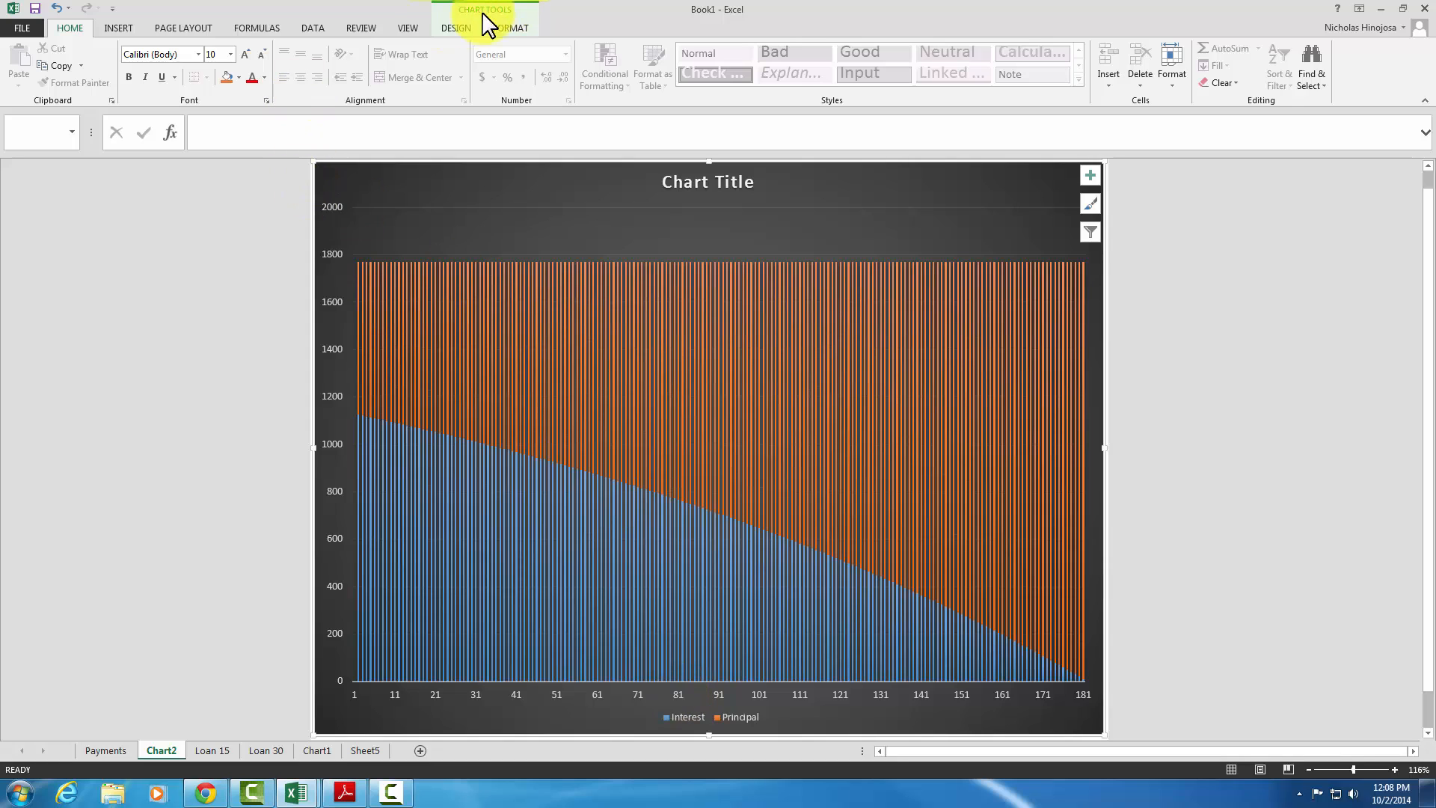
Add a primary horizontal axis title and select it to enter PERIODS
click(455, 27)
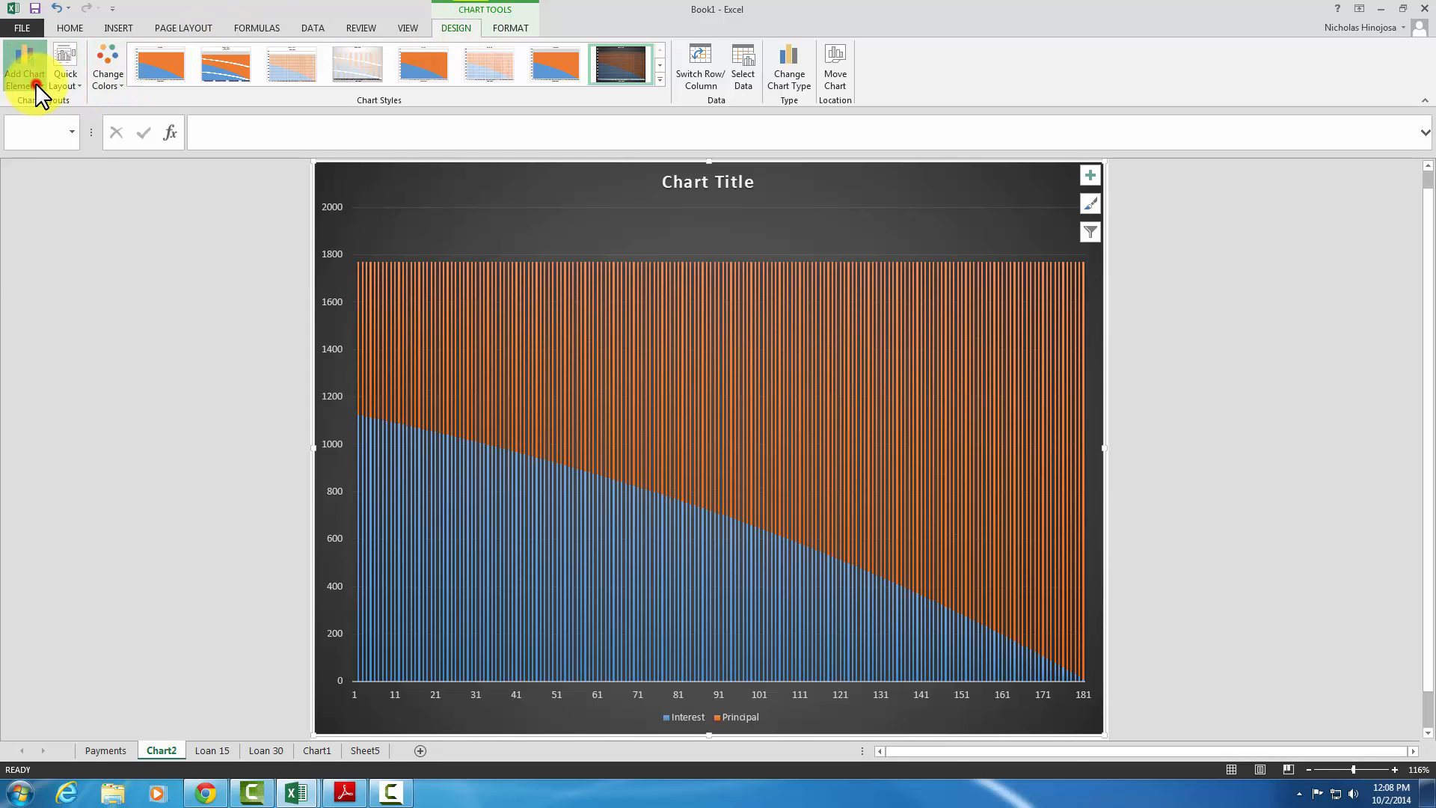
click(26, 69)
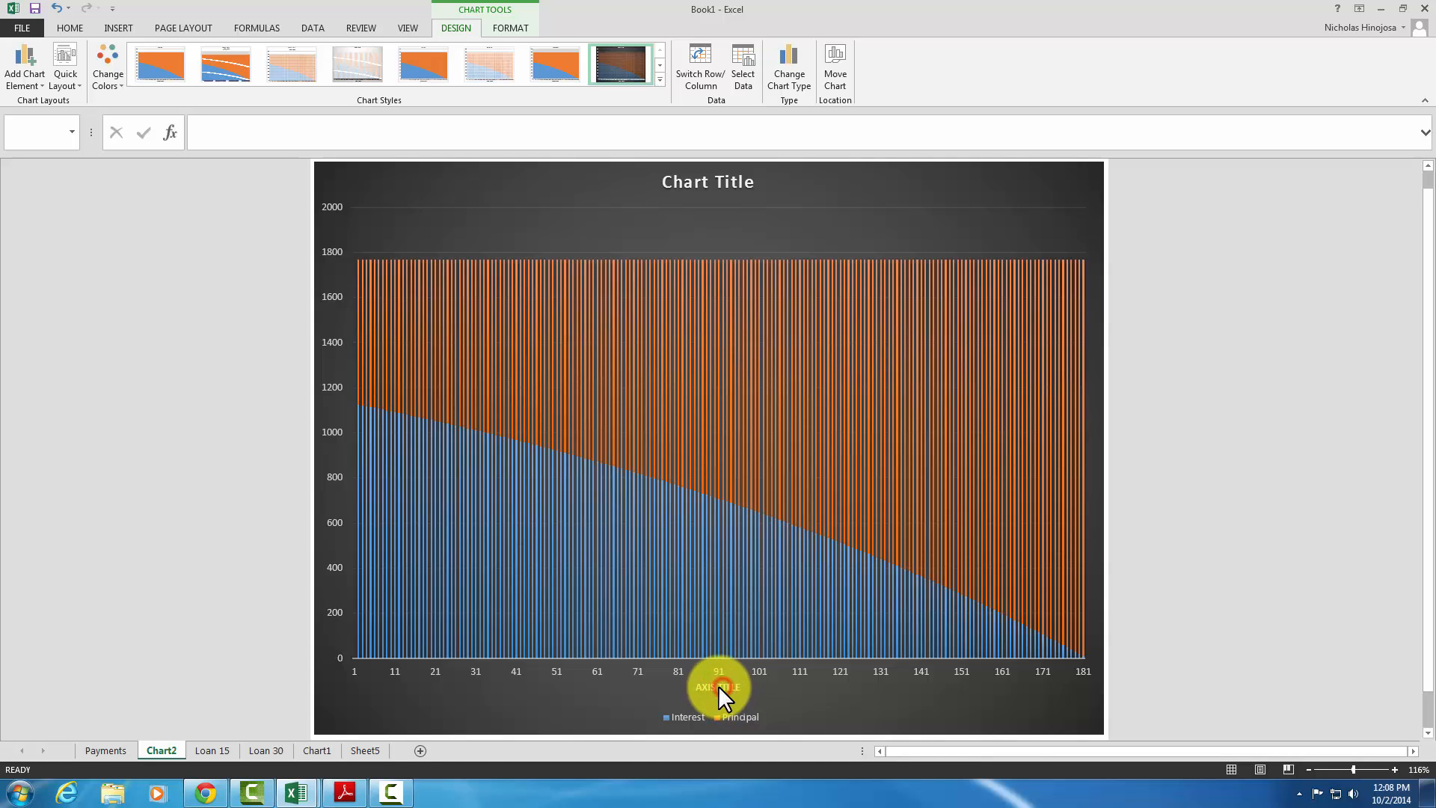
click(718, 687)
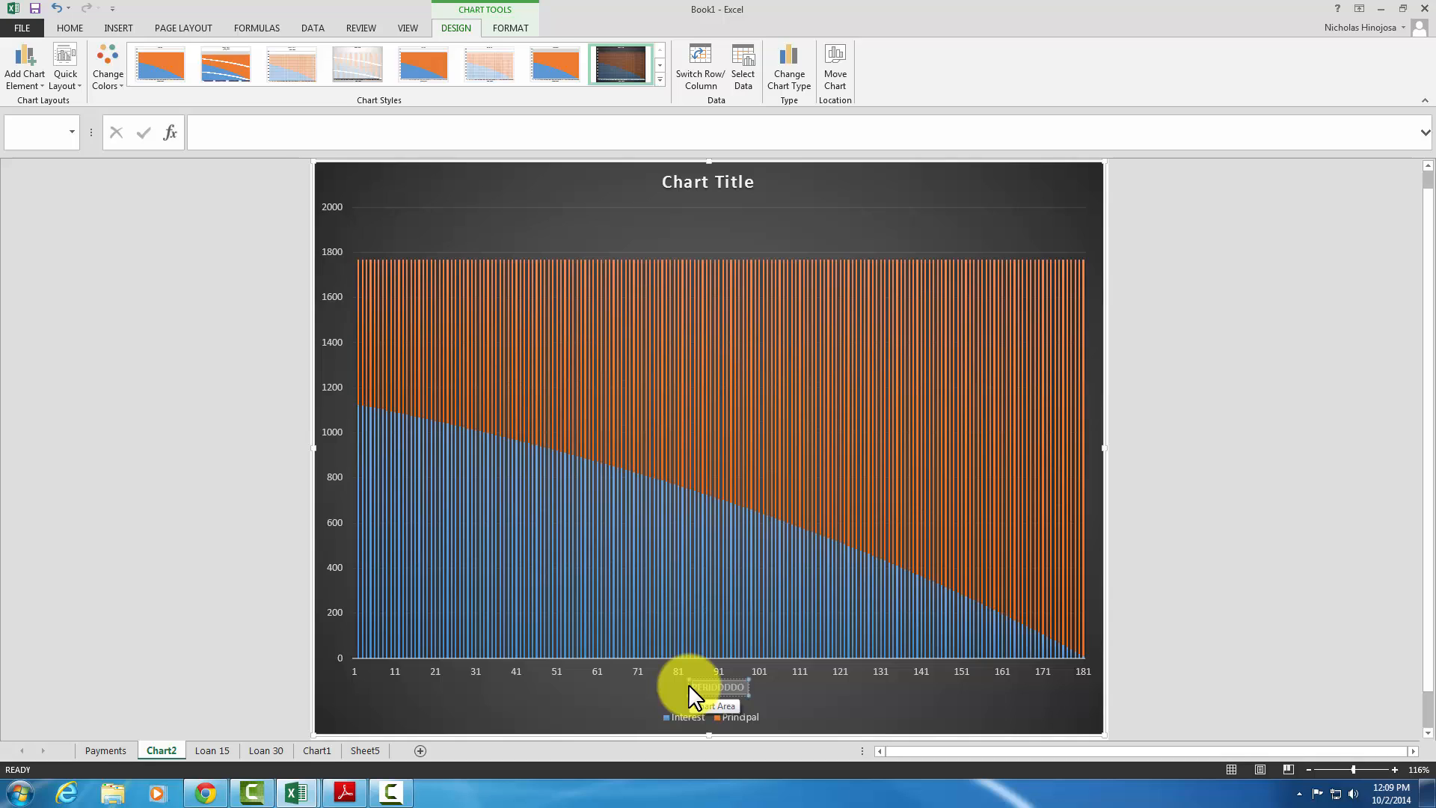
mouse_move(591, 695)
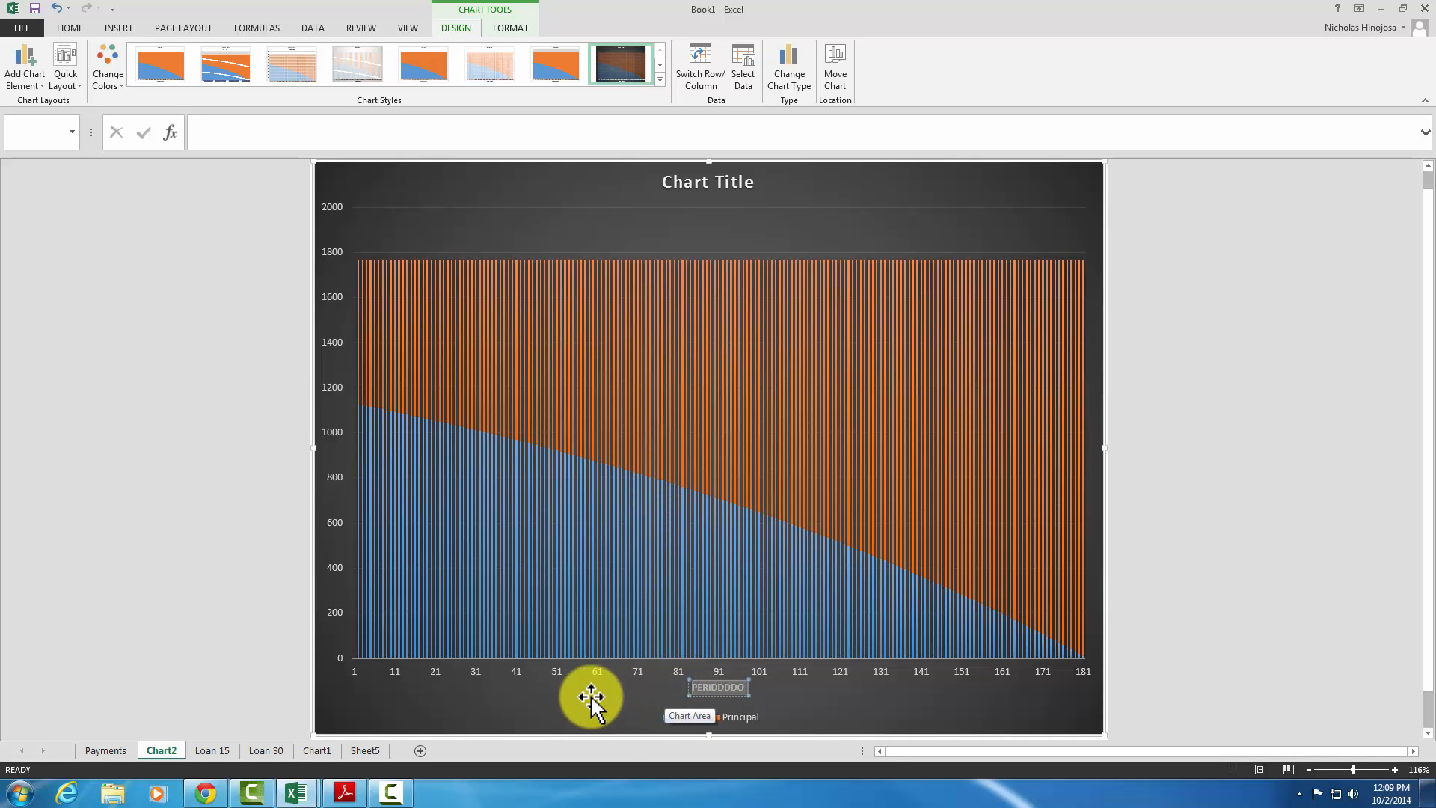
mouse_move(491, 696)
text(ODS)
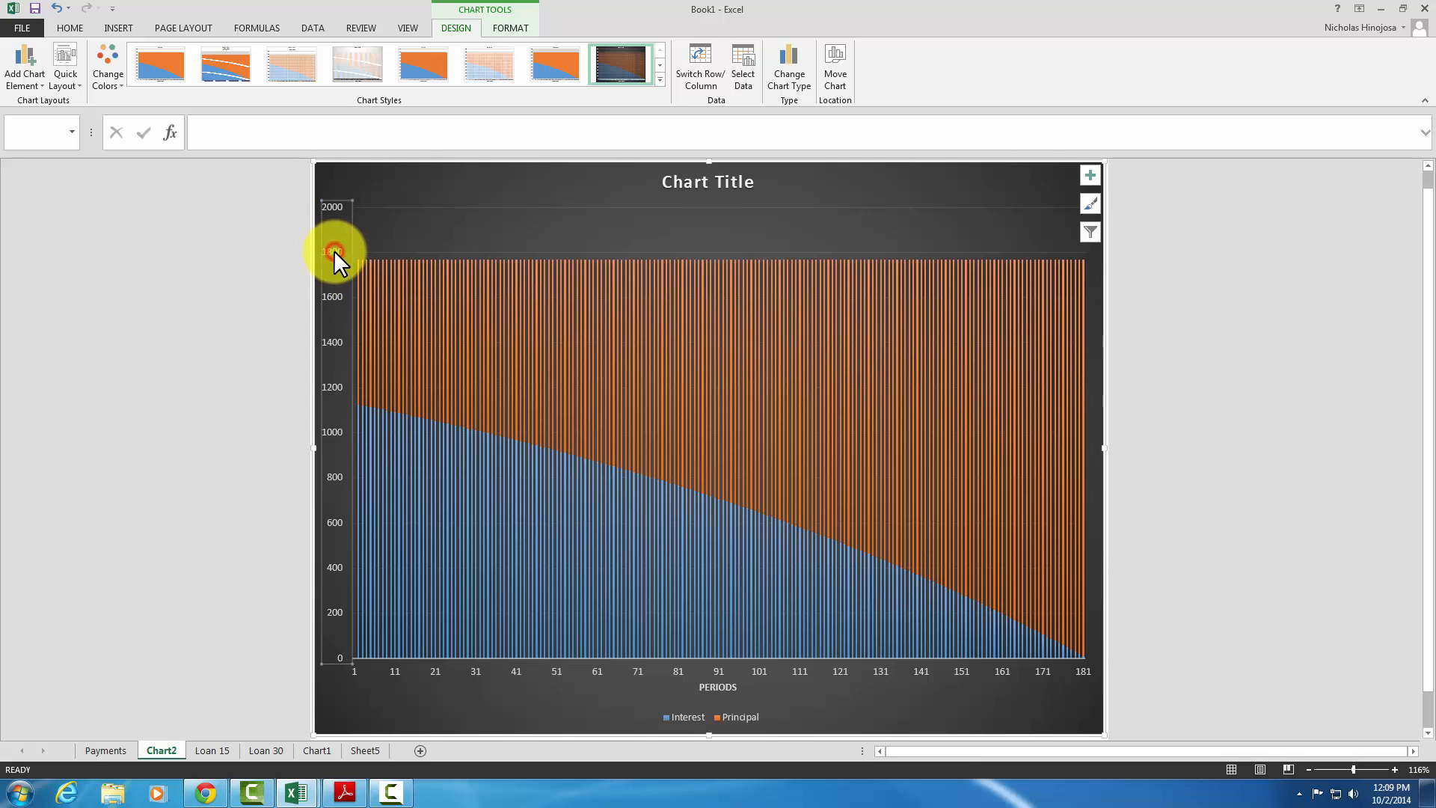
mouse_move(325, 582)
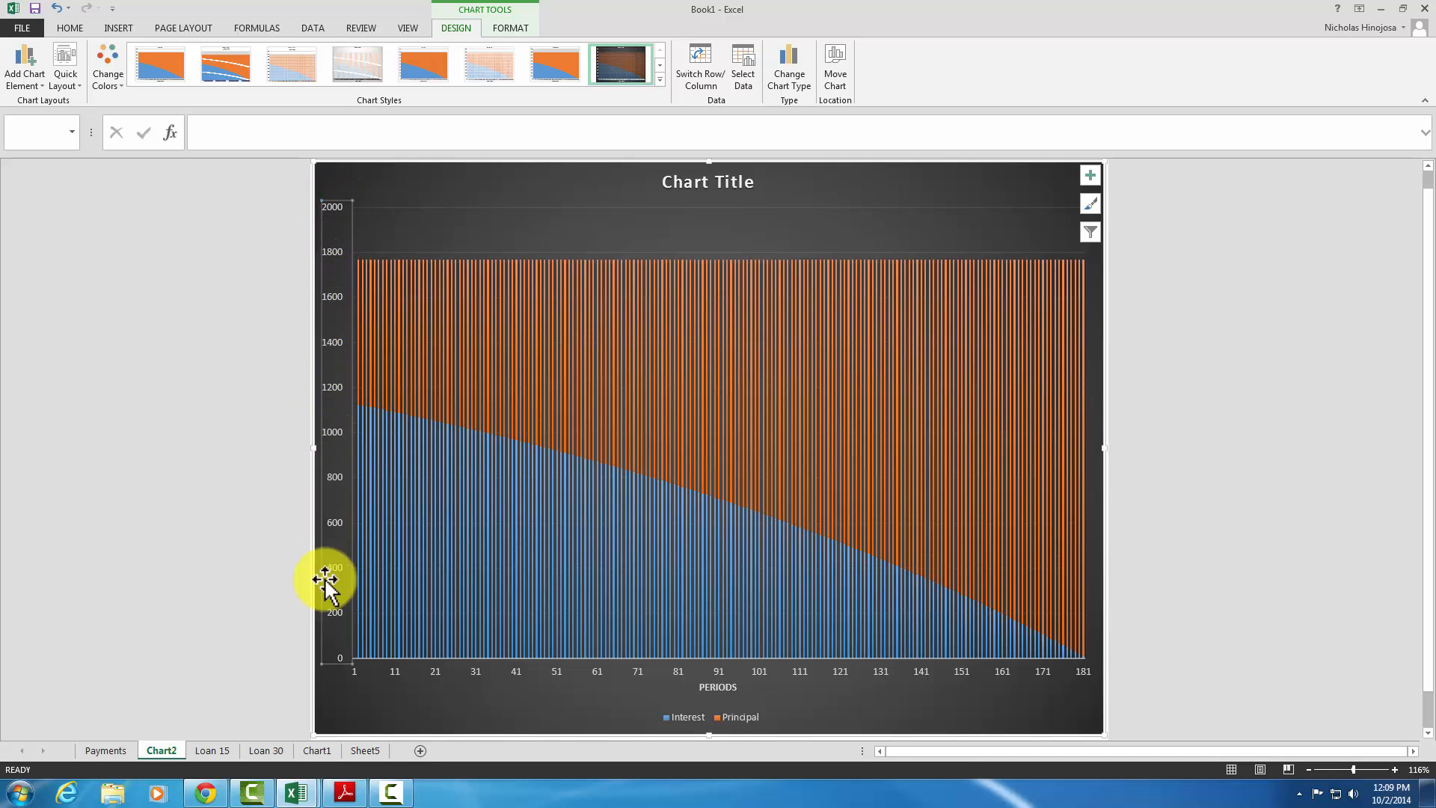
Add a primary vertical axis title and change its text to DOLLARS
click(22, 67)
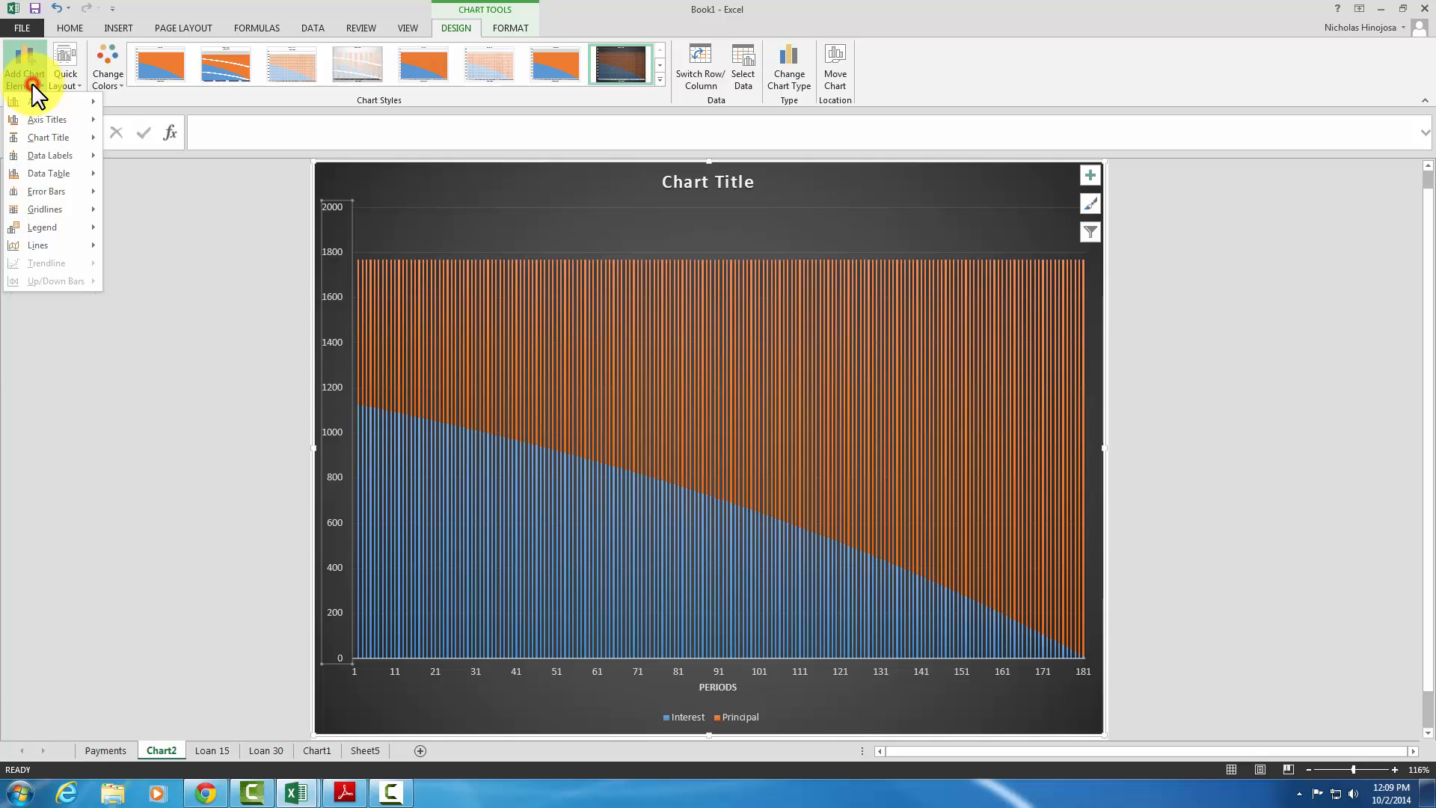
click(46, 120)
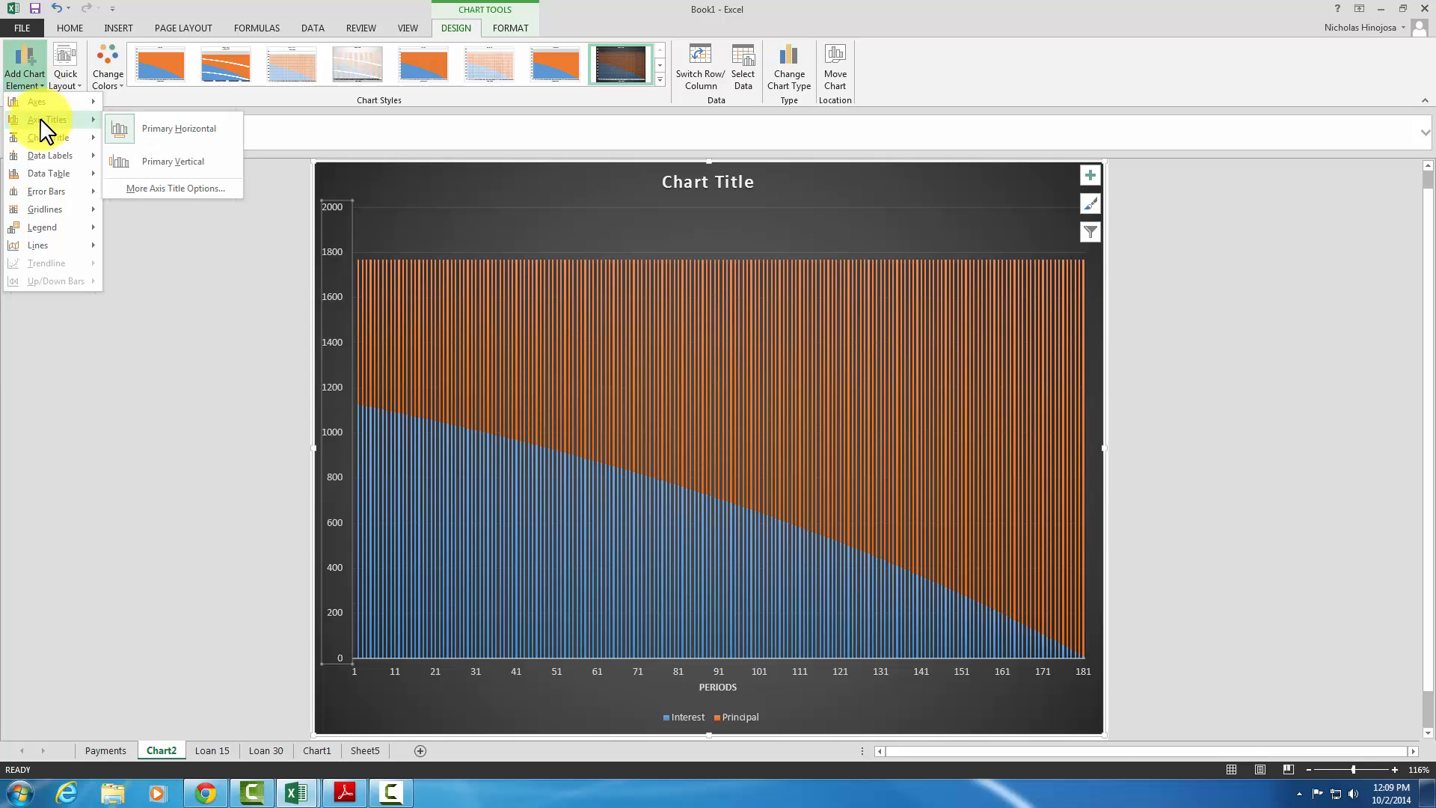
click(172, 162)
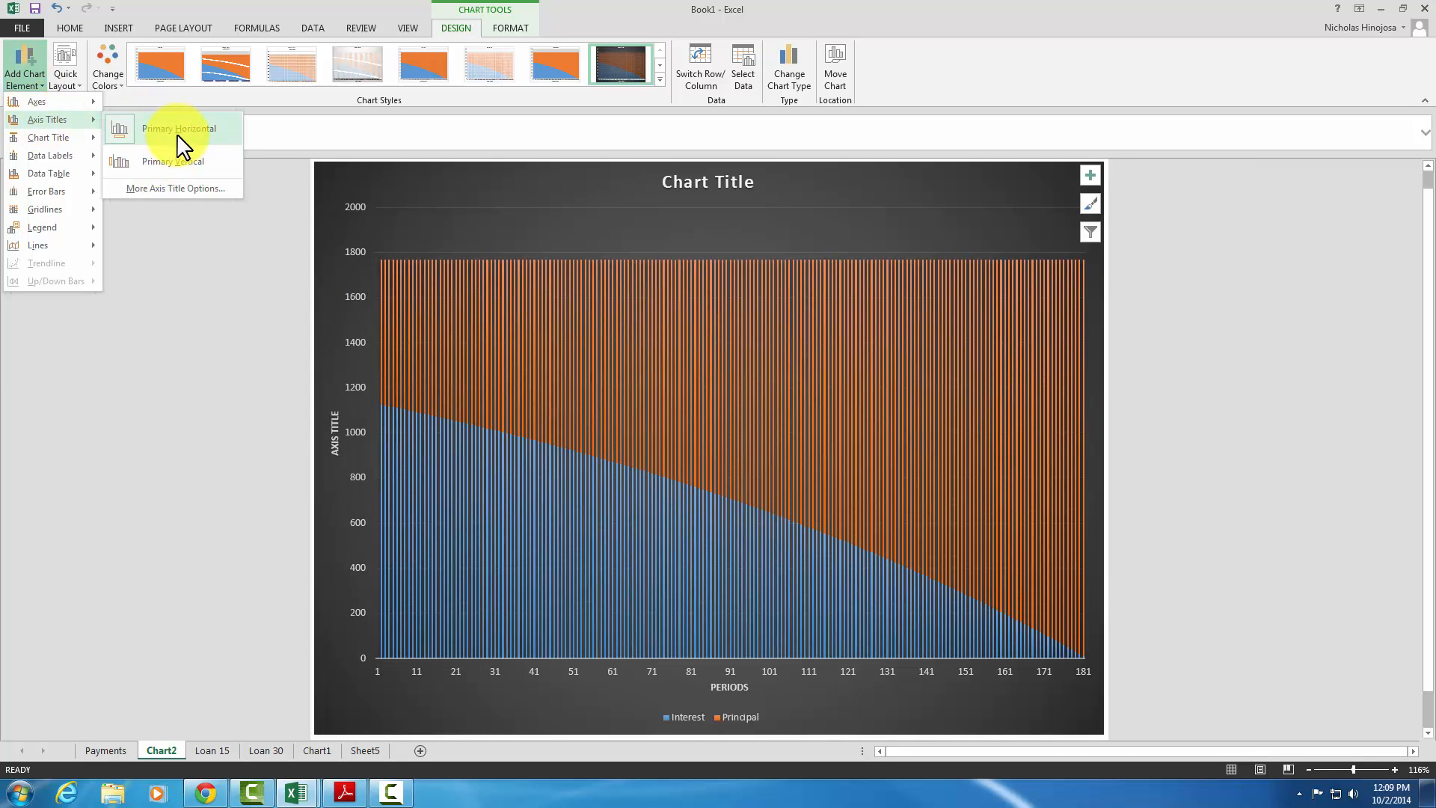
click(180, 128)
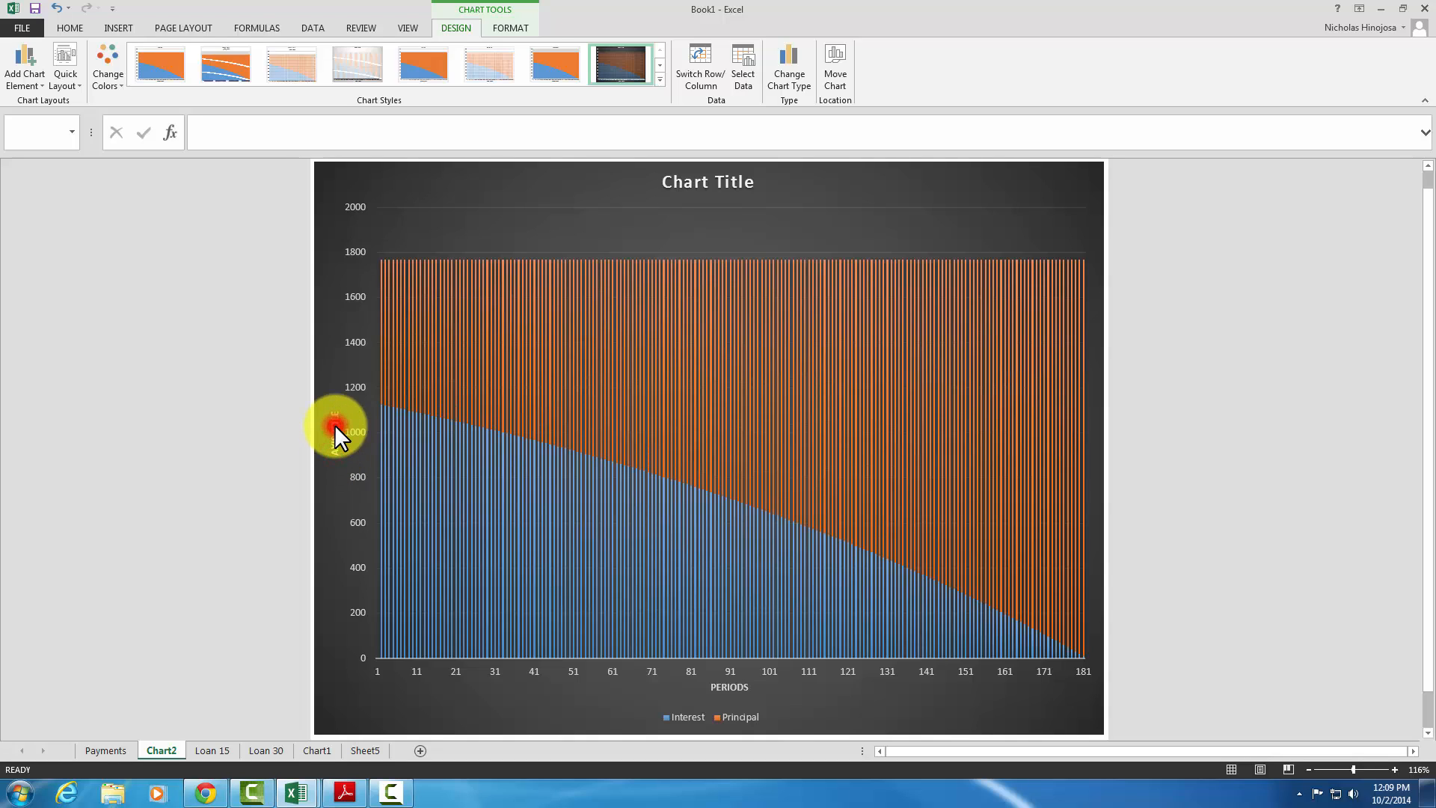
click(336, 426)
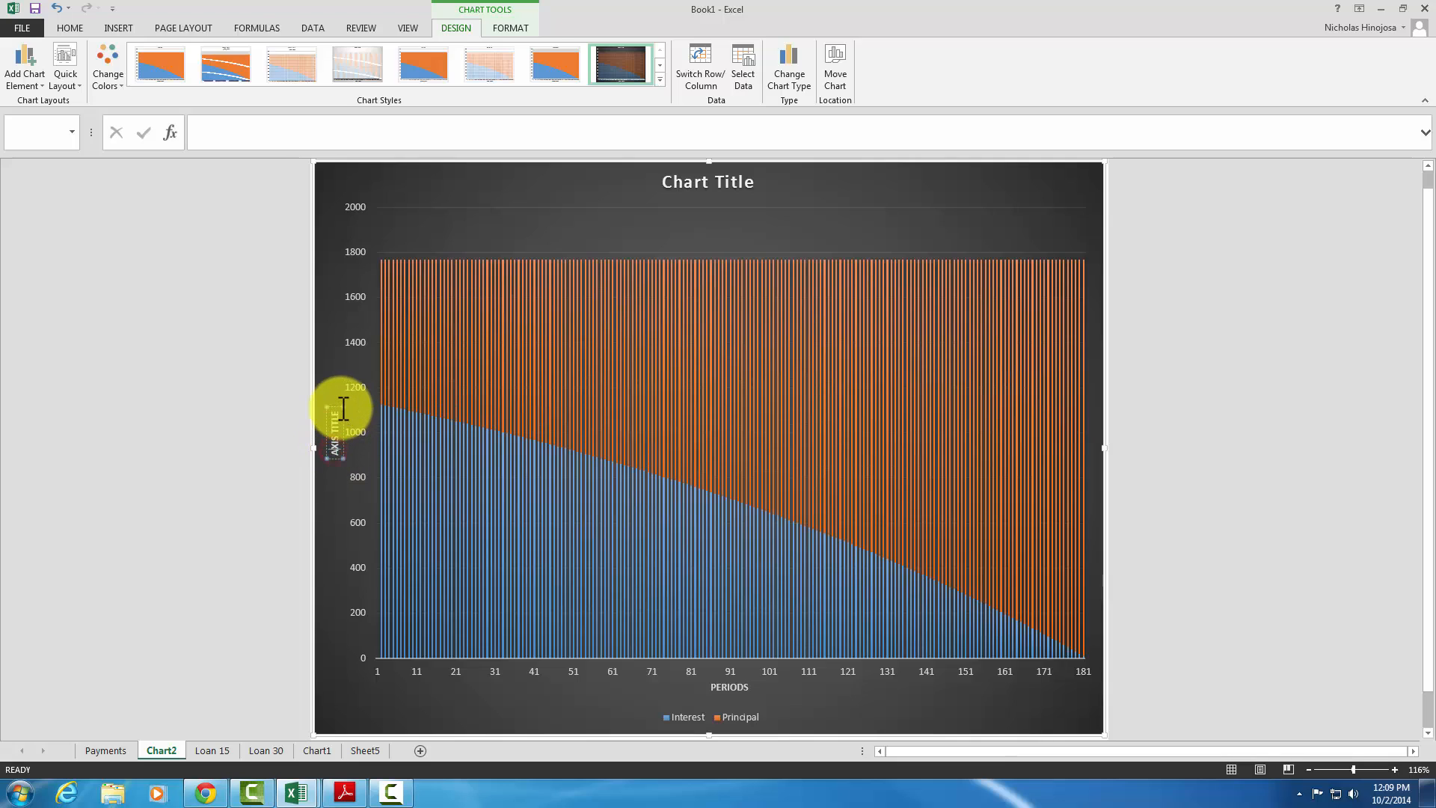
mouse_move(341, 409)
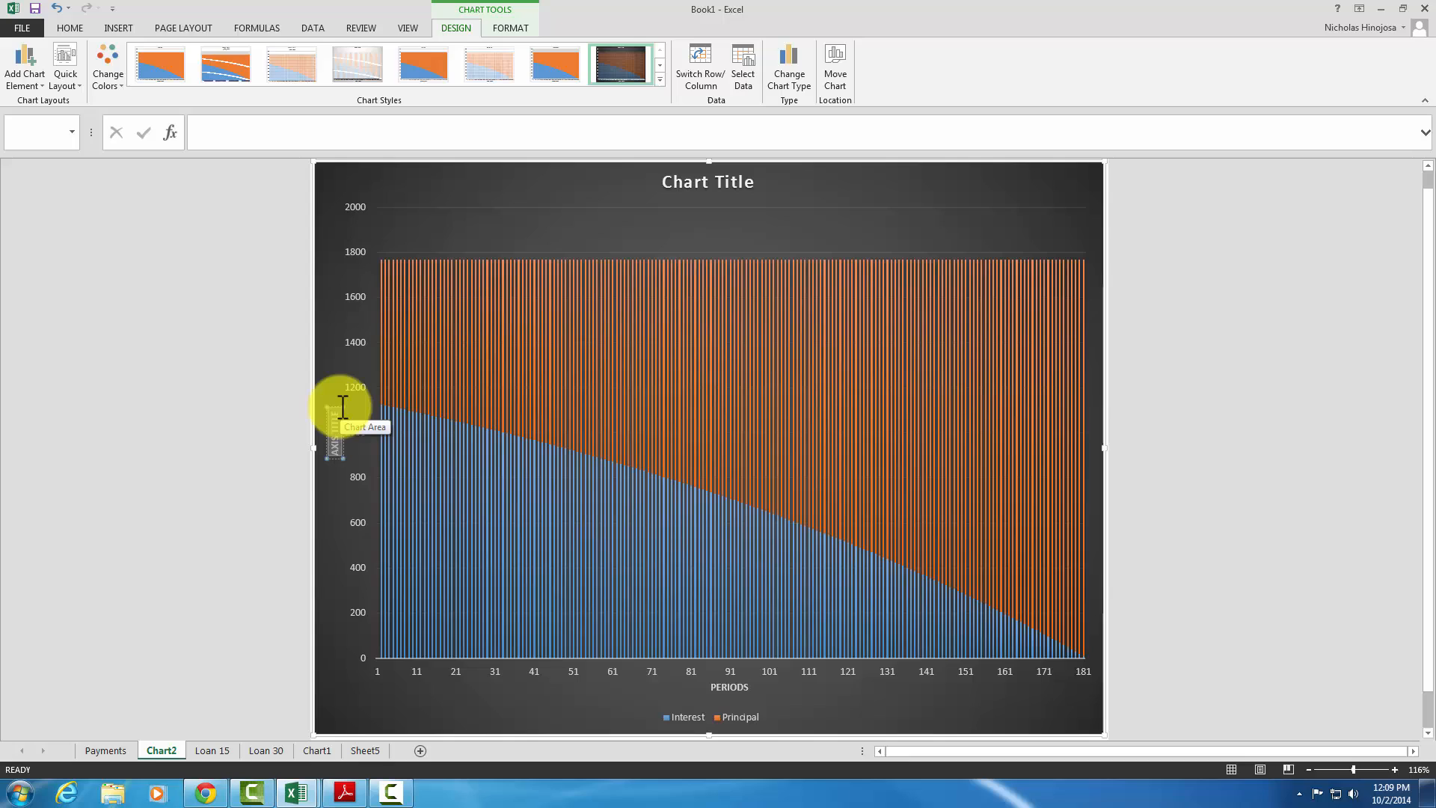
mouse_move(341, 433)
text(DOLLARS)
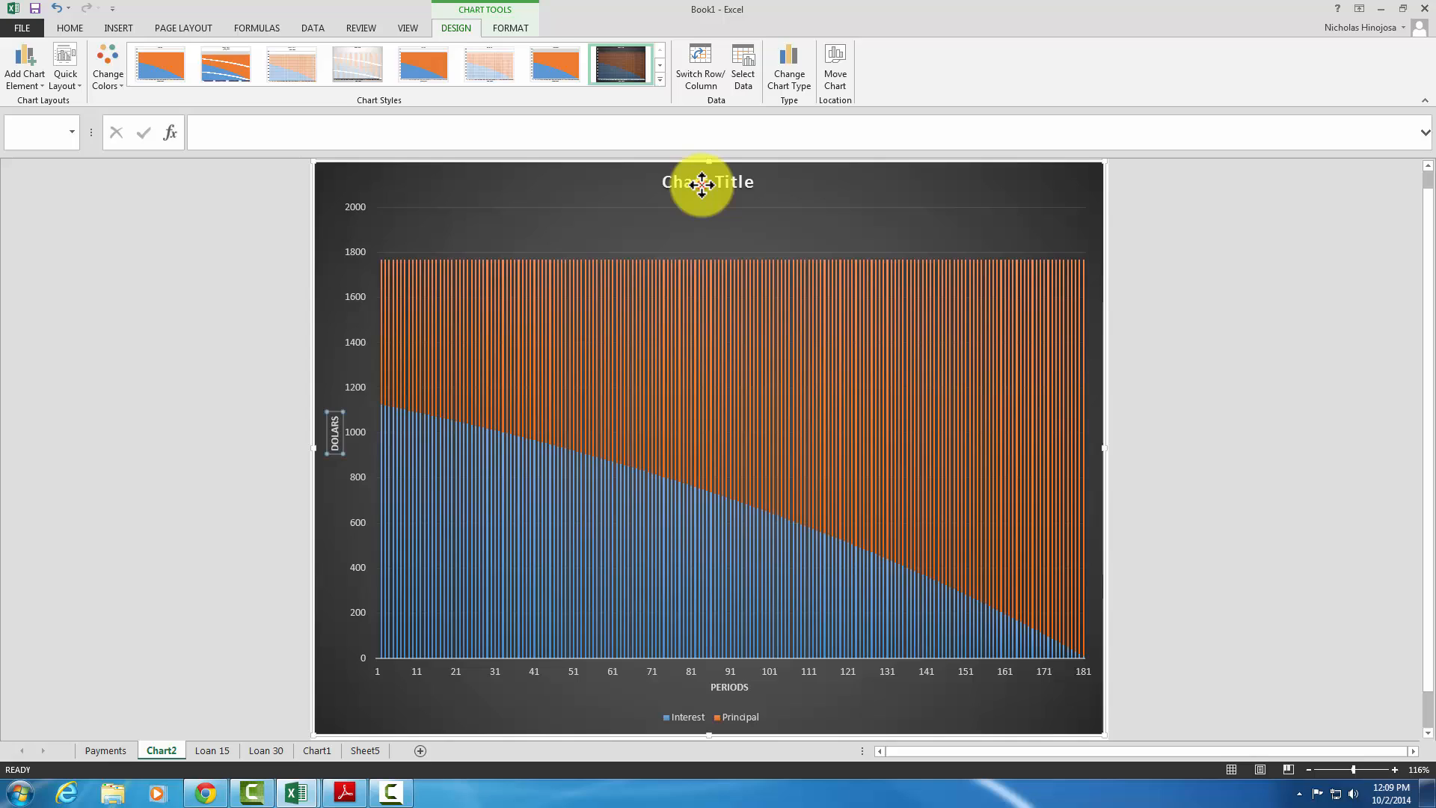
click(708, 181)
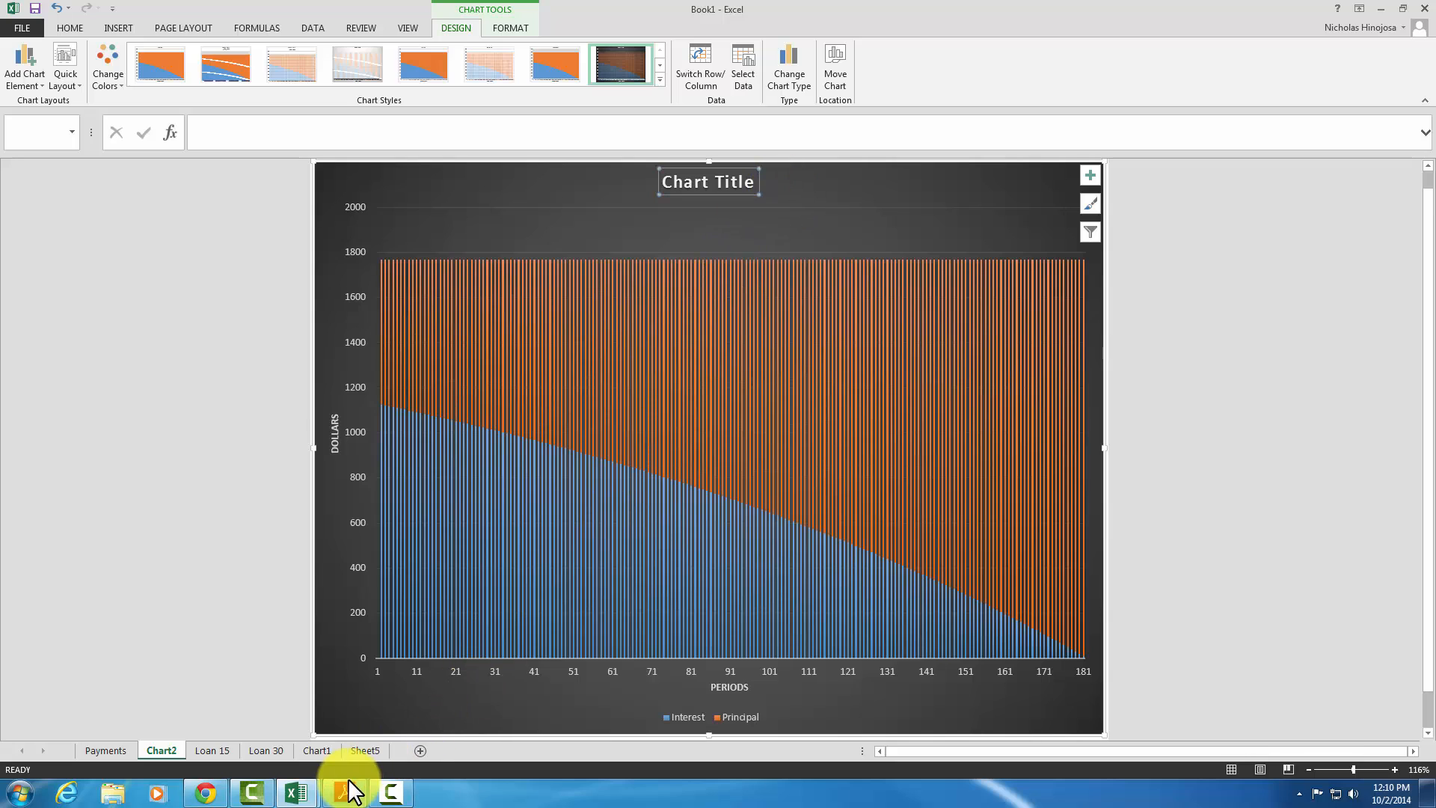
click(342, 793)
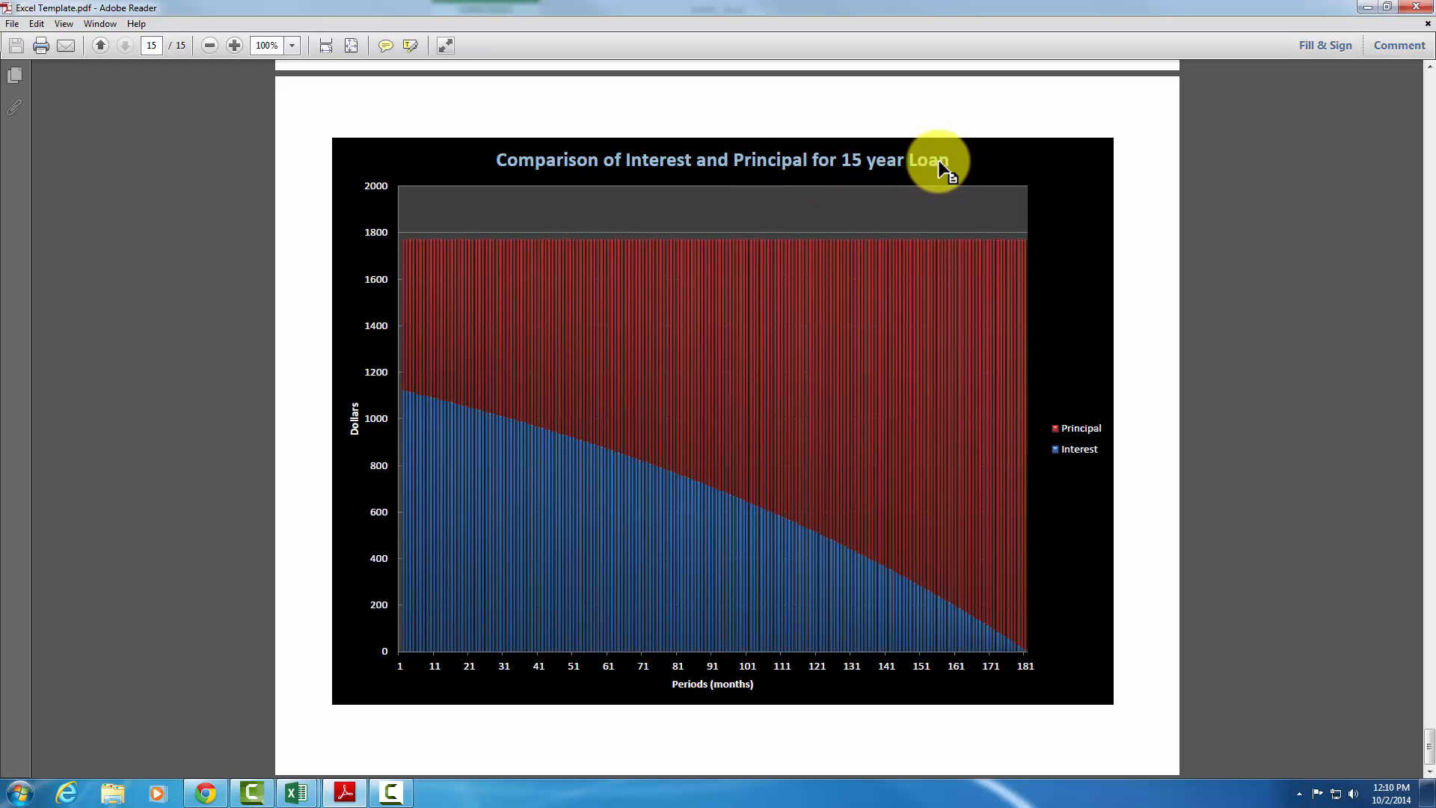
mouse_move(1346, 26)
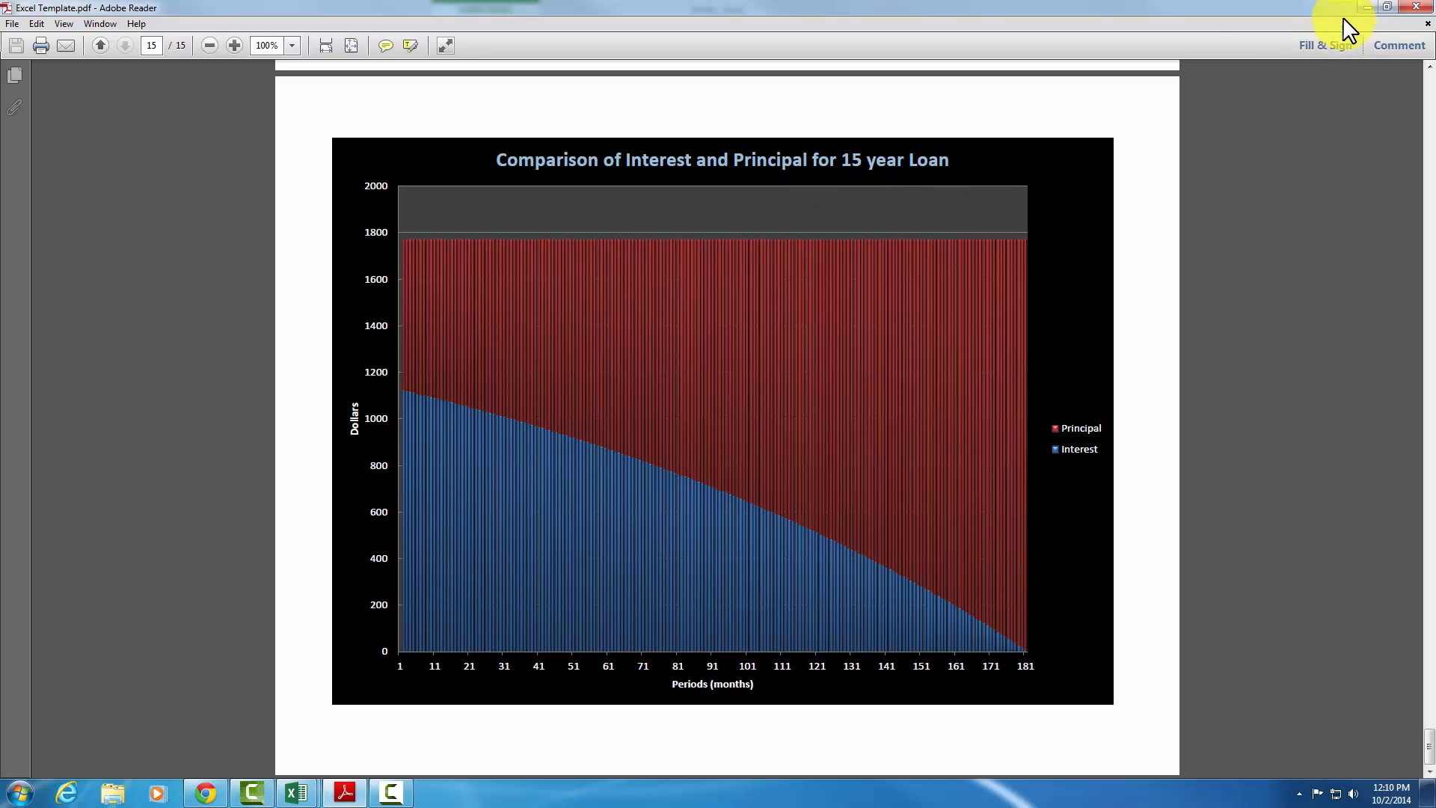
click(294, 791)
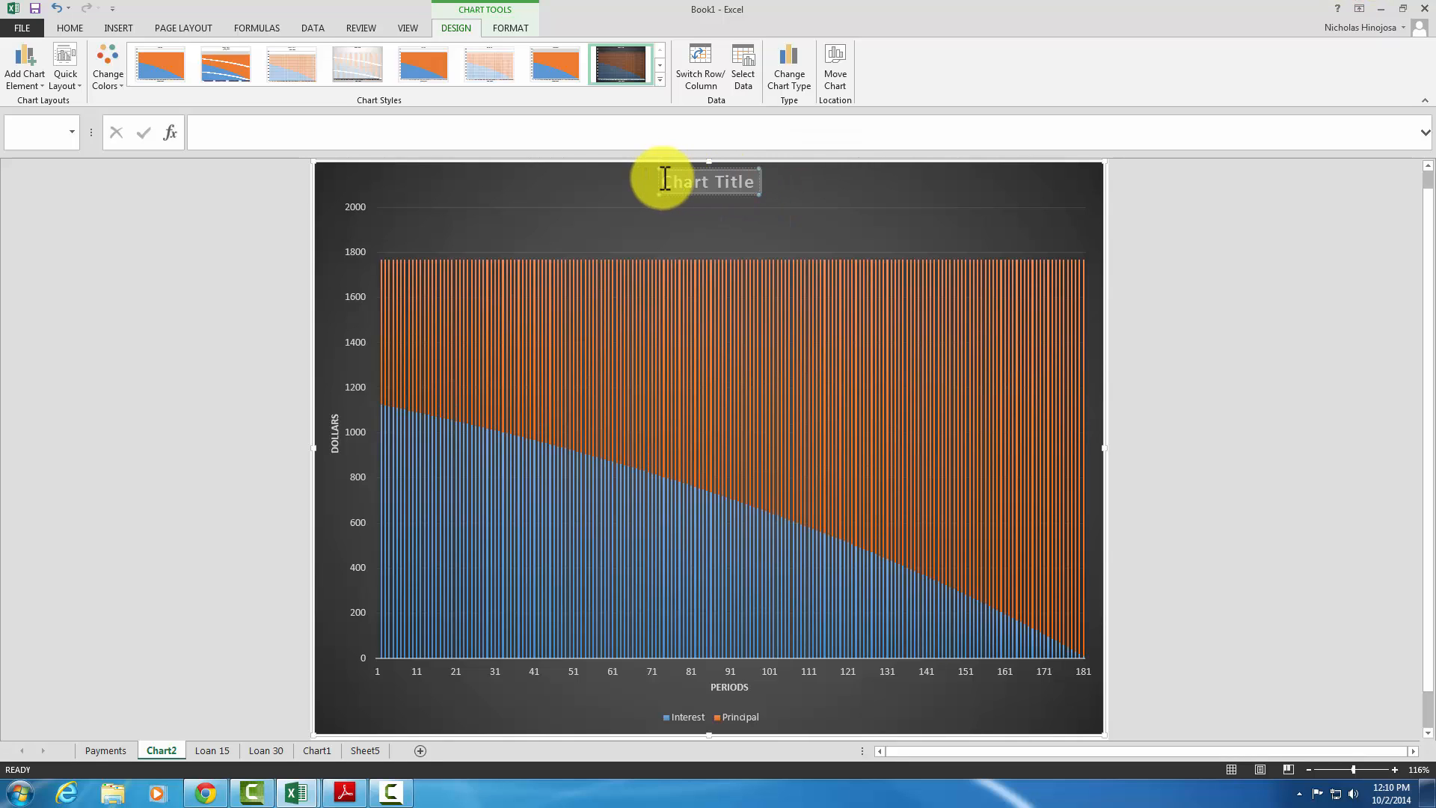
Paste "Comparison of Interest and Principal for 15 year Loan" over the placeholder chart title
right_click(709, 181)
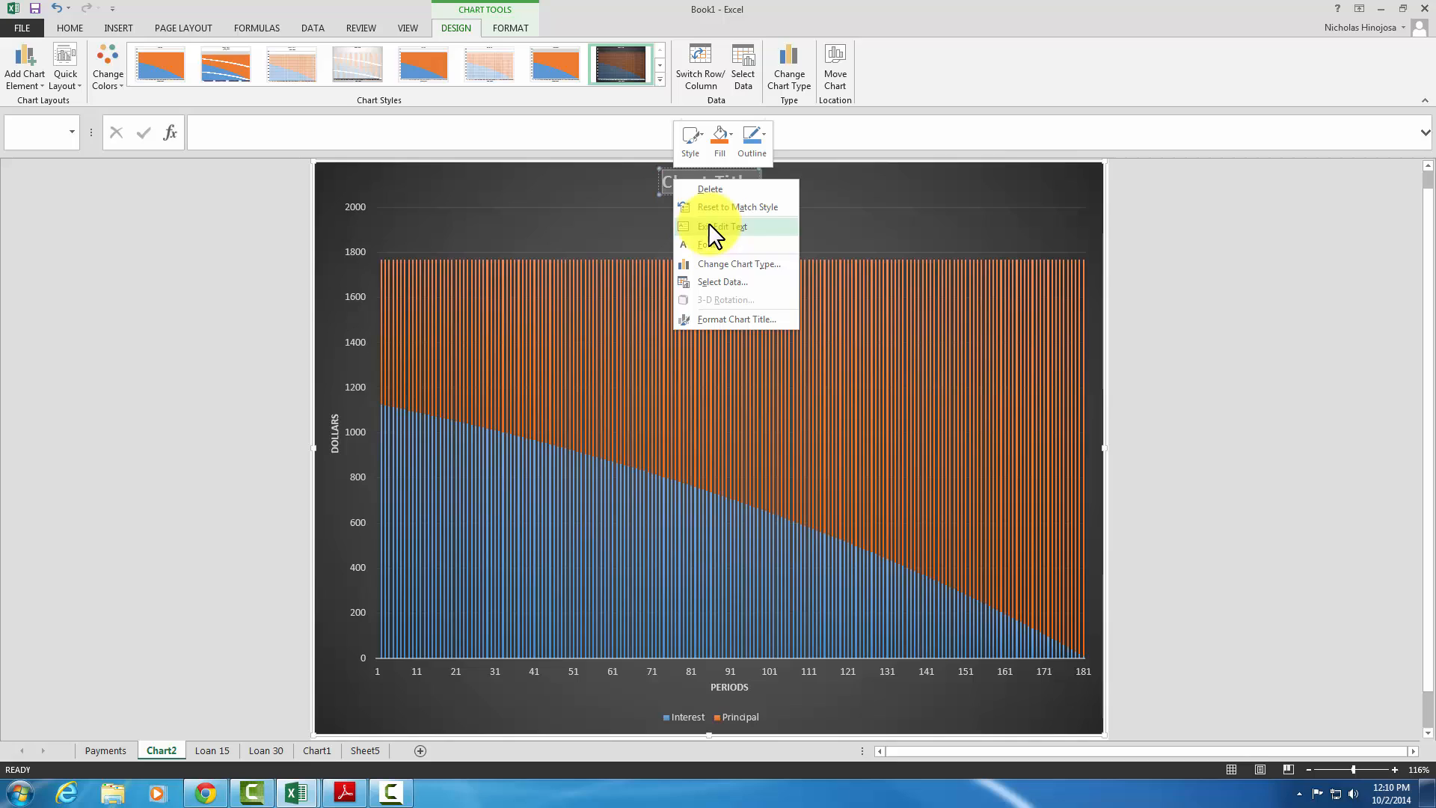
mouse_move(667, 188)
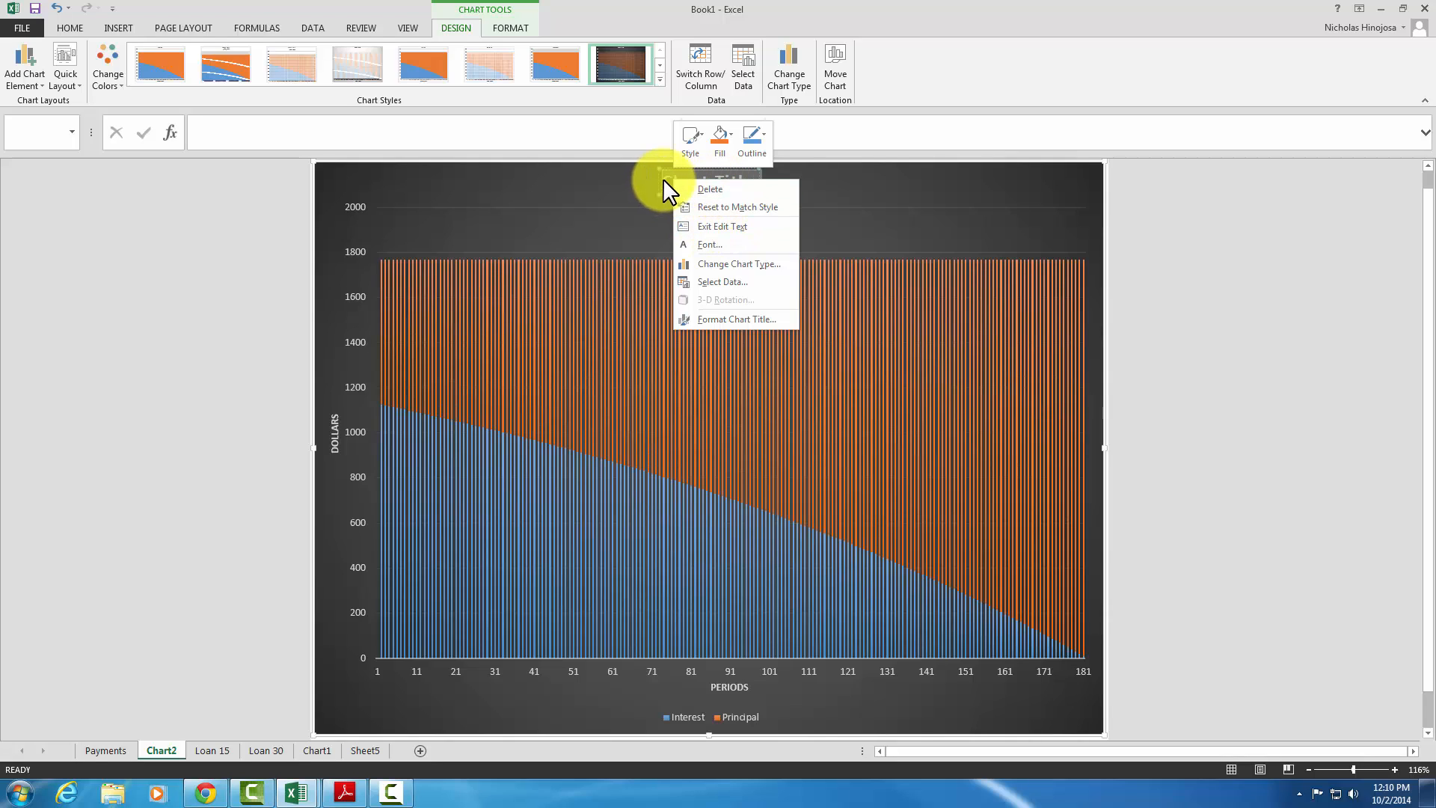
click(709, 181)
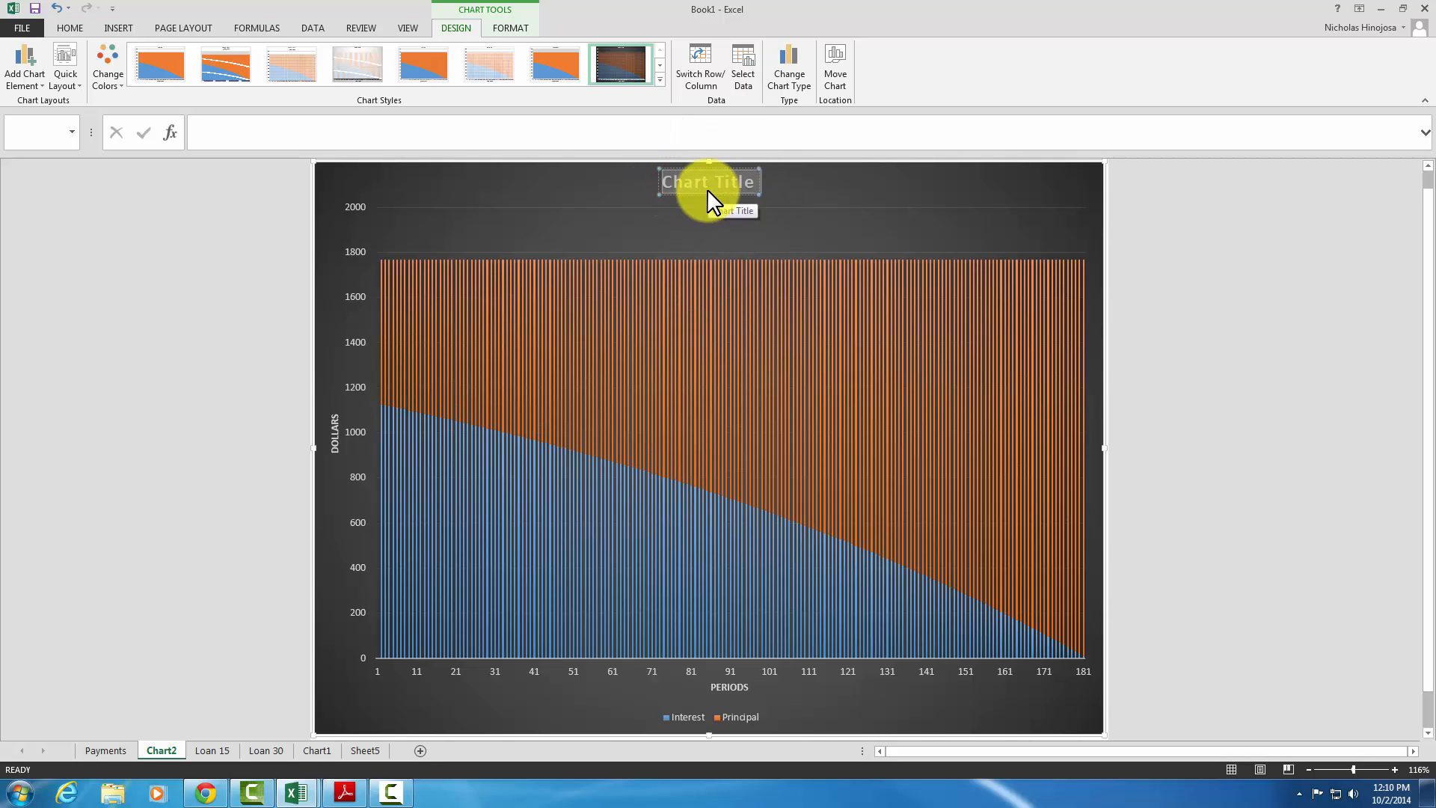
key(ctrl+v)
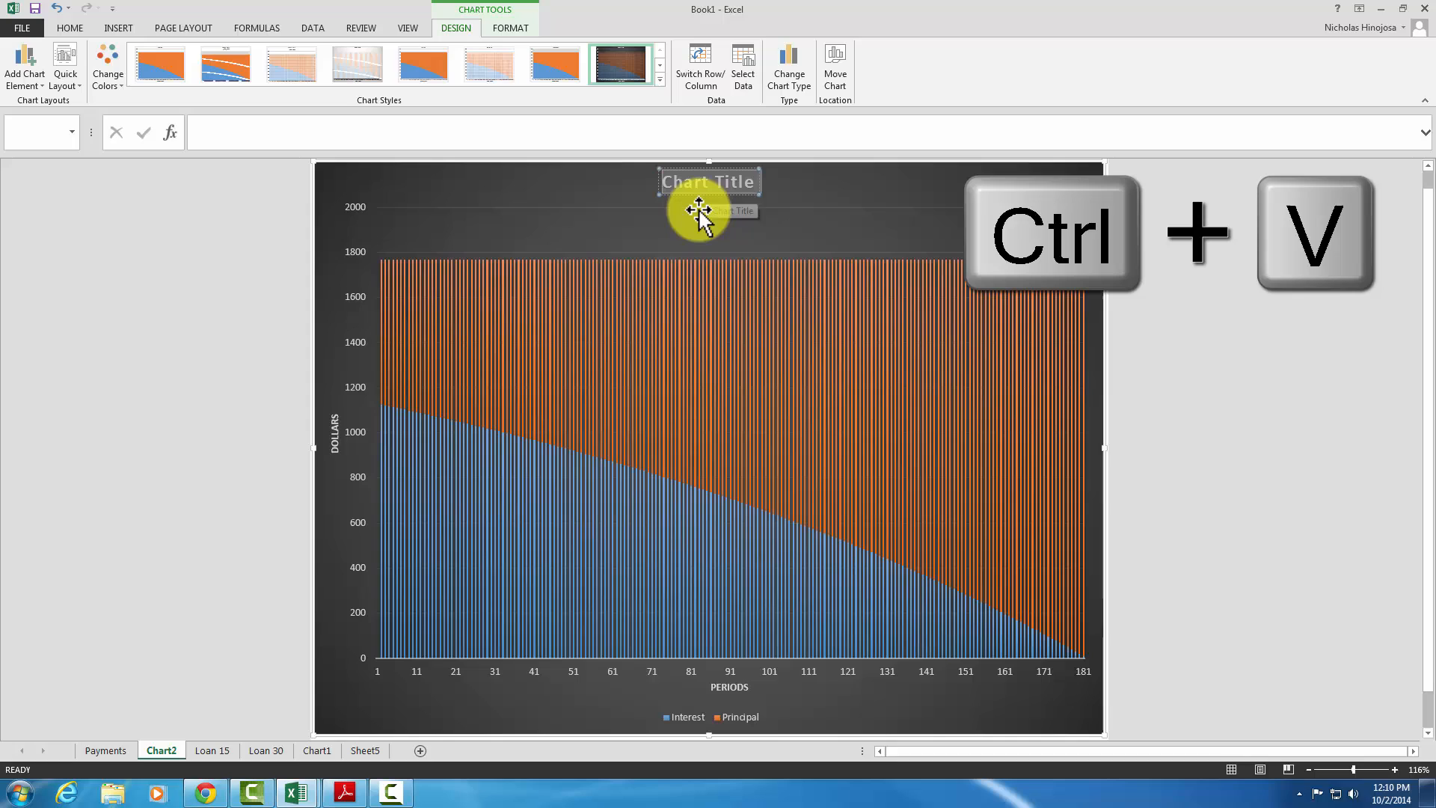
key(ctrl+v)
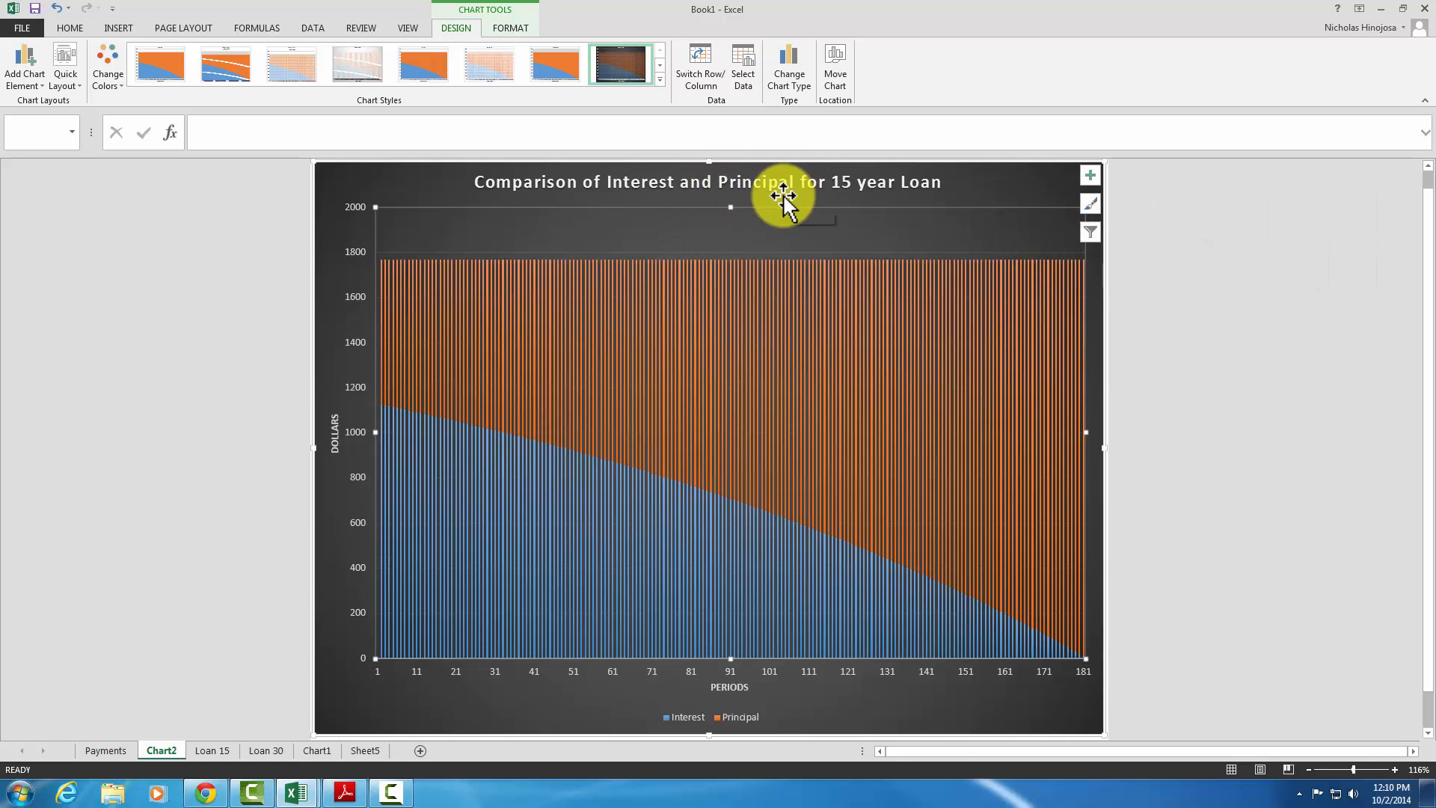
mouse_move(755, 199)
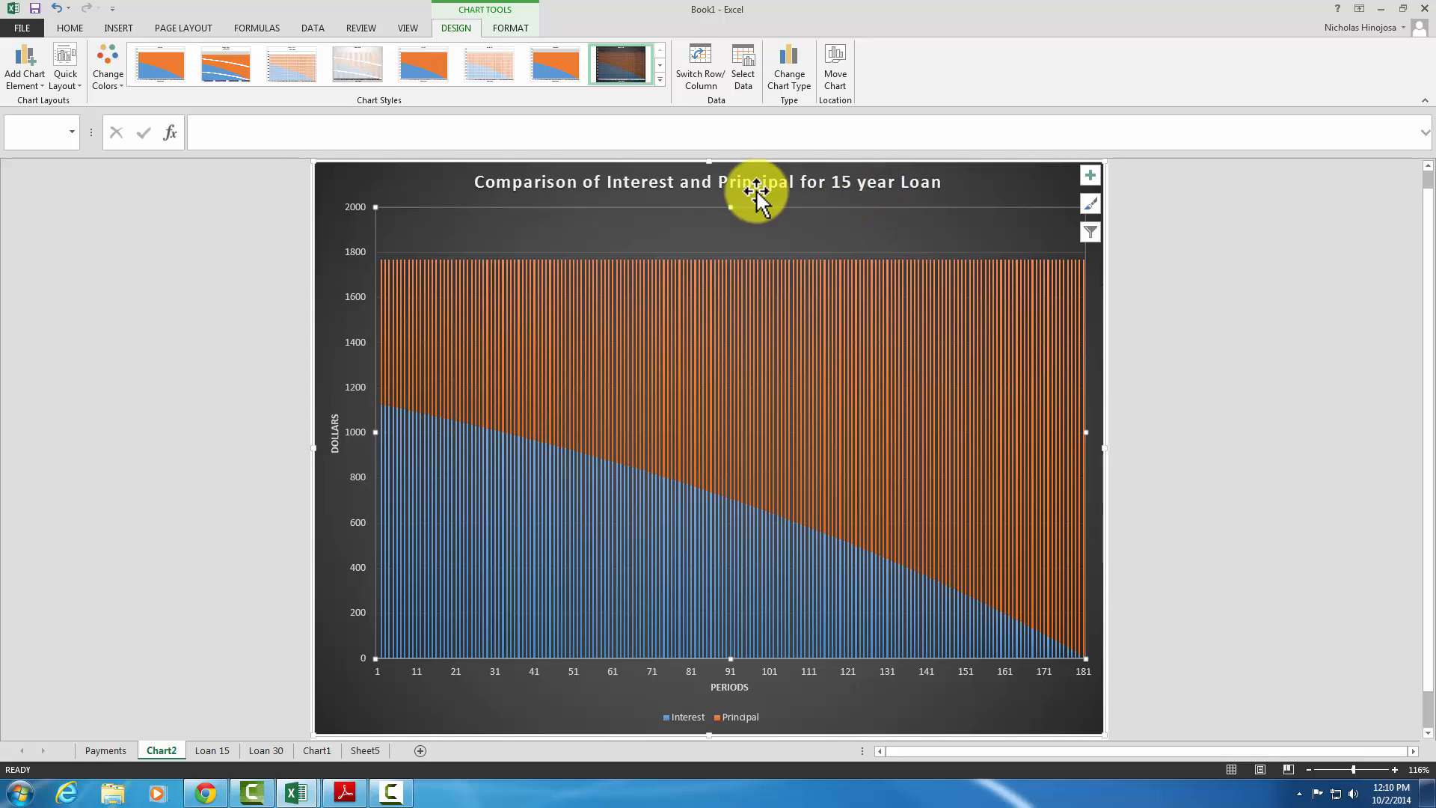
mouse_move(842, 320)
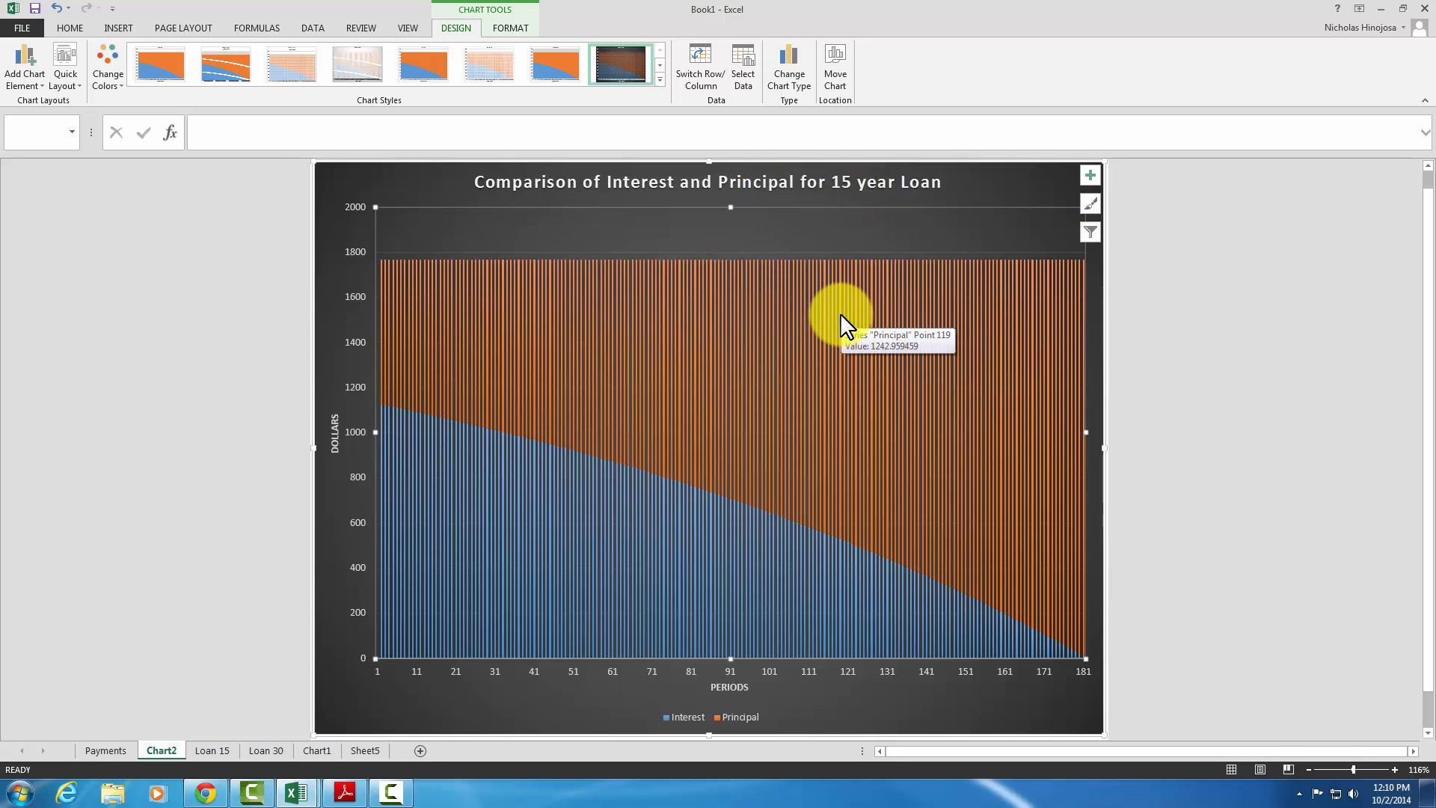
mouse_move(842, 302)
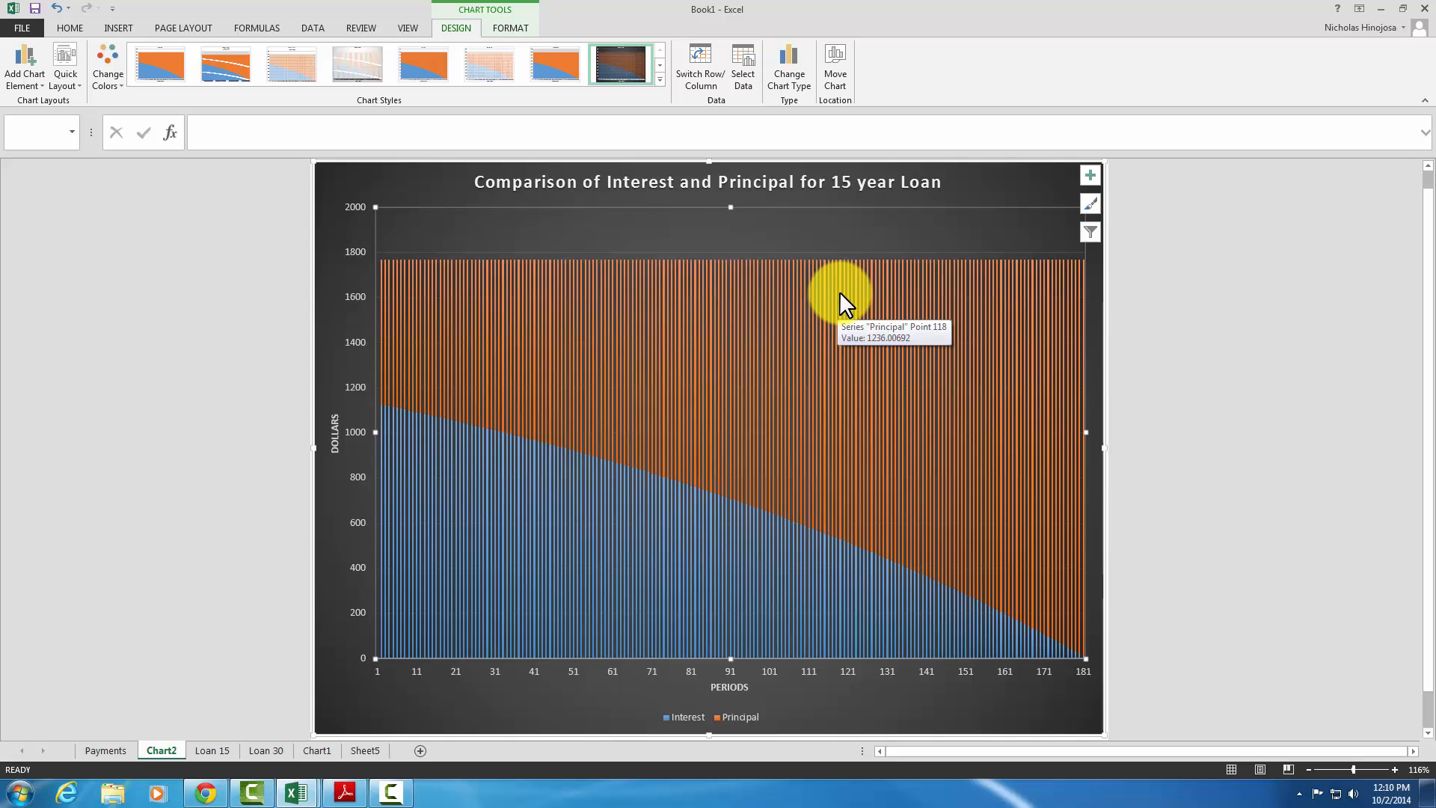
mouse_move(729, 687)
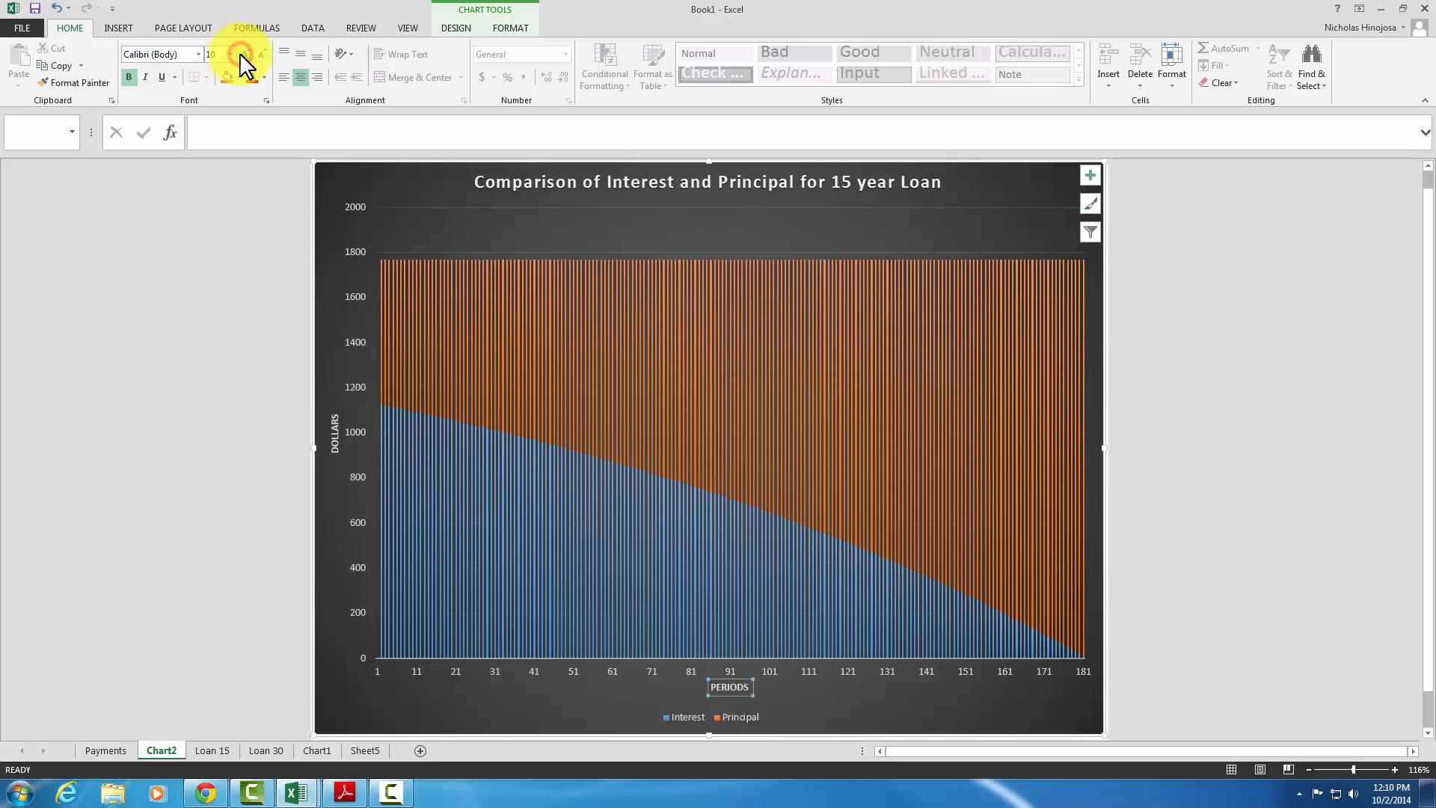
Increase the PERIODS and DOLLARS axis titles to 12-point text with Increase Font Size
click(244, 54)
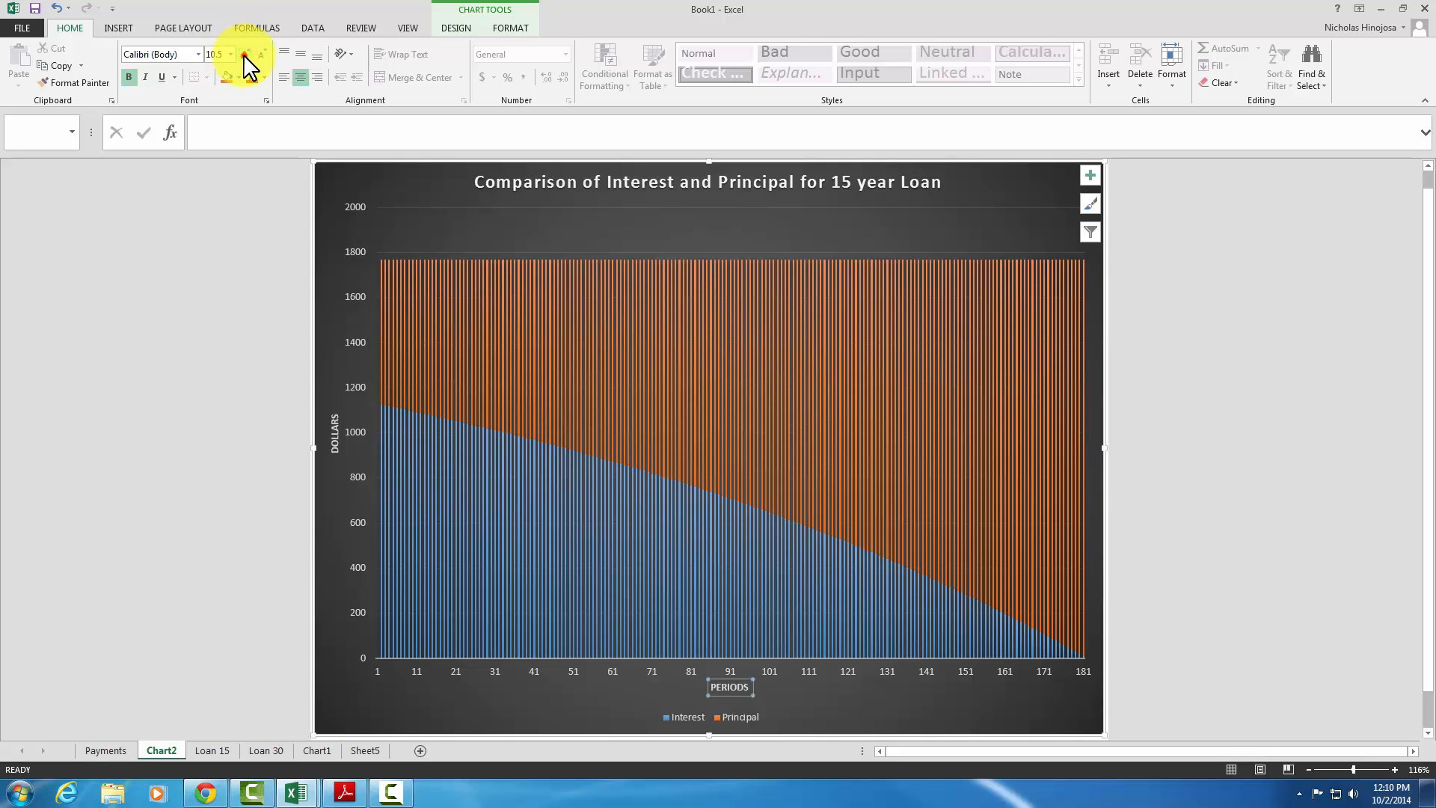
click(246, 54)
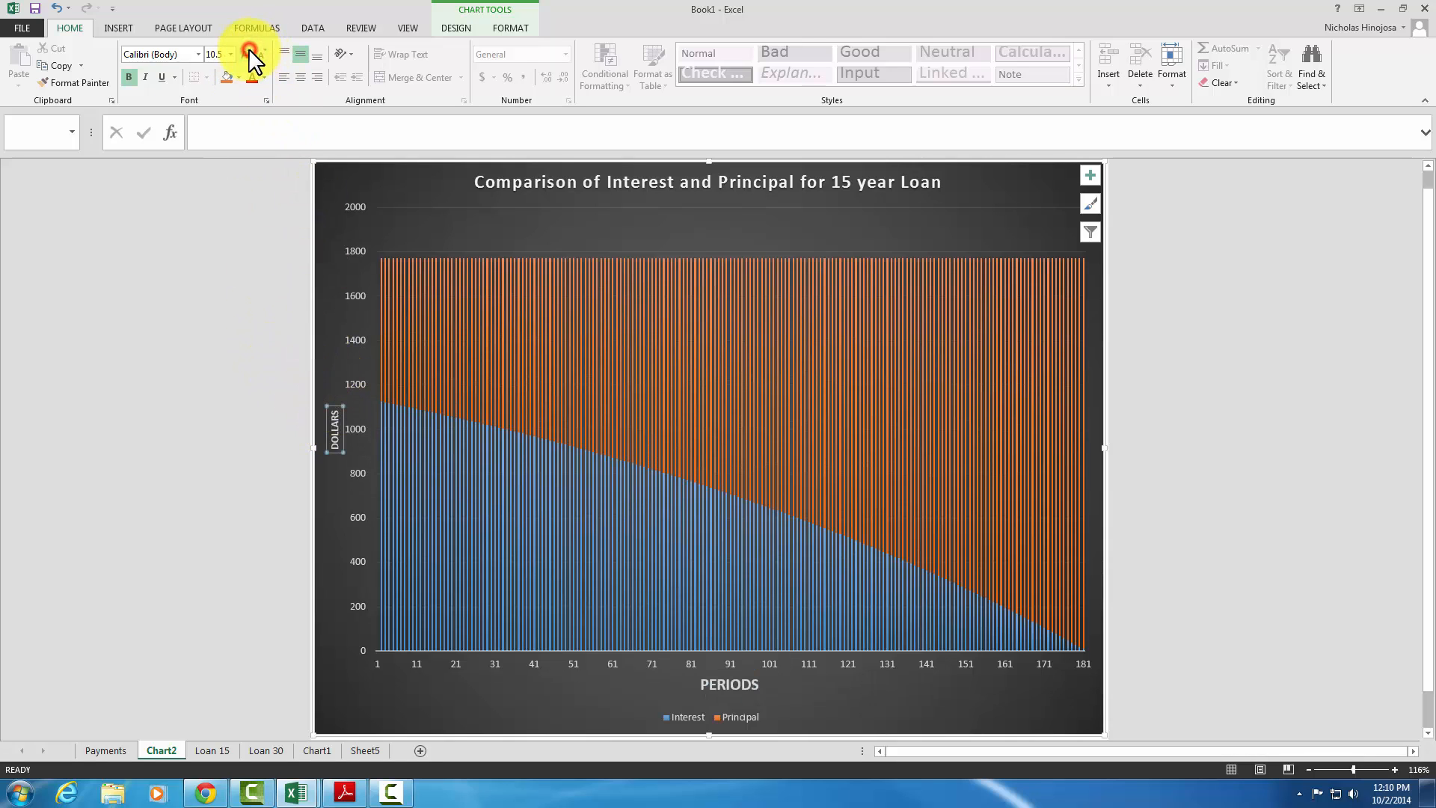
click(223, 54)
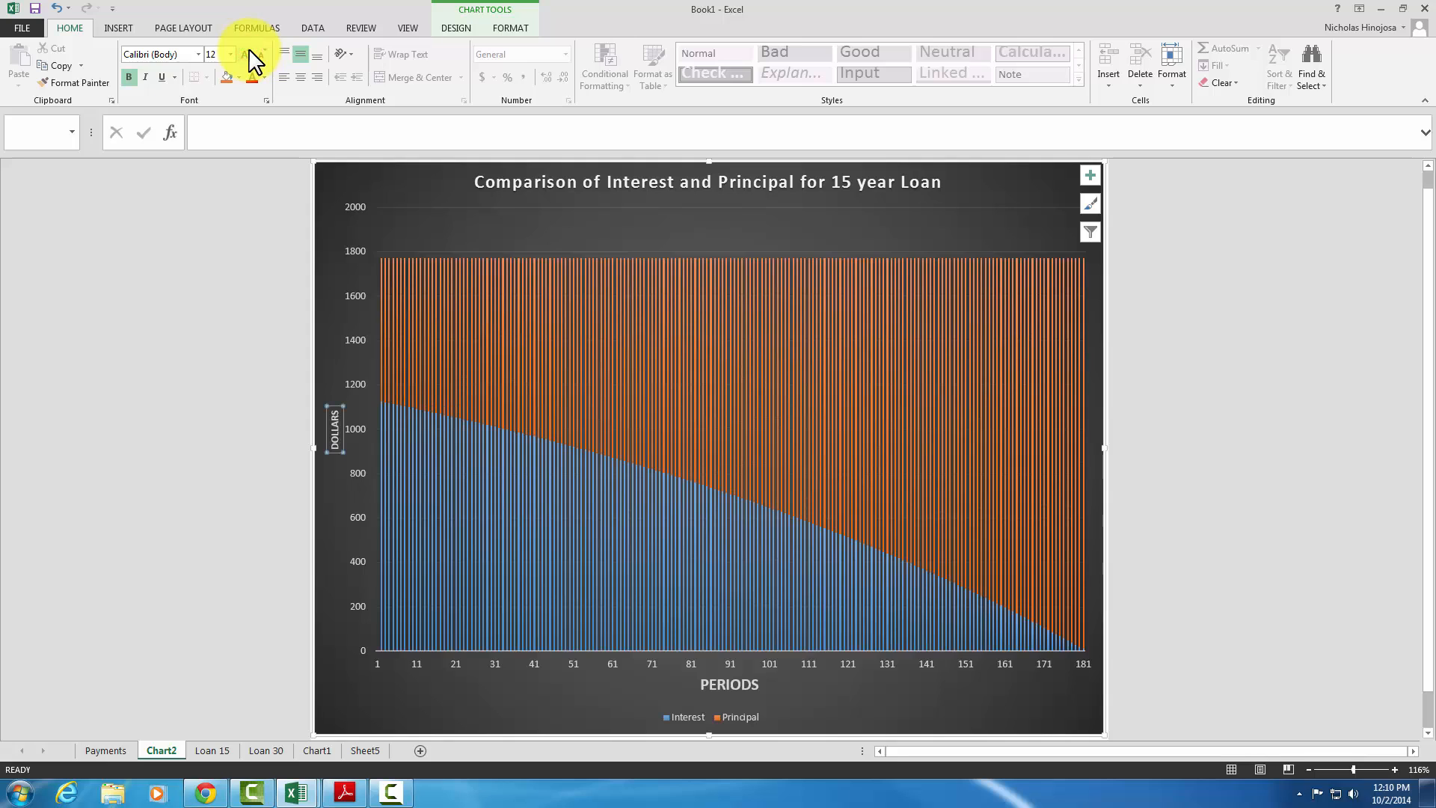
mouse_move(1140, 573)
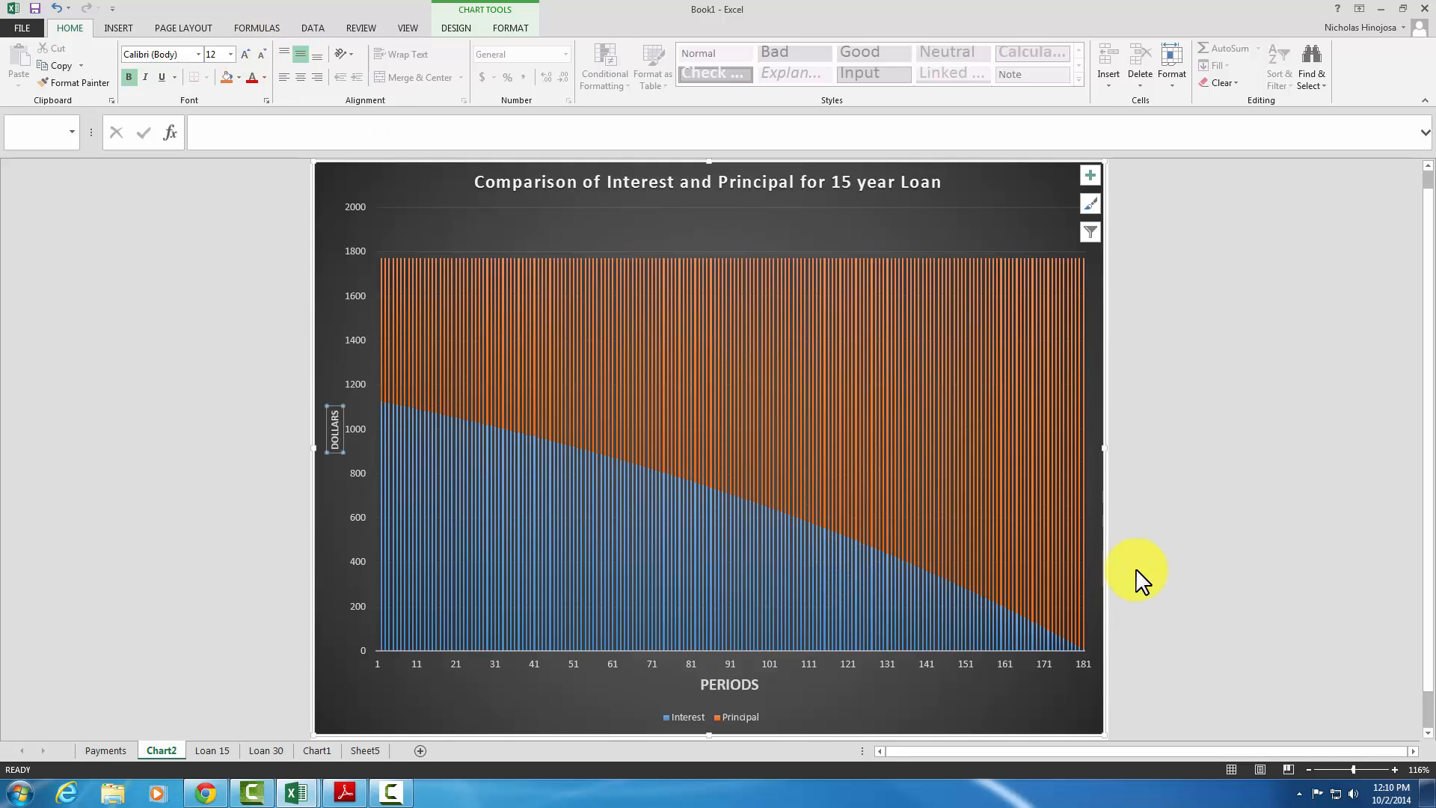
mouse_move(872, 223)
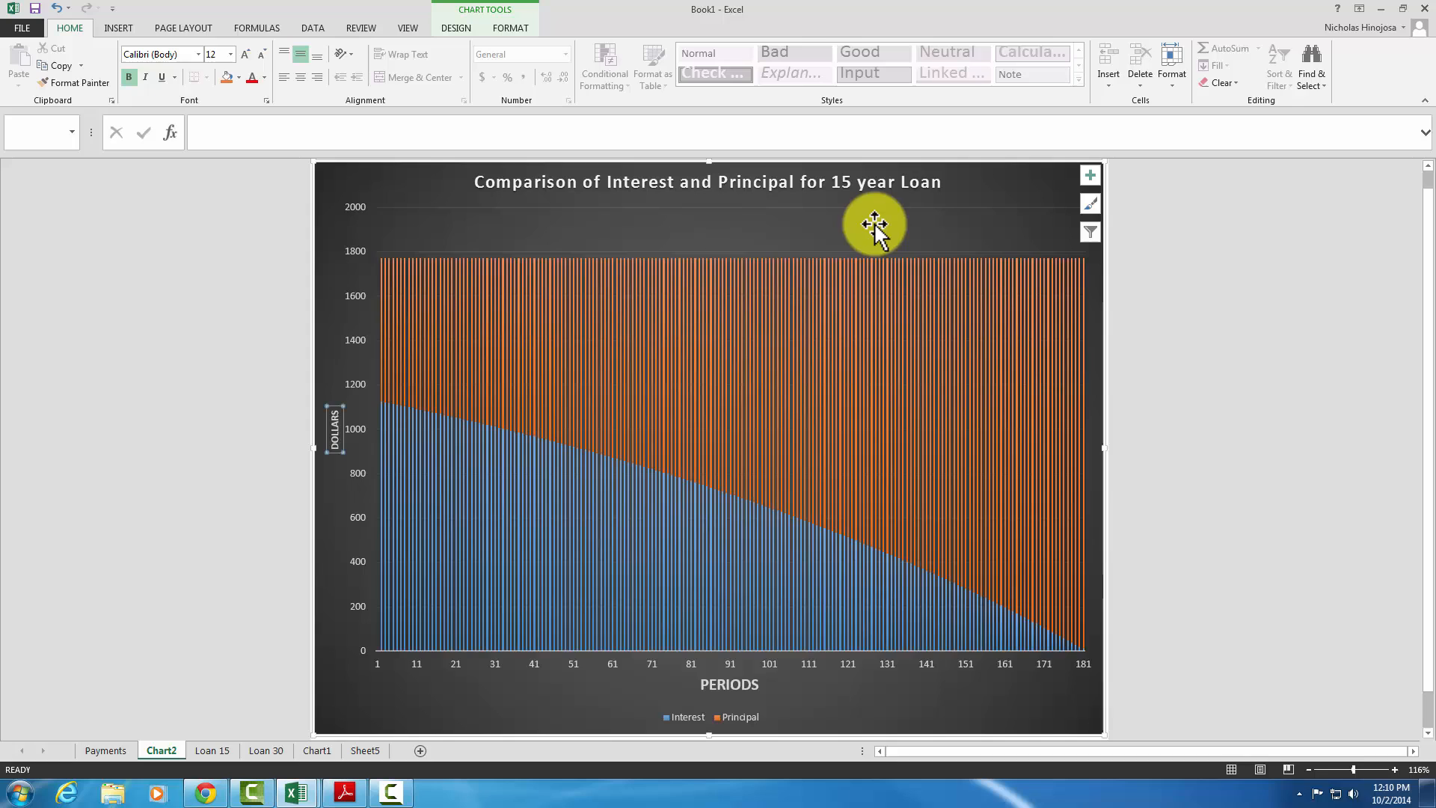
click(730, 664)
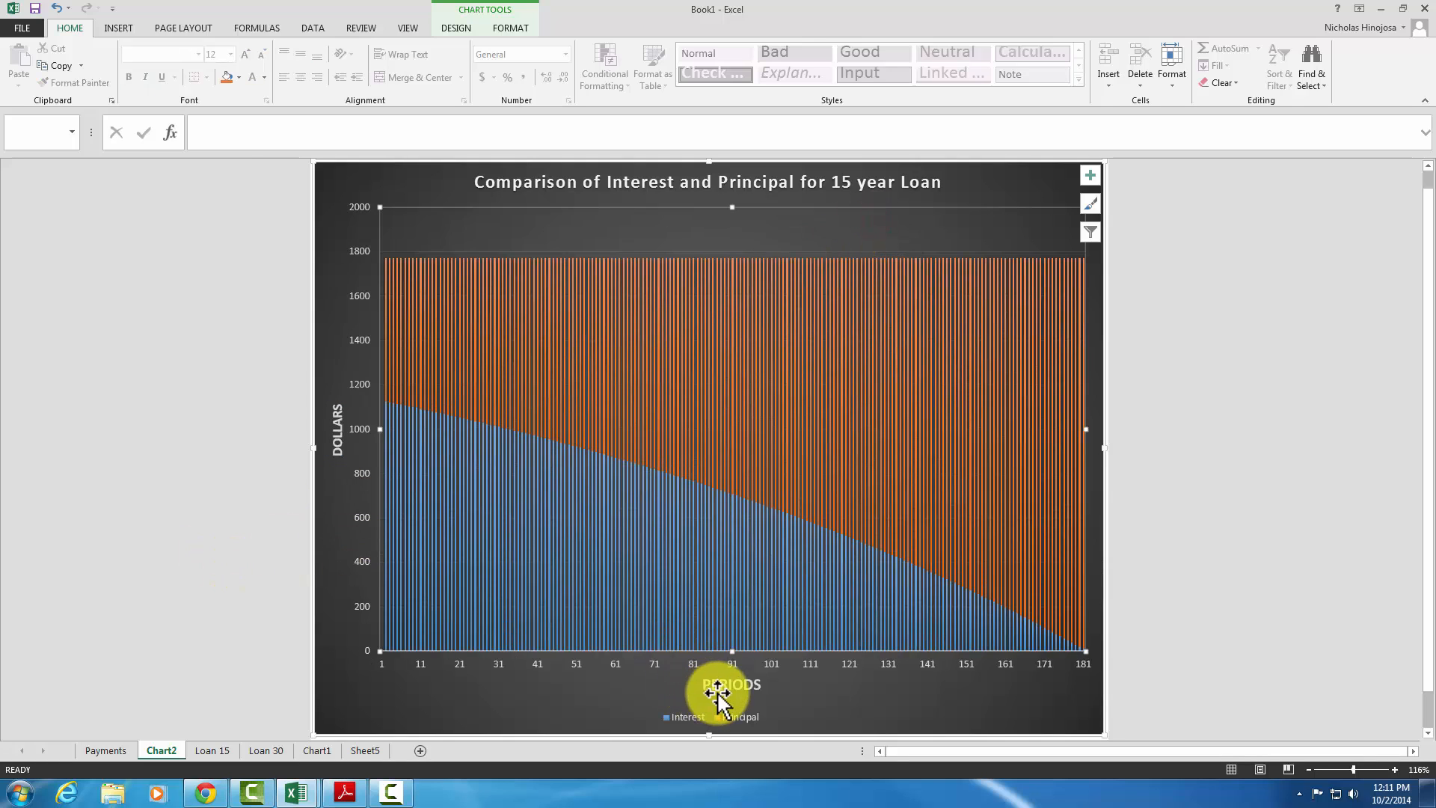
mouse_move(715, 778)
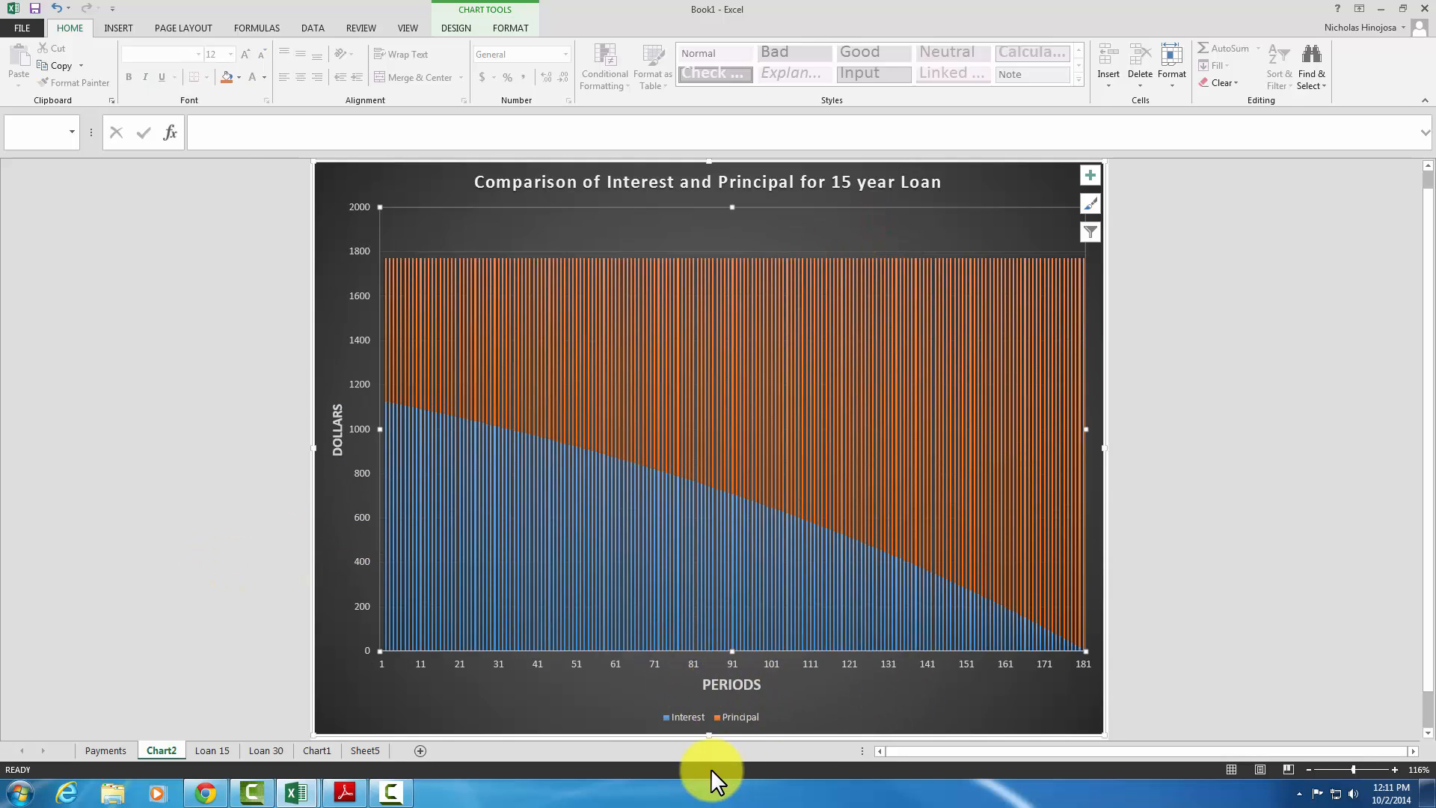
click(455, 27)
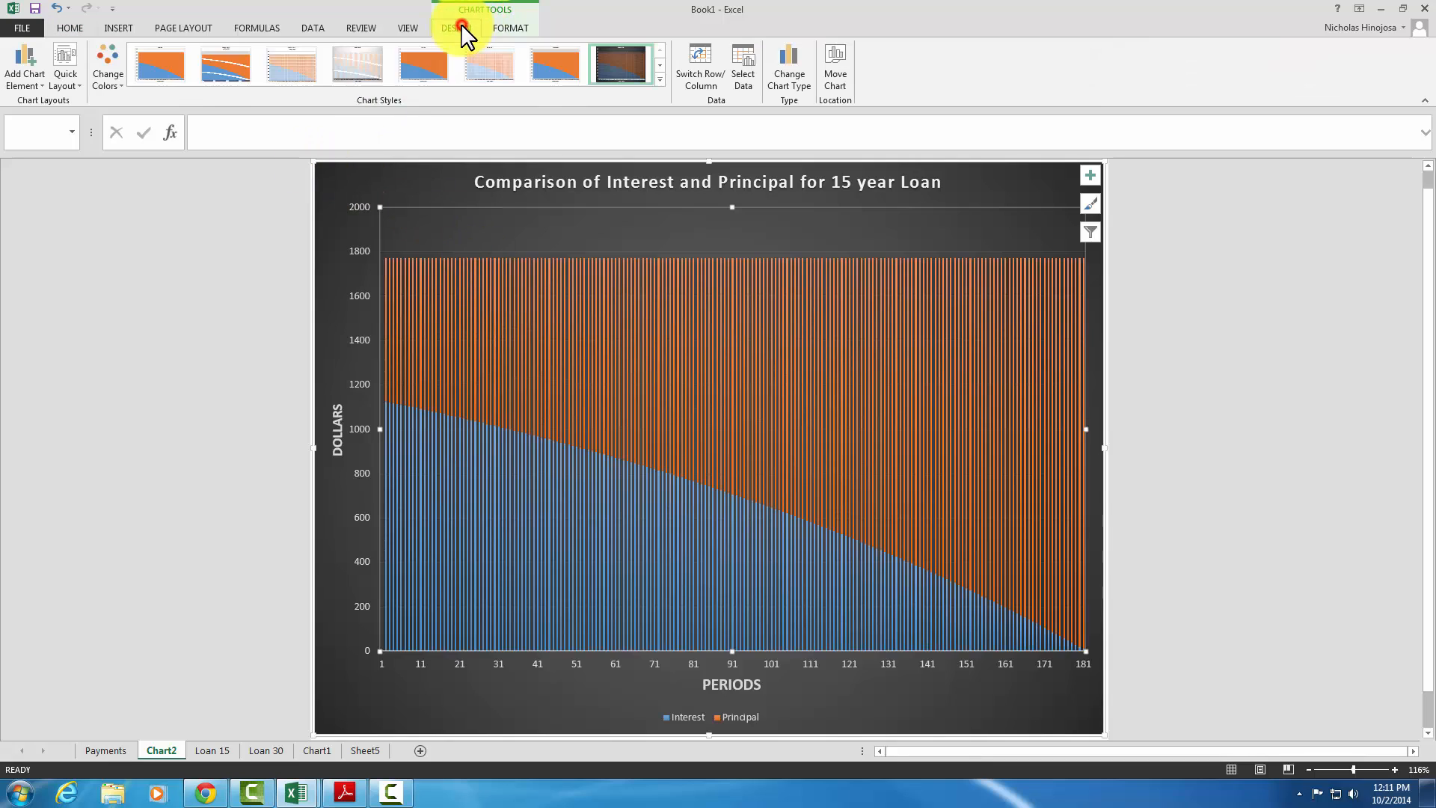
mouse_move(504, 27)
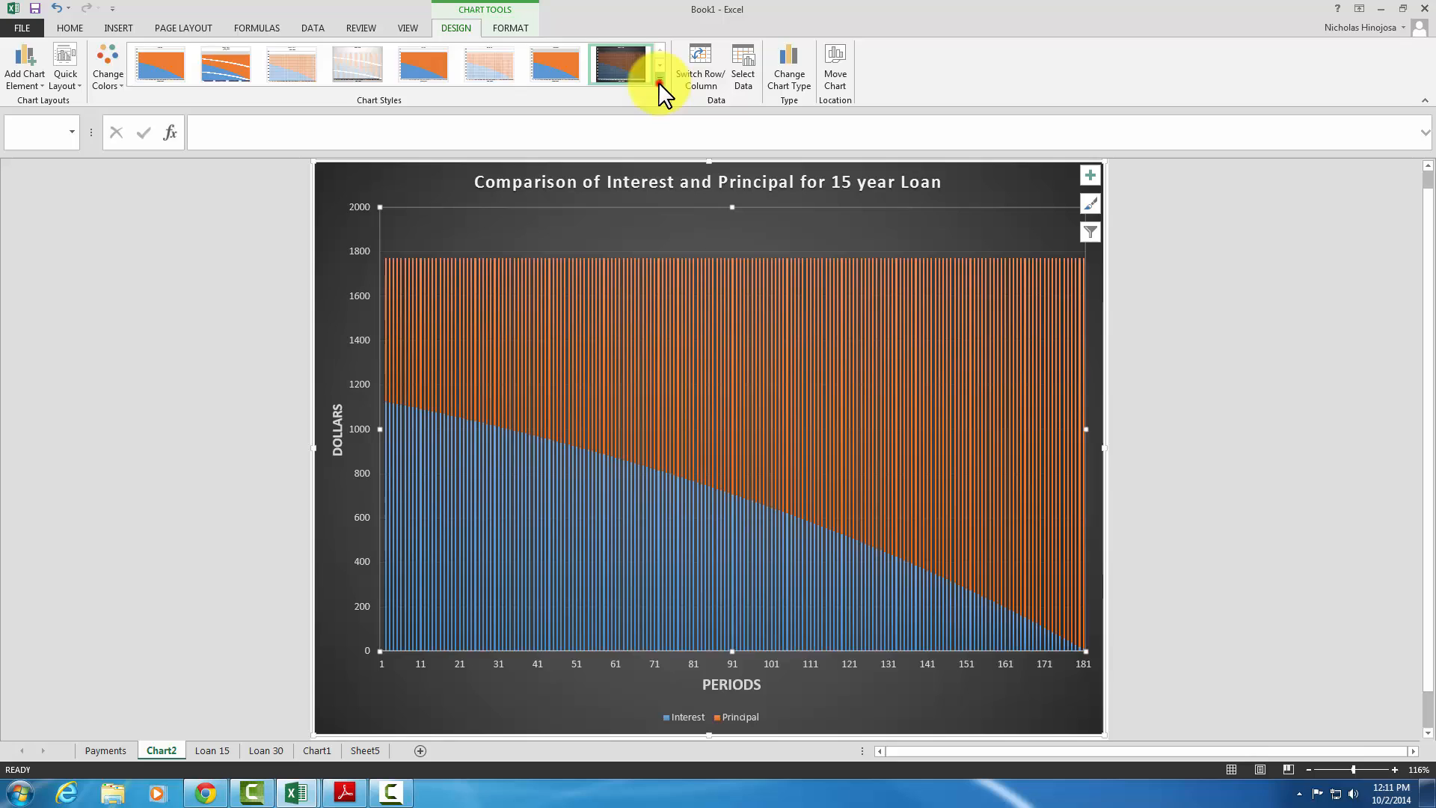
Try a preset chart layout that puts the legend on the right
click(510, 26)
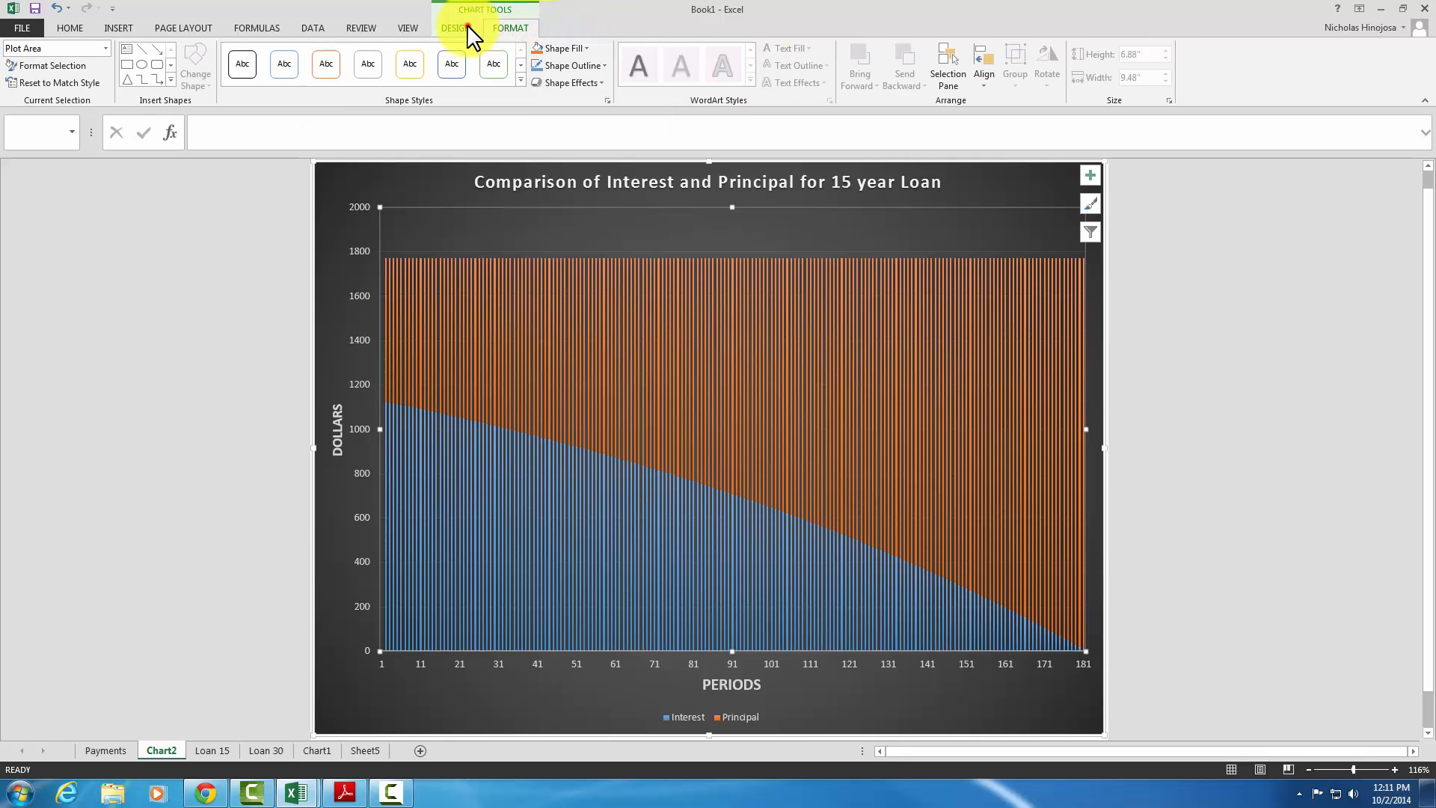
click(64, 64)
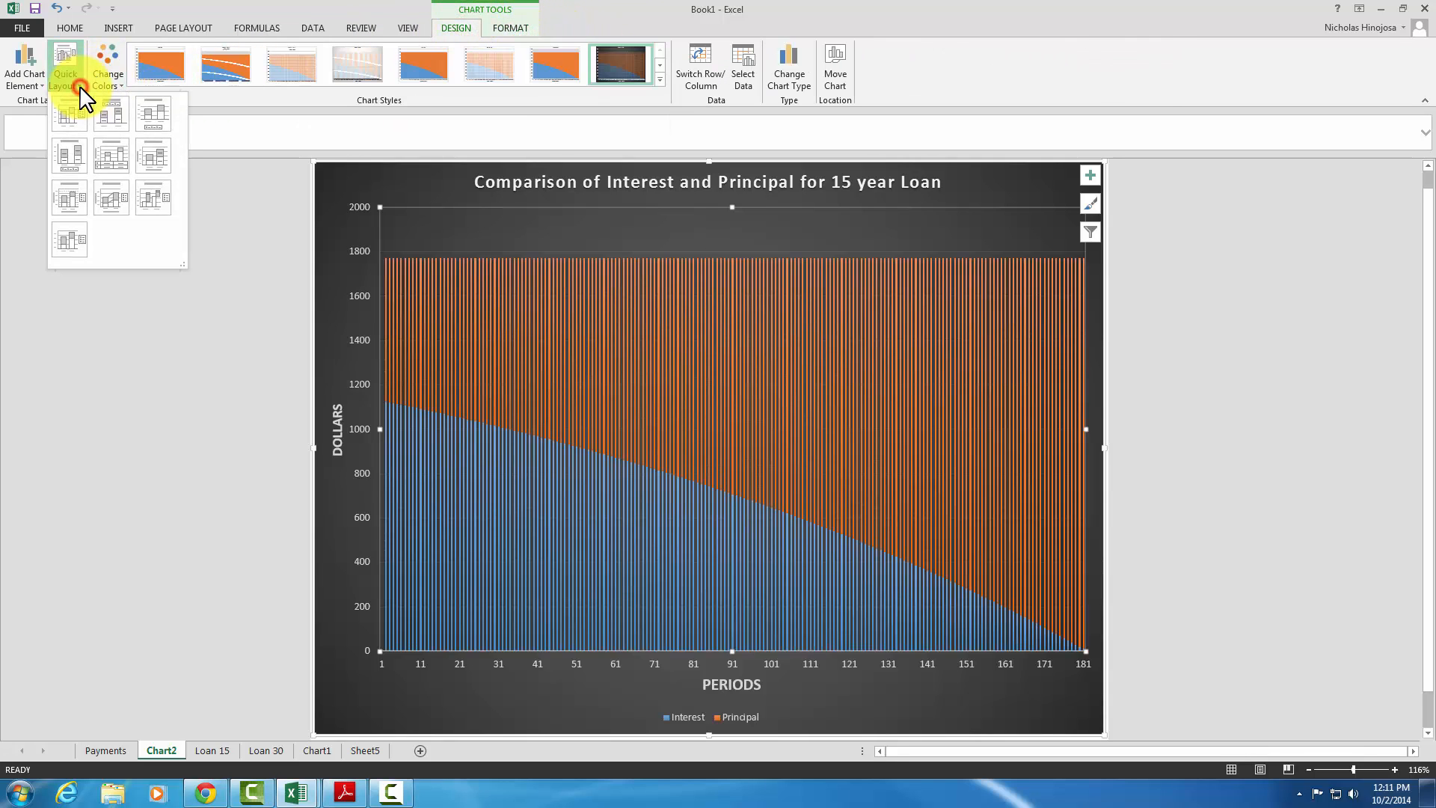
mouse_move(67, 199)
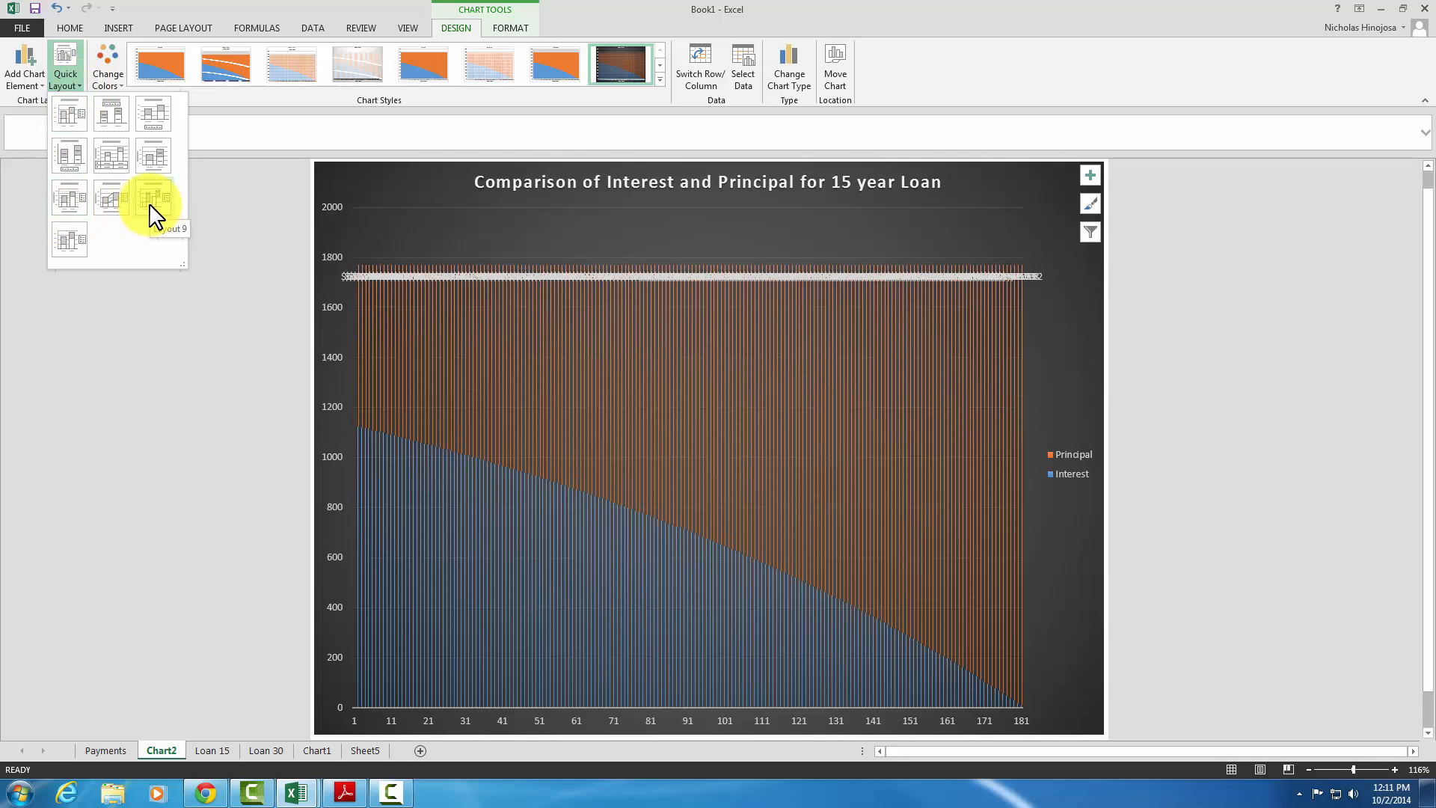
click(153, 199)
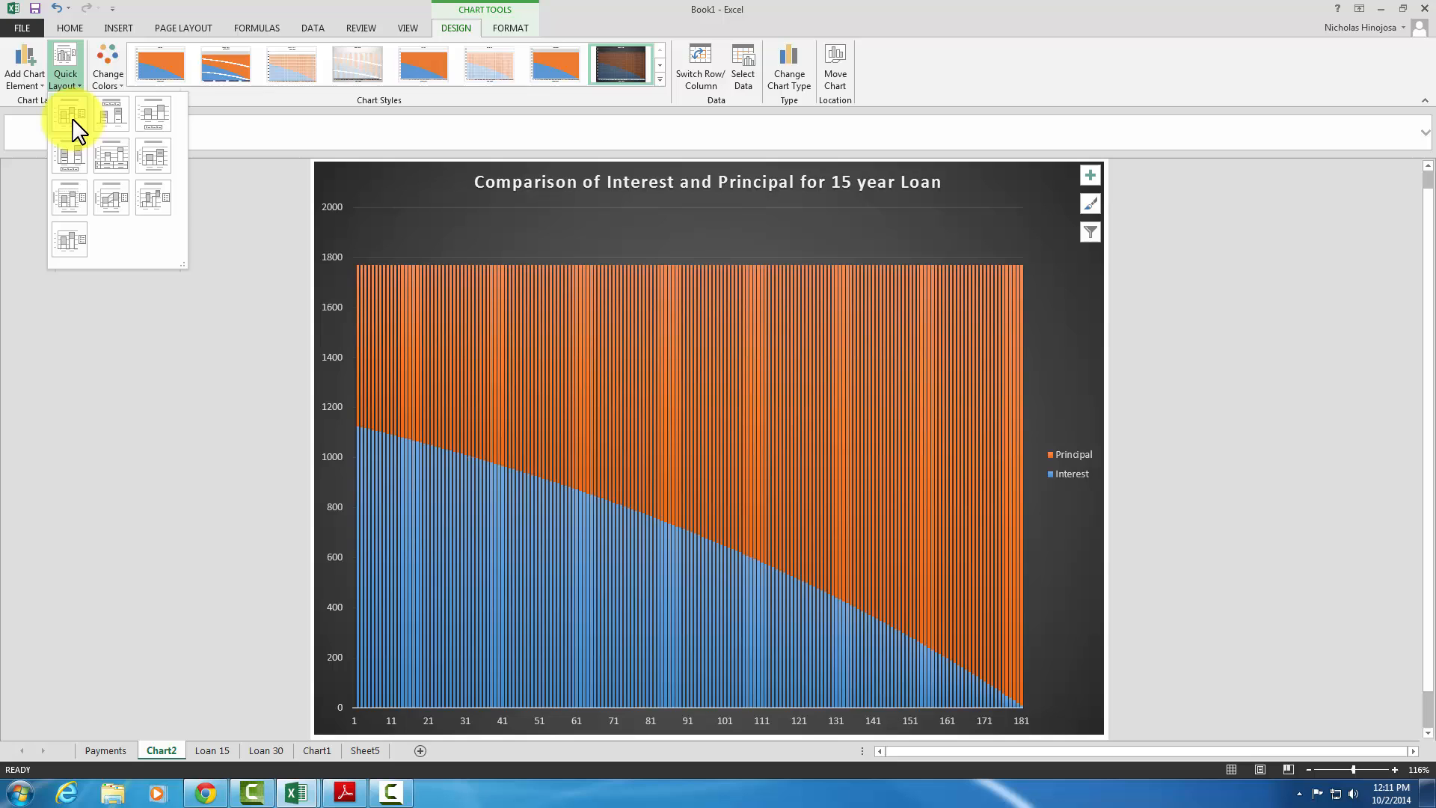
mouse_move(107, 129)
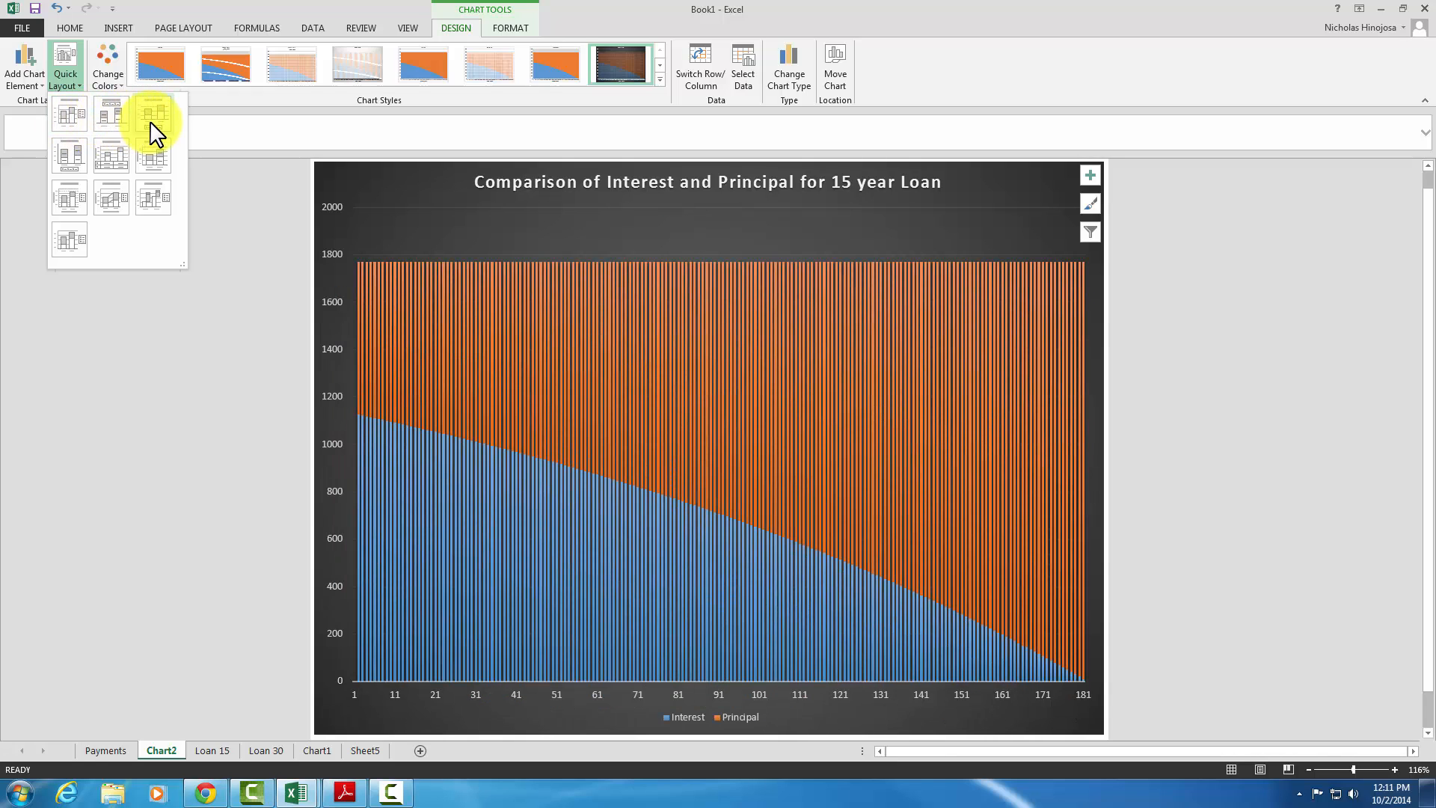
Preview layouts with axis titles and apply Layout 8 with both axis titles and a side legend
click(67, 156)
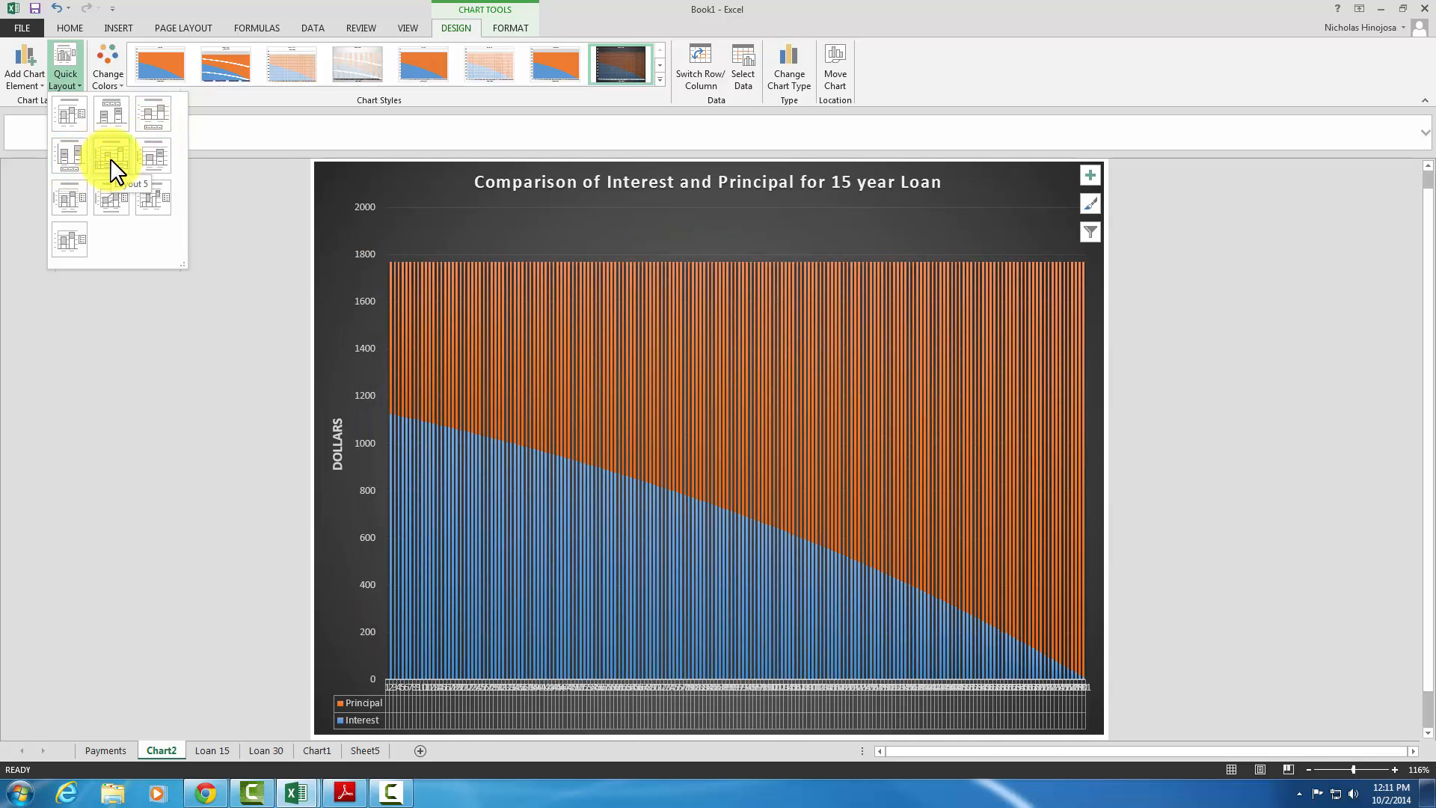
click(109, 155)
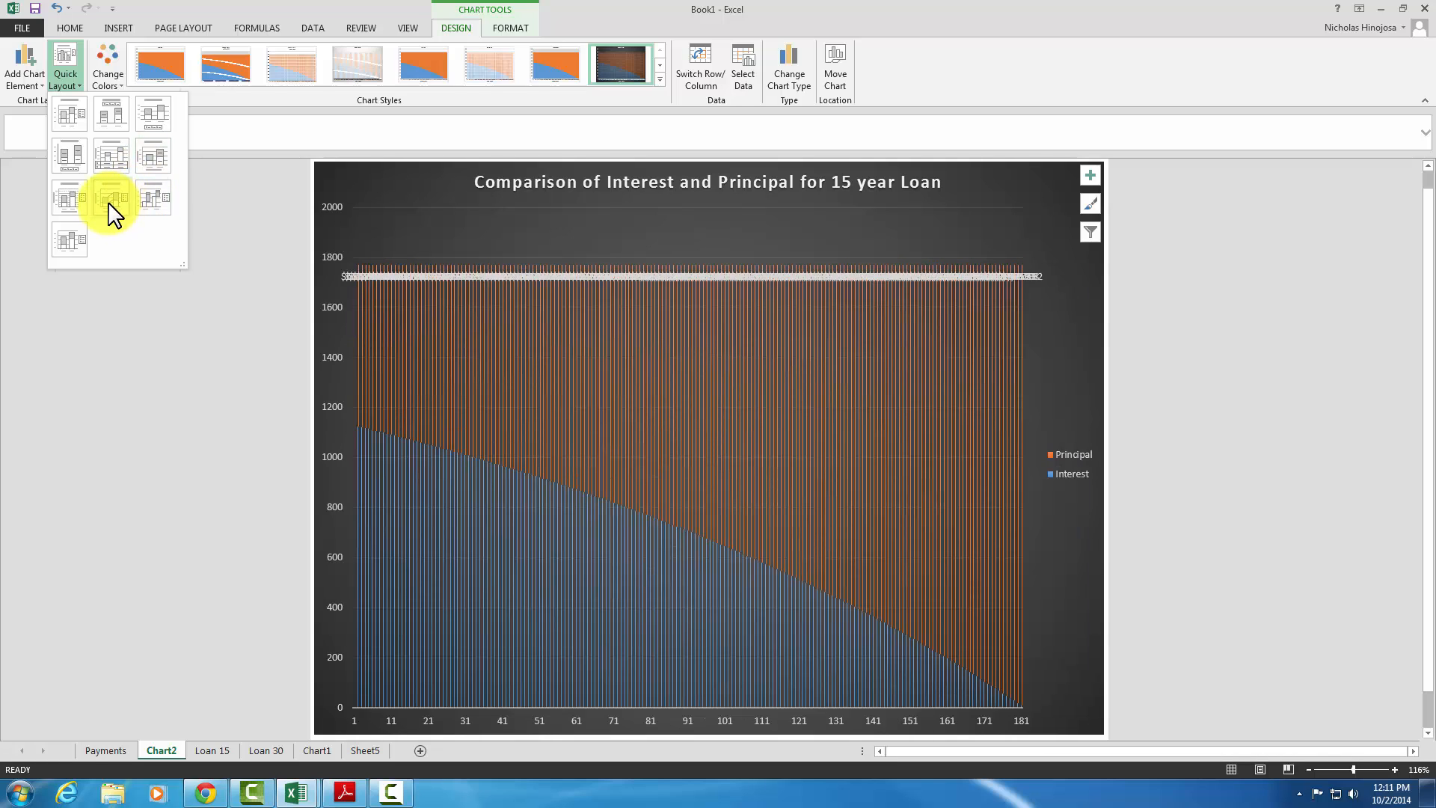
click(109, 199)
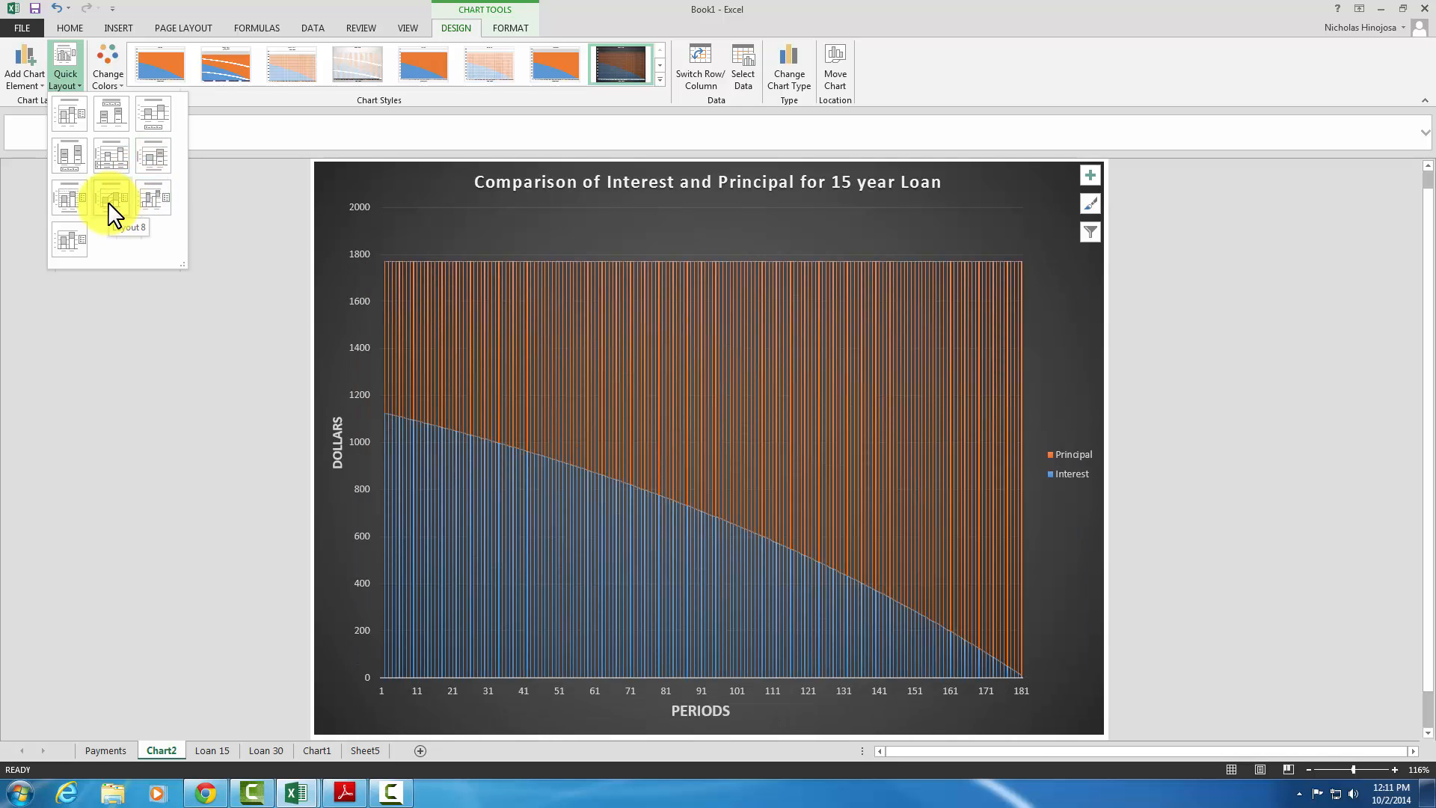
click(69, 239)
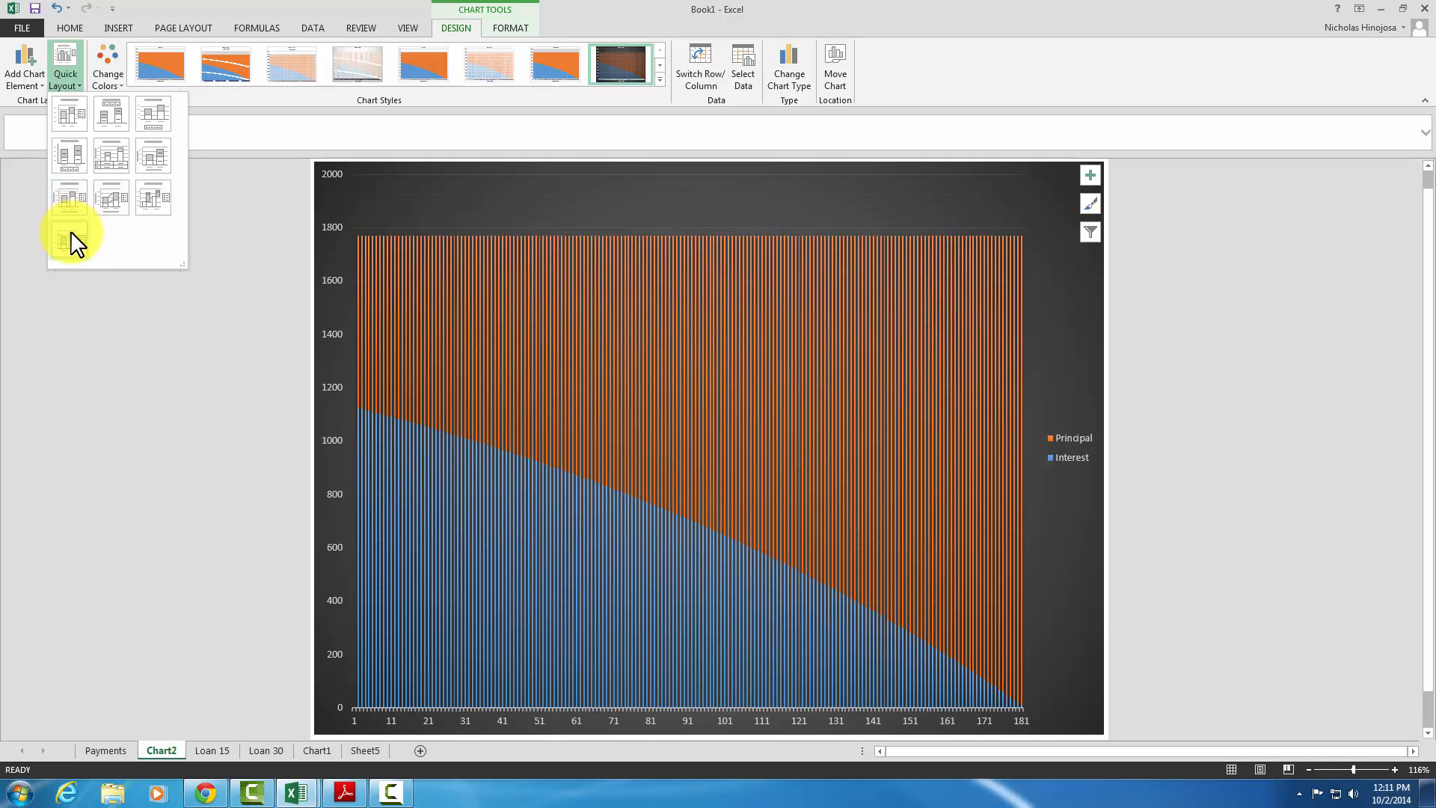
mouse_move(109, 197)
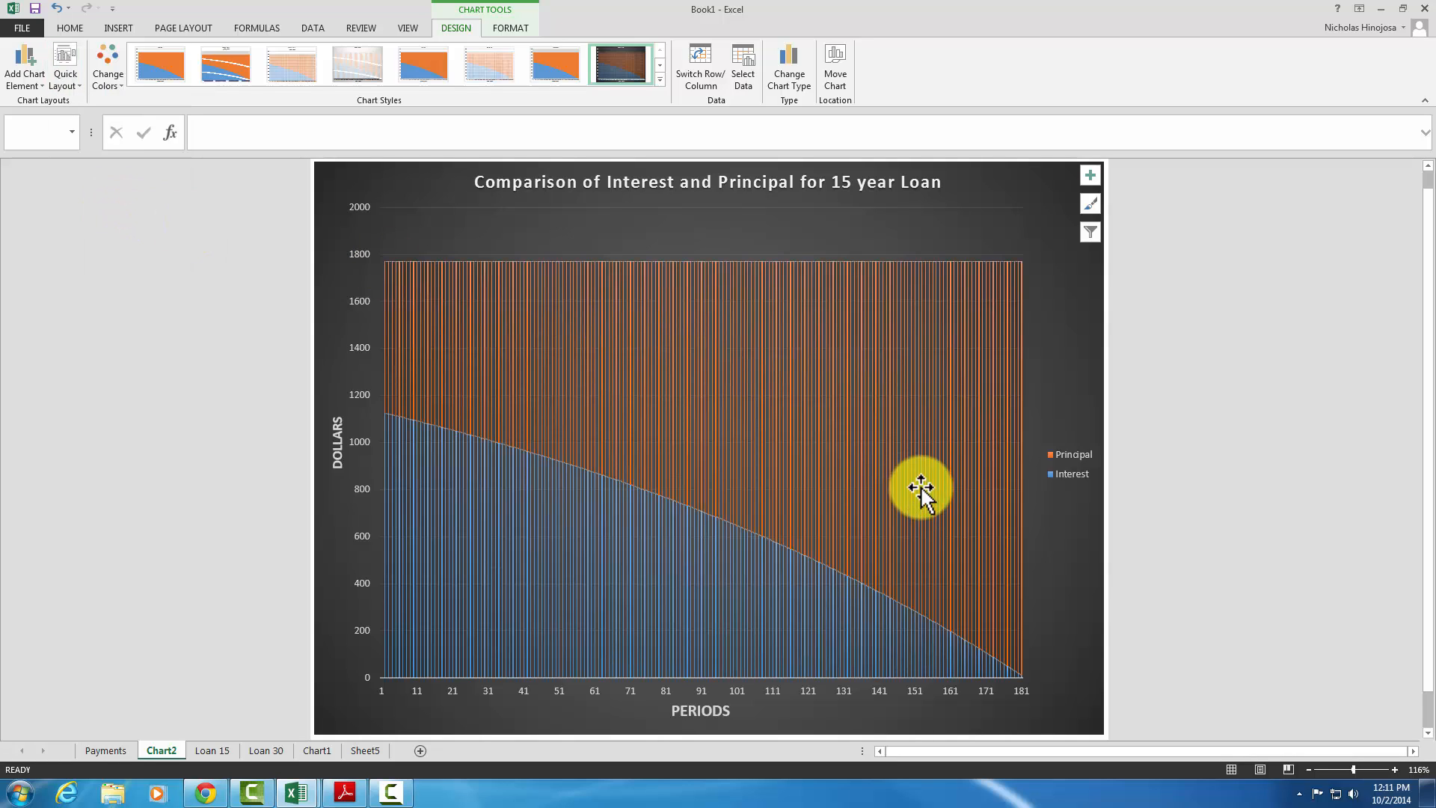
mouse_move(1078, 462)
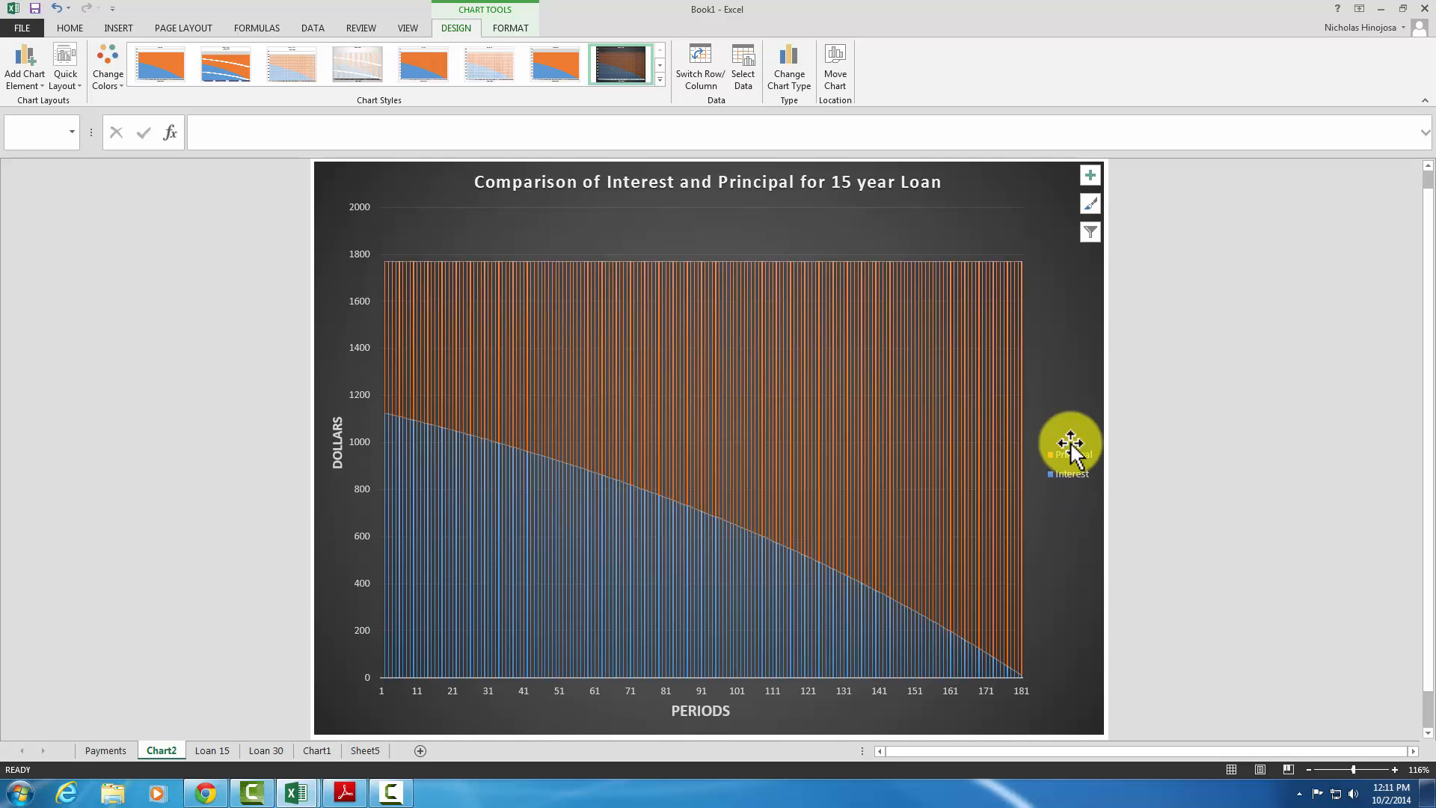
mouse_move(483, 574)
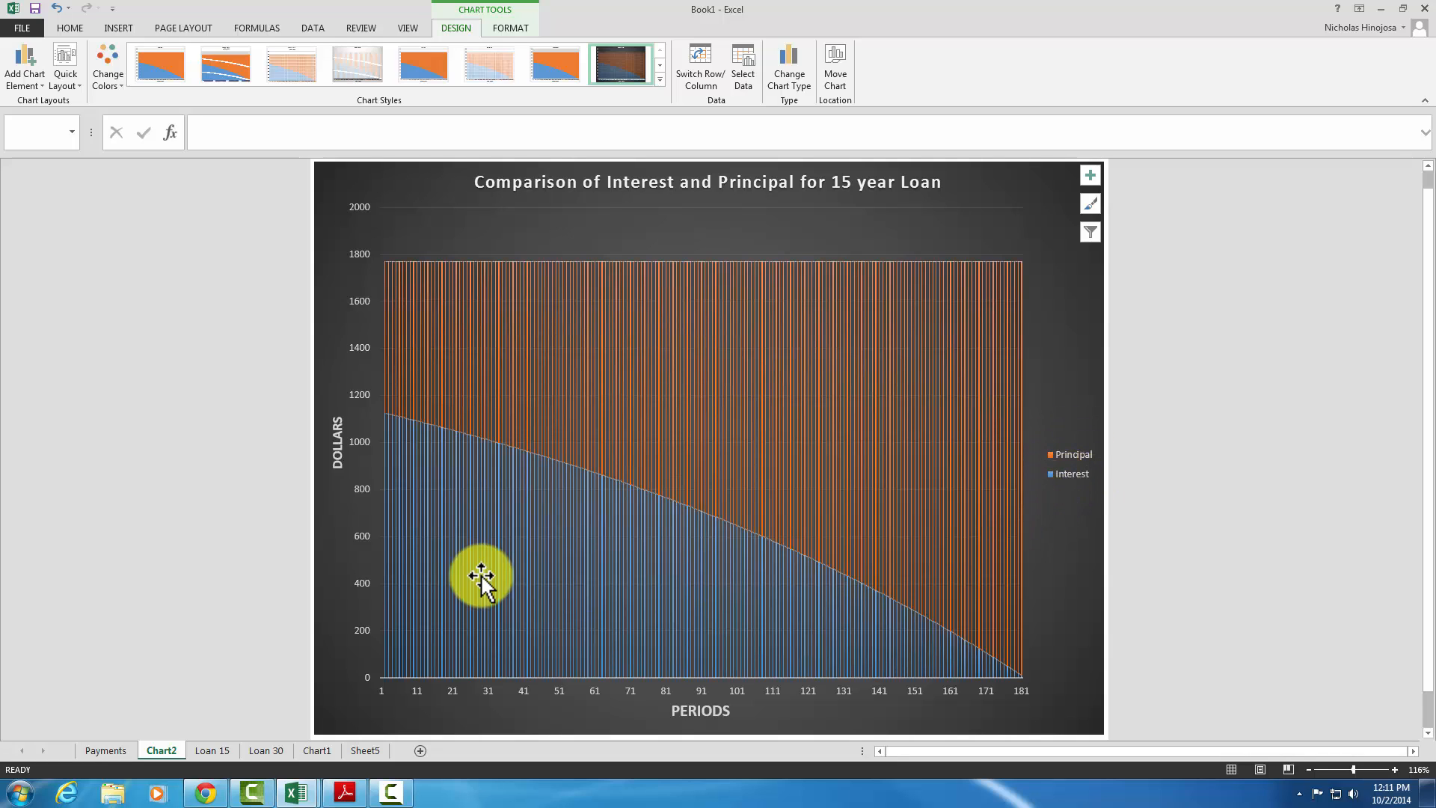
mouse_move(1108, 760)
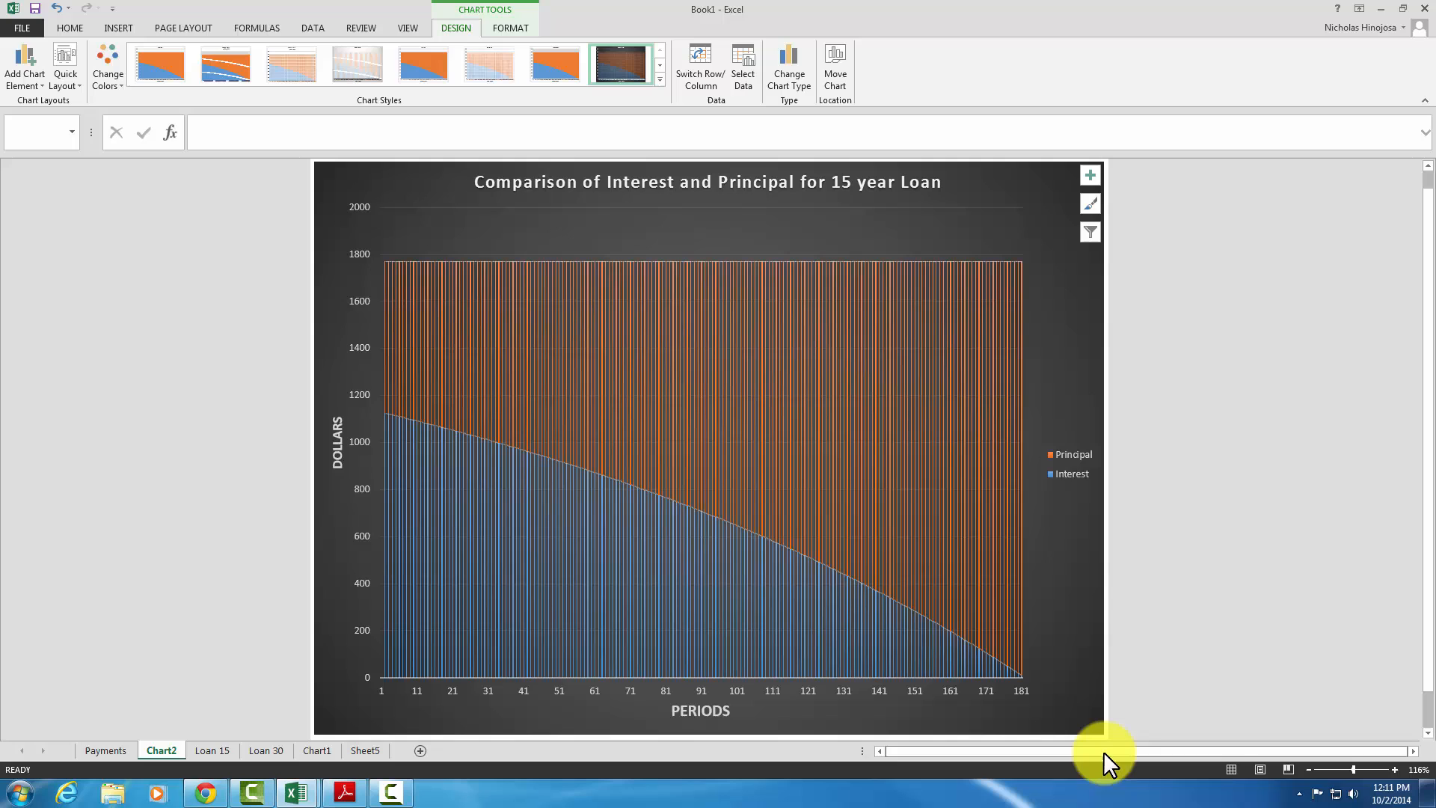
mouse_move(960, 554)
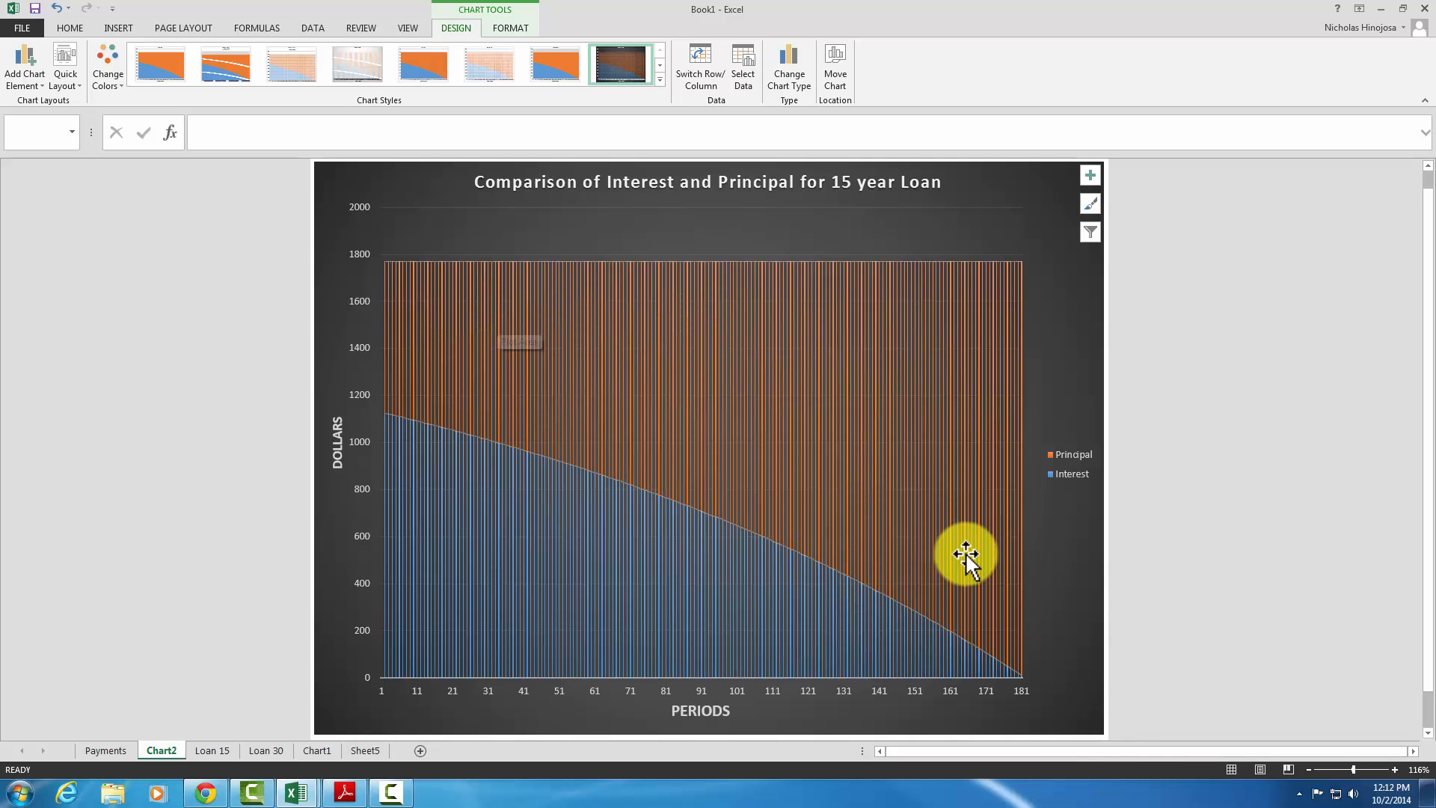
mouse_move(558, 630)
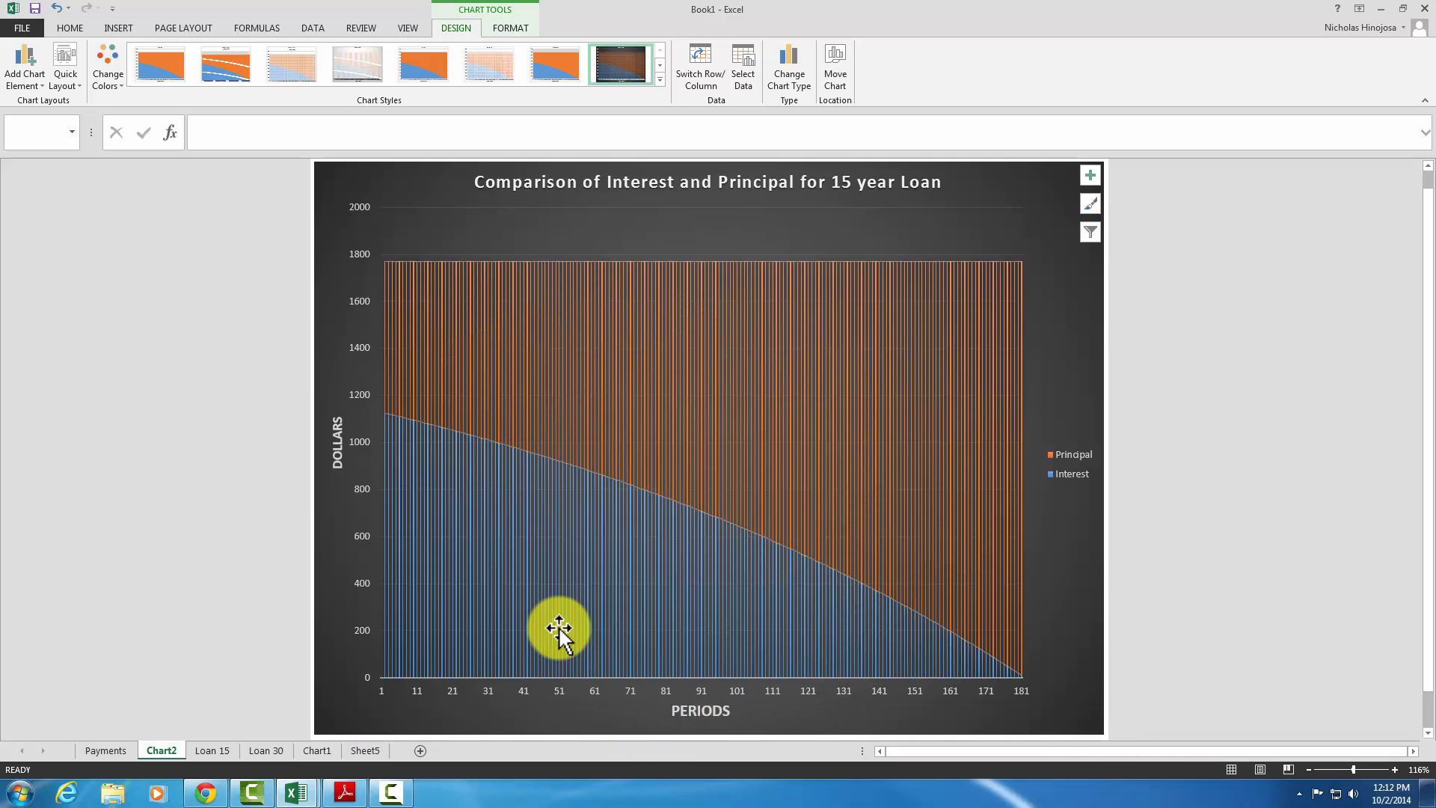
mouse_move(336, 203)
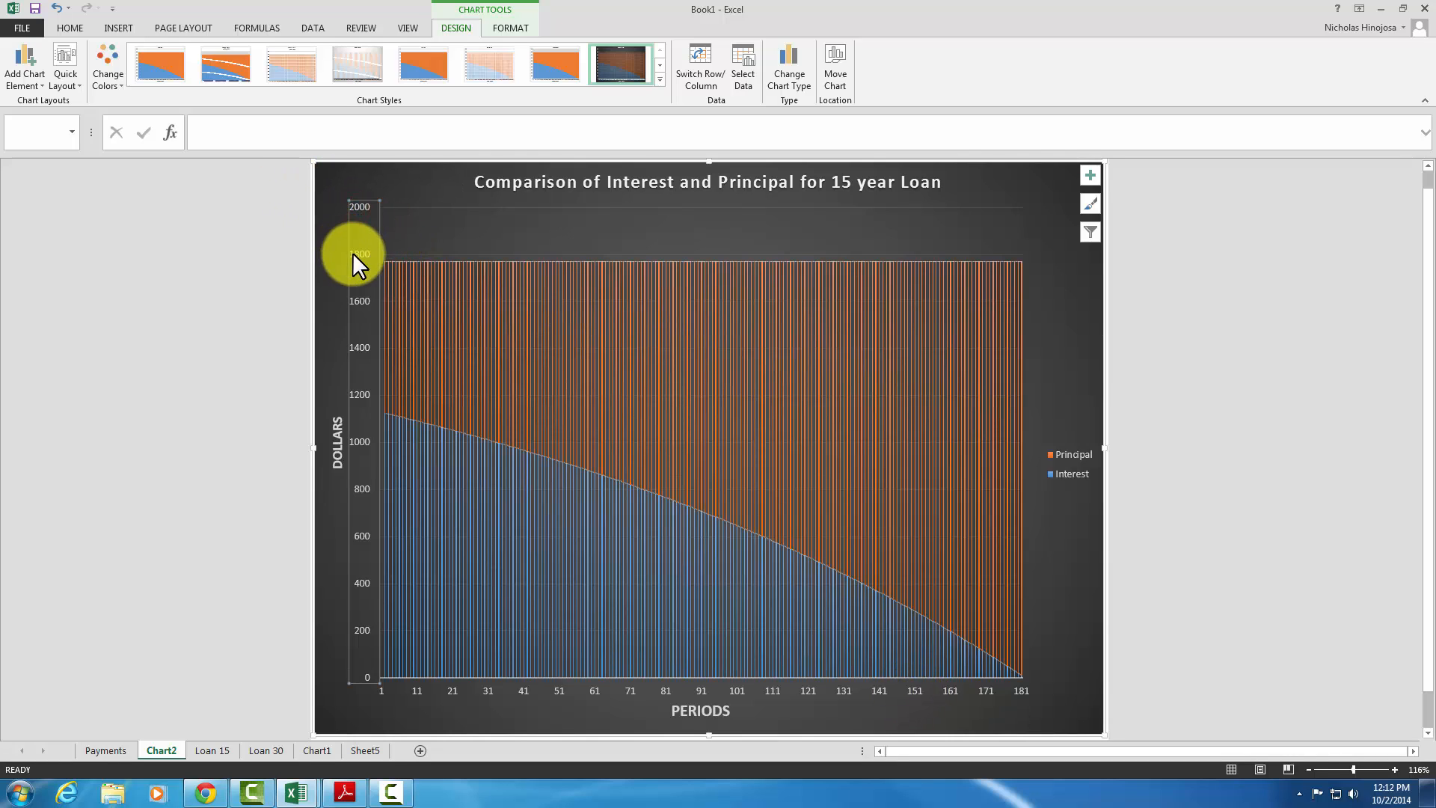
Format the chart's vertical axis numbers as Currency via Format Axis
right_click(358, 266)
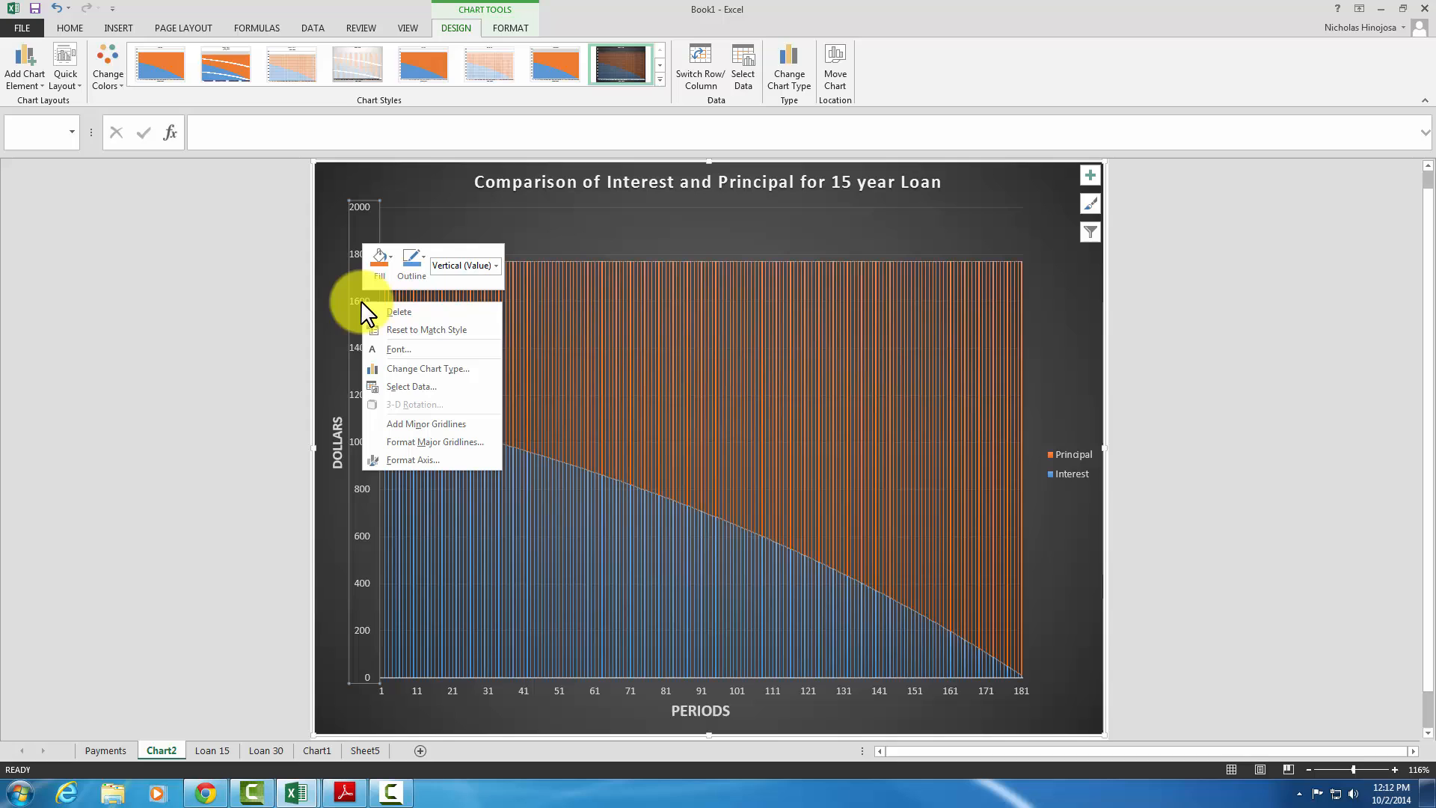
click(413, 459)
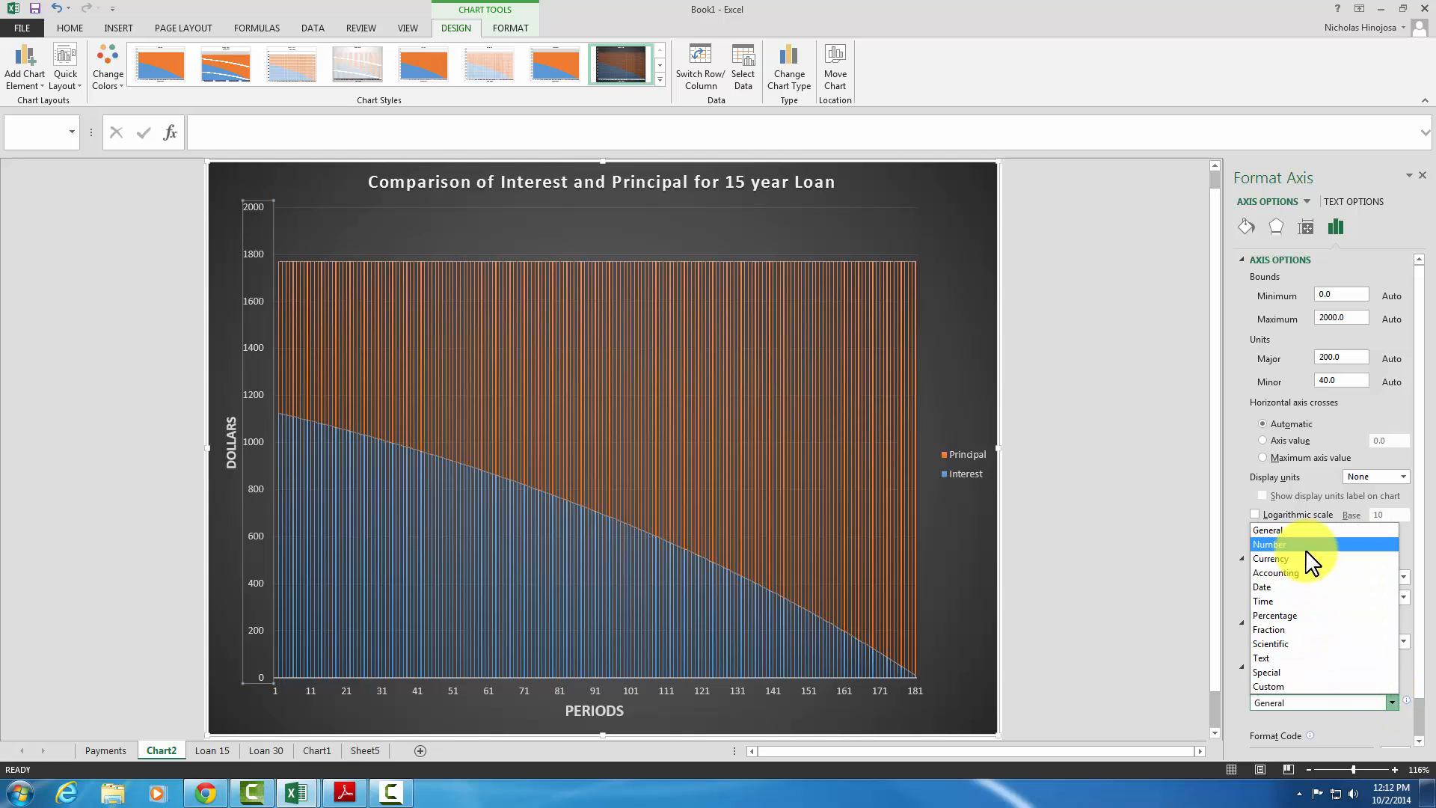
click(1271, 558)
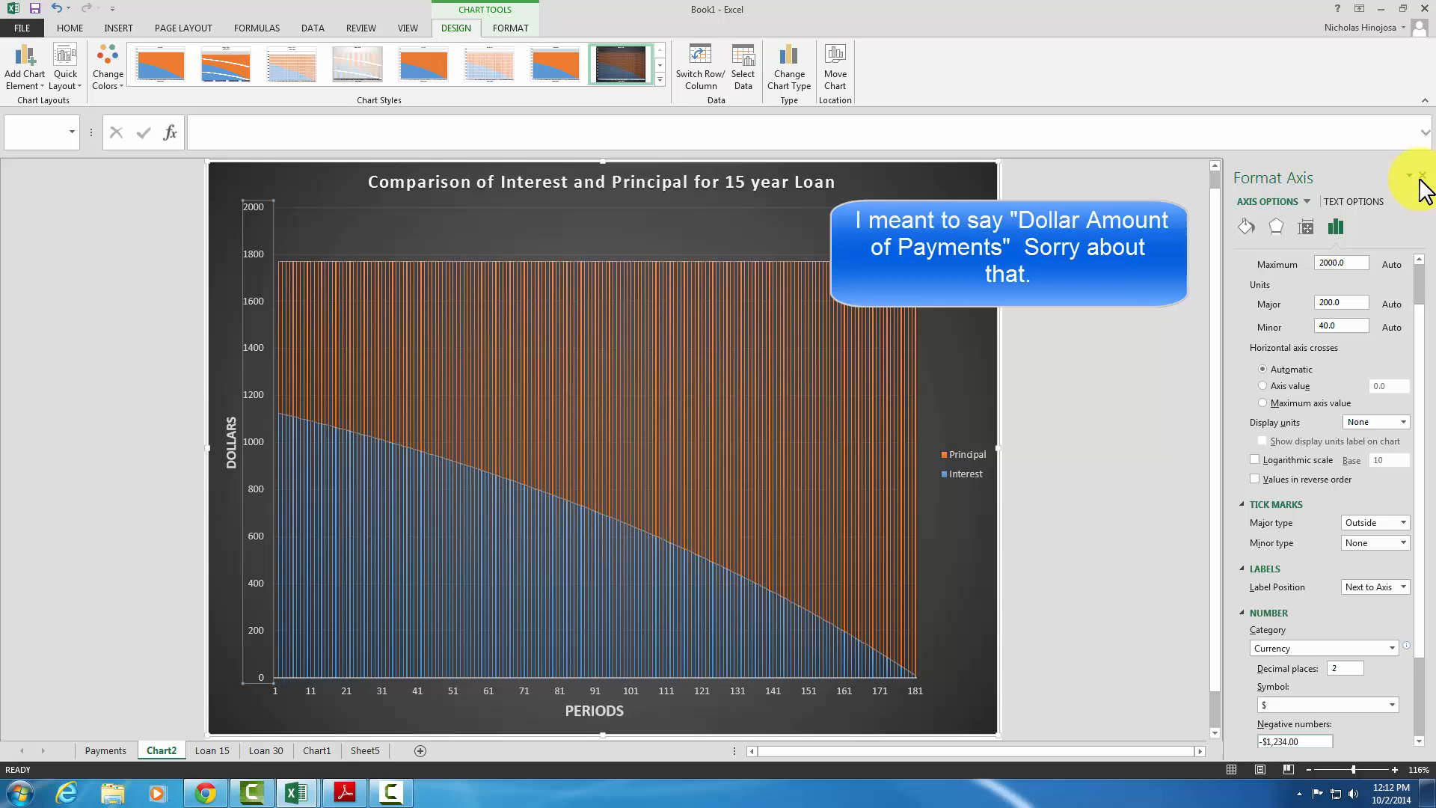
click(1423, 177)
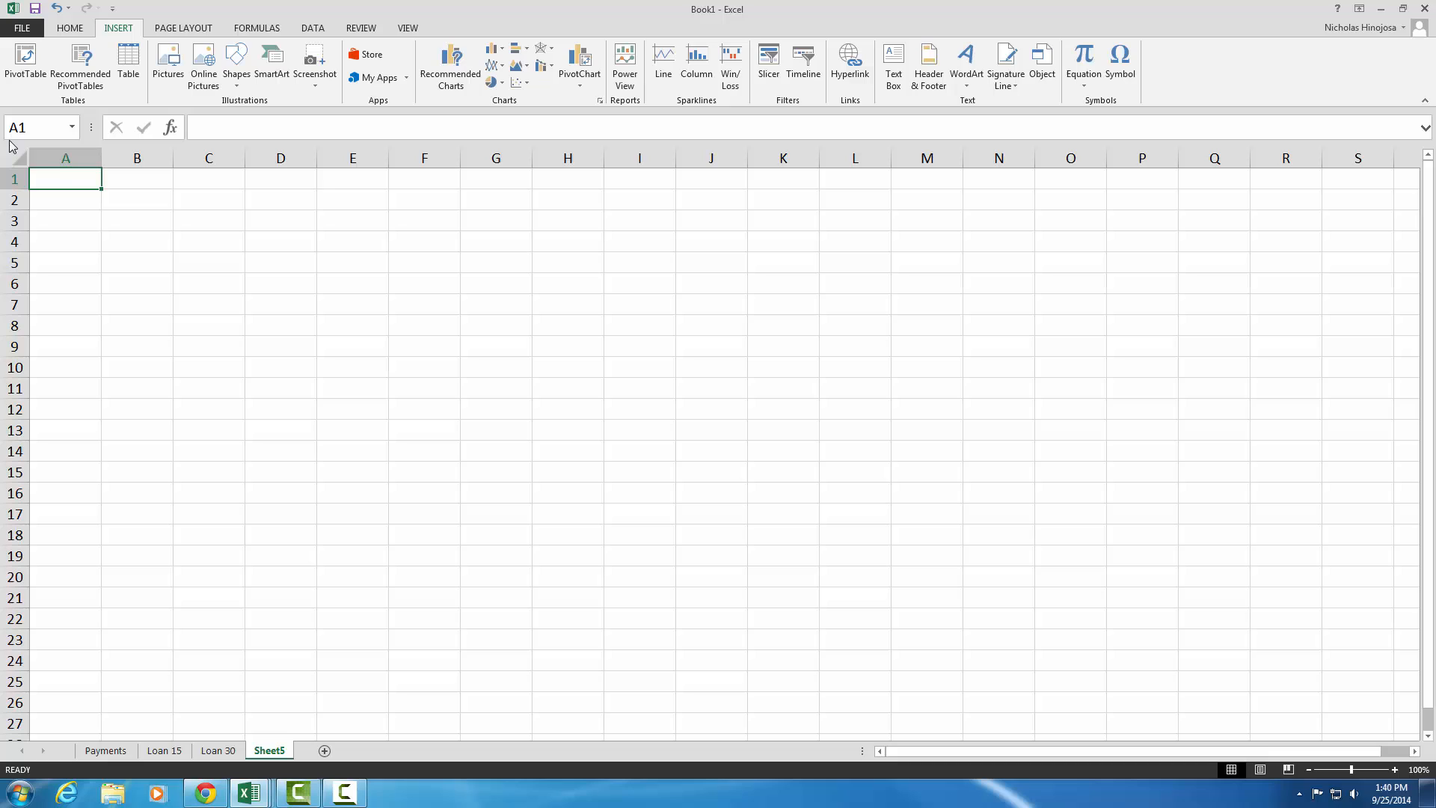
mouse_move(72, 176)
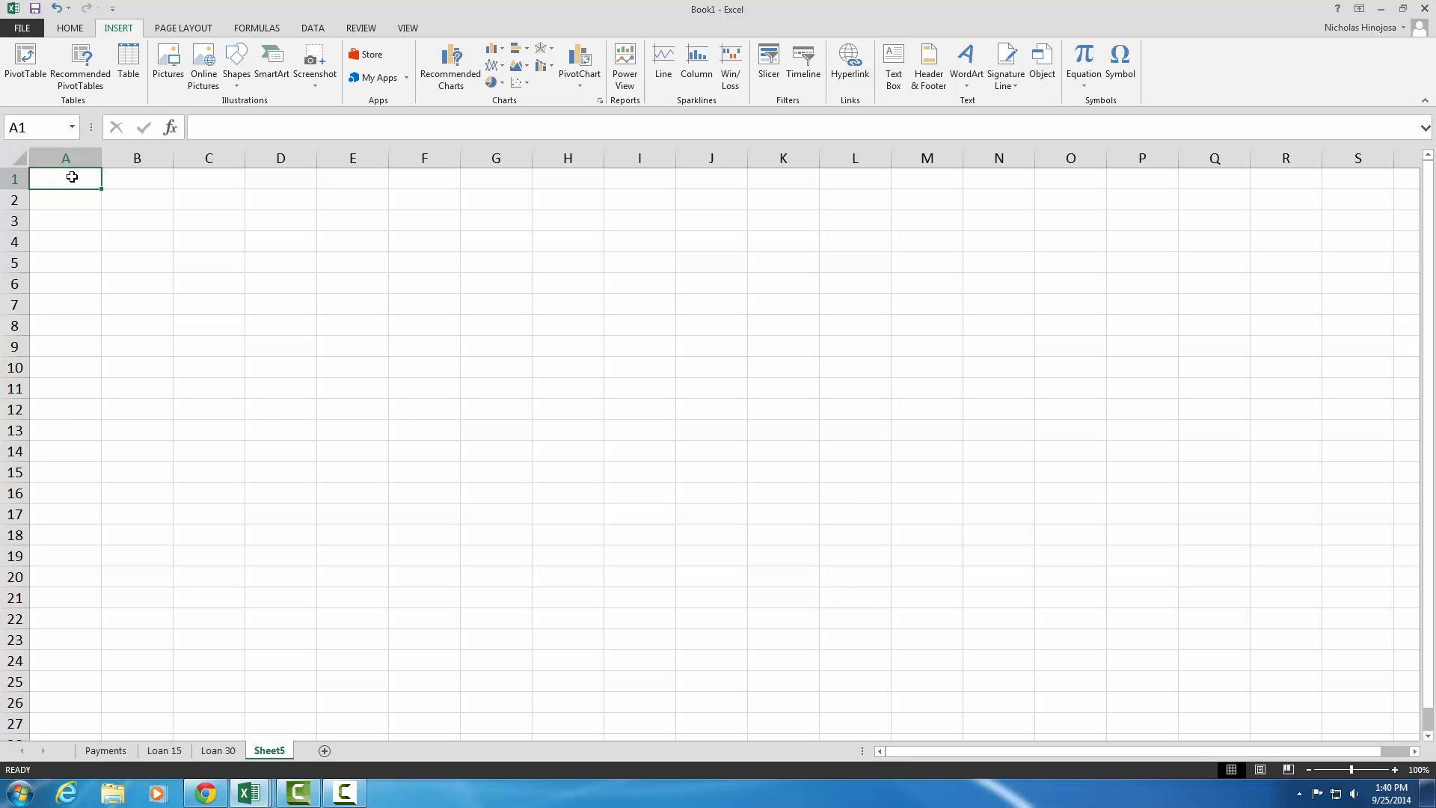
Enter the headings 'Interest 15' in A1 and 'Interest 30' in B1 on Sheet5
text(Inter)
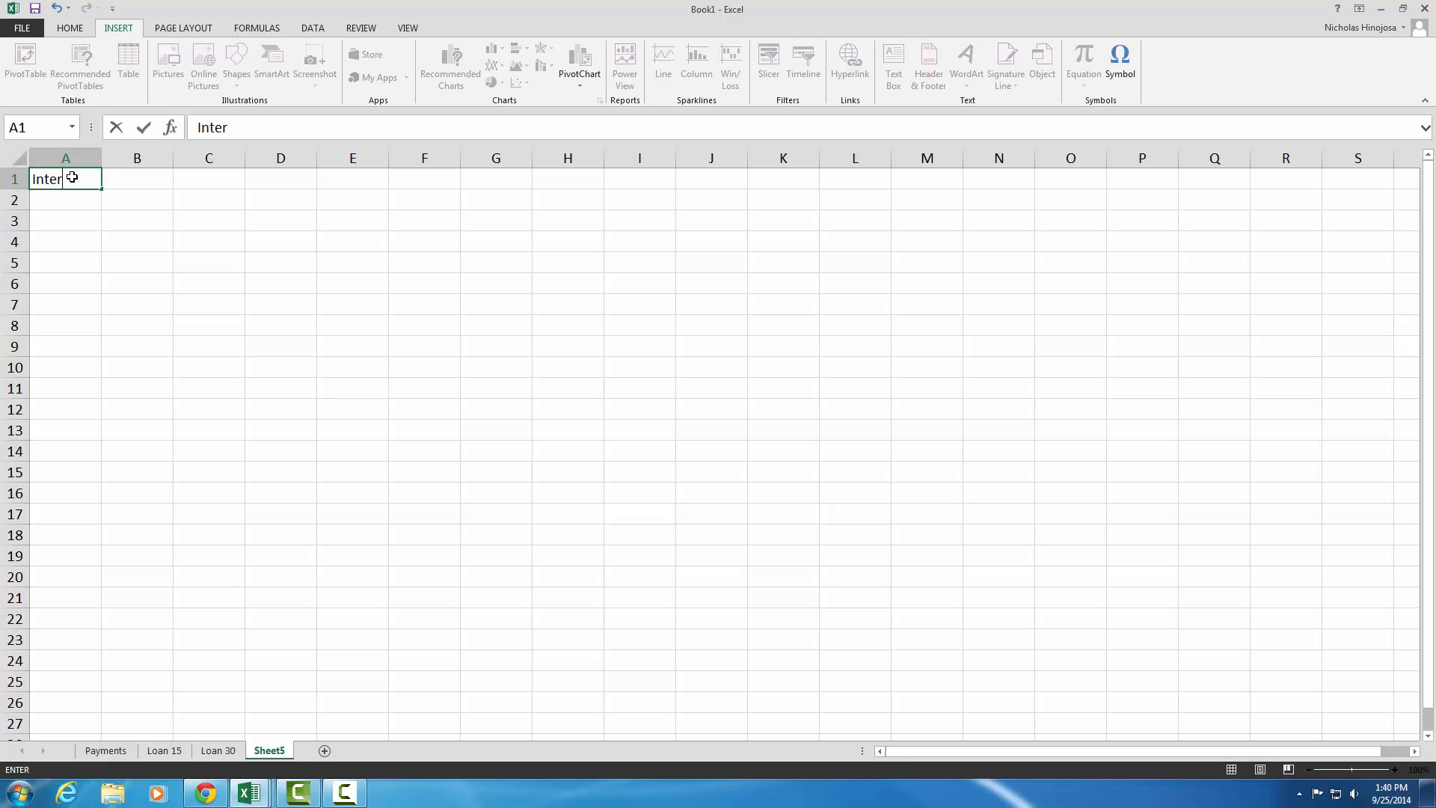
text(est 15)
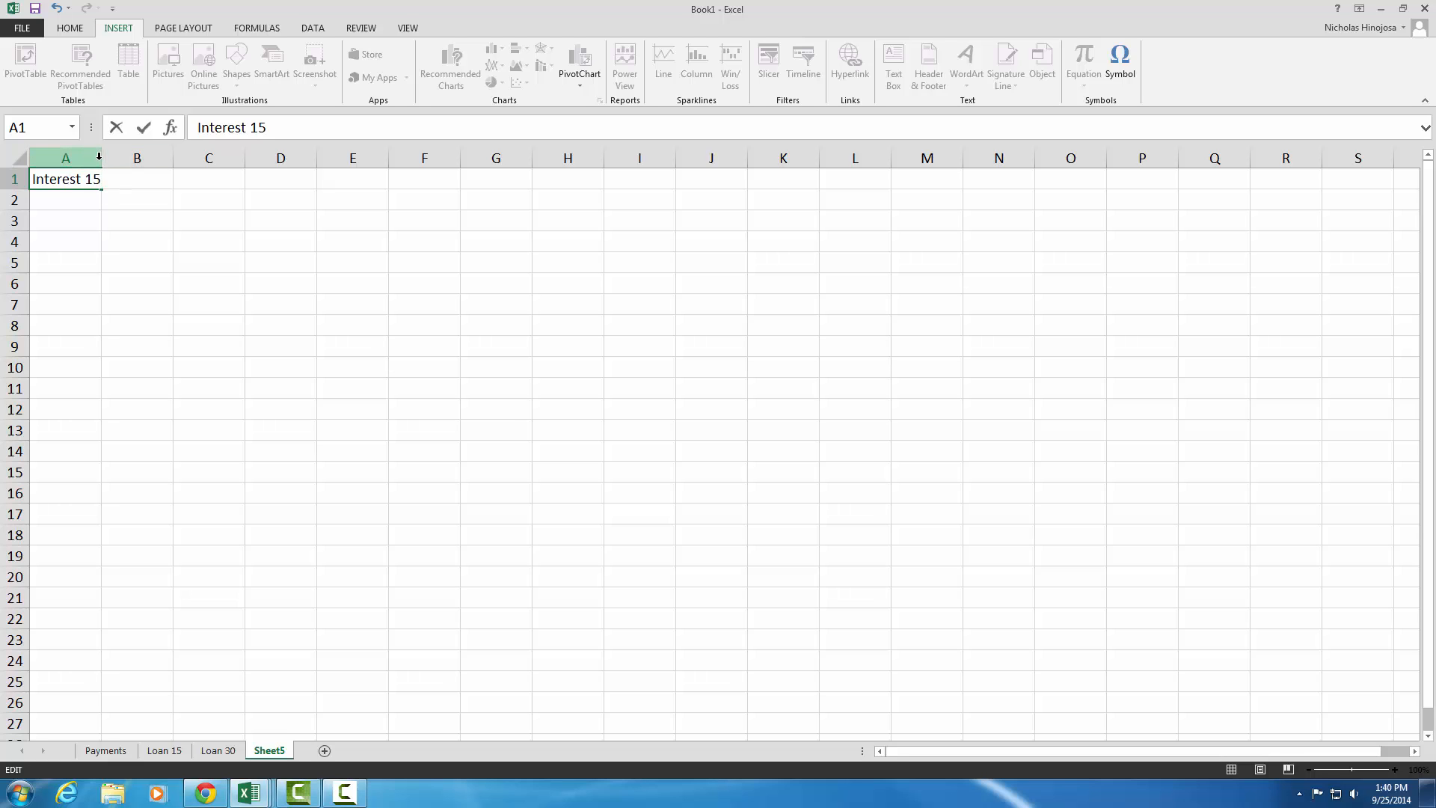
key(tab)
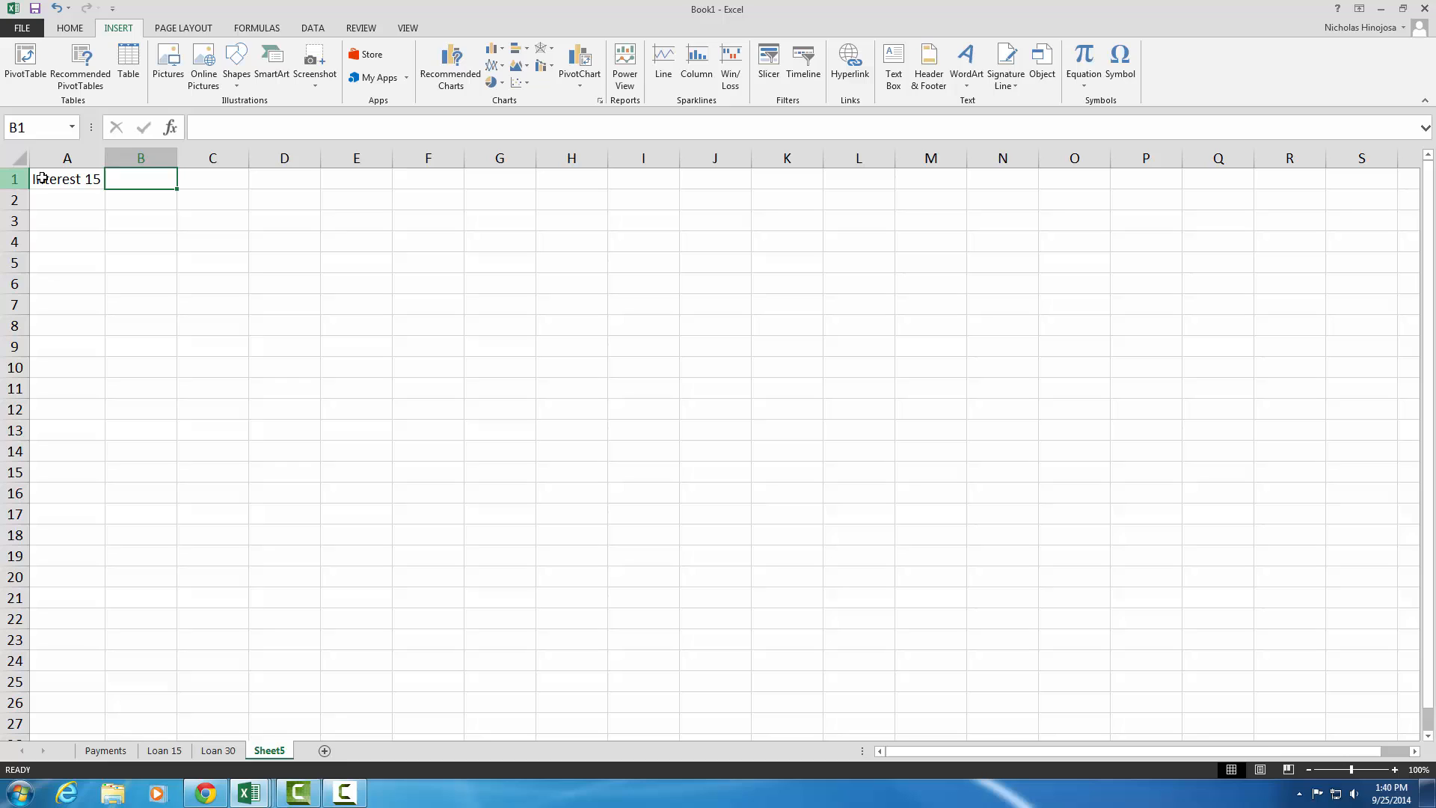
text(Inter)
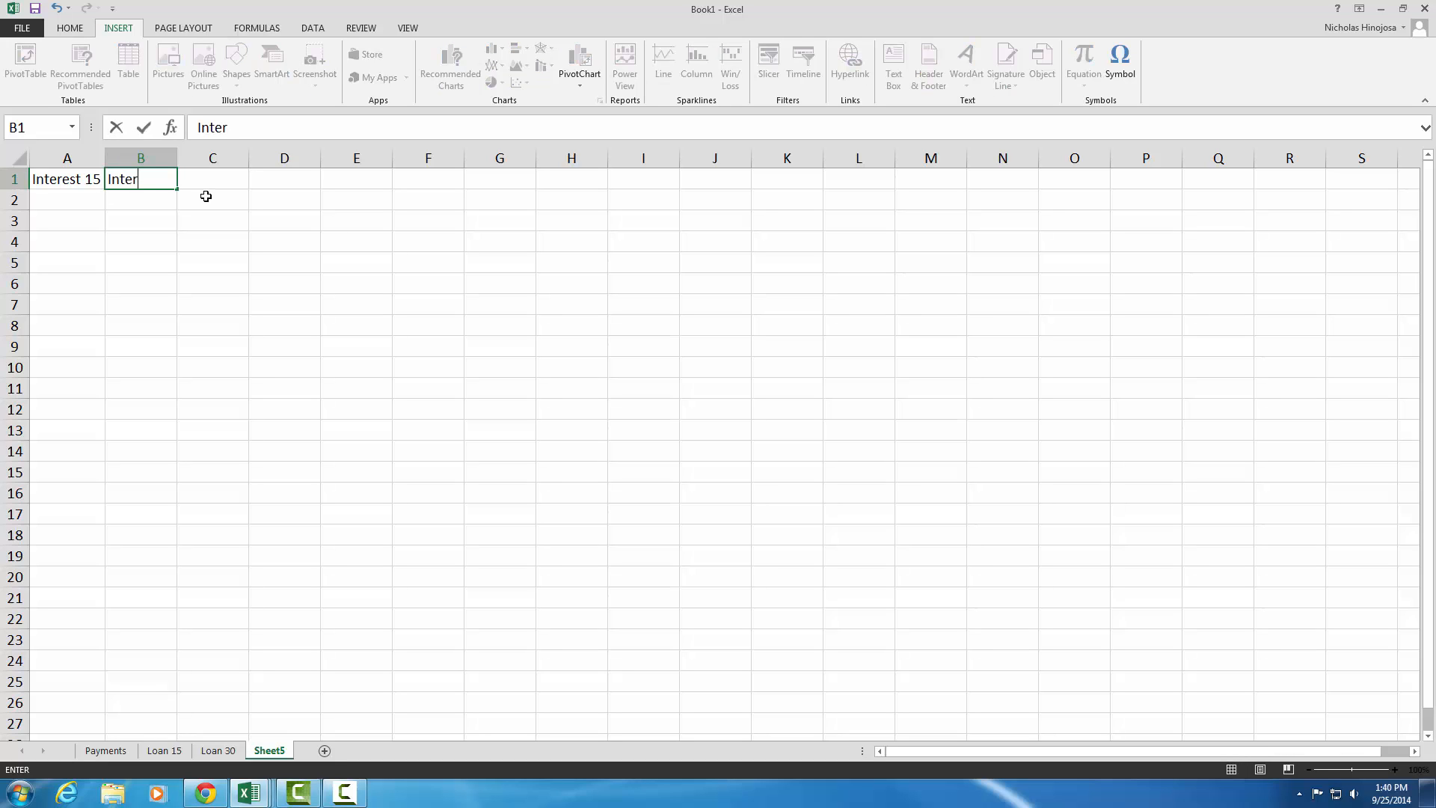
text(est 30)
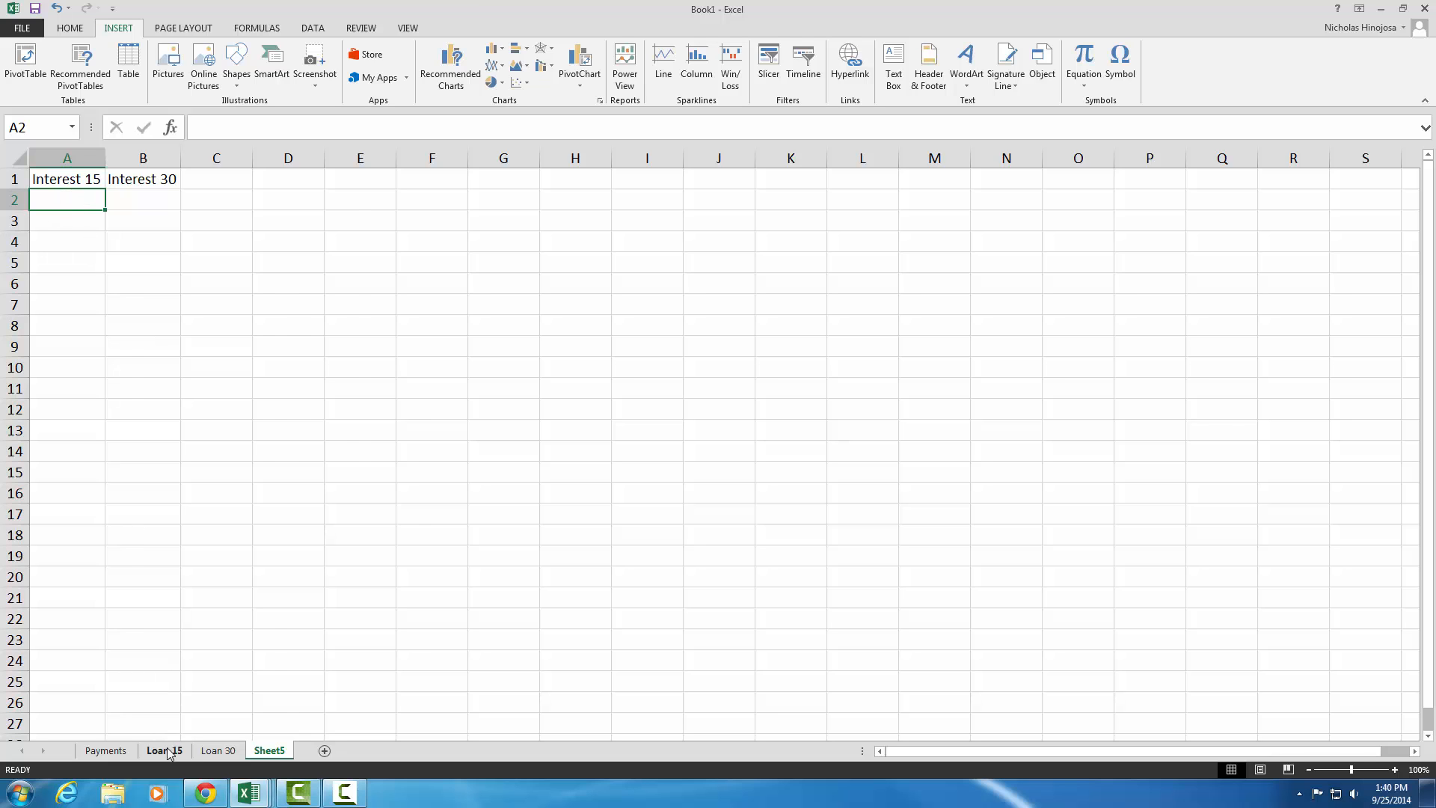
Copy the Loan 15 Interest values C3:C182 and return to Sheet5
click(165, 749)
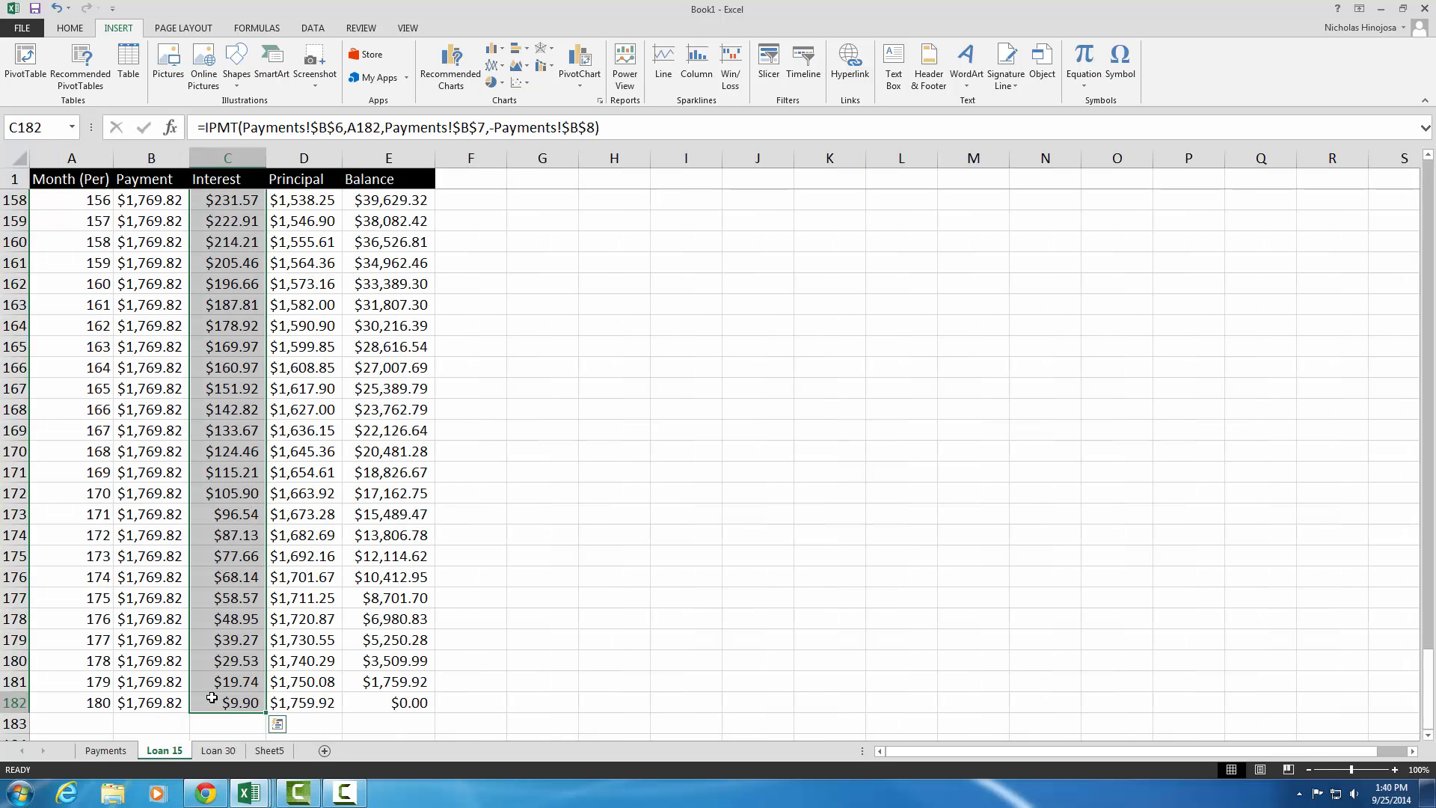
scroll(up, 3)
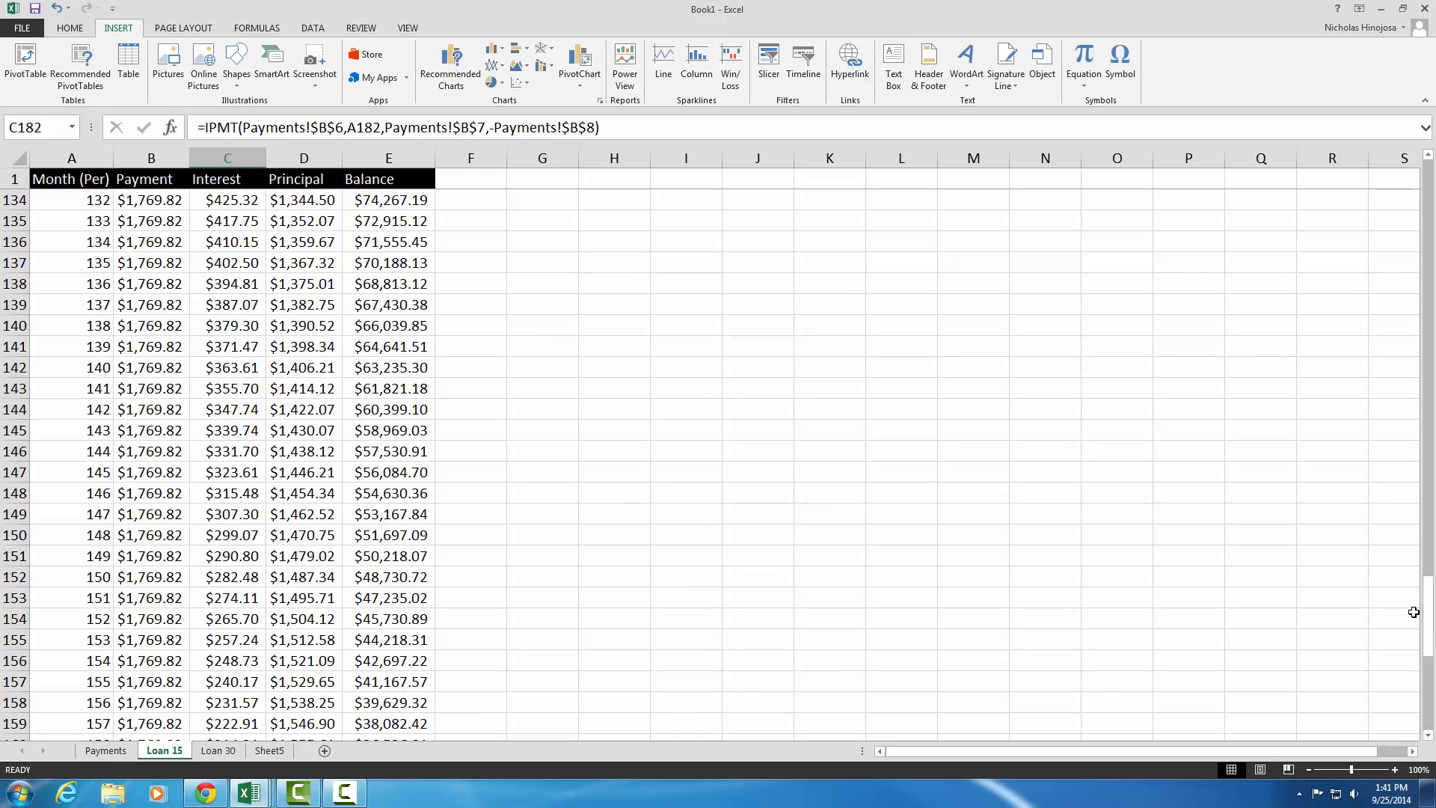
scroll(up, 3)
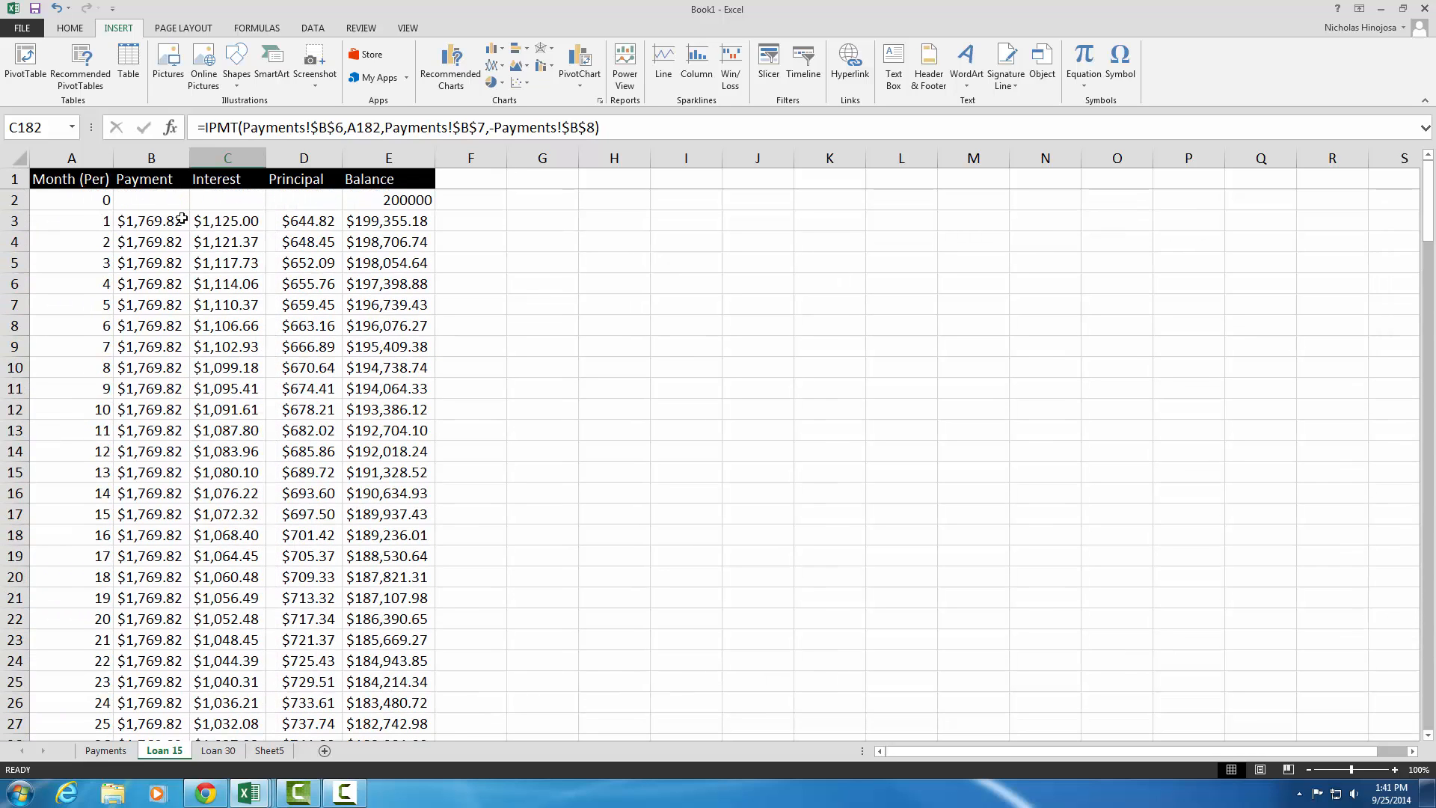
mouse_move(225, 222)
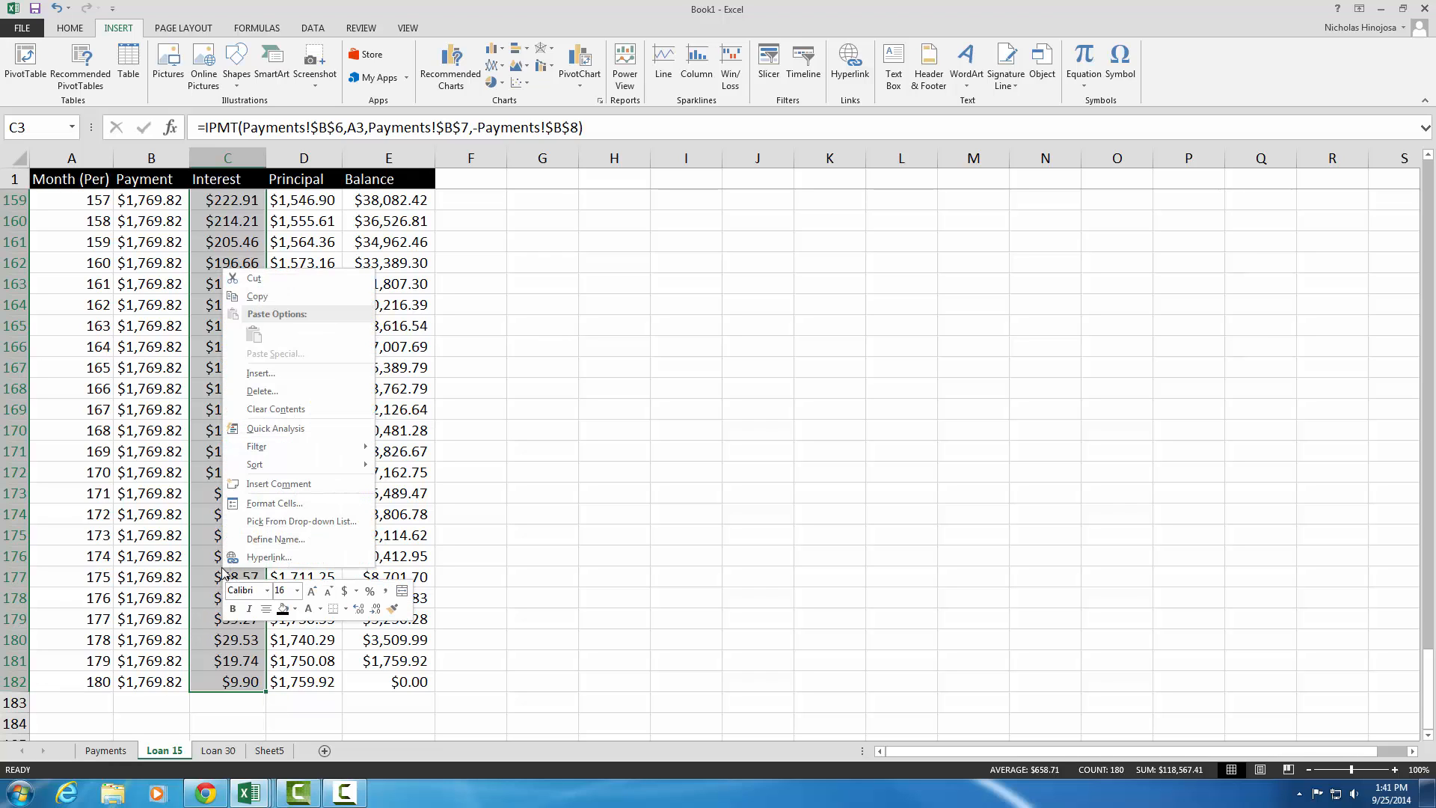
click(257, 296)
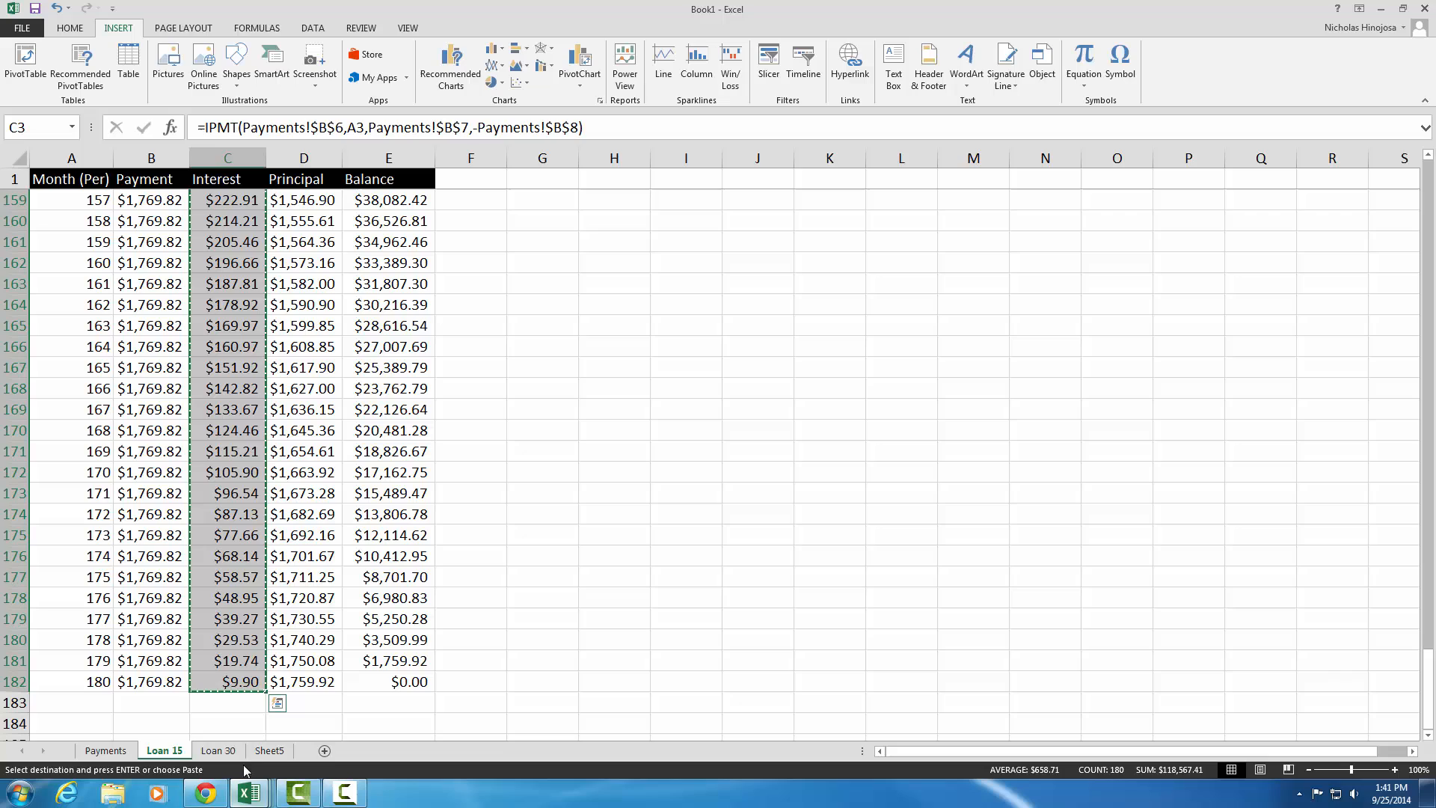
click(269, 749)
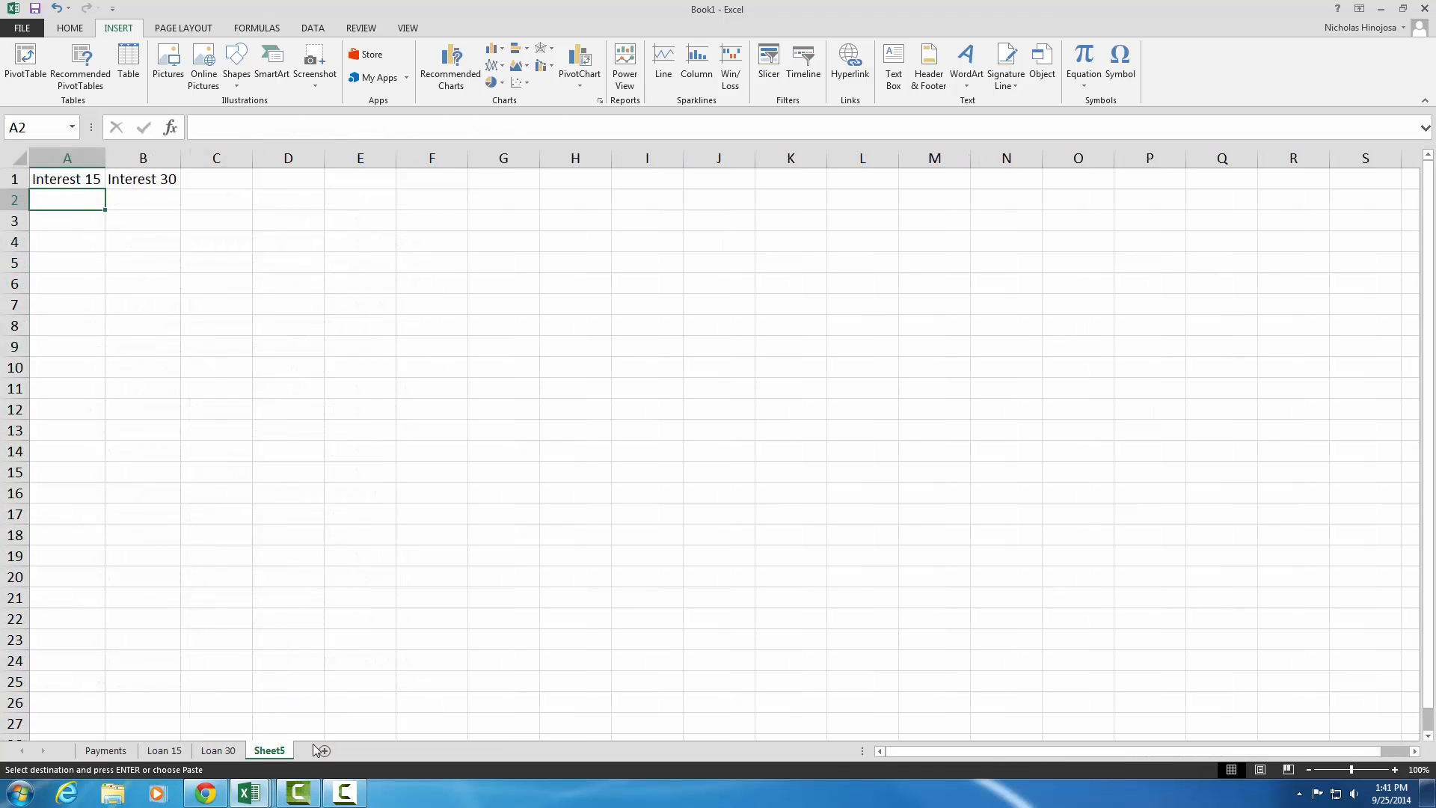
mouse_move(251, 386)
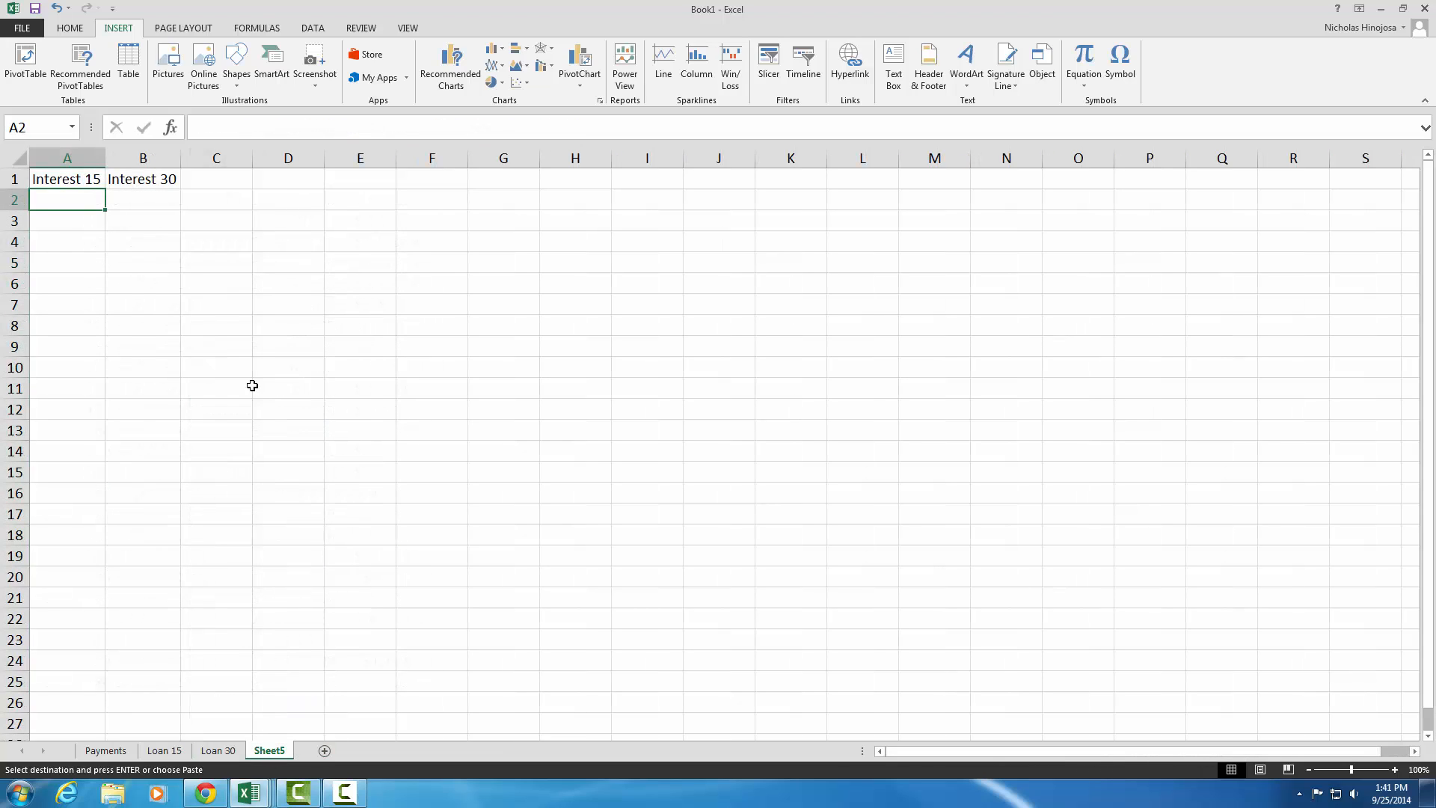
Paste the 15-year interest amounts as values into A2 under Interest 15
right_click(68, 199)
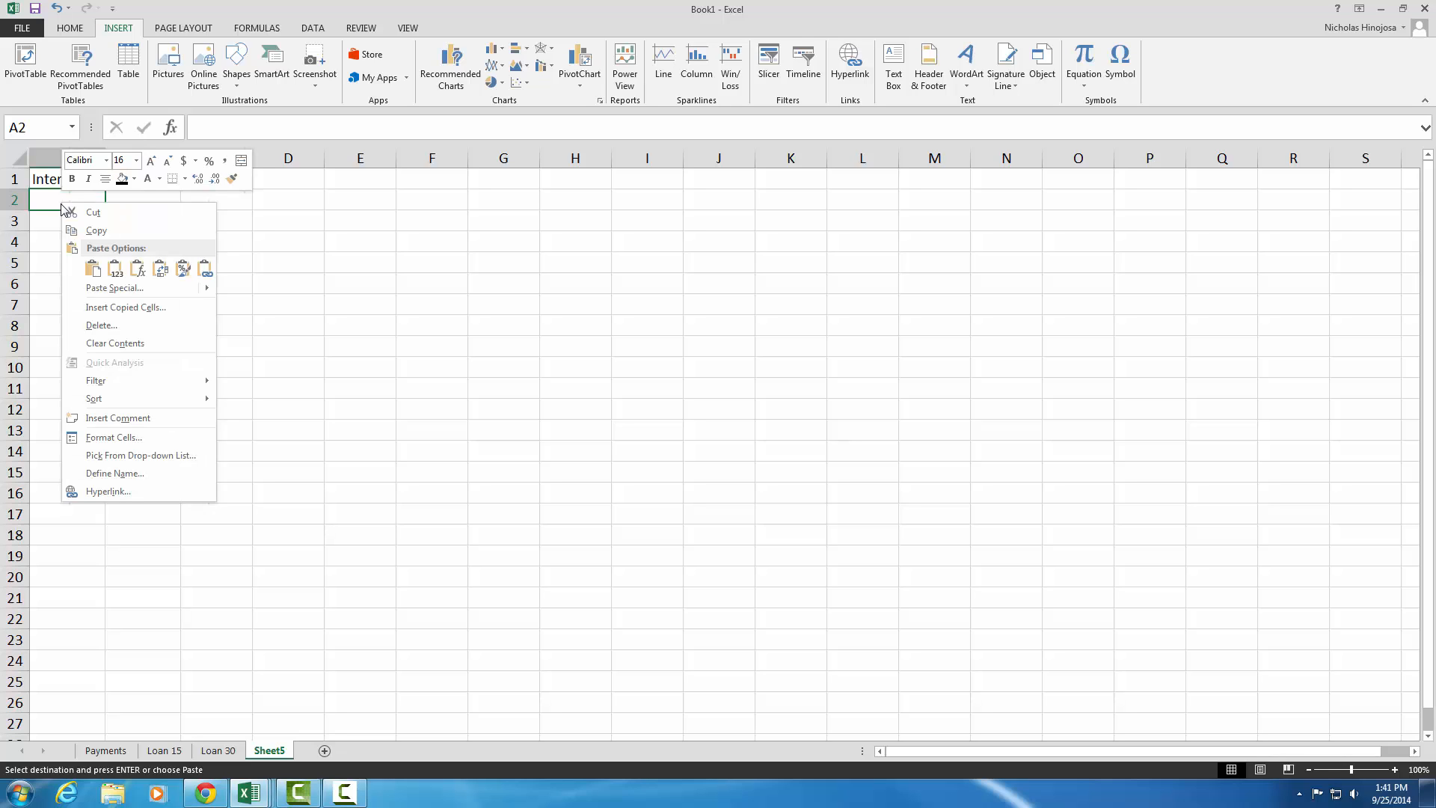
click(92, 268)
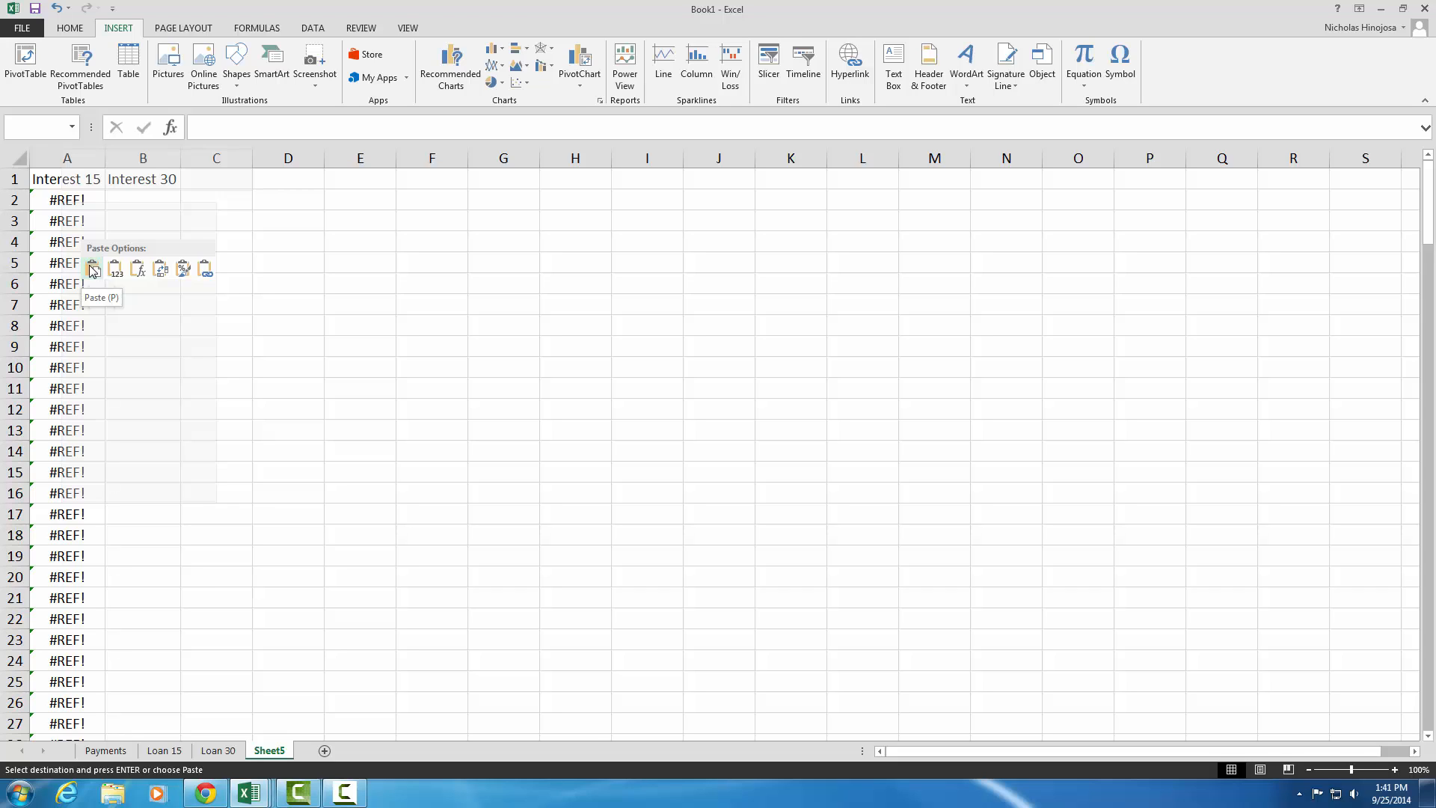
click(116, 267)
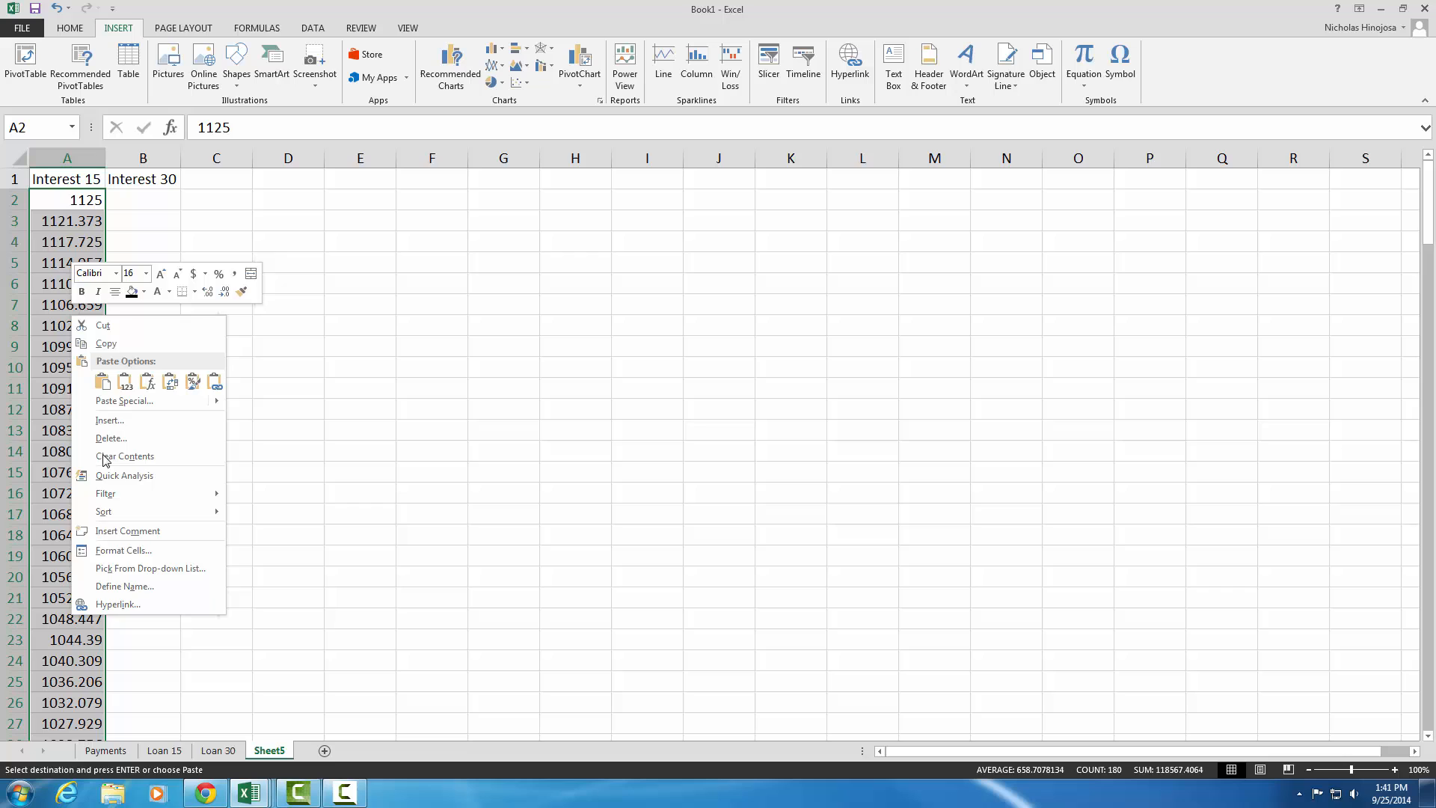
Format the pasted Interest 15 values as currency, then move to B2 and the Loan 30 sheet
click(122, 549)
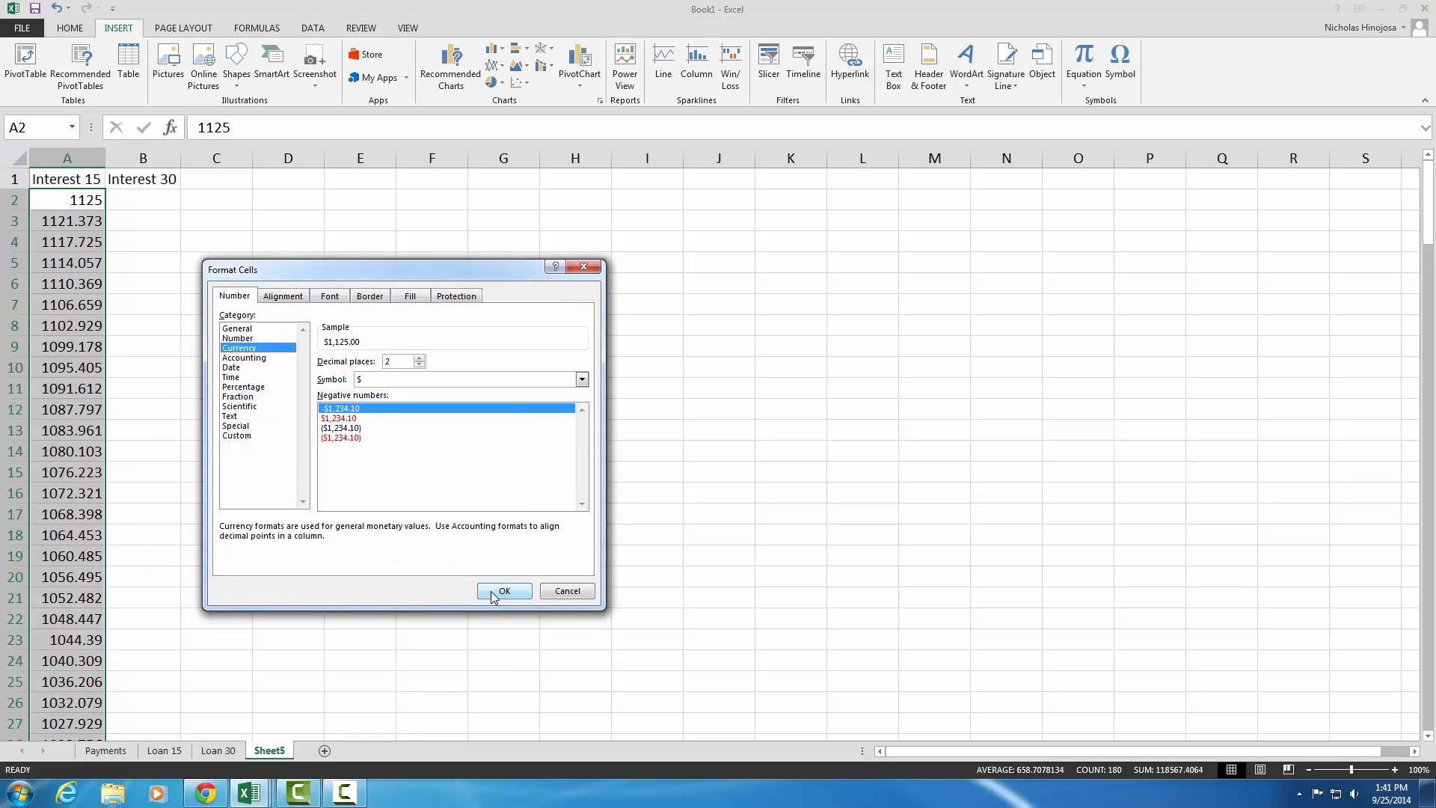
click(504, 589)
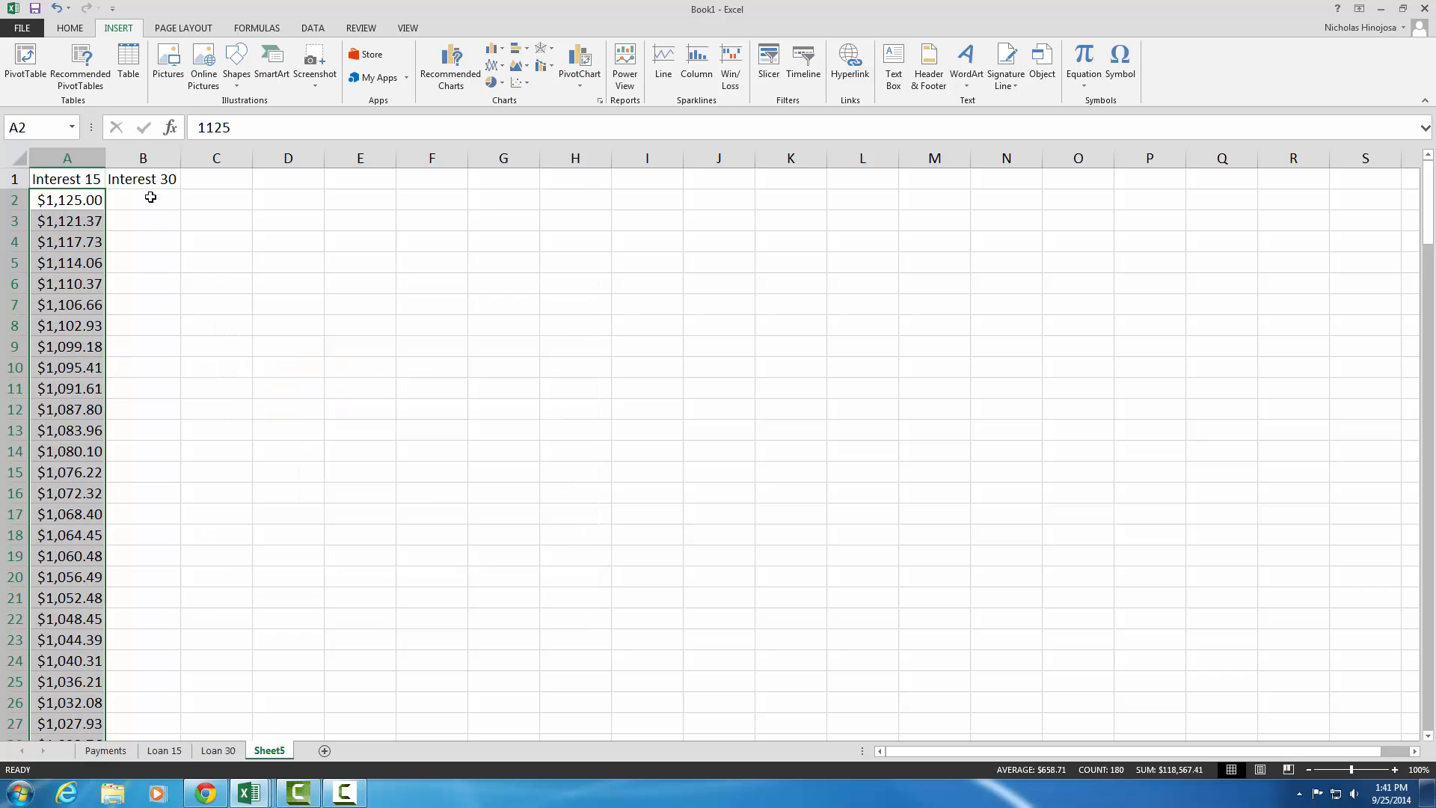
click(143, 198)
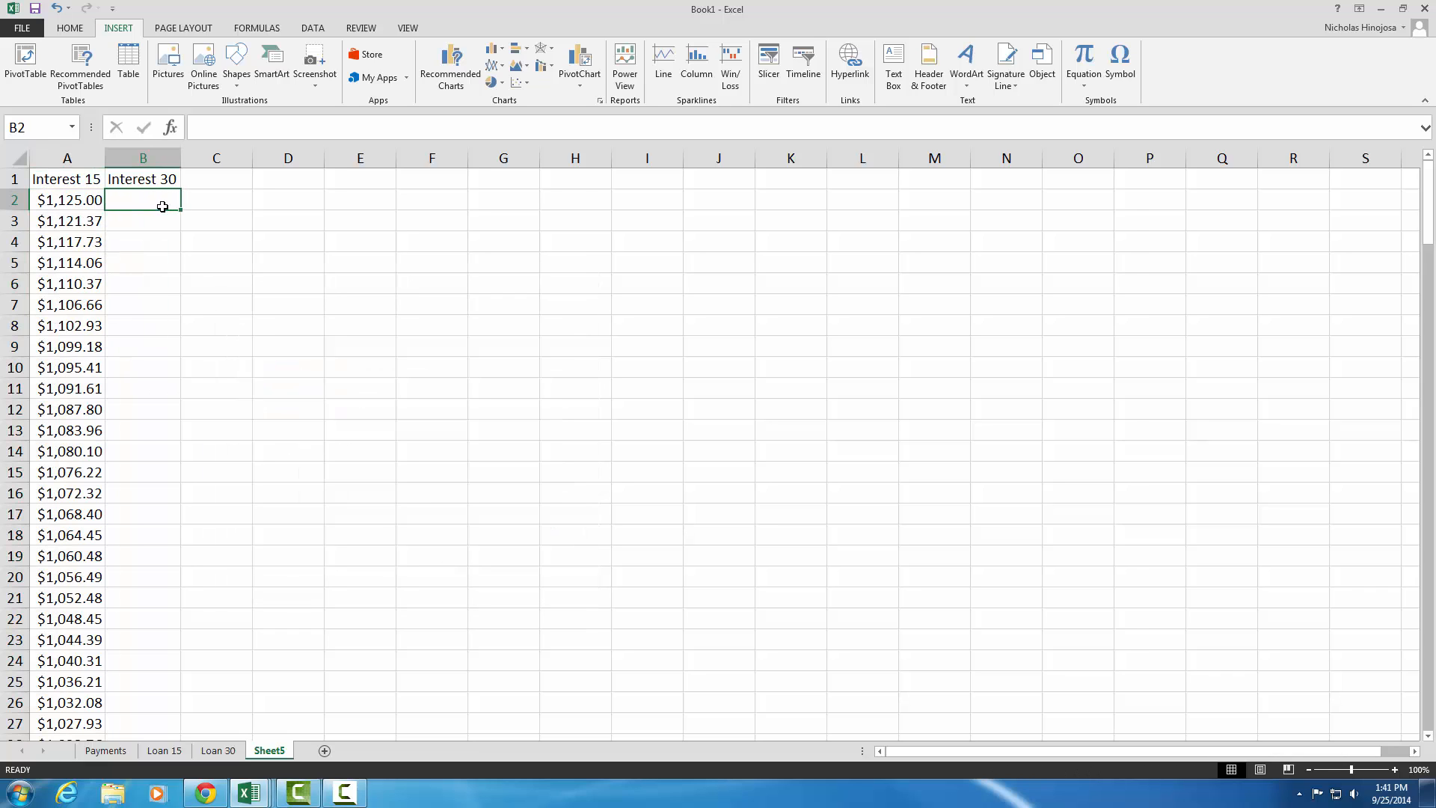
click(217, 749)
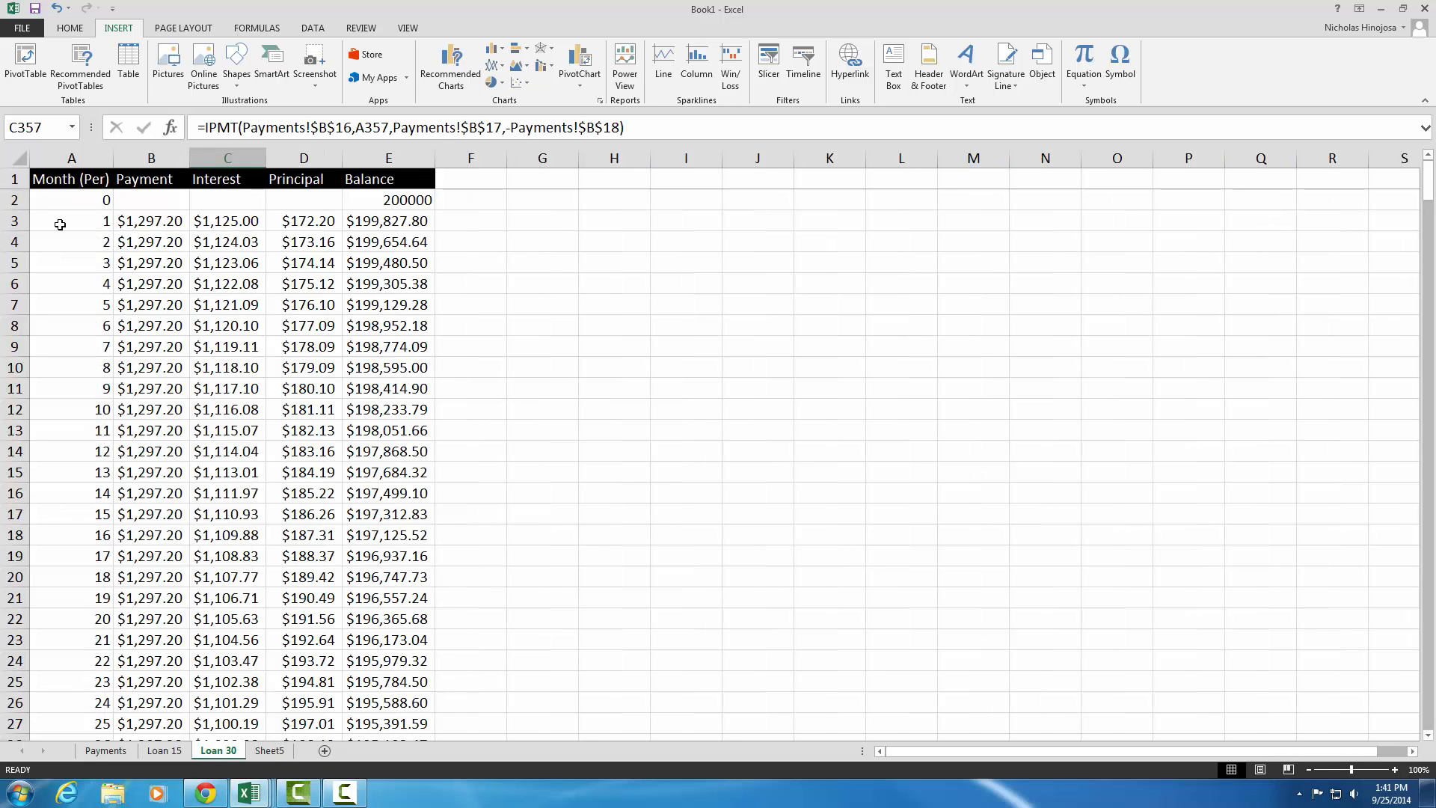
Copy the Loan 30 Interest values C3:C362 and return to Sheet5
drag(228, 222, 227, 242)
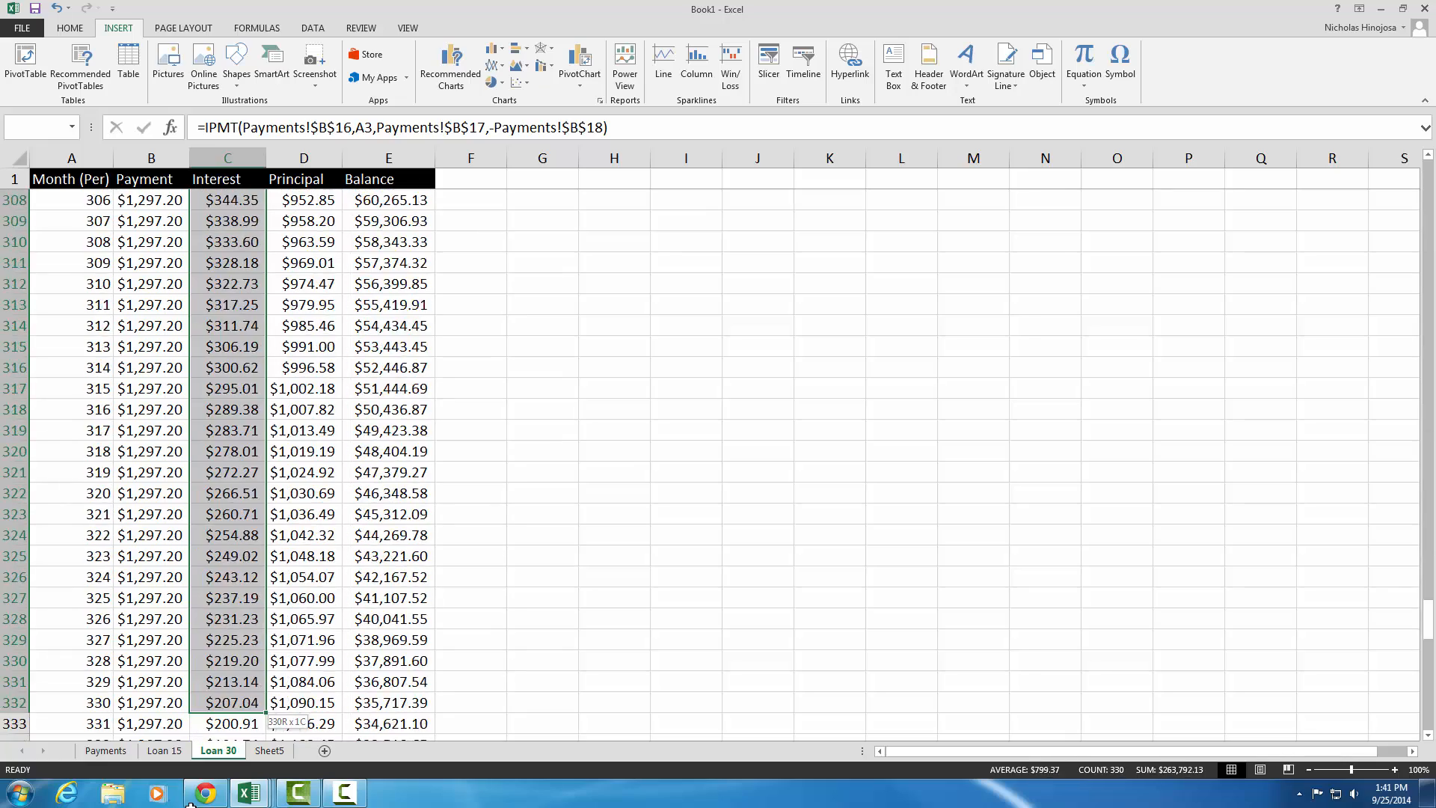
scroll(down, 3)
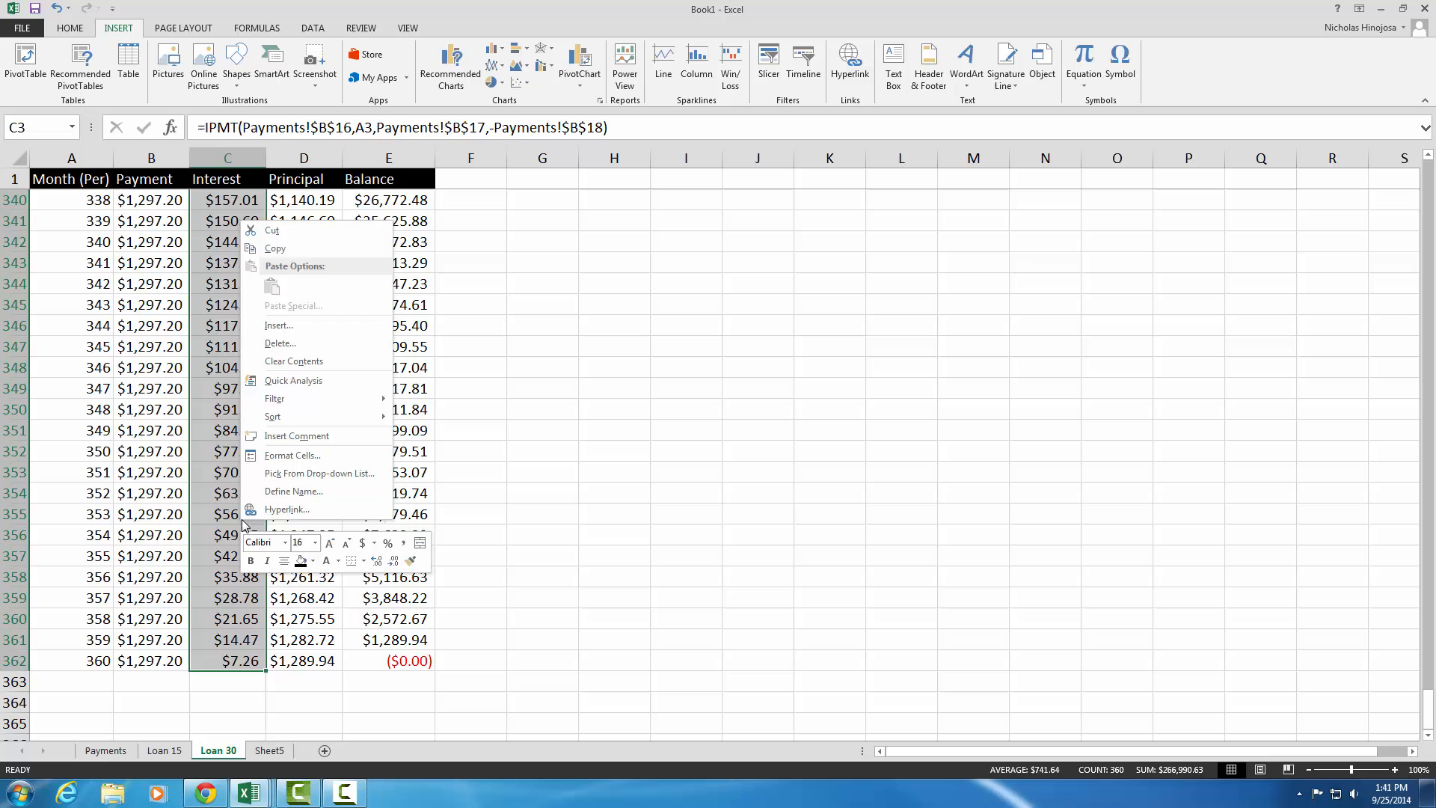
click(273, 248)
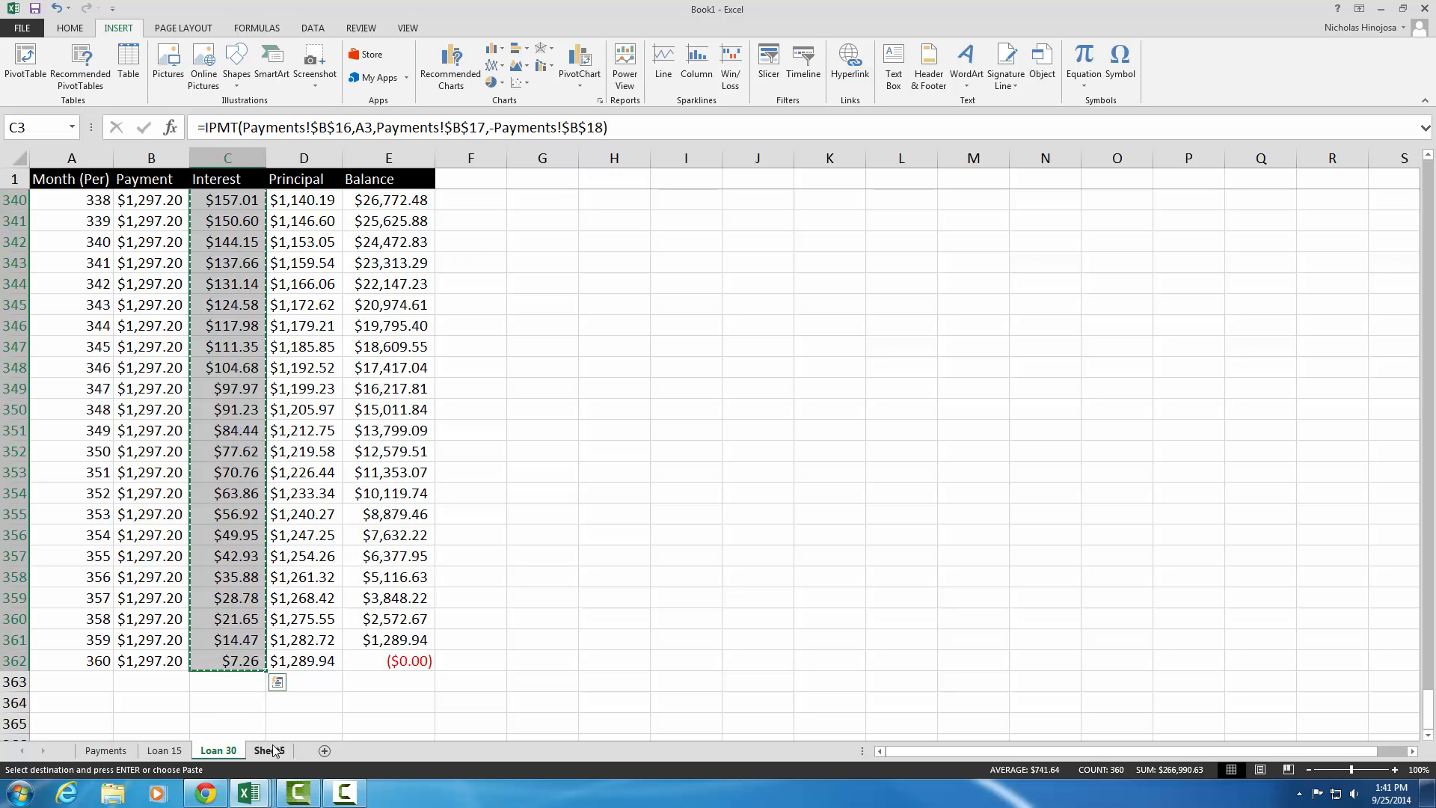
click(267, 750)
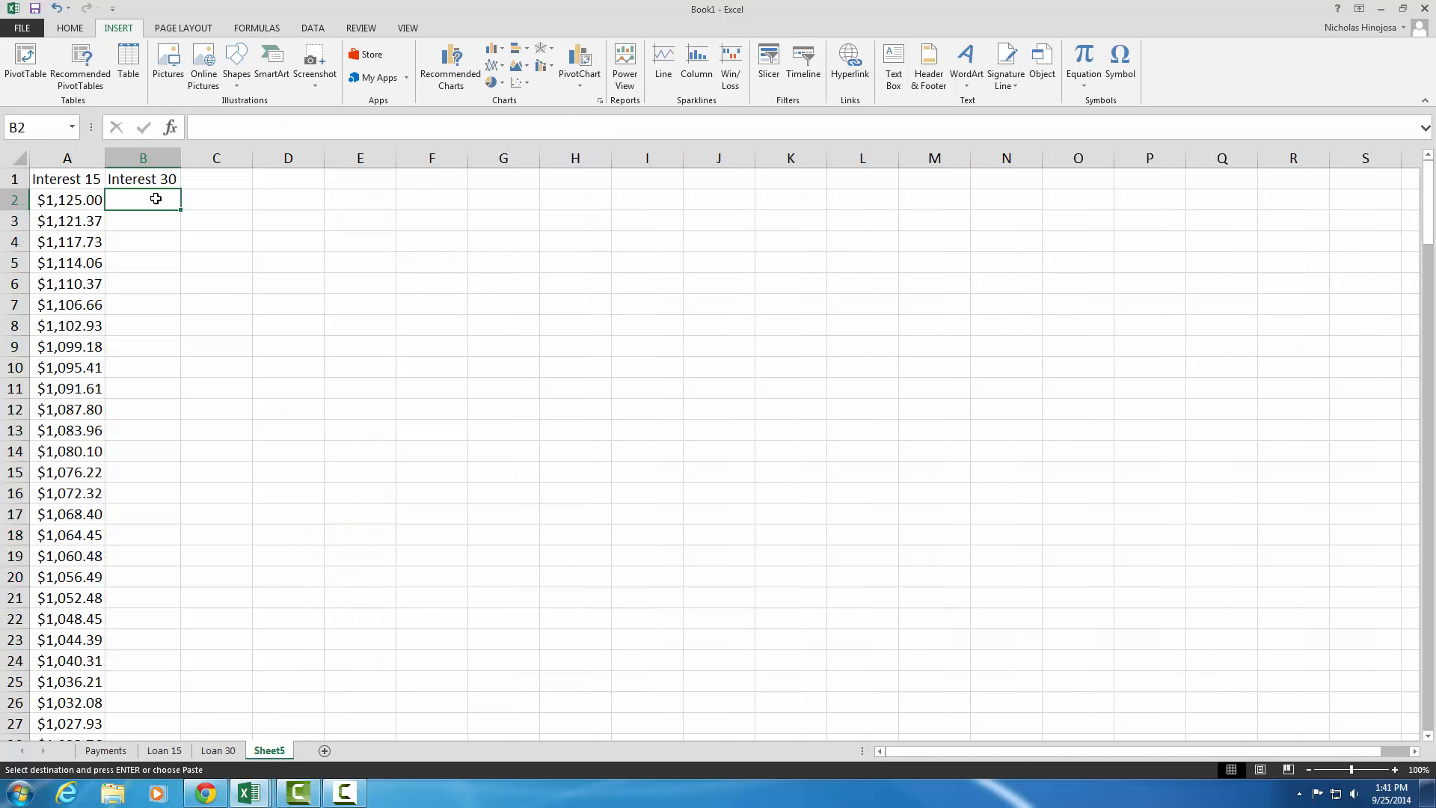
Paste the 30-year interest amounts as values into B2 under Interest 30
right_click(156, 199)
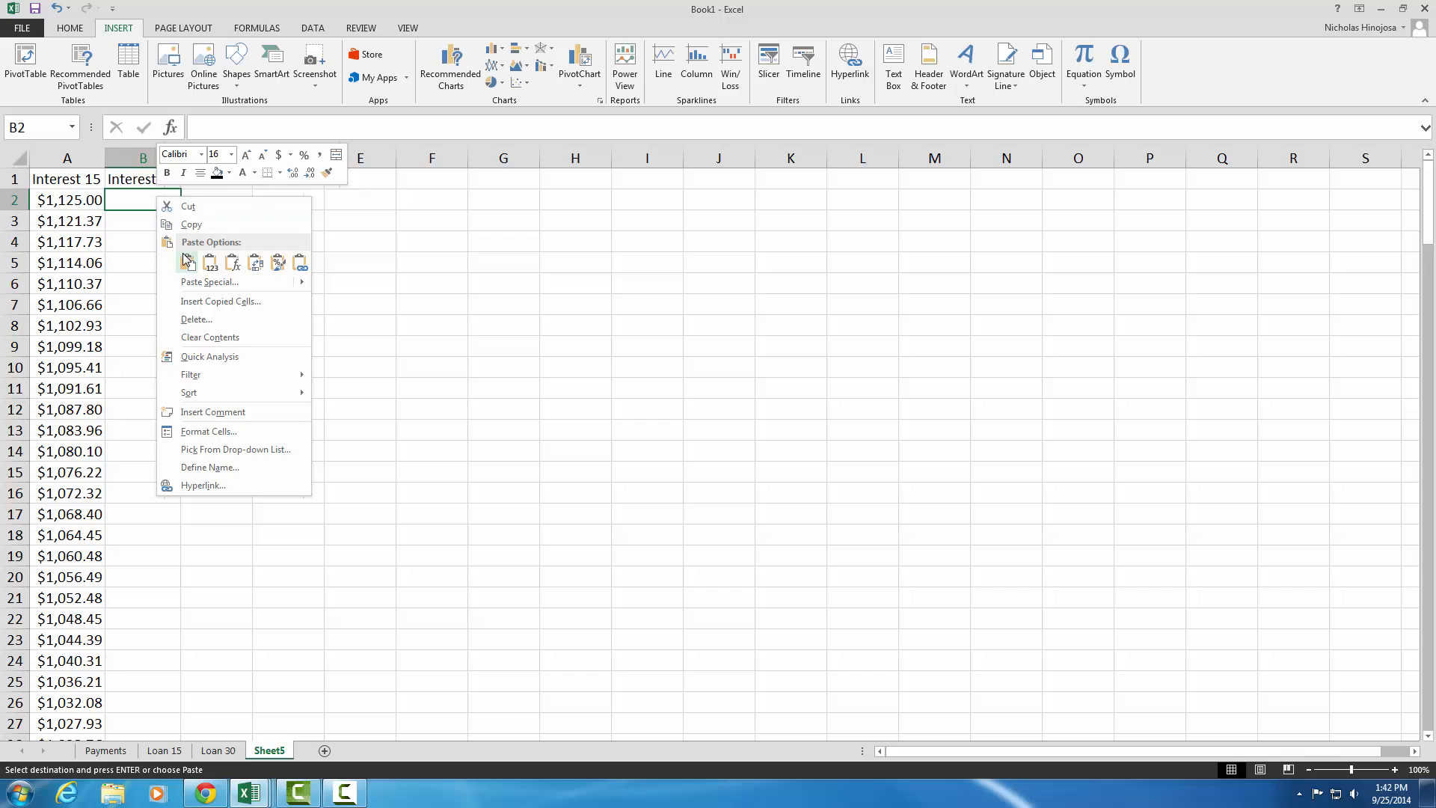
click(209, 263)
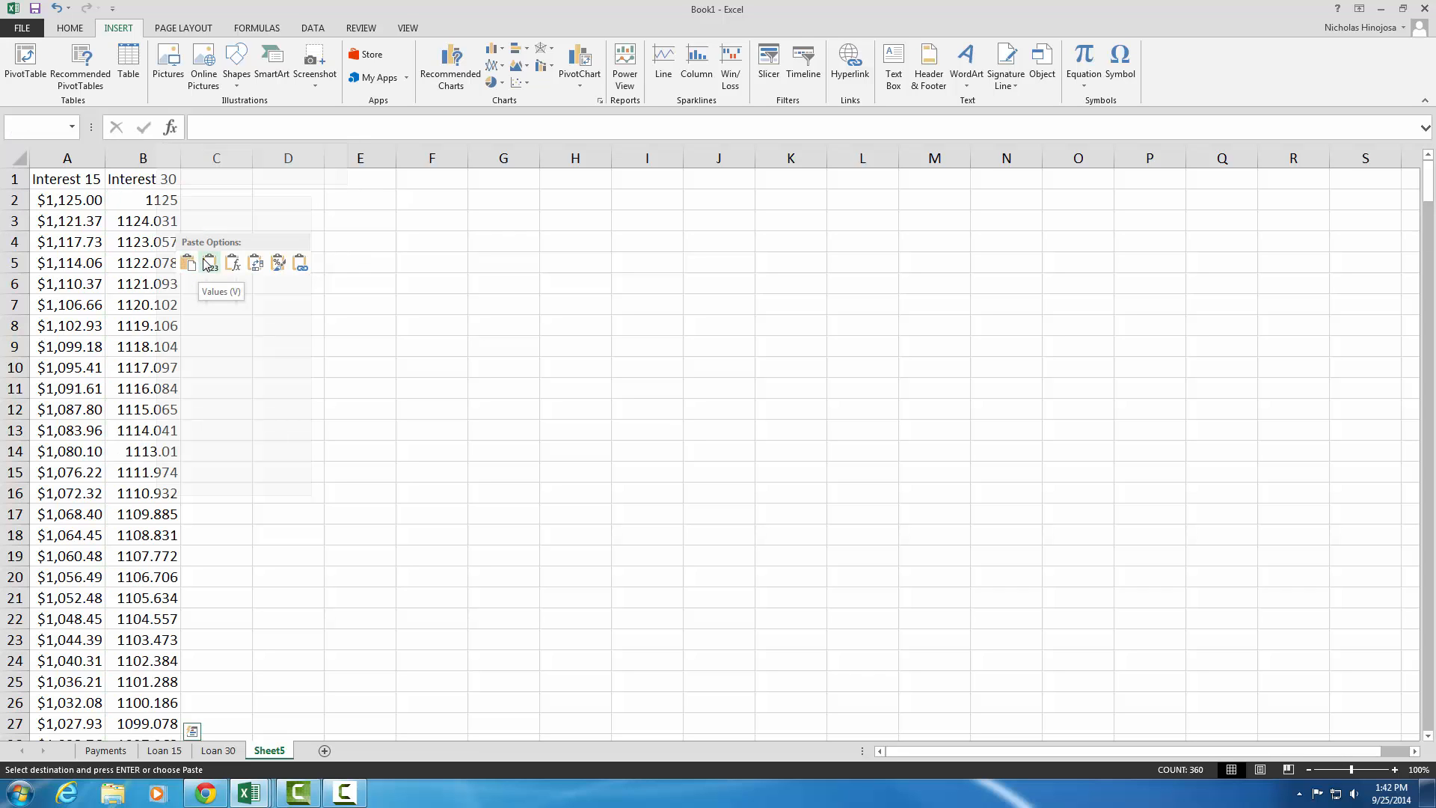
click(209, 263)
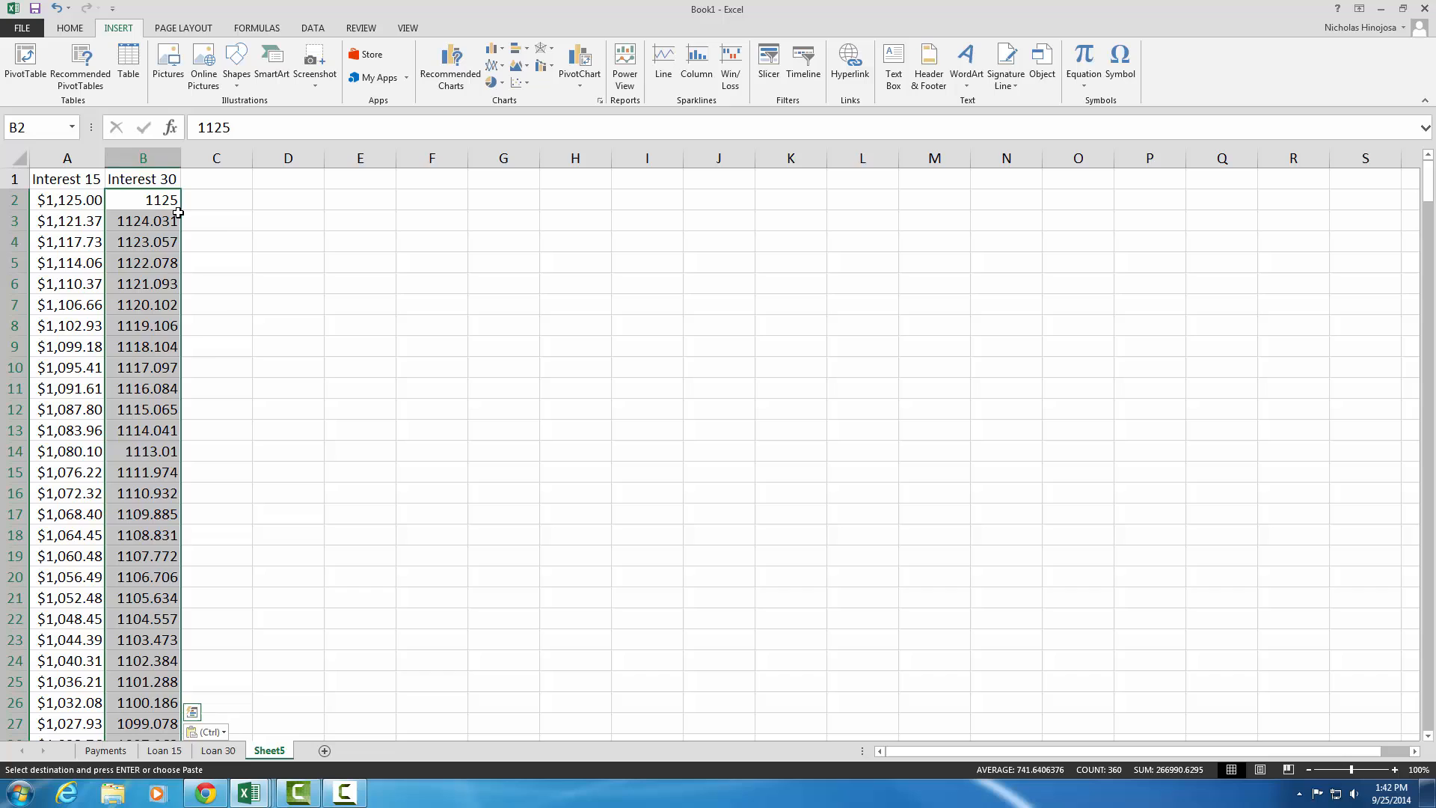
Format column B's Interest 30 values as currency
right_click(160, 199)
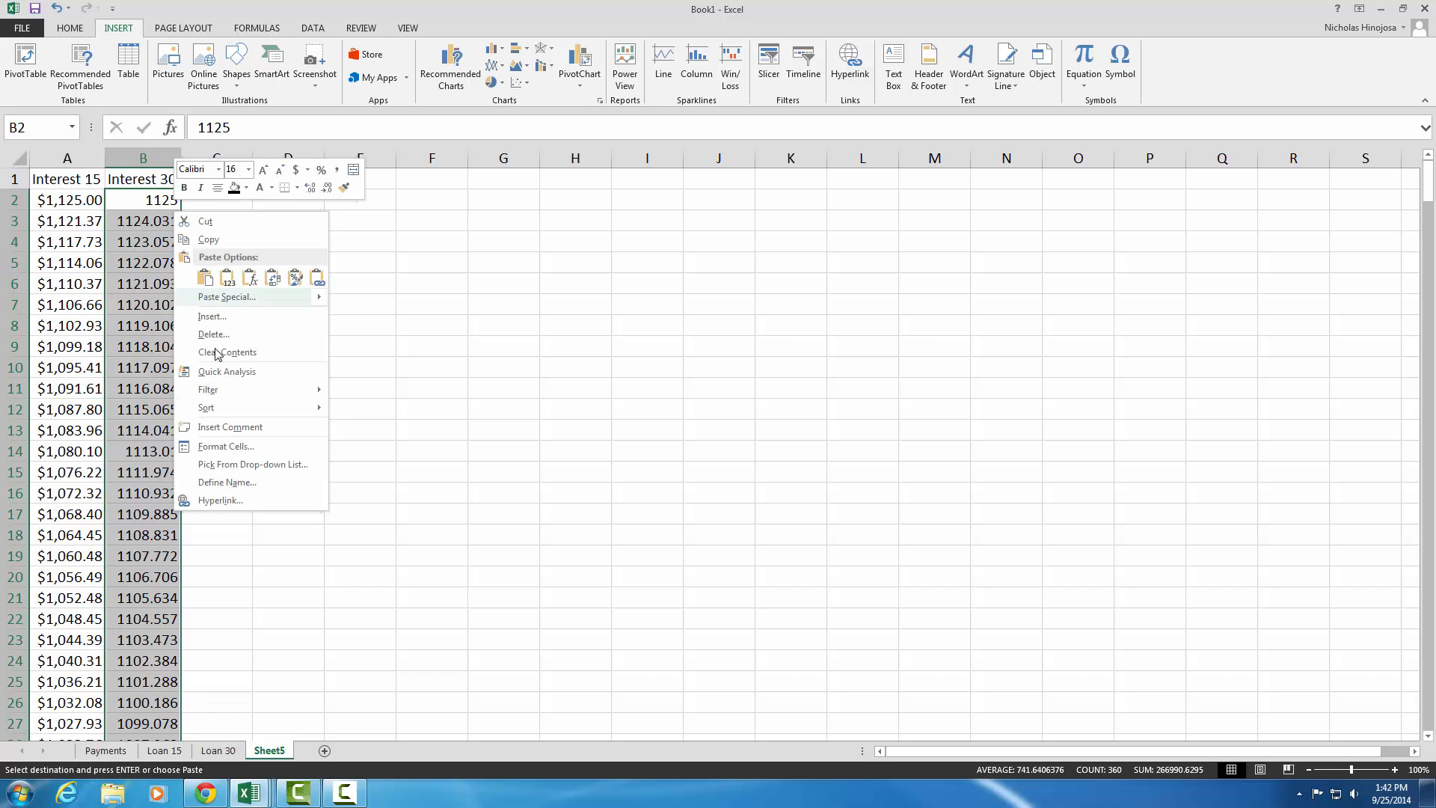
click(226, 445)
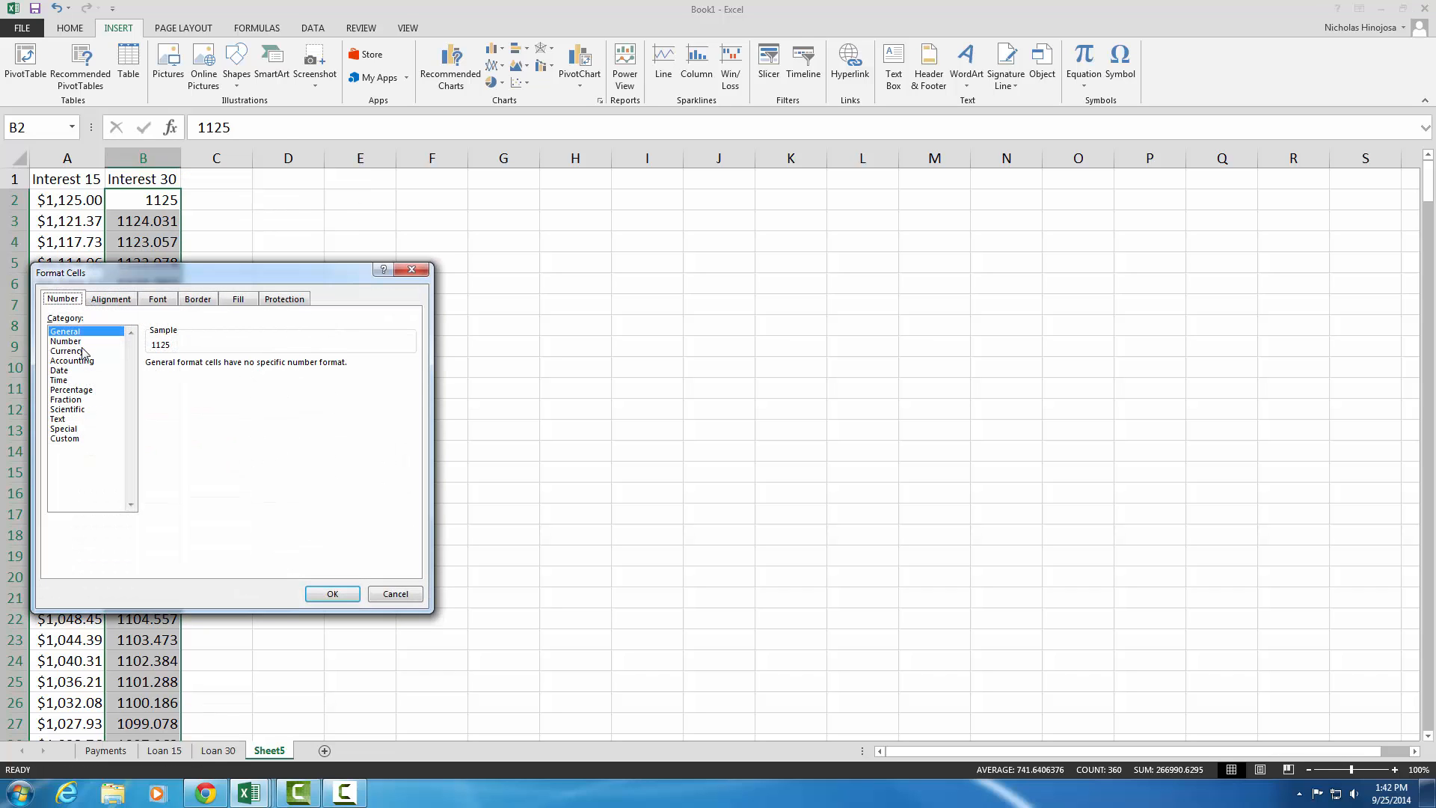
click(332, 594)
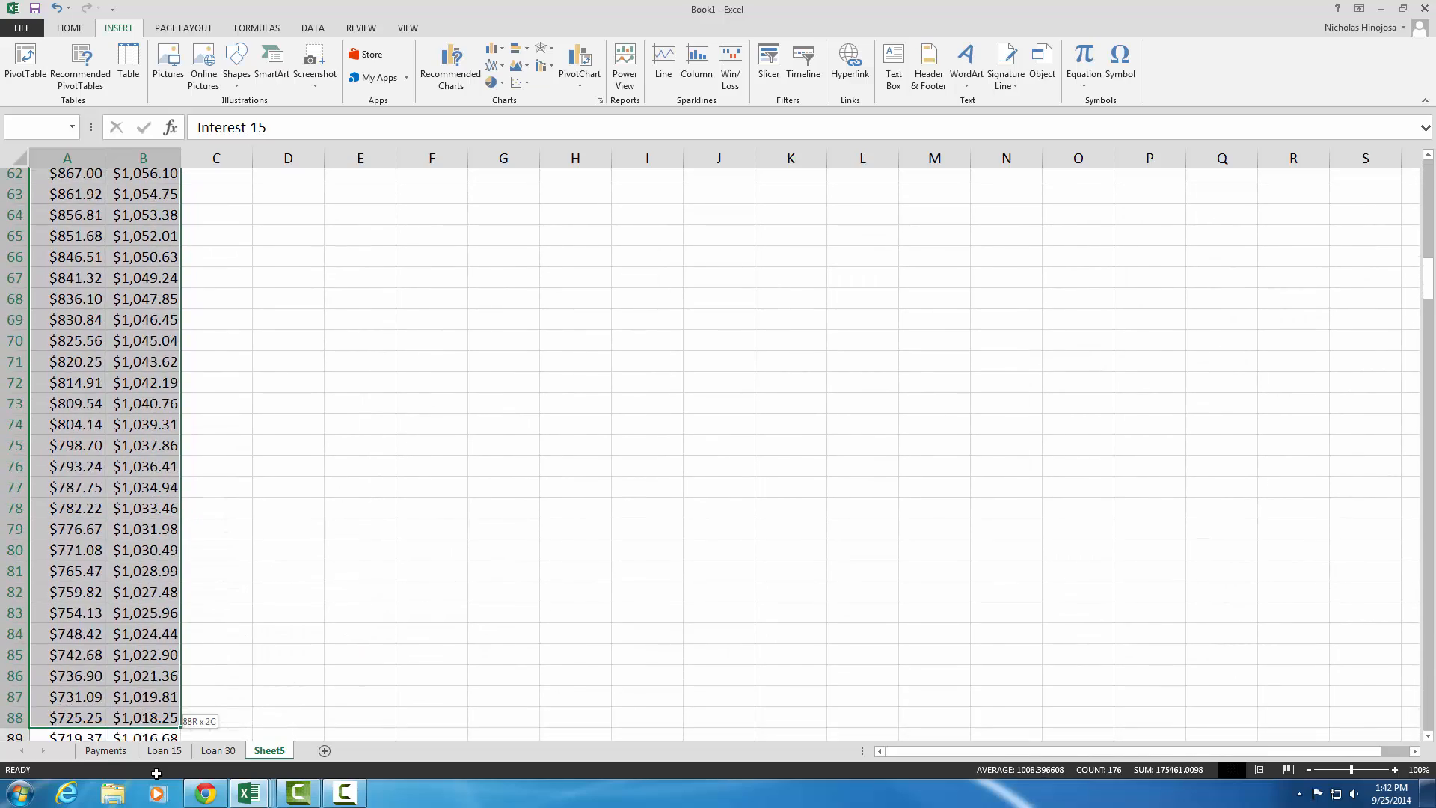
Insert a 2-D clustered column chart of columns A:B
scroll(down, 3)
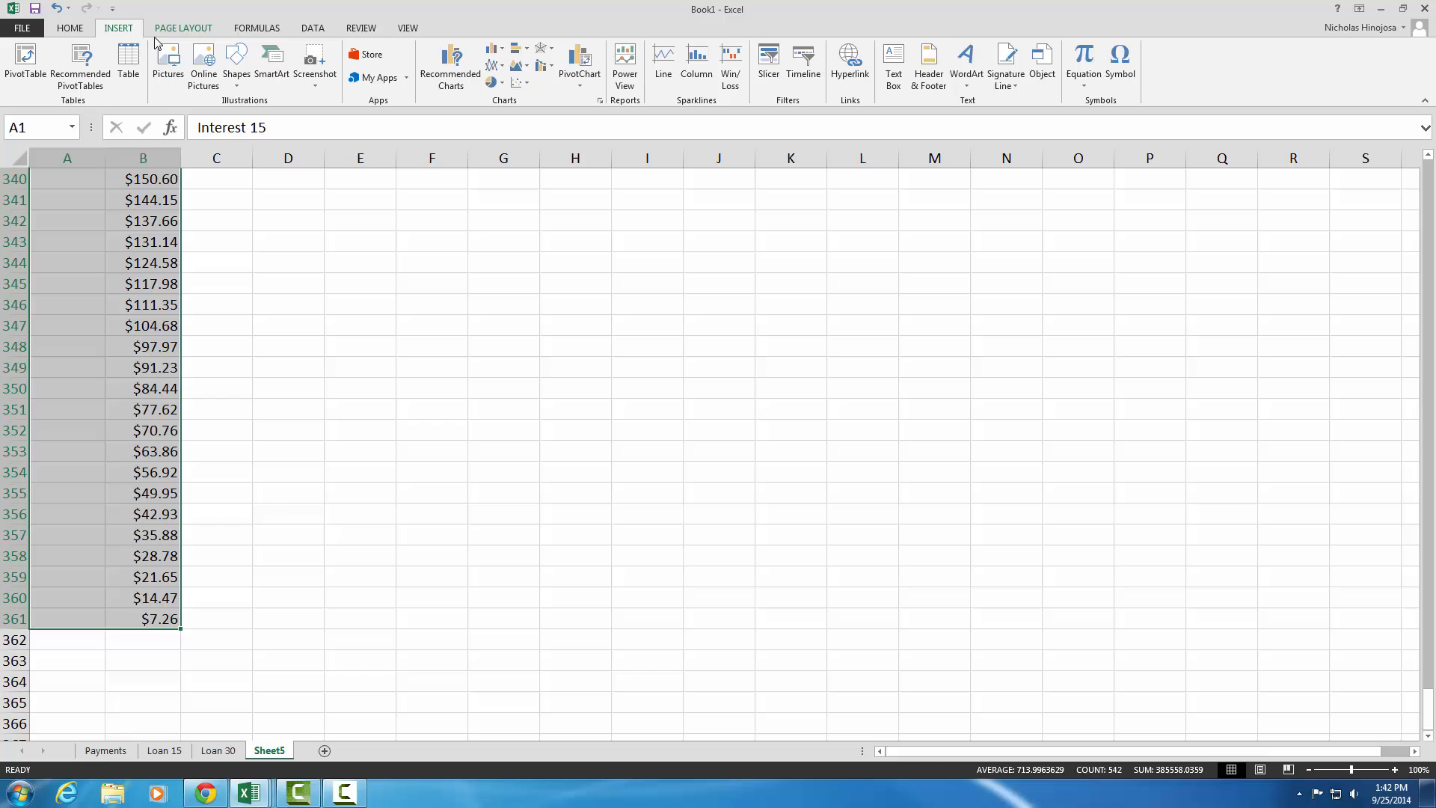
mouse_move(450, 68)
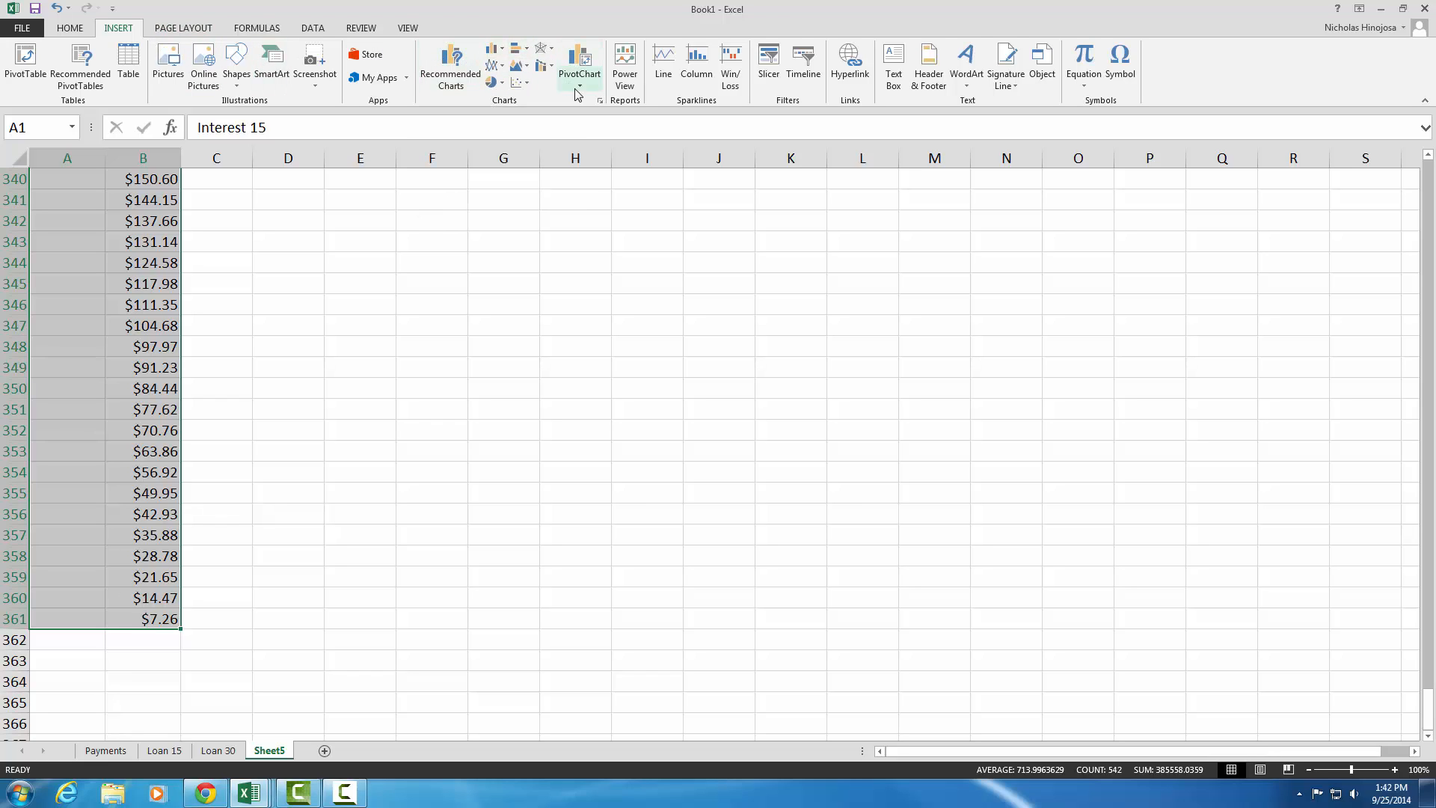
mouse_move(495, 57)
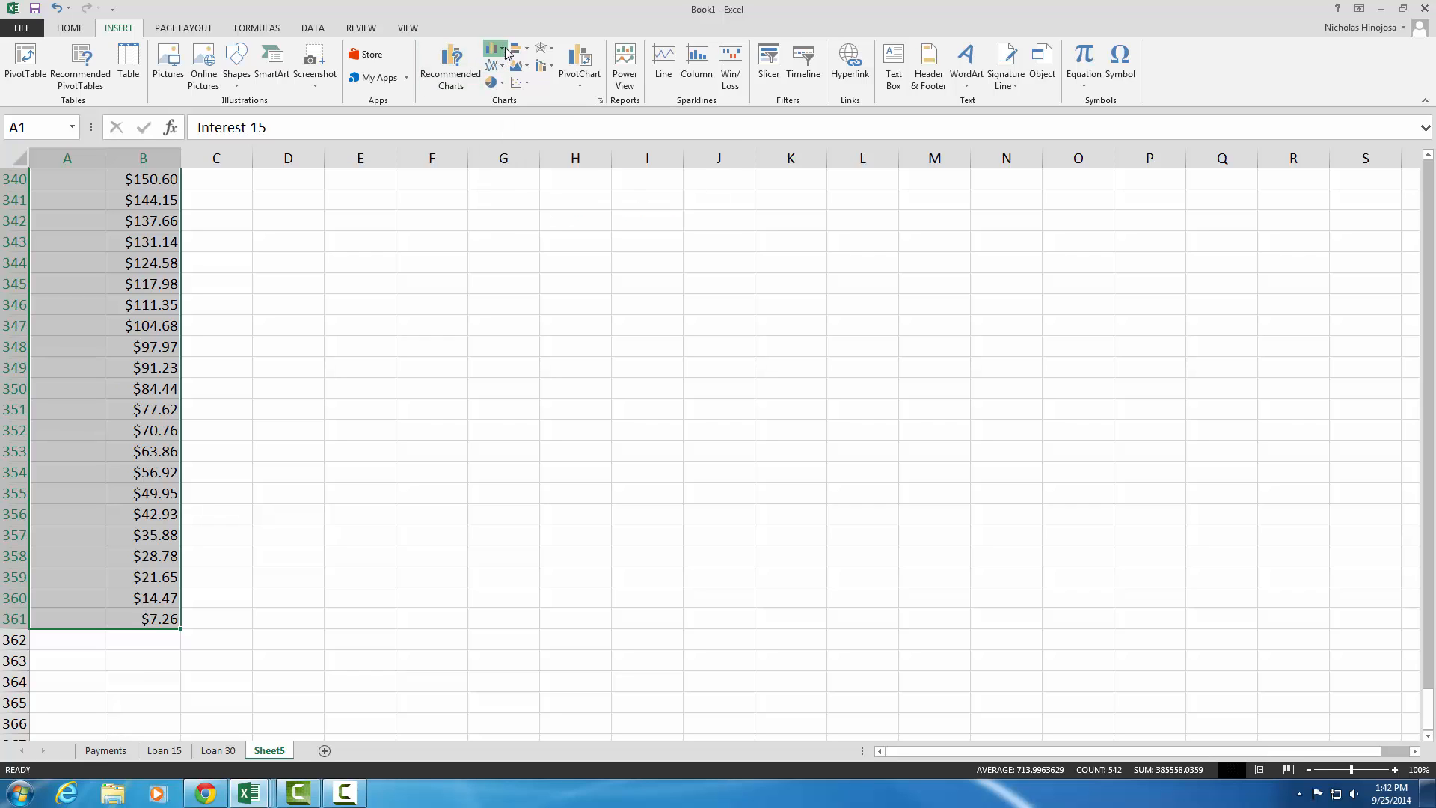
click(495, 48)
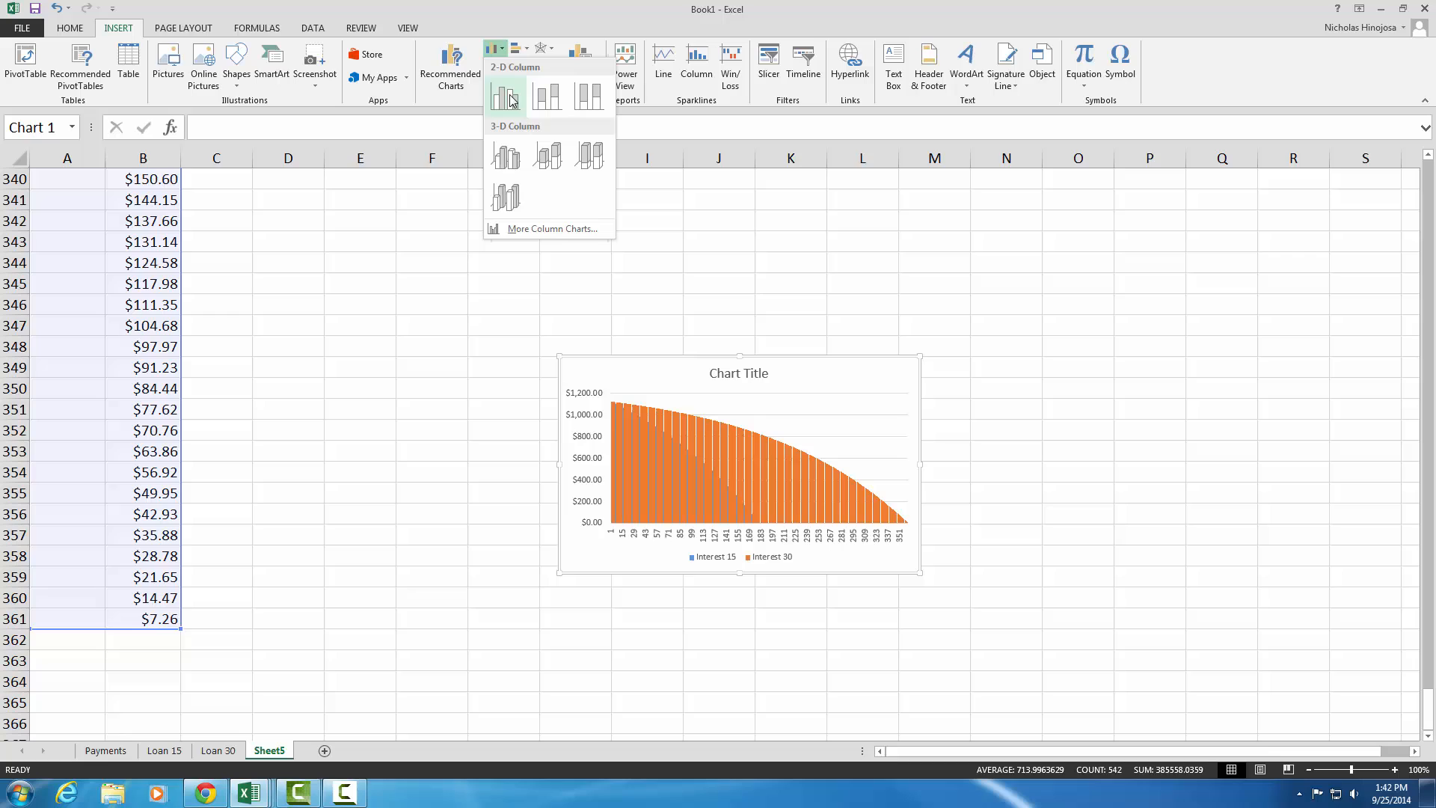
mouse_move(506, 96)
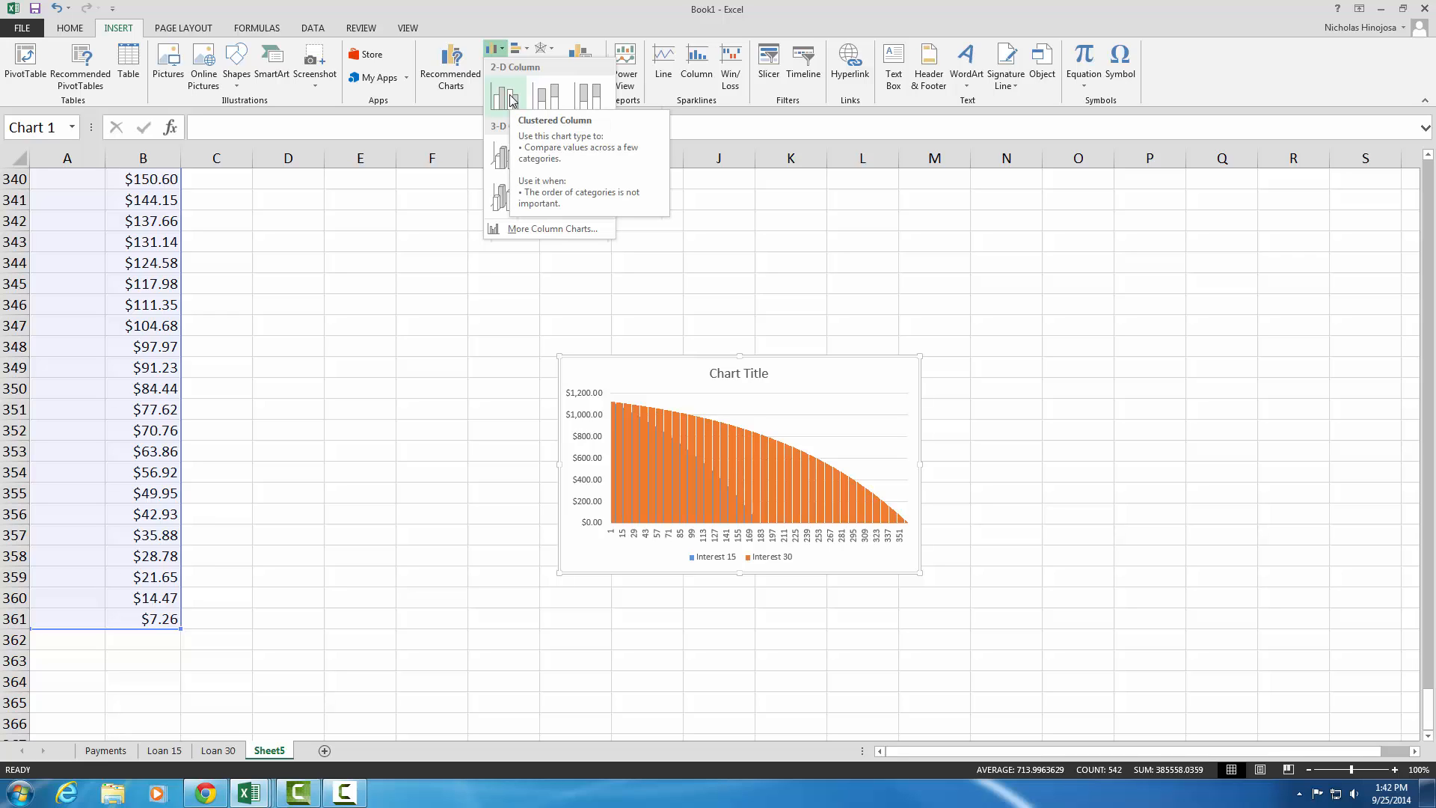
mouse_move(504, 95)
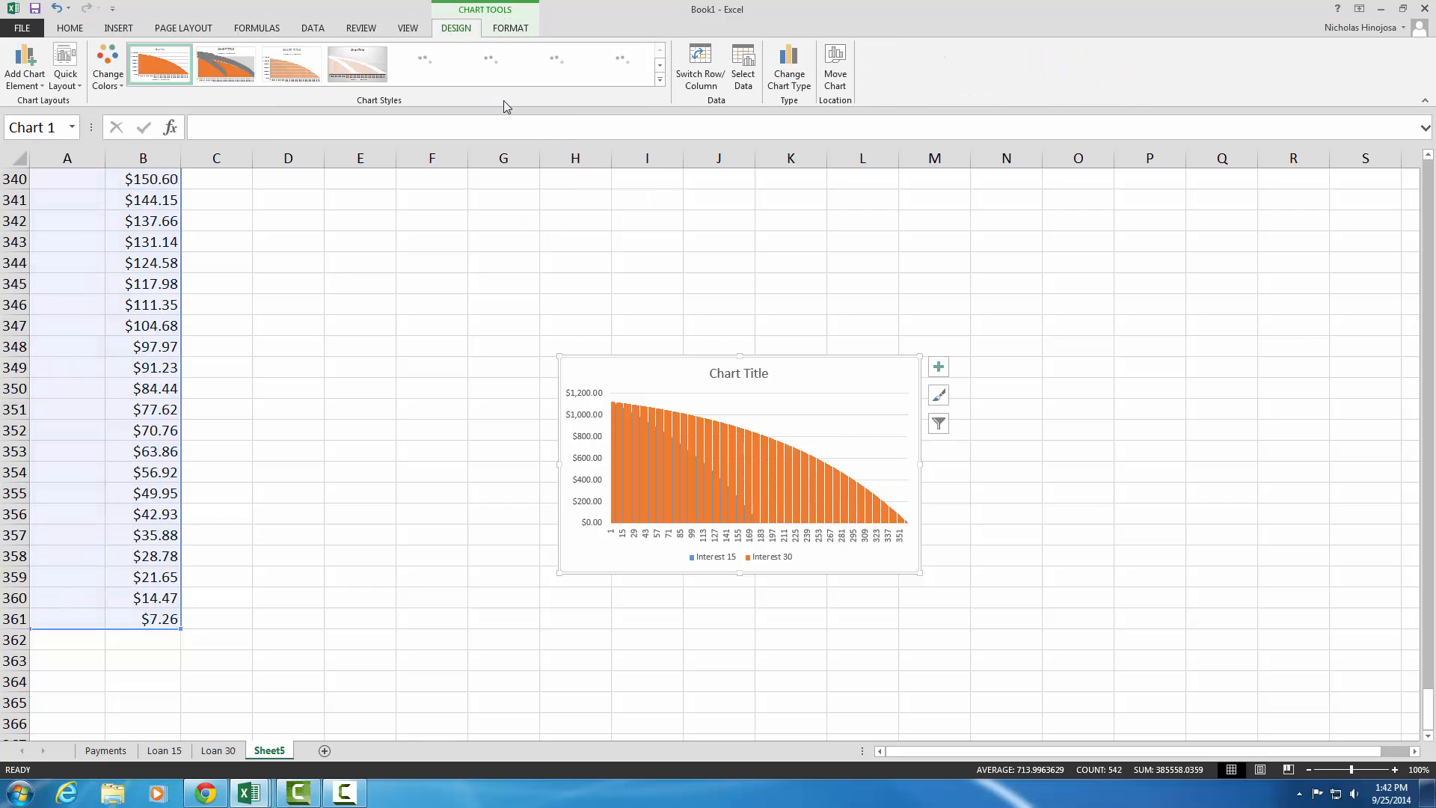
Apply the dark chart style and select the chart title for editing
click(658, 78)
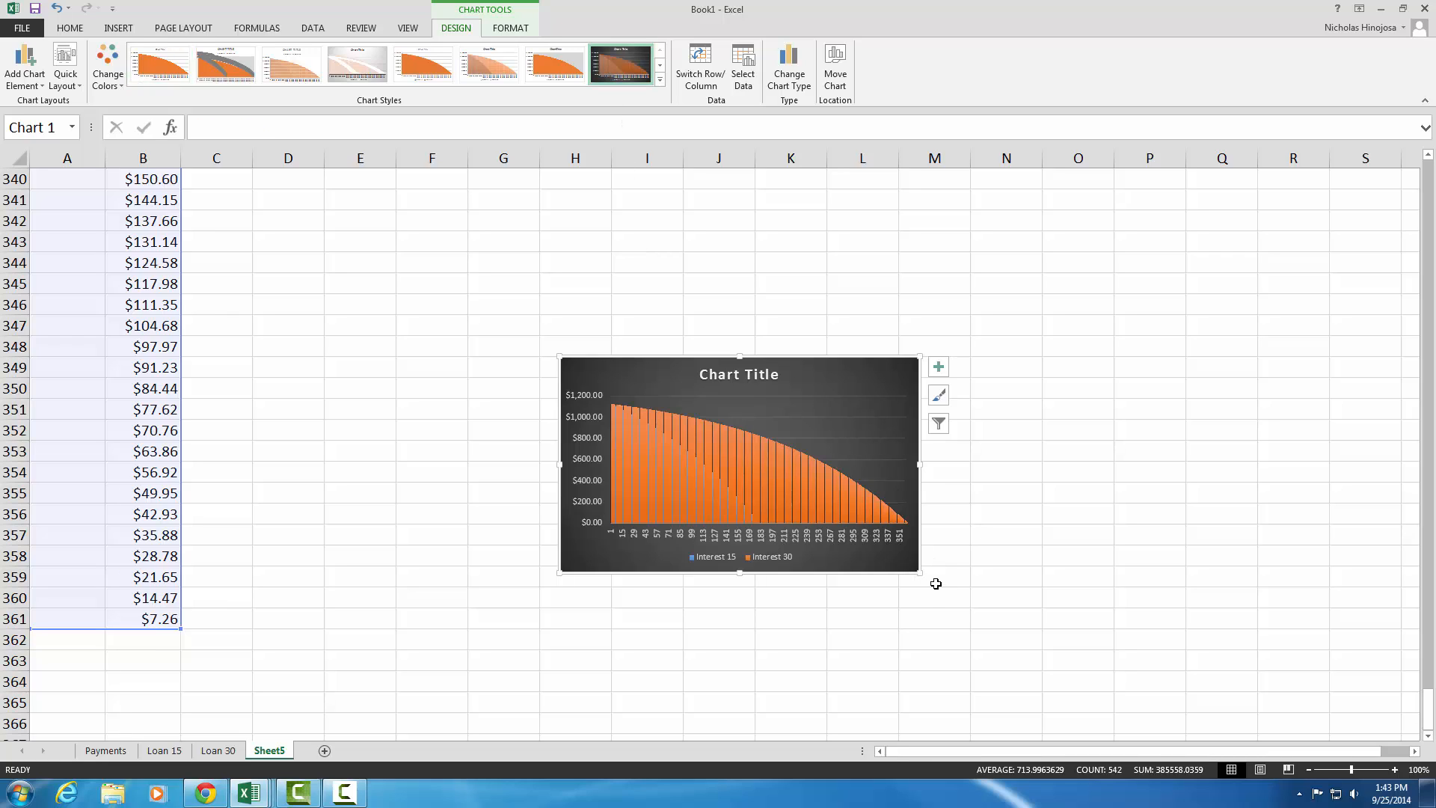
mouse_move(557, 355)
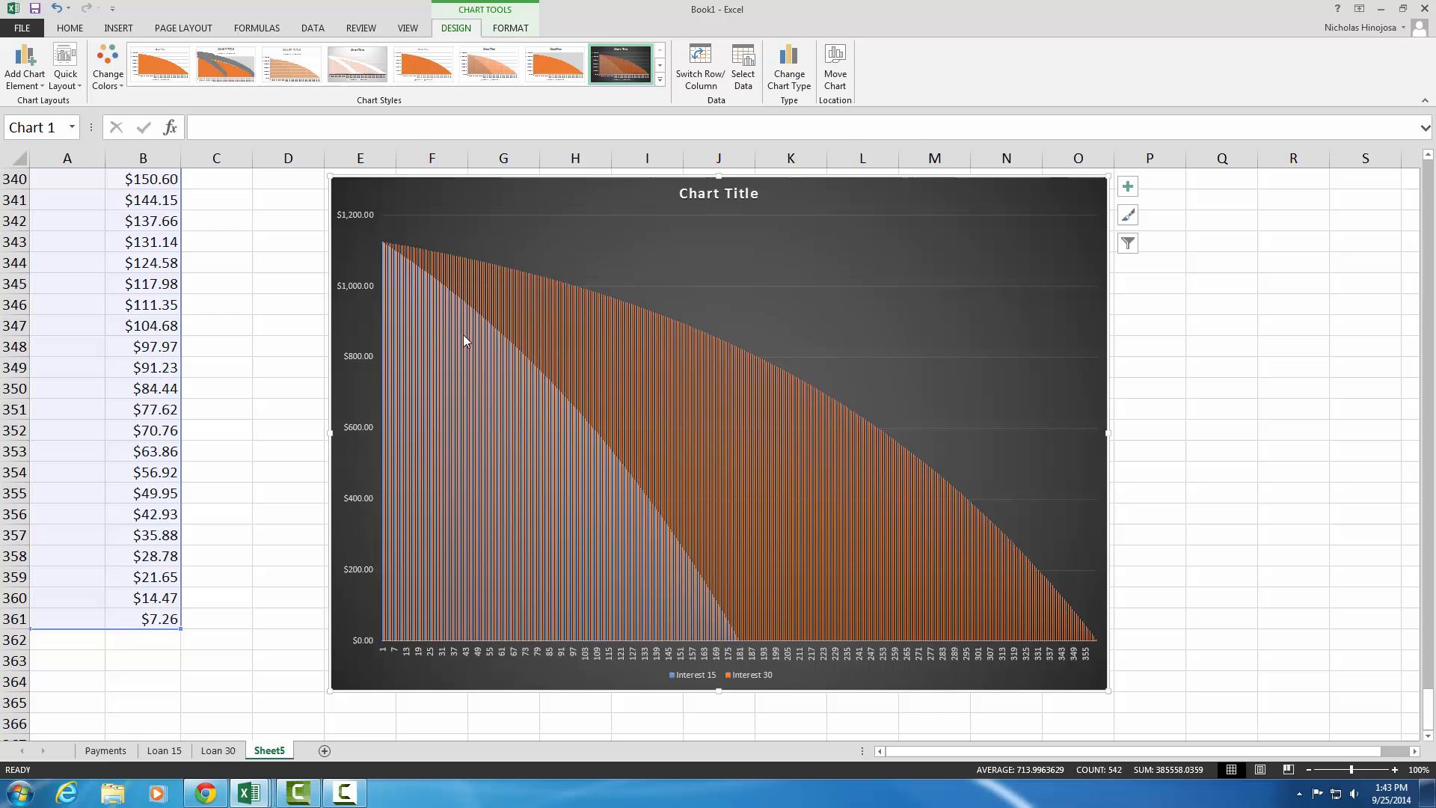
mouse_move(731, 678)
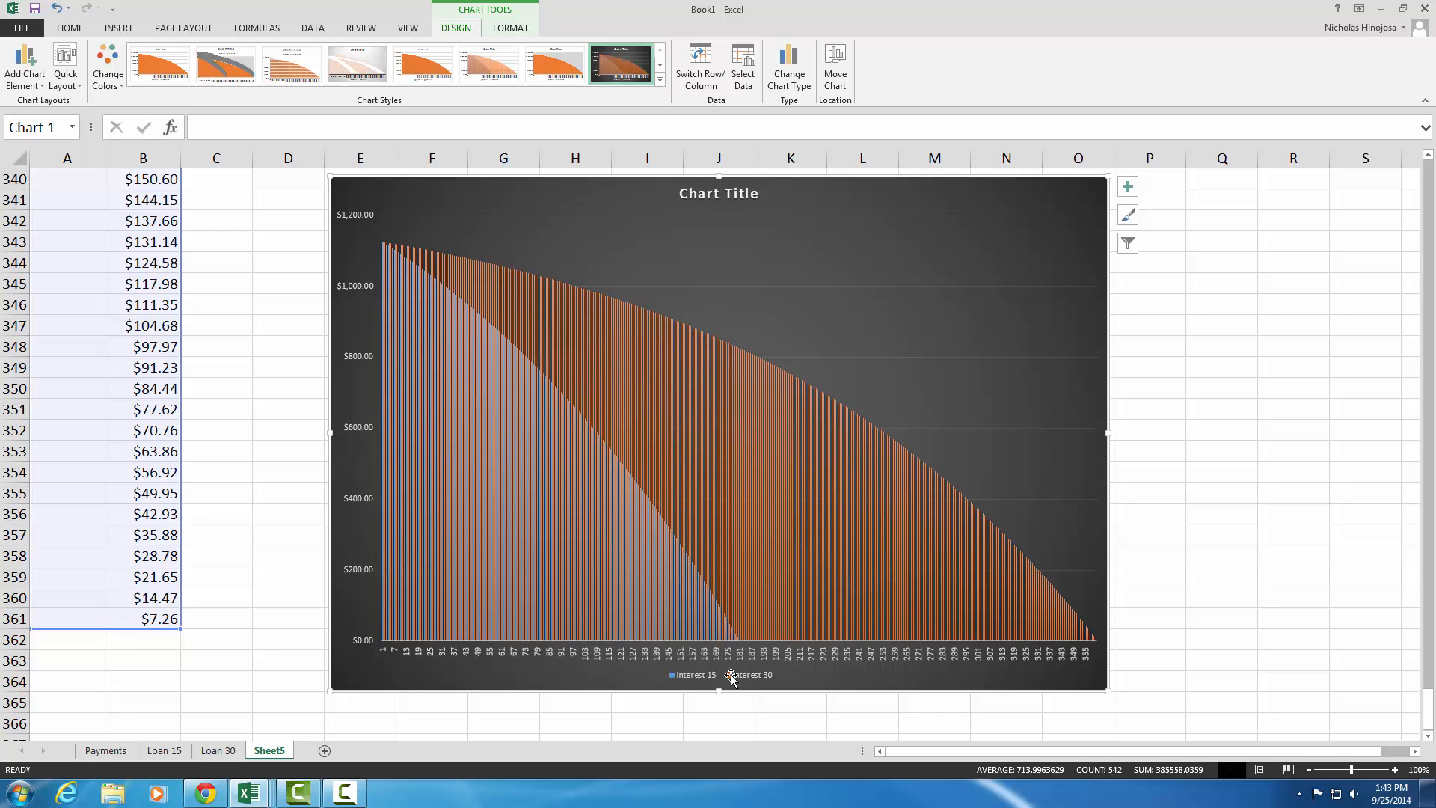
mouse_move(402, 251)
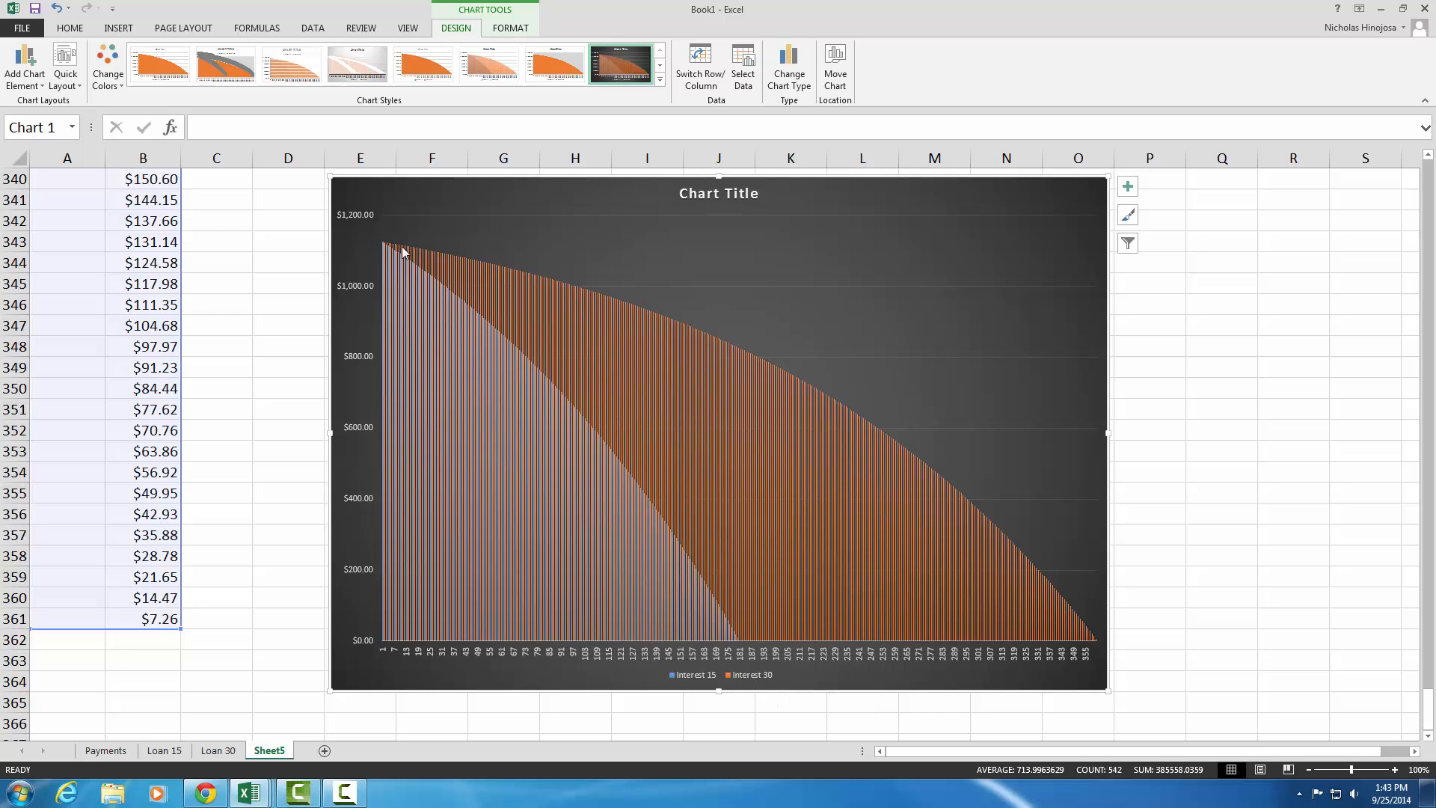
mouse_move(1026, 629)
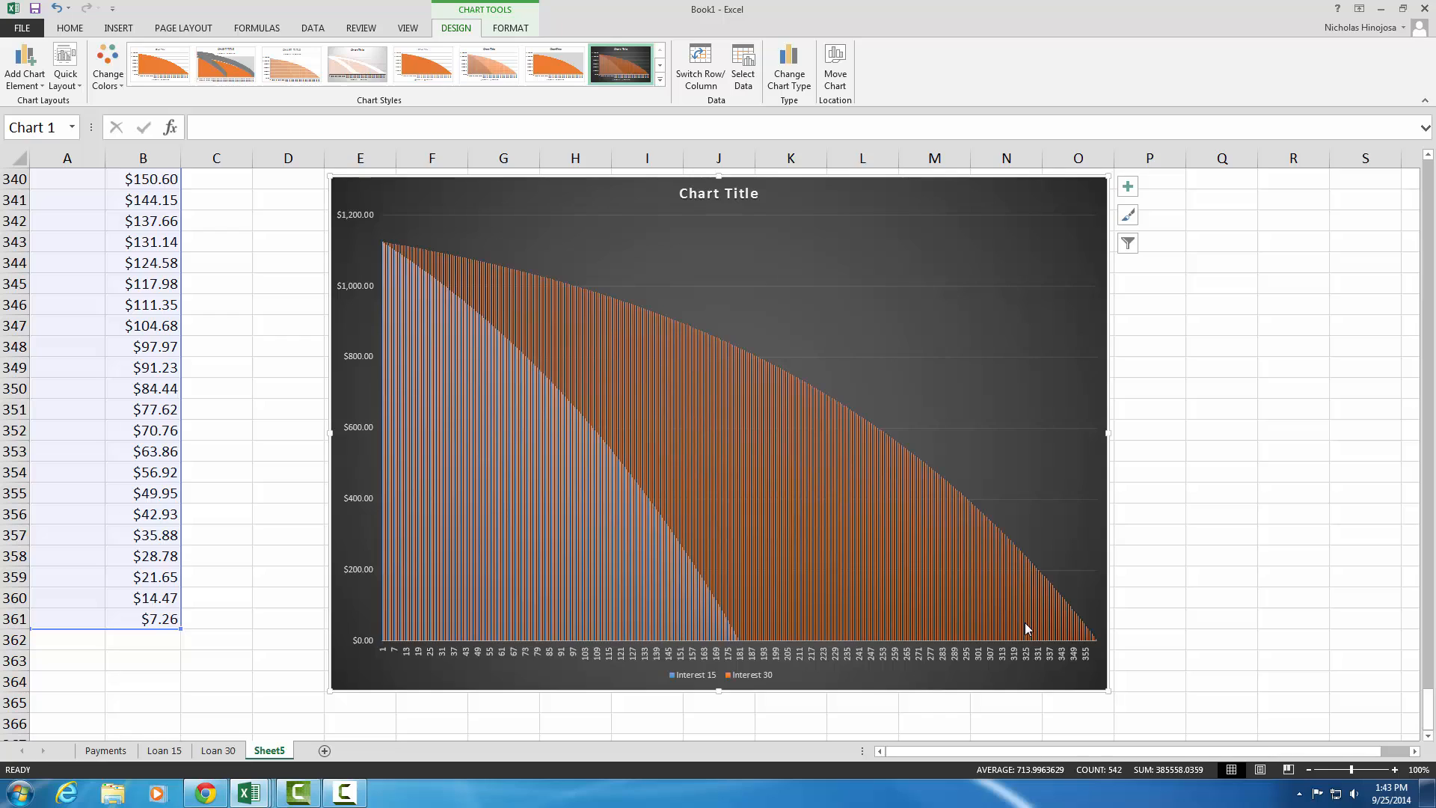
mouse_move(988, 645)
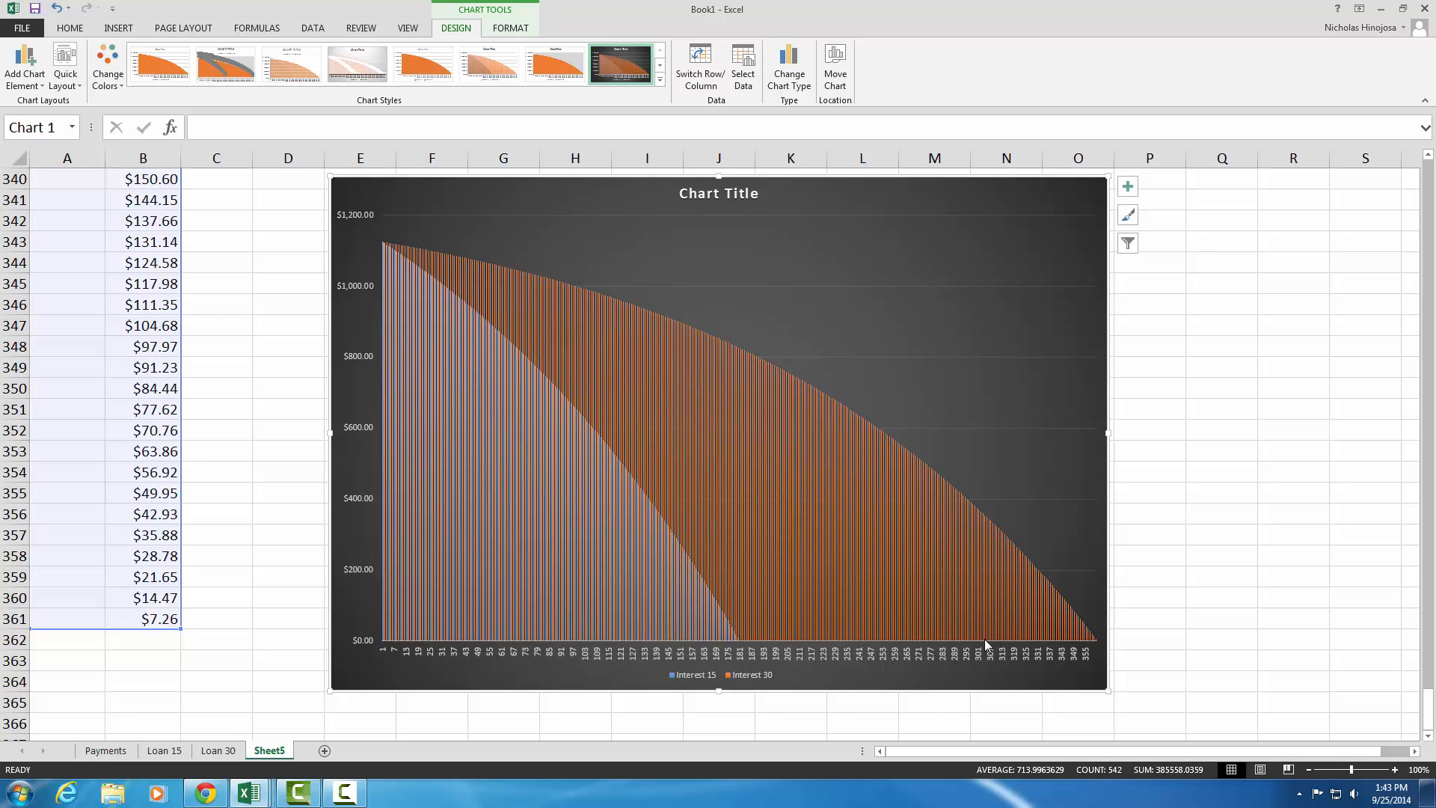
mouse_move(693, 685)
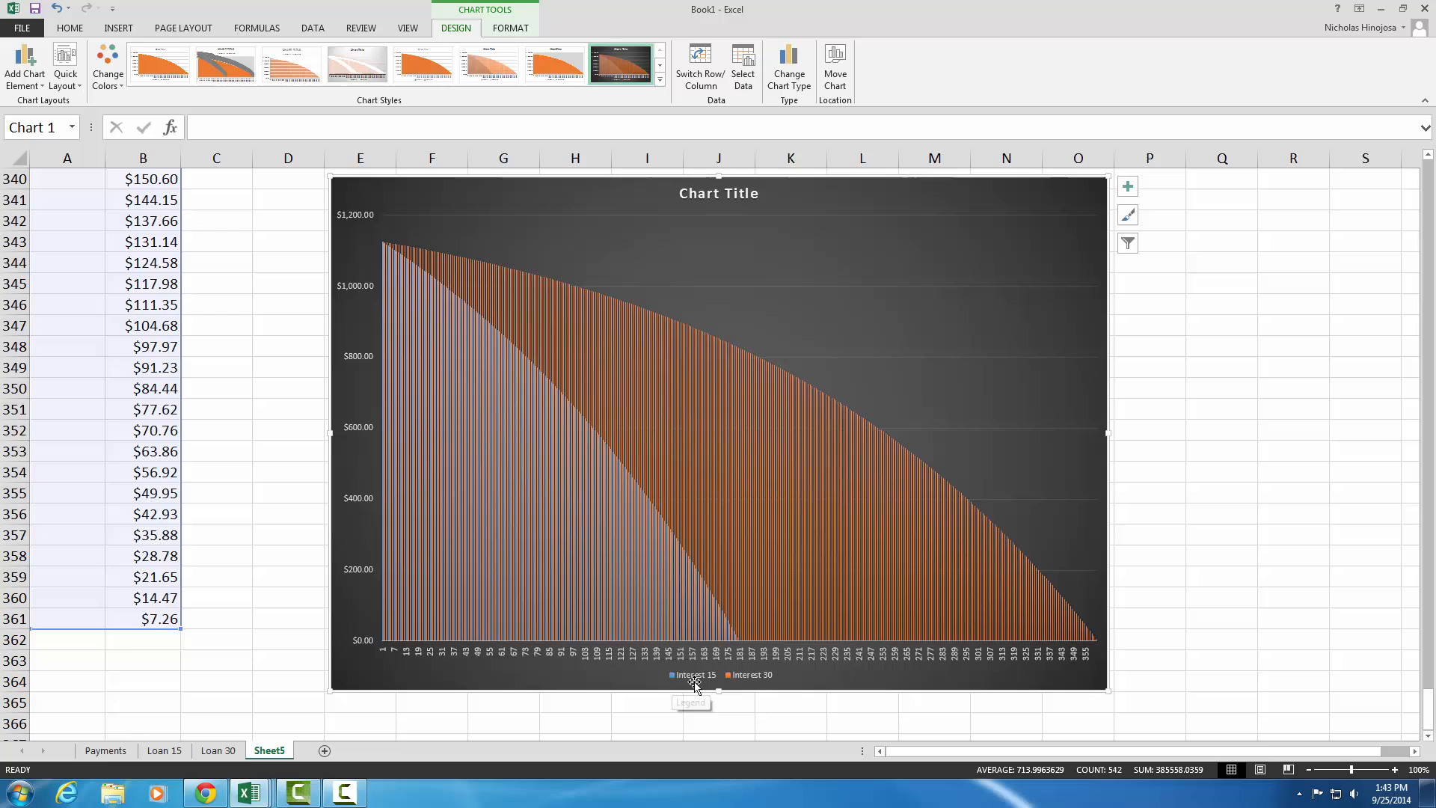
mouse_move(673, 615)
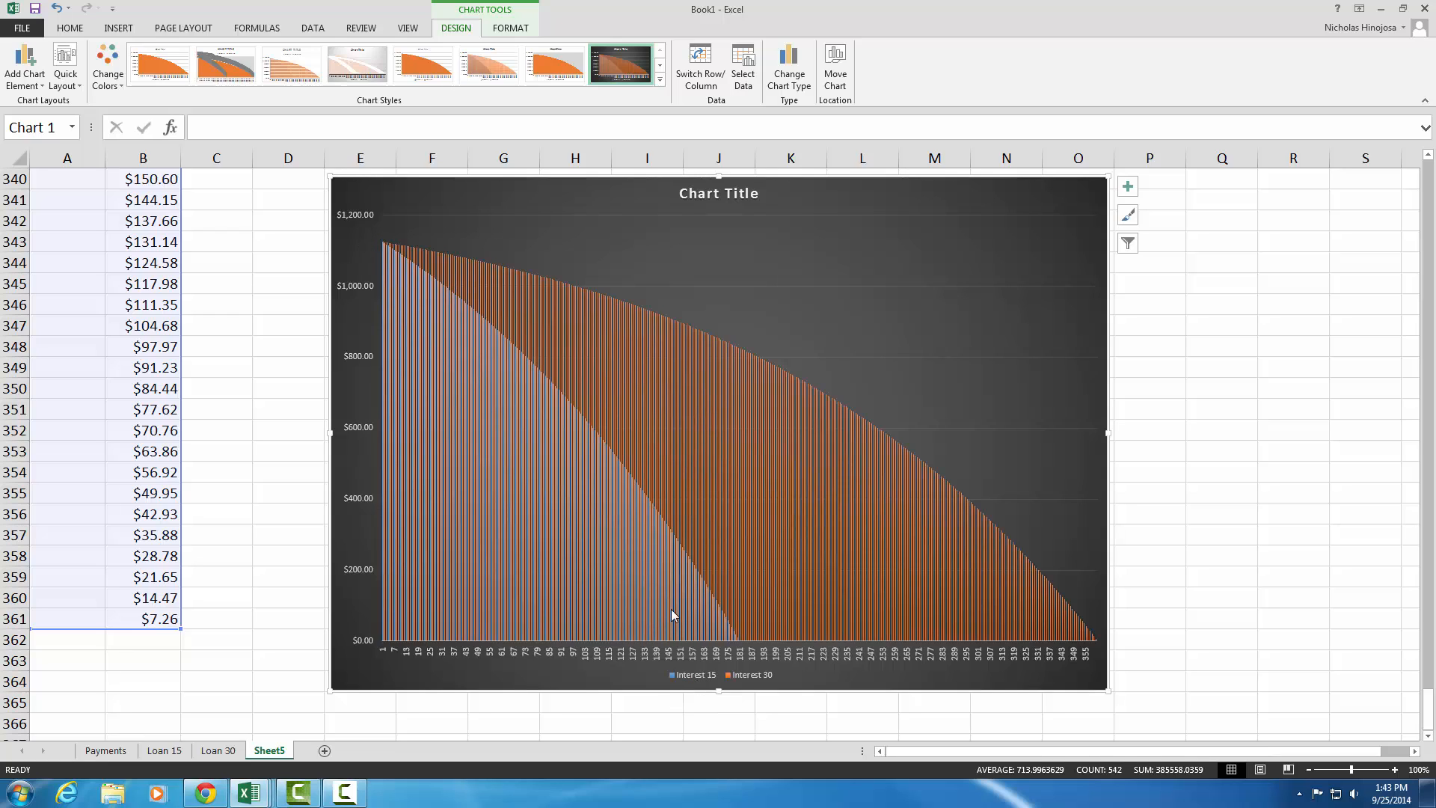
mouse_move(671, 614)
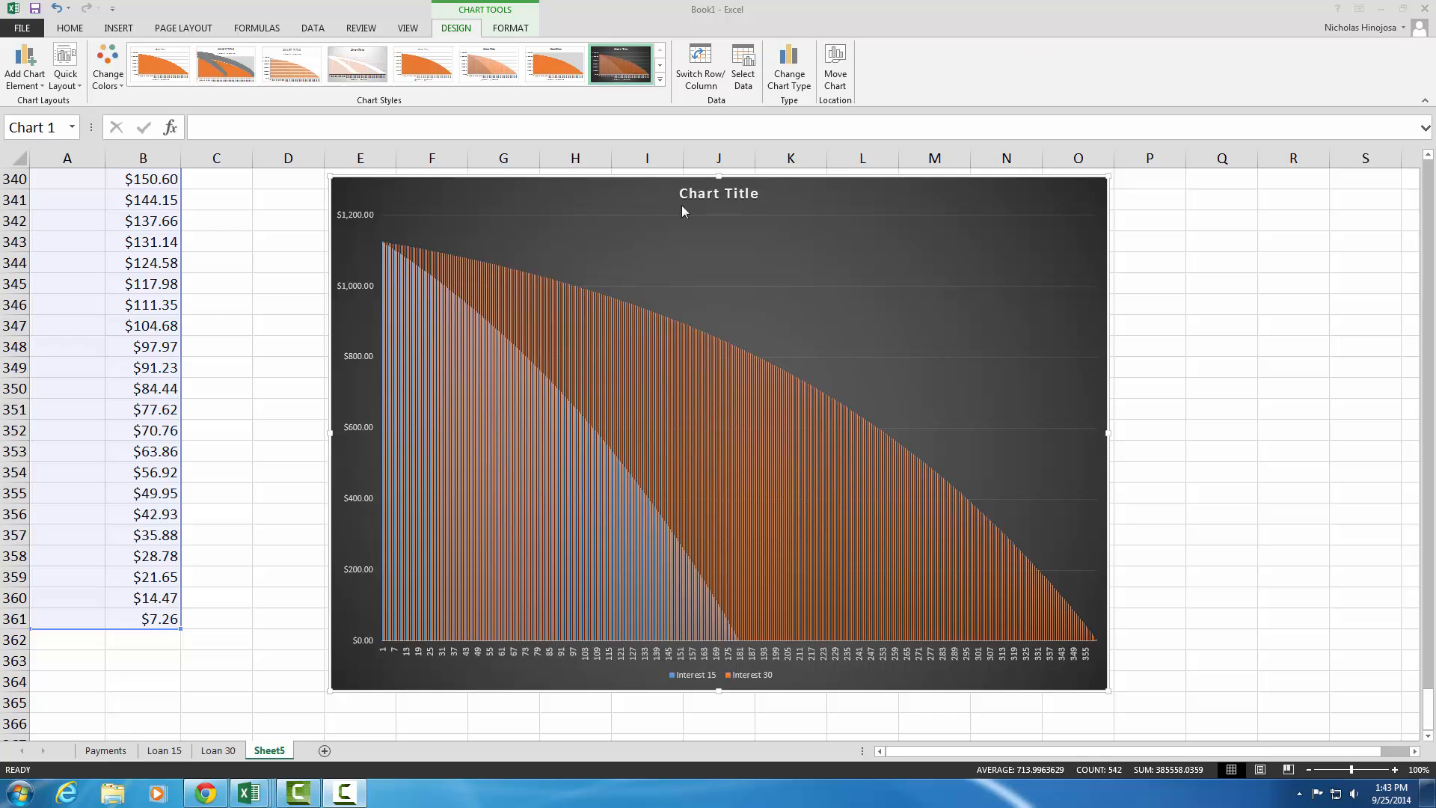
mouse_move(720, 193)
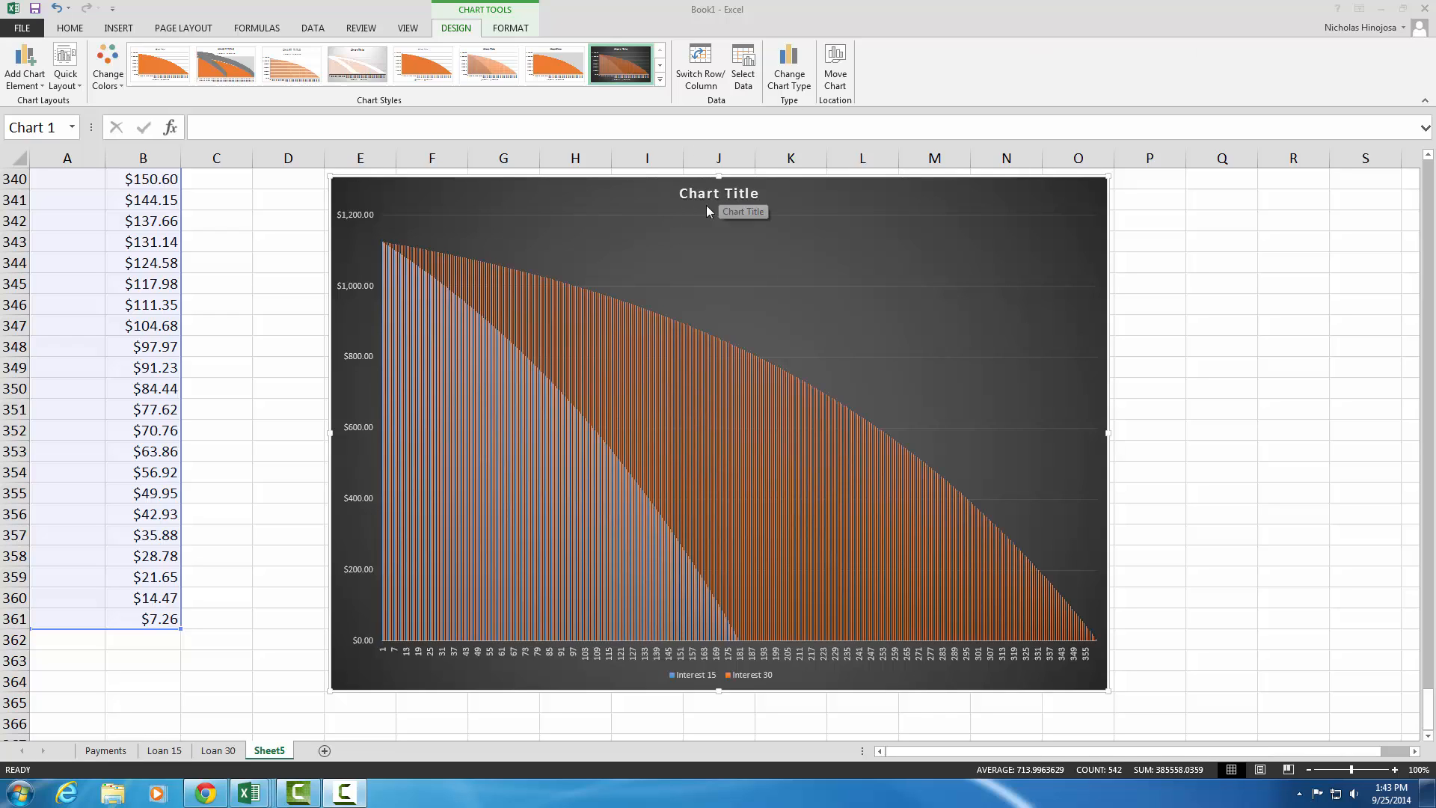
click(718, 193)
text(Comparisiom)
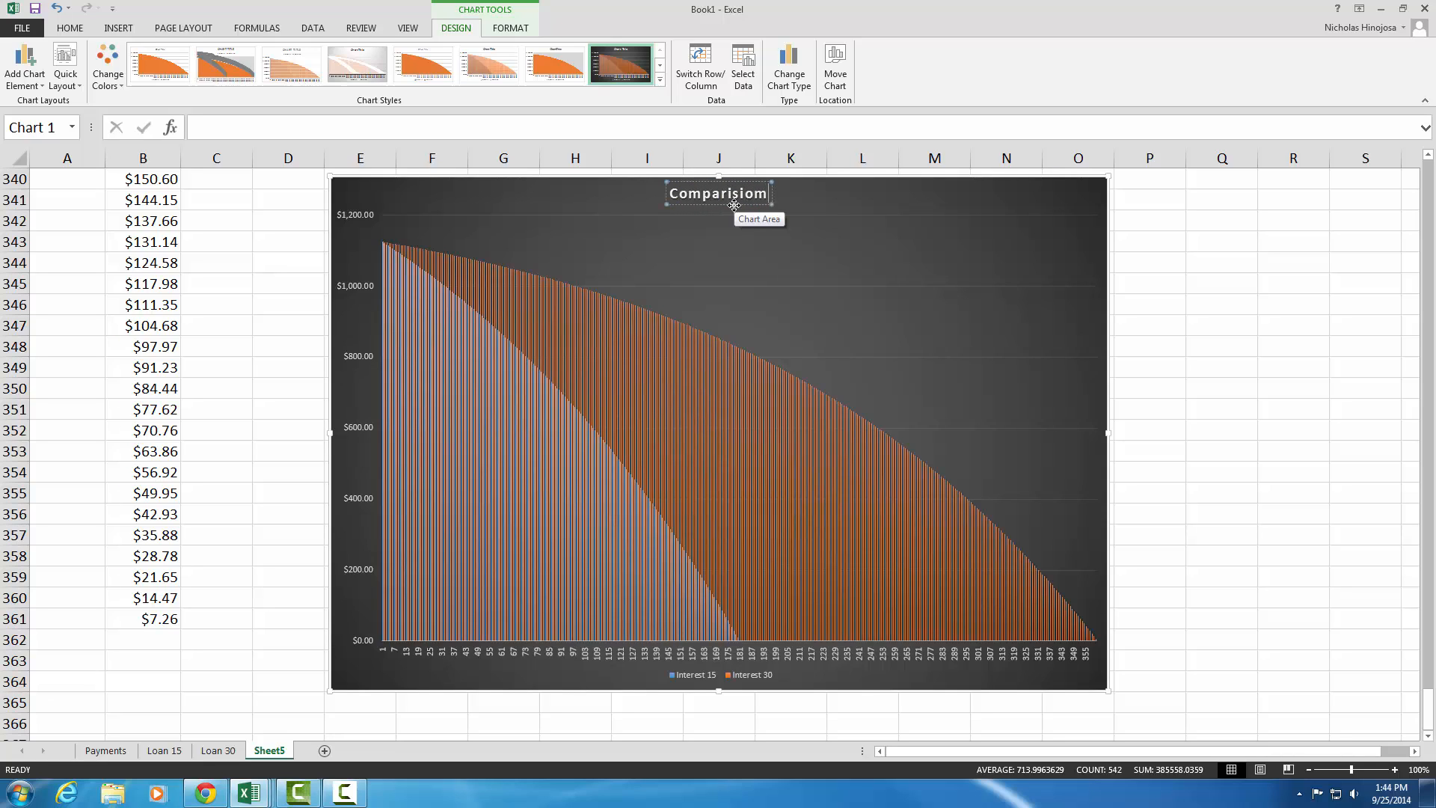
Type the title 'Comparision of Interest paid Over 30 and 15 Years'
text(of)
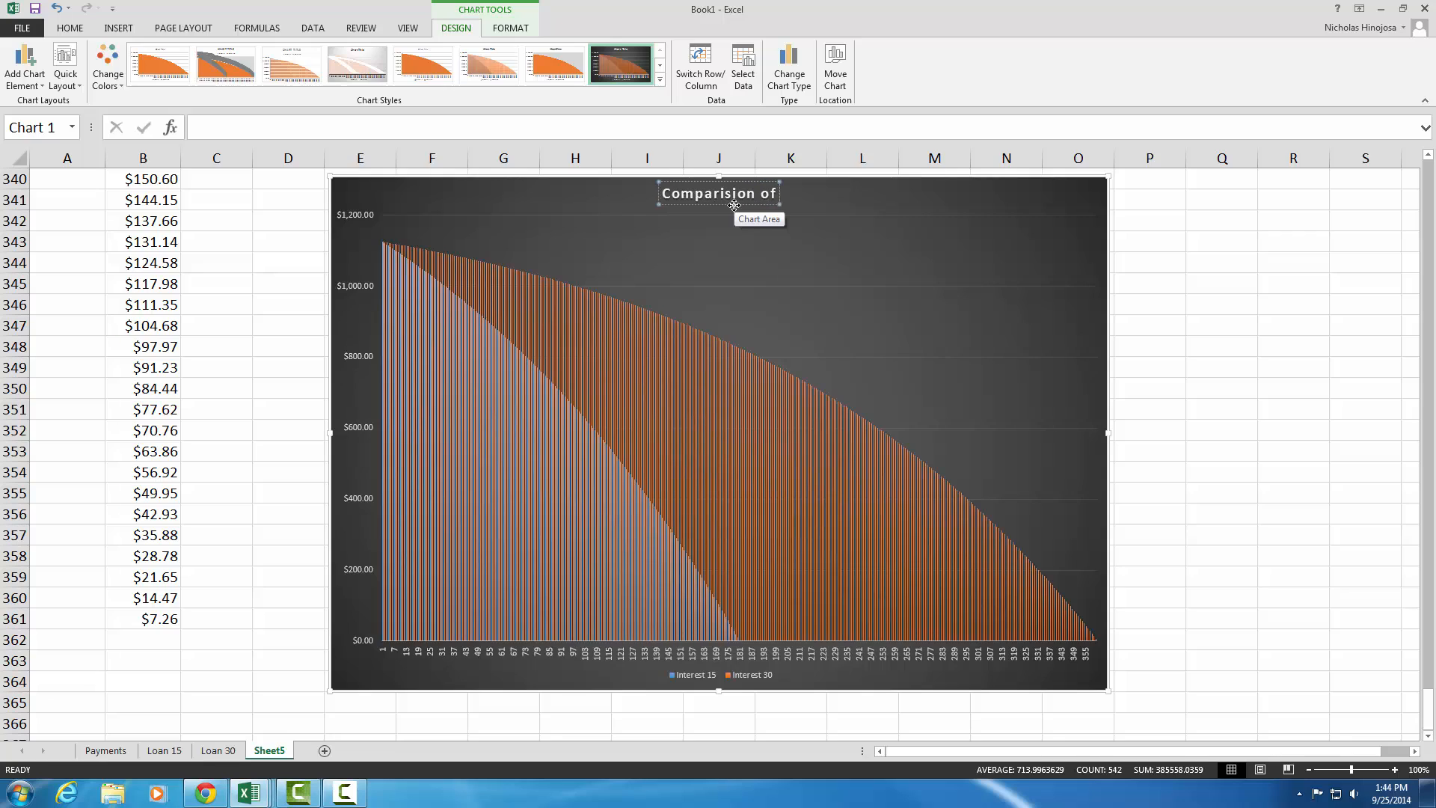
text(Interest paid)
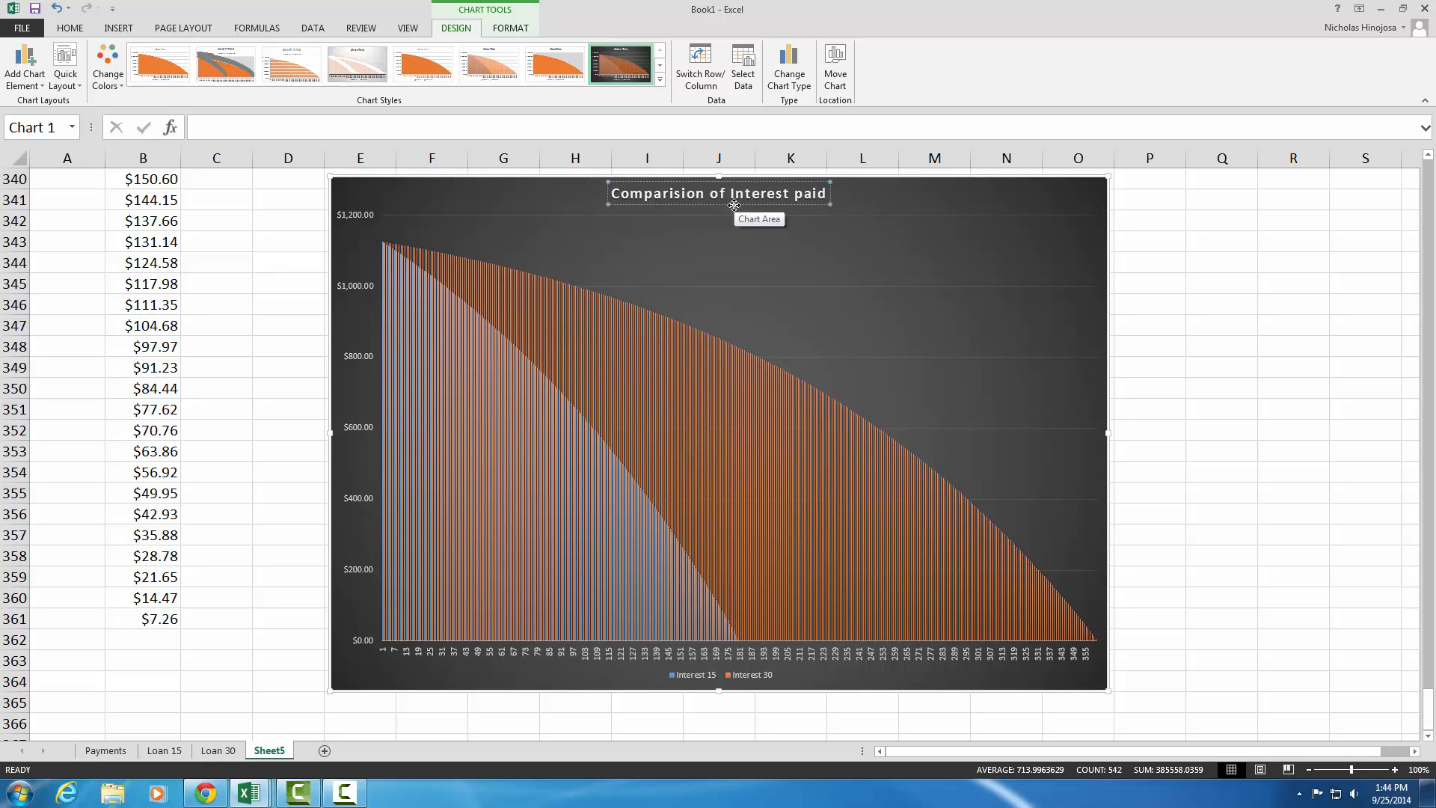
text(over)
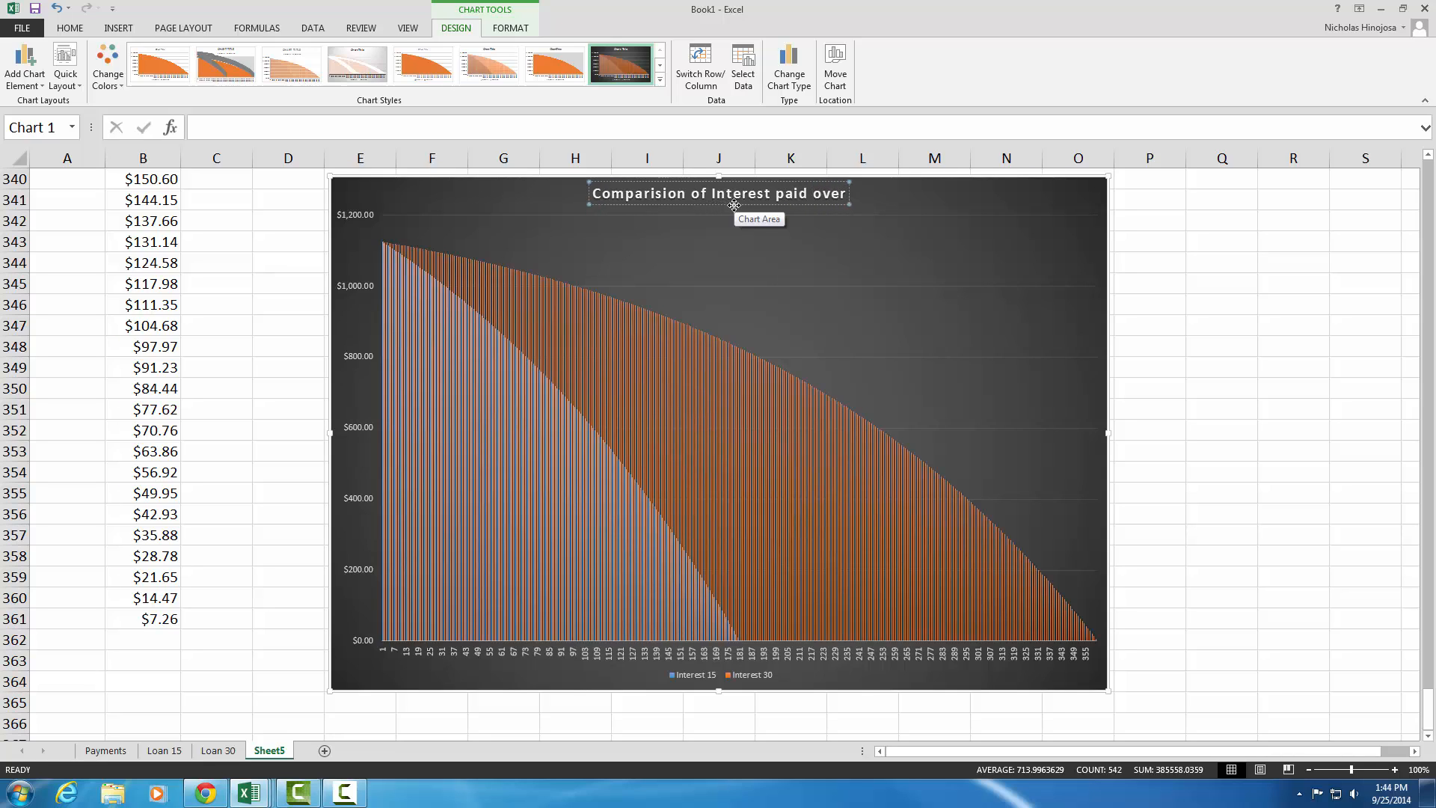
text(30 and 15 Years)
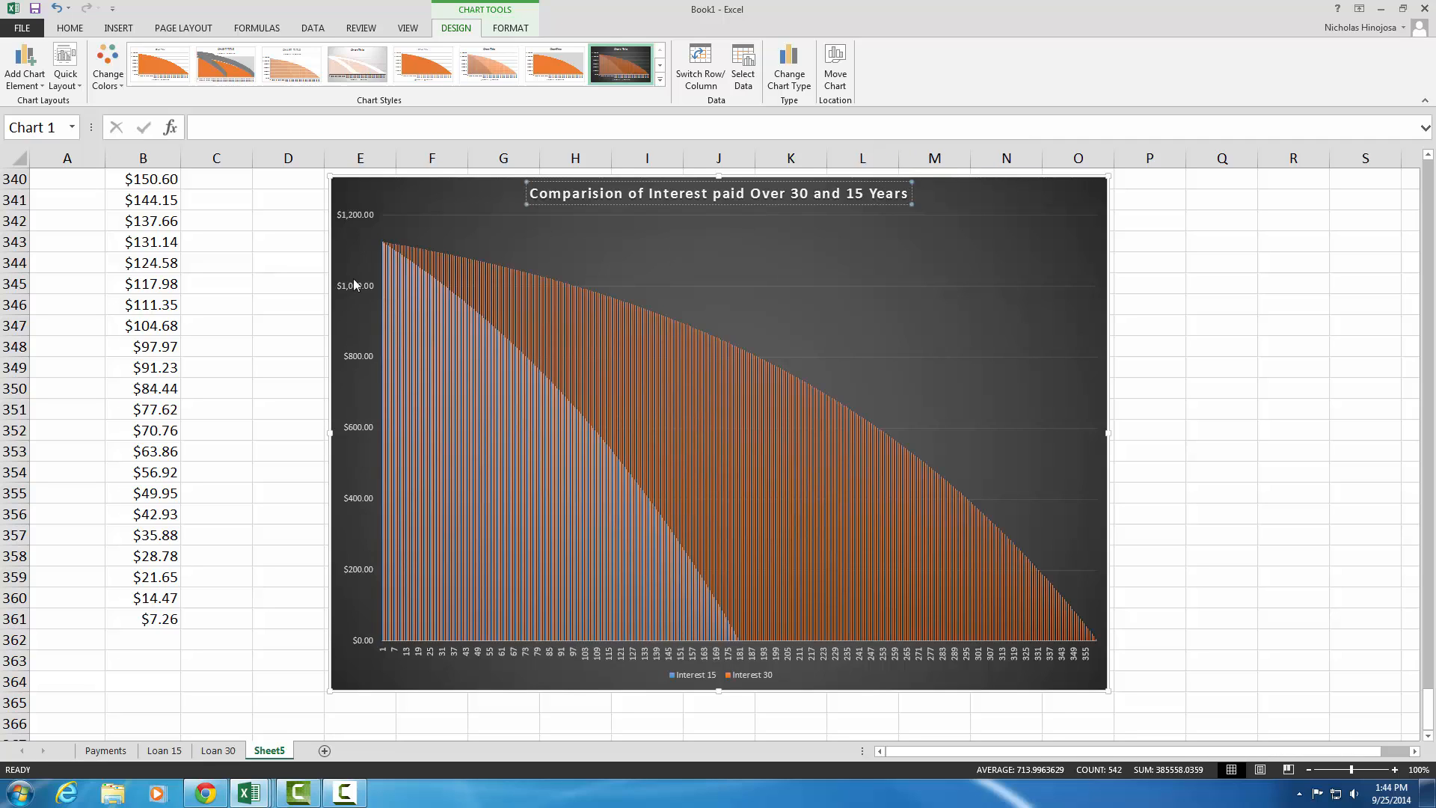
mouse_move(943, 658)
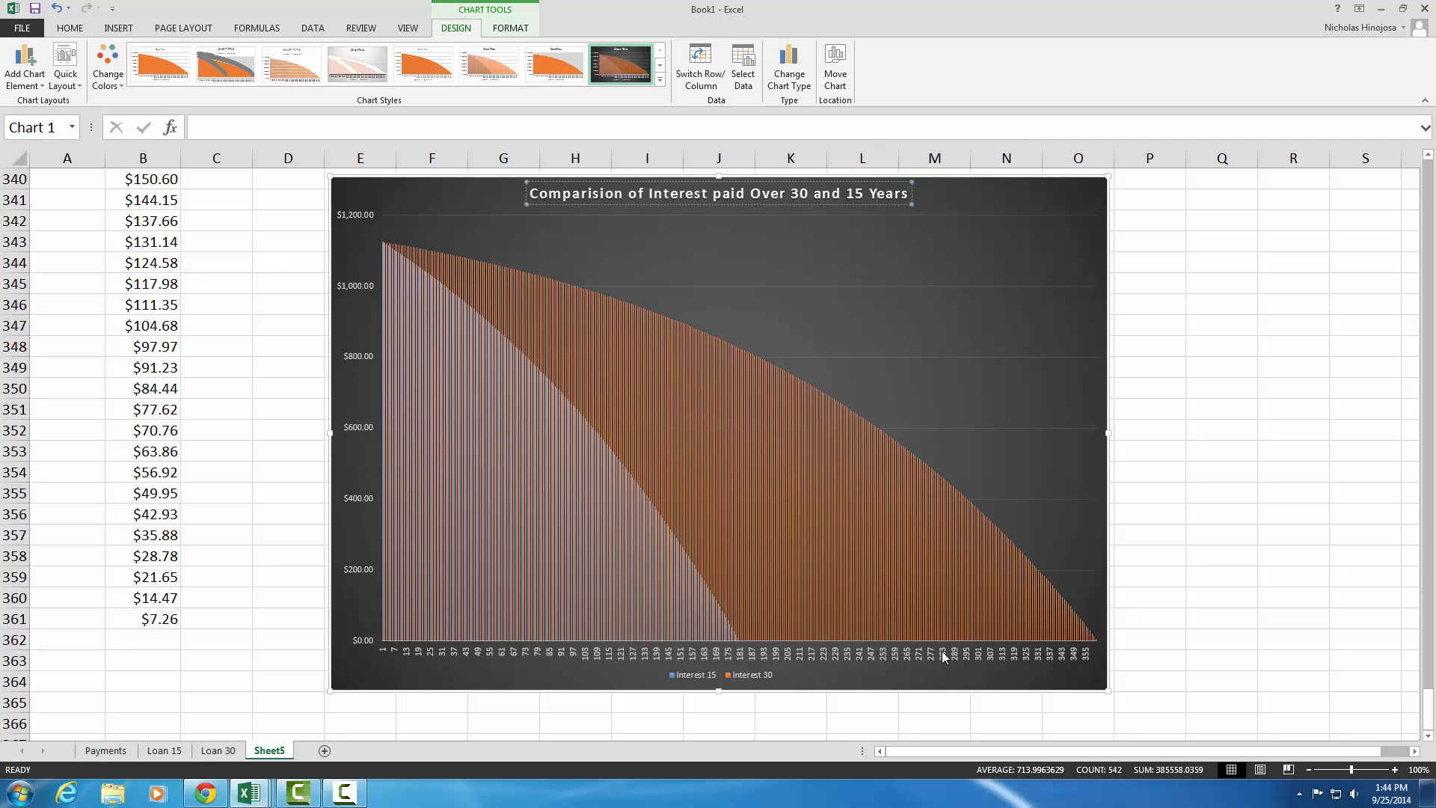
mouse_move(547, 661)
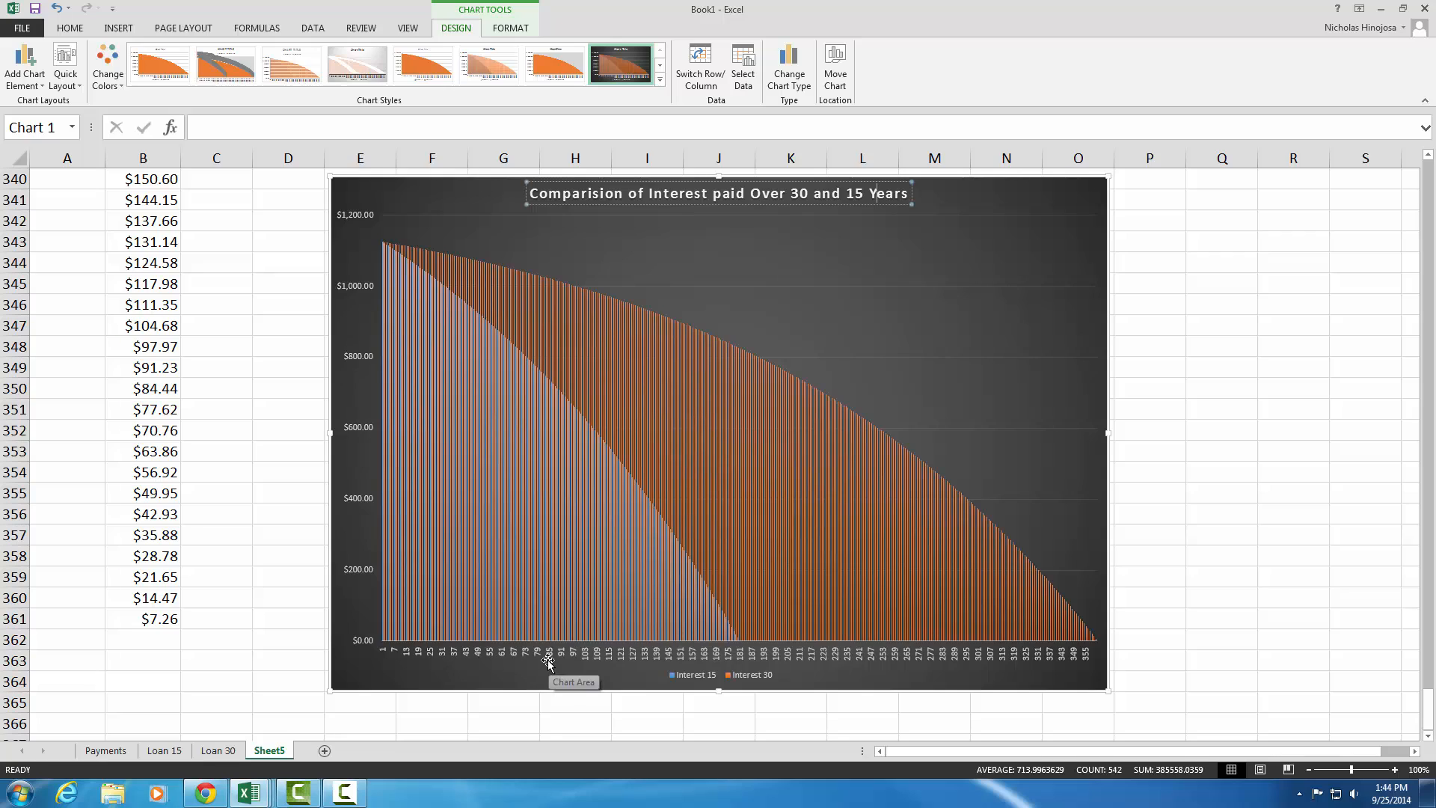
mouse_move(385, 660)
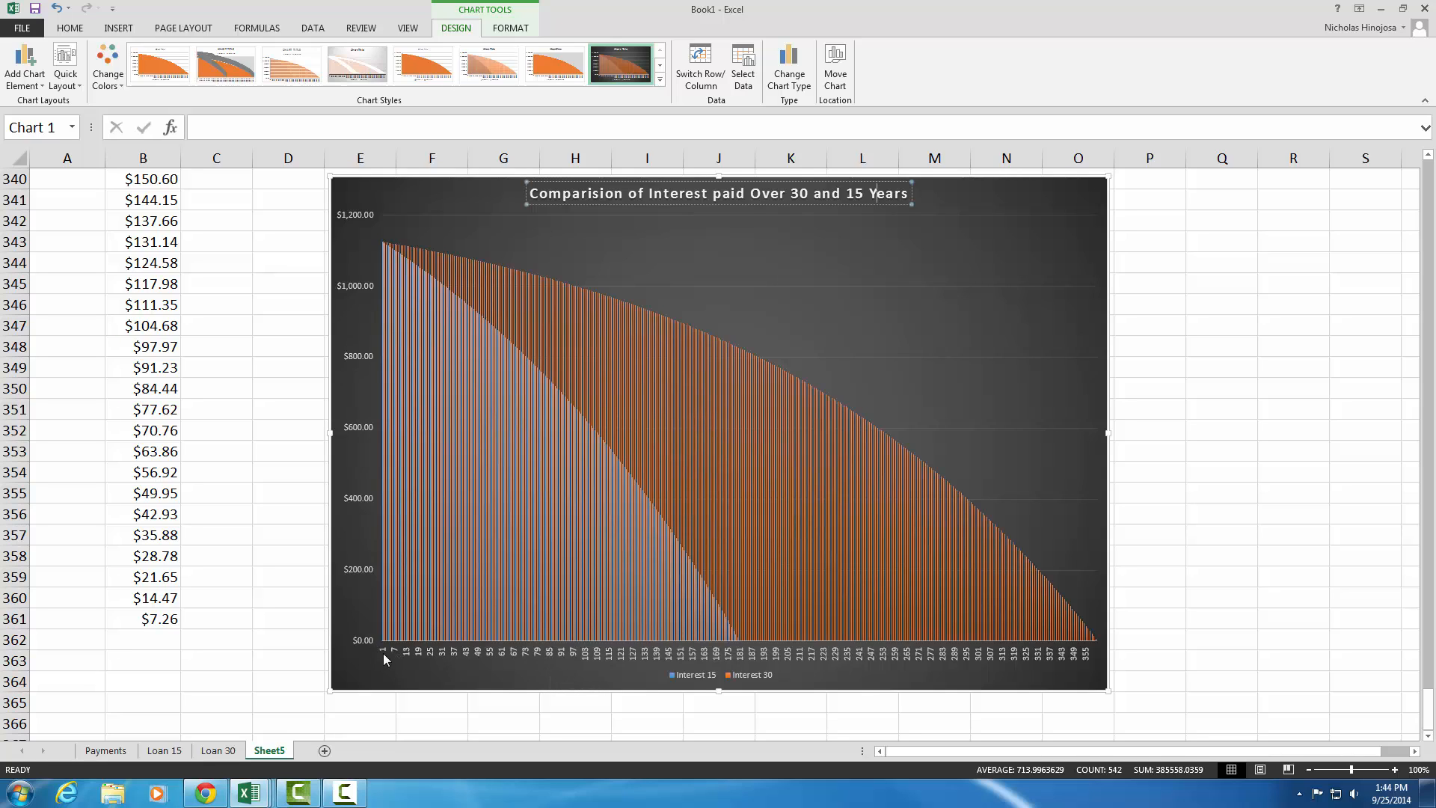
mouse_move(1075, 667)
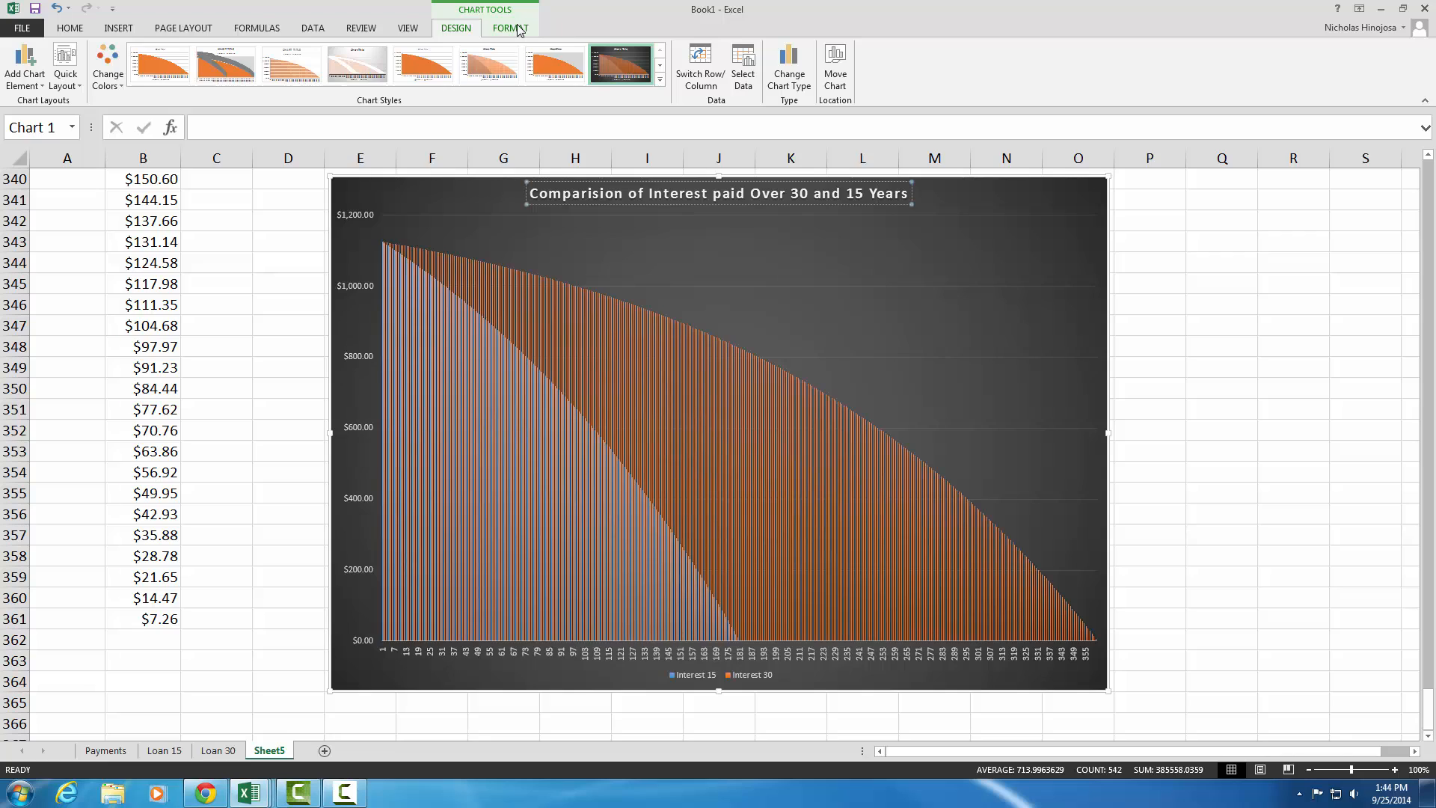
click(512, 27)
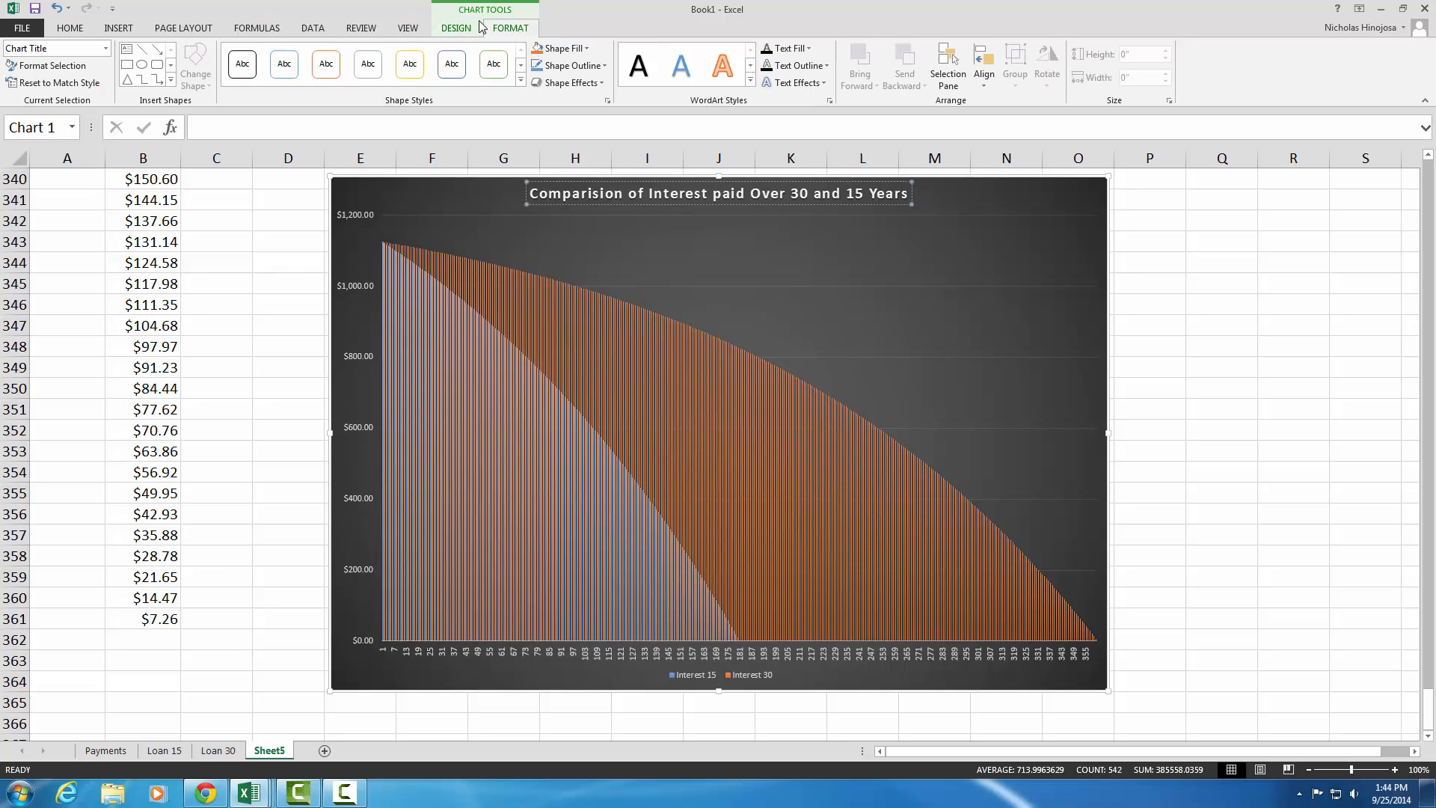
mouse_move(456, 30)
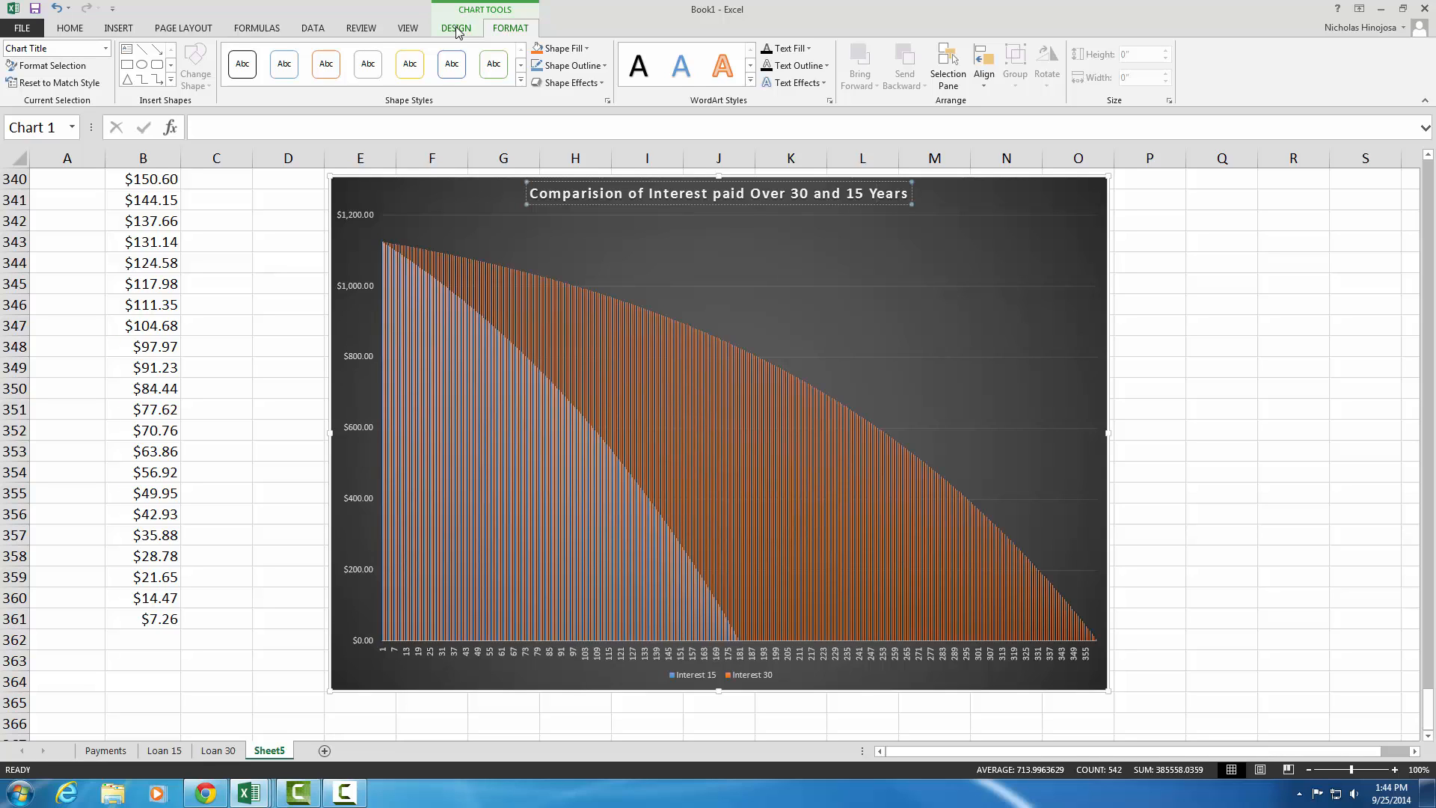
click(456, 27)
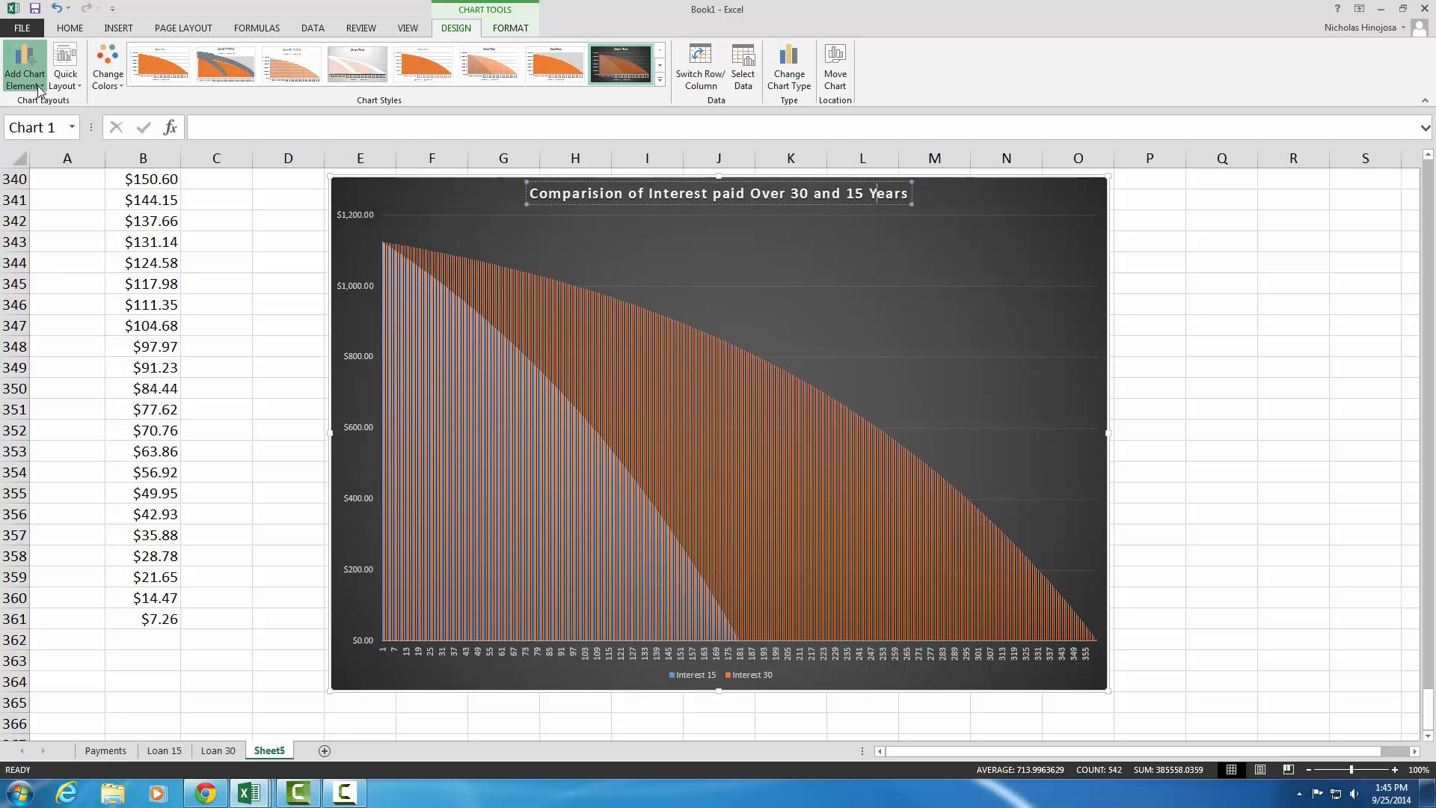
Add a horizontal axis title PERIODS (MONTHS) and enlarge its font
click(24, 70)
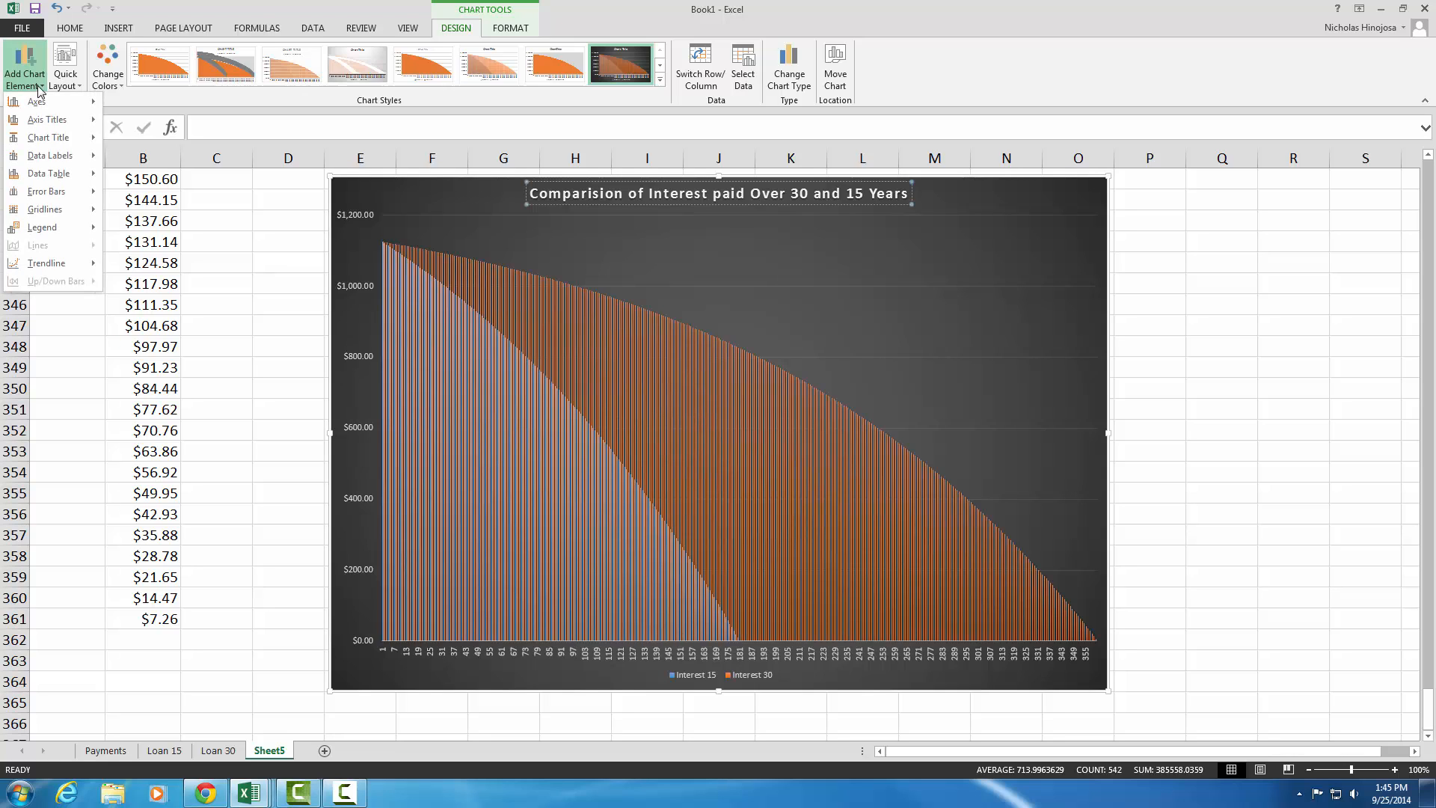
mouse_move(50, 137)
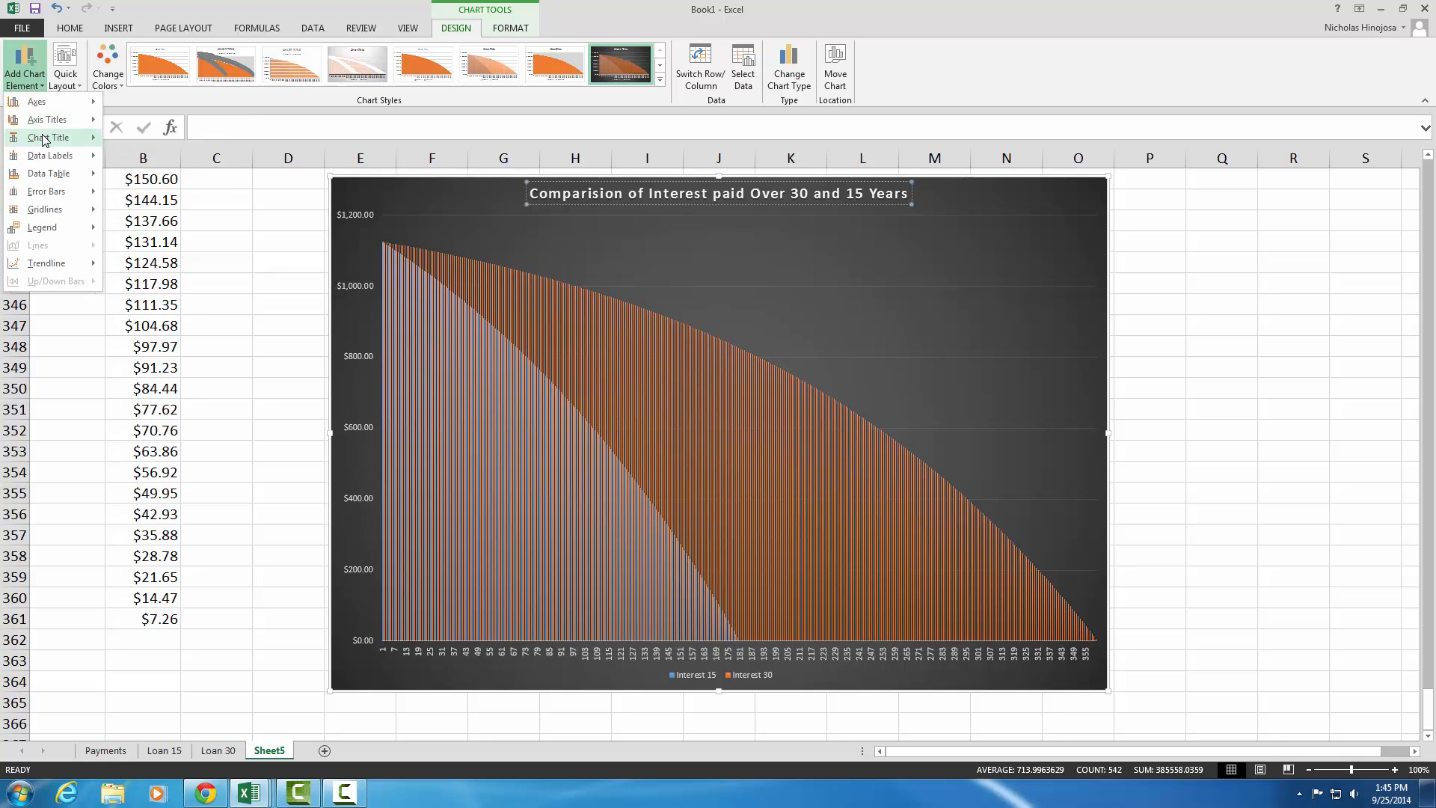
click(50, 154)
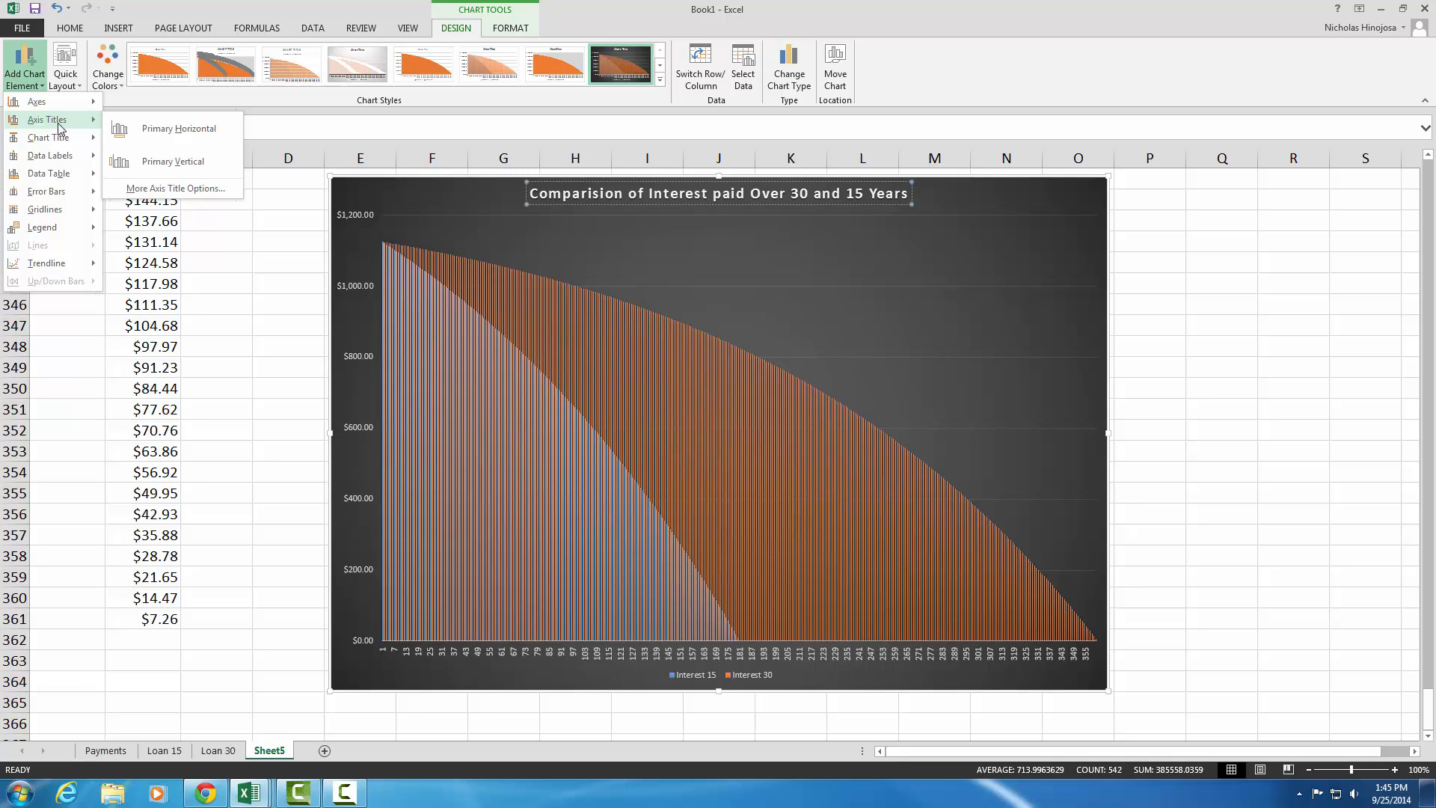
mouse_move(178, 129)
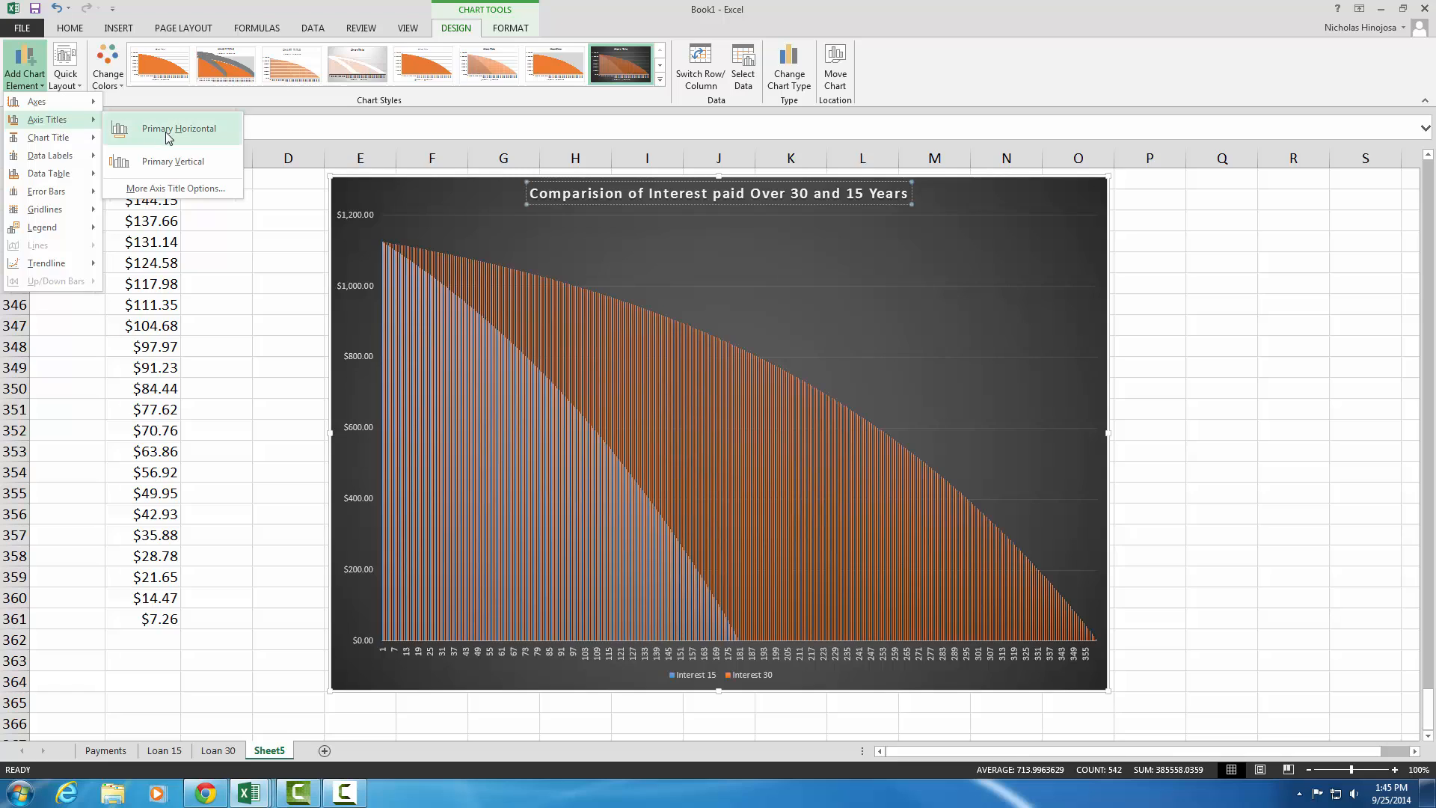
click(178, 129)
text(PERIODS (MONTHS))
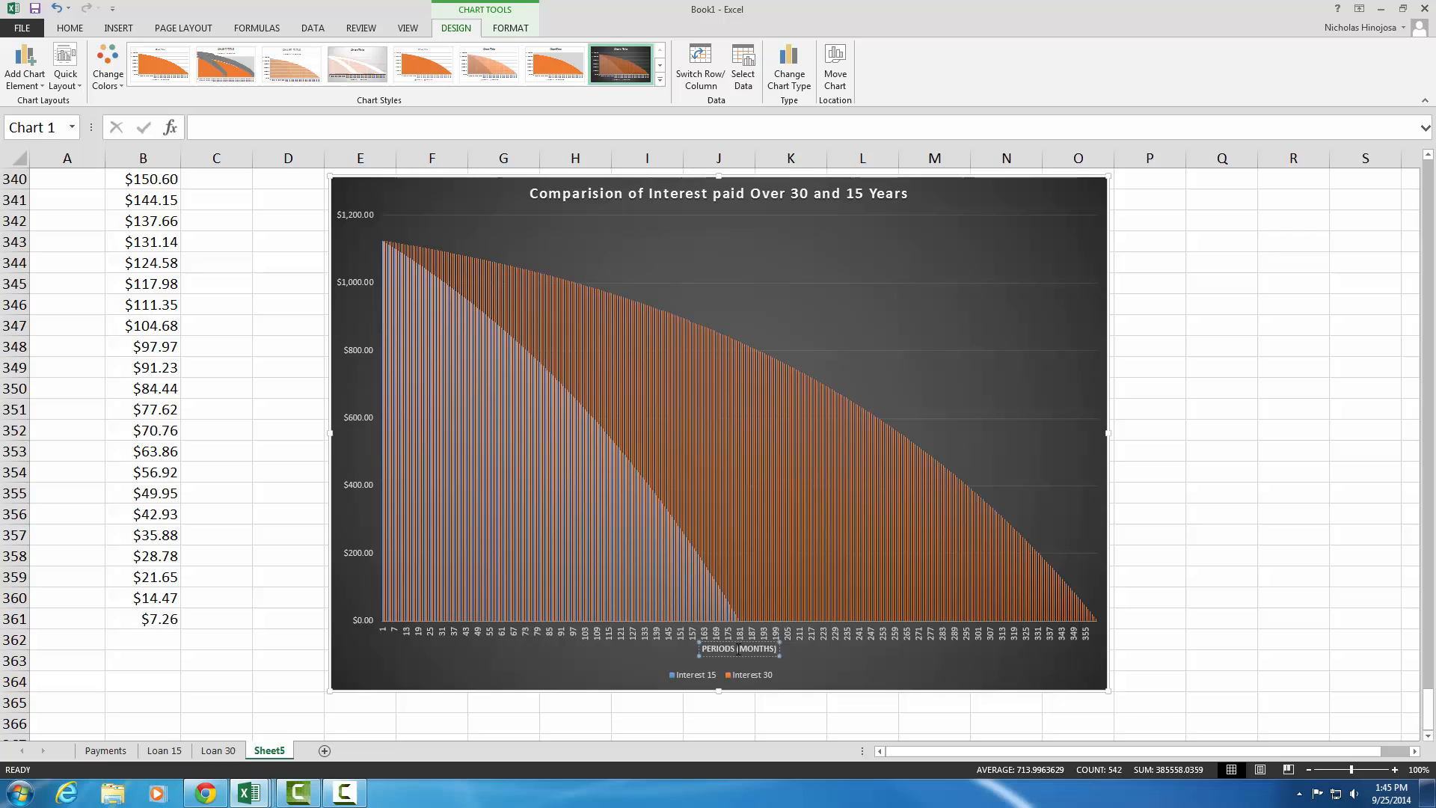
mouse_move(698, 649)
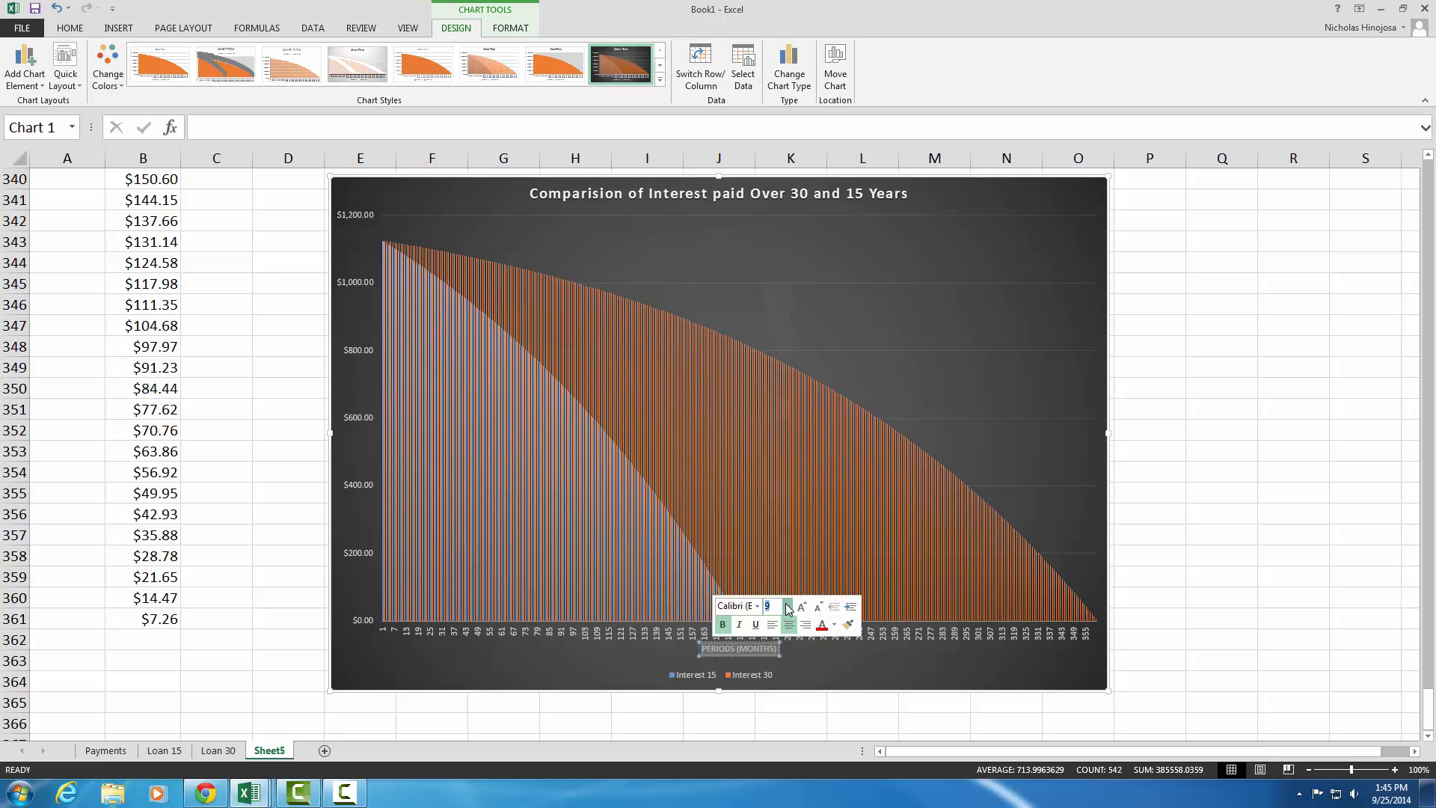
click(785, 606)
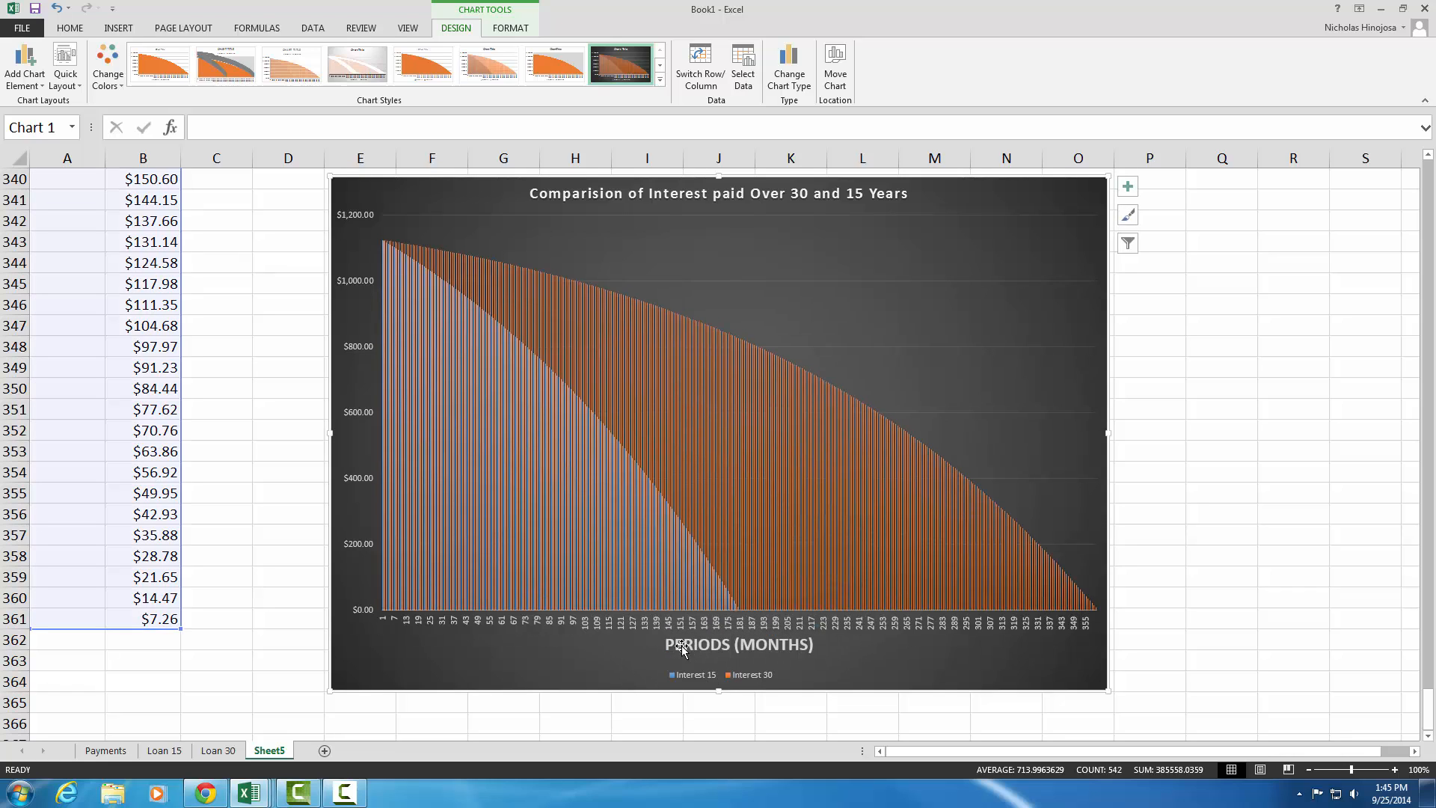
click(738, 643)
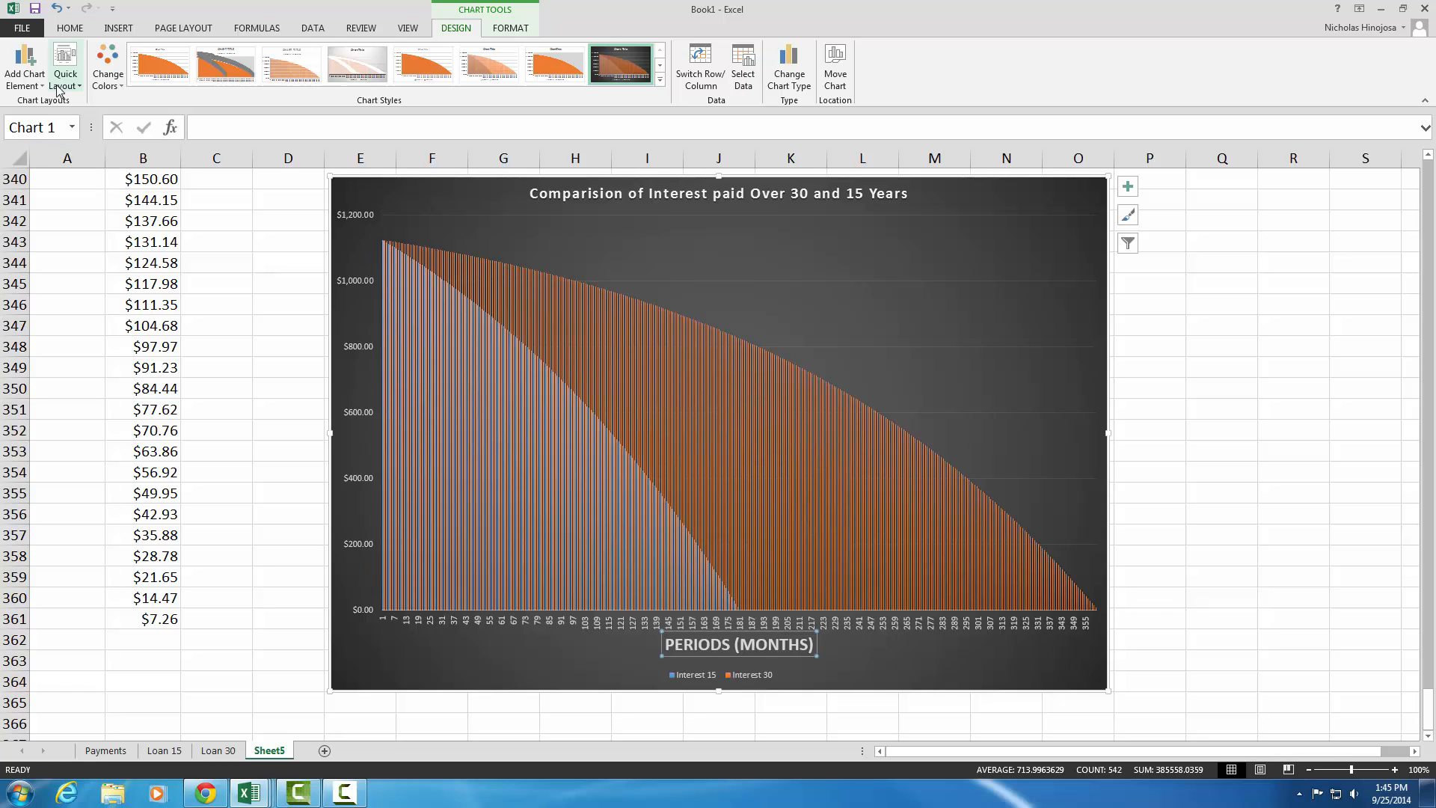
Add a vertical axis title INTEREST IN US DOLLARS and enlarge its font
click(22, 68)
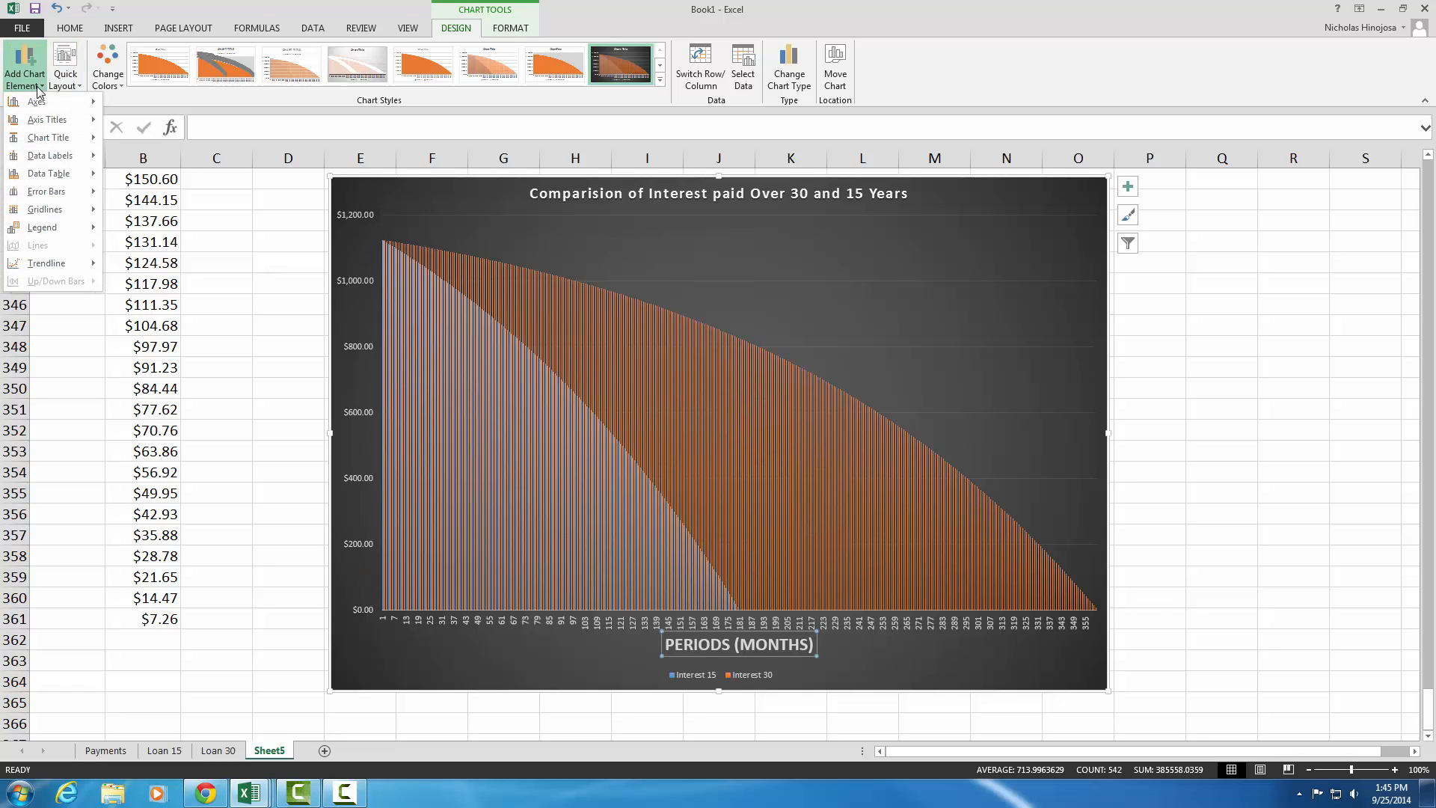
click(47, 120)
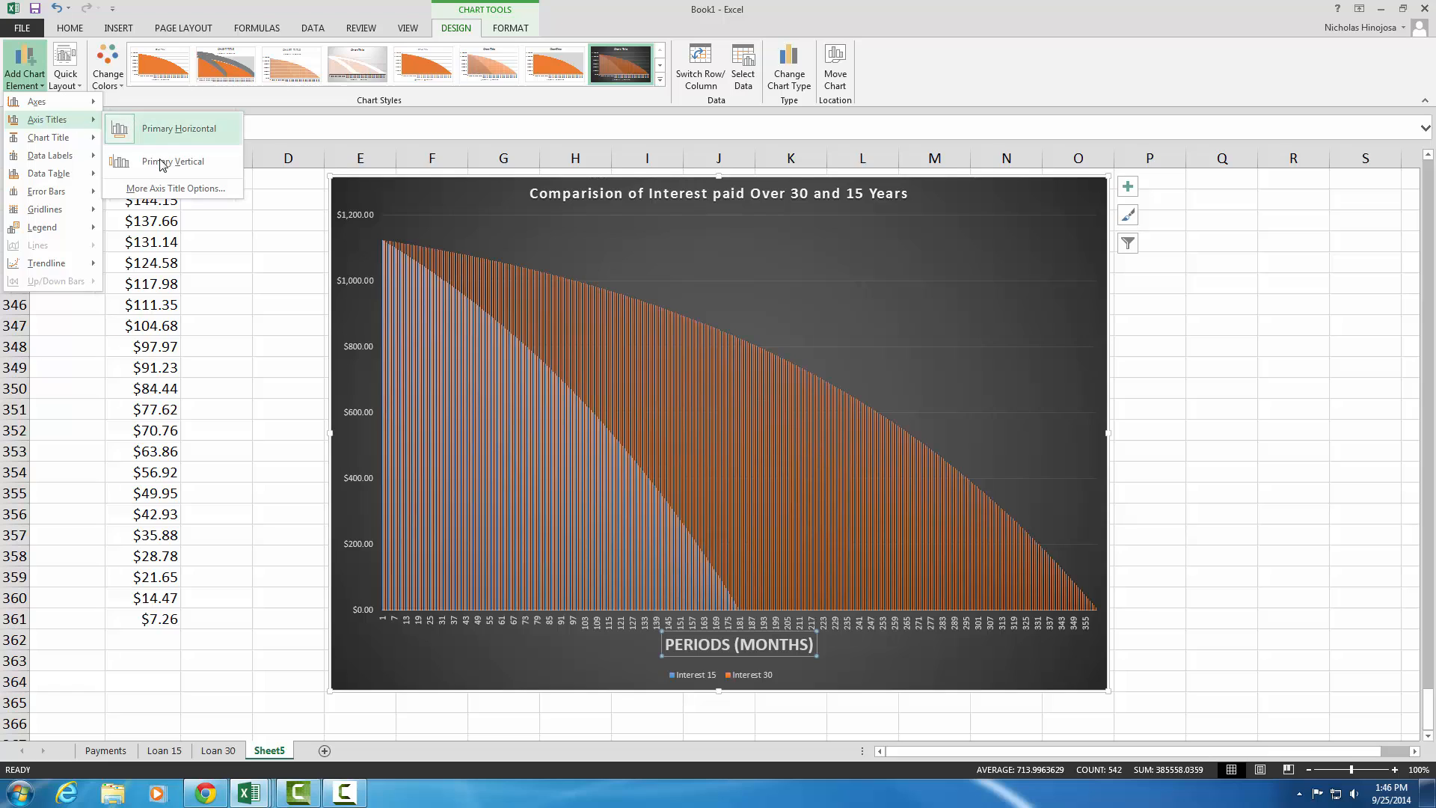
click(174, 161)
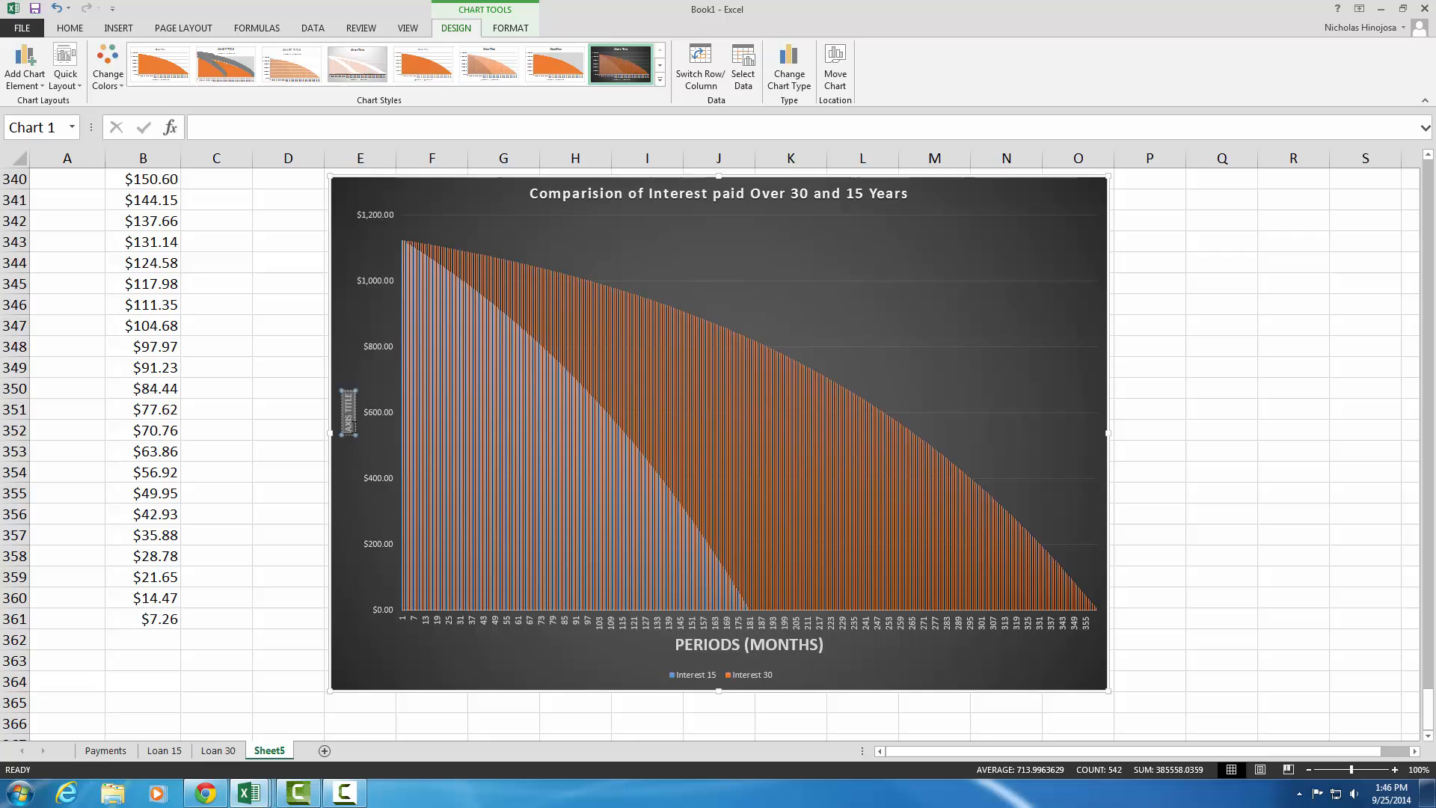
mouse_move(350, 411)
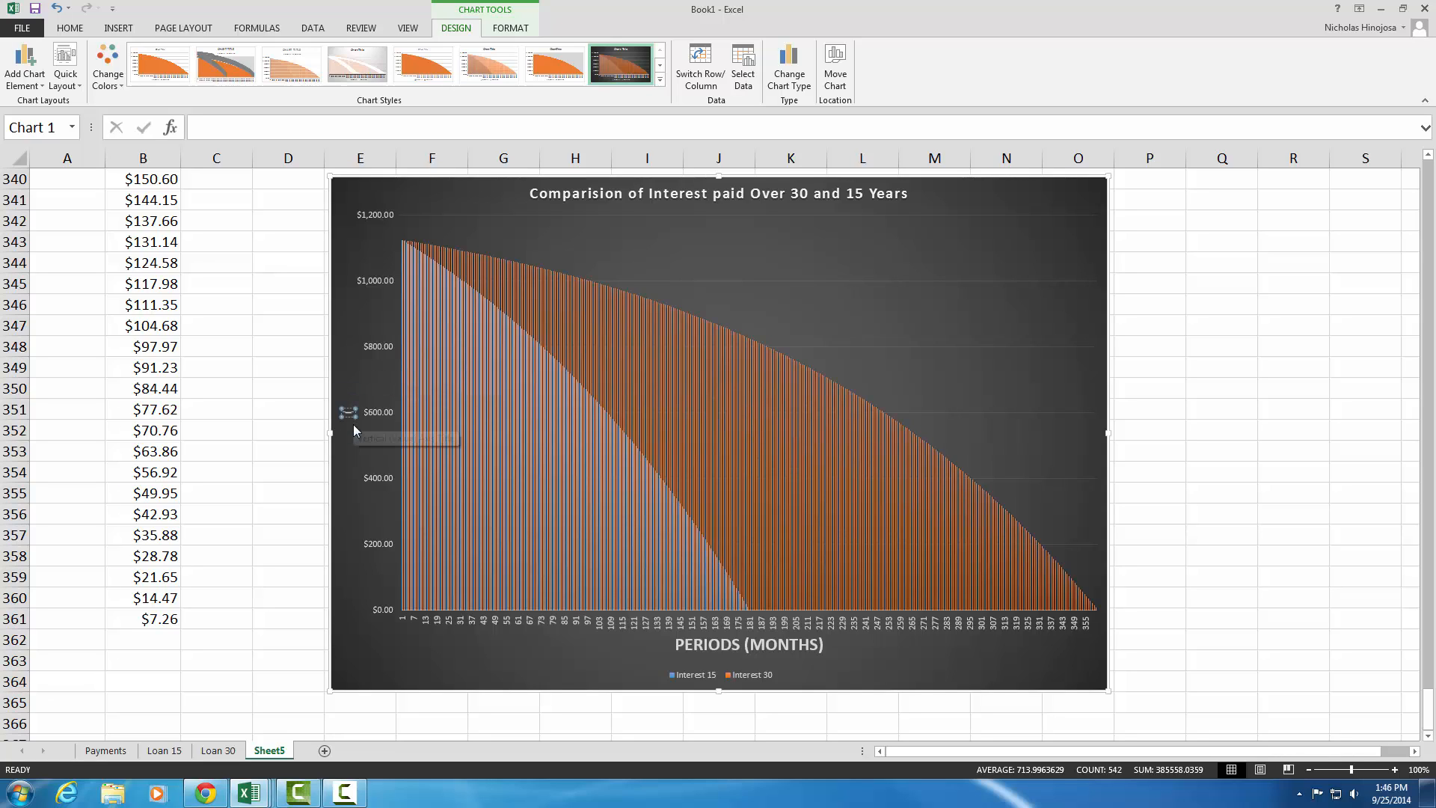
mouse_move(356, 431)
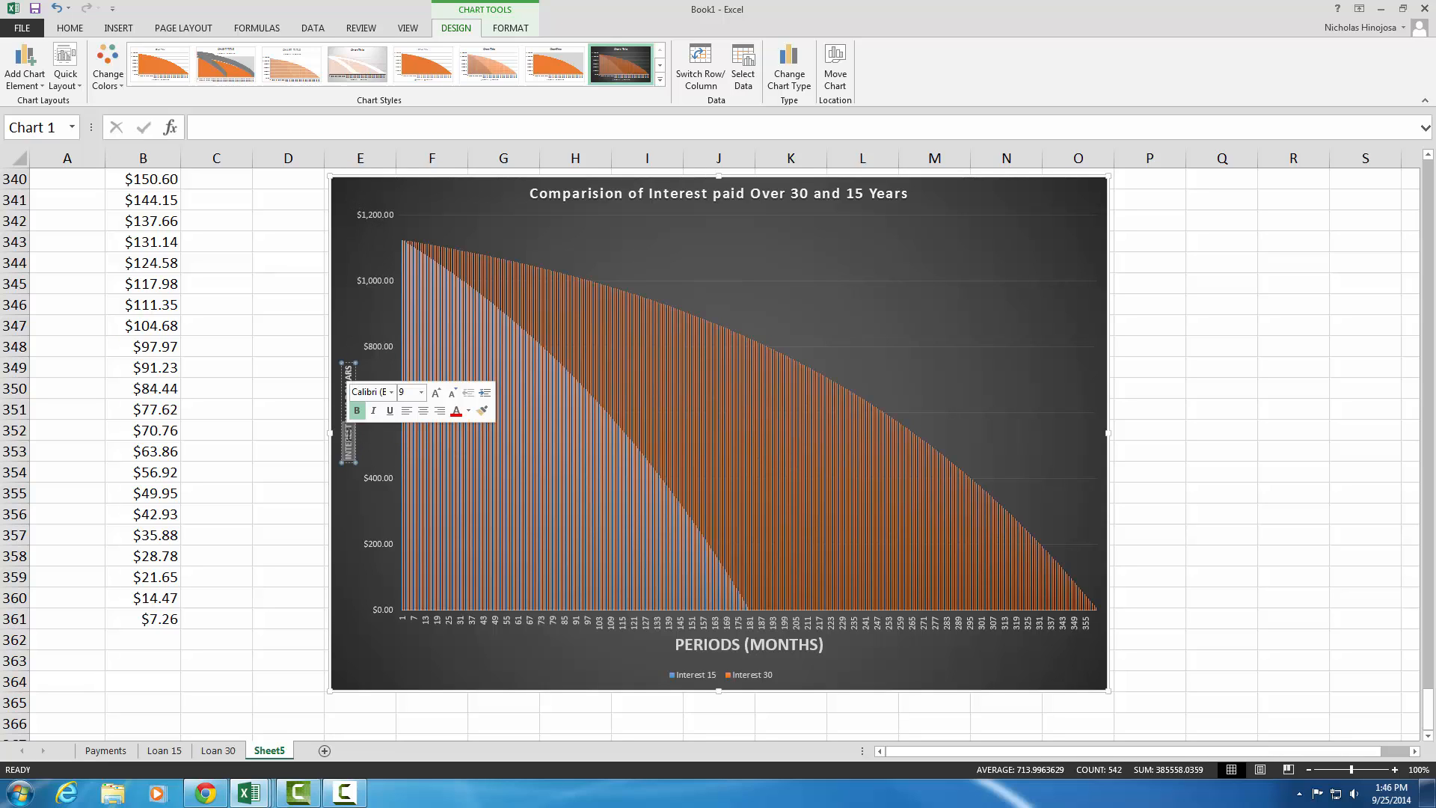
click(419, 390)
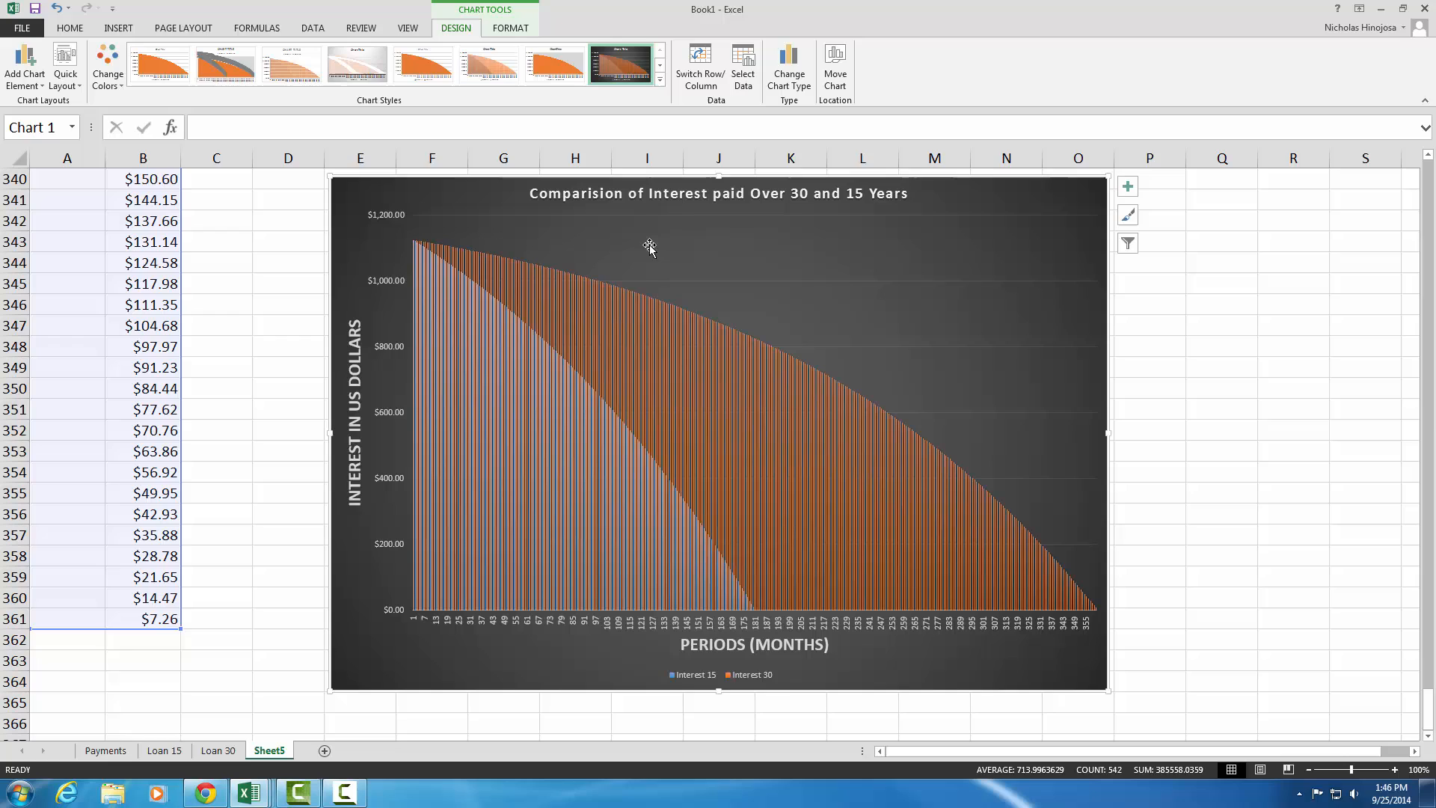
Enlarge the chart title's font and deselect the chart
click(717, 193)
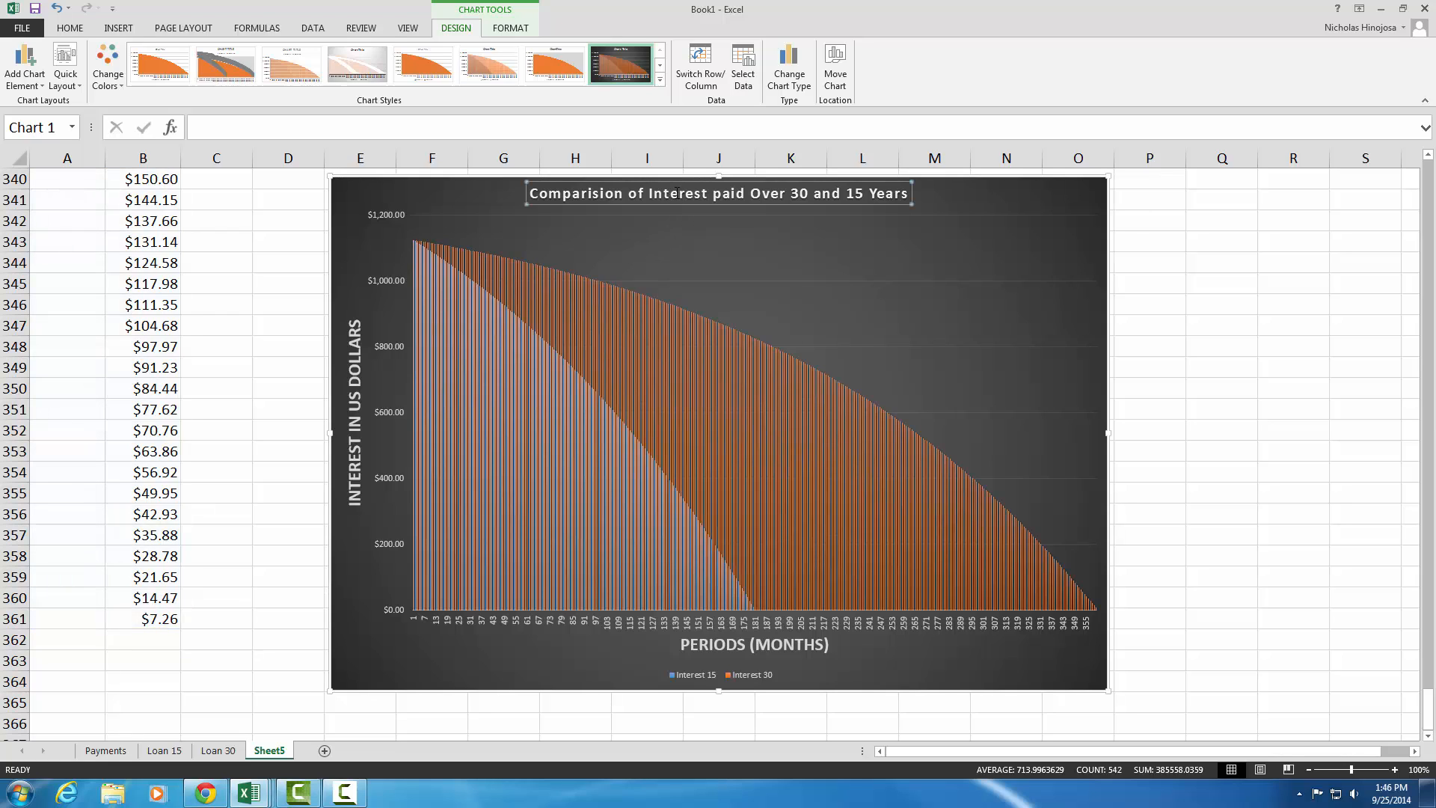
double_click(676, 193)
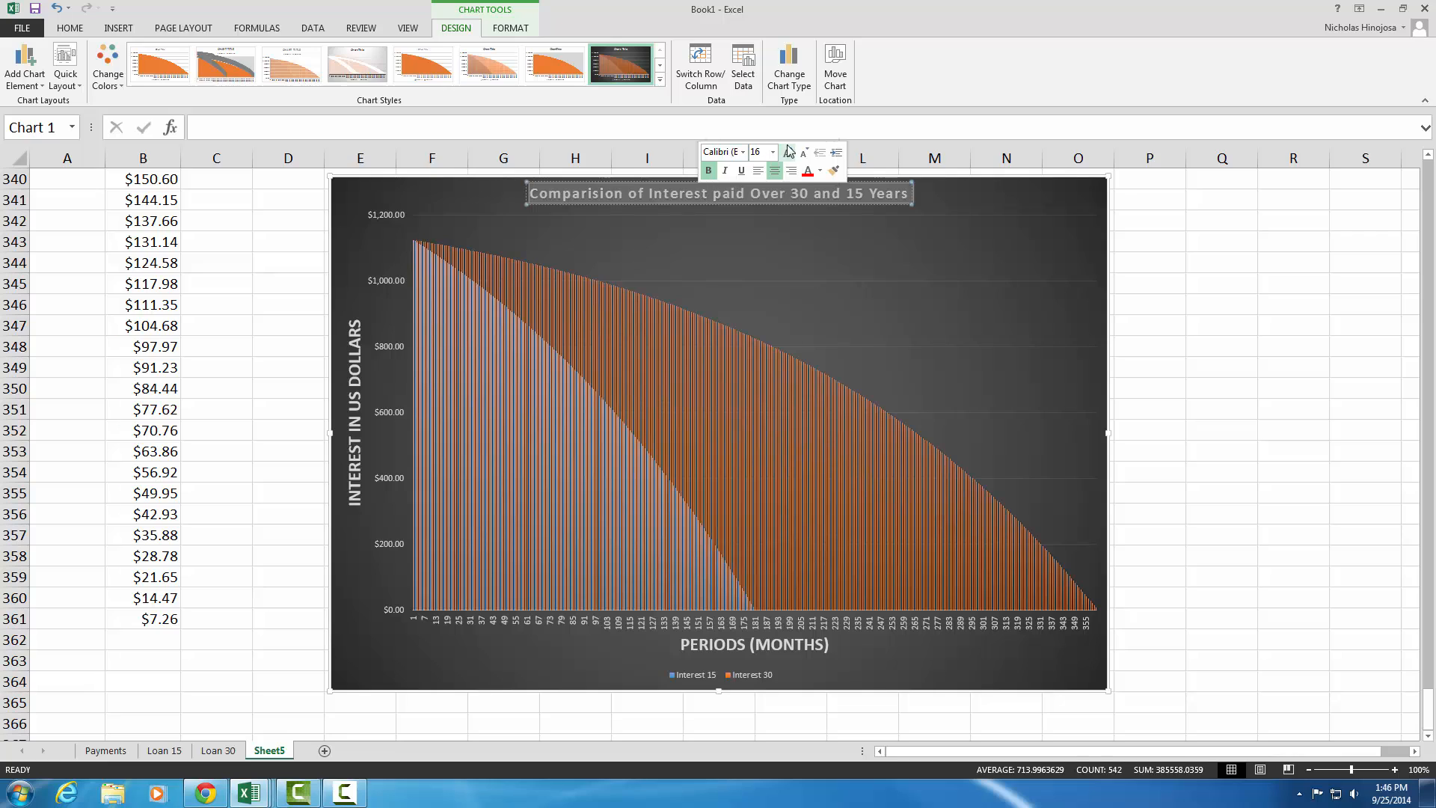
click(789, 151)
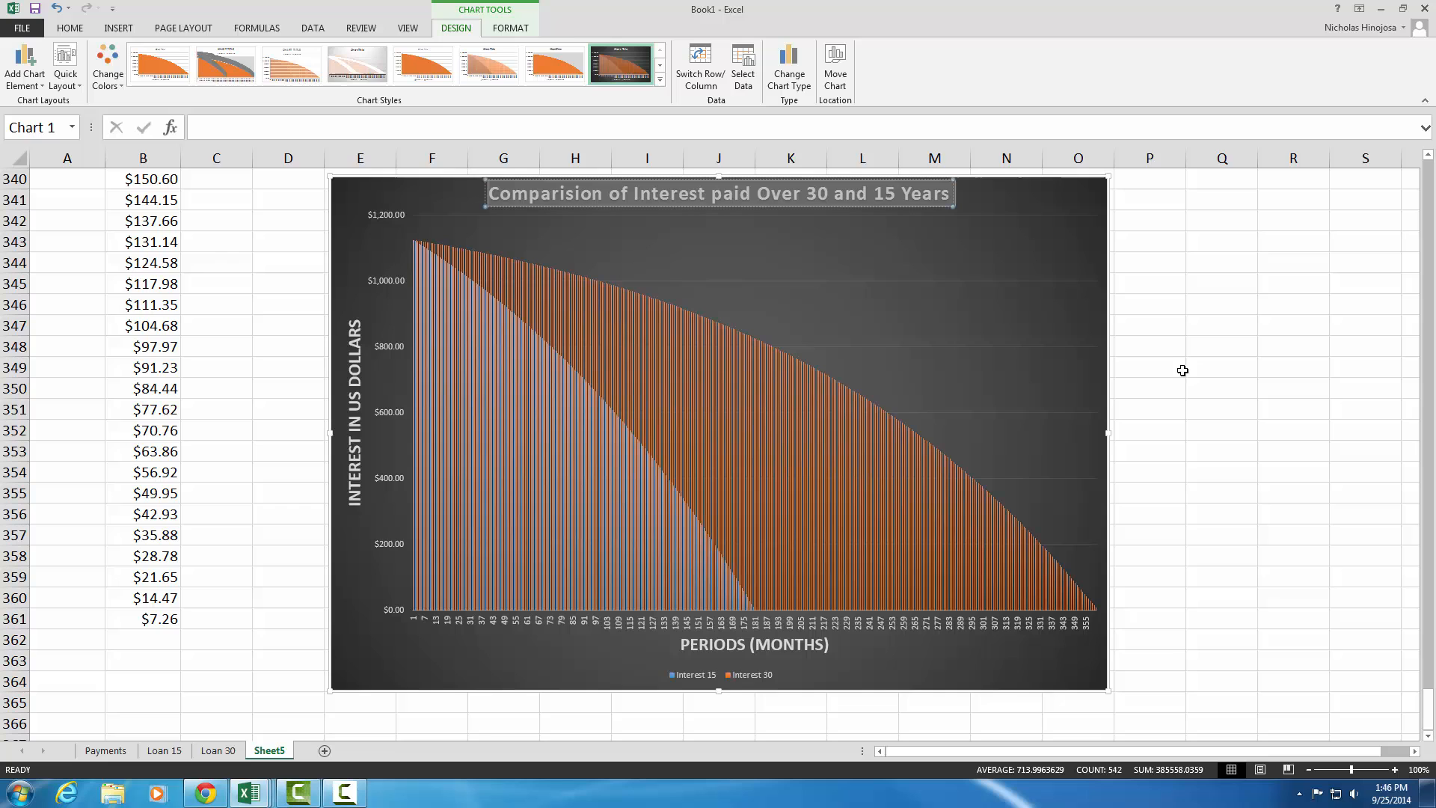
click(1221, 366)
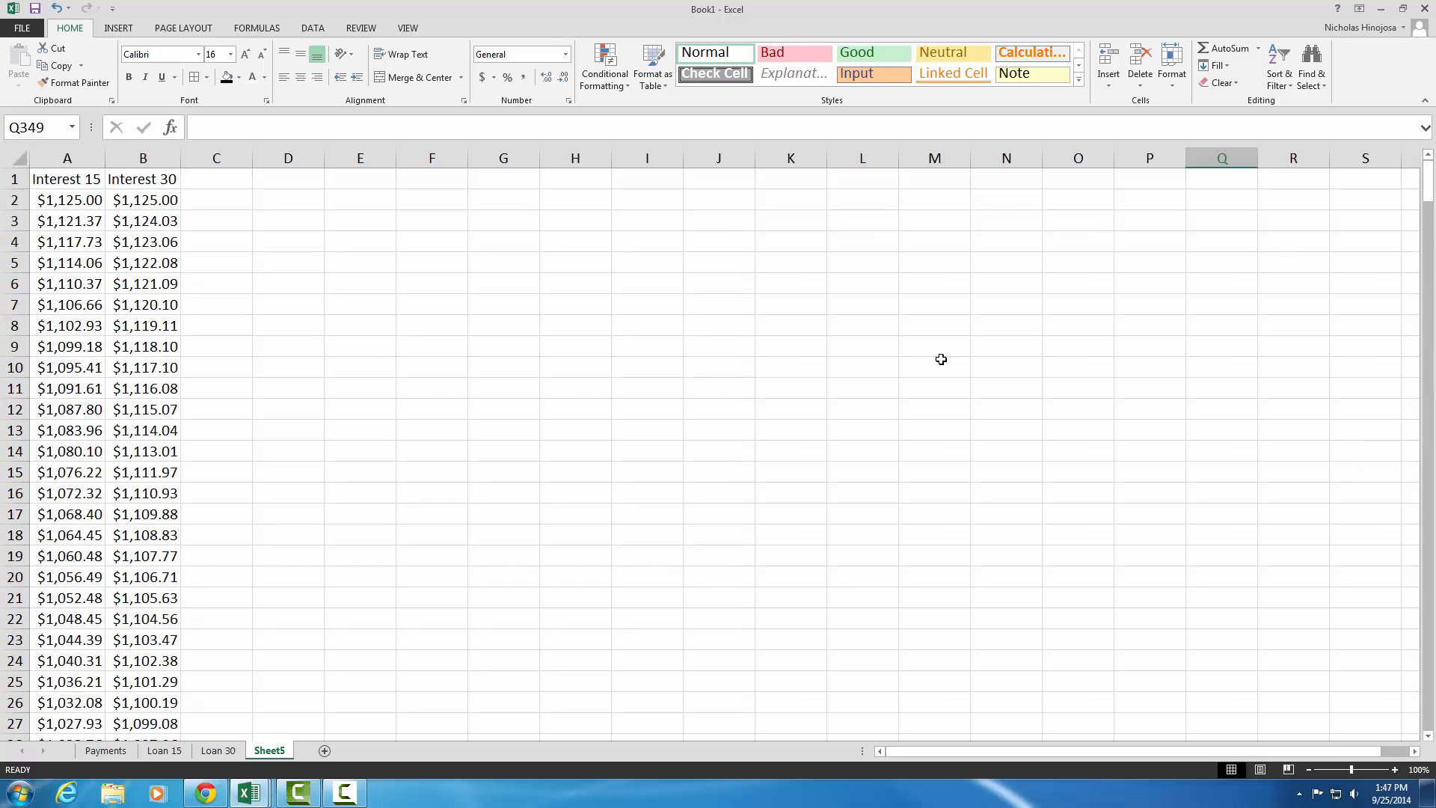
scroll(down, 3)
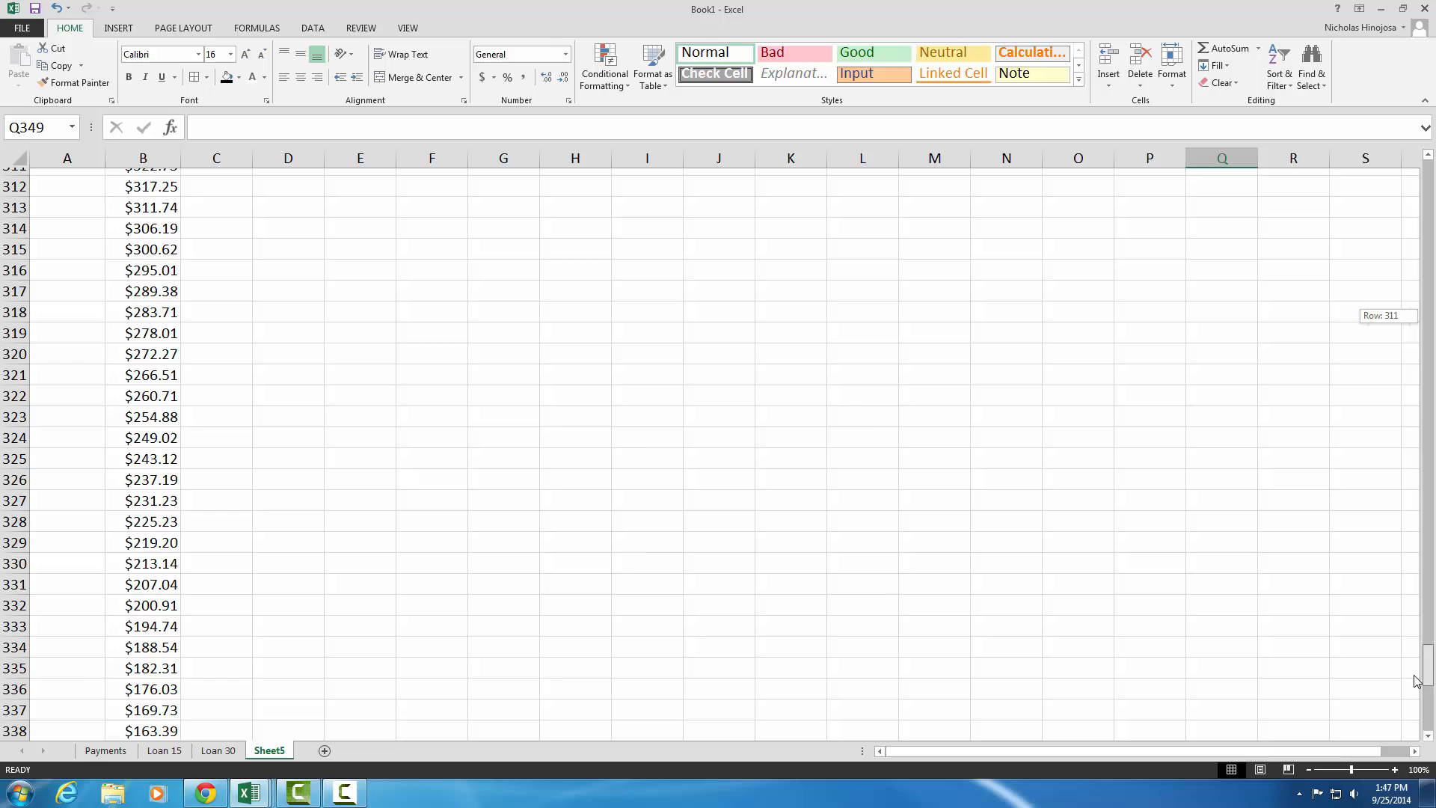
scroll(down, 3)
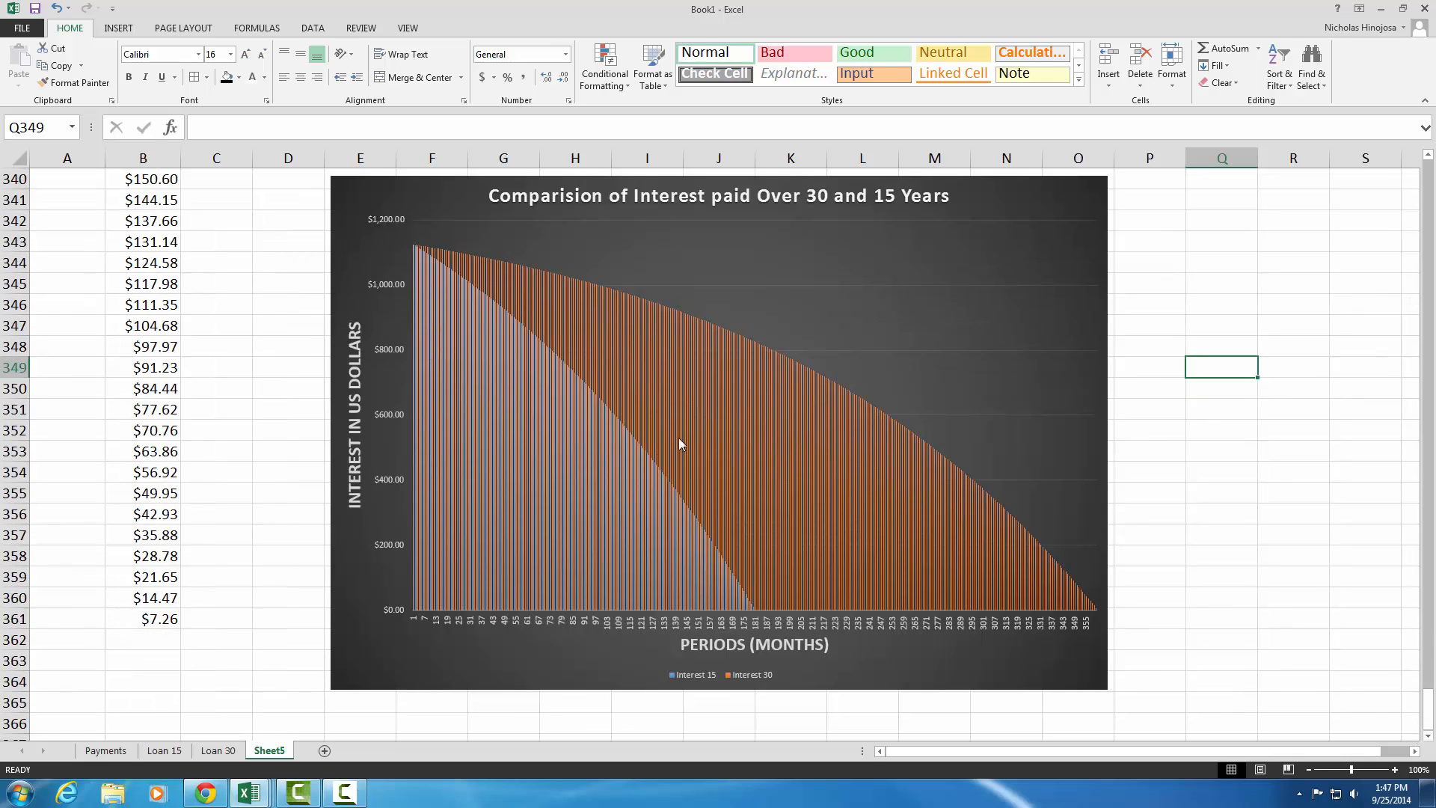
mouse_move(329, 193)
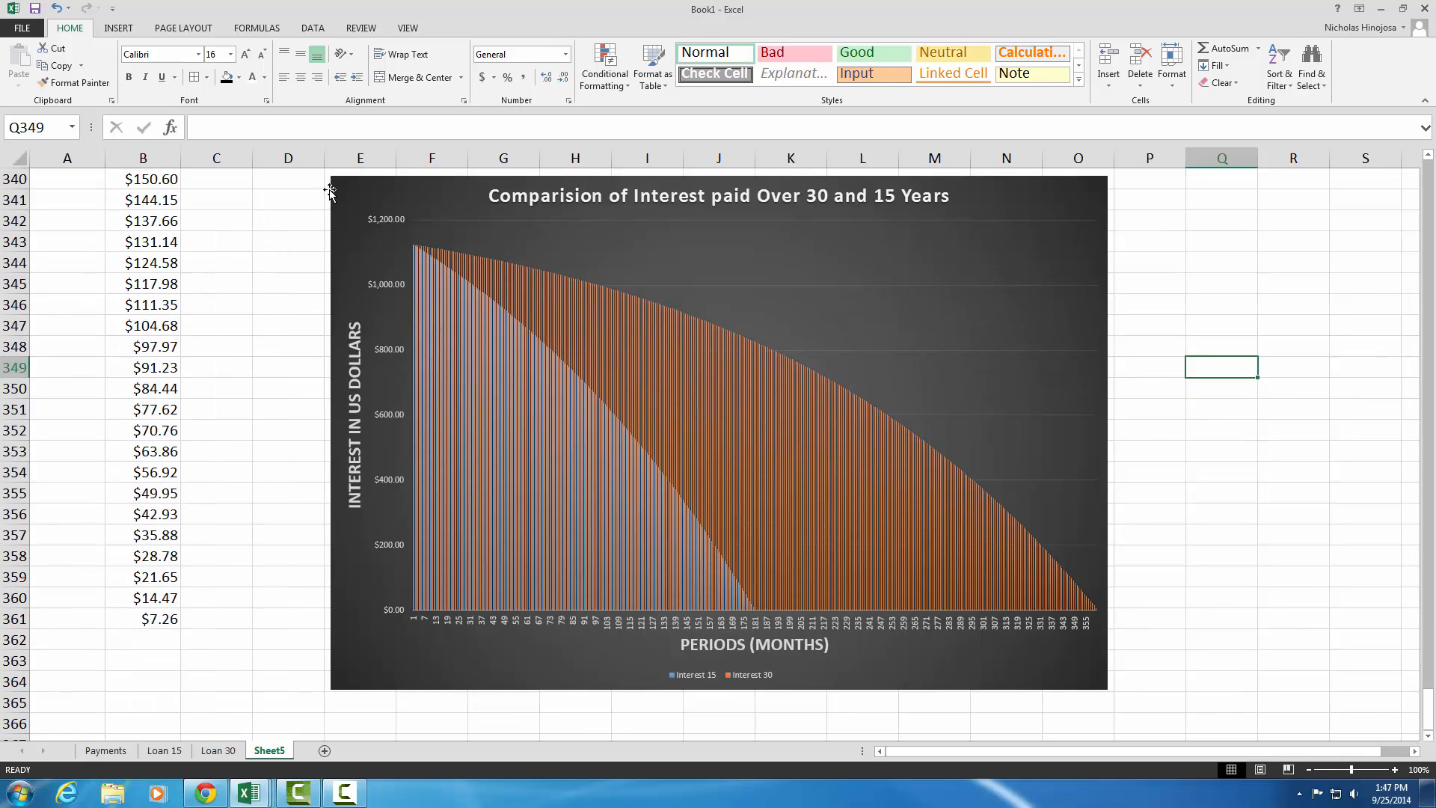
click(715, 431)
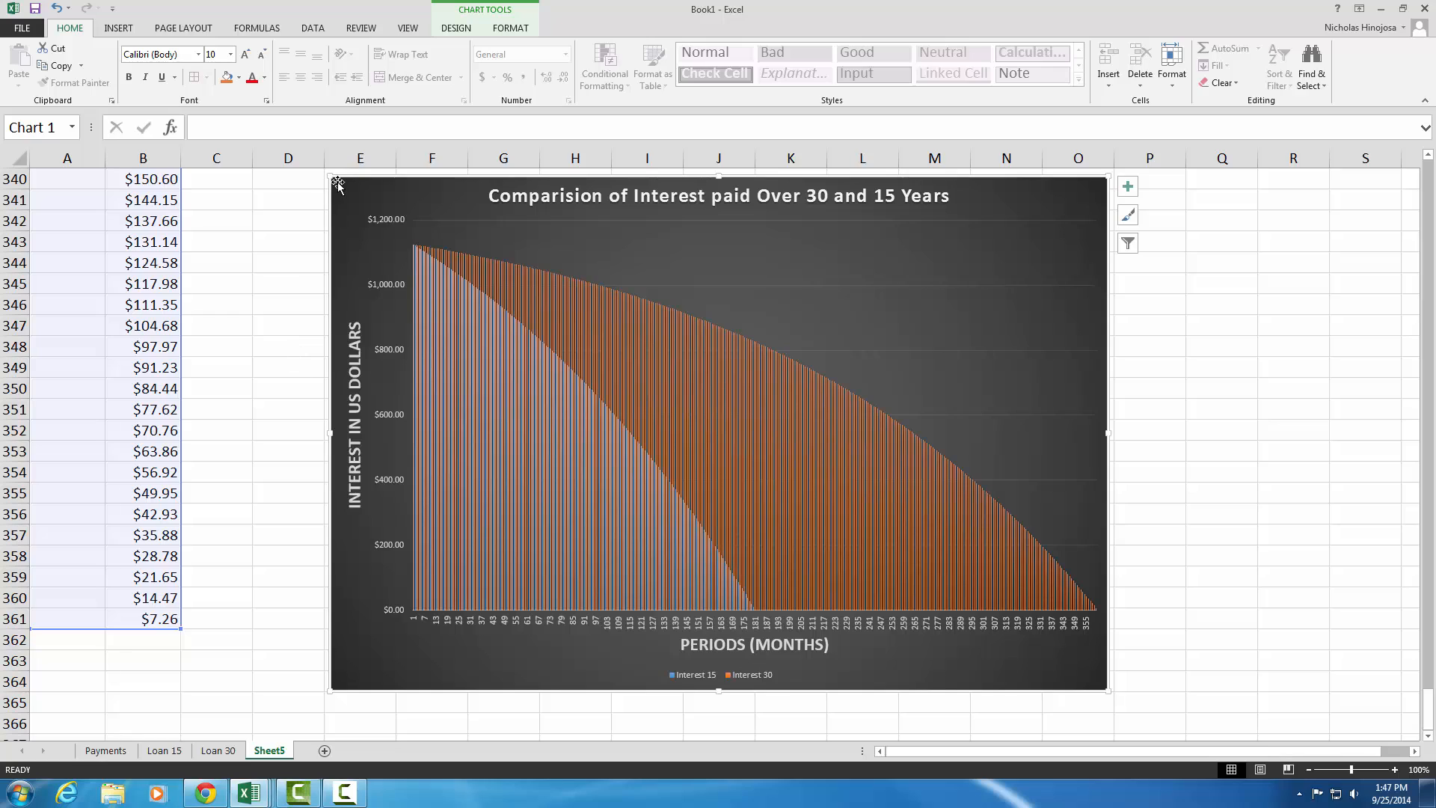
mouse_move(350, 185)
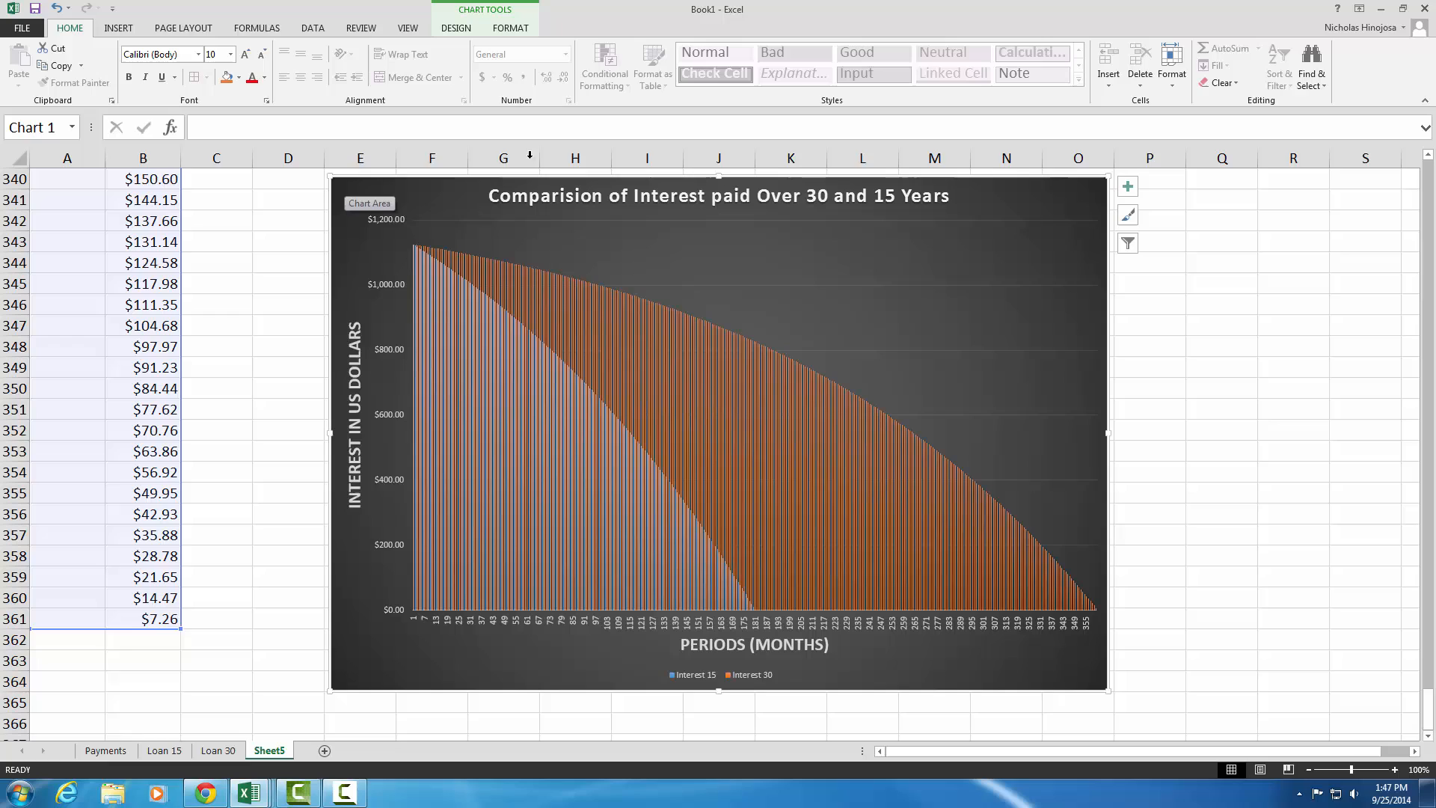
mouse_move(747, 248)
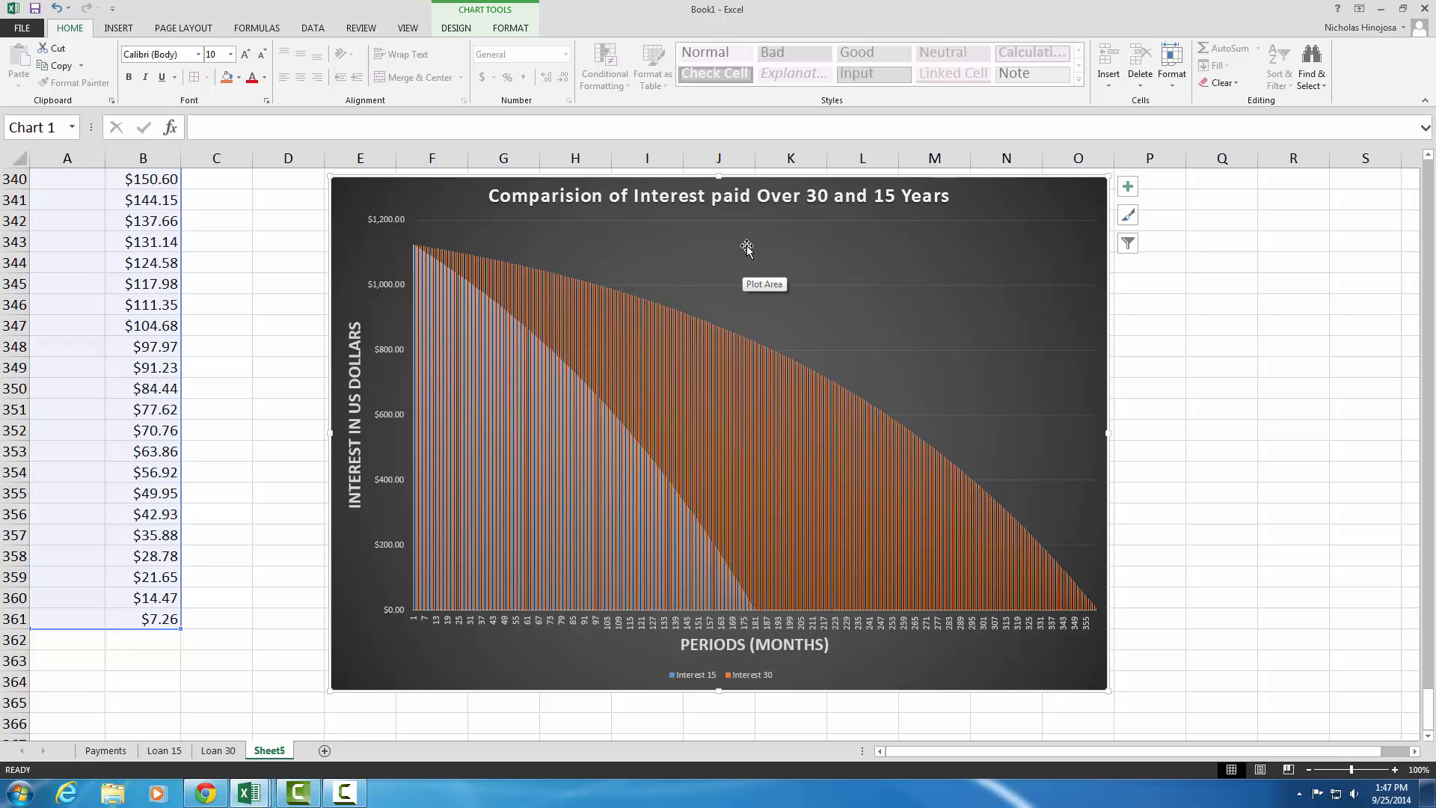
right_click(748, 247)
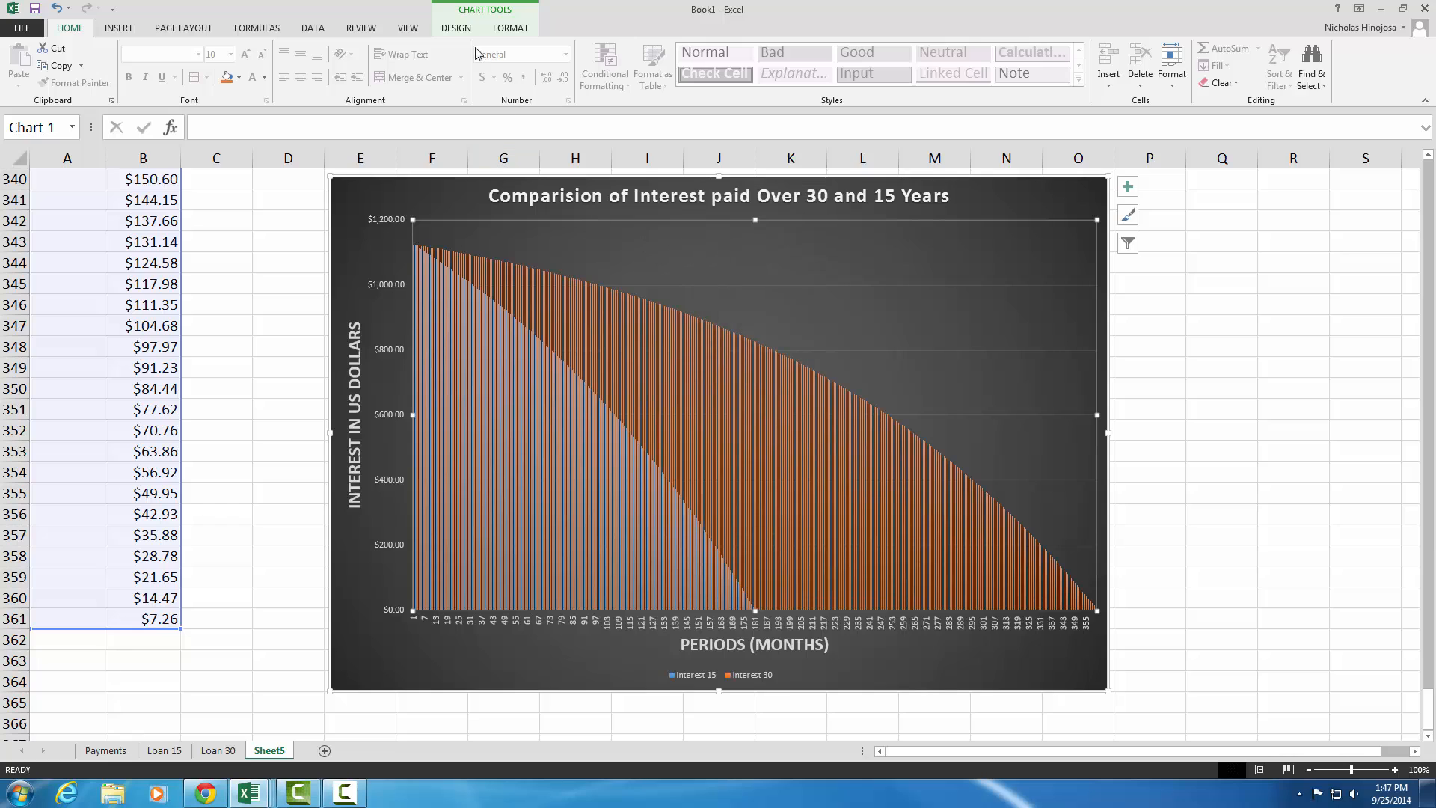
click(455, 27)
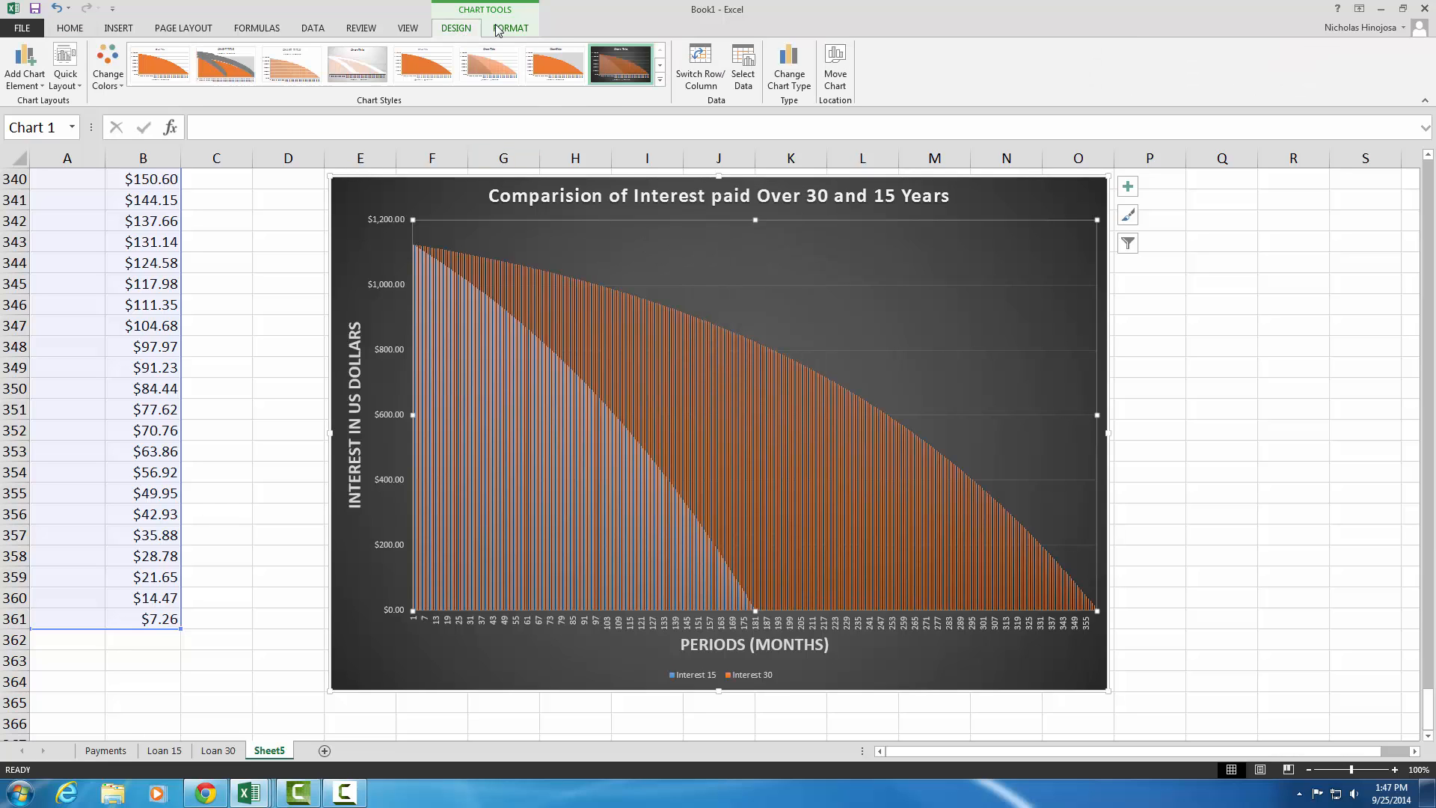
mouse_move(458, 45)
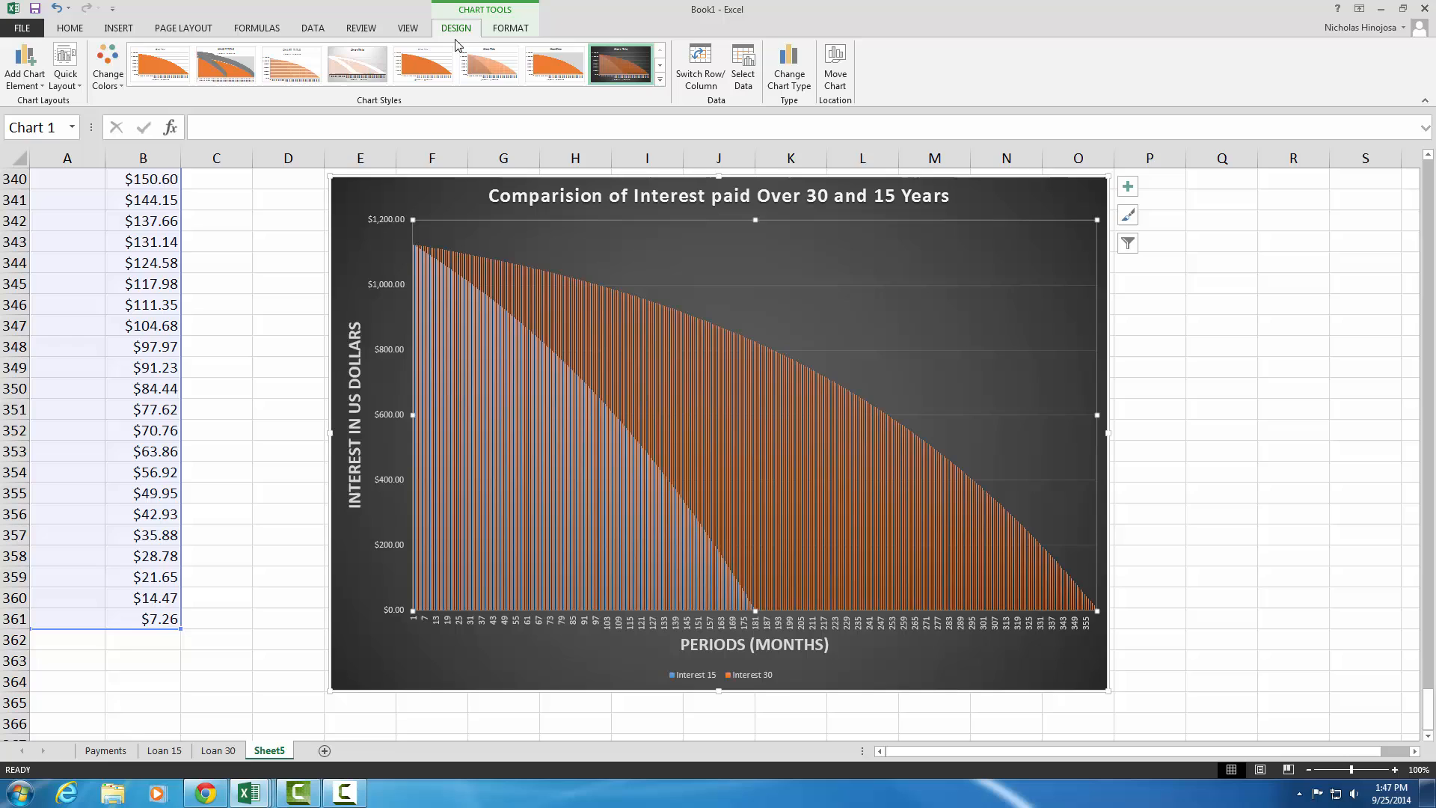
mouse_move(835, 61)
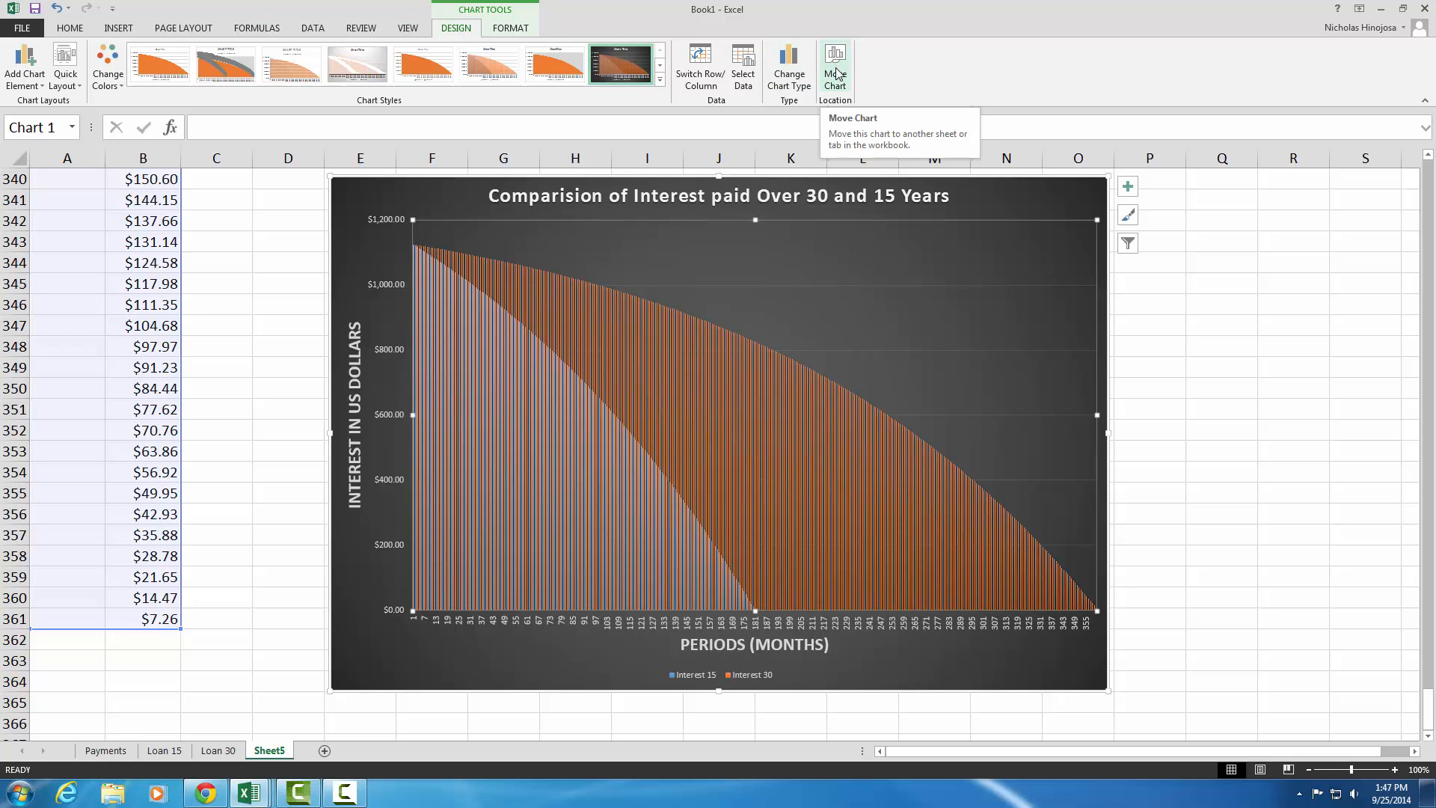
Relocate the chart via Move Chart to a new sheet, Chart1
click(834, 61)
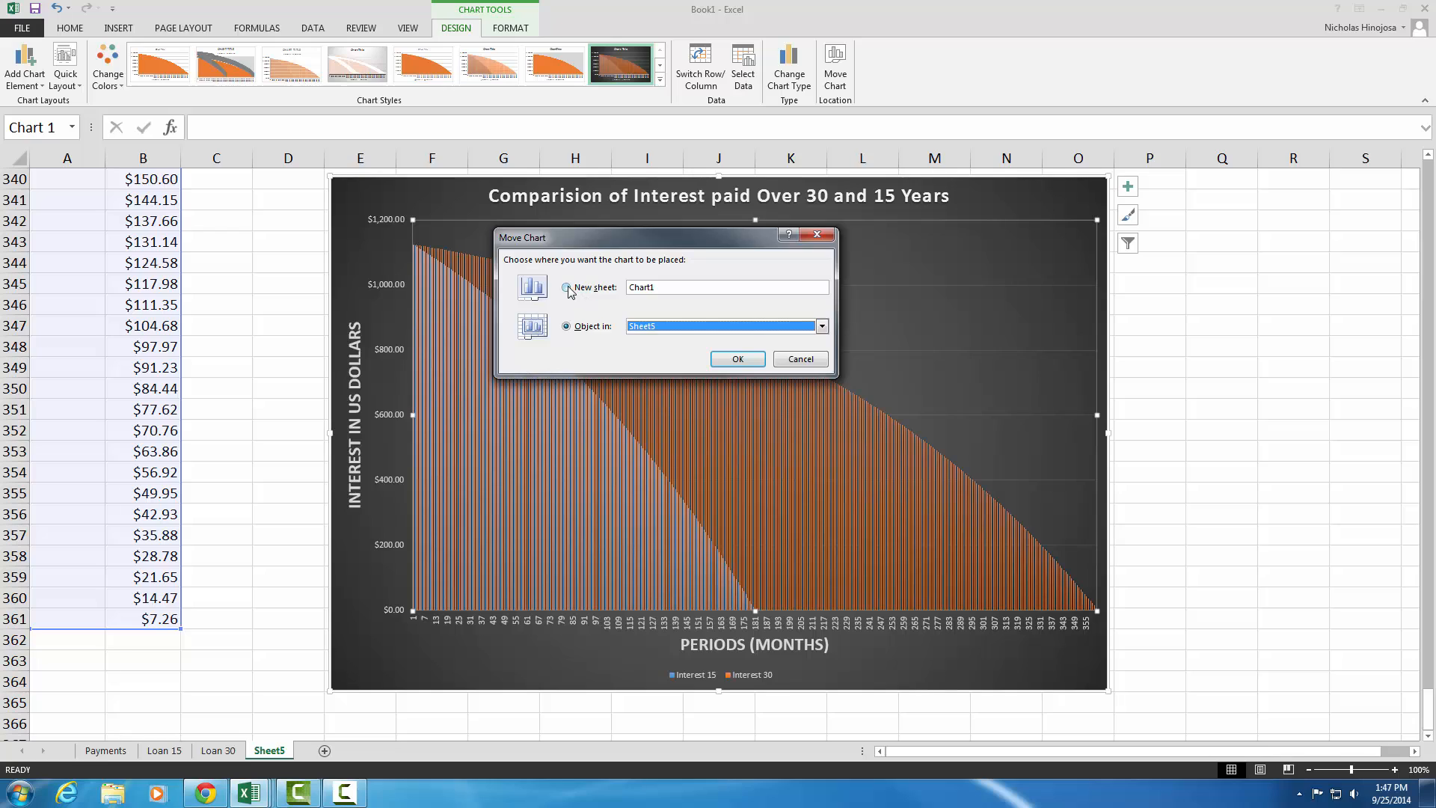
click(565, 287)
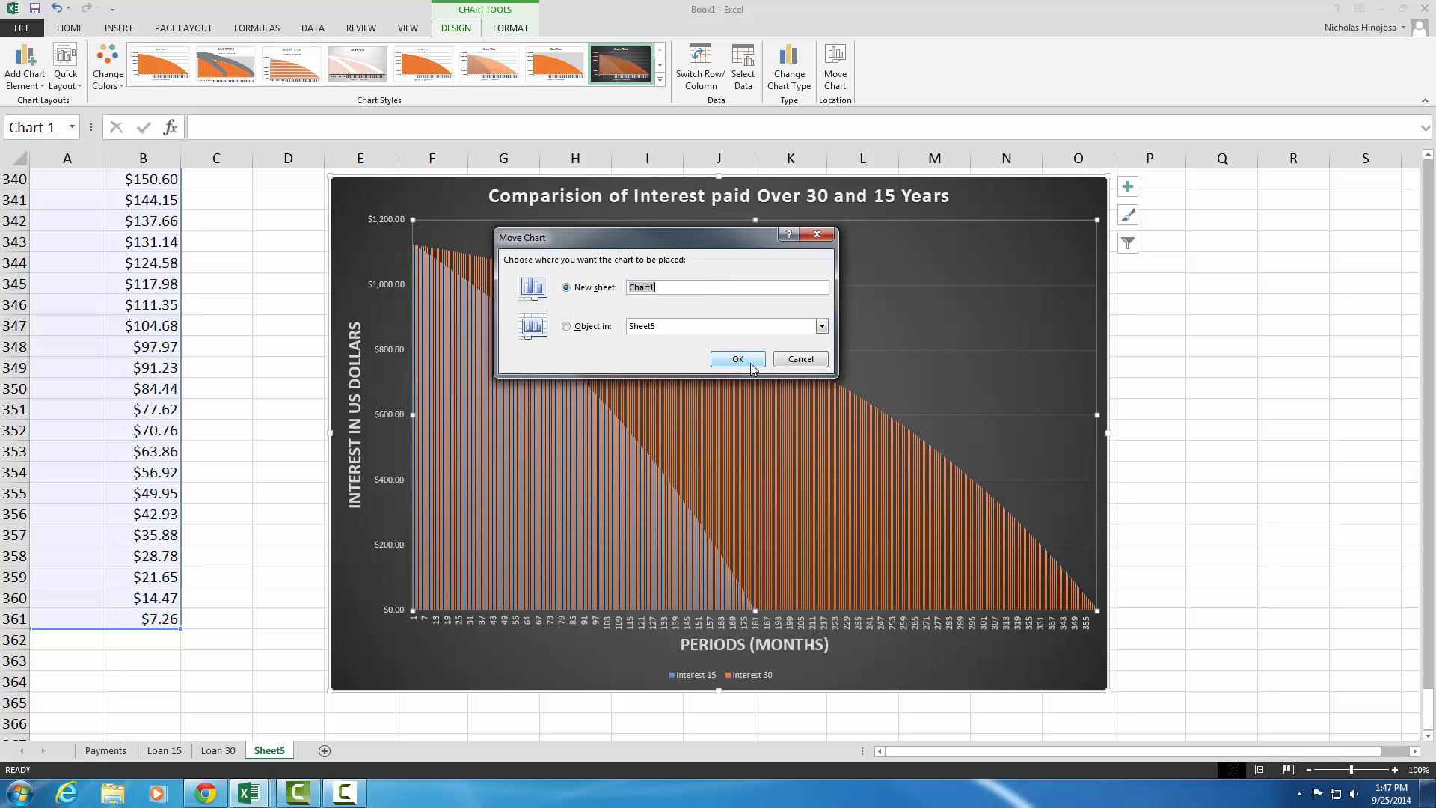
click(737, 357)
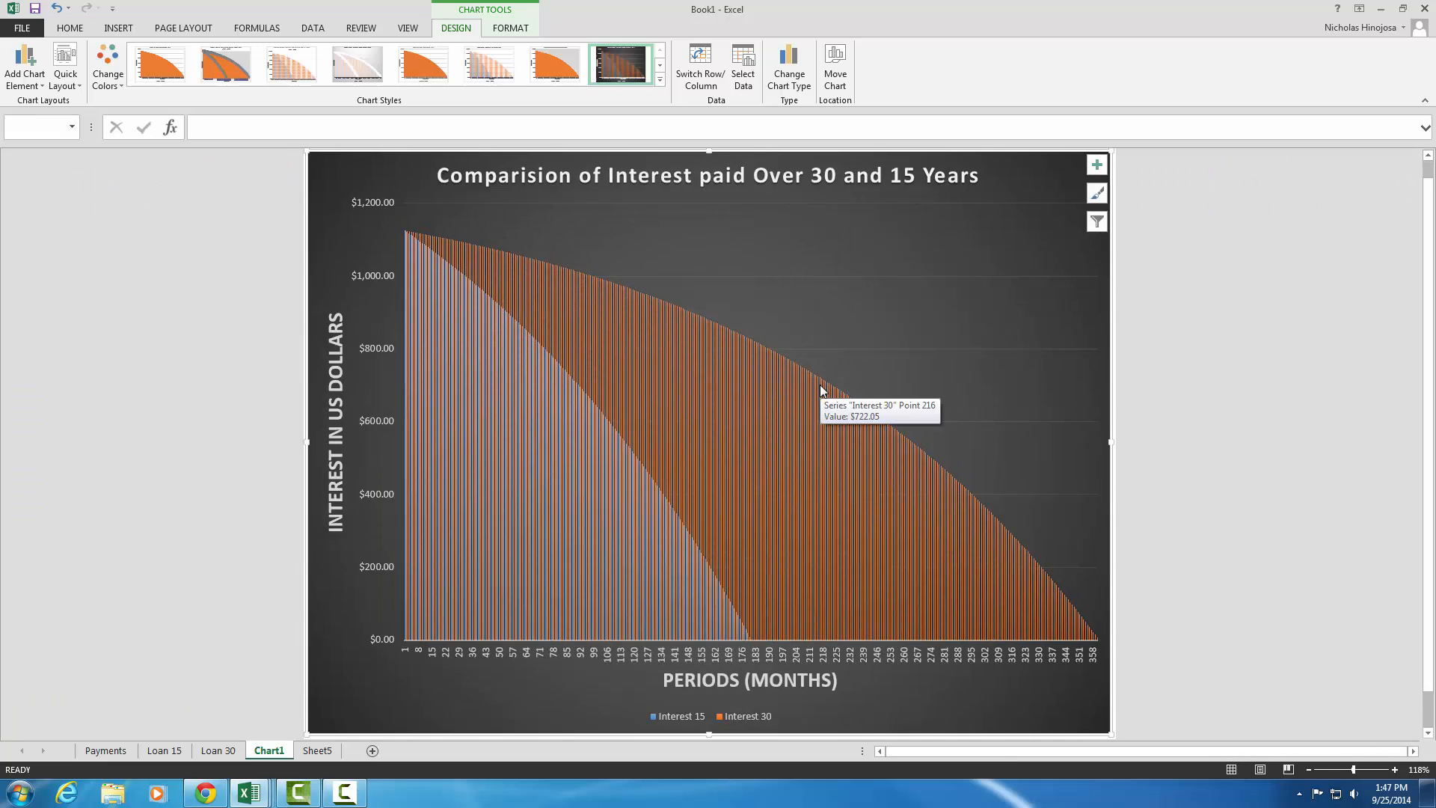
mouse_move(824, 363)
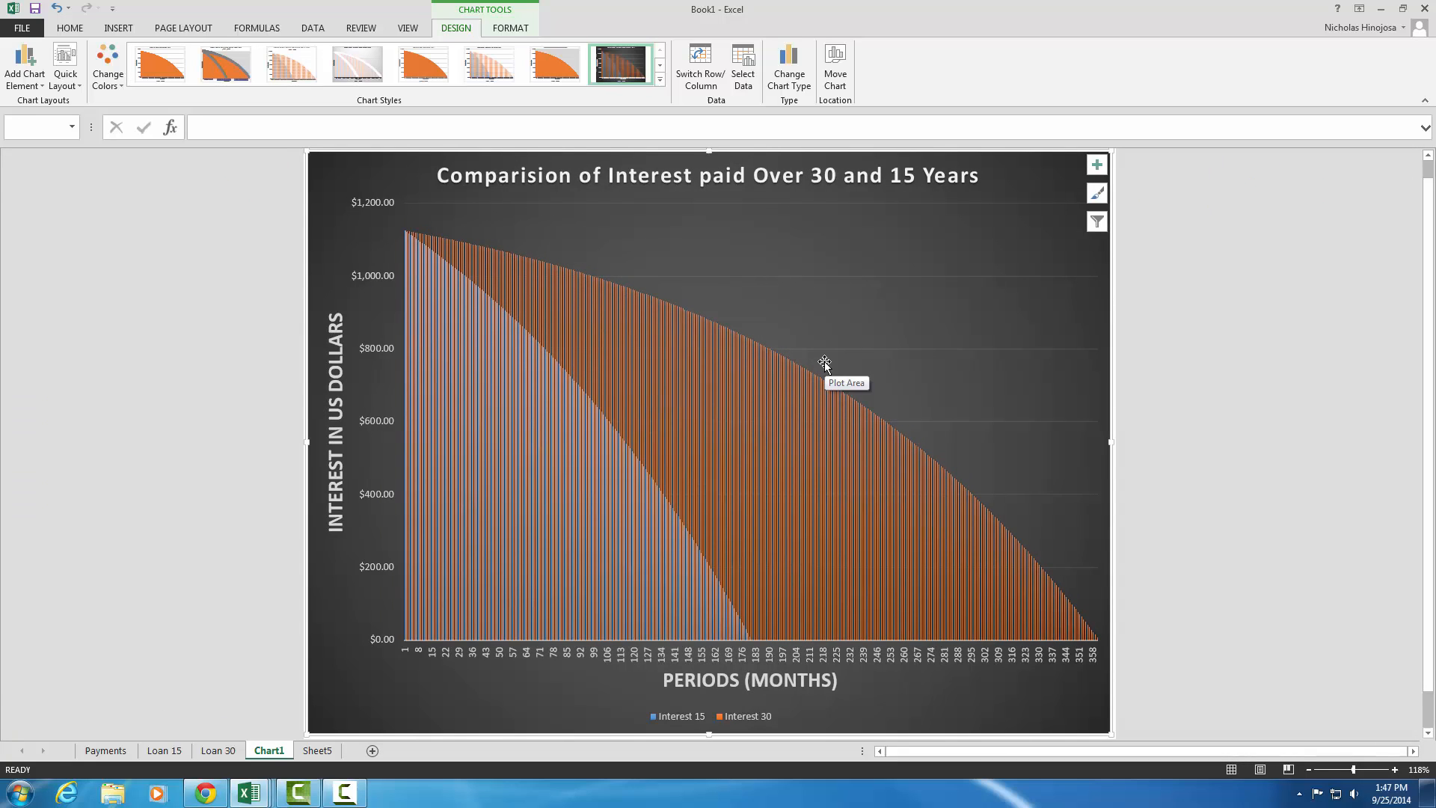